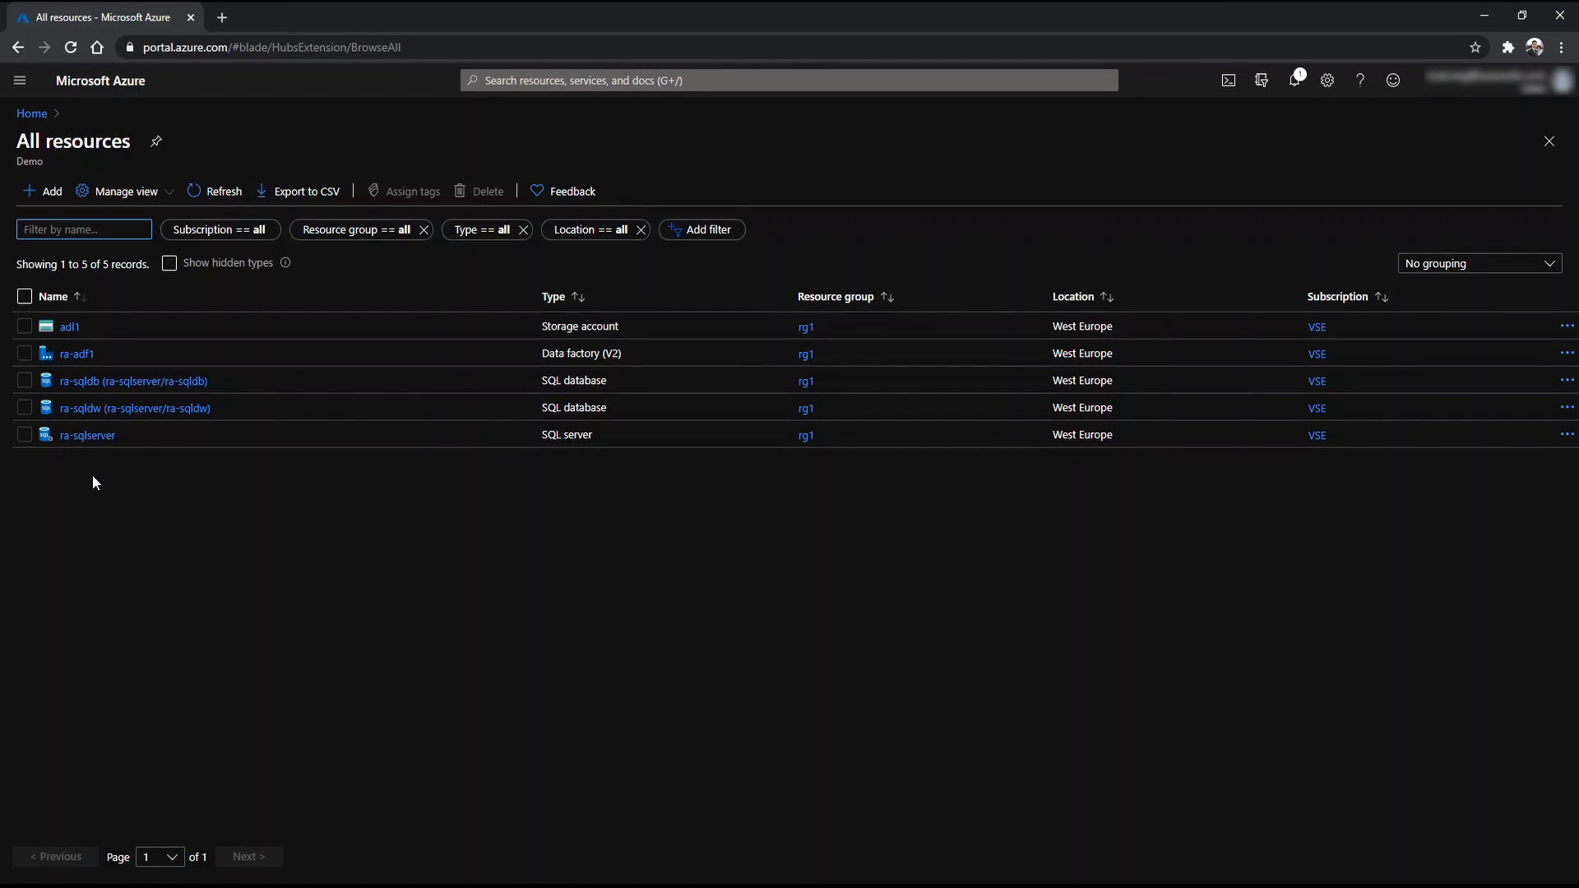
{"action": "mouse_move", "coordinate": [132, 408]}
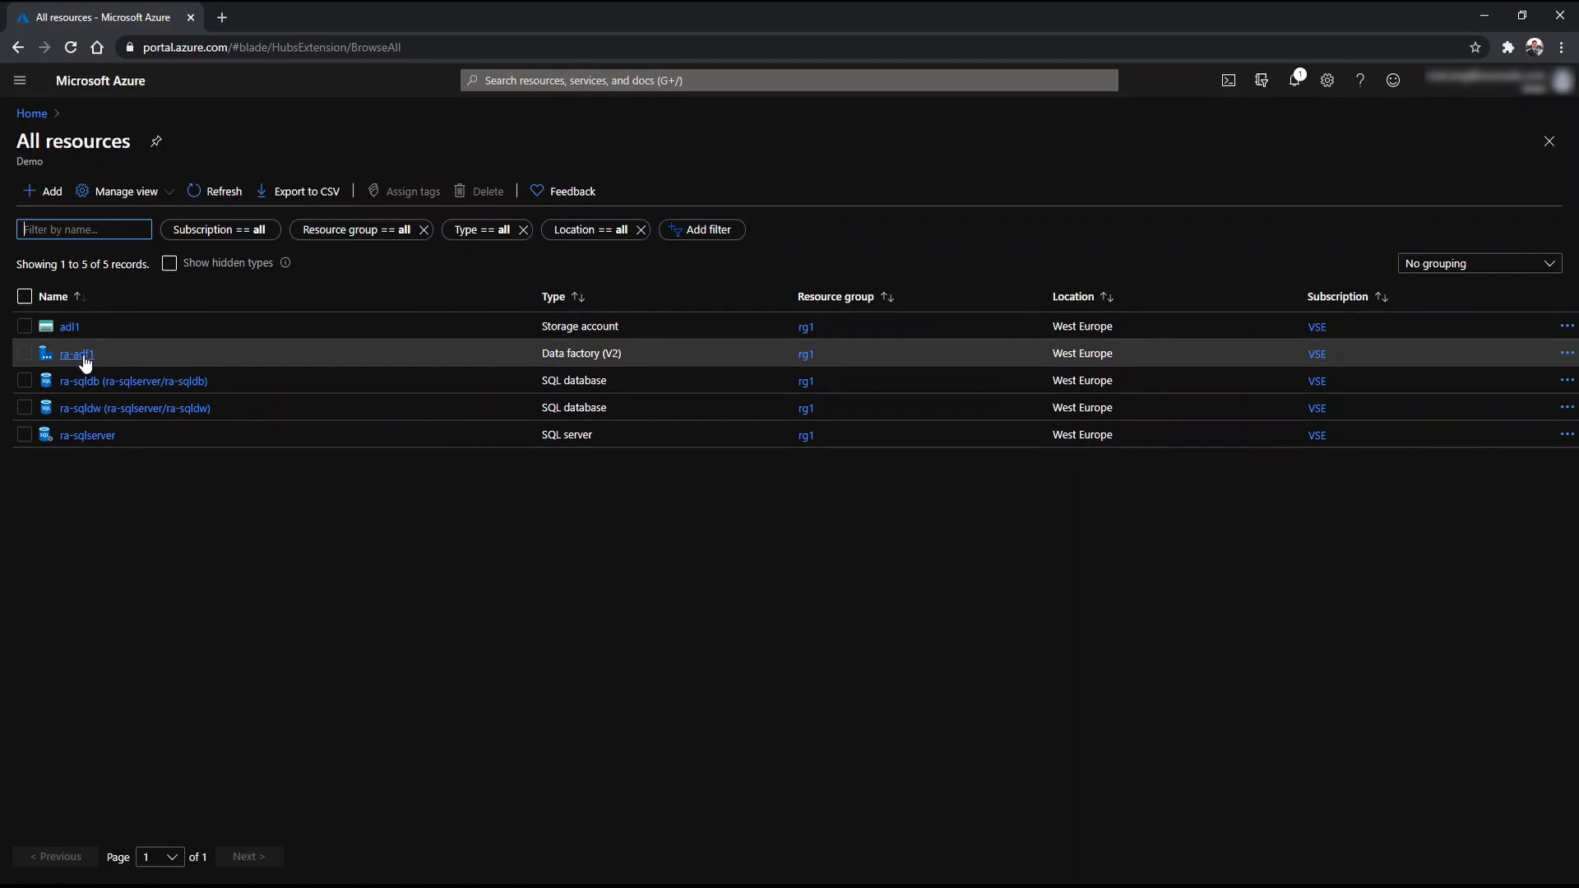
{"action": "mouse_move", "coordinate": [71, 325]}
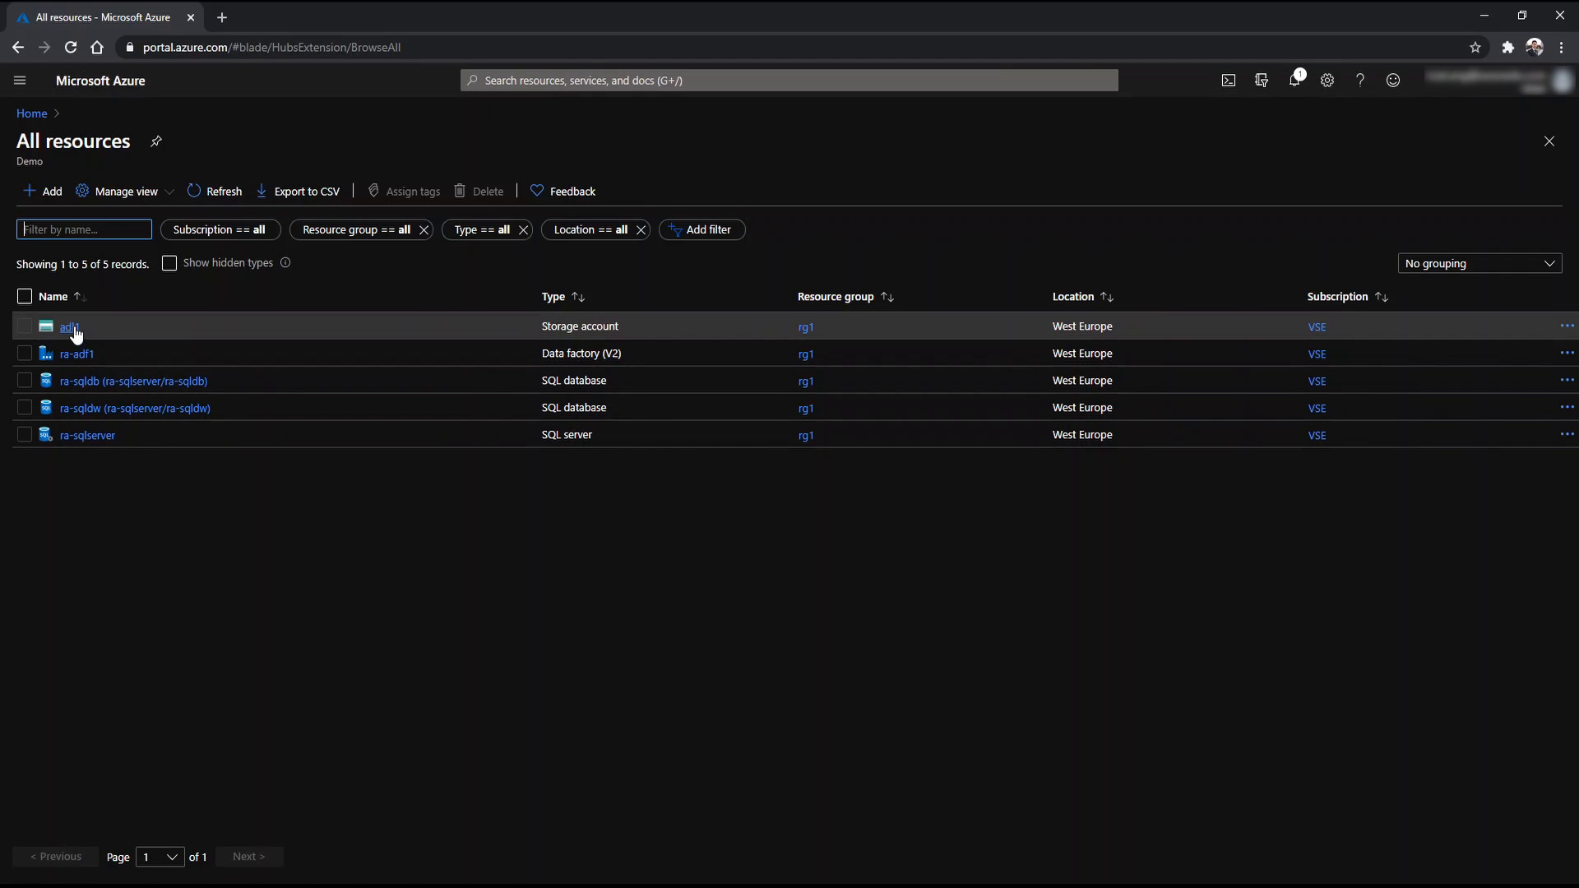
{"action": "mouse_move", "coordinate": [71, 479]}
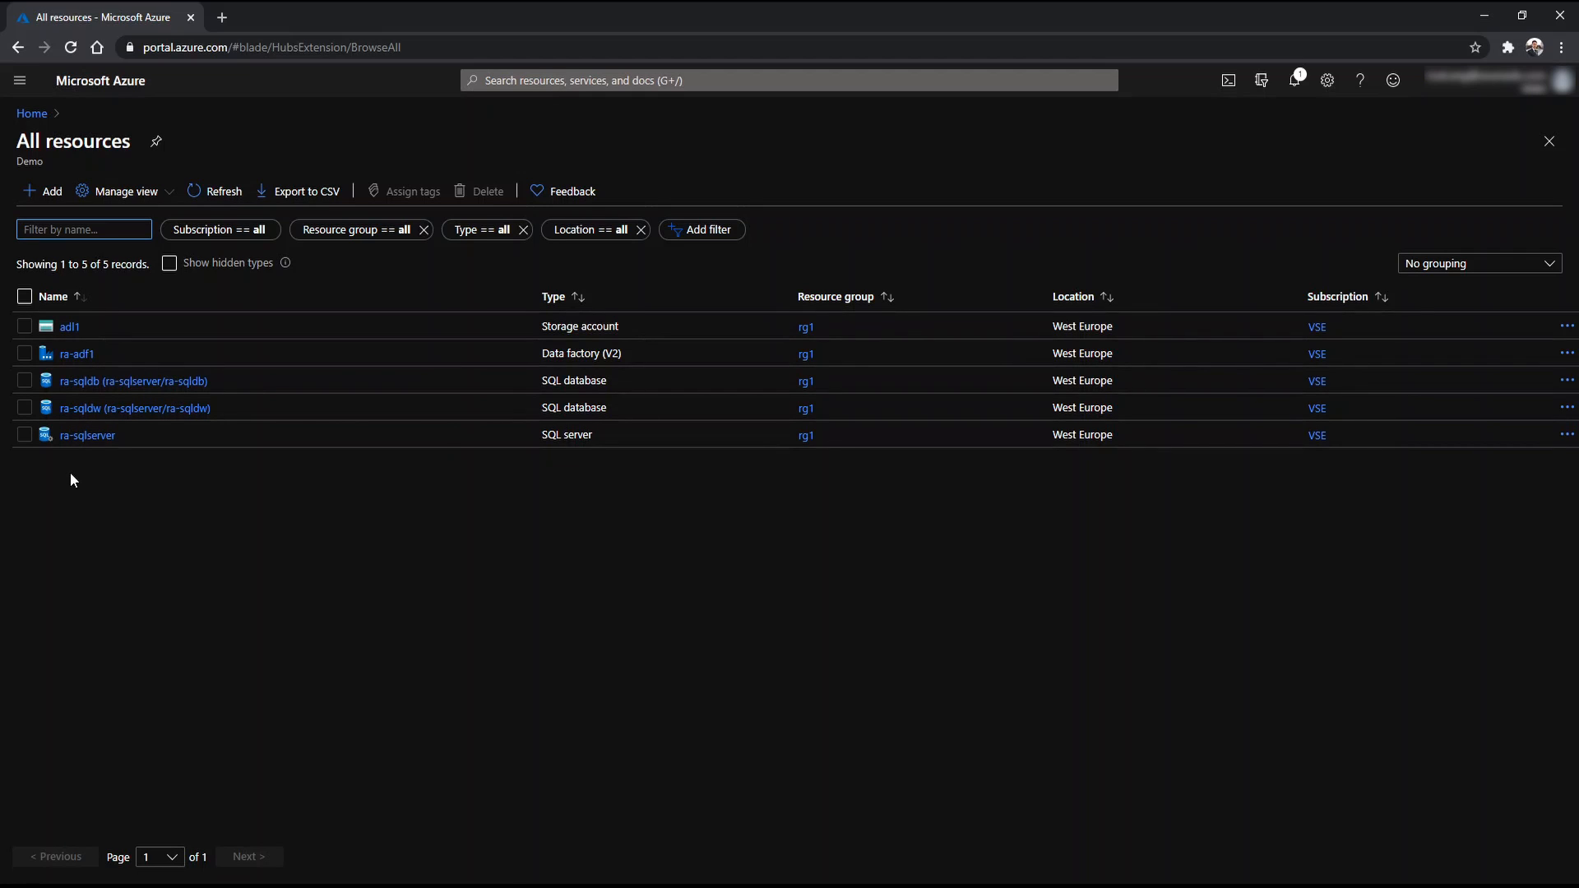
Show adl1's Firewalls and virtual networks settings, confirming access from all networks.
{"action": "left_click", "coordinate": [69, 326]}
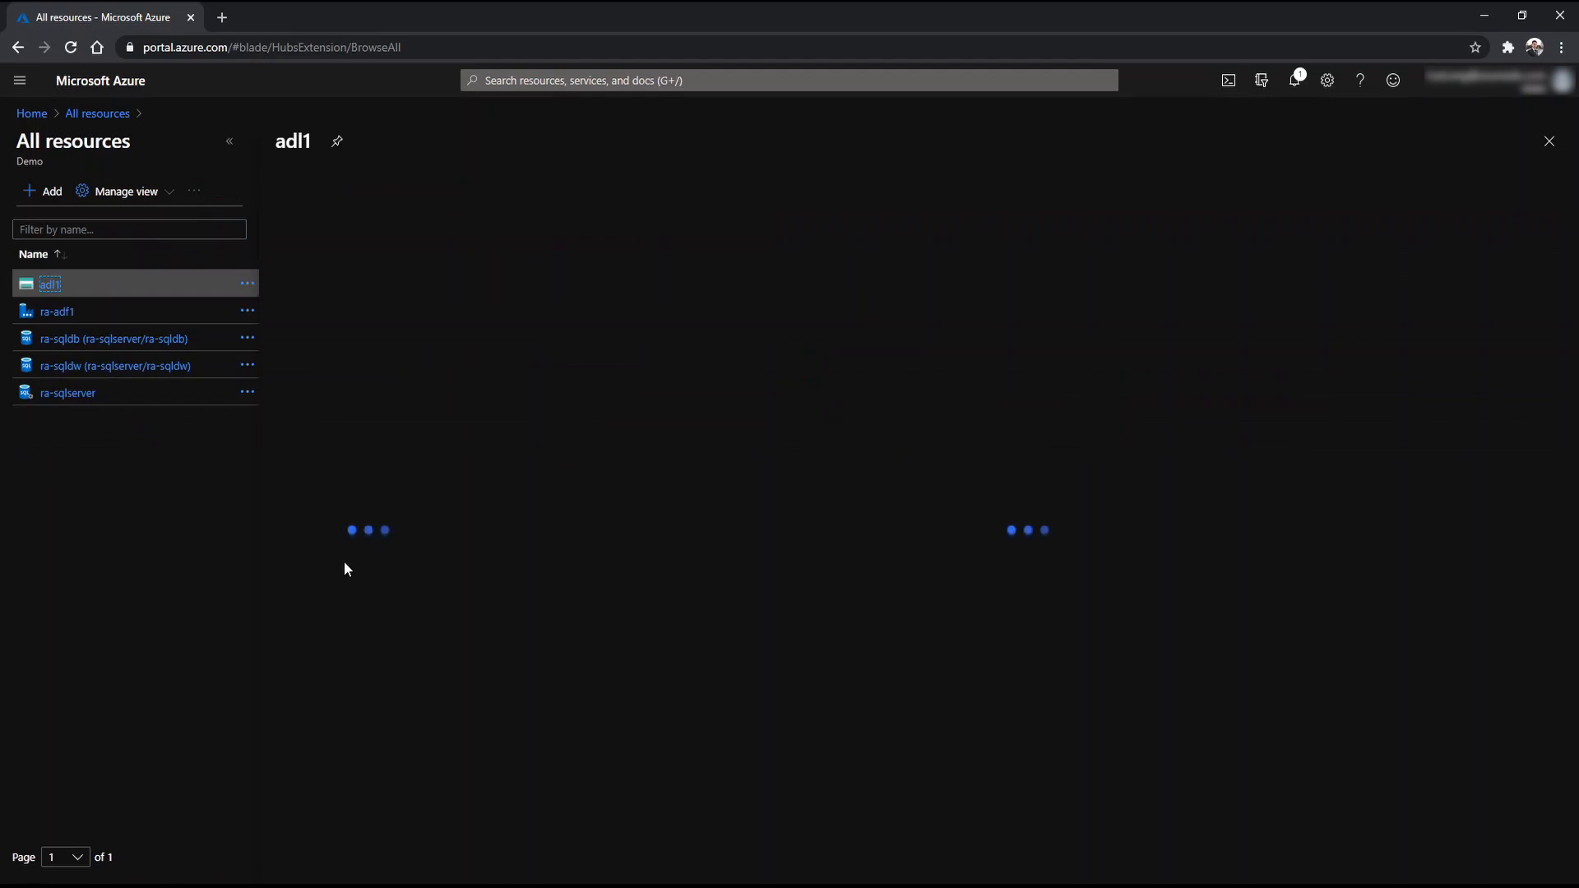
{"action": "left_click", "coordinate": [48, 285]}
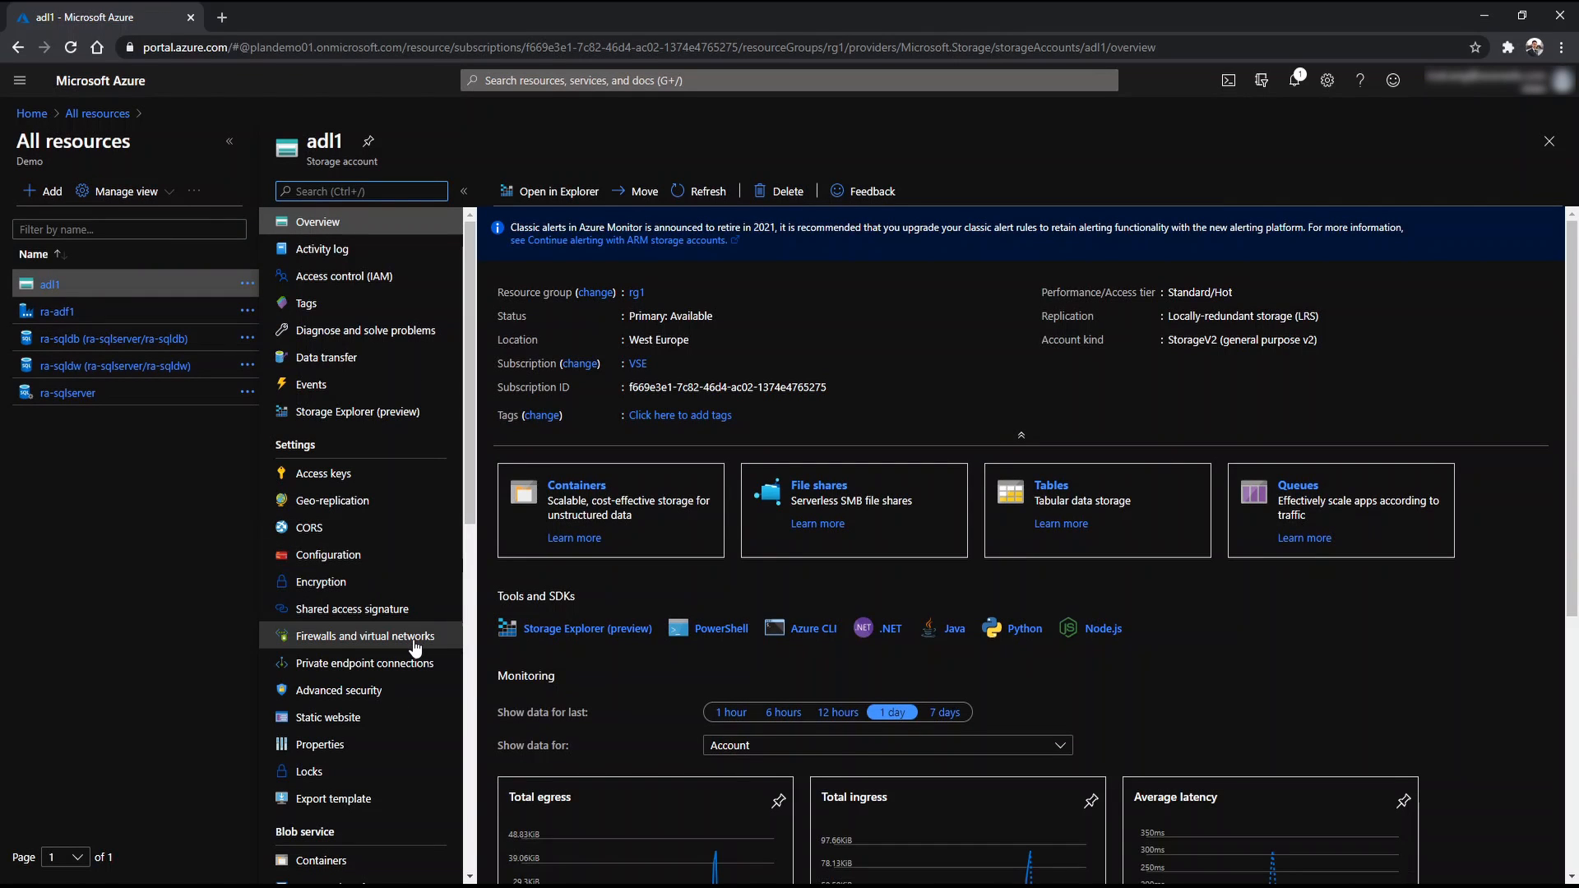
{"action": "left_click", "coordinate": [362, 635]}
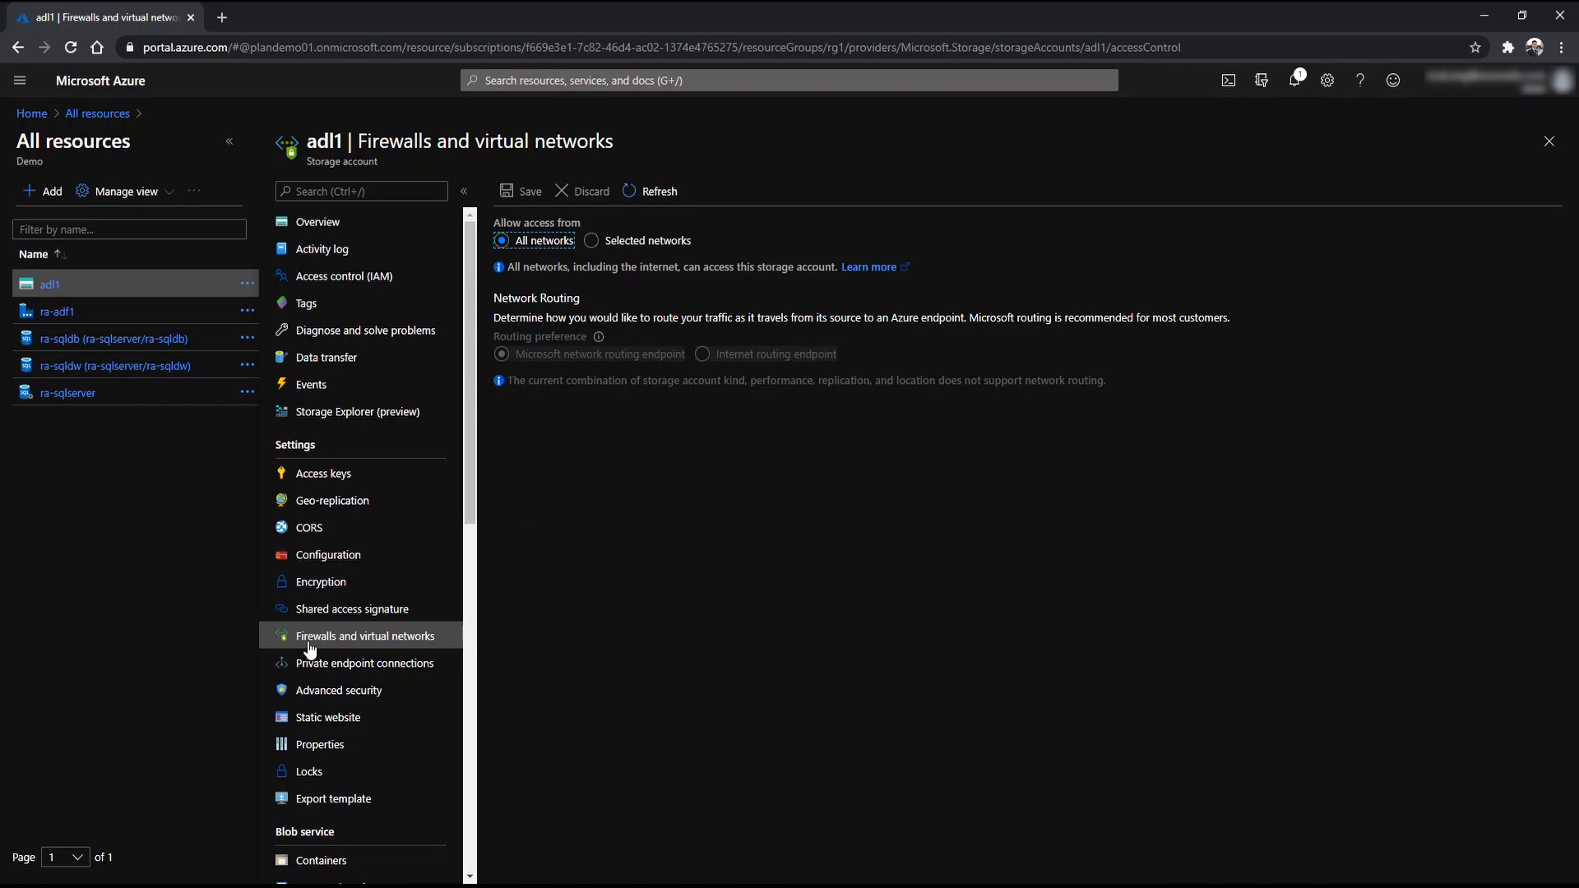
{"action": "mouse_move", "coordinate": [531, 223]}
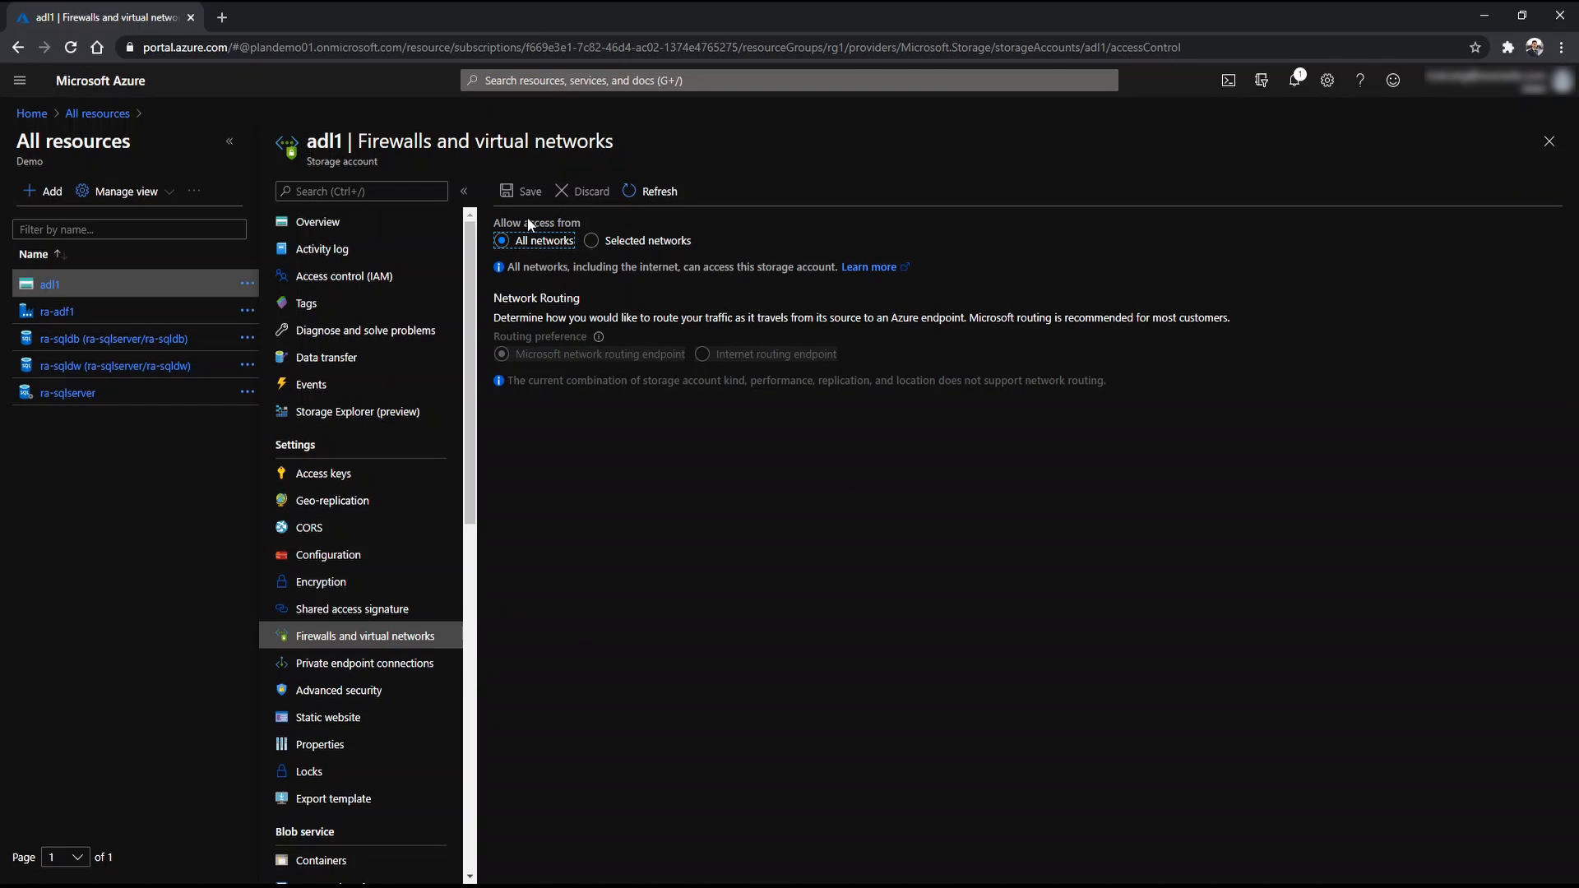
{"action": "mouse_move", "coordinate": [582, 299]}
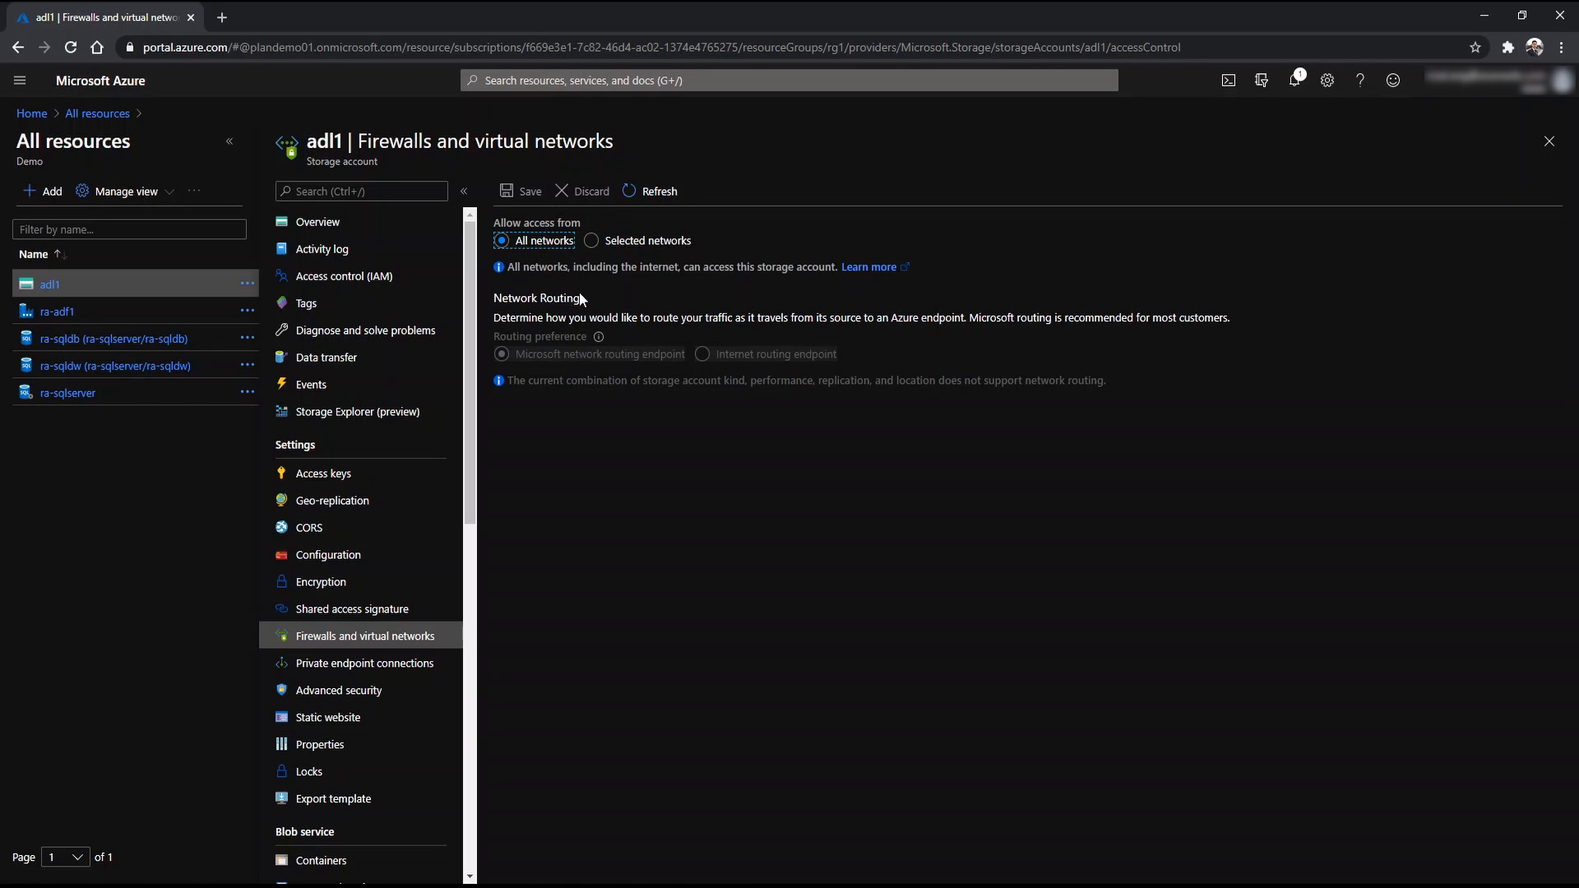
{"action": "mouse_move", "coordinate": [67, 393]}
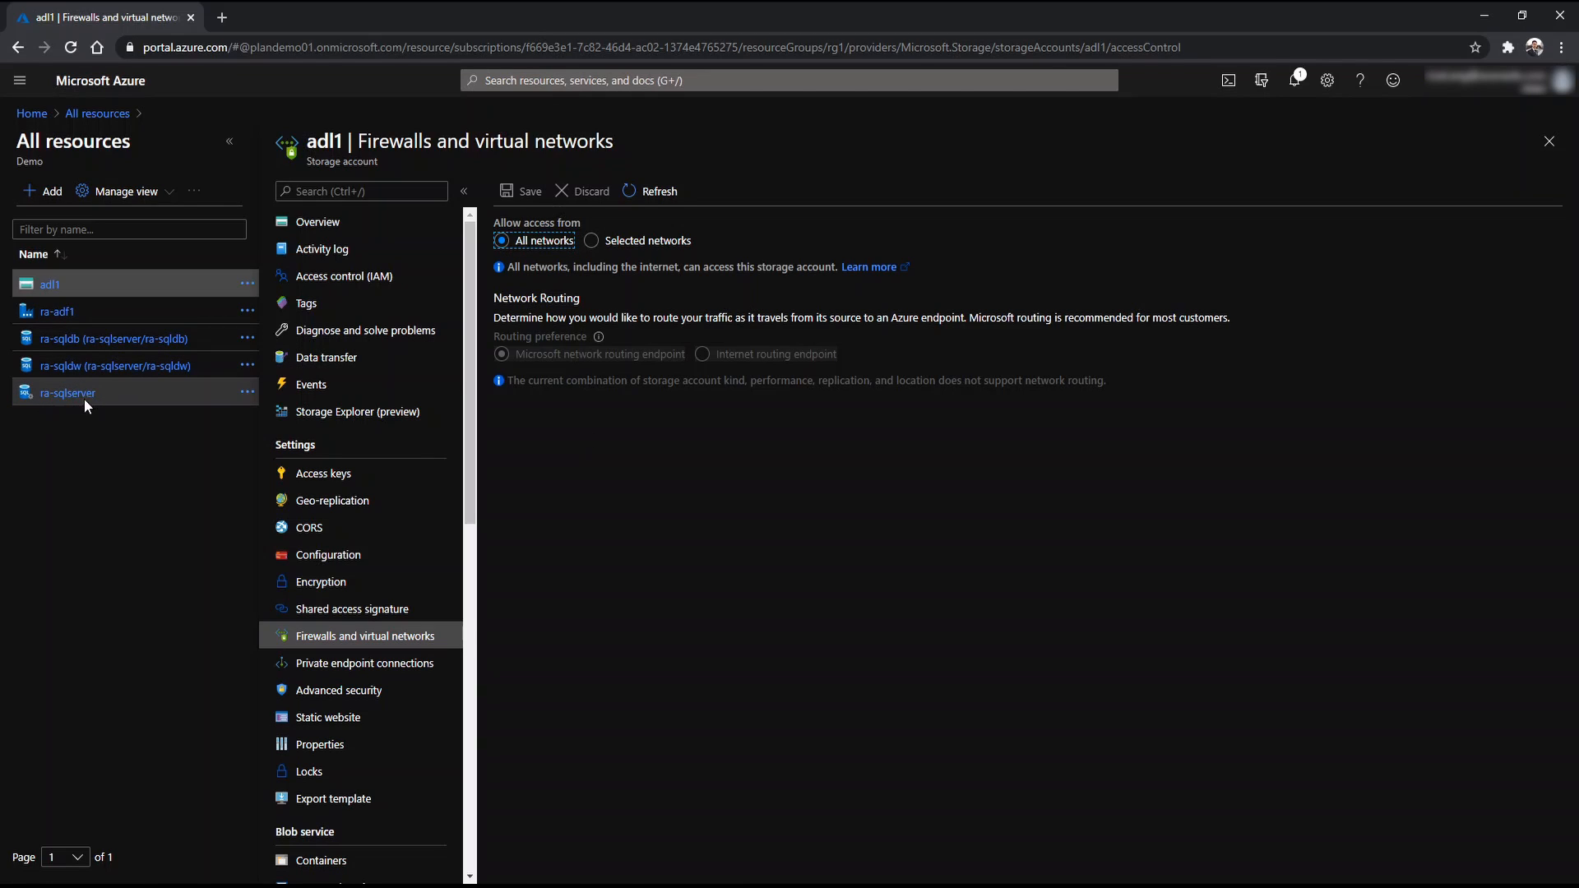
{"action": "mouse_move", "coordinate": [68, 393]}
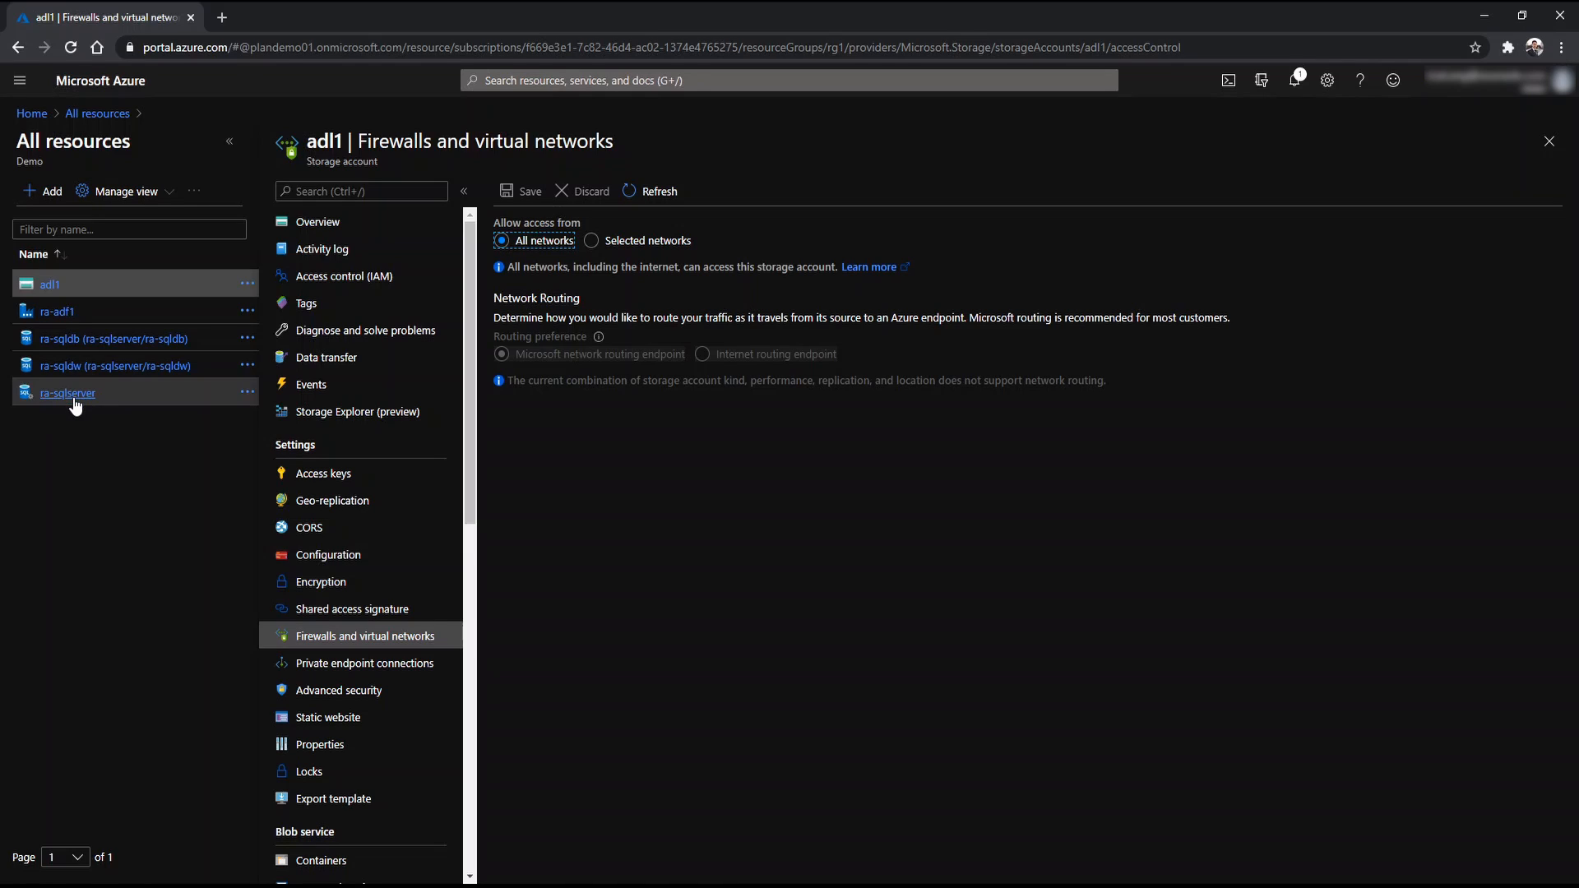
{"action": "mouse_move", "coordinate": [61, 406]}
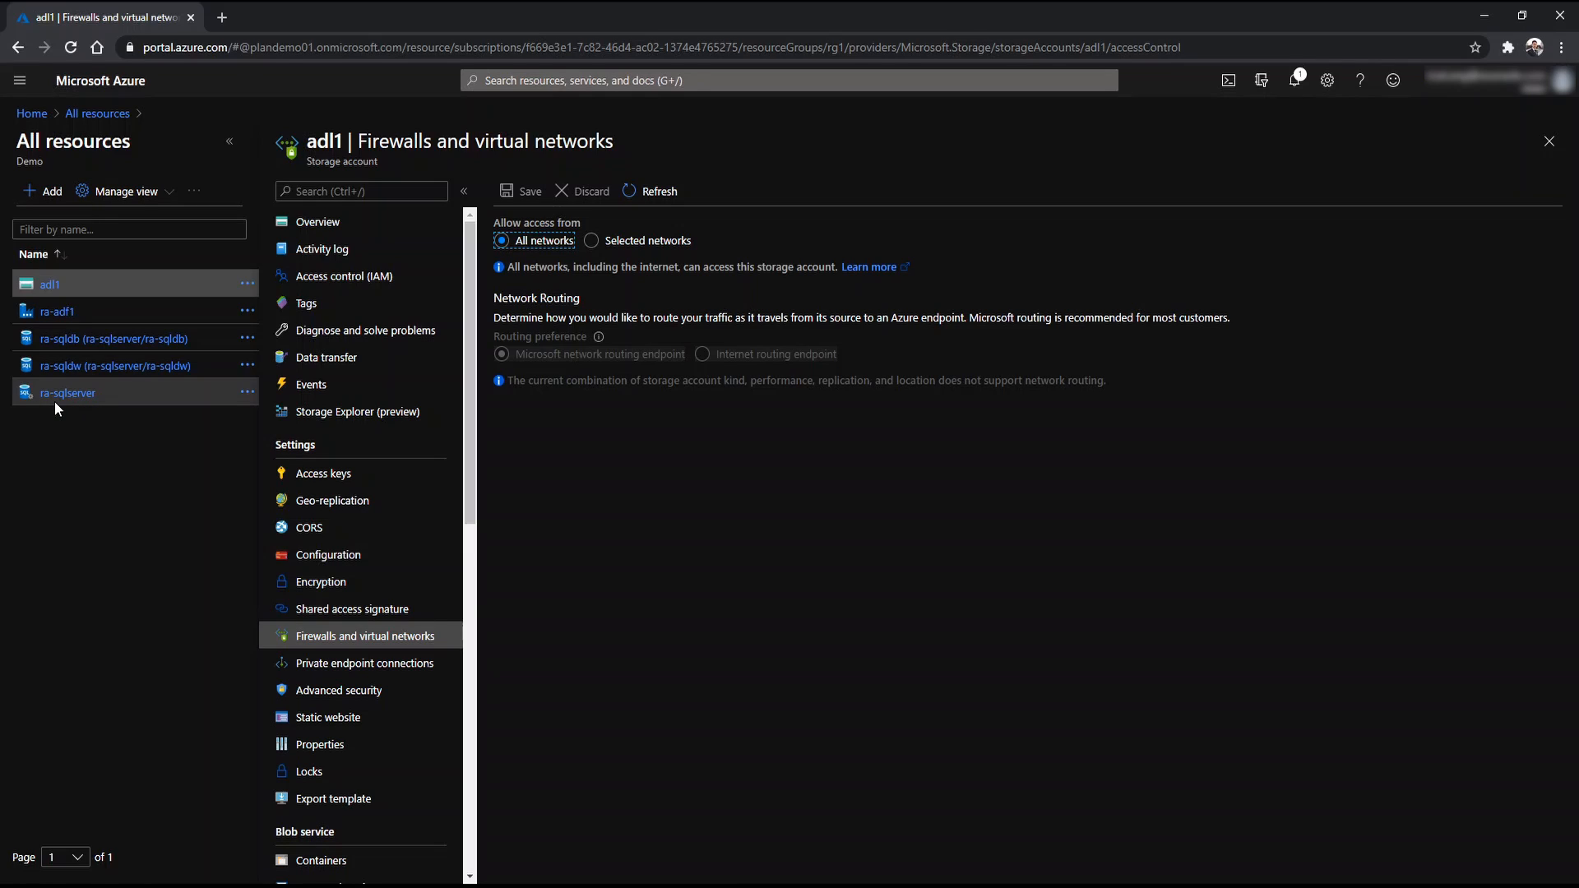
Show ra-sqlserver's firewall settings, confirming Azure services may access the server.
{"action": "left_click", "coordinate": [68, 394]}
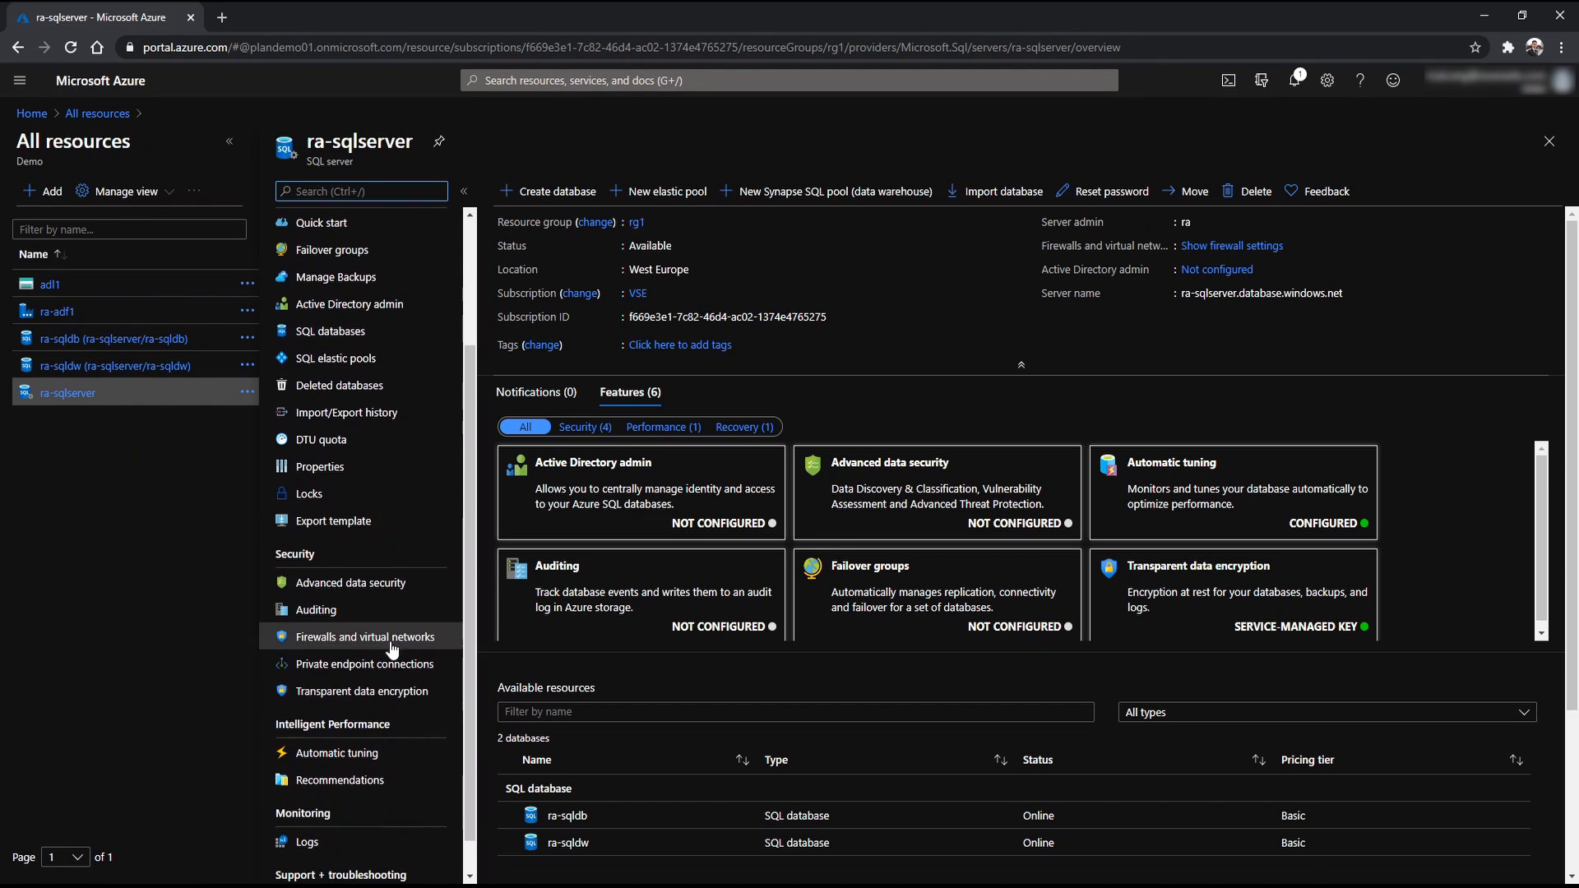
{"action": "left_click", "coordinate": [365, 636]}
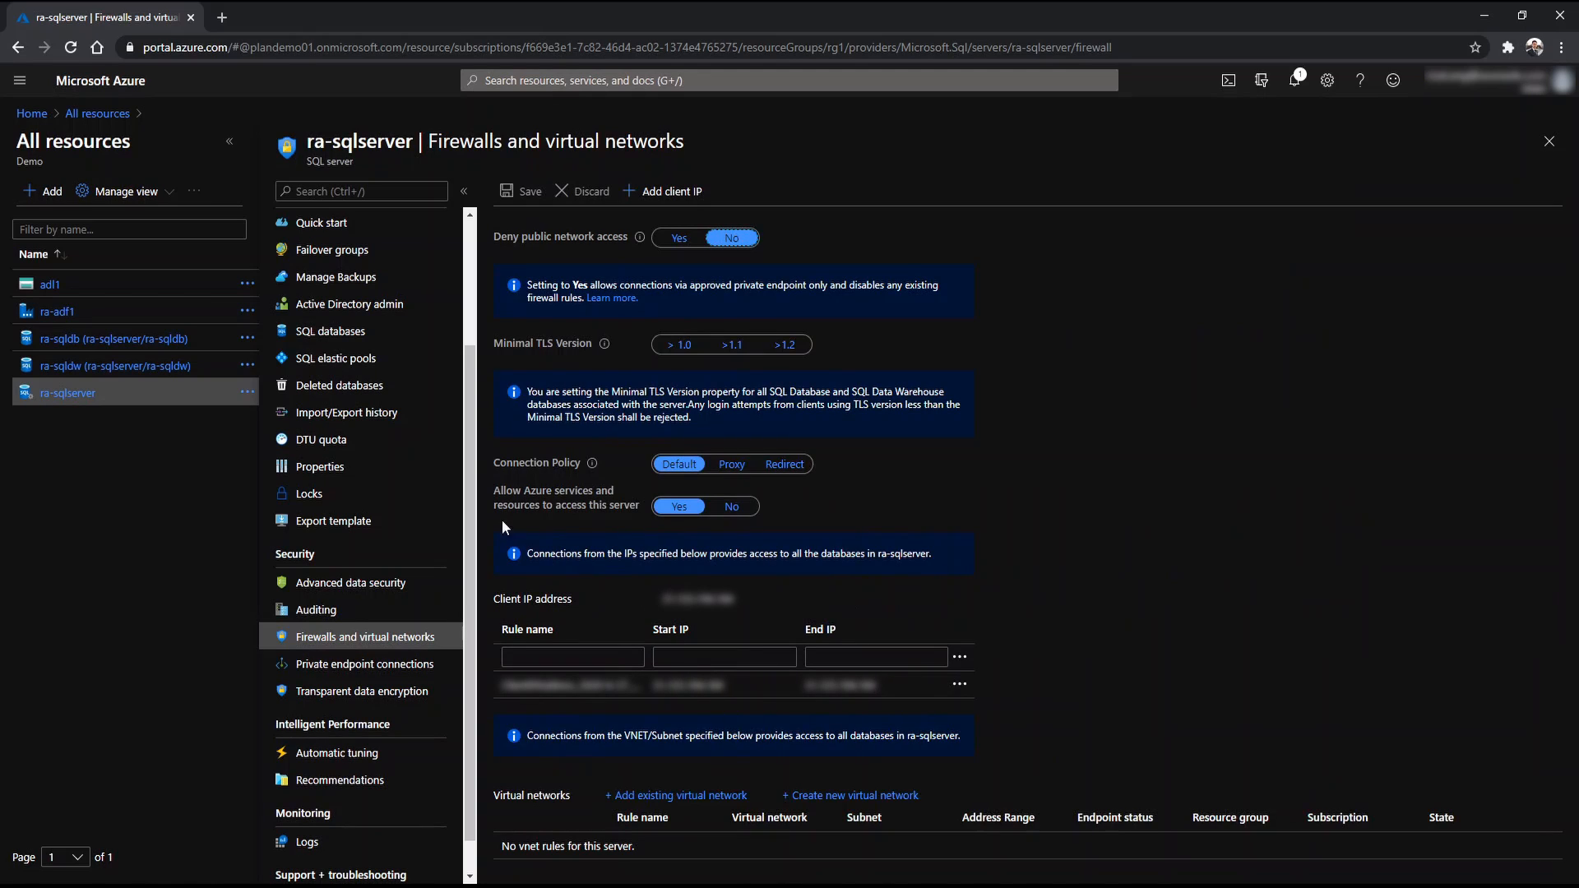
{"action": "mouse_move", "coordinate": [593, 500]}
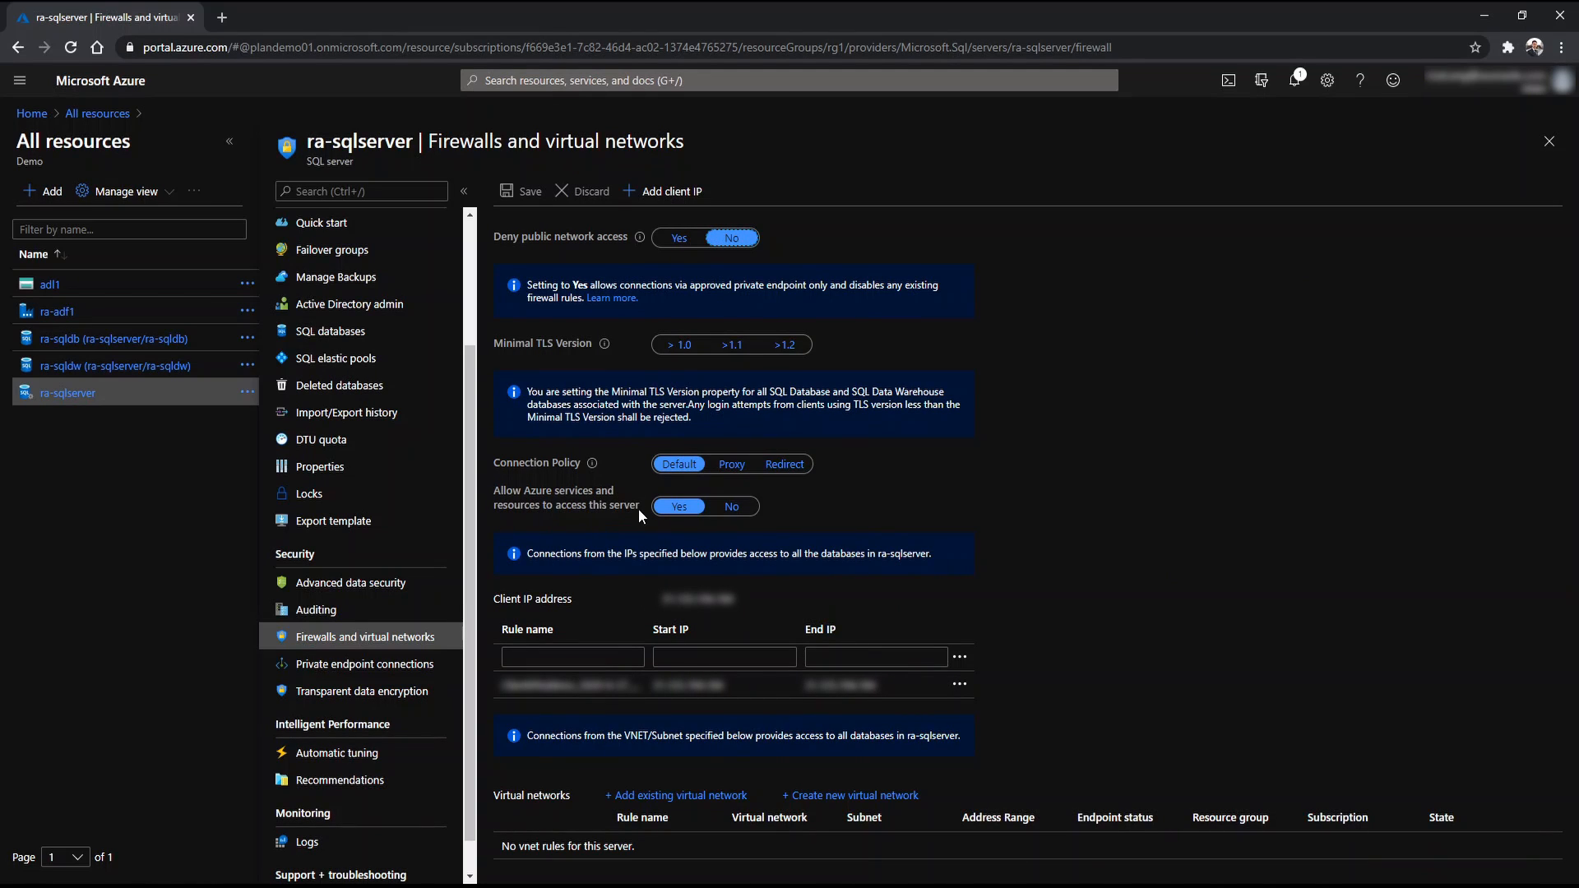
{"action": "mouse_move", "coordinate": [689, 522]}
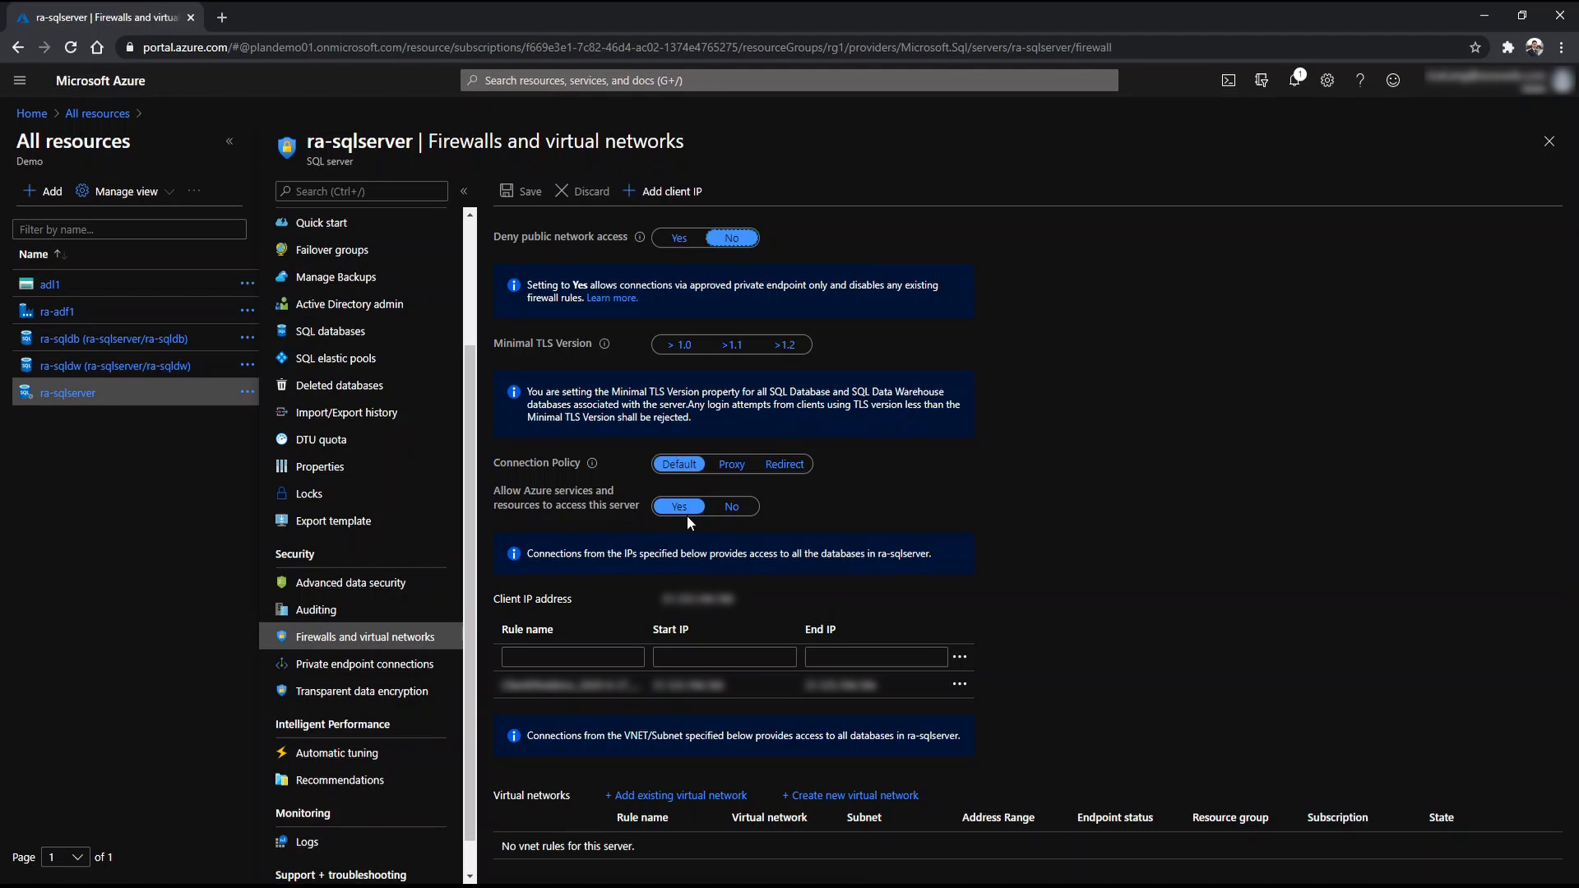
{"action": "mouse_move", "coordinate": [689, 560]}
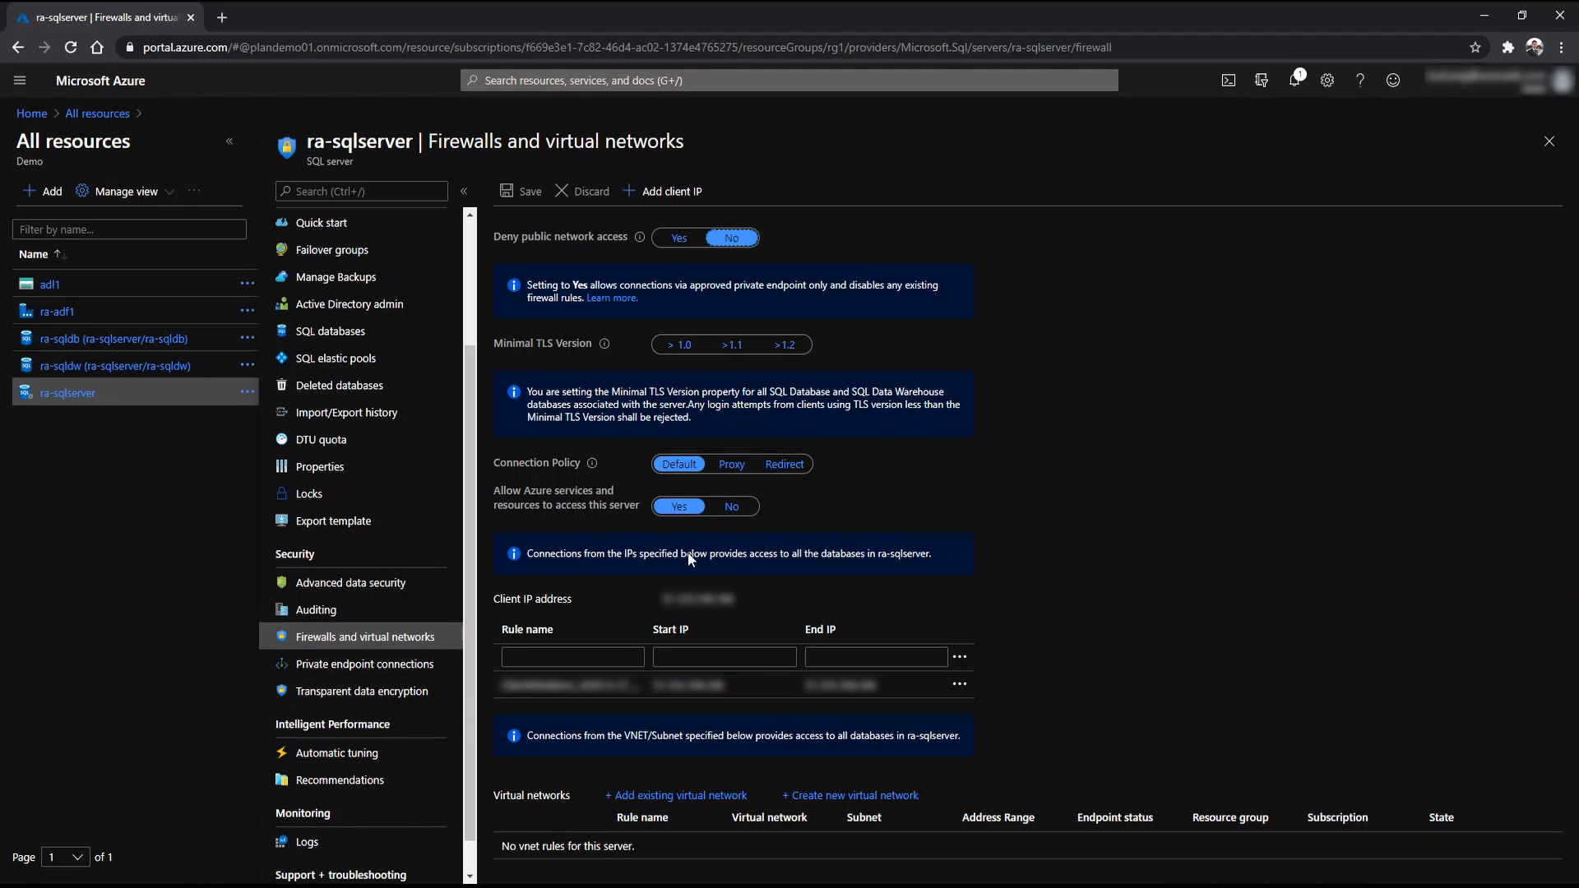
{"action": "mouse_move", "coordinate": [690, 561]}
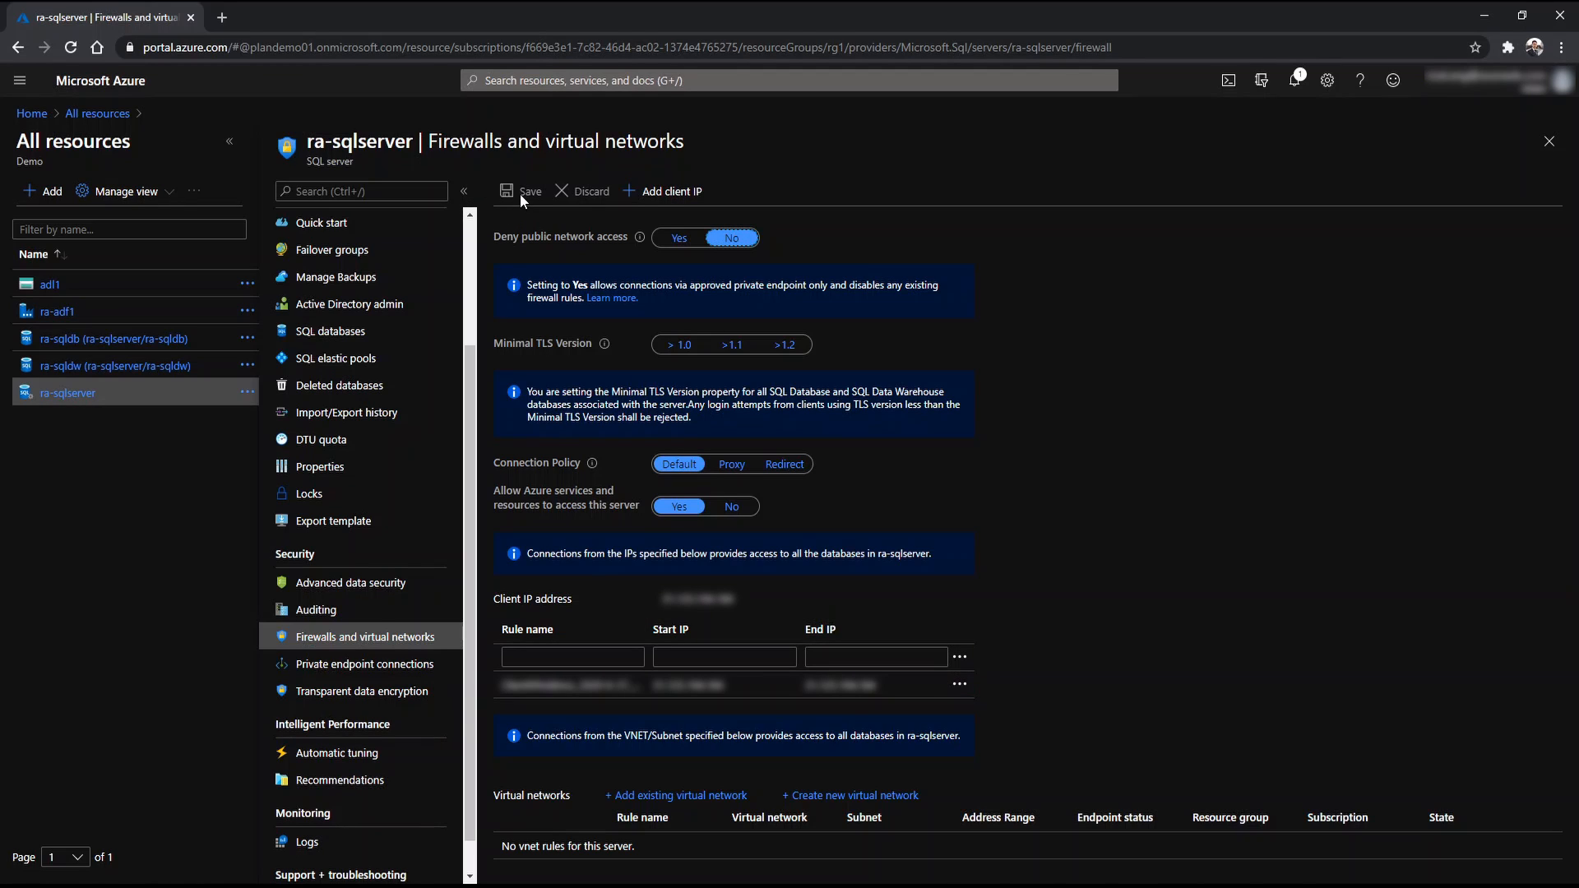
{"action": "mouse_move", "coordinate": [543, 495]}
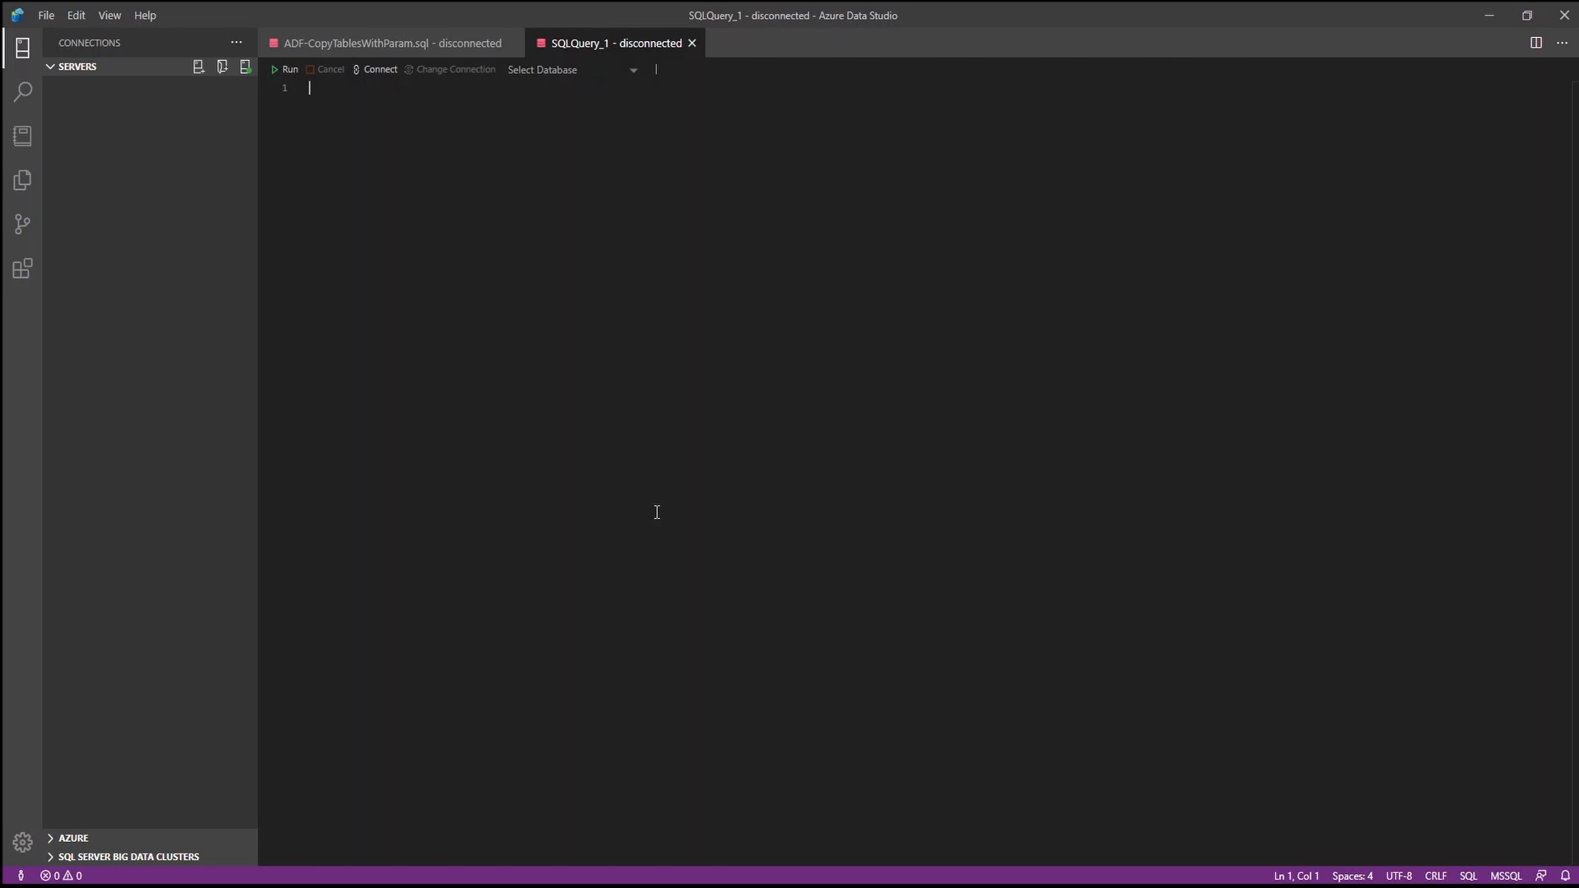
{"action": "mouse_move", "coordinate": [558, 495]}
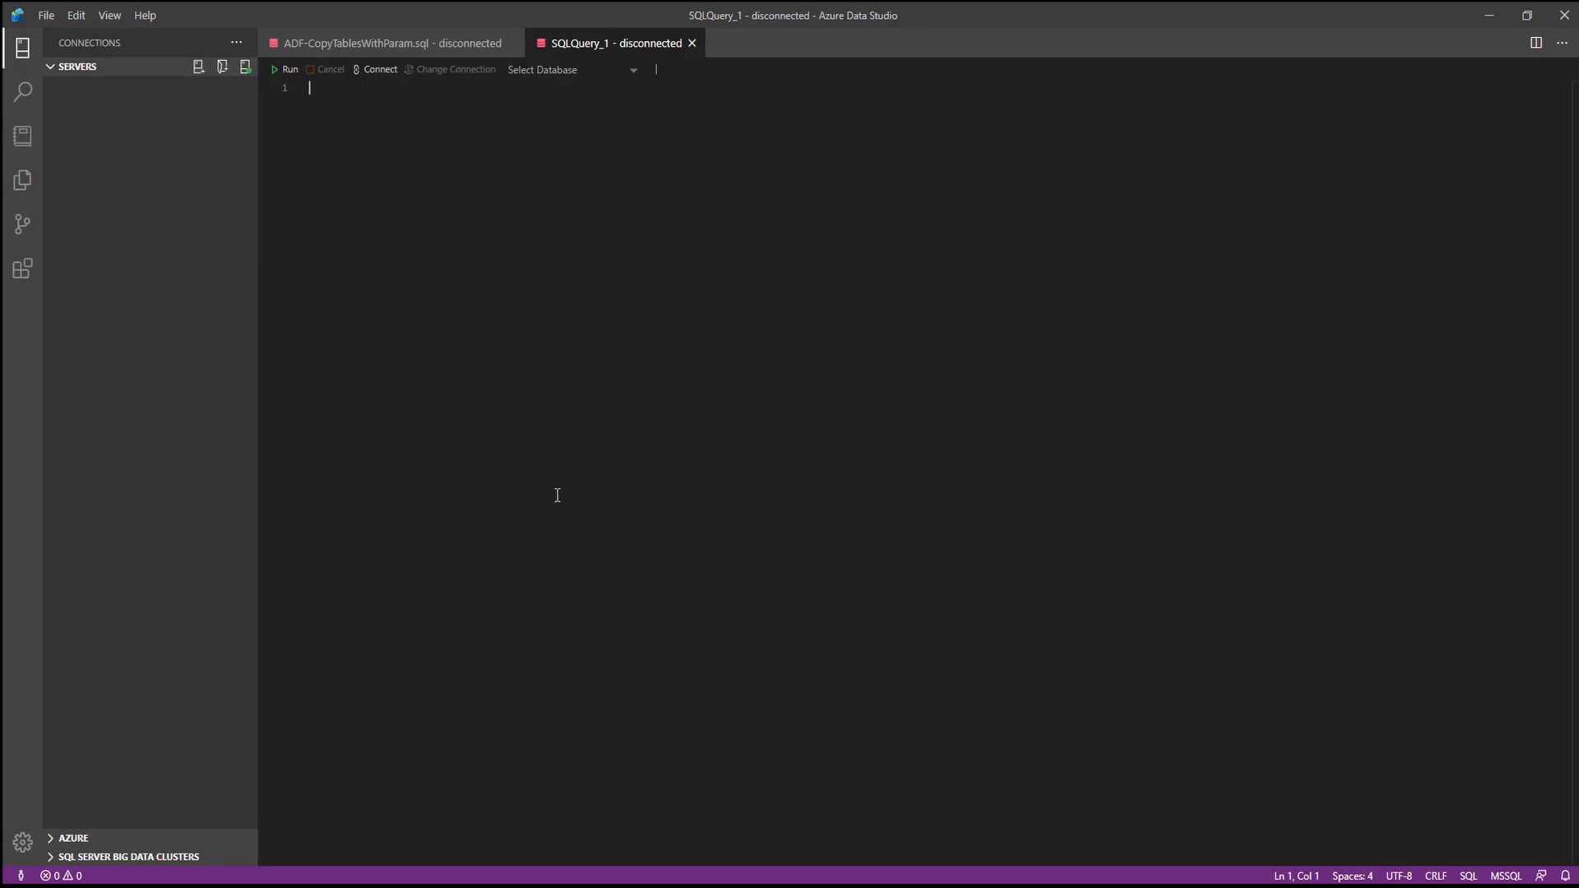
{"action": "mouse_move", "coordinate": [133, 822]}
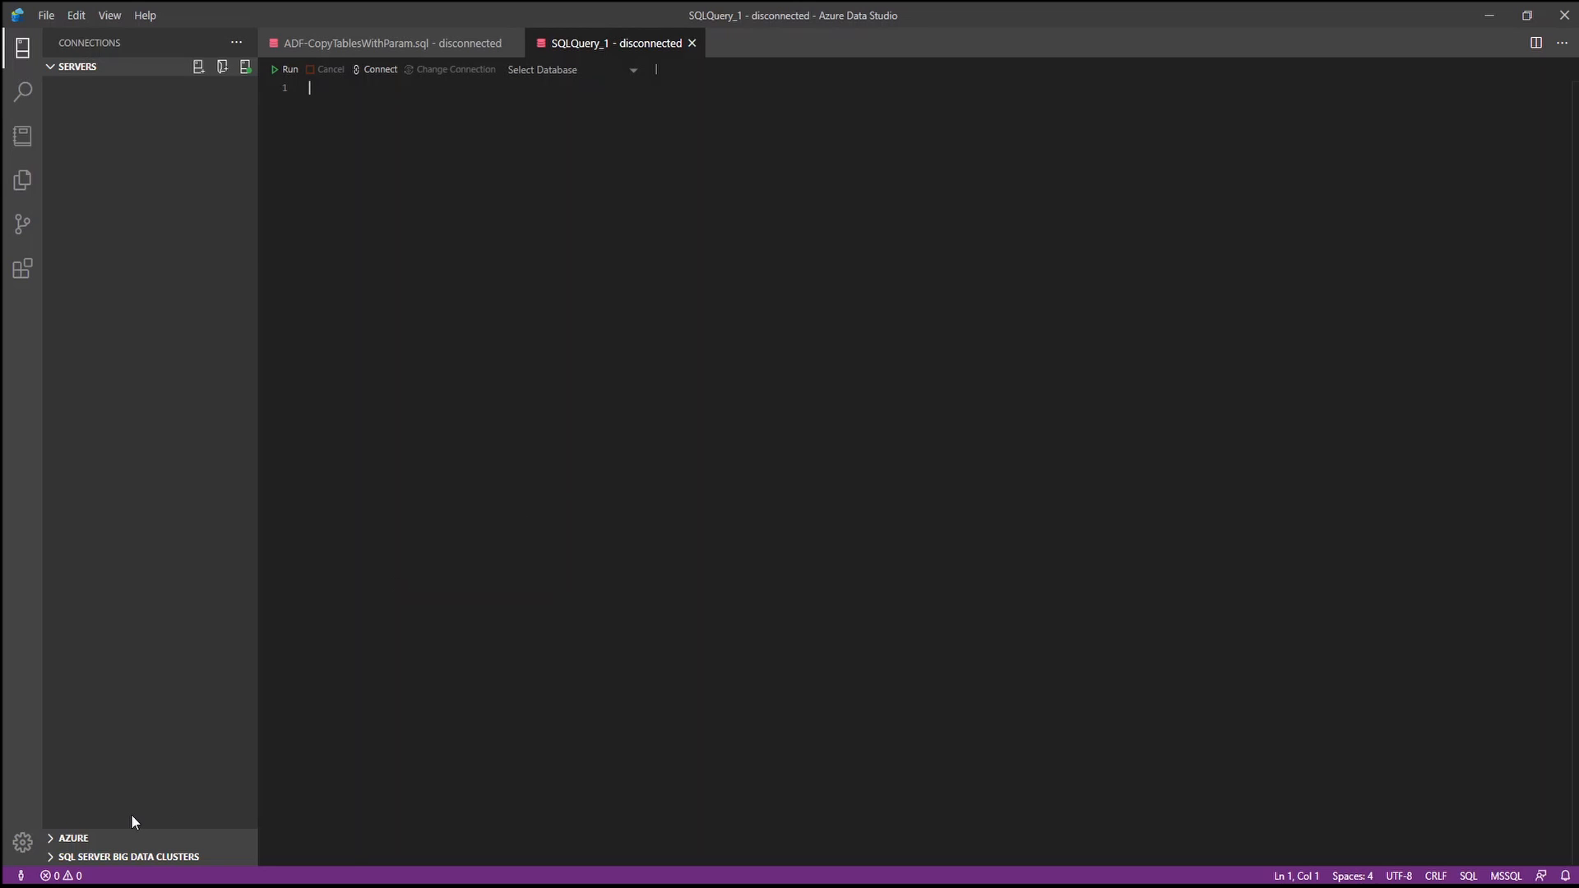
{"action": "mouse_move", "coordinate": [101, 806]}
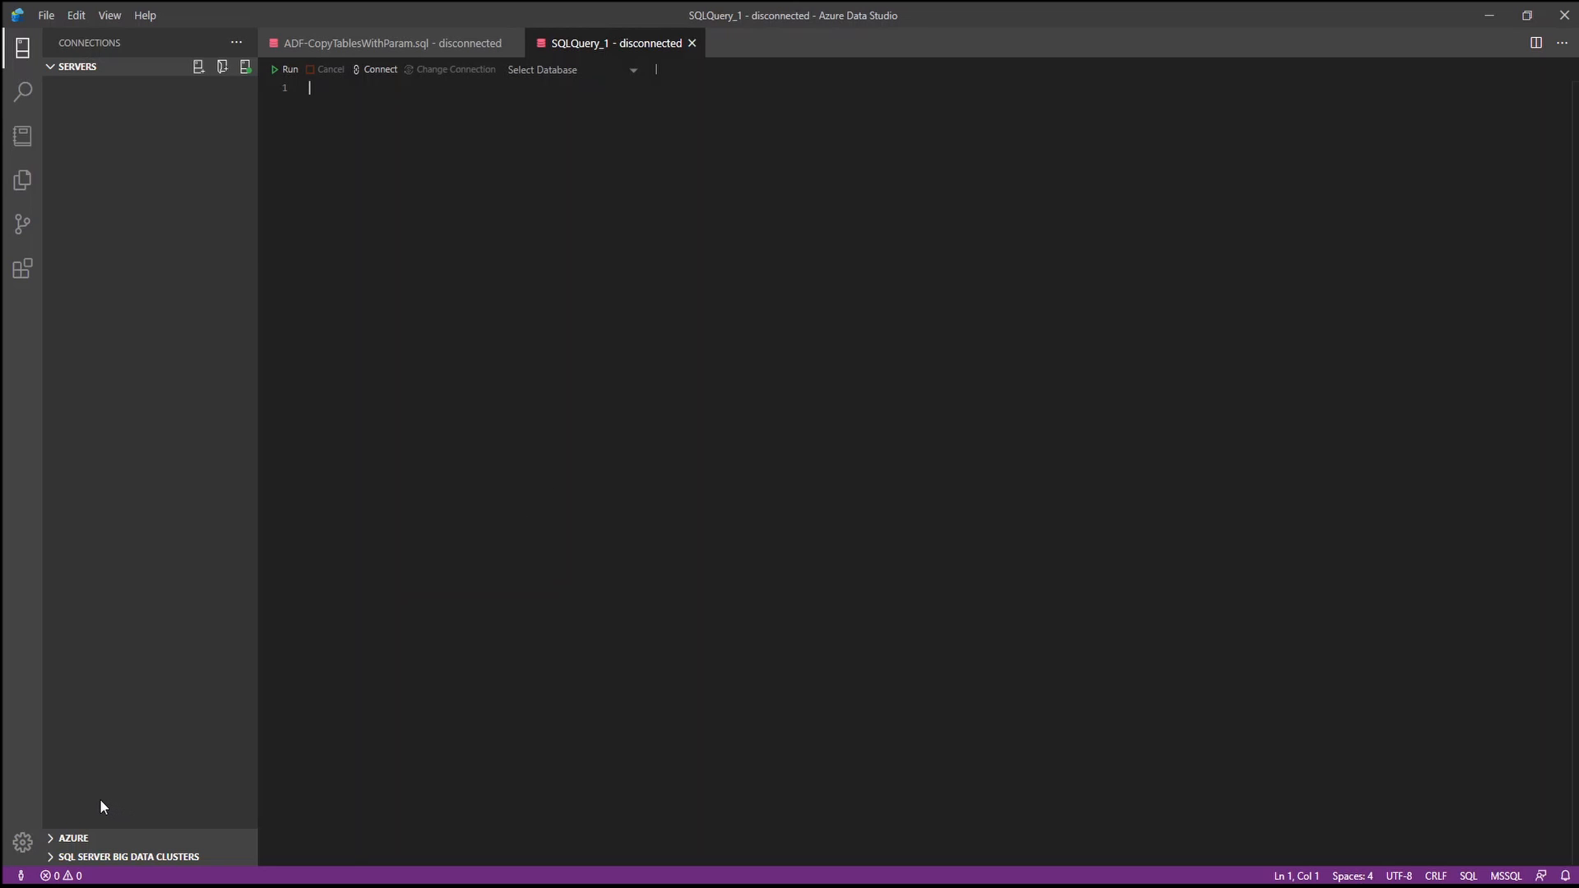
{"action": "mouse_move", "coordinate": [141, 855]}
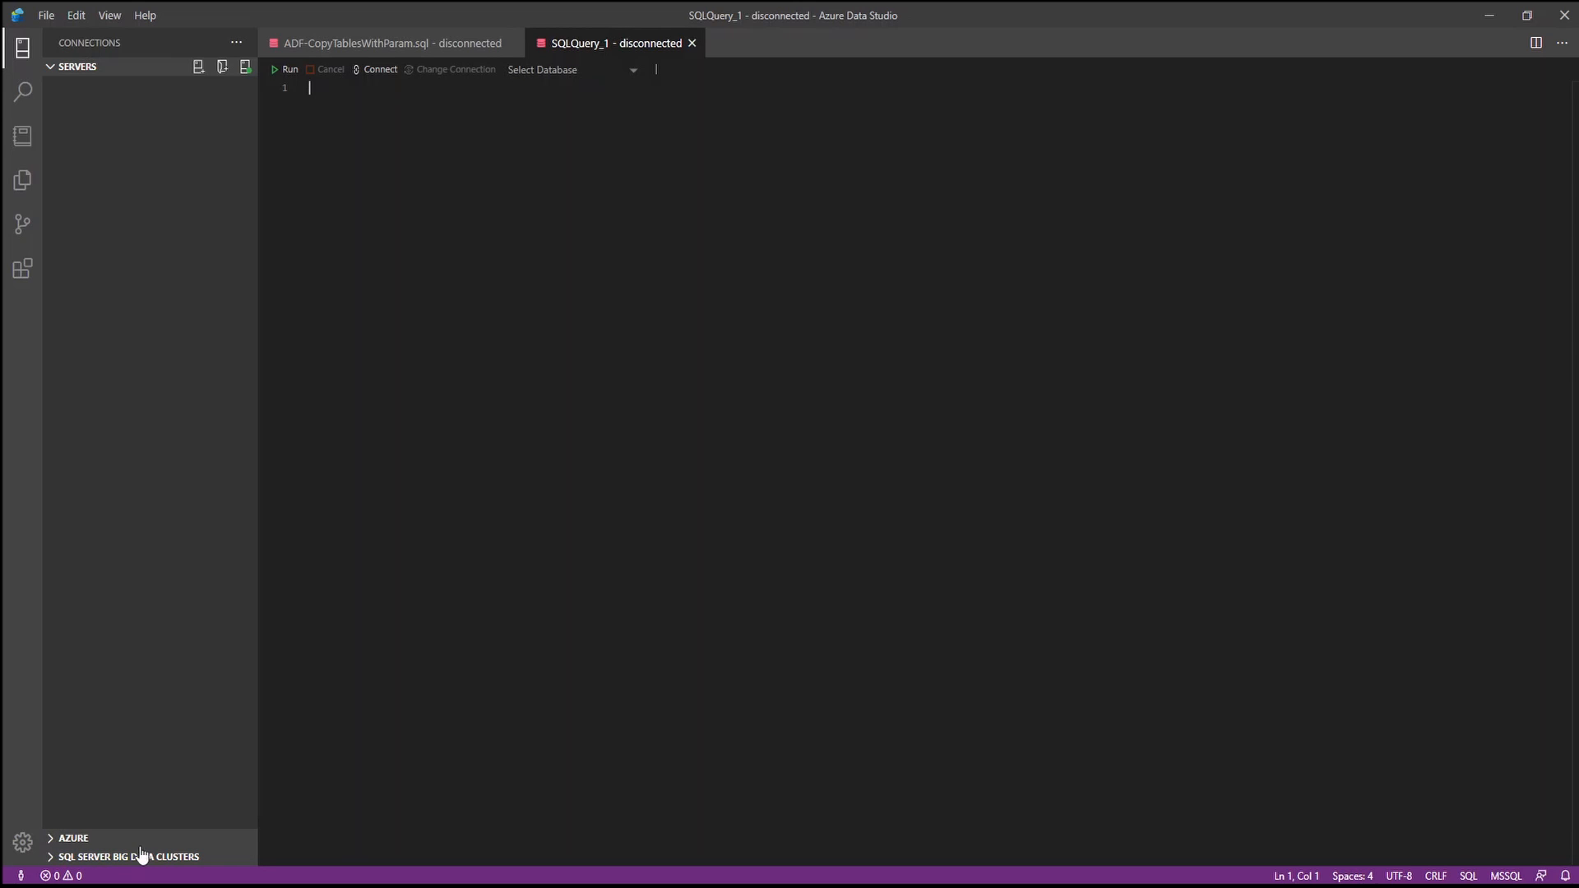
{"action": "mouse_move", "coordinate": [45, 837]}
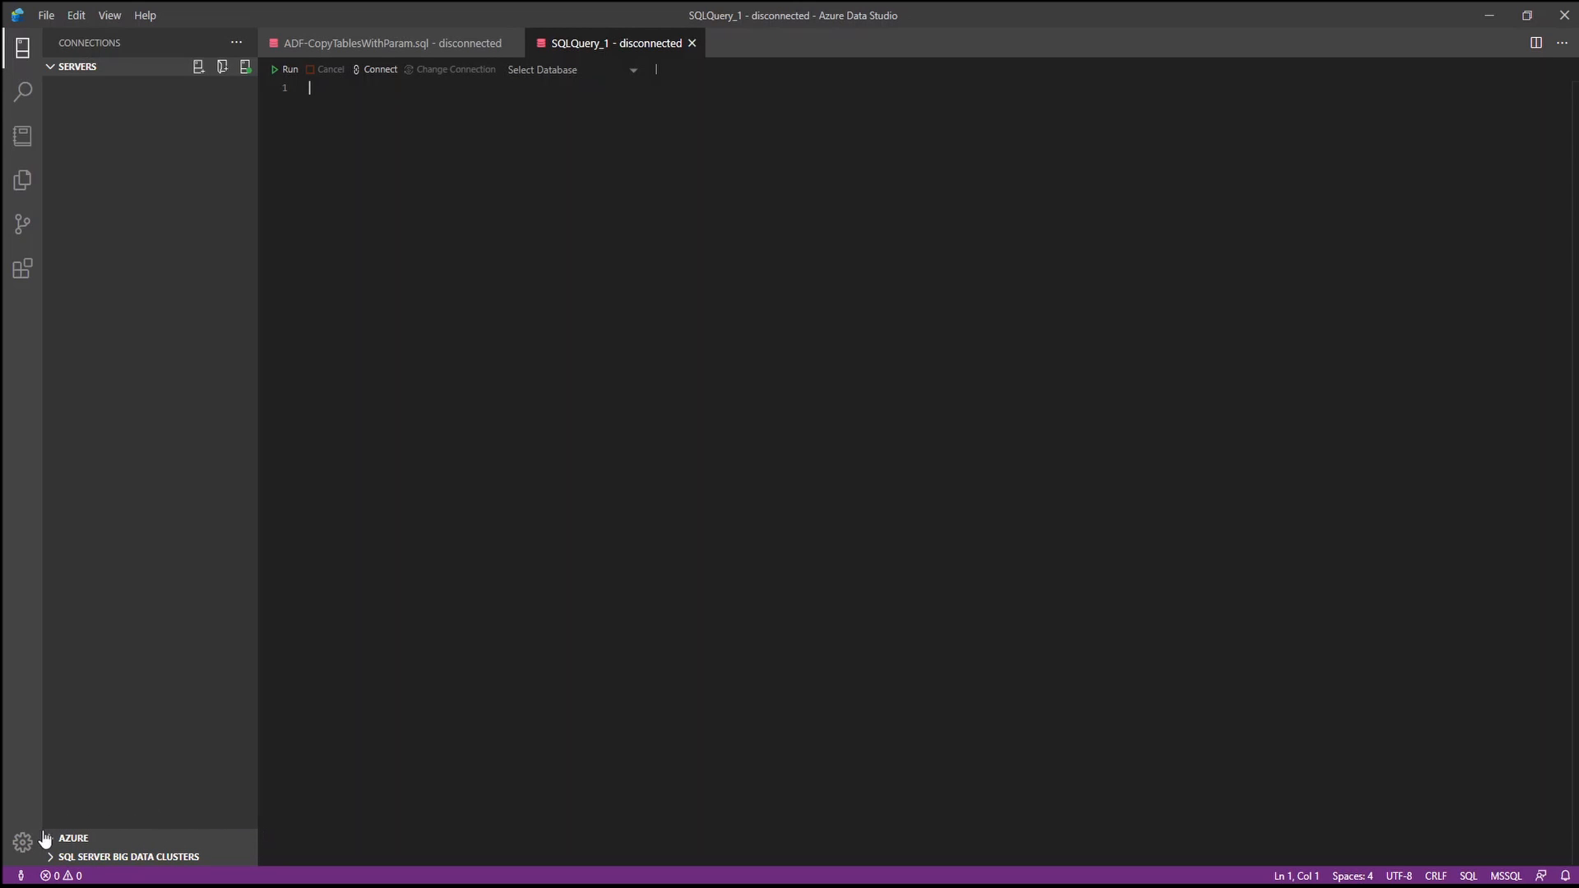
{"action": "mouse_move", "coordinate": [252, 845]}
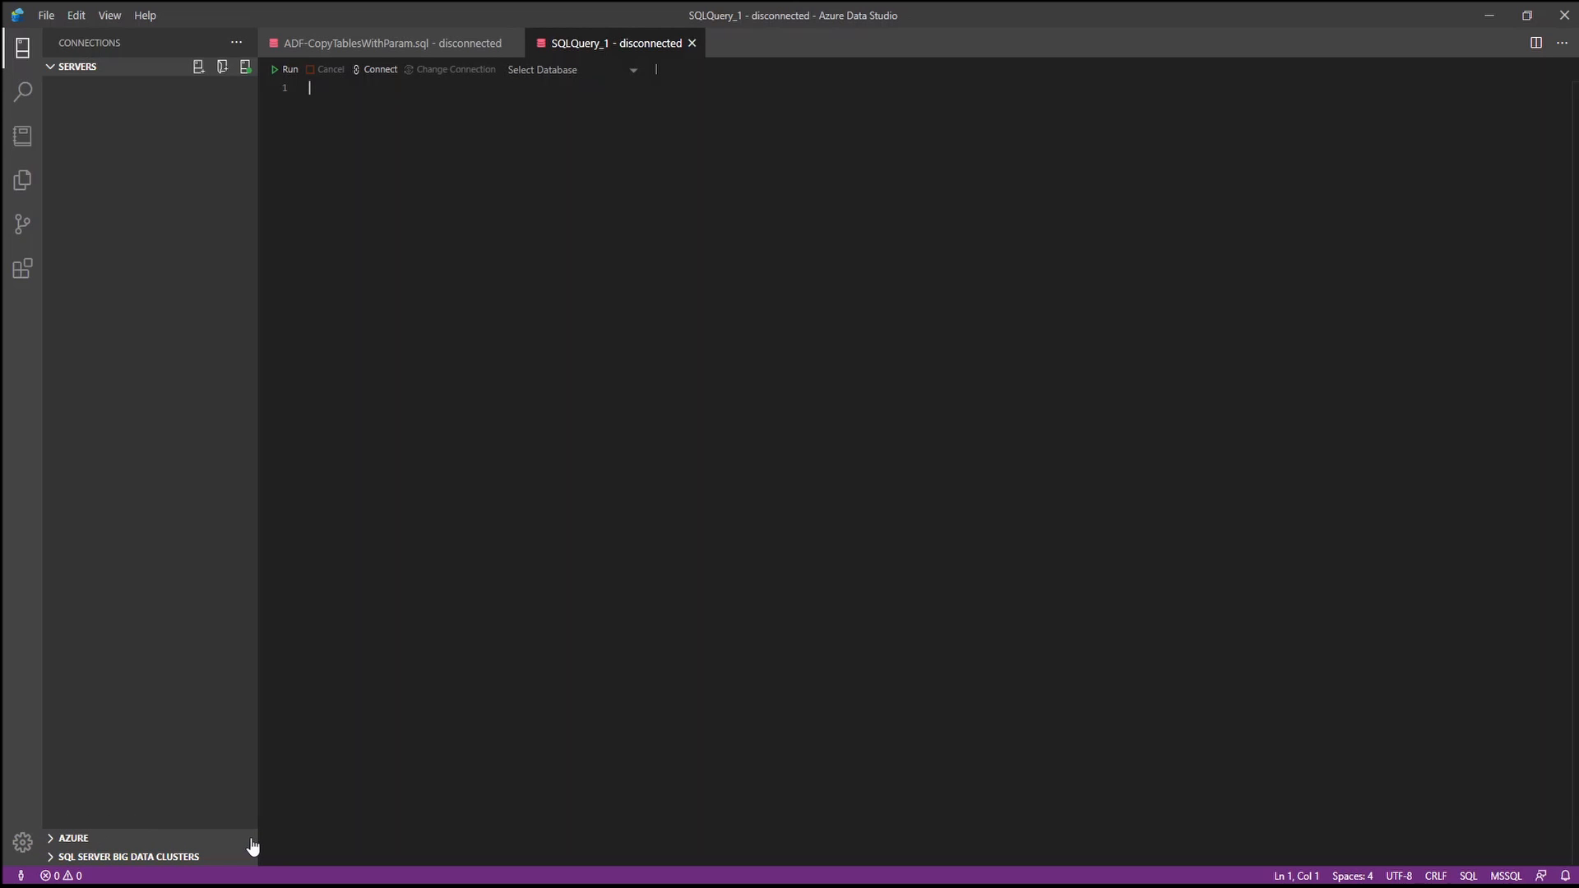
{"action": "mouse_move", "coordinate": [477, 444]}
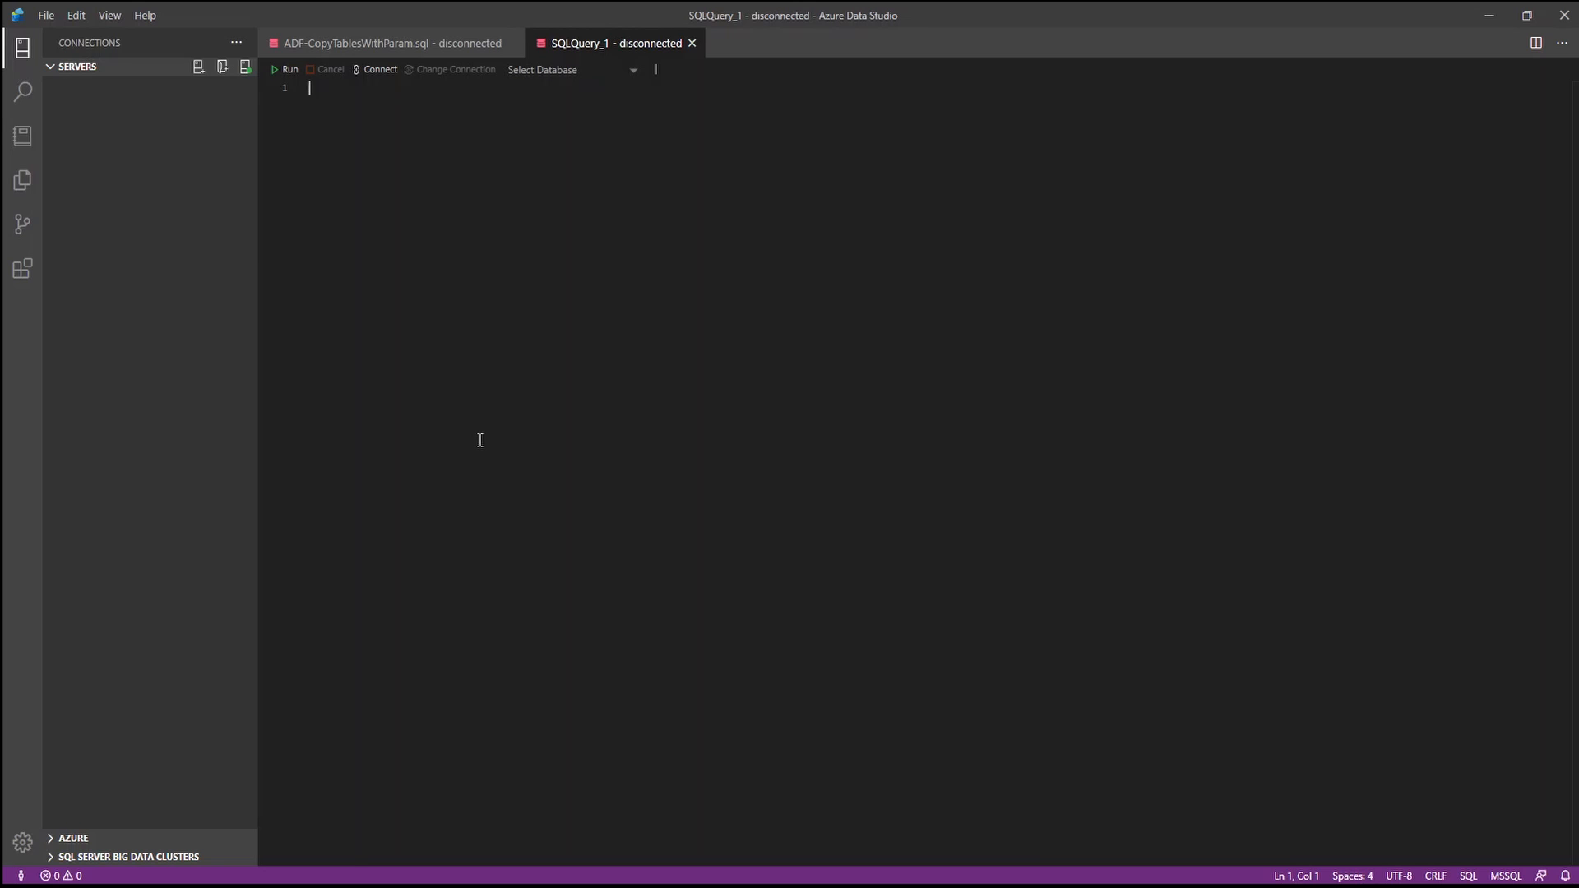
{"action": "mouse_move", "coordinate": [692, 42]}
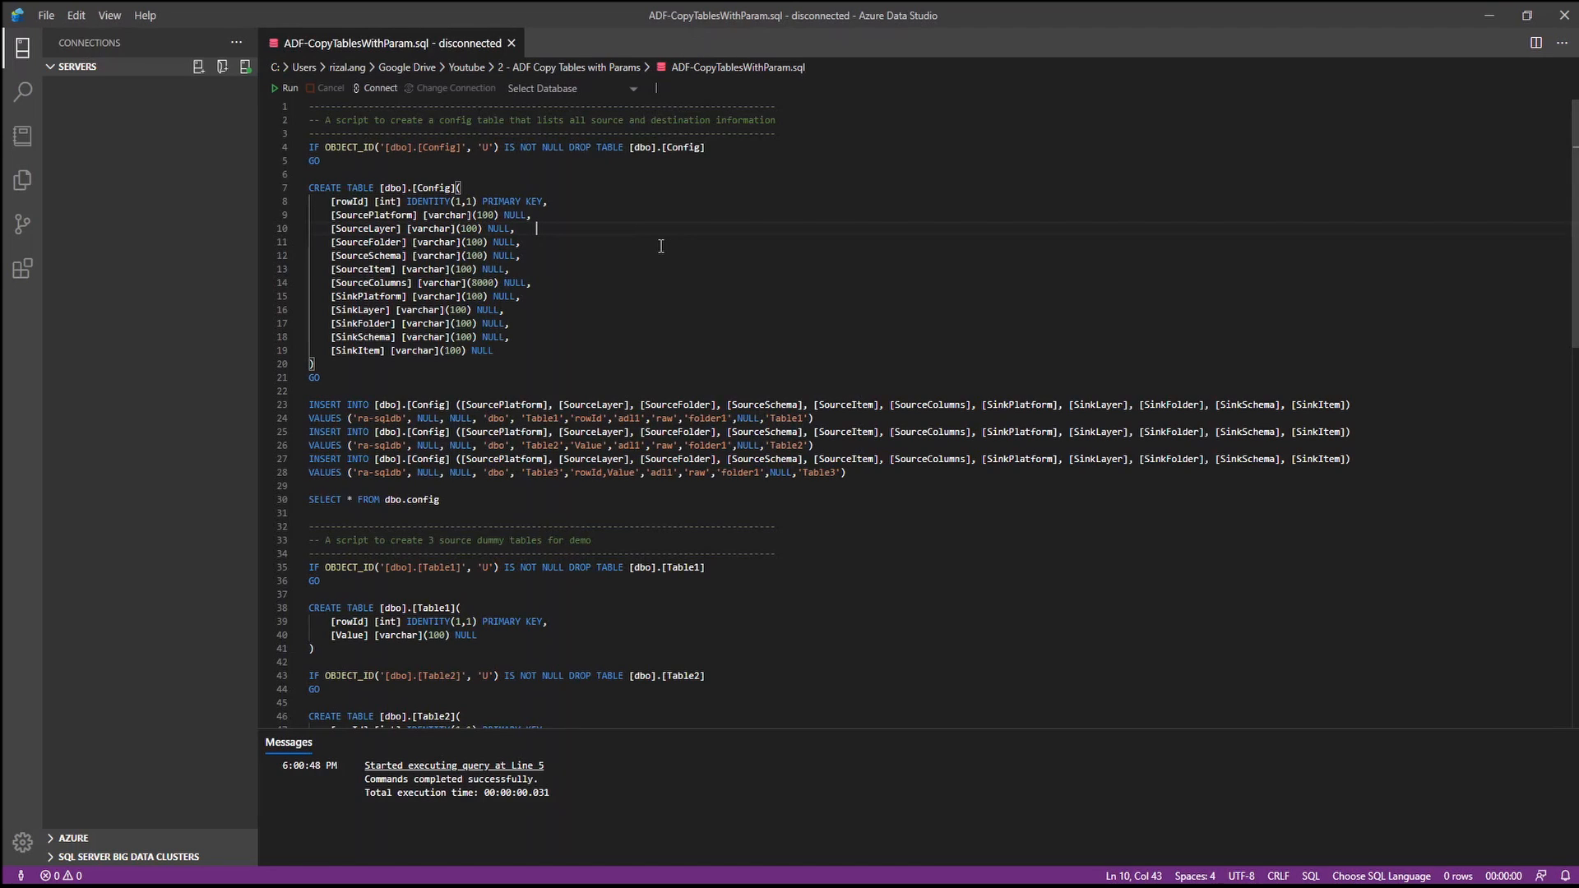
{"action": "mouse_move", "coordinate": [441, 125]}
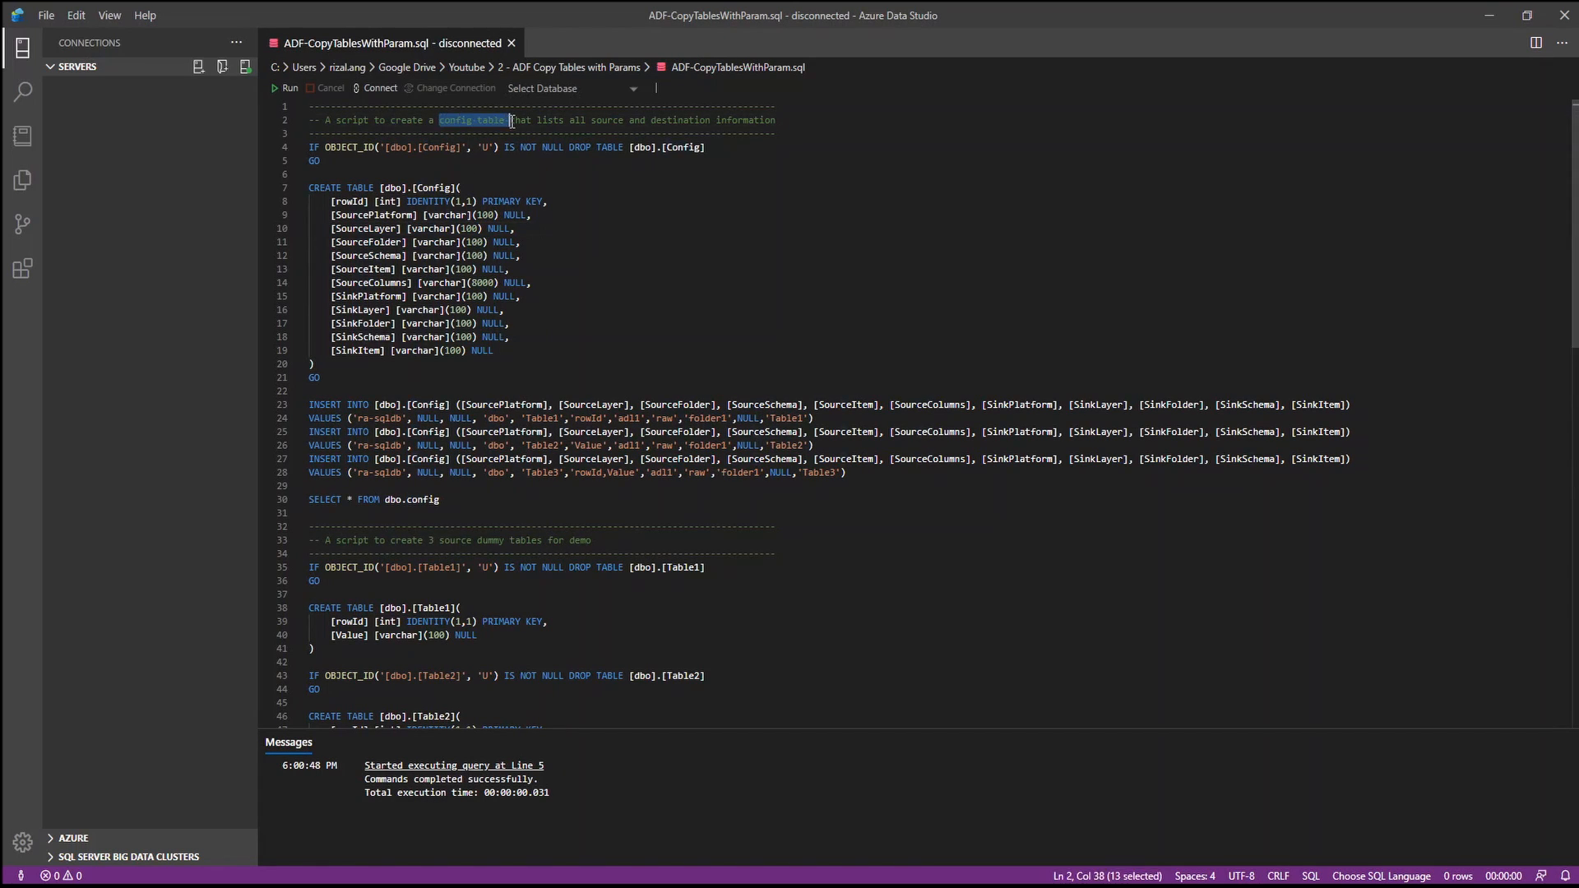
Bring up the ADF-CopyTablesWithParam.sql script defining the Config and dummy tables.
{"action": "left_click", "coordinate": [716, 120]}
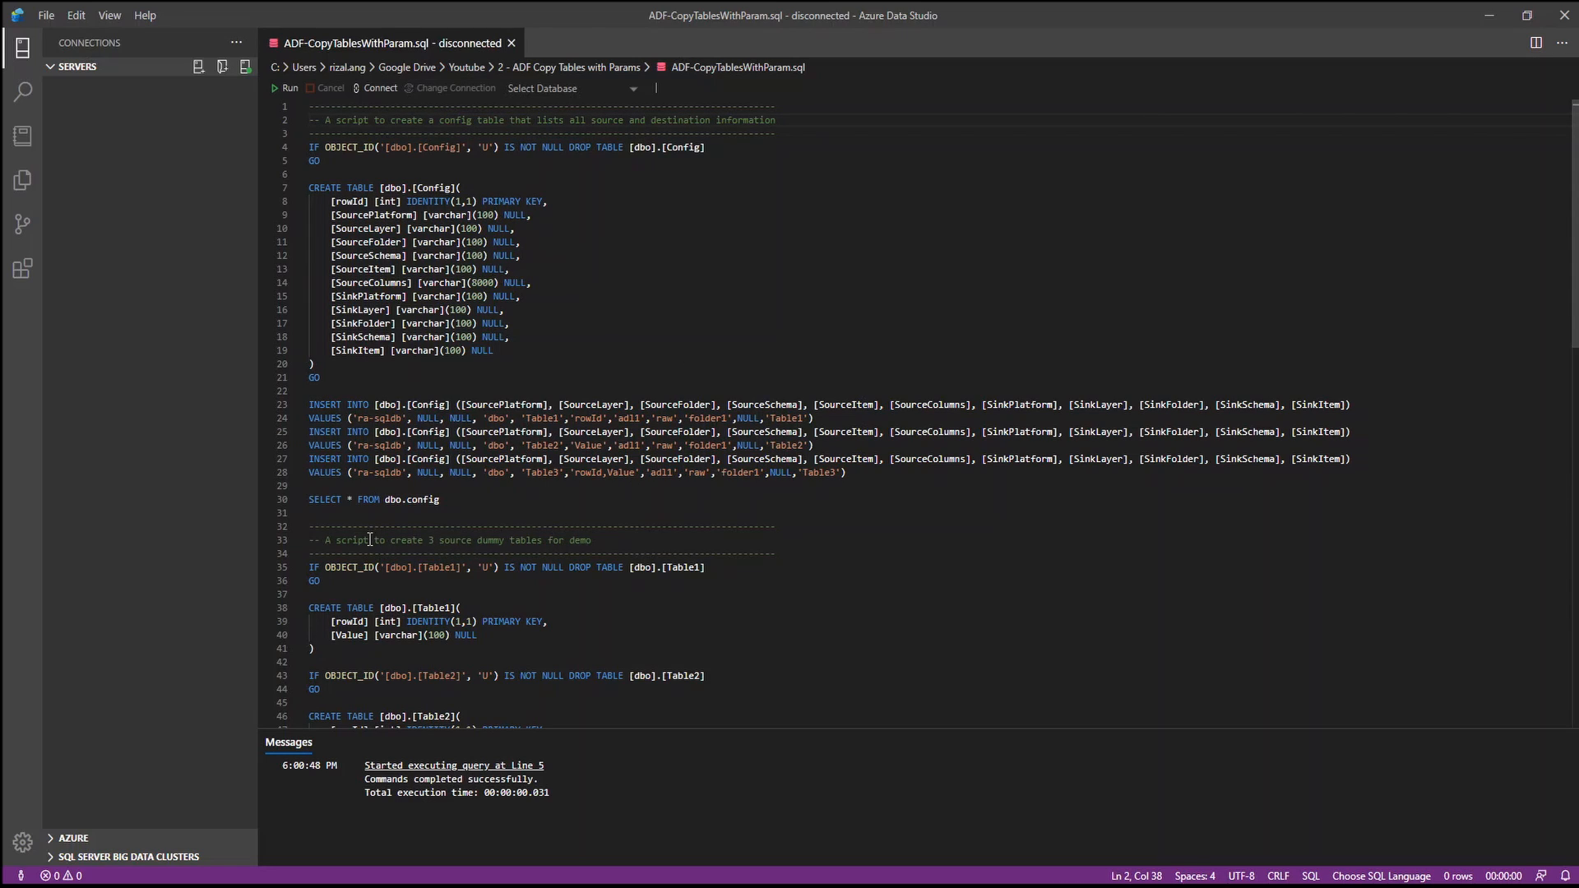
{"action": "mouse_move", "coordinate": [513, 541]}
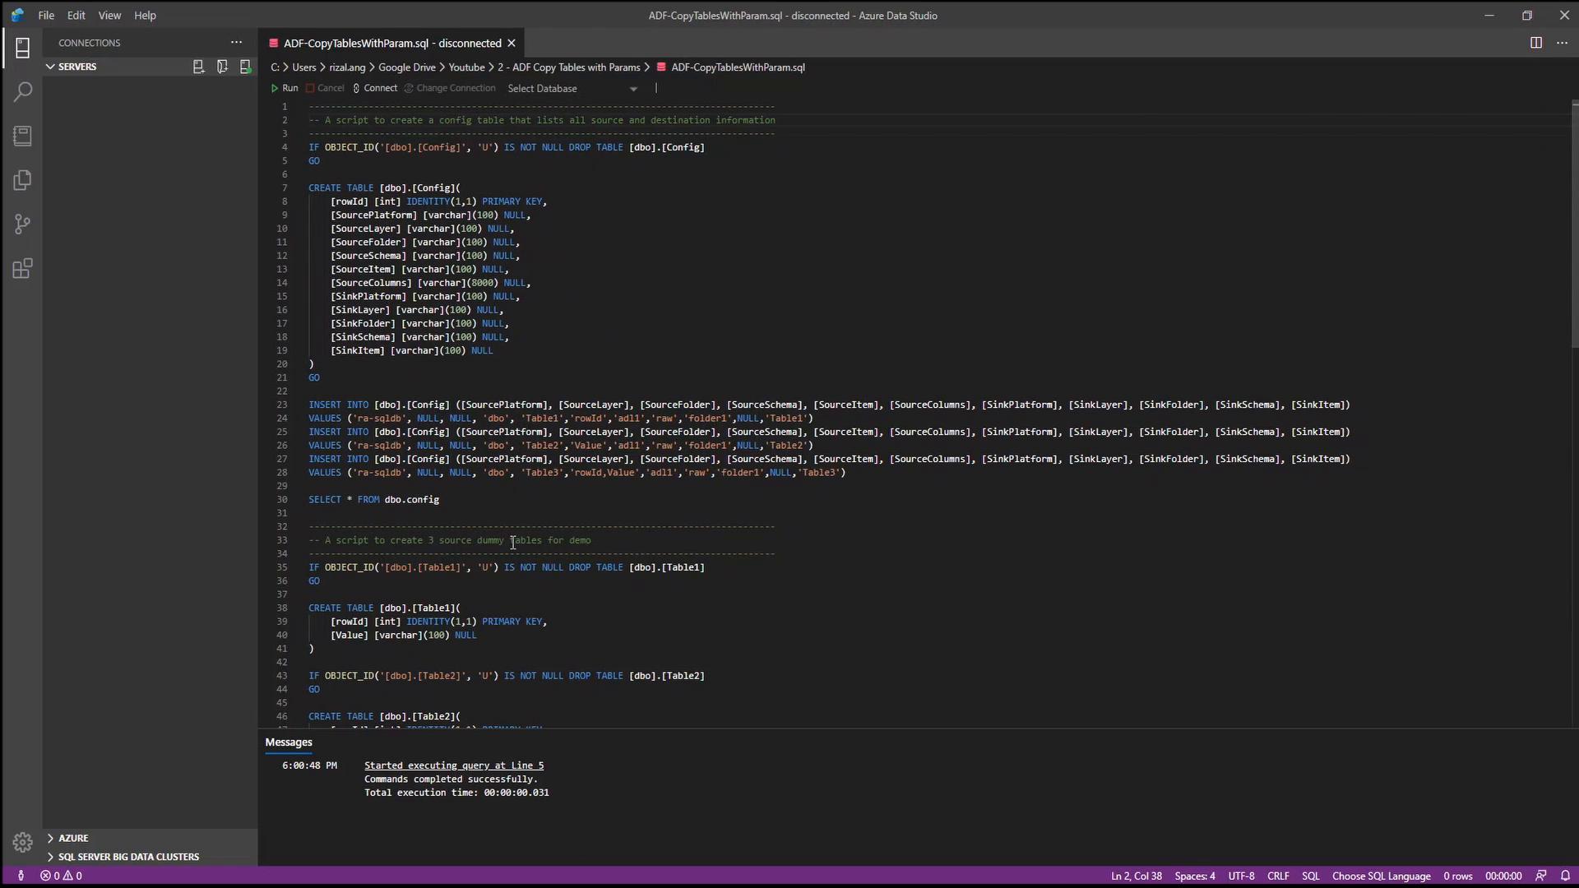
{"action": "mouse_move", "coordinate": [492, 593]}
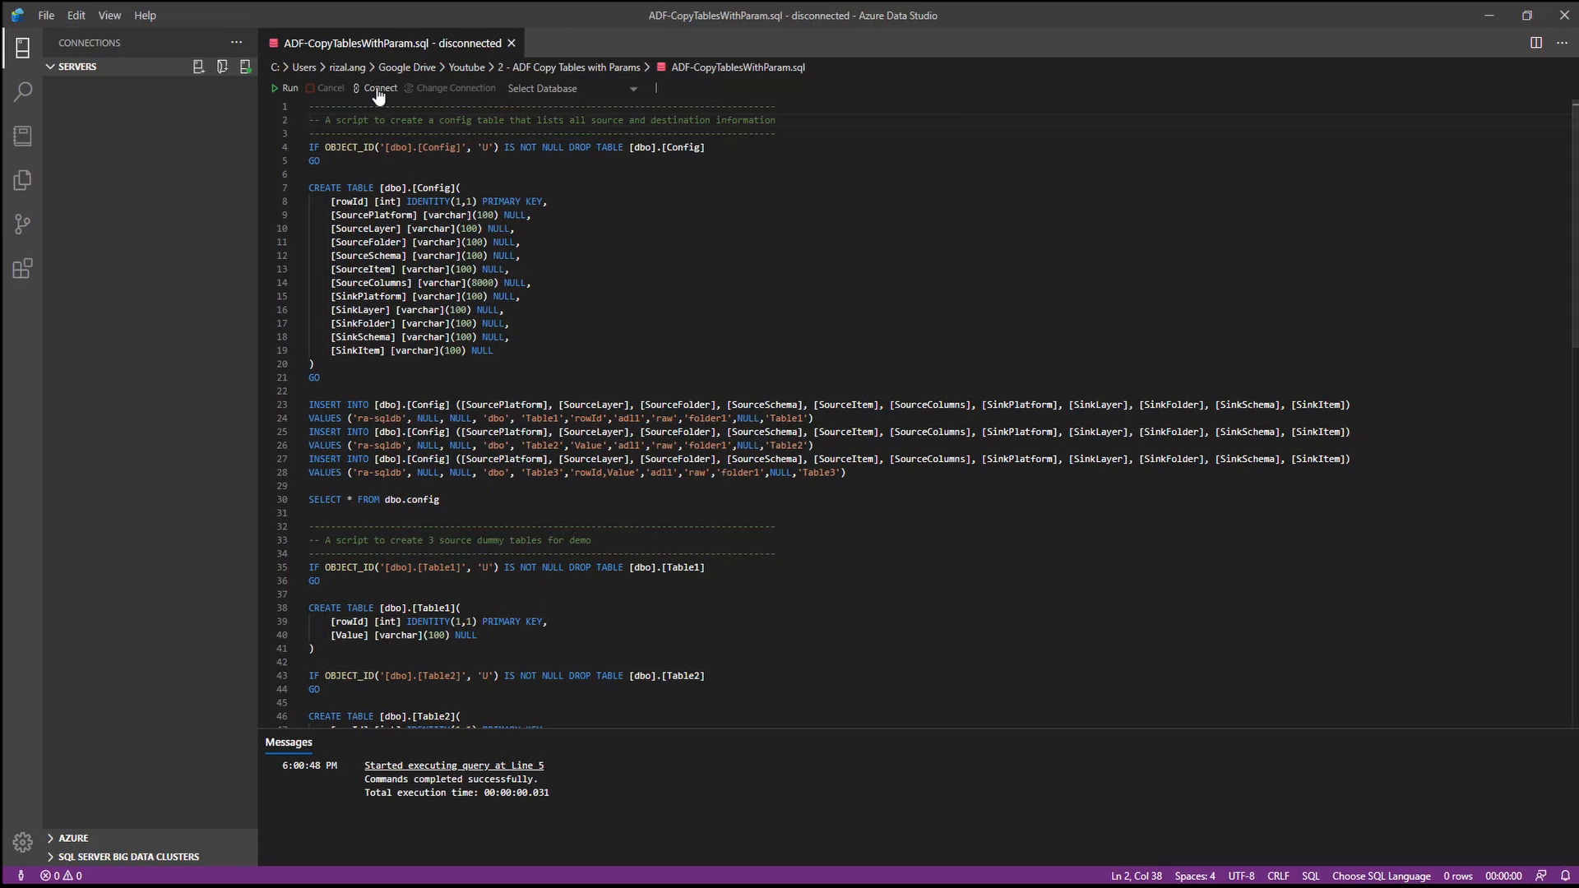
Connect the script to ra-sqldw and run the Config table script, returning three source-to-sink rows.
{"action": "left_click", "coordinate": [380, 89]}
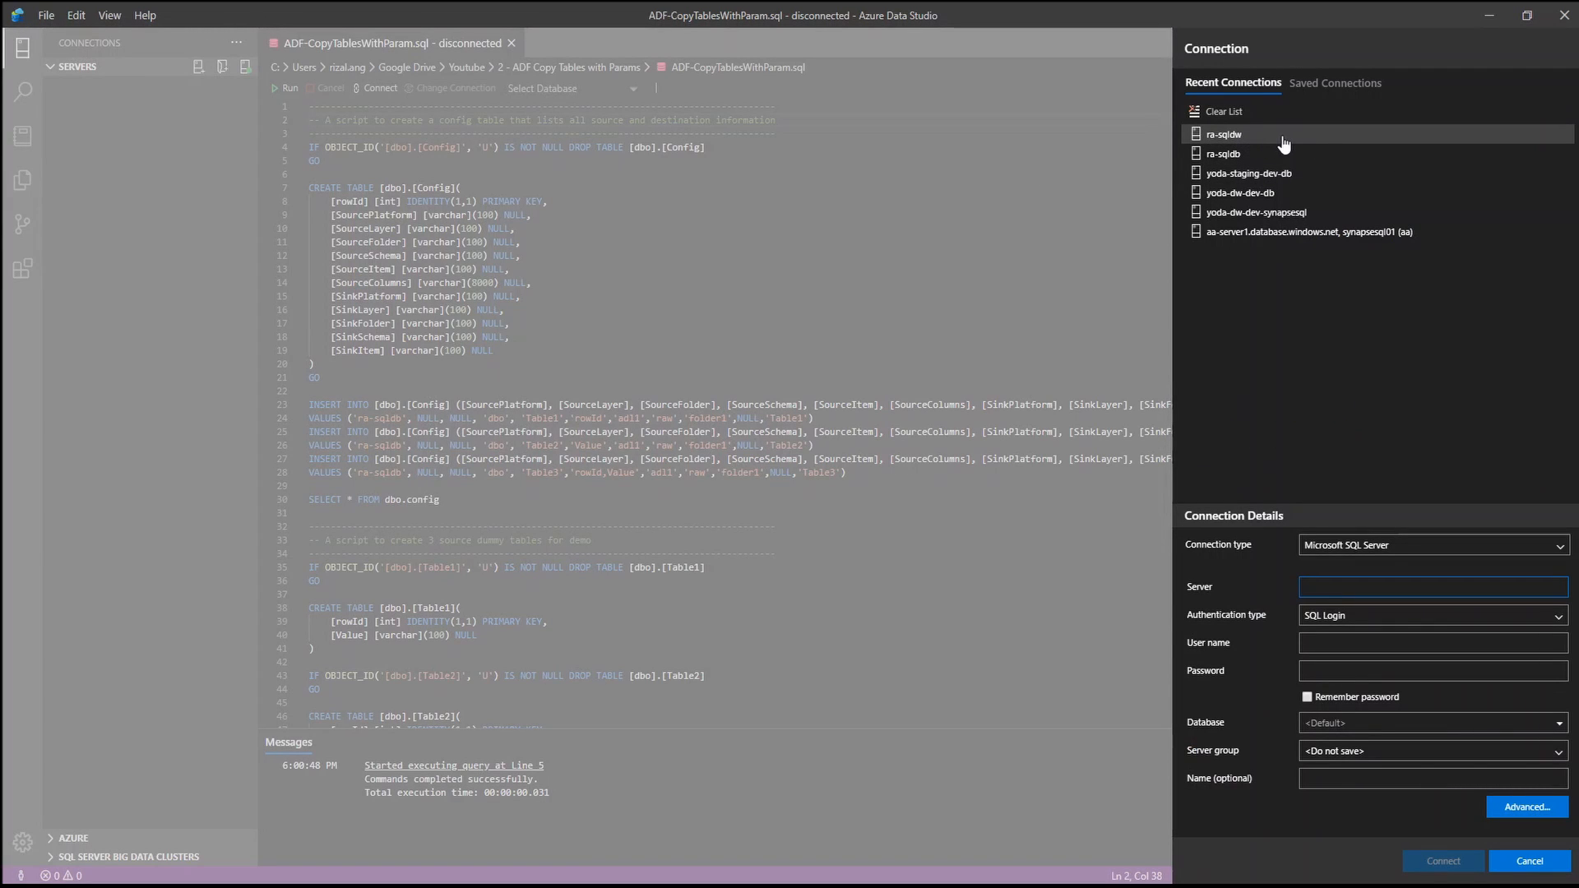
{"action": "left_click", "coordinate": [1224, 133]}
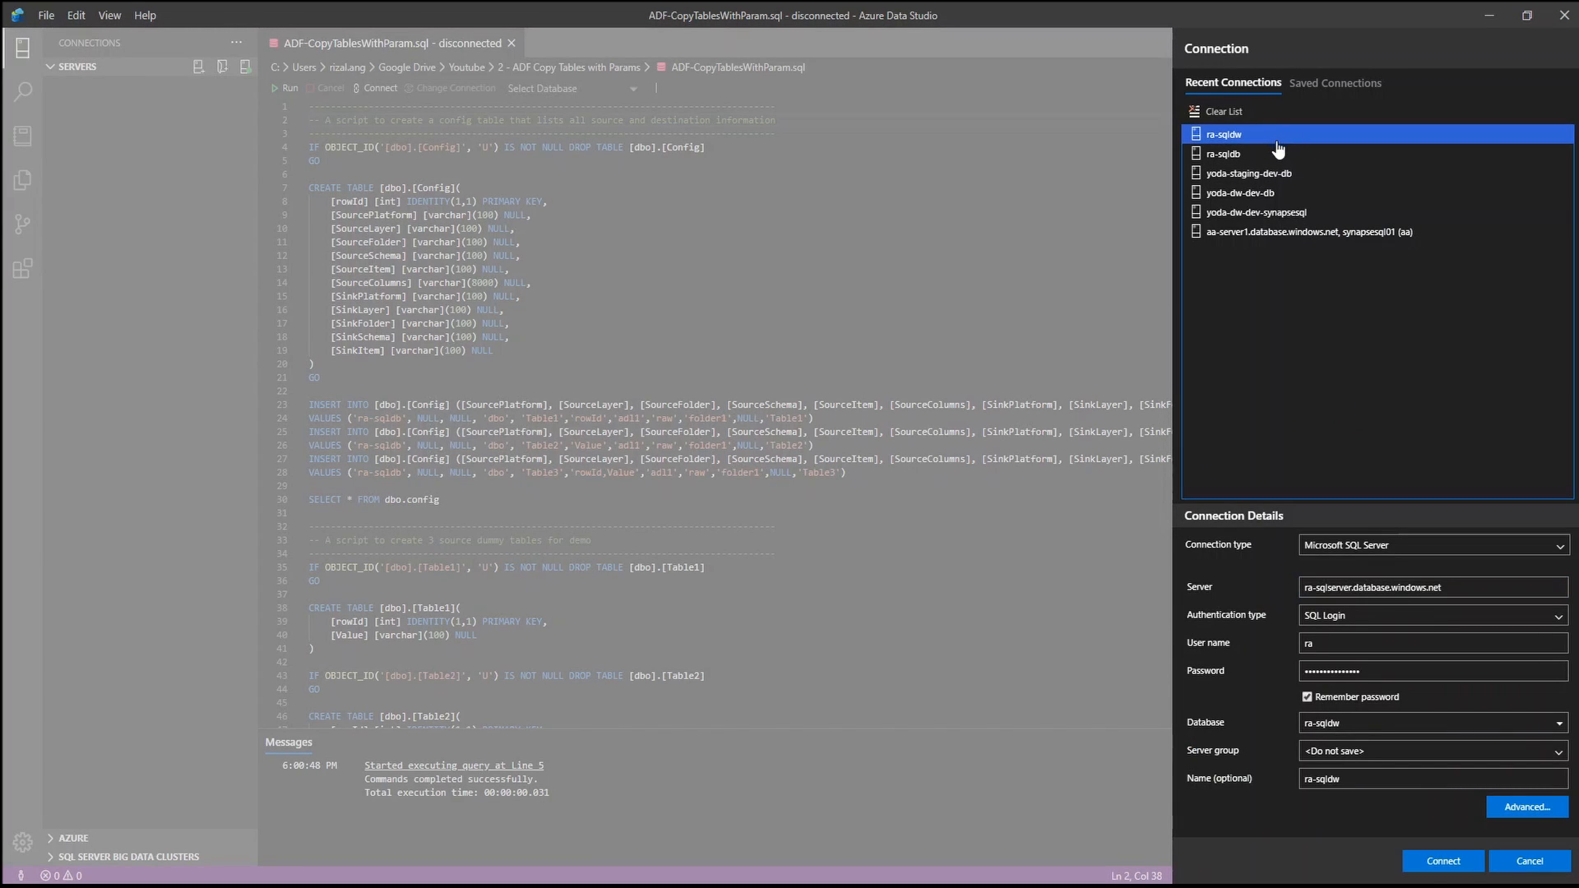
{"action": "mouse_move", "coordinate": [1266, 506]}
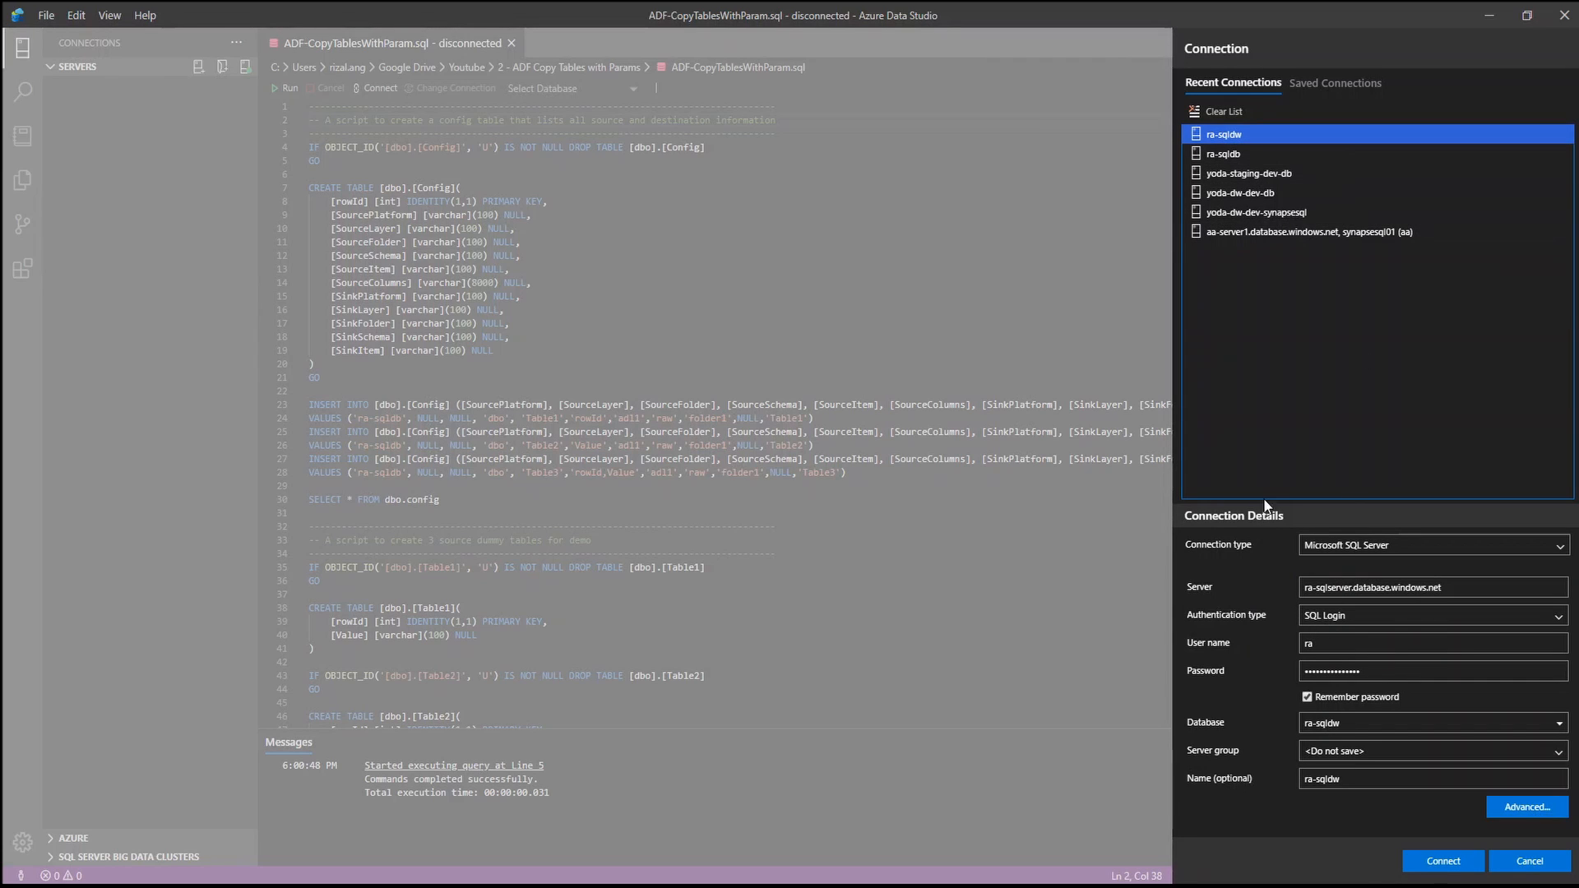
{"action": "mouse_move", "coordinate": [1451, 843]}
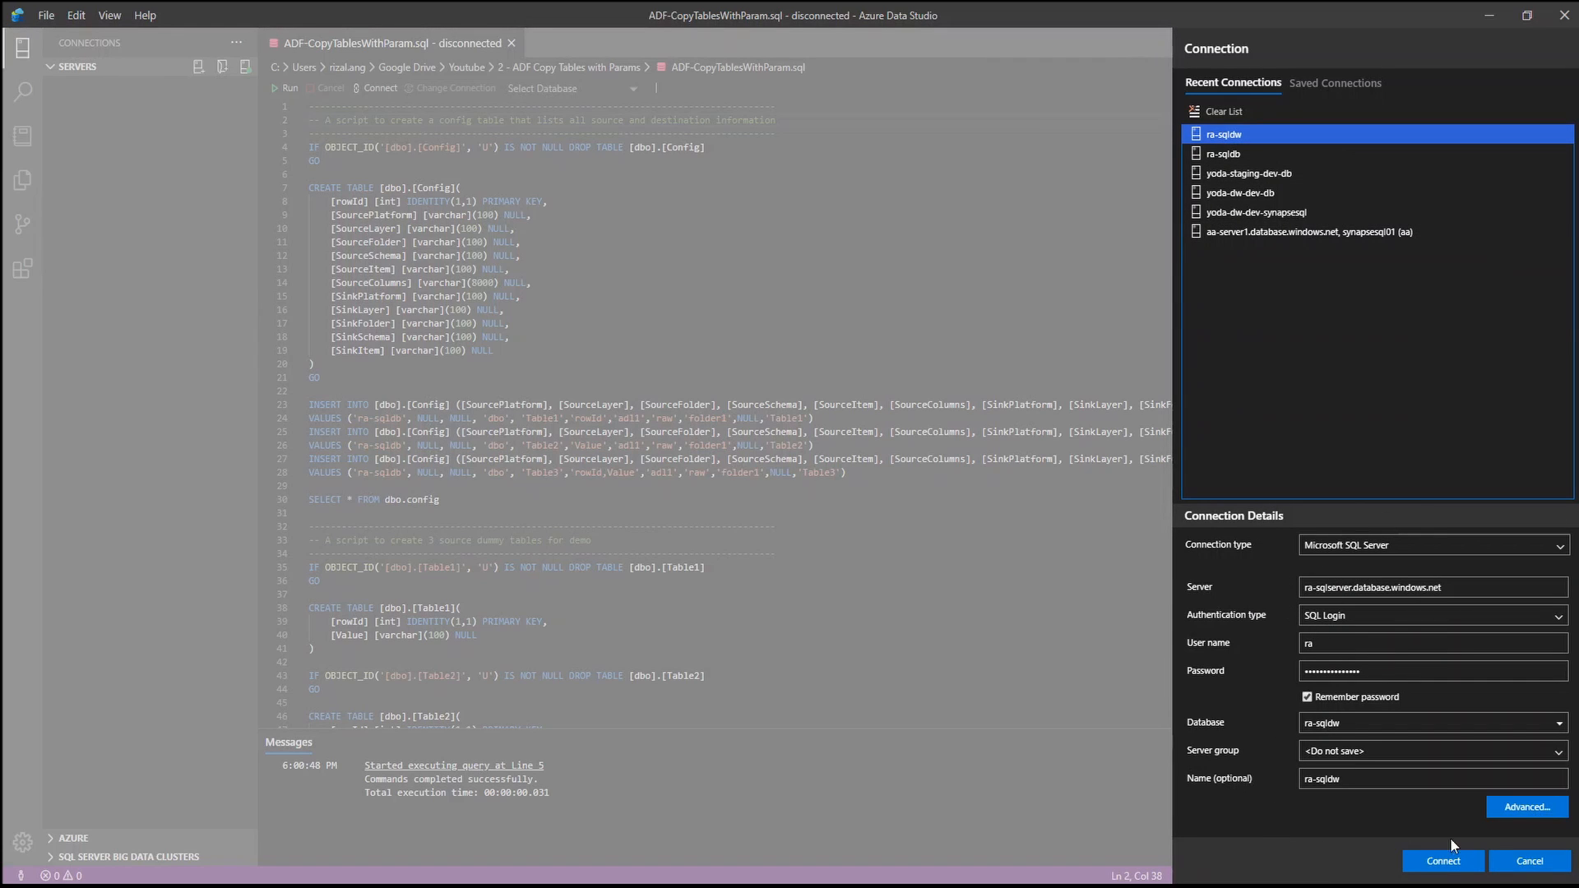
{"action": "left_click", "coordinate": [1442, 860]}
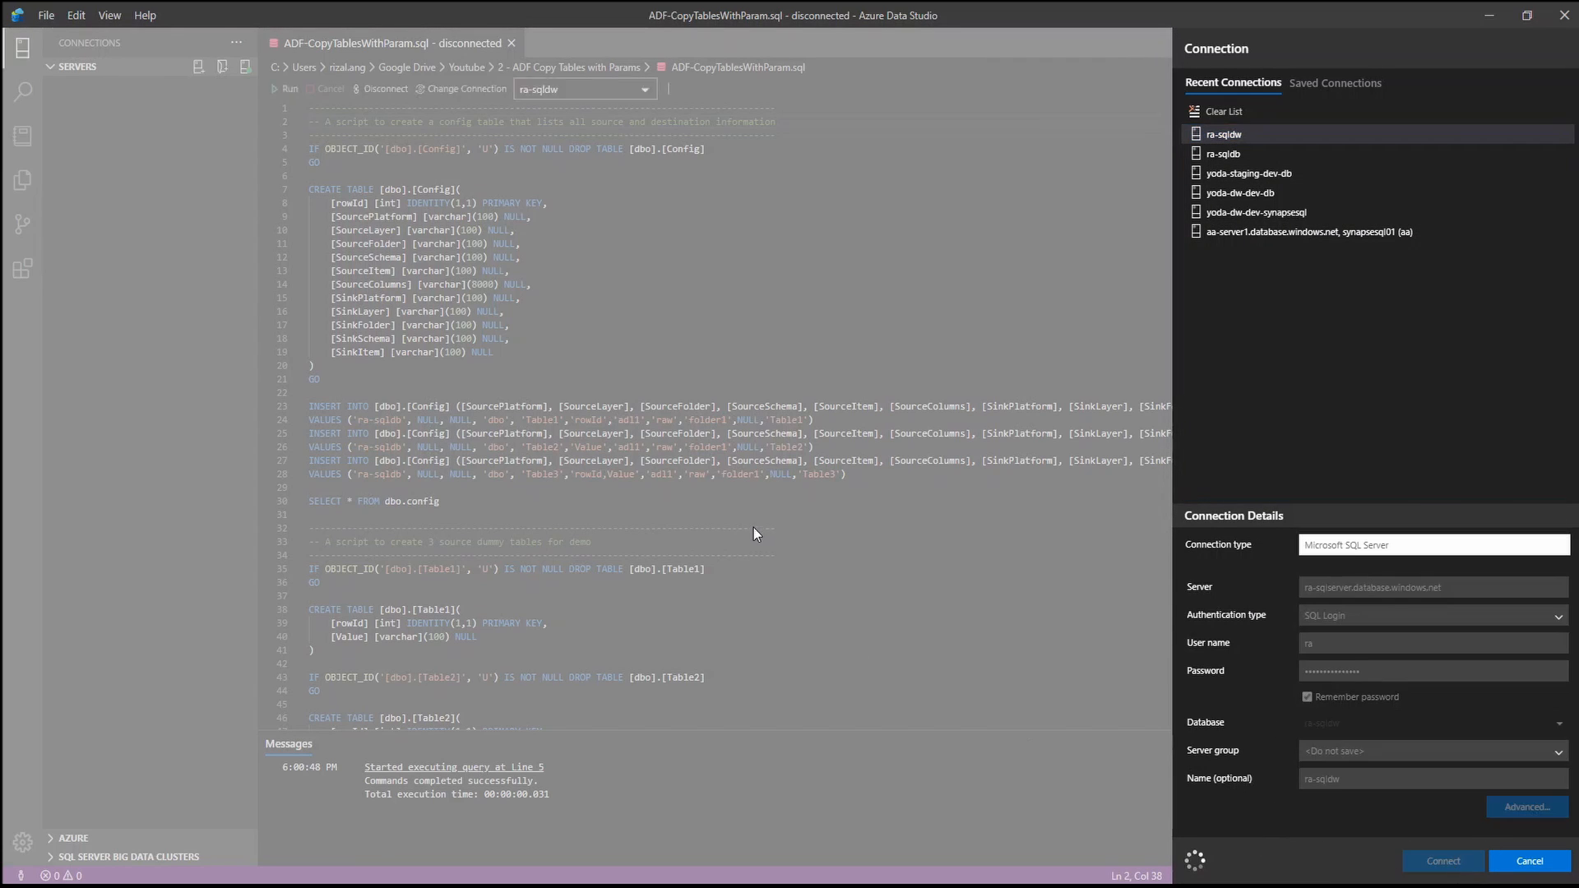
{"action": "left_click", "coordinate": [1440, 860]}
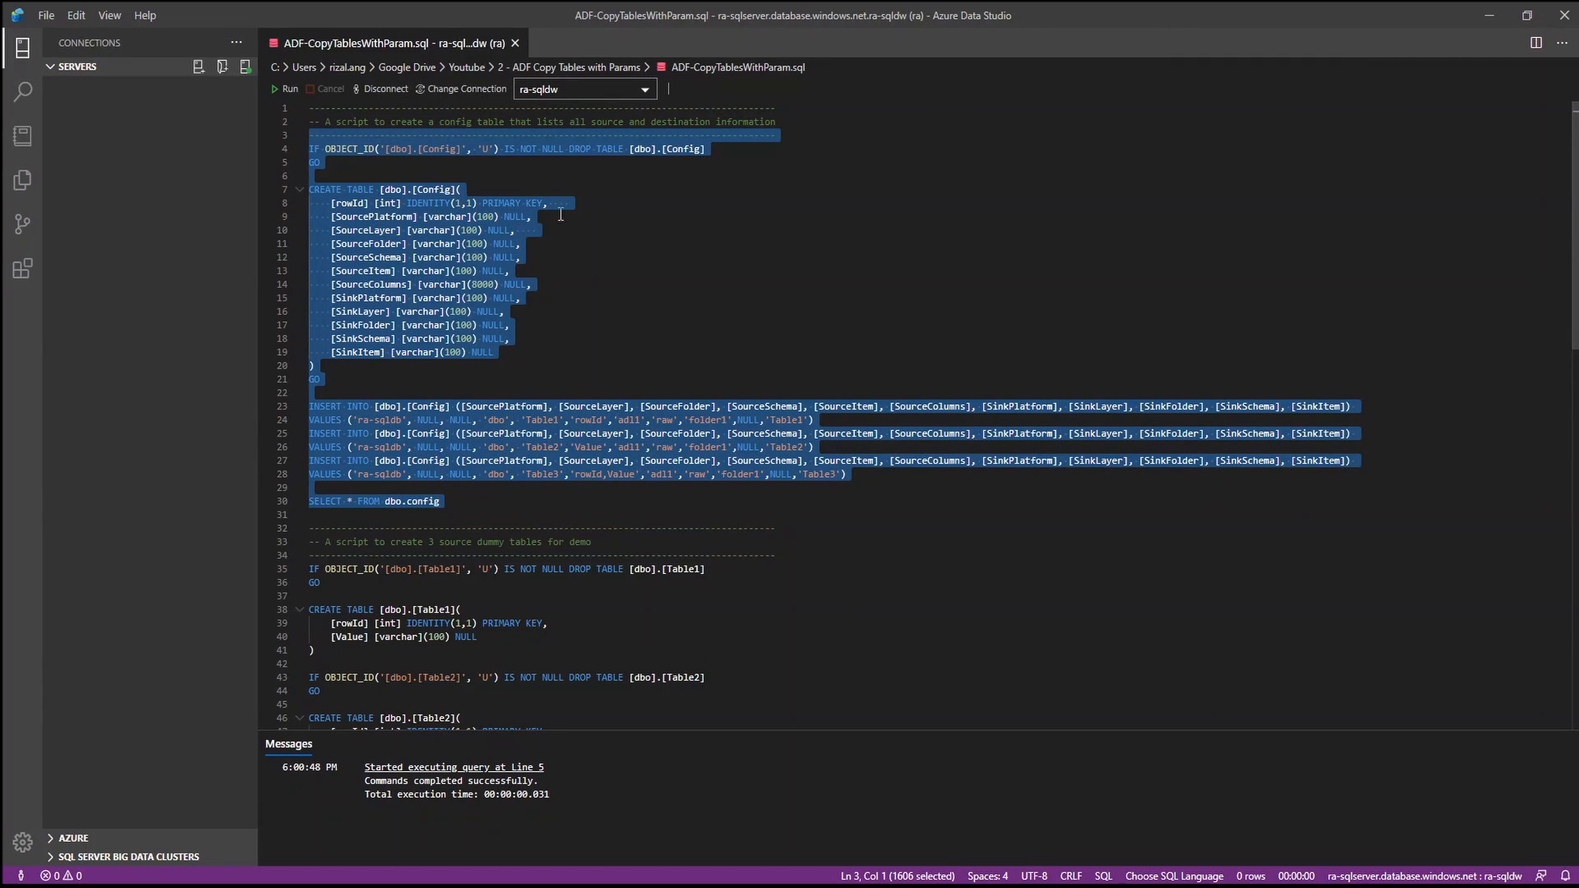
{"action": "left_click", "coordinate": [289, 89]}
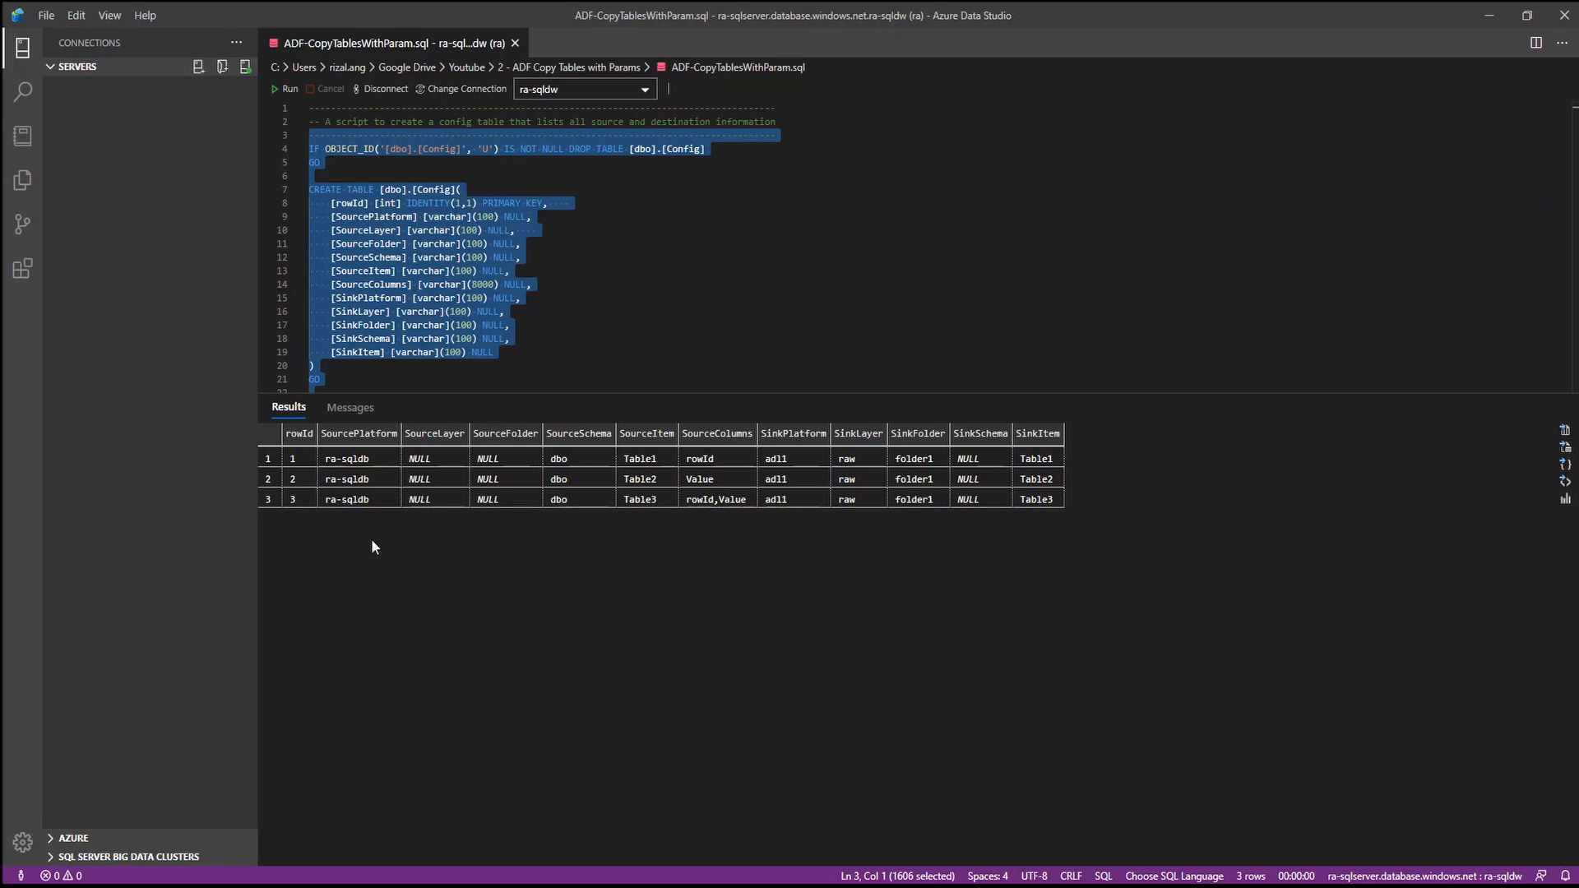
{"action": "mouse_move", "coordinate": [352, 406]}
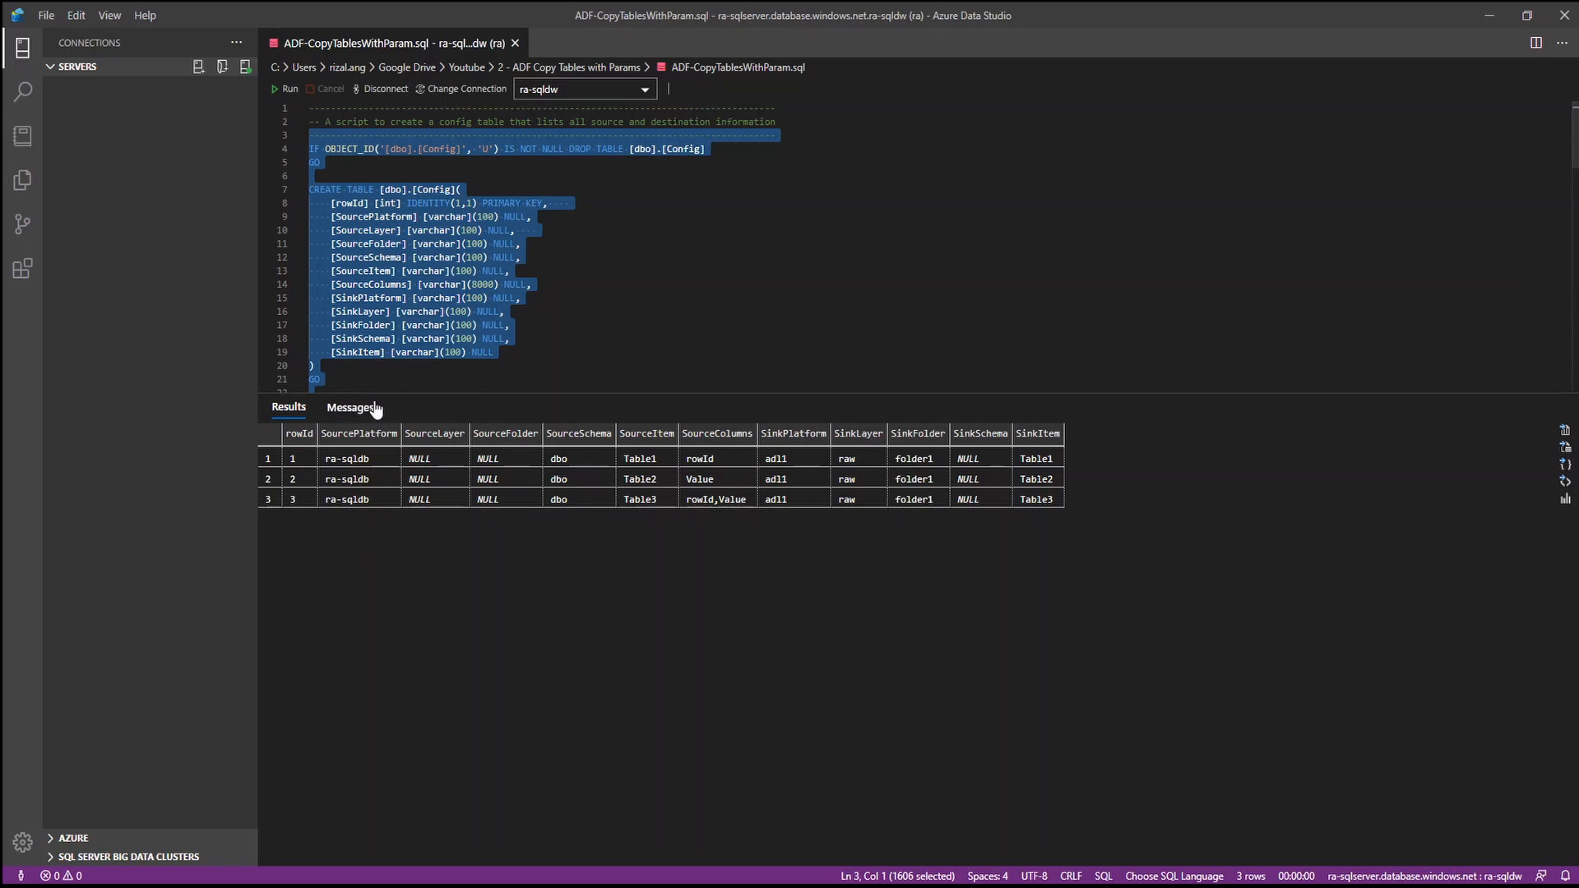
{"action": "mouse_move", "coordinate": [444, 442]}
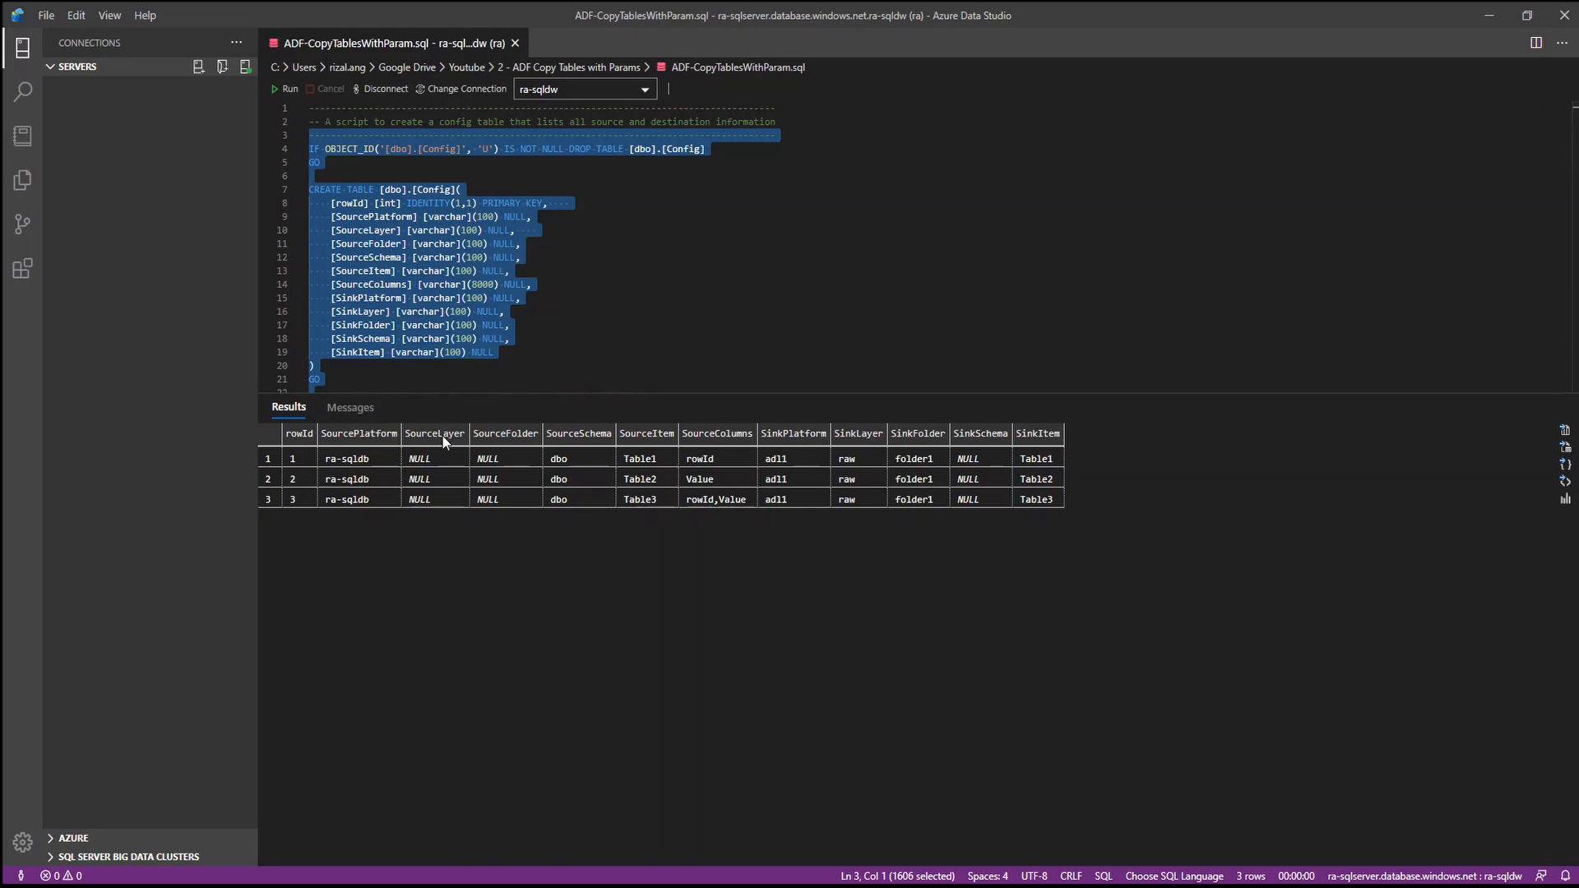
{"action": "mouse_move", "coordinate": [660, 437]}
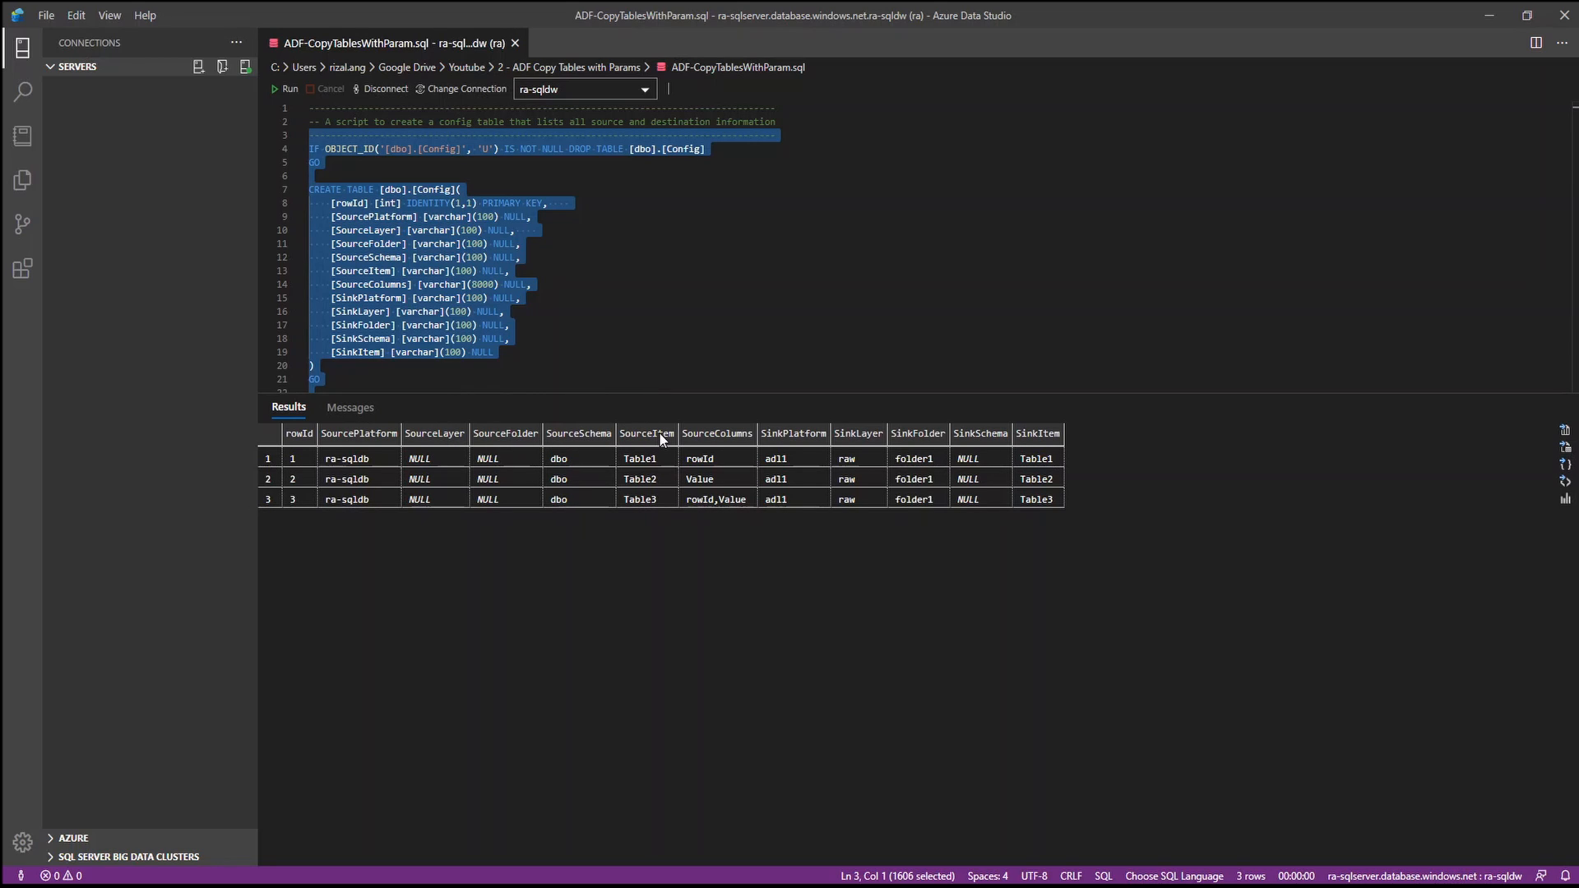
{"action": "mouse_move", "coordinate": [725, 438]}
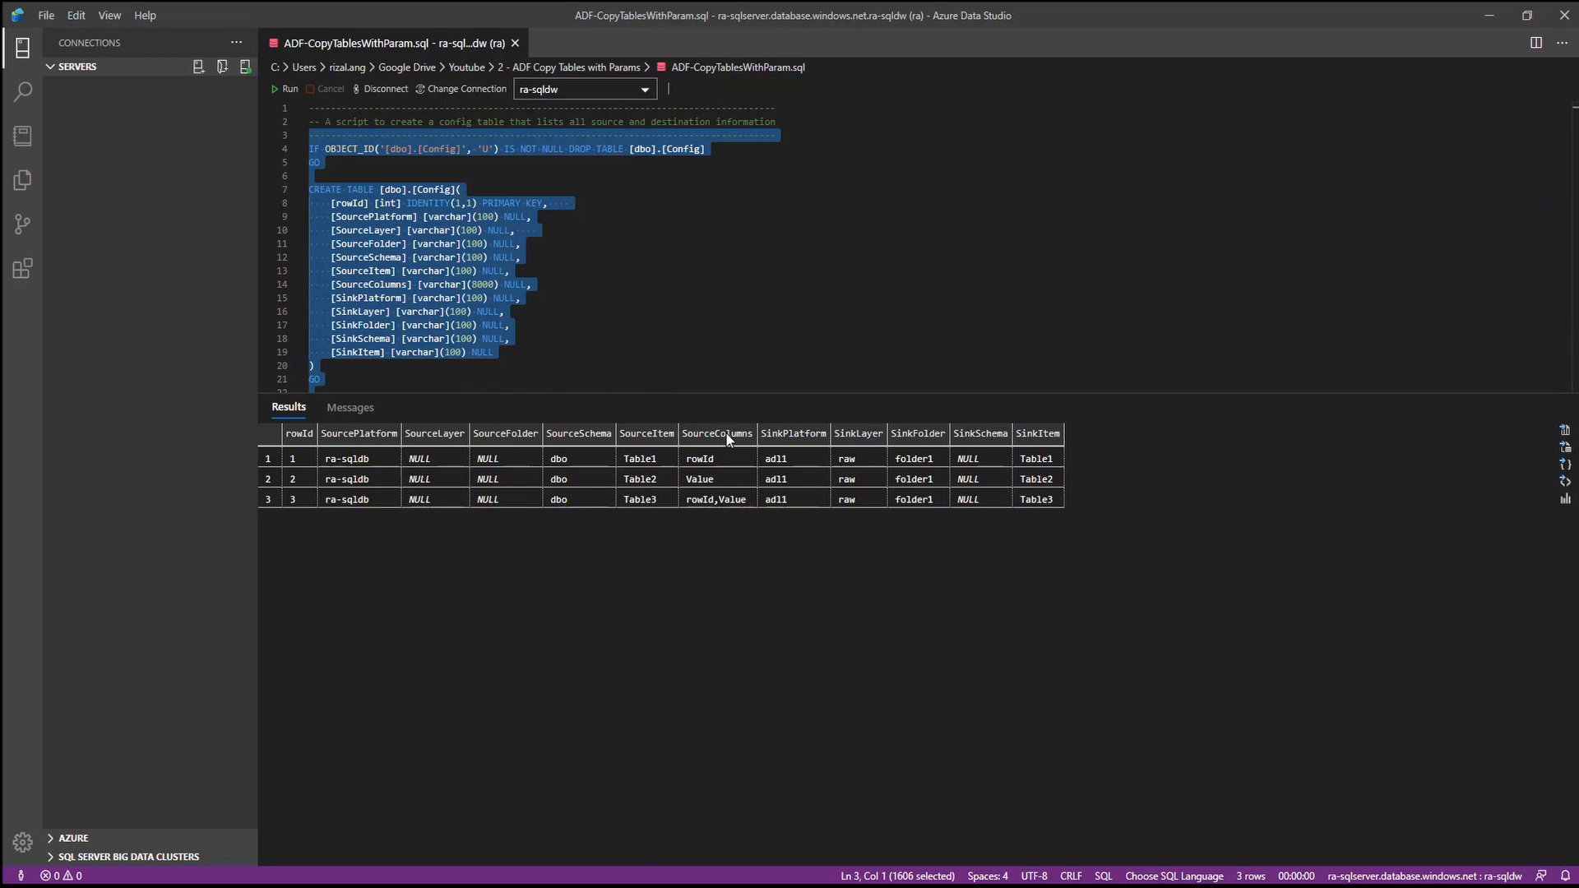
{"action": "mouse_move", "coordinate": [787, 438]}
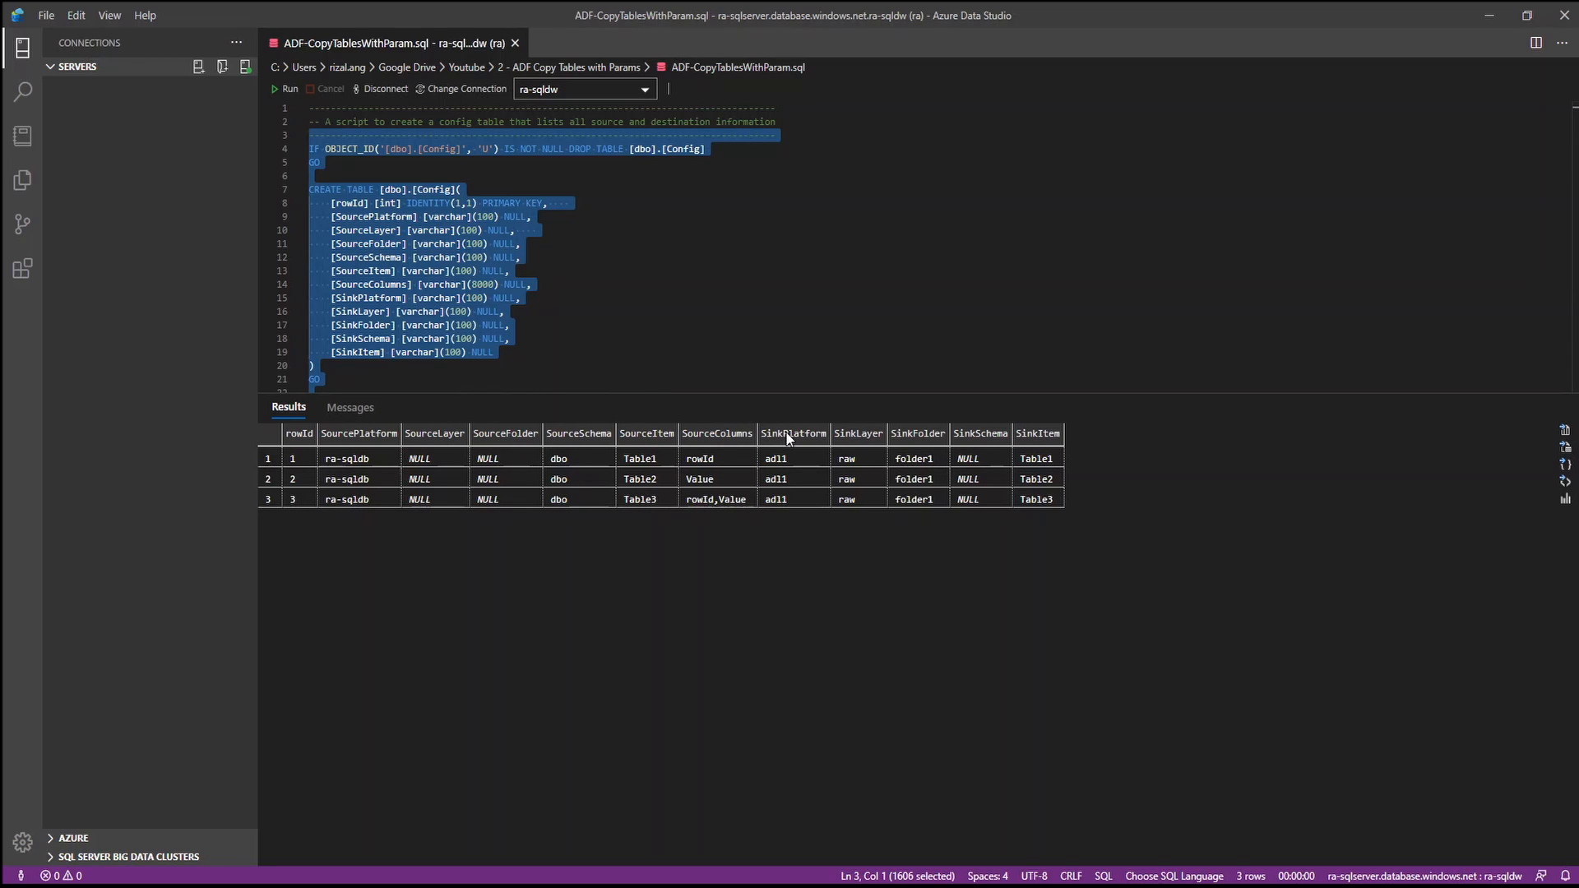
{"action": "mouse_move", "coordinate": [817, 446]}
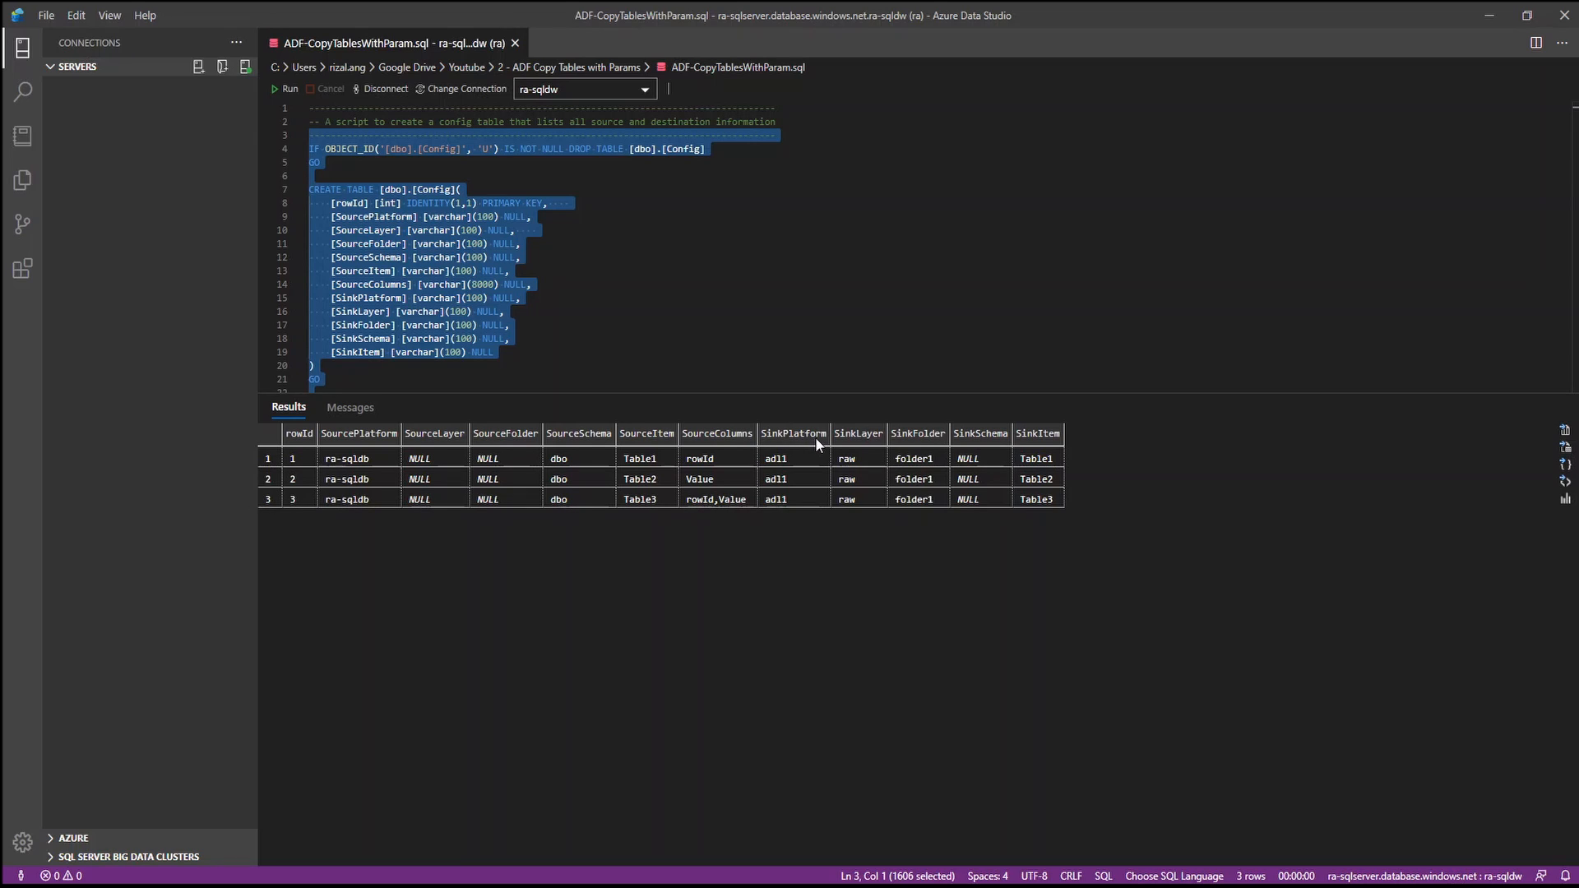
{"action": "mouse_move", "coordinate": [936, 449]}
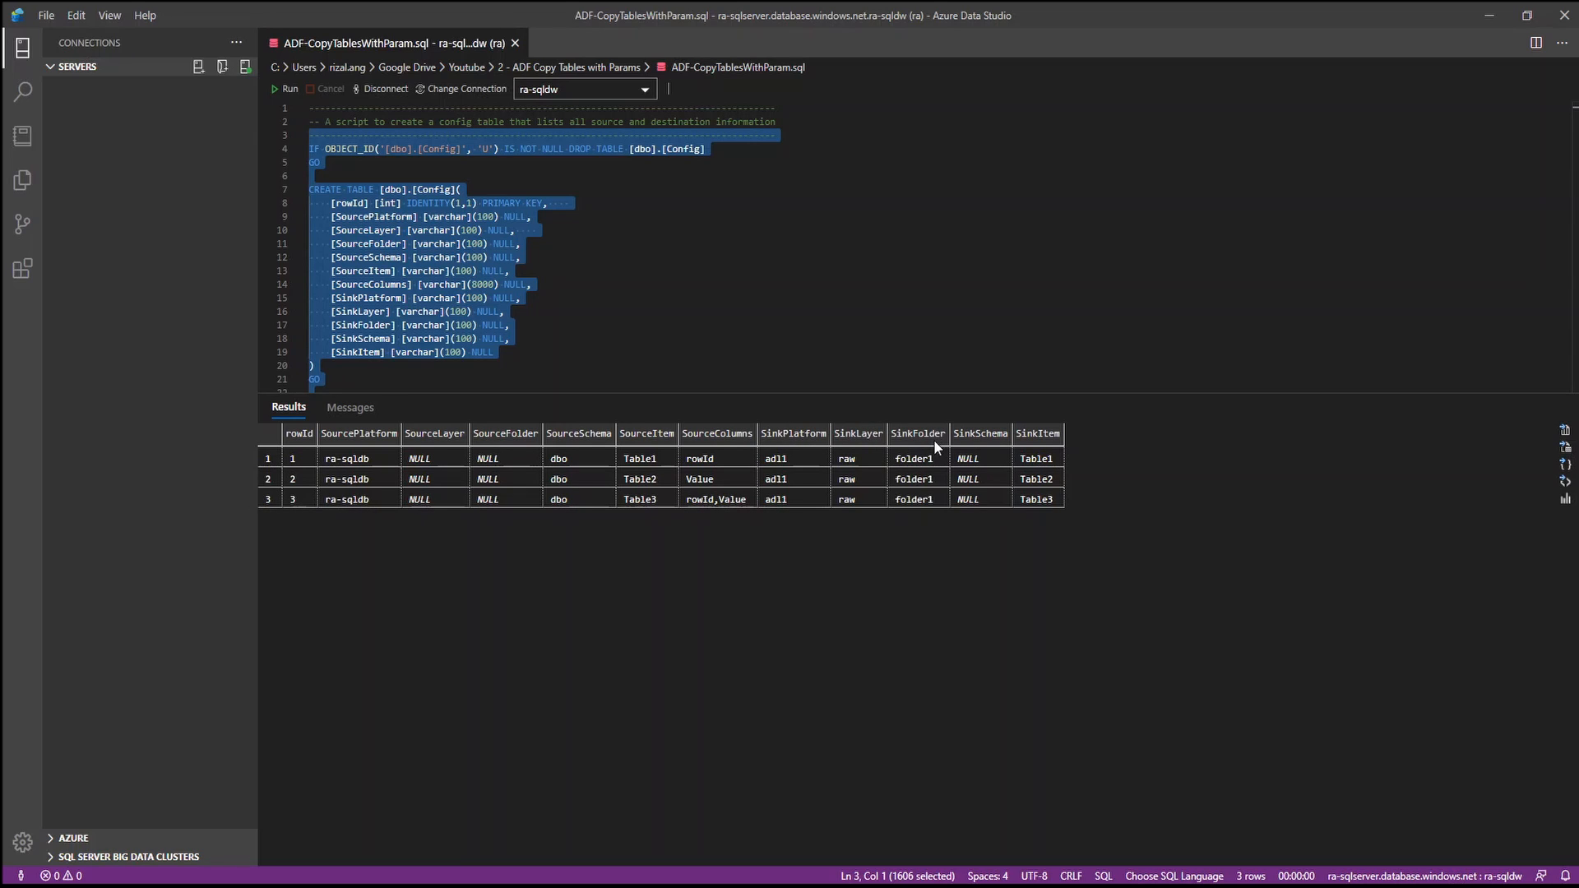
{"action": "mouse_move", "coordinate": [1045, 443]}
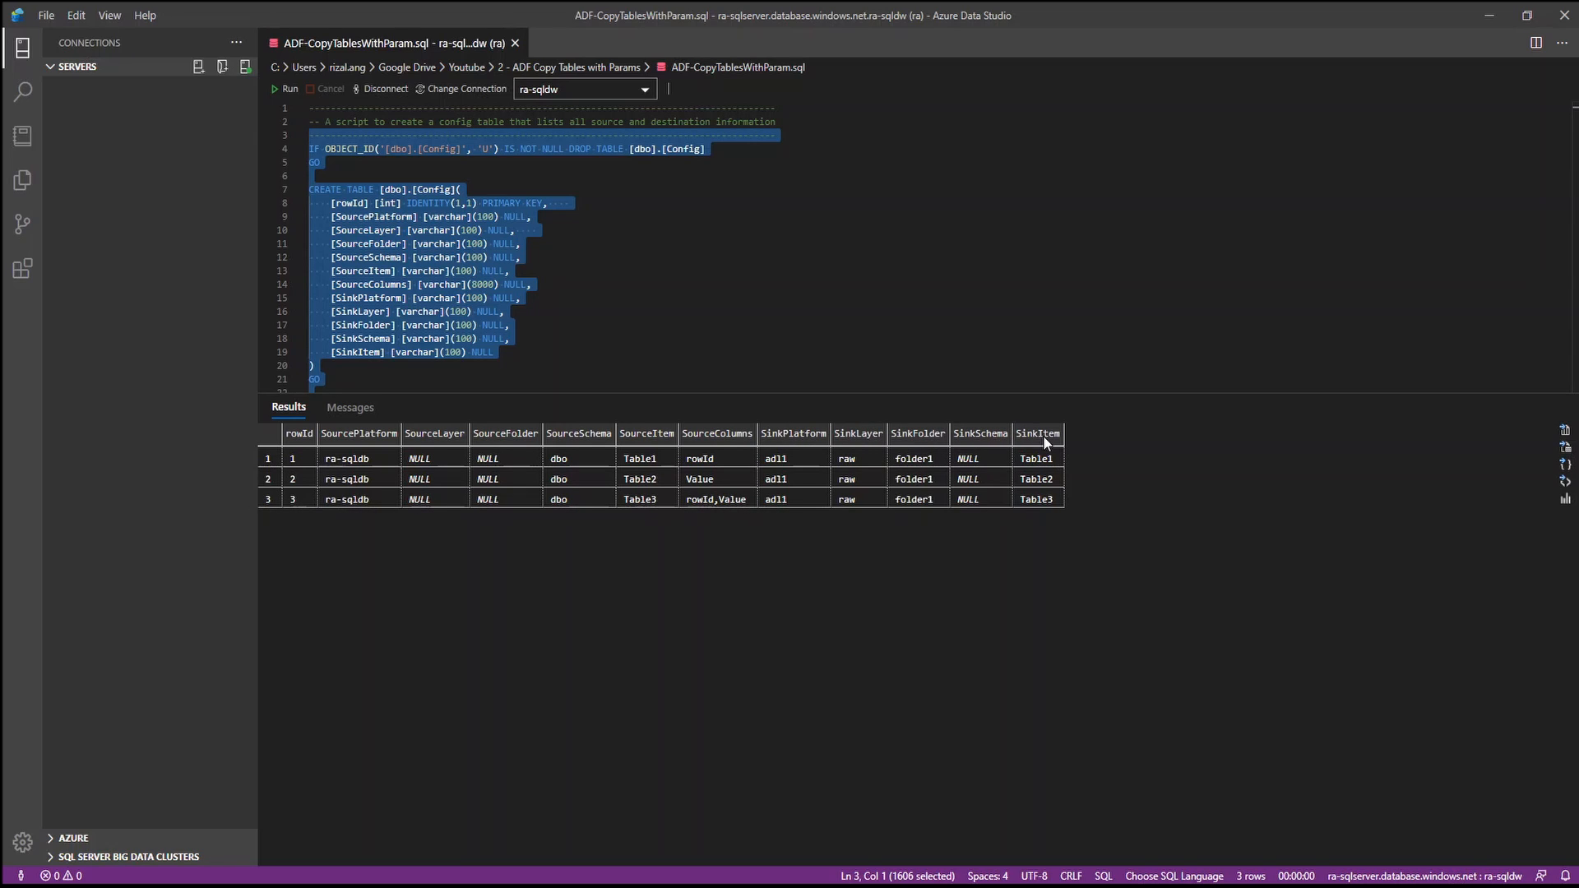
{"action": "mouse_move", "coordinate": [383, 441]}
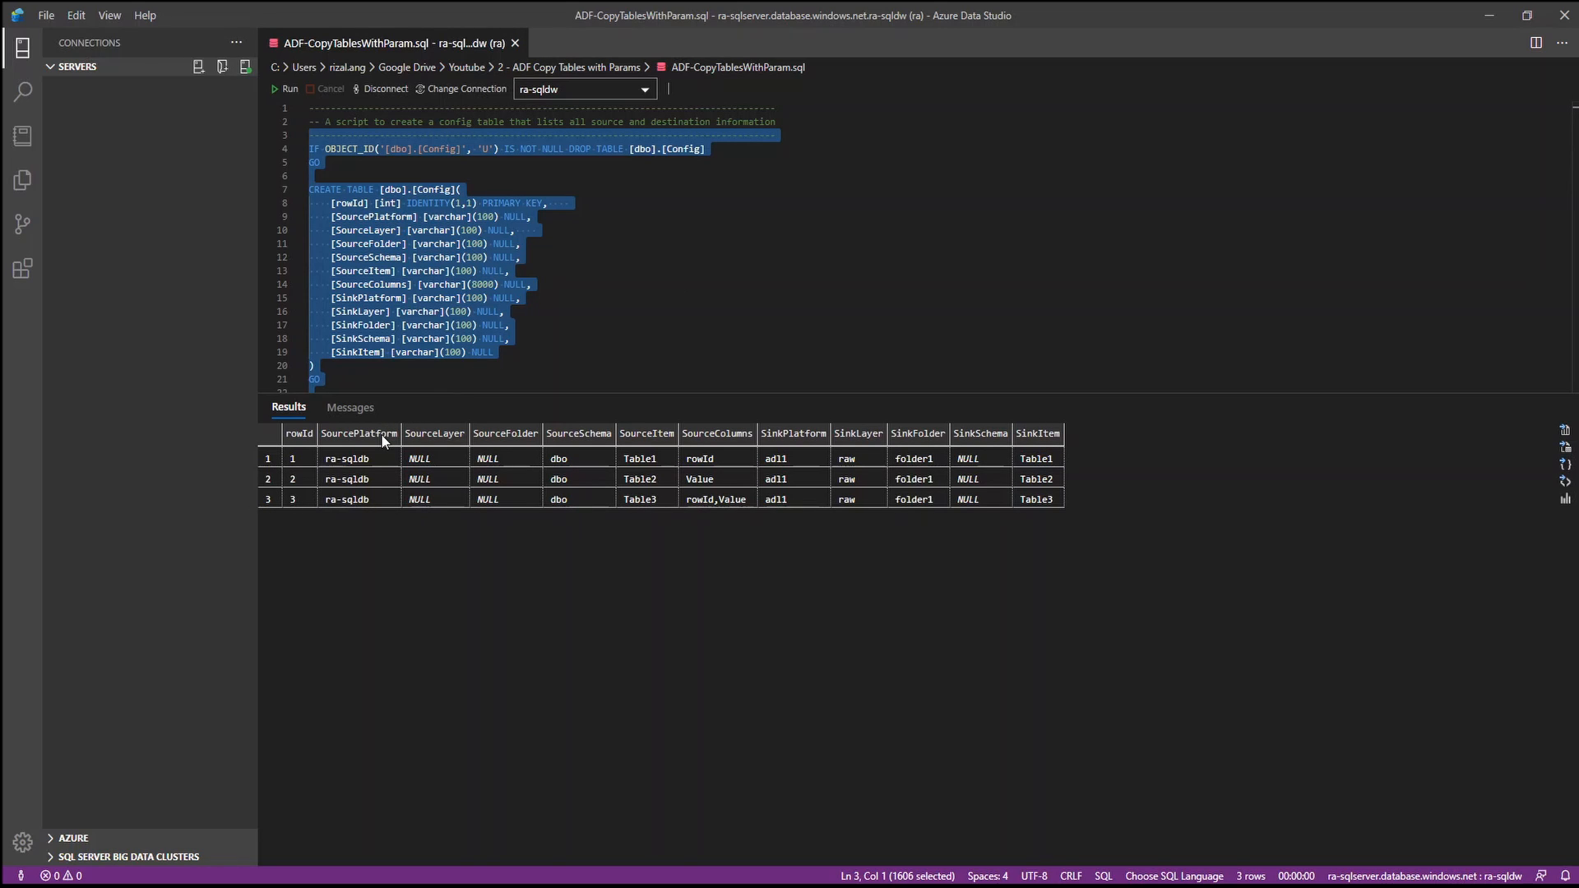
{"action": "mouse_move", "coordinate": [412, 448]}
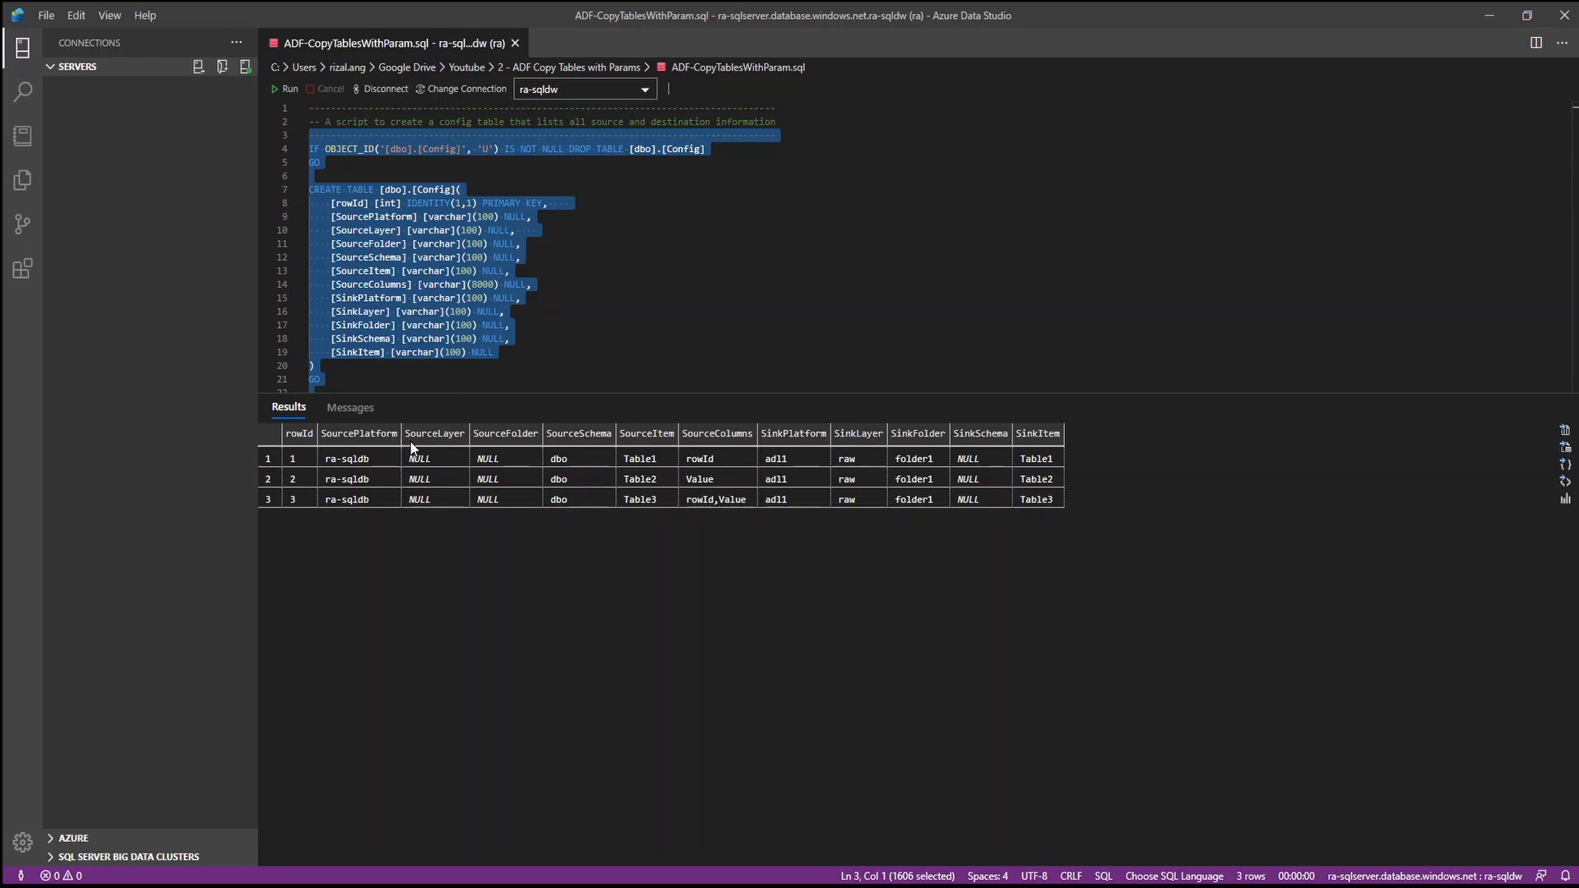
{"action": "mouse_move", "coordinate": [523, 445]}
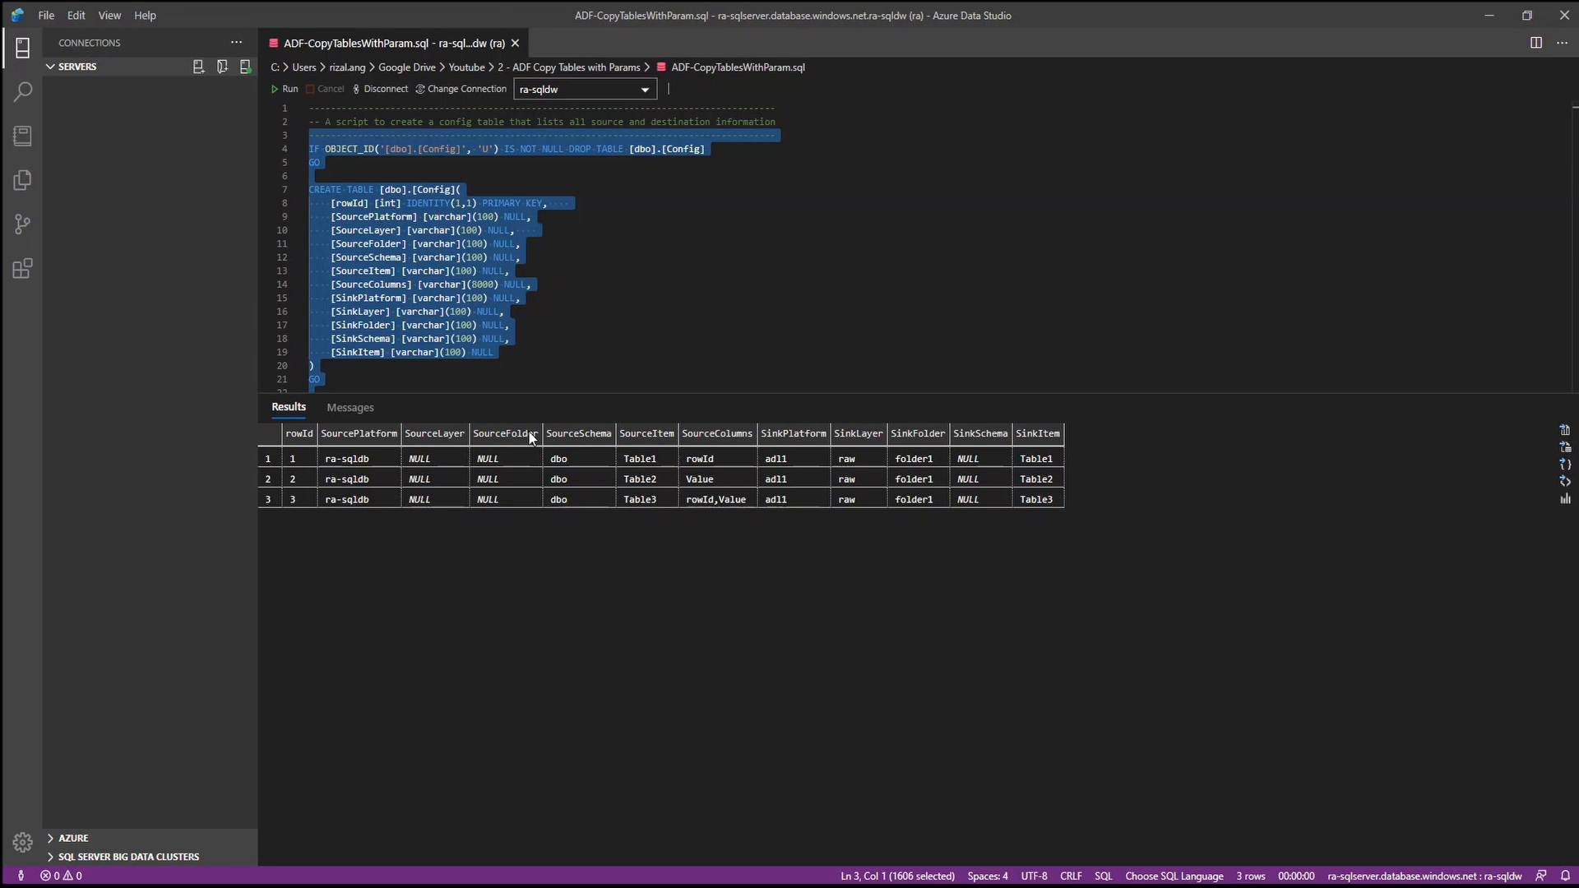
{"action": "mouse_move", "coordinate": [553, 393]}
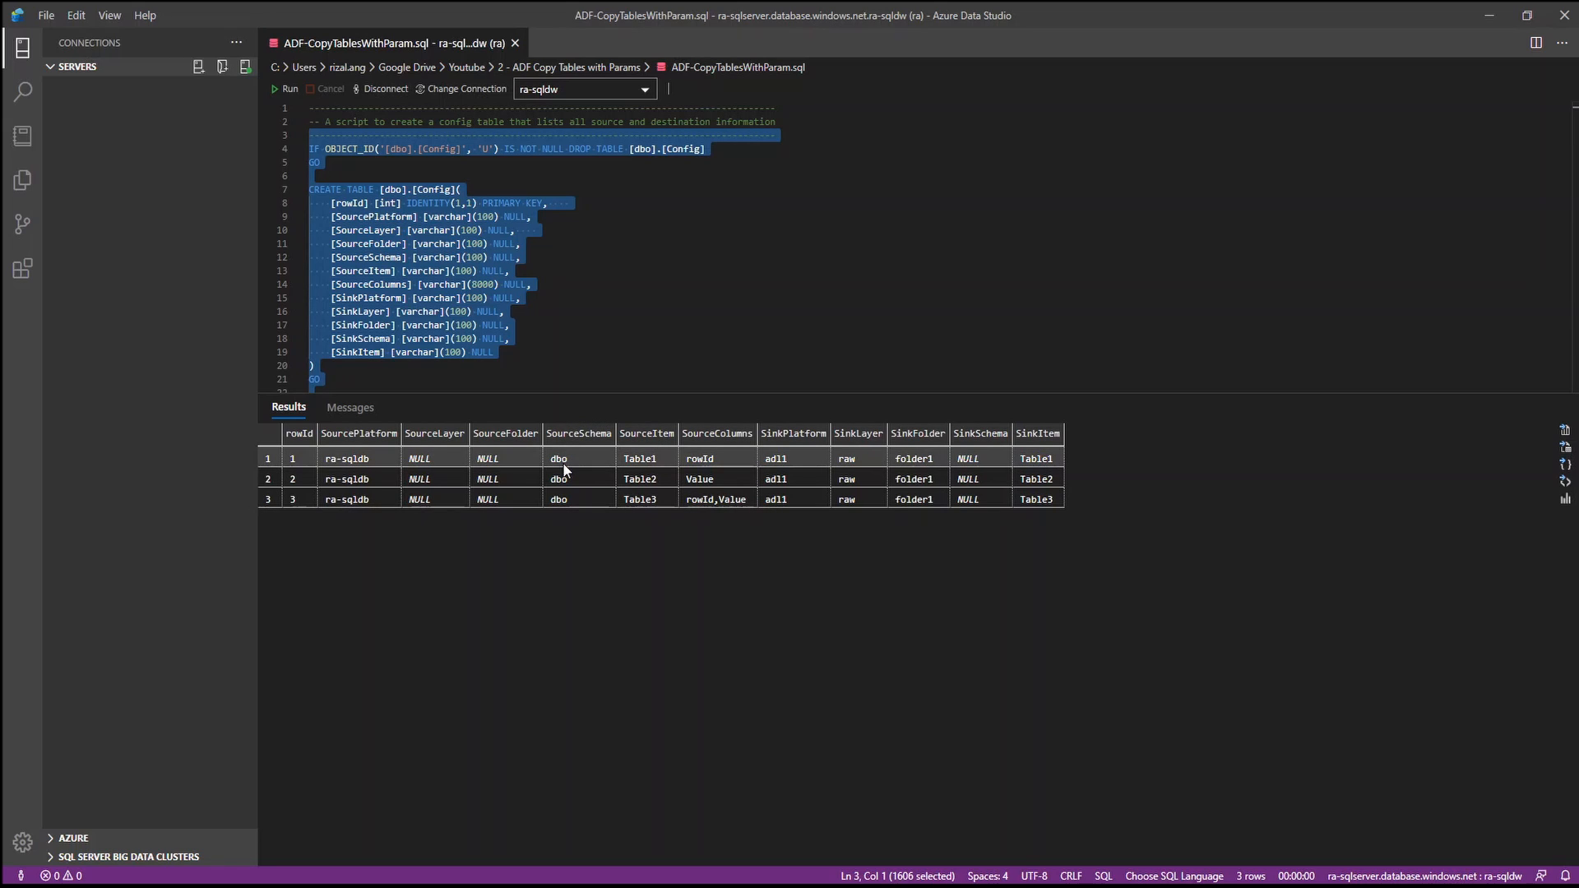
{"action": "mouse_move", "coordinate": [655, 475]}
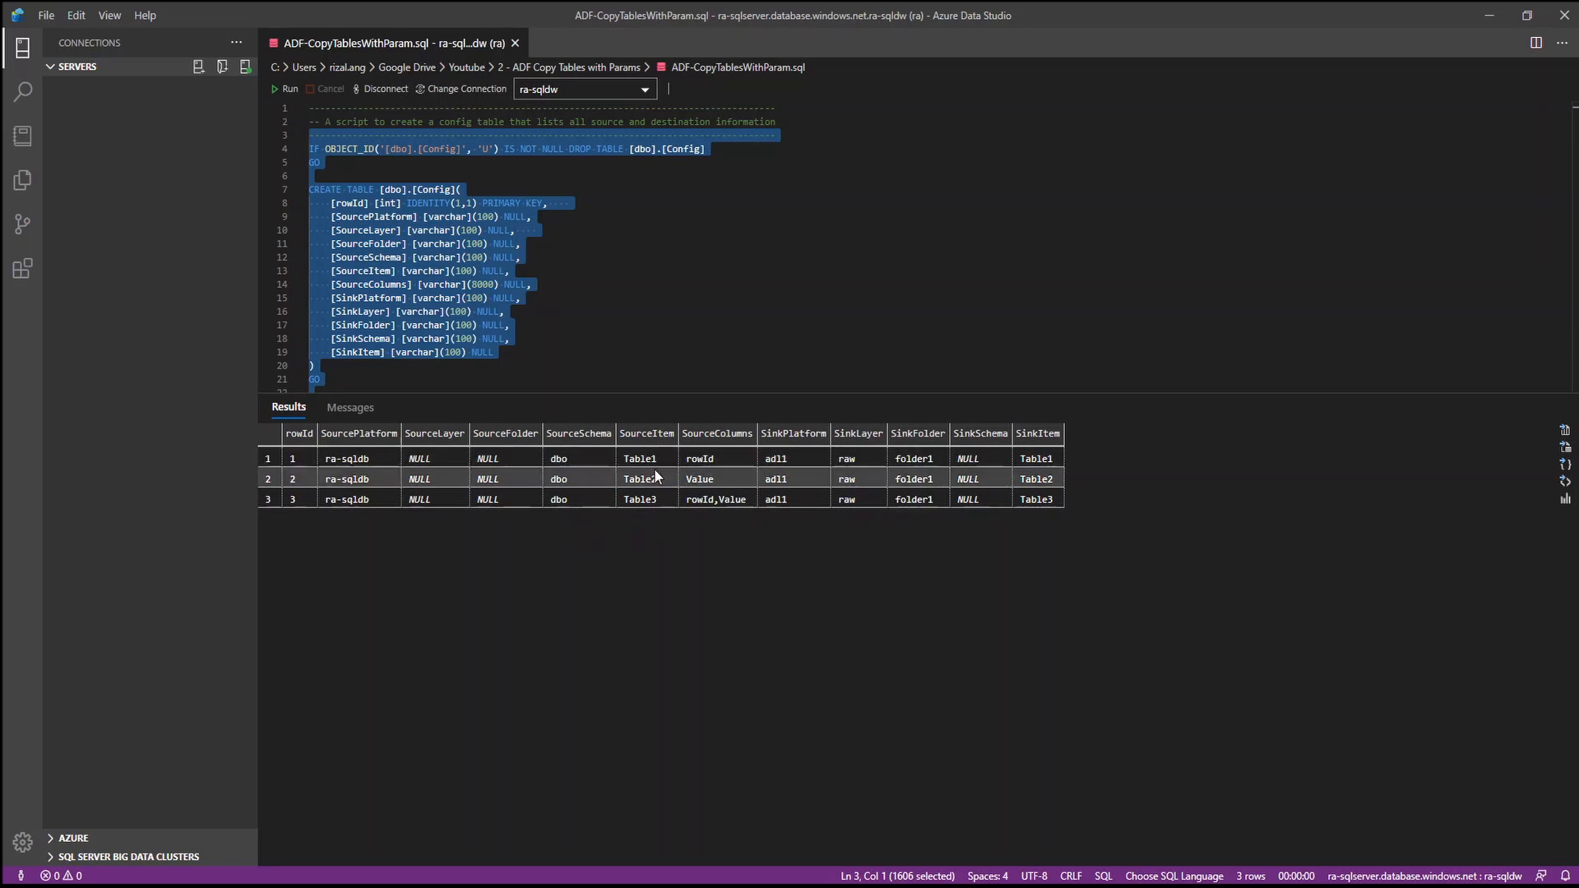
{"action": "mouse_move", "coordinate": [671, 546]}
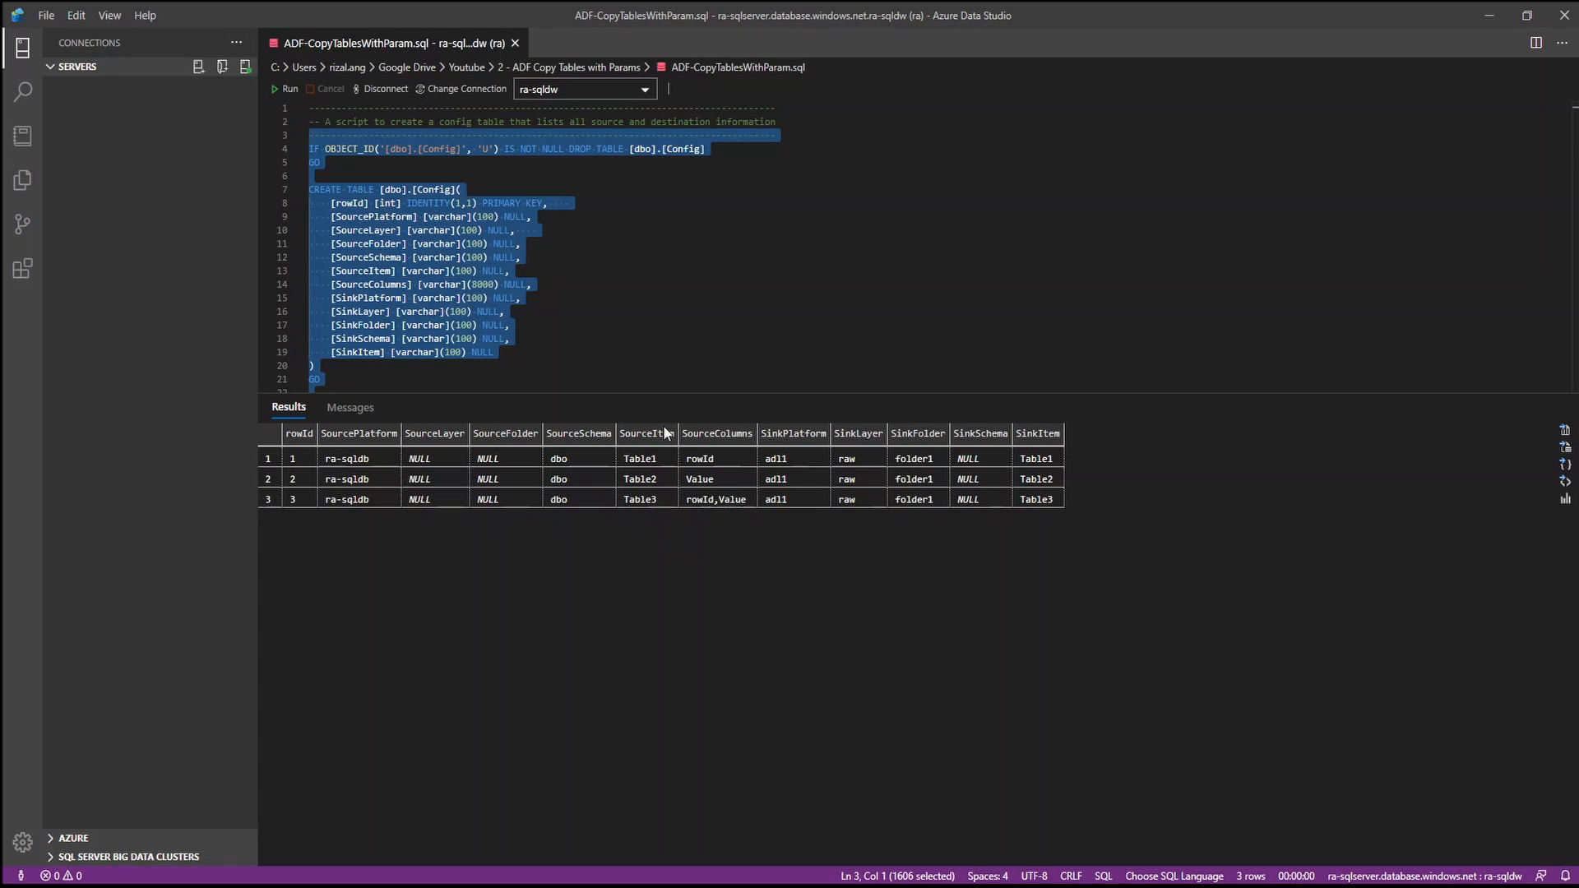
{"action": "mouse_move", "coordinate": [383, 528]}
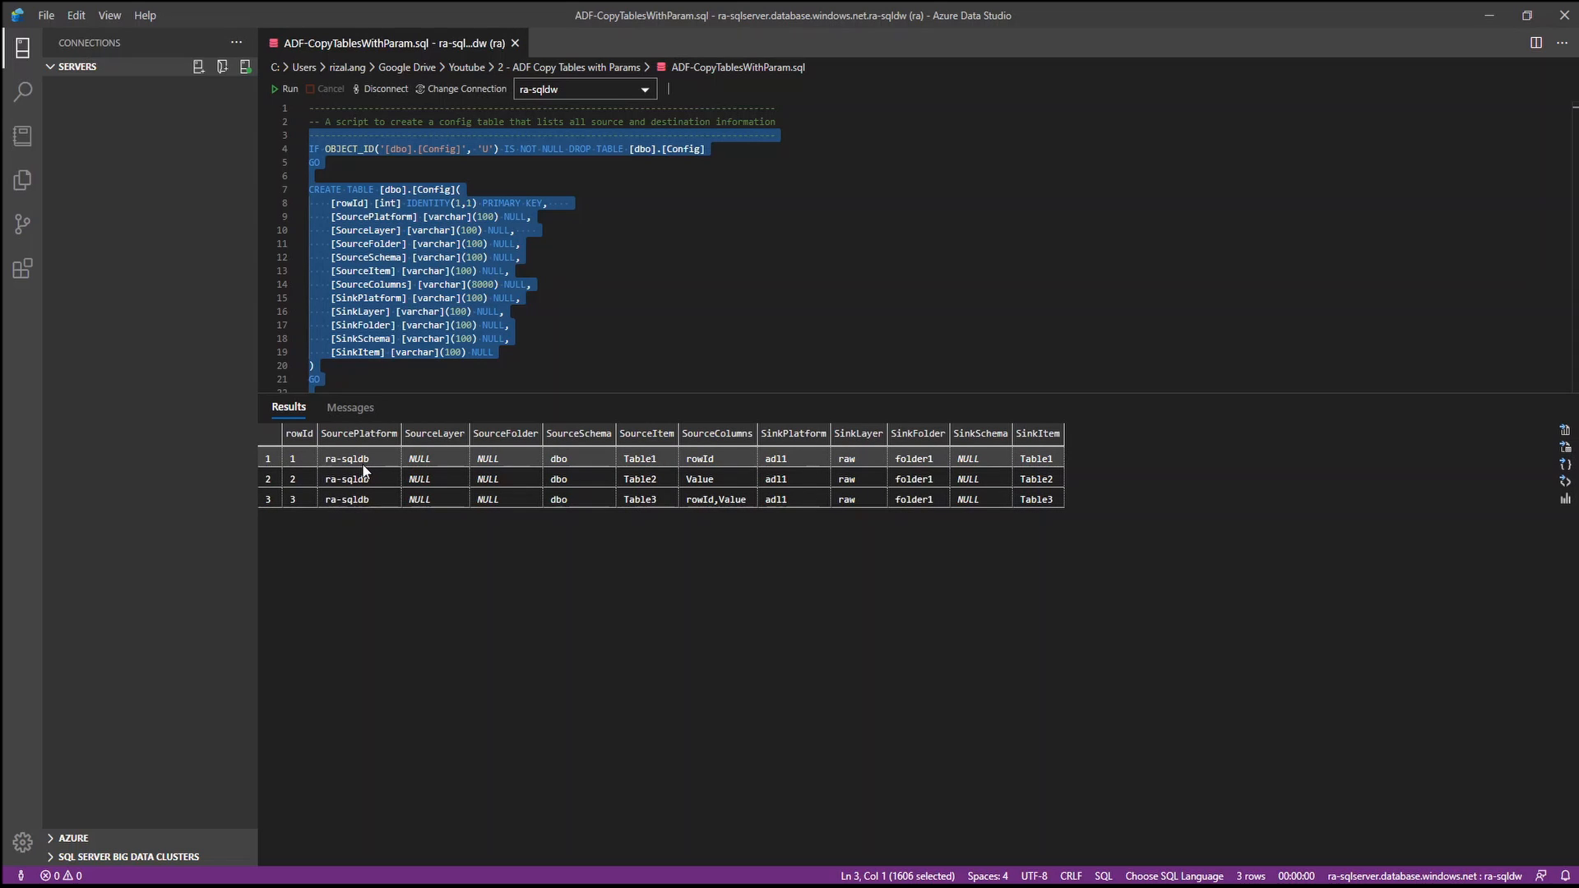
{"action": "mouse_move", "coordinate": [769, 522]}
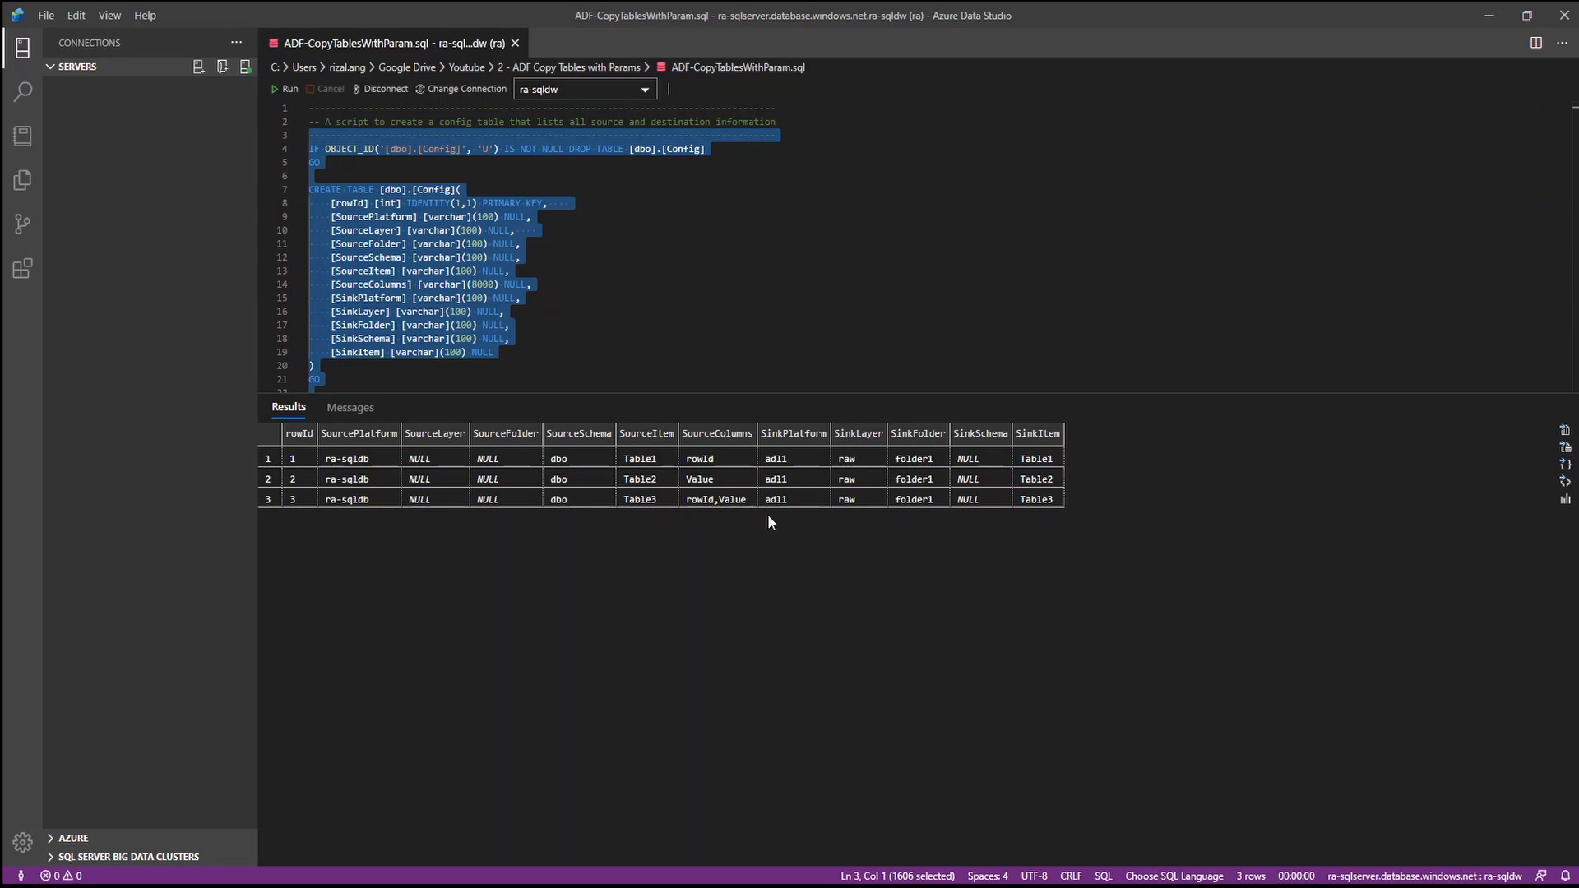
{"action": "mouse_move", "coordinate": [758, 526]}
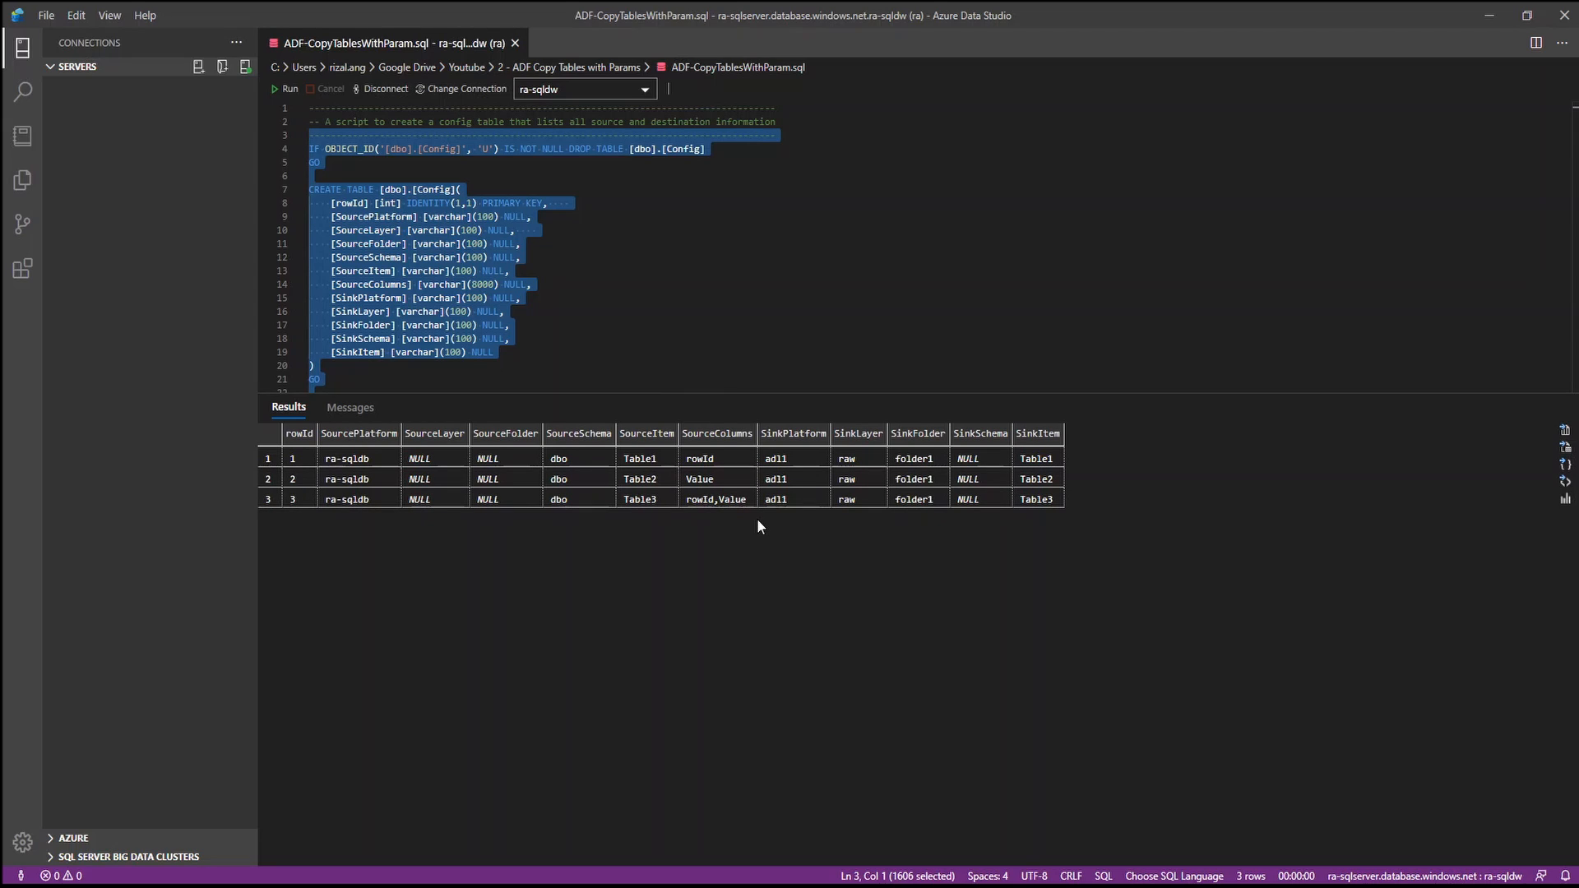
{"action": "mouse_move", "coordinate": [760, 499]}
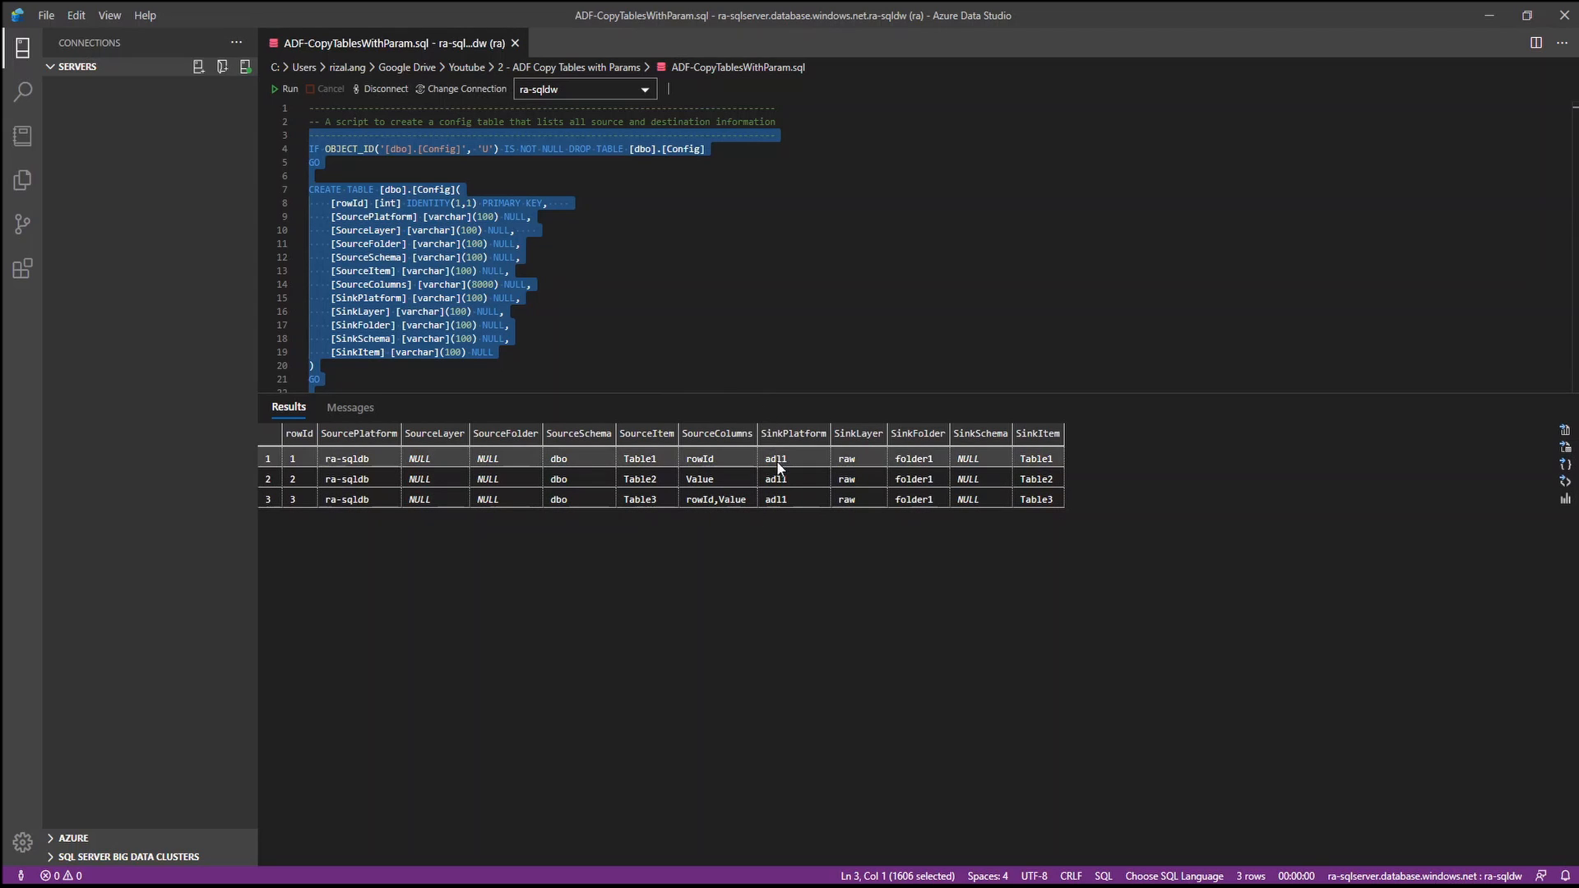
{"action": "mouse_move", "coordinate": [804, 497]}
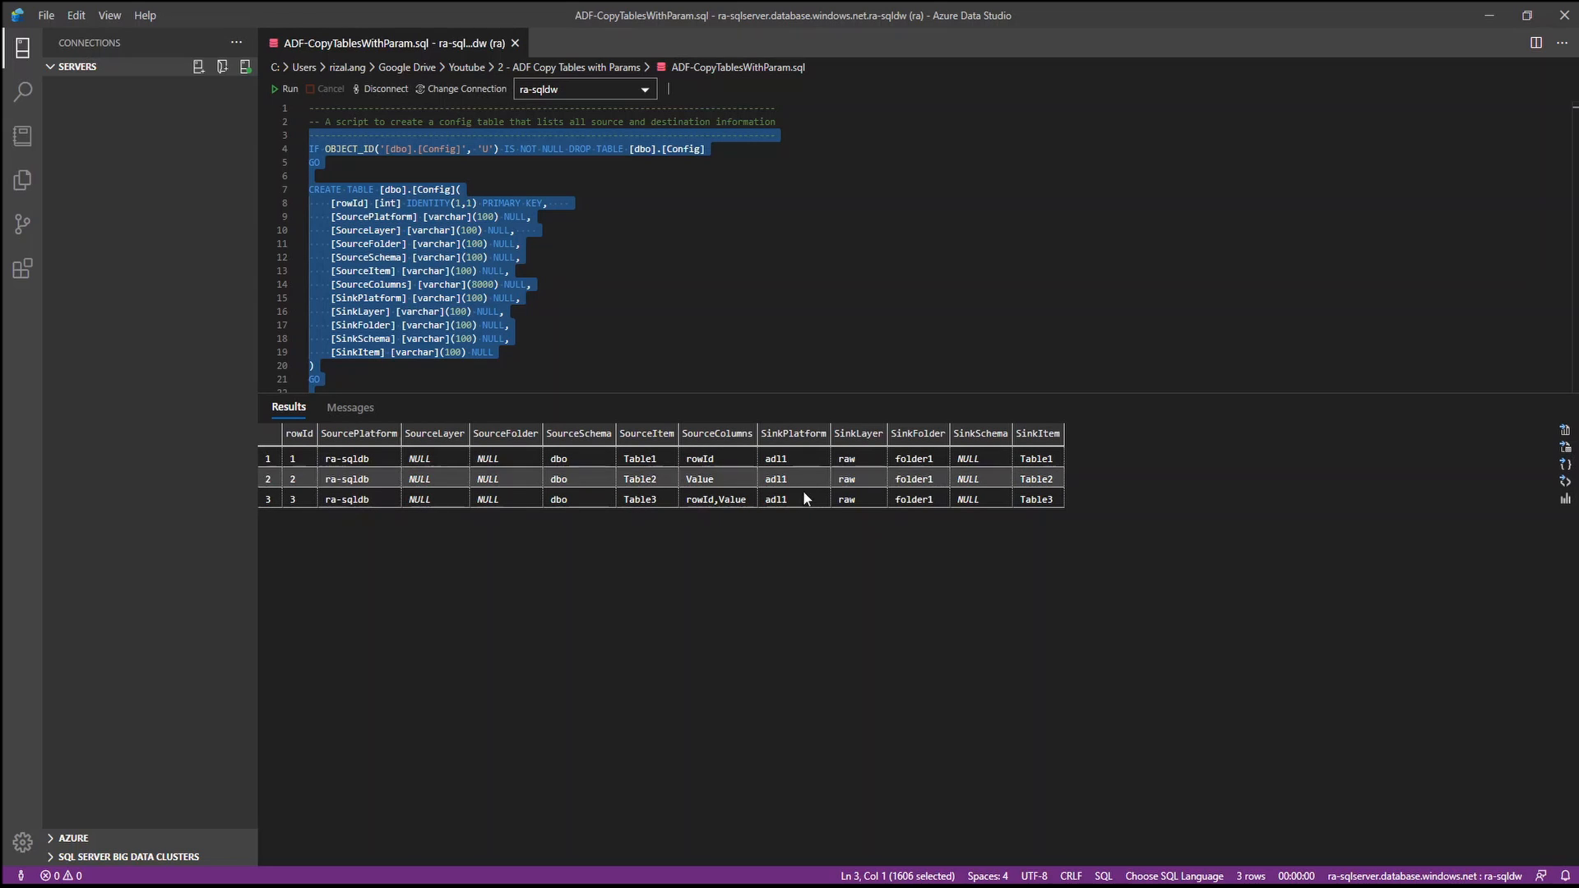
{"action": "mouse_move", "coordinate": [853, 461]}
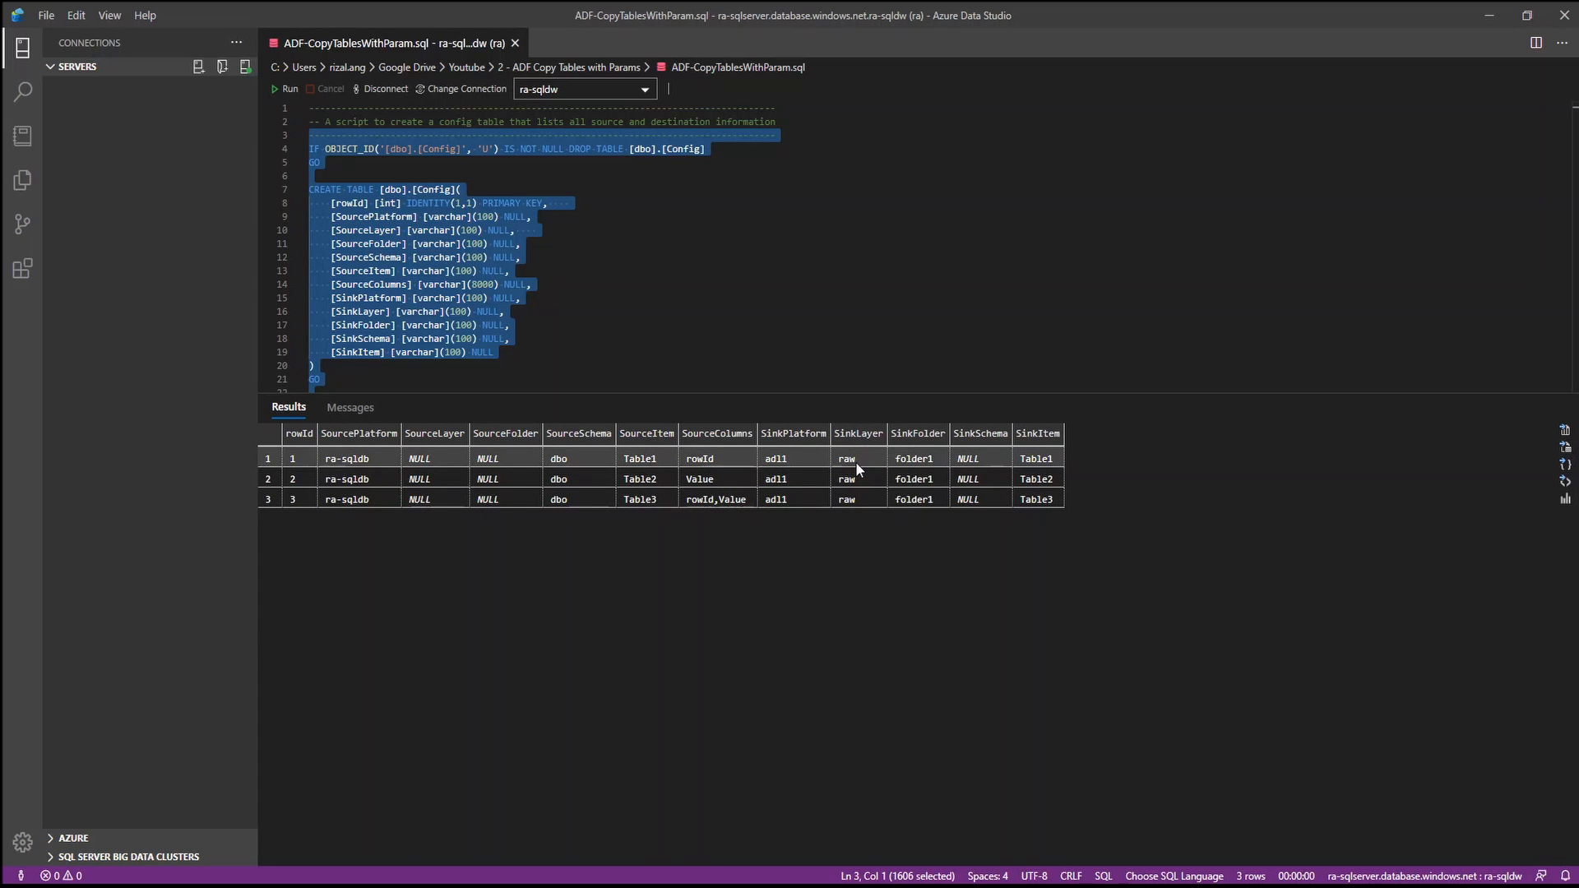
{"action": "mouse_move", "coordinate": [931, 465]}
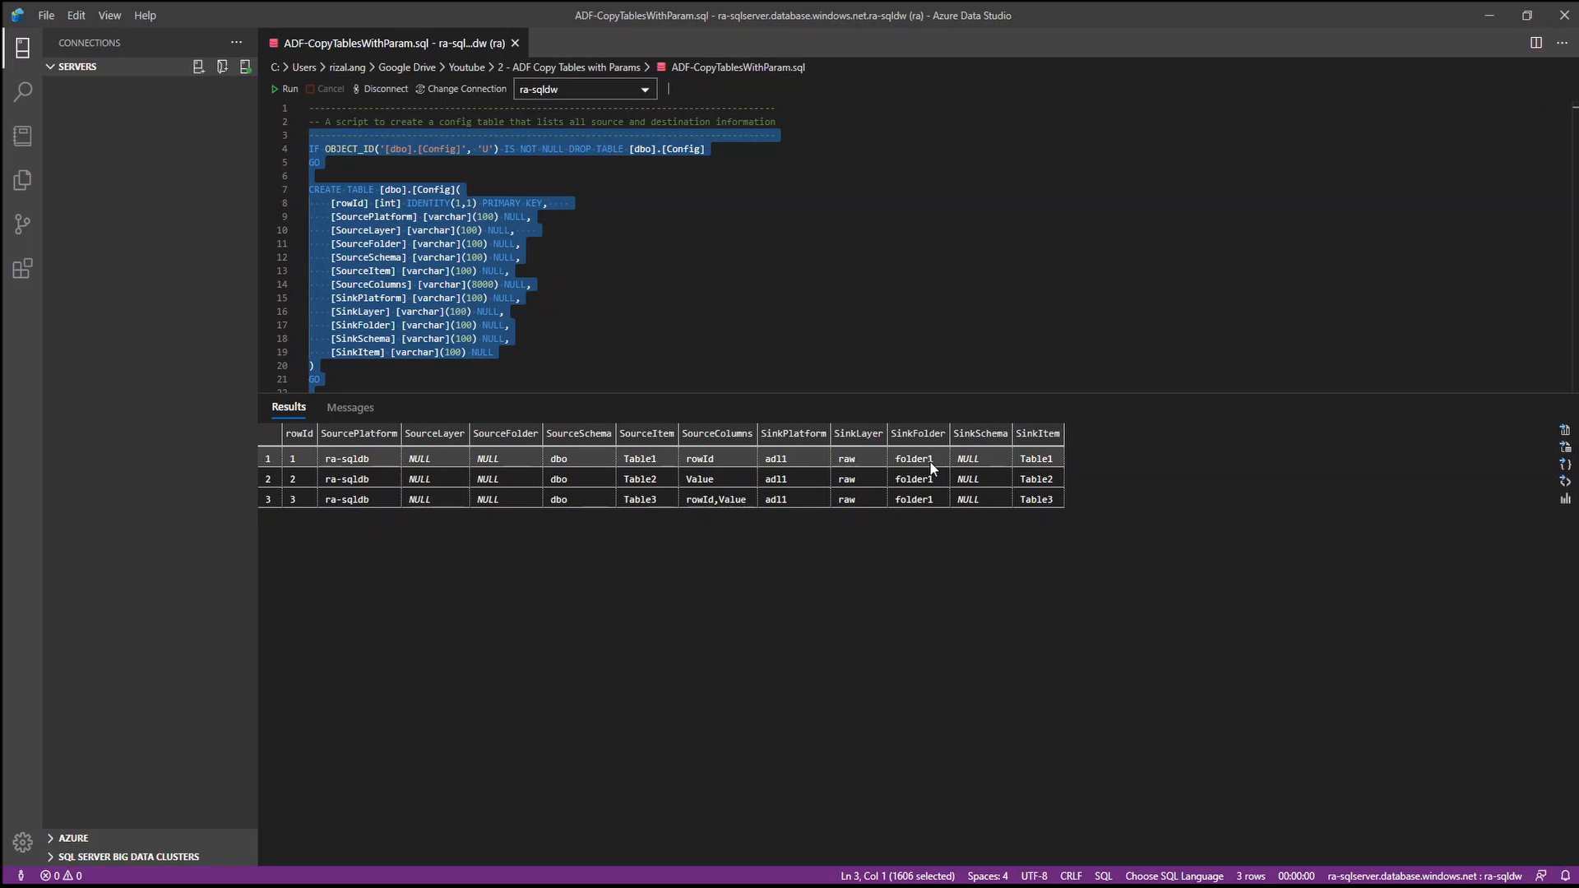
{"action": "mouse_move", "coordinate": [968, 465]}
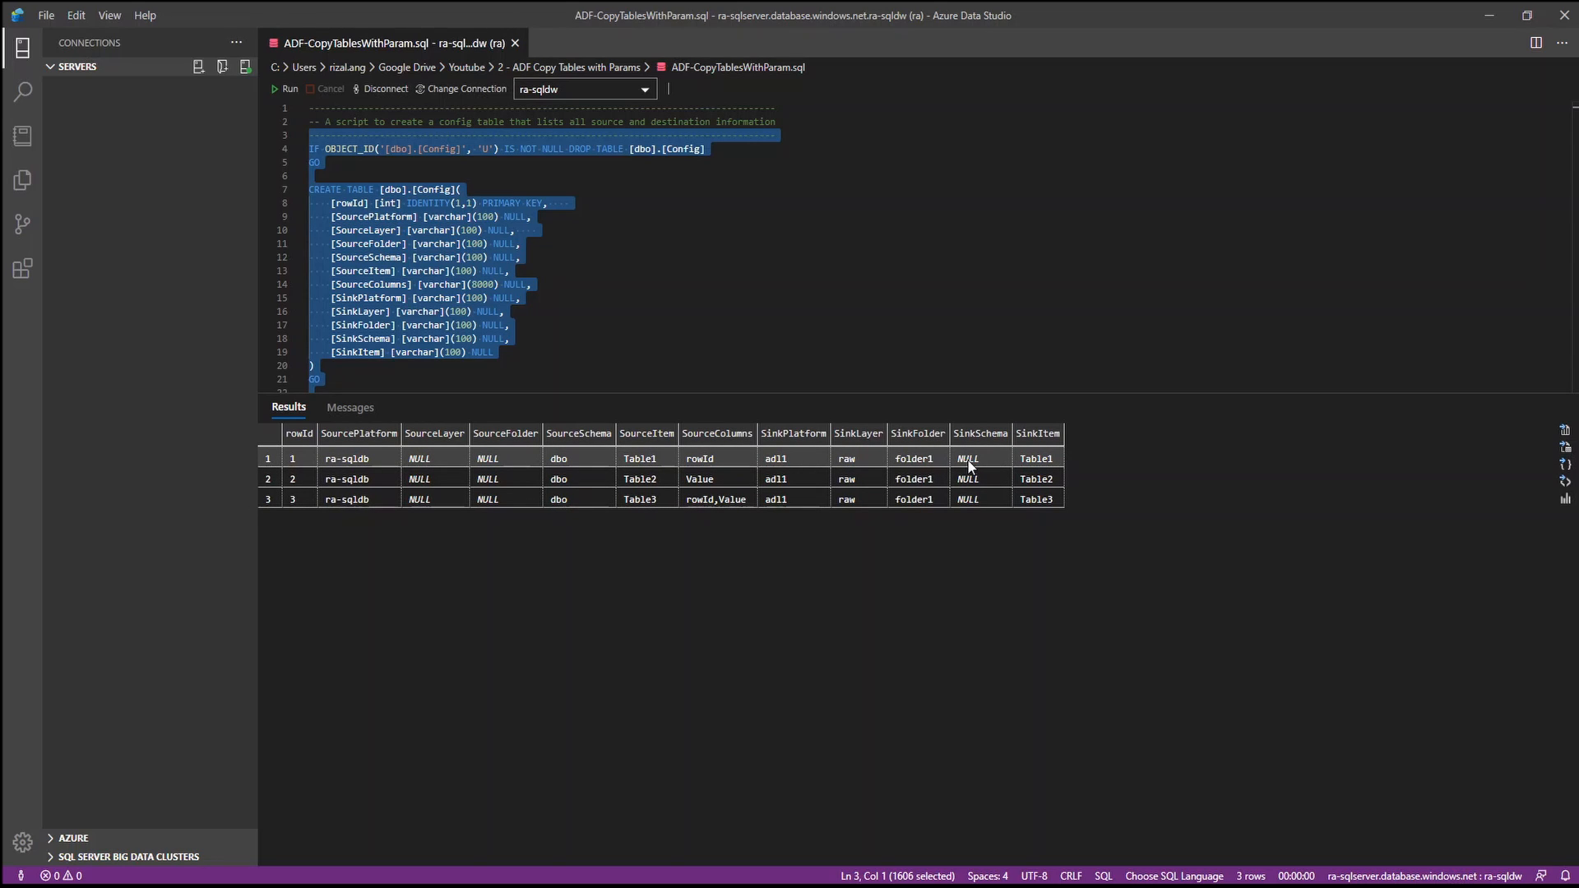
{"action": "mouse_move", "coordinate": [989, 462]}
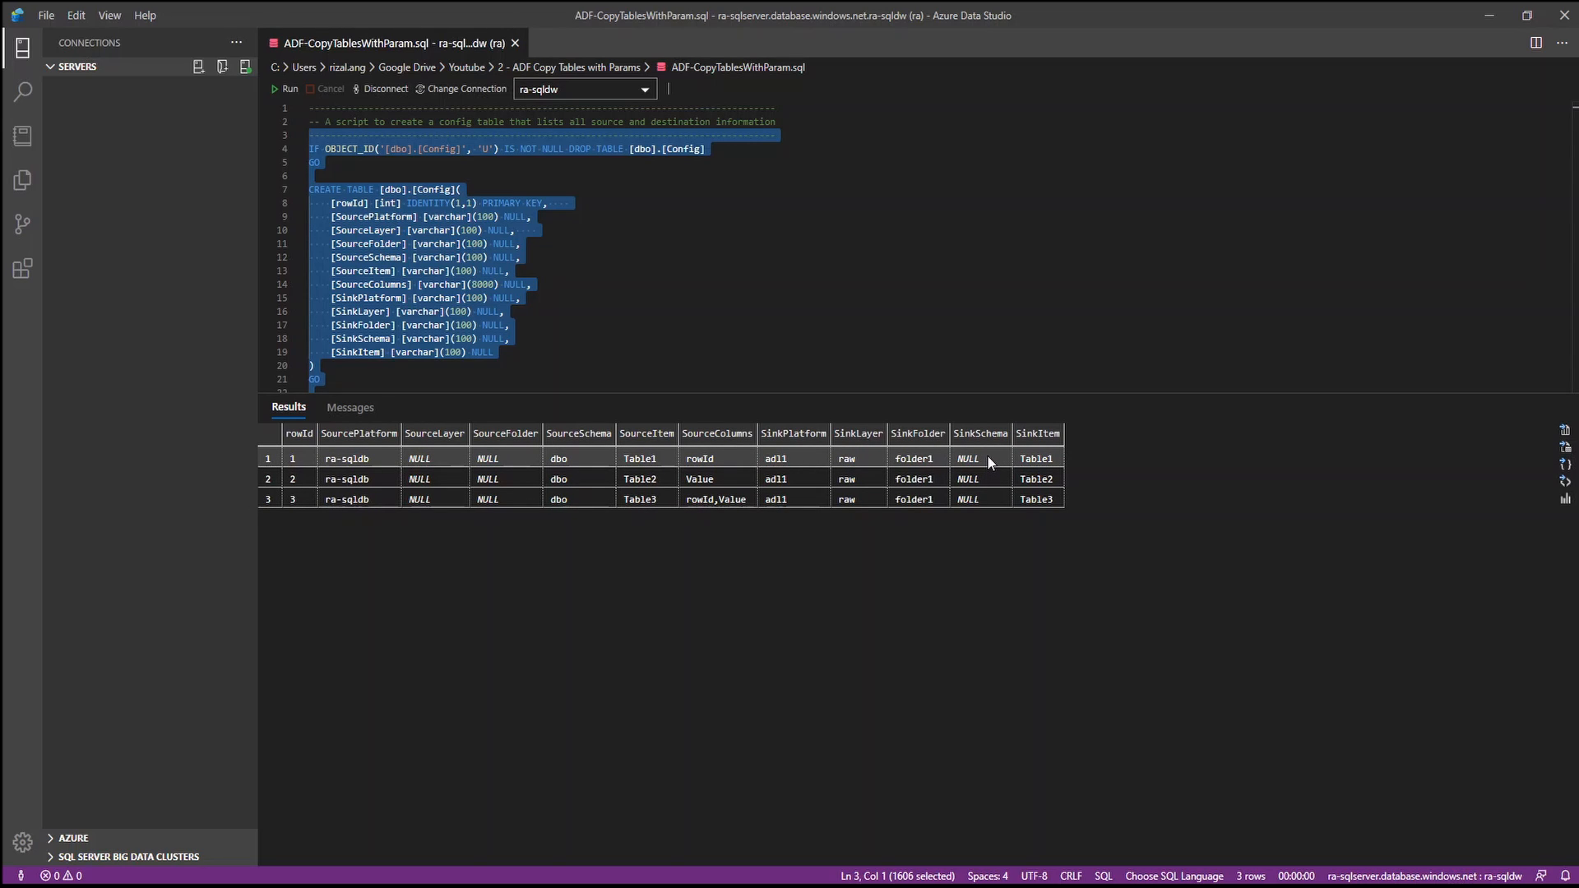
{"action": "mouse_move", "coordinate": [1104, 461]}
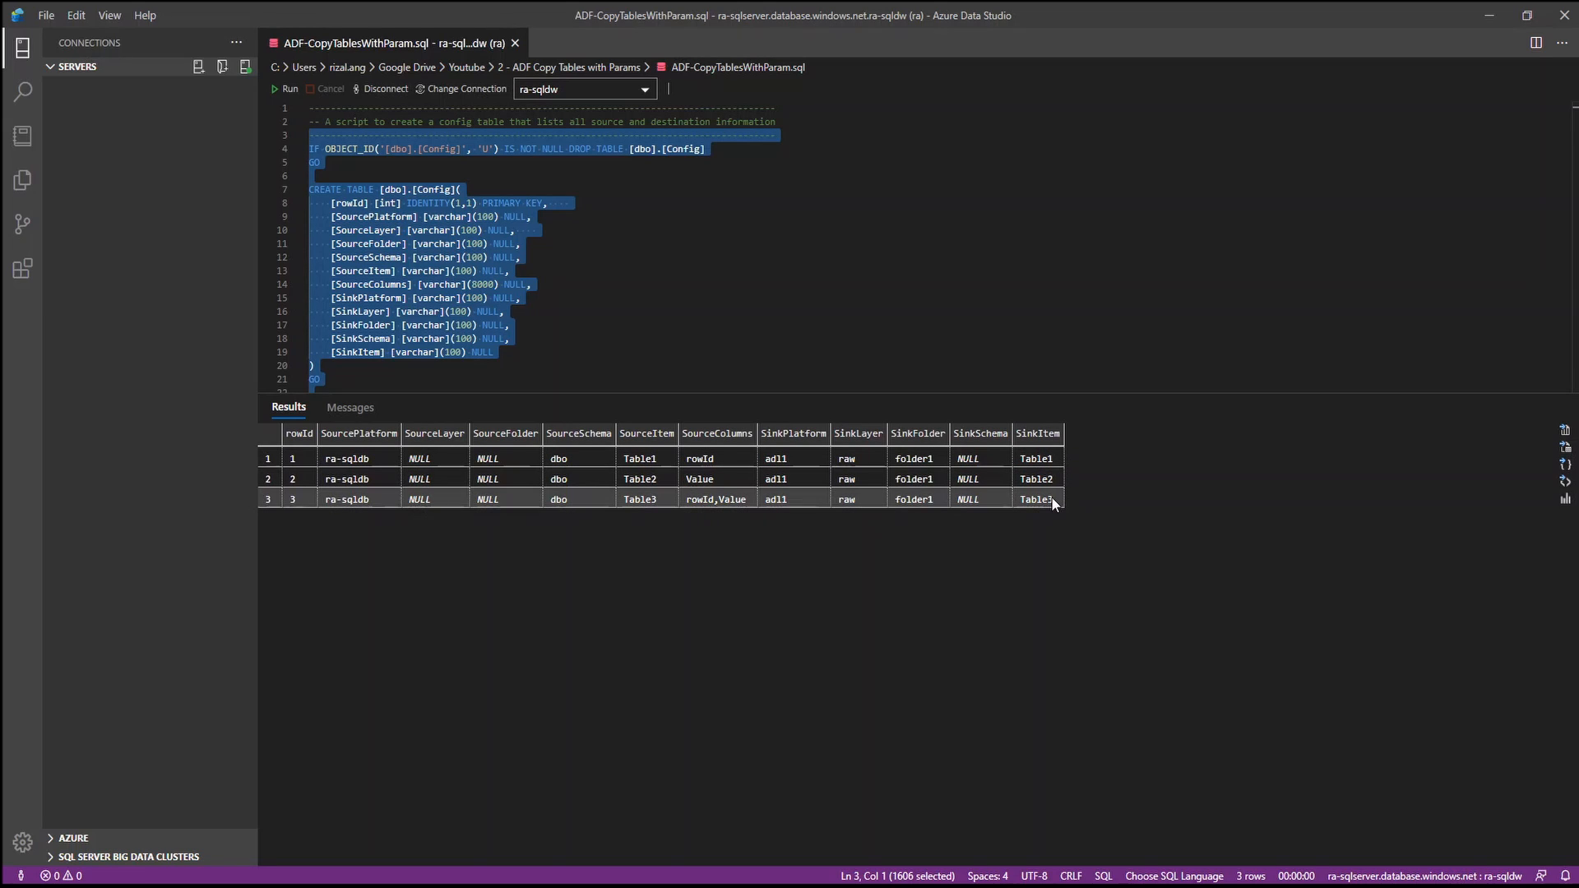
{"action": "mouse_move", "coordinate": [941, 432]}
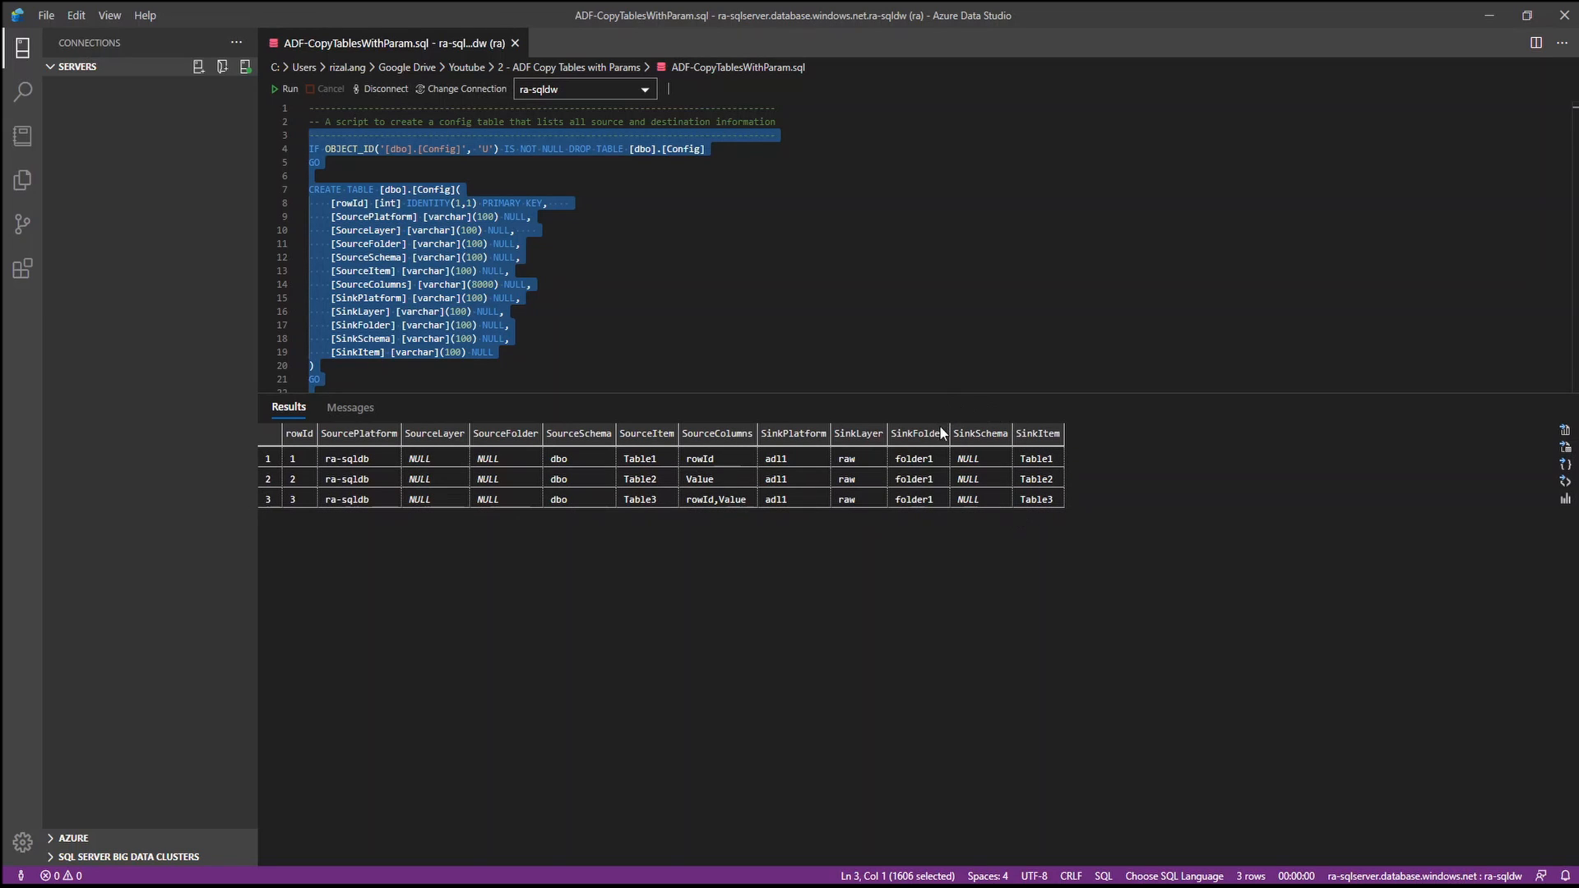
{"action": "mouse_move", "coordinate": [1028, 524]}
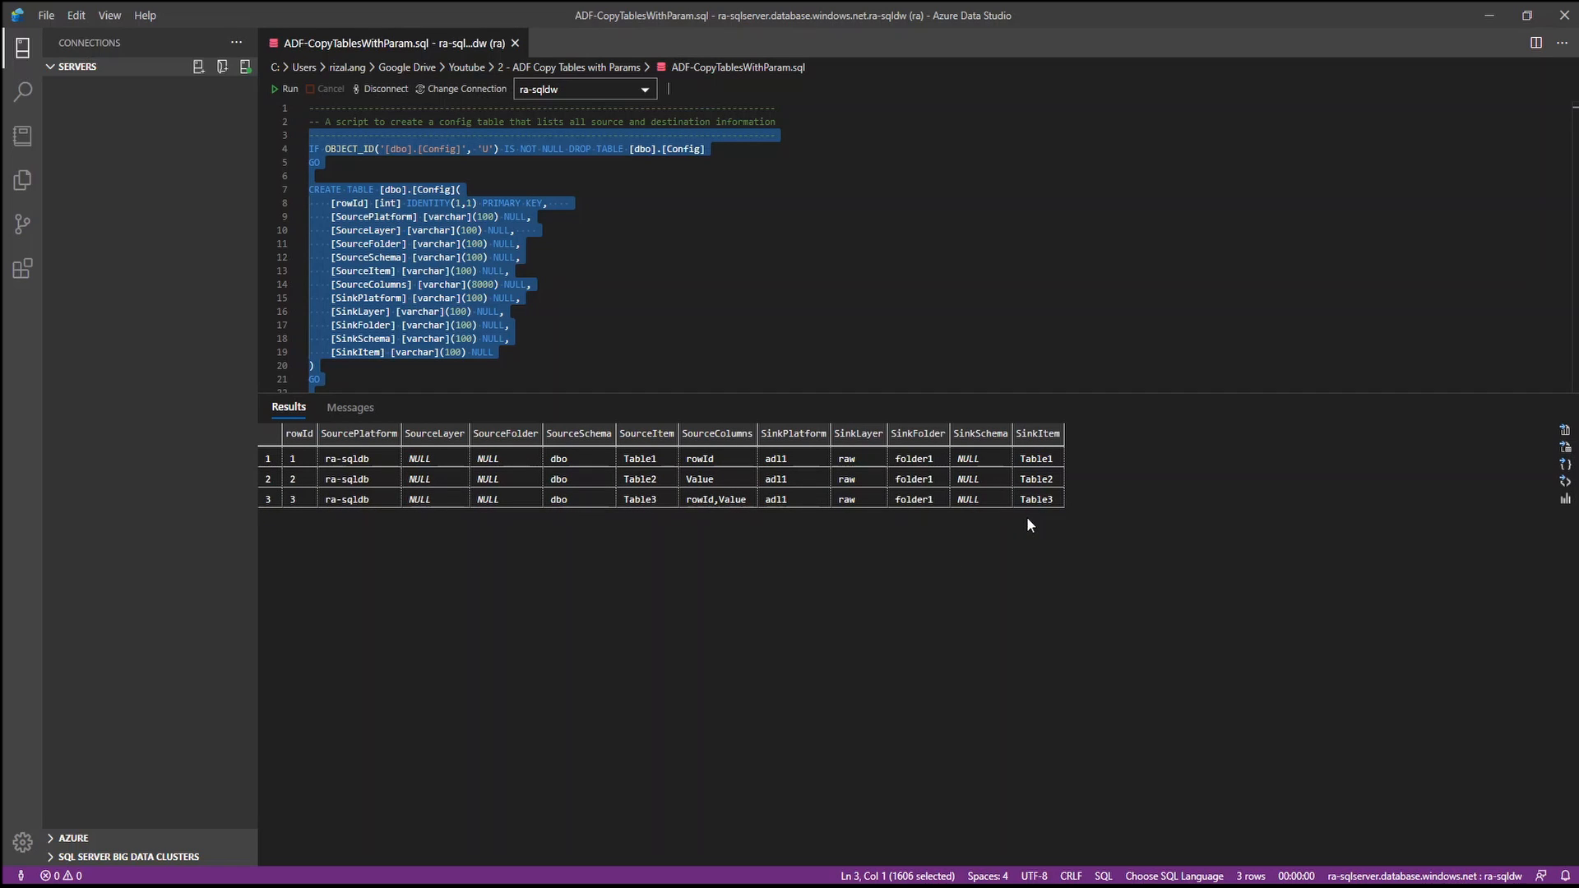
{"action": "mouse_move", "coordinate": [753, 426]}
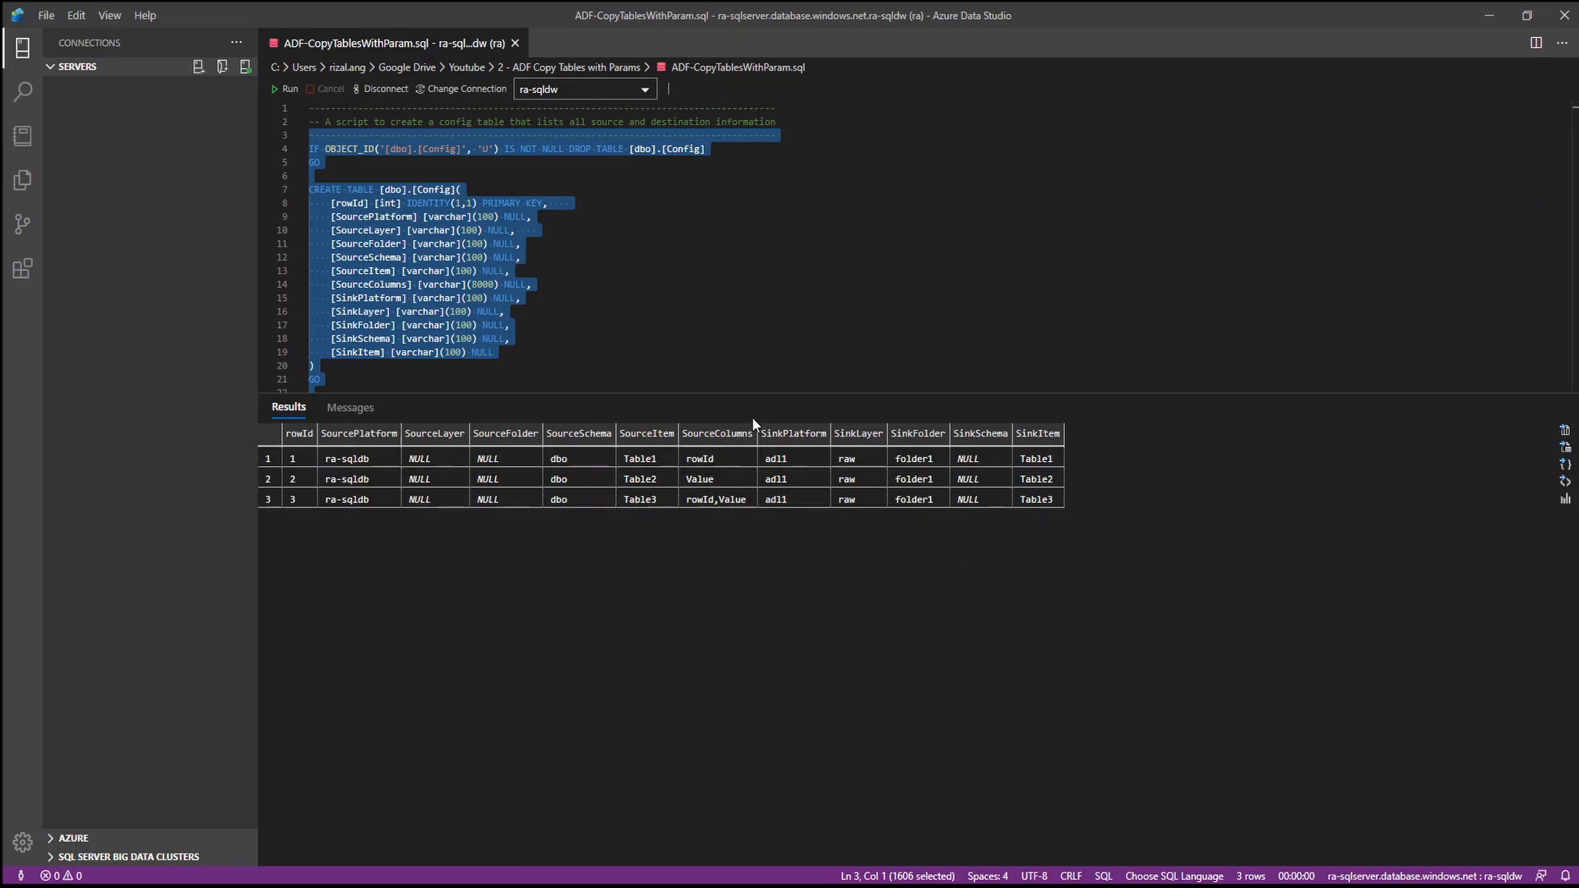
Scroll down to the dummy source tables script for Table1–3.
{"action": "scroll", "scroll_direction": "down", "scroll_amount": 3}
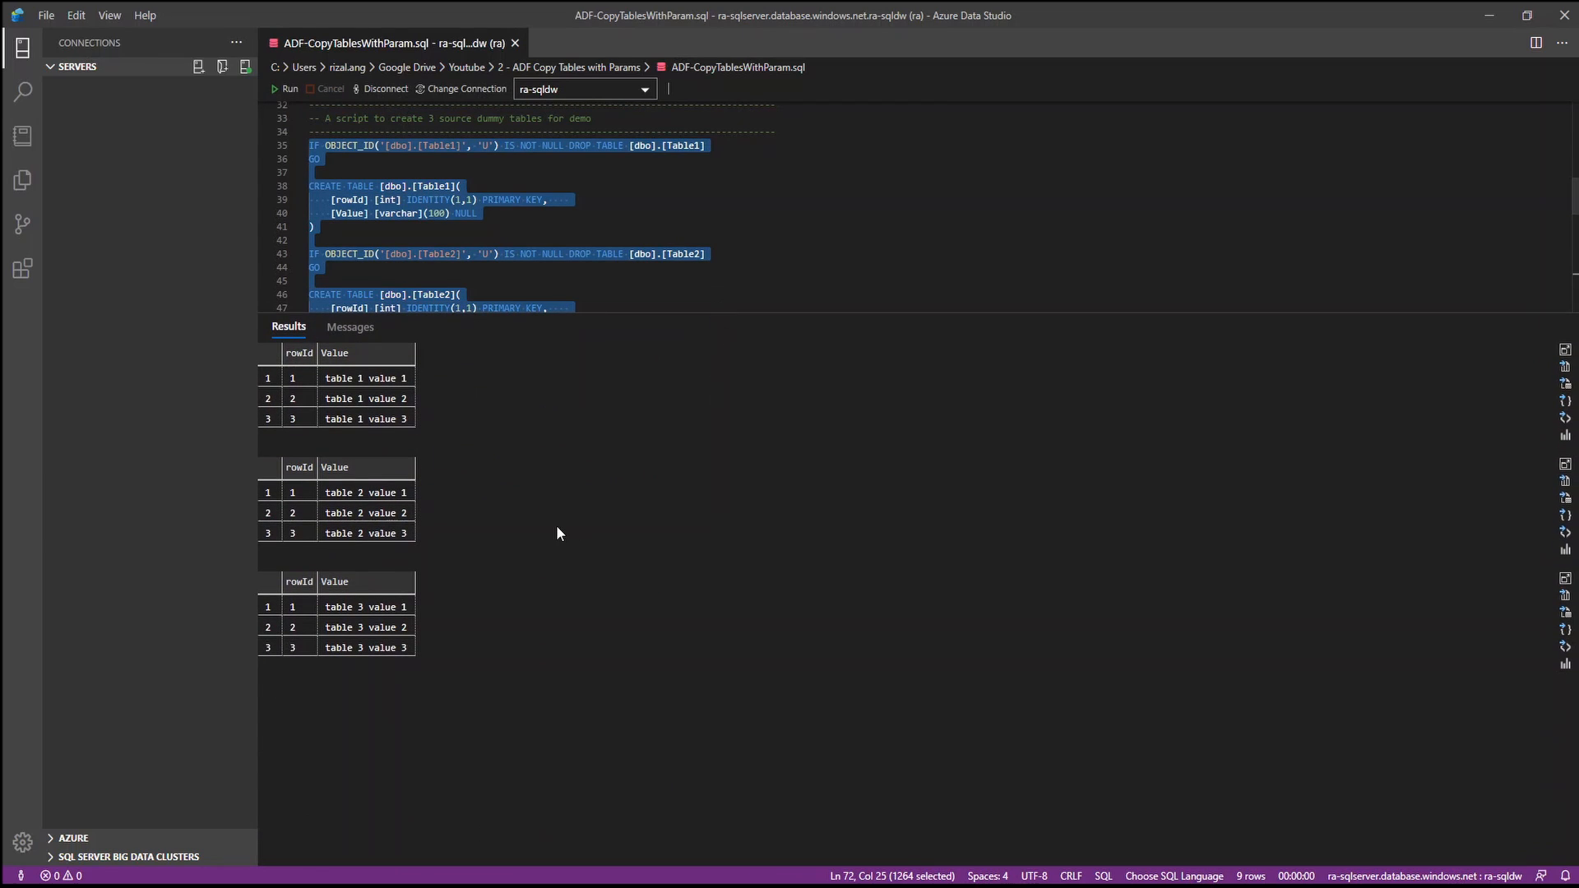
{"action": "mouse_move", "coordinate": [424, 442]}
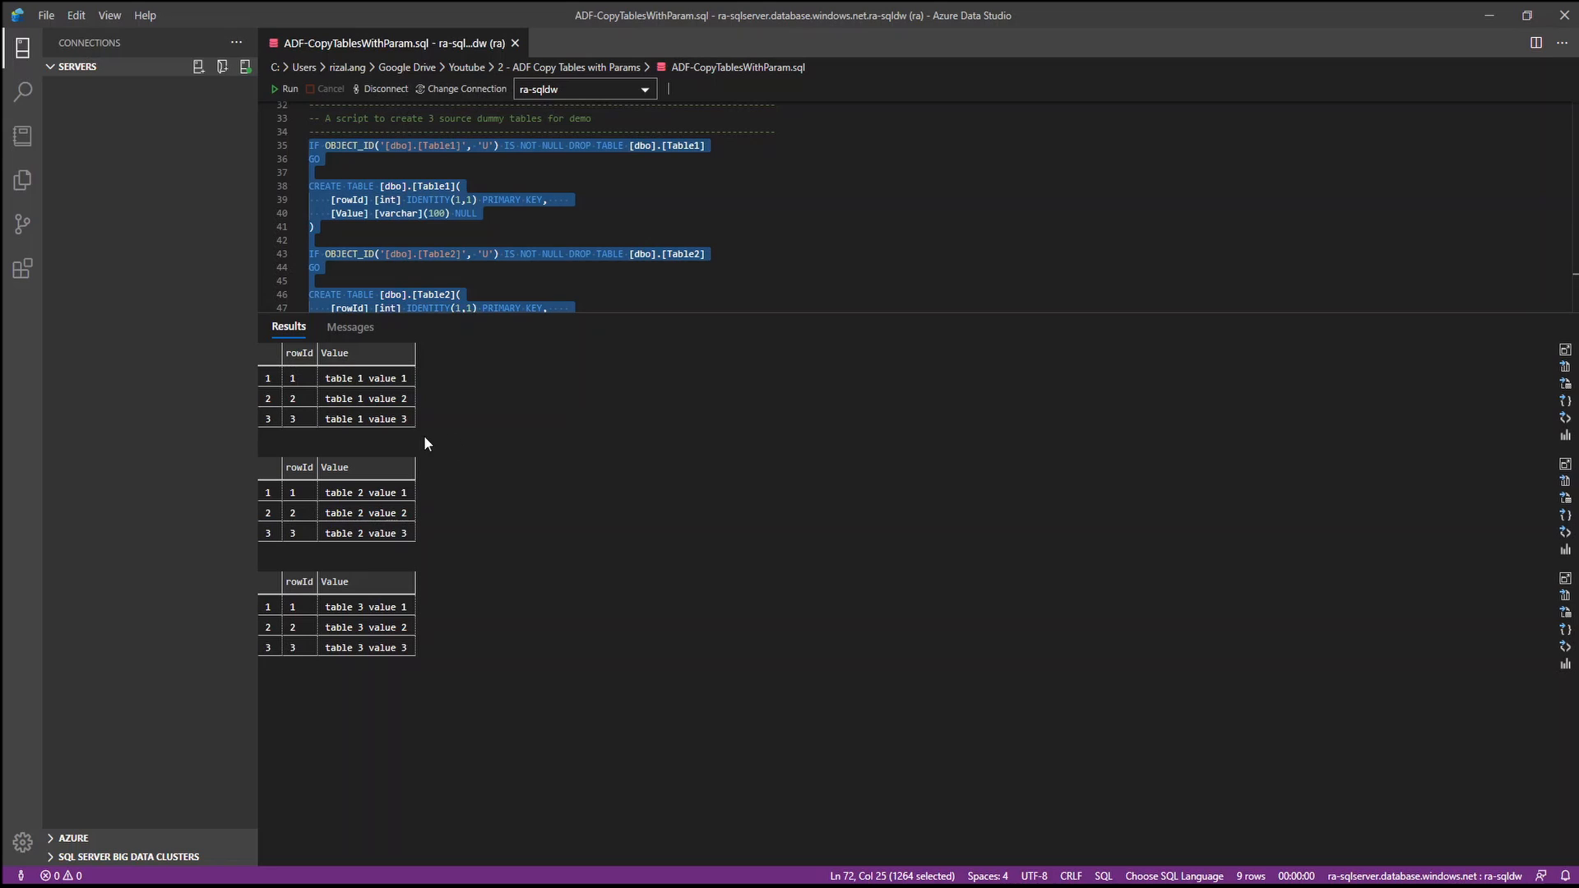
{"action": "mouse_move", "coordinate": [551, 169]}
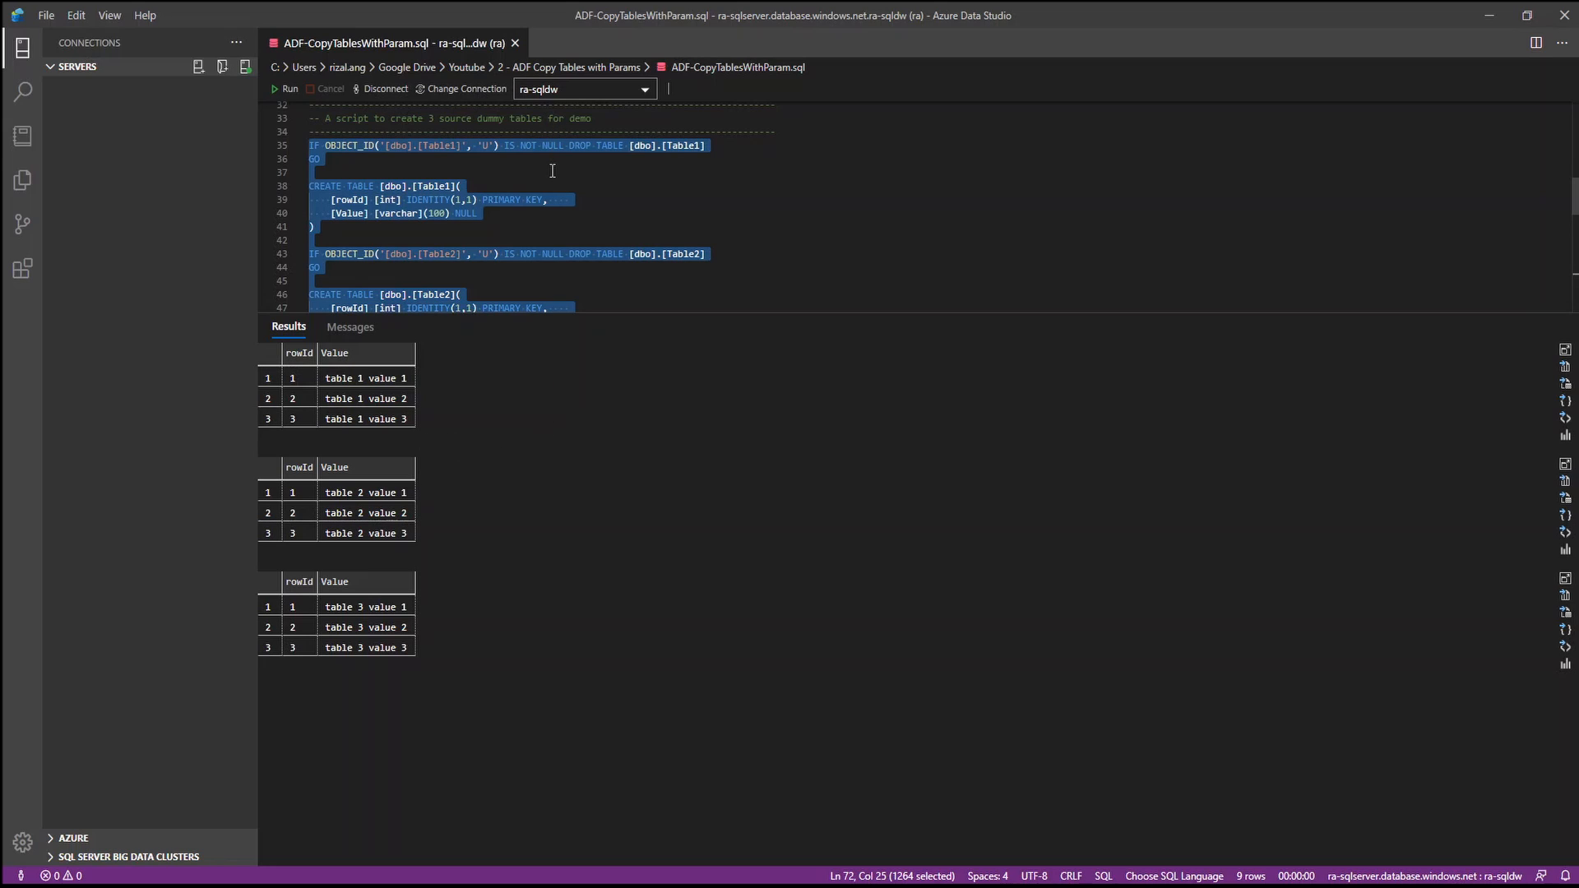
{"action": "mouse_move", "coordinate": [552, 171]}
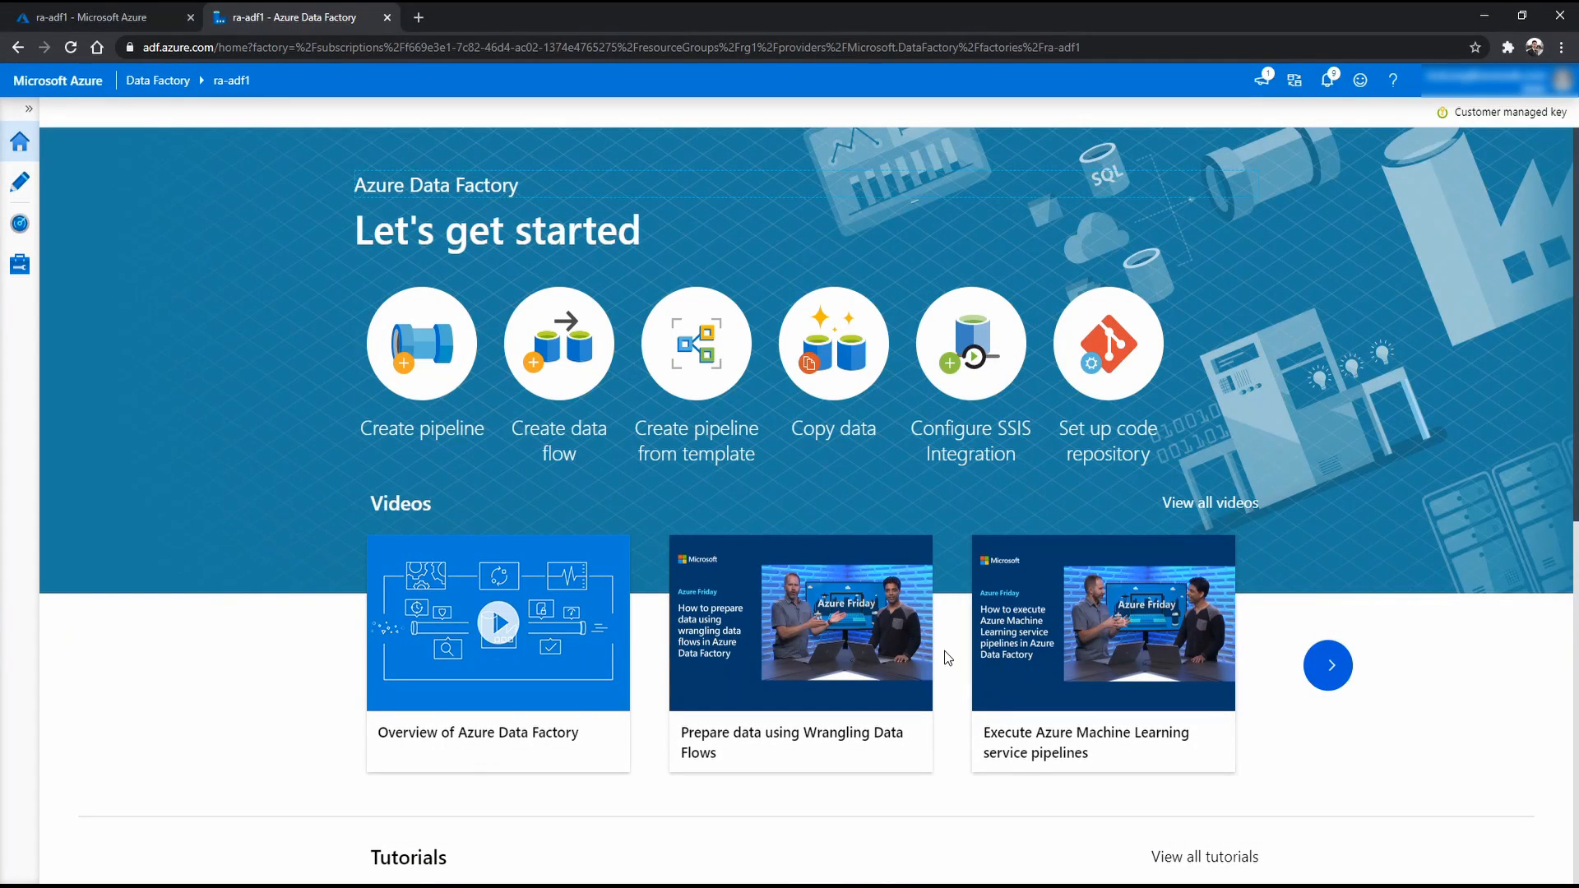
{"action": "mouse_move", "coordinate": [137, 306]}
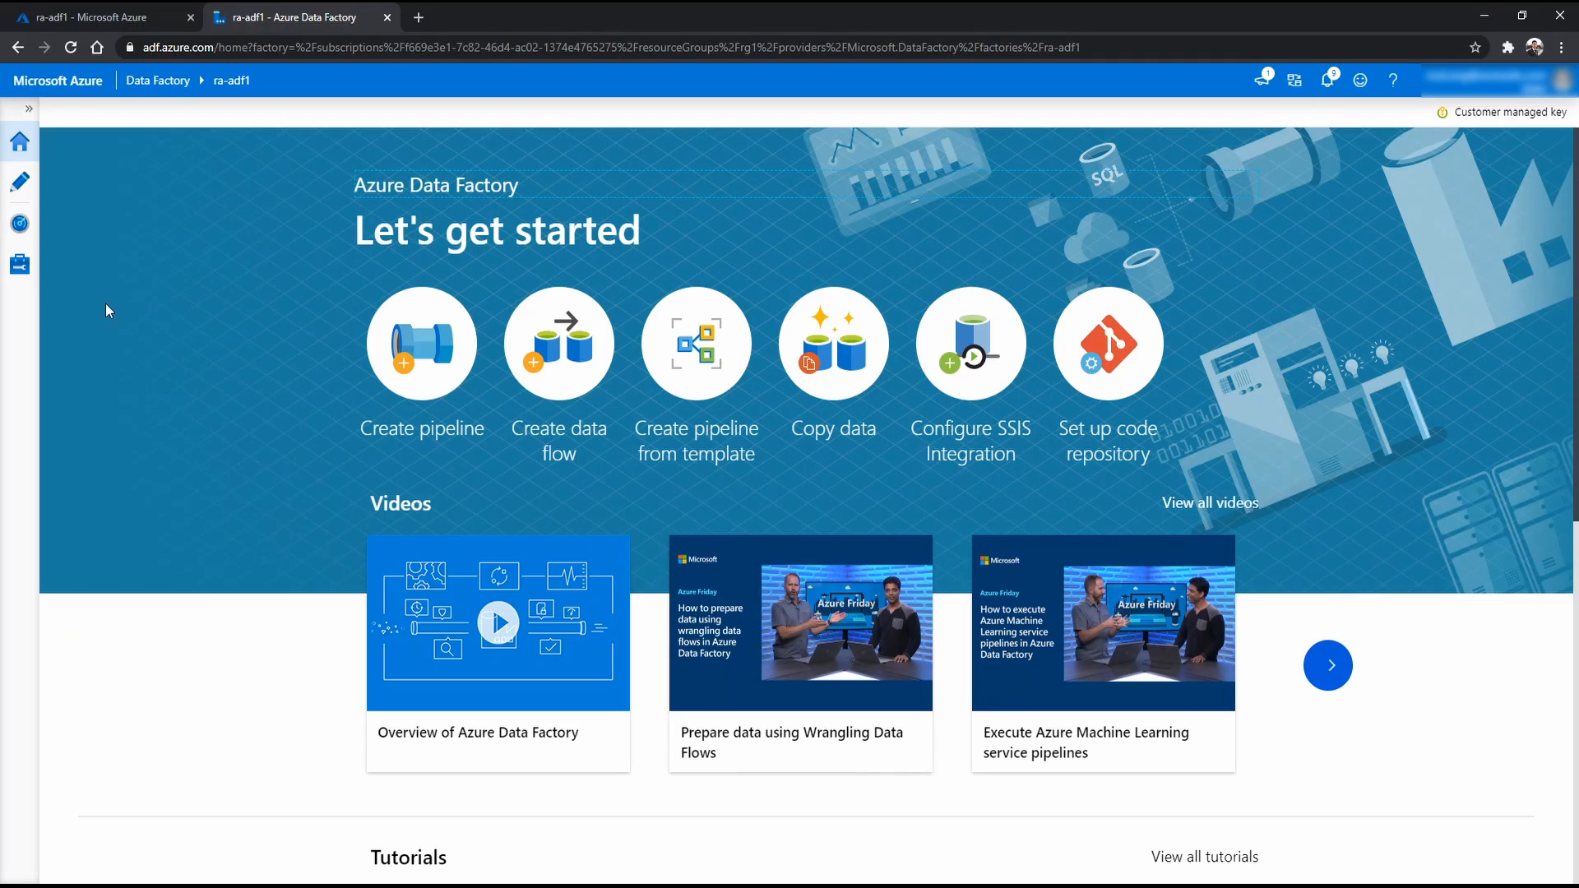
Start a new linked service in Manage and choose Azure SQL Database as its type.
{"action": "left_click", "coordinate": [20, 265]}
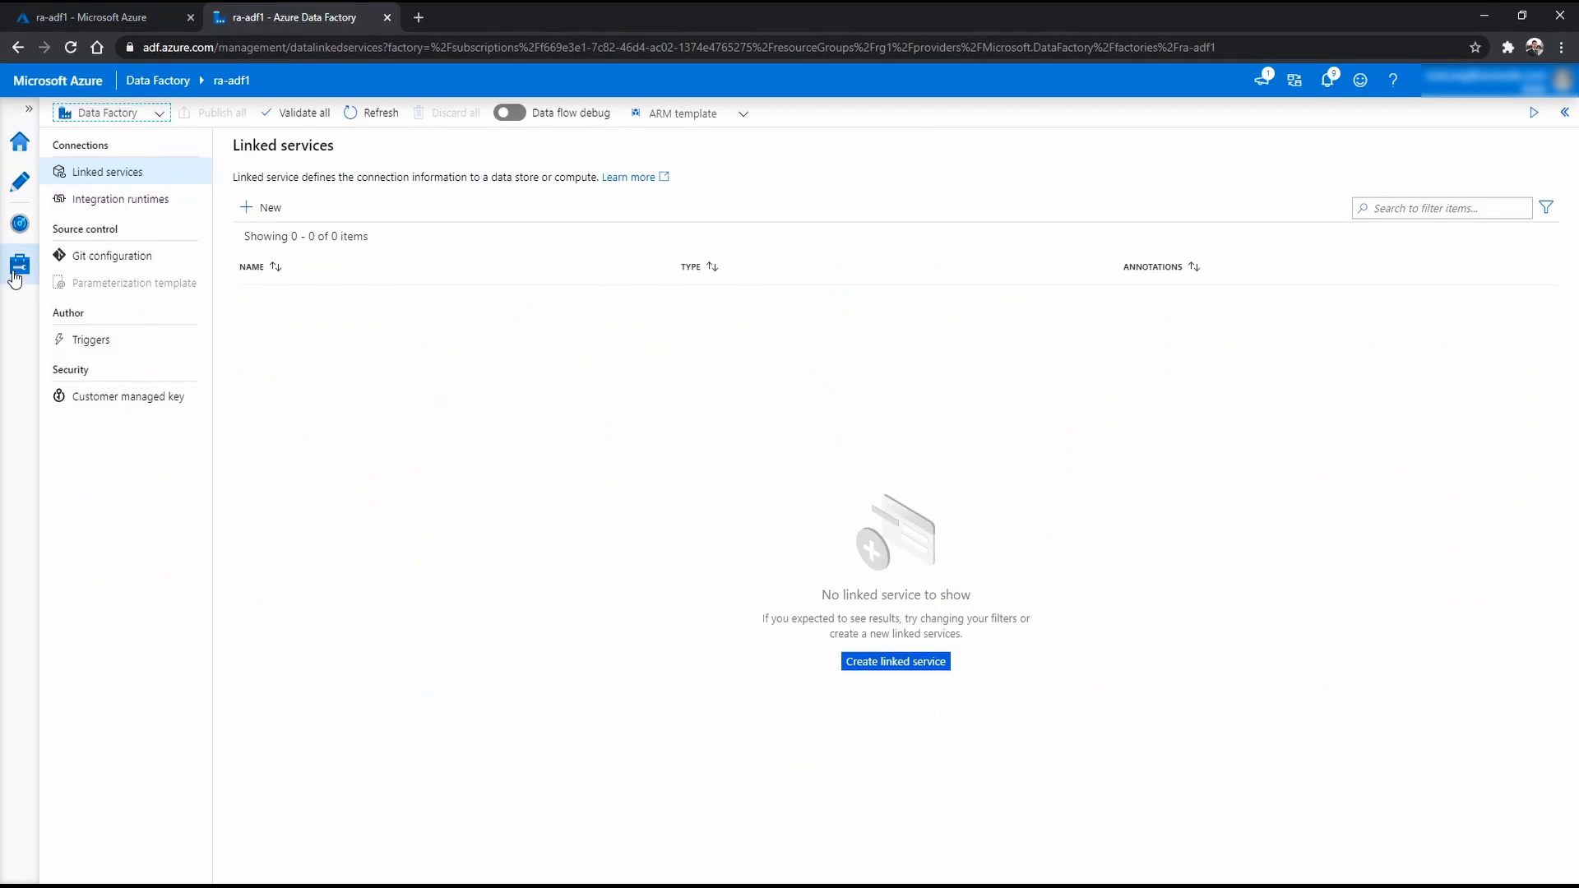
{"action": "mouse_move", "coordinate": [112, 255]}
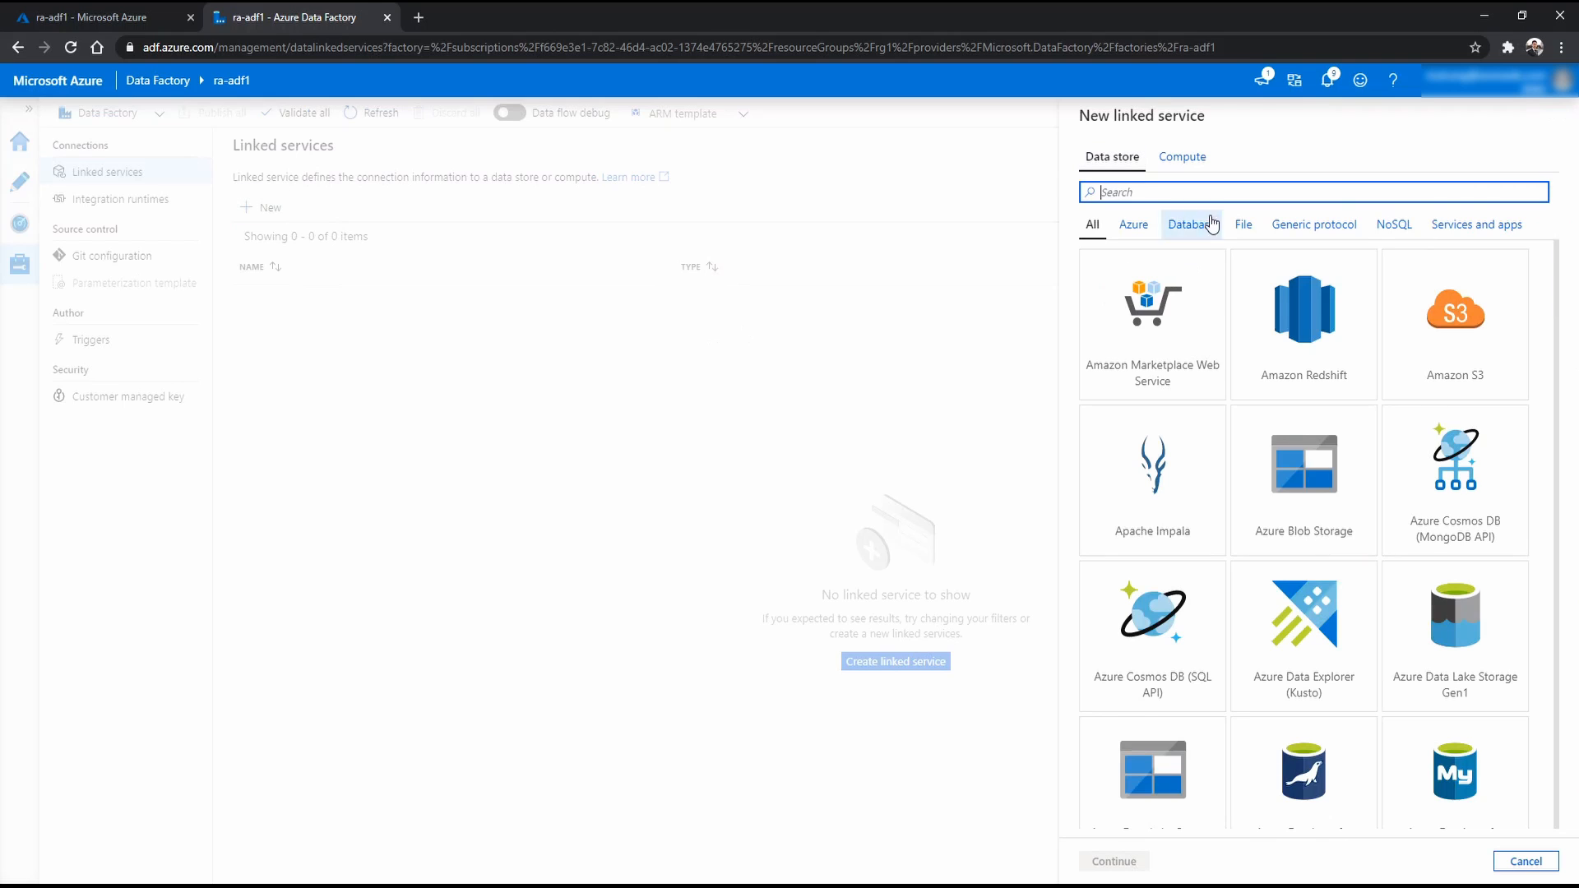
{"action": "type", "text": "sql da"}
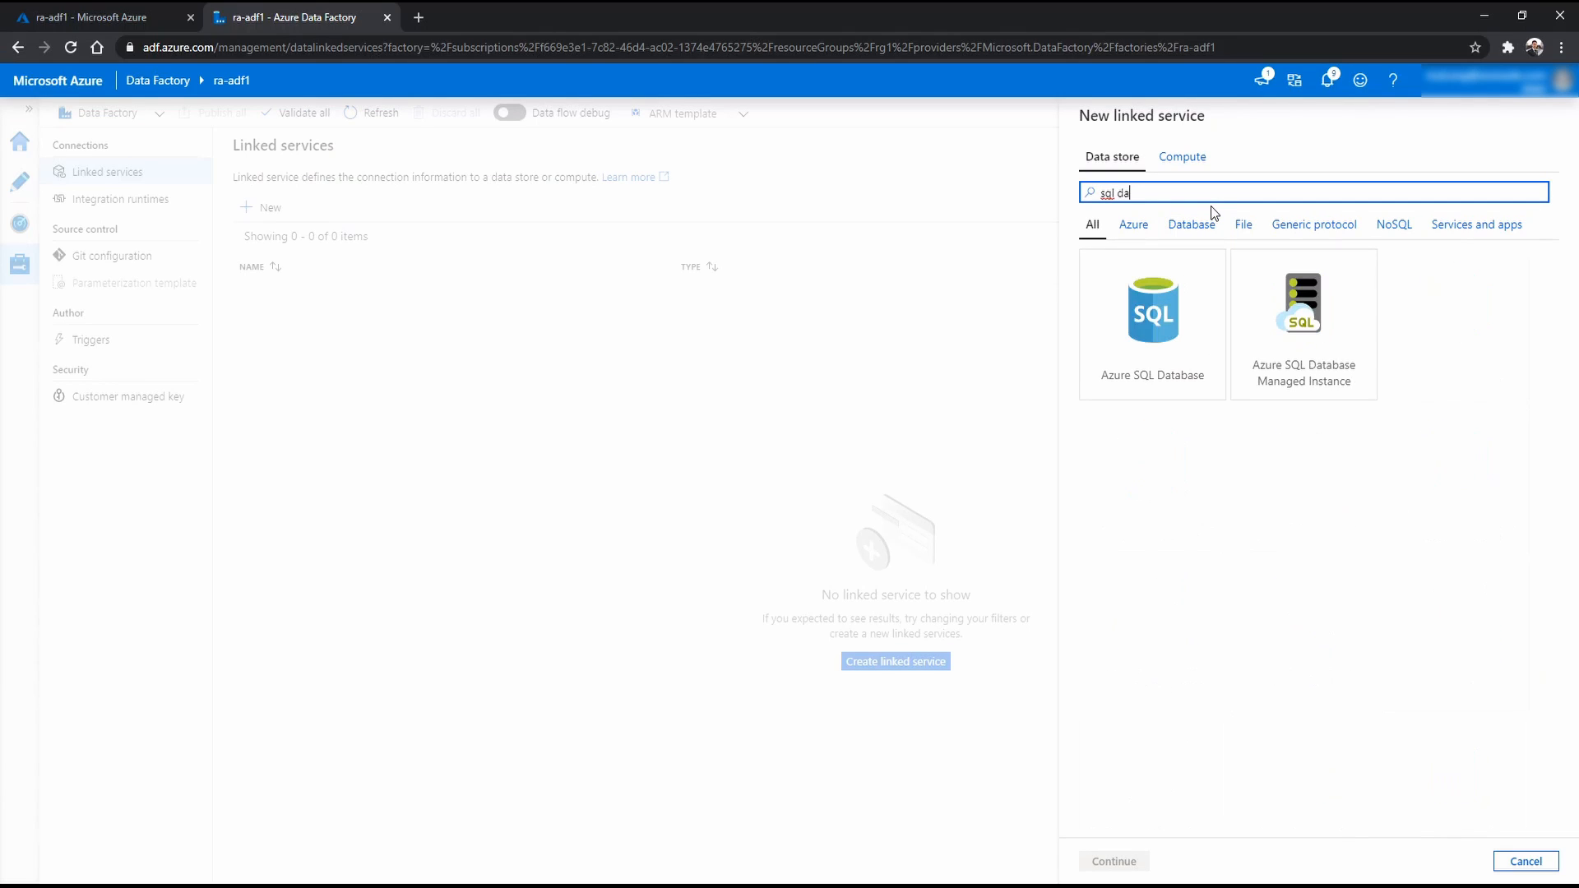
{"action": "left_click", "coordinate": [1151, 323]}
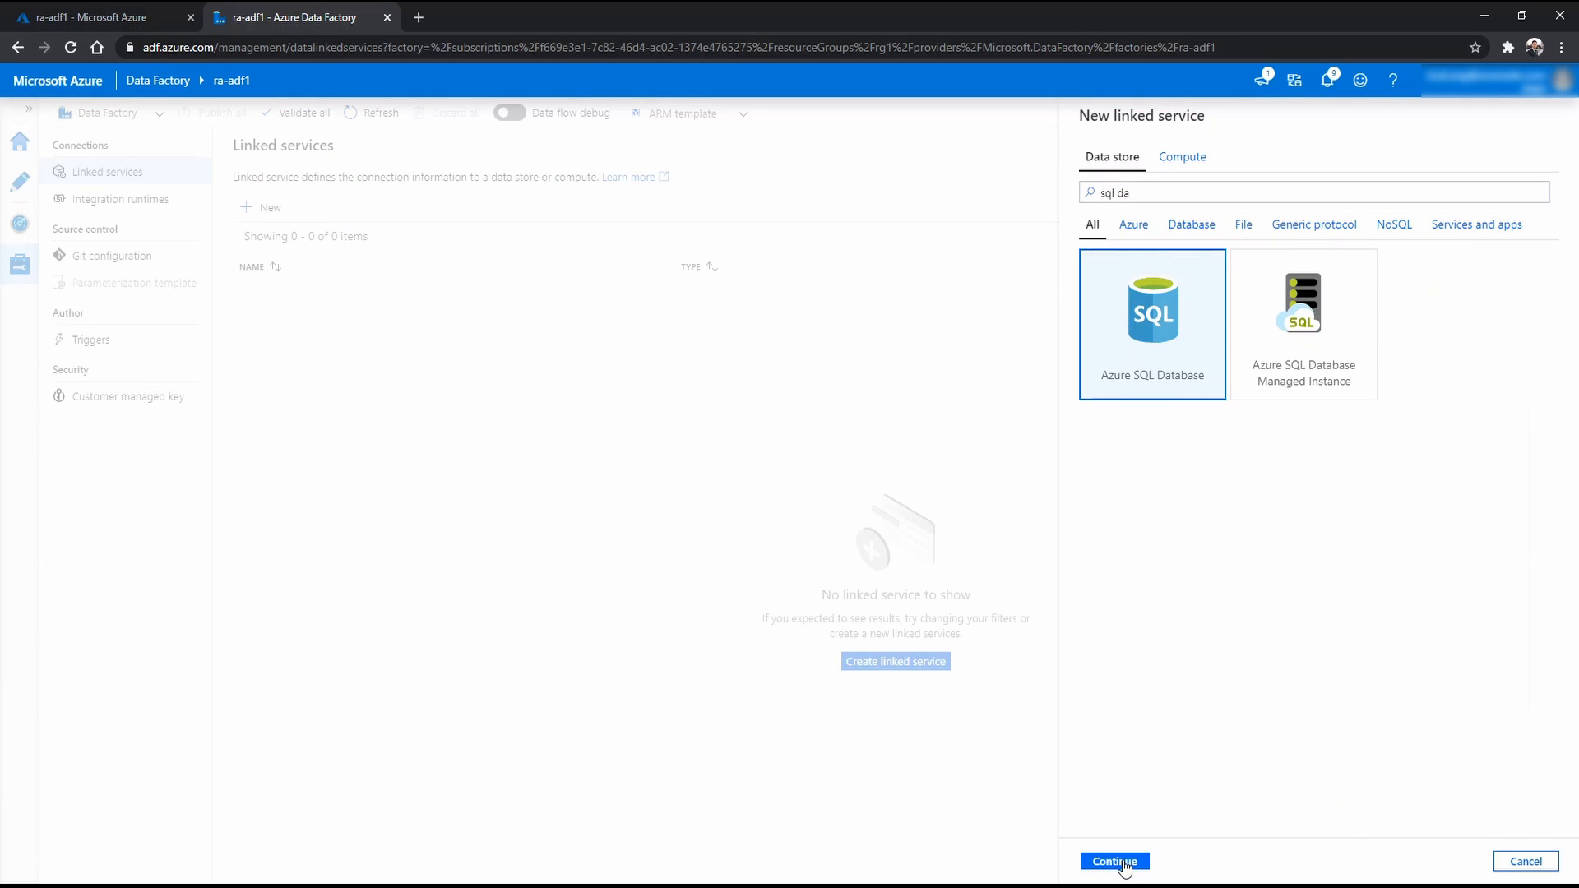
Name it LS_SQLDW, target ra-sqldw on ra-sqlserver with SQL credentials, and test the connection.
{"action": "left_click", "coordinate": [1113, 860]}
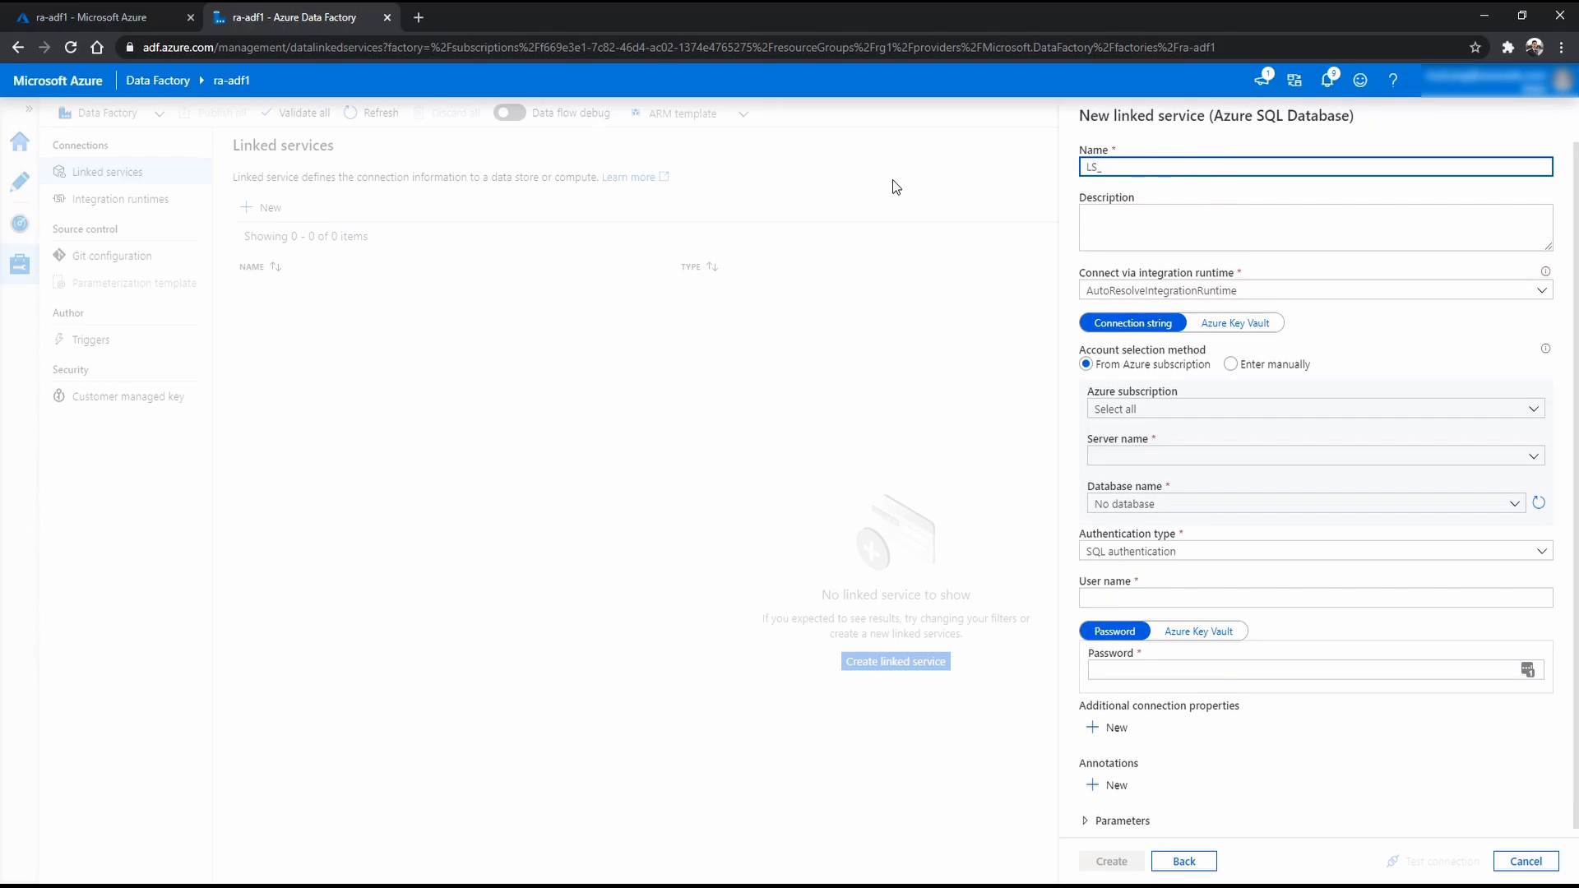
{"action": "type", "text": "SQLDW"}
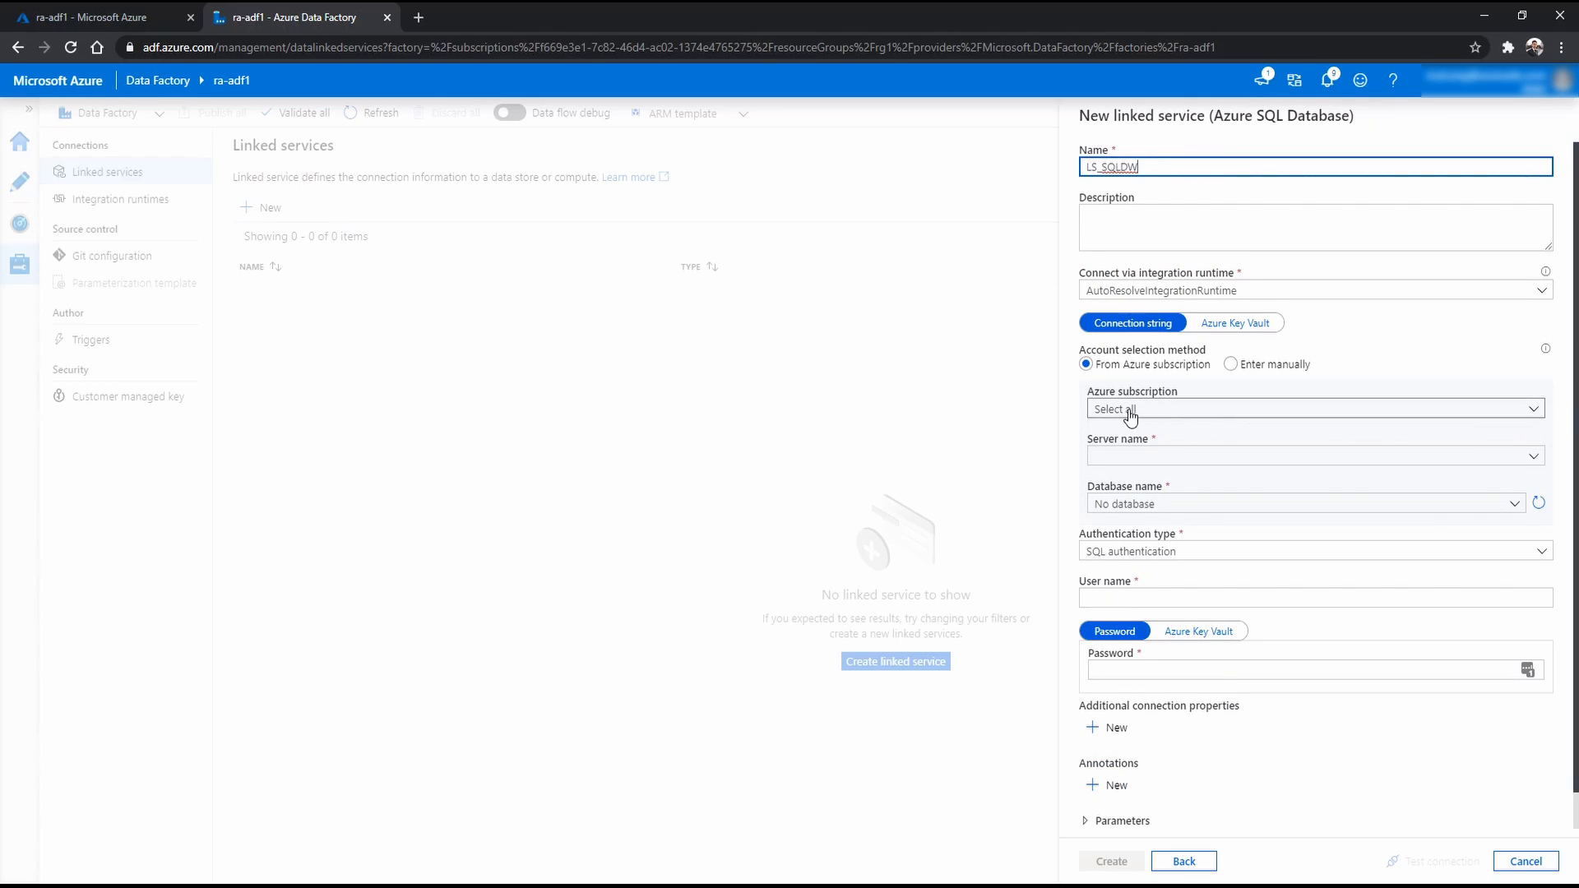
{"action": "left_click", "coordinate": [1310, 407]}
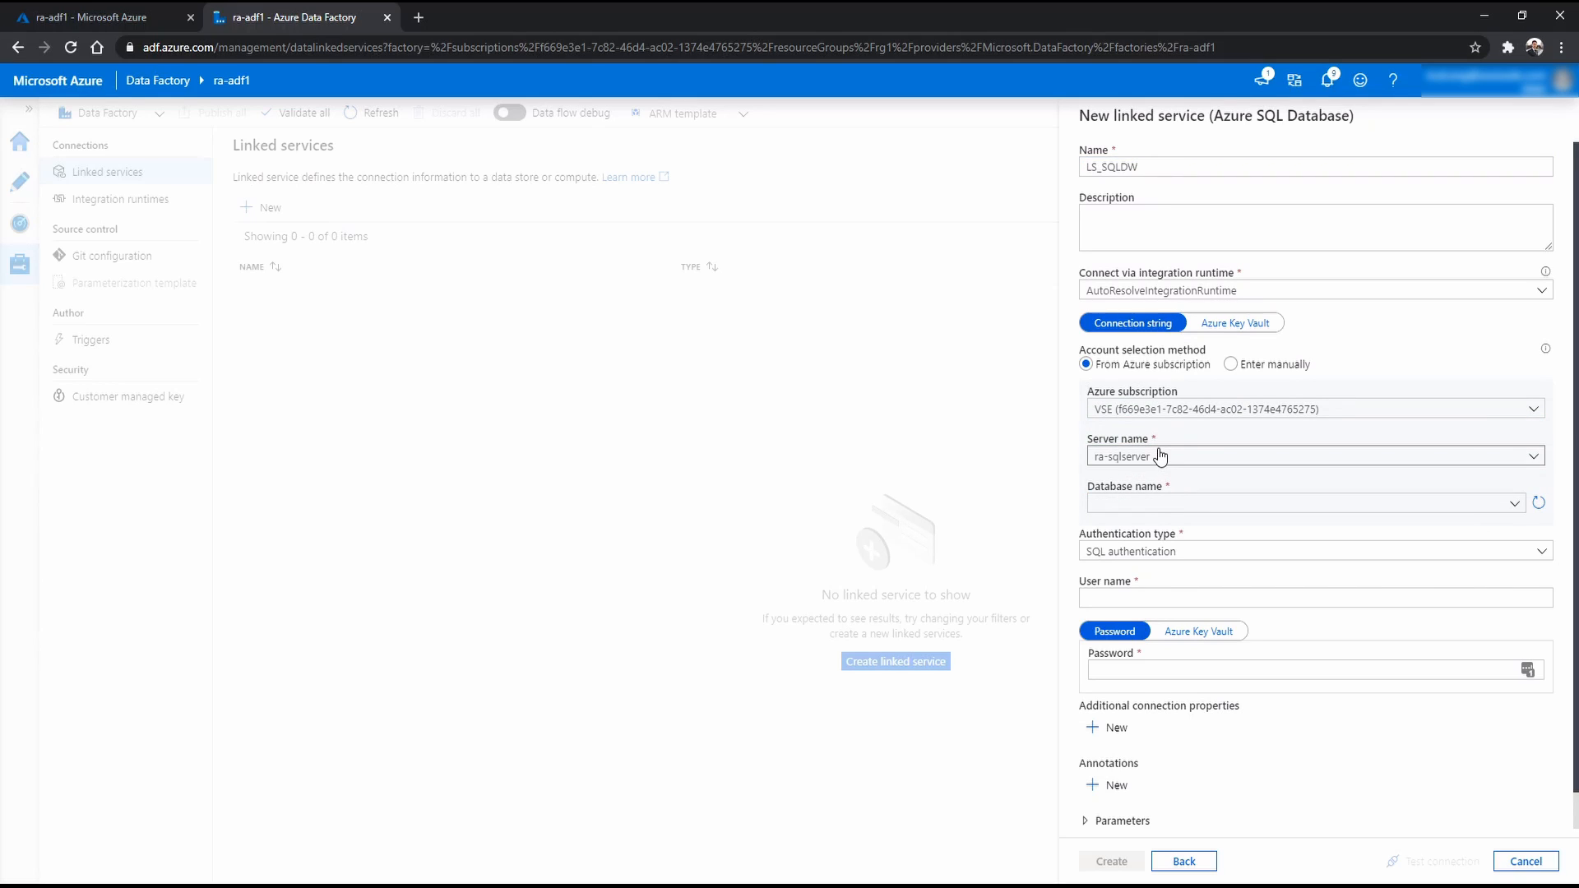
{"action": "mouse_move", "coordinate": [1157, 513]}
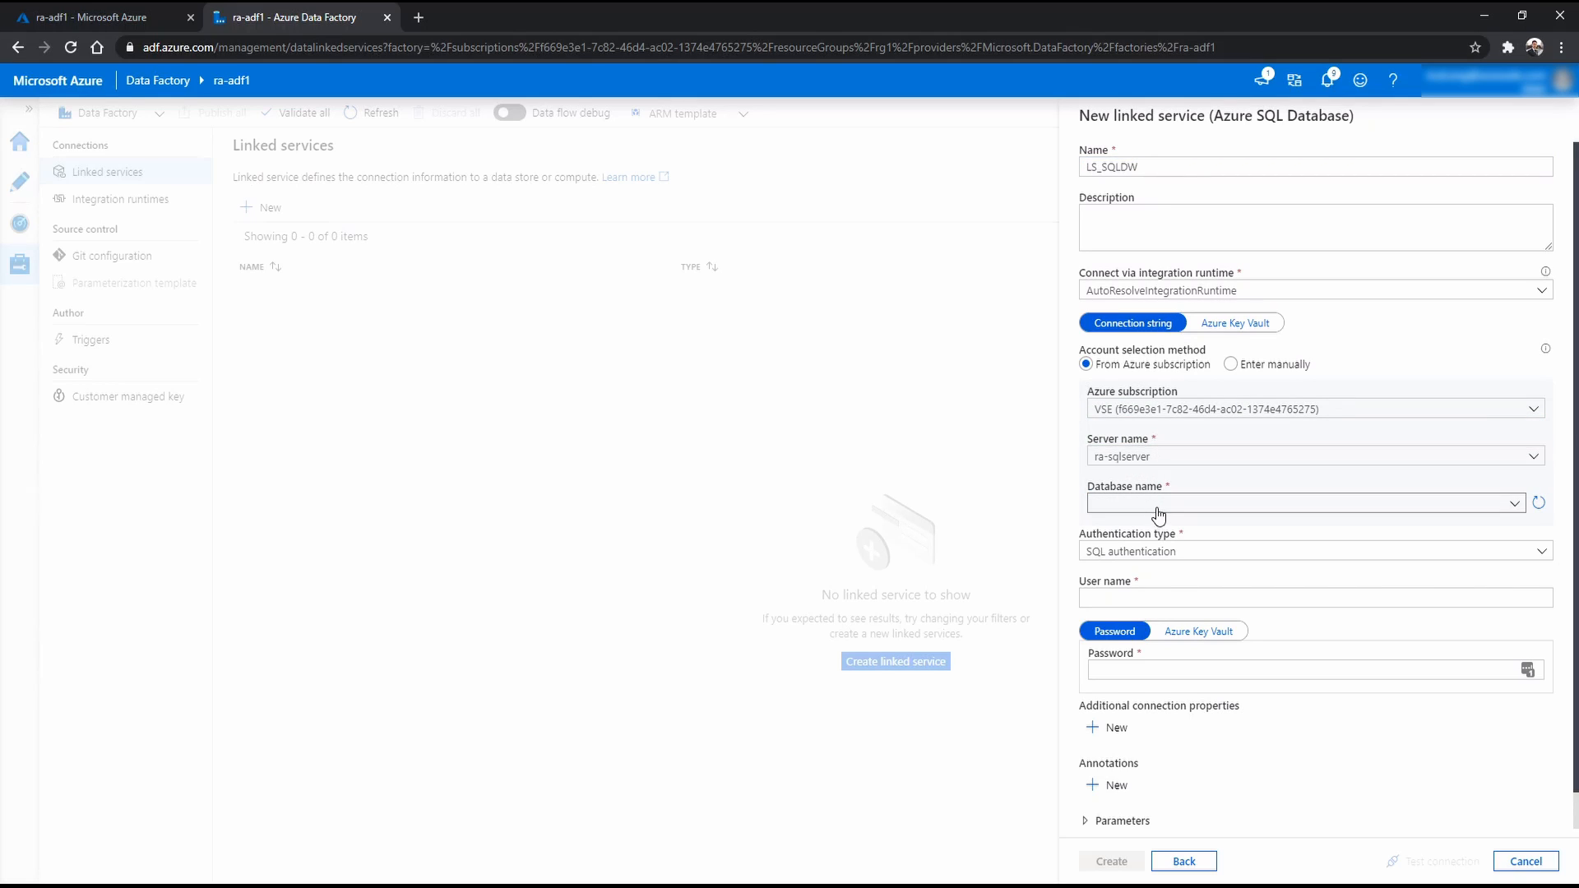
{"action": "left_click", "coordinate": [1304, 503]}
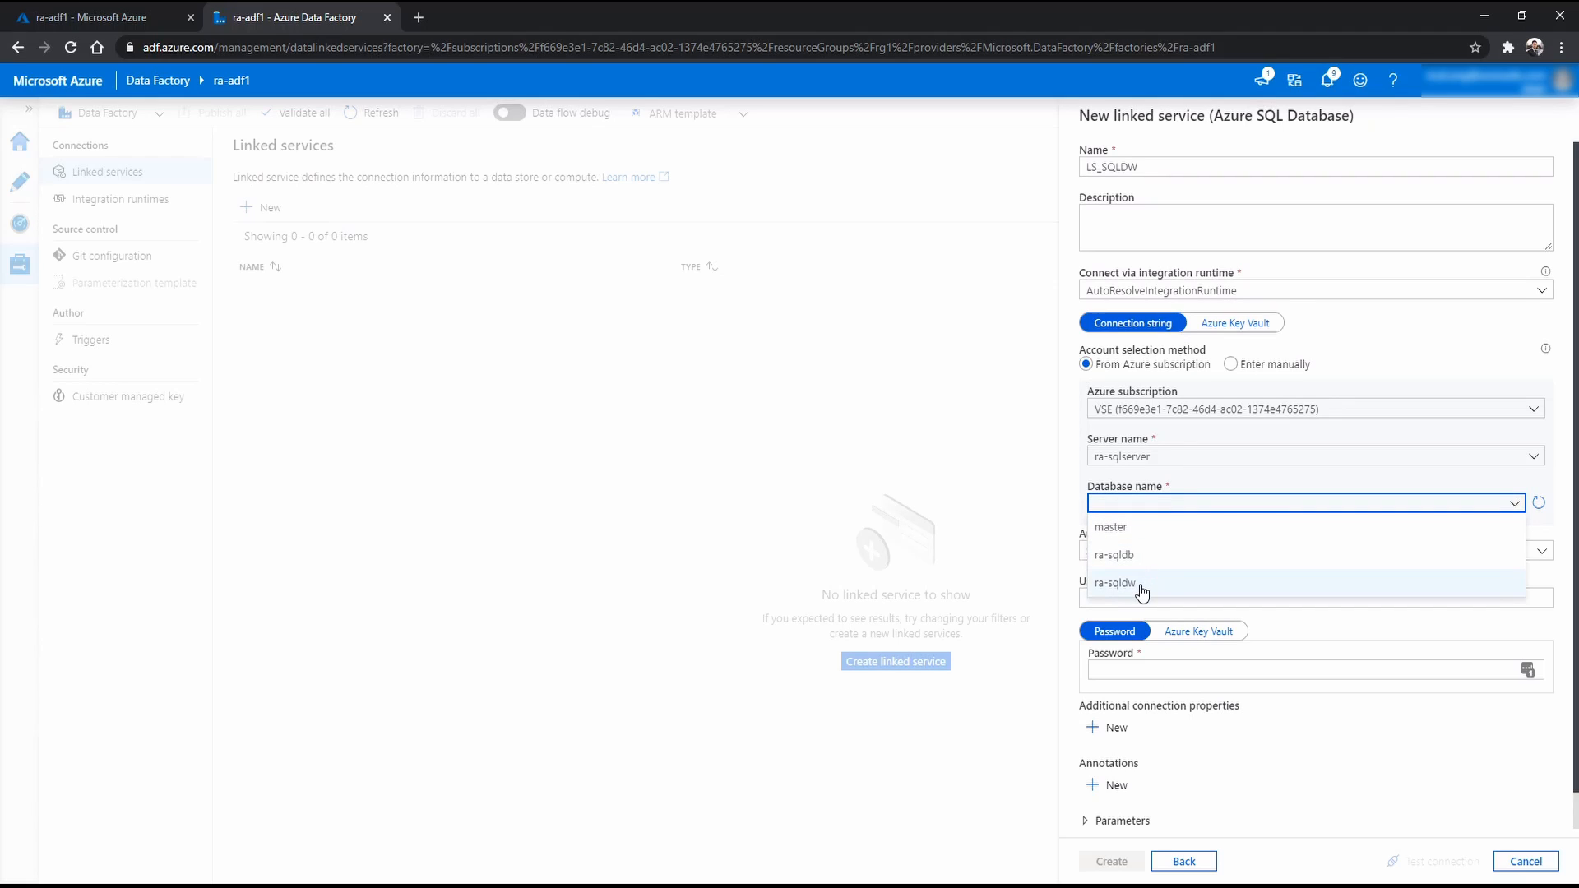
{"action": "left_click", "coordinate": [1113, 582]}
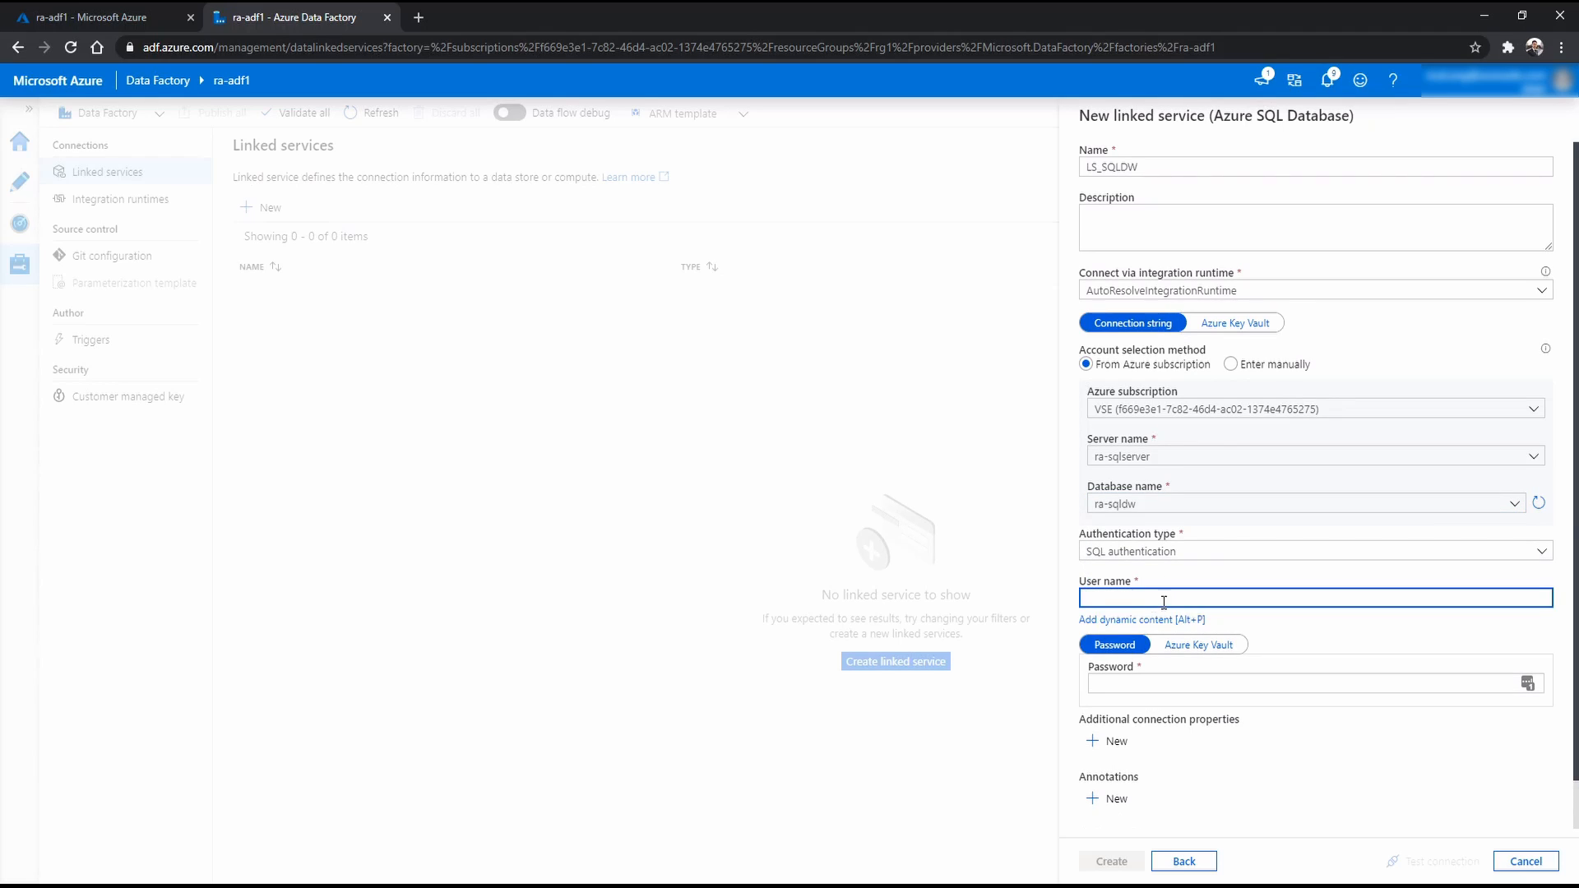
{"action": "type", "text": "ra"}
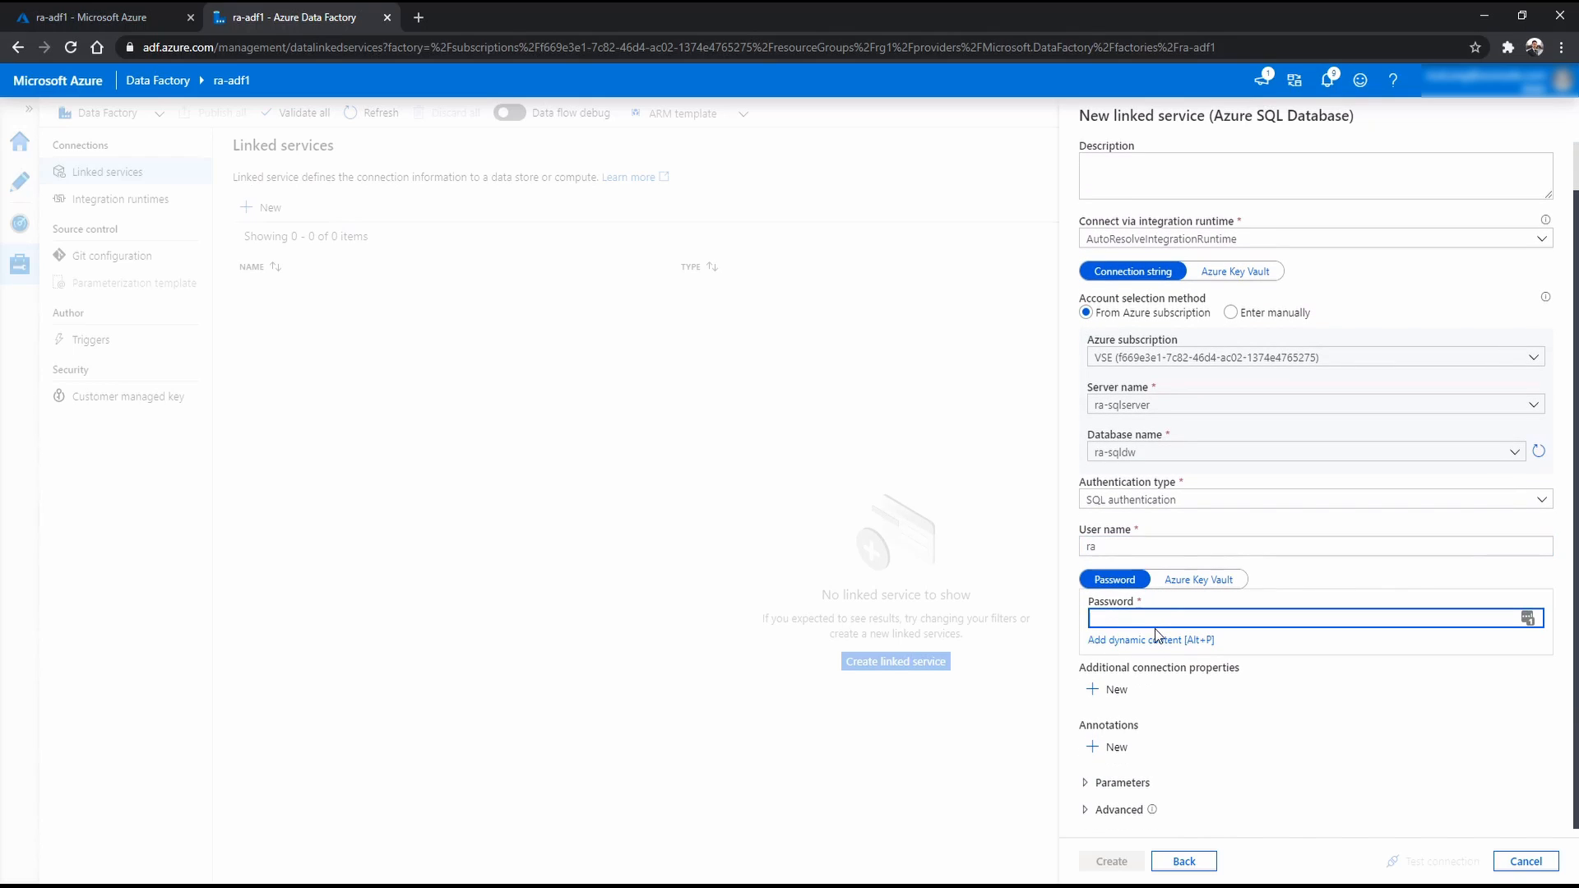
{"action": "type", "text": "password"}
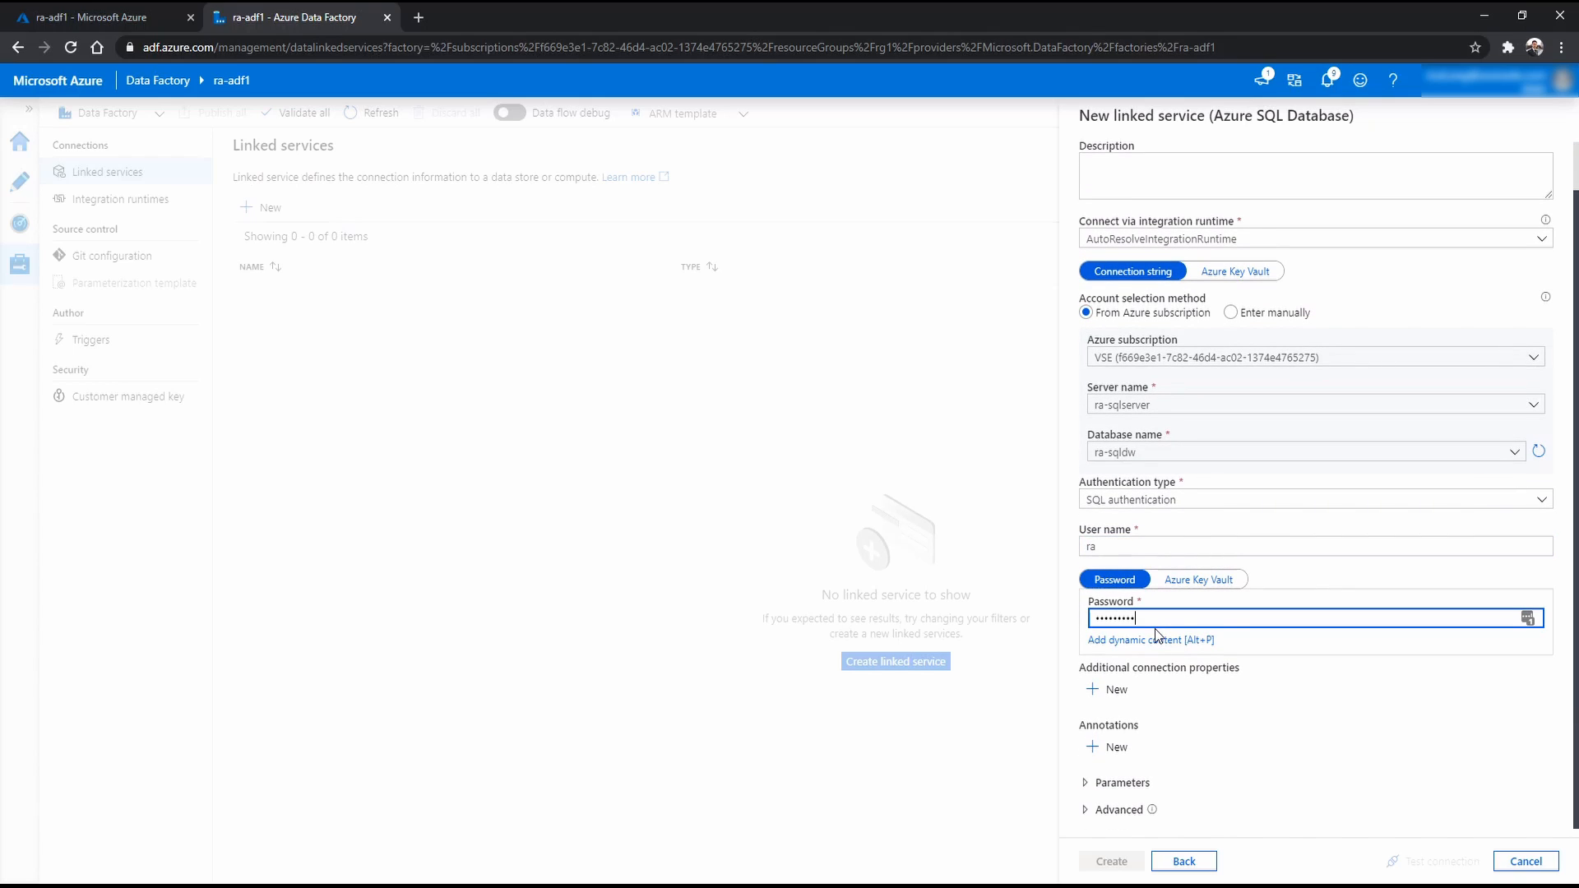
{"action": "left_click", "coordinate": [1442, 860]}
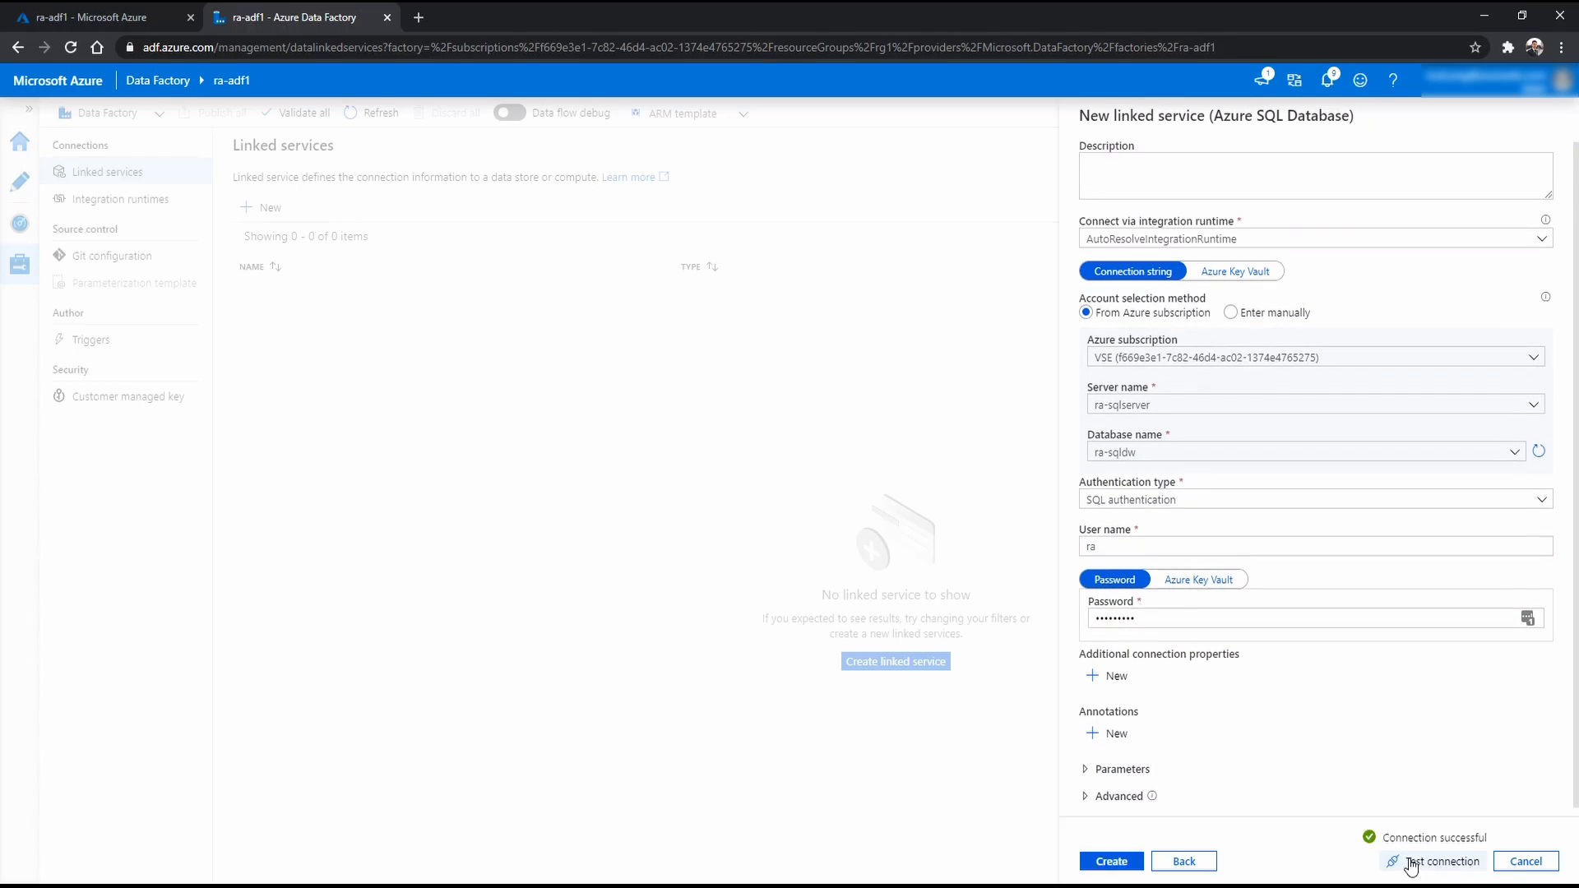
{"action": "left_click", "coordinate": [1110, 860]}
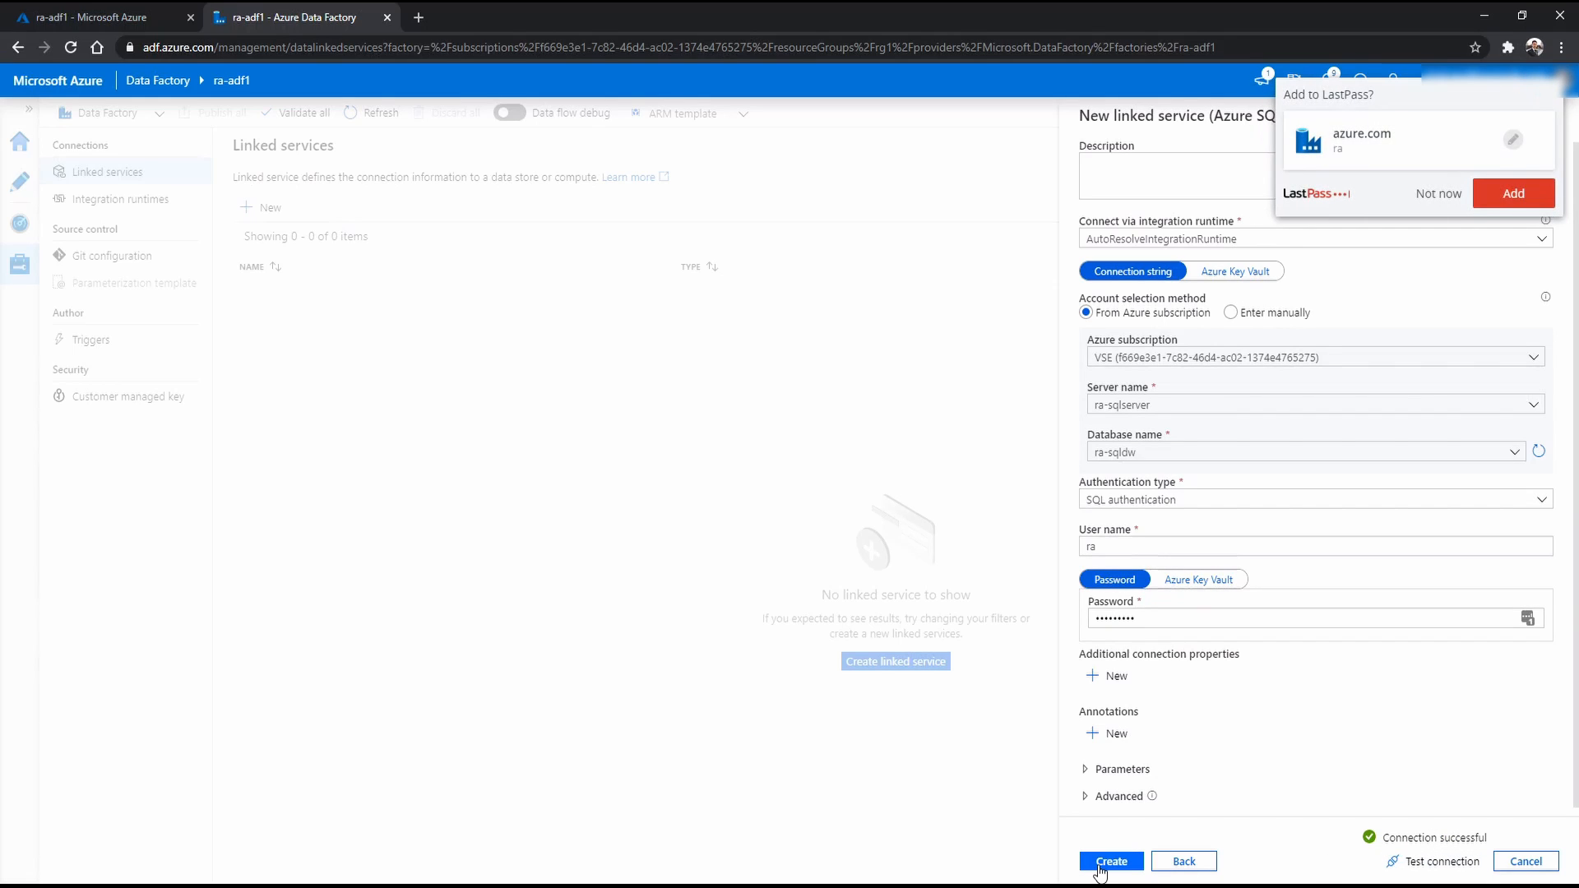
Create LS_SQLDW, then begin another Azure SQL Database linked service.
{"action": "left_click", "coordinate": [1110, 860]}
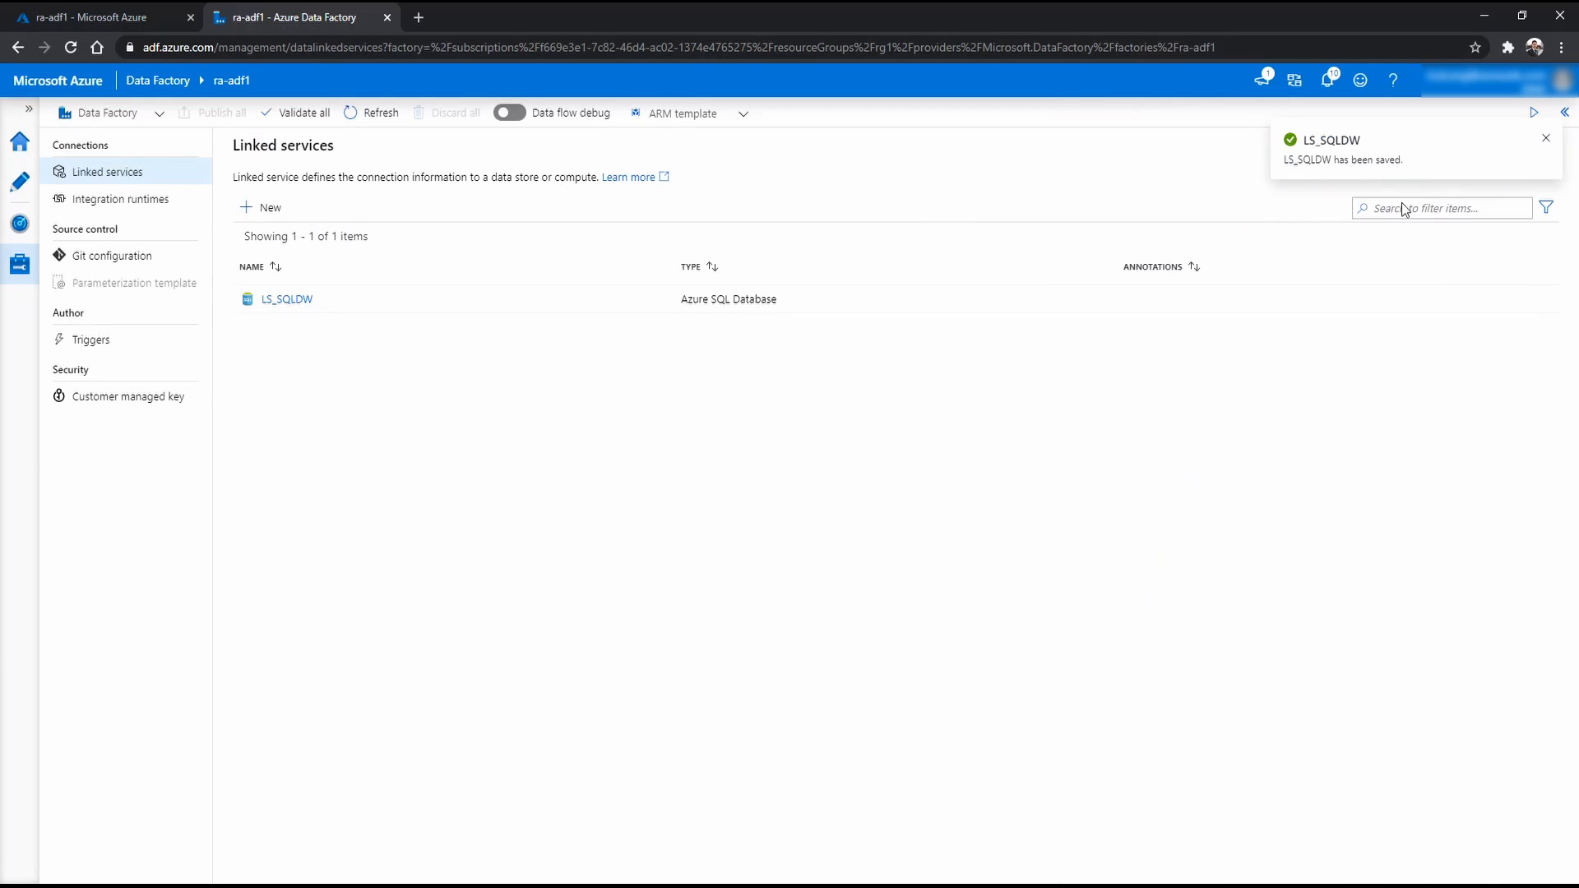
{"action": "left_click", "coordinate": [262, 207]}
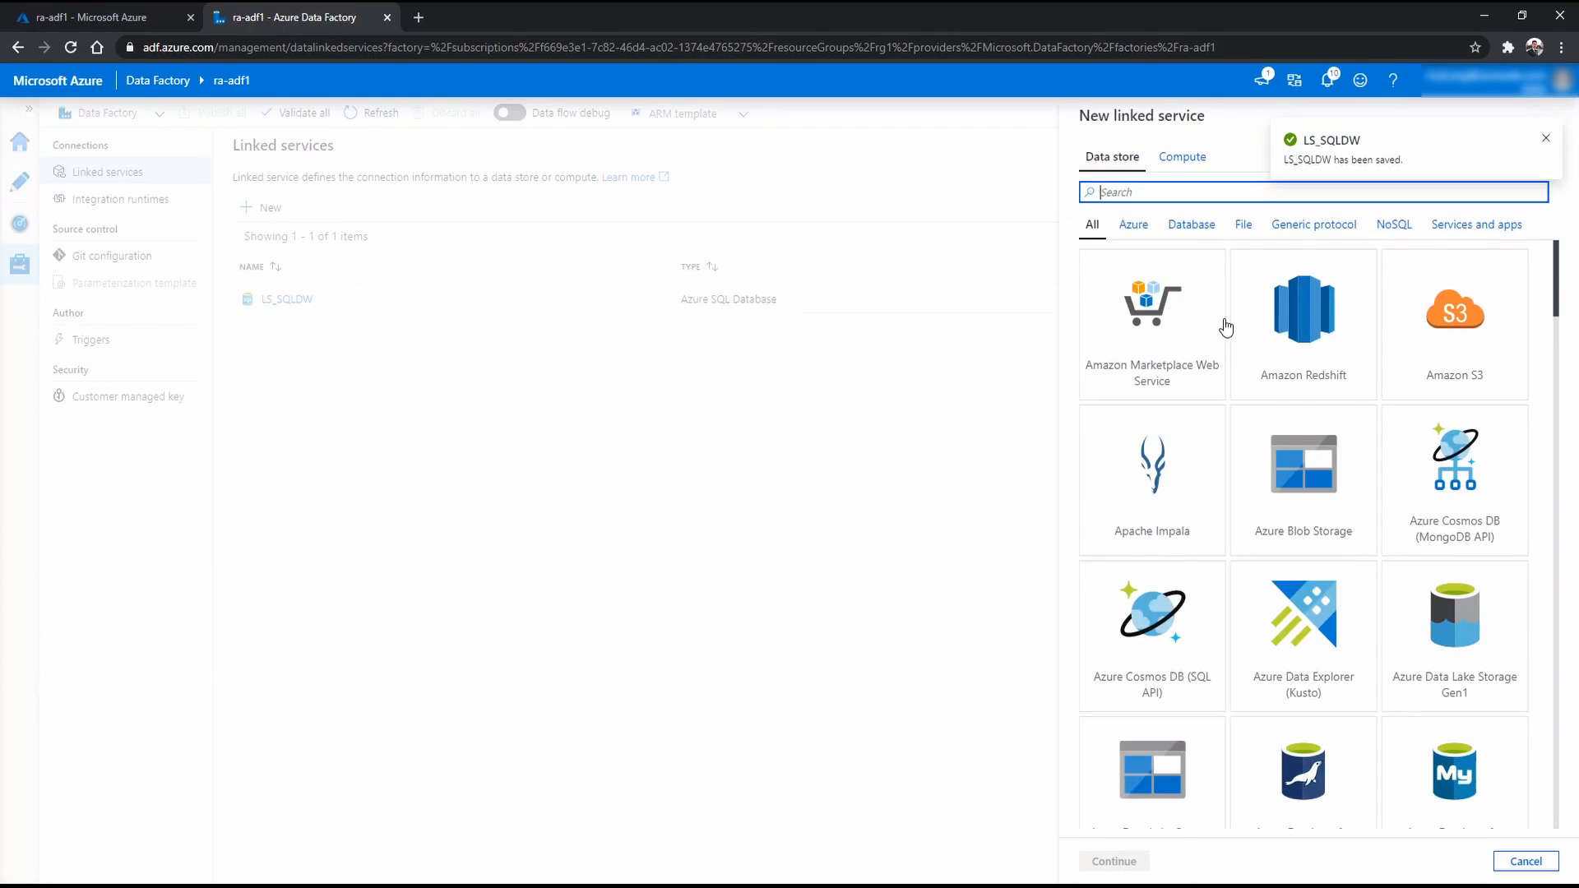
{"action": "type", "text": "sql"}
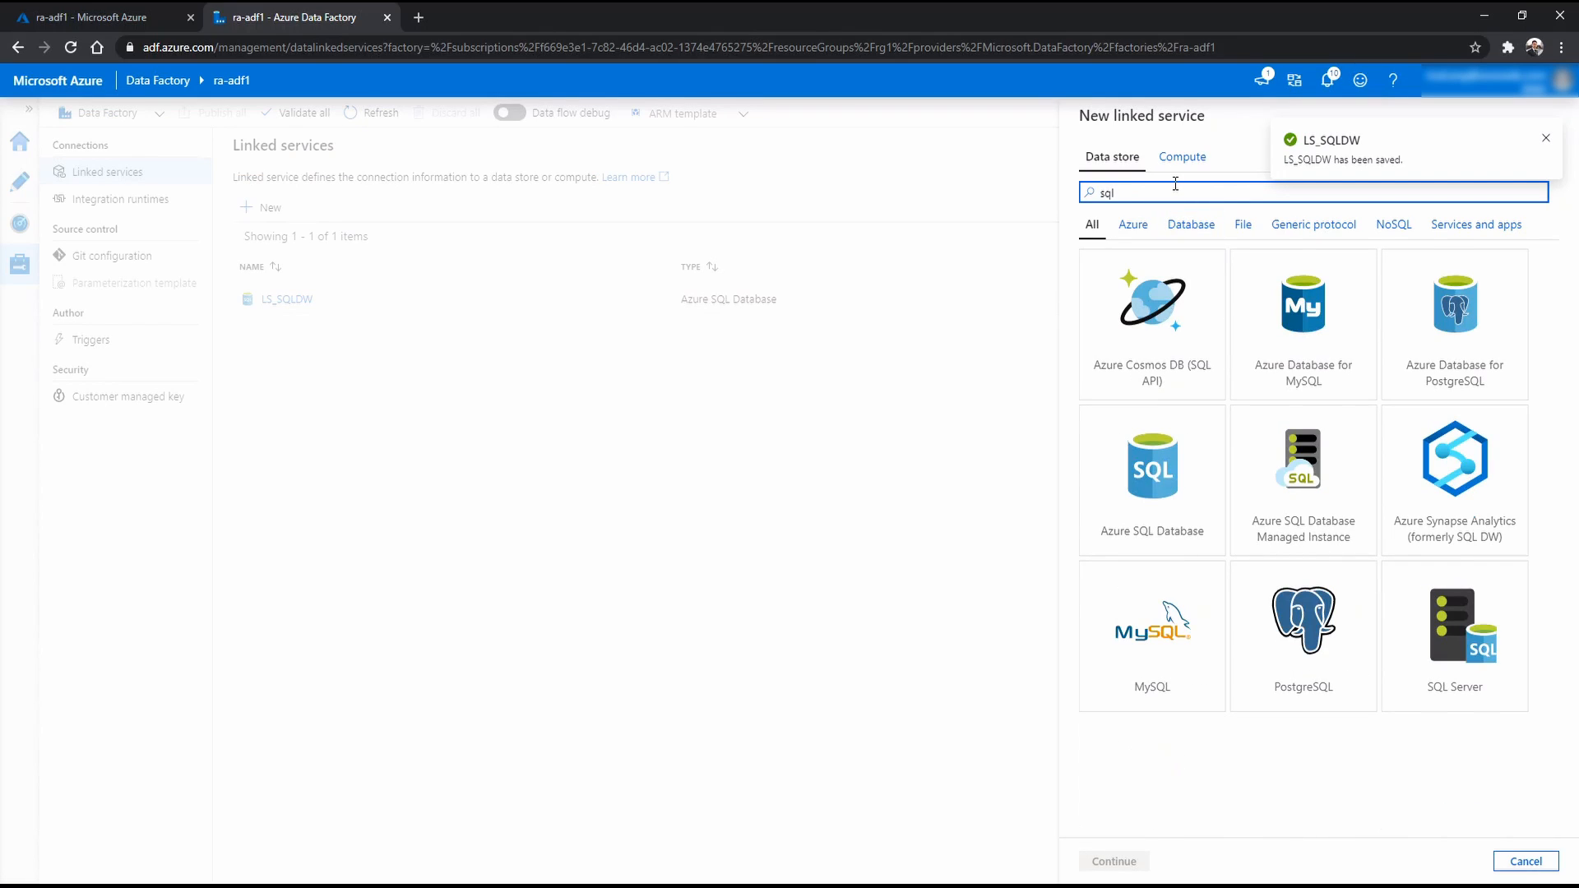
{"action": "left_click", "coordinate": [1151, 479]}
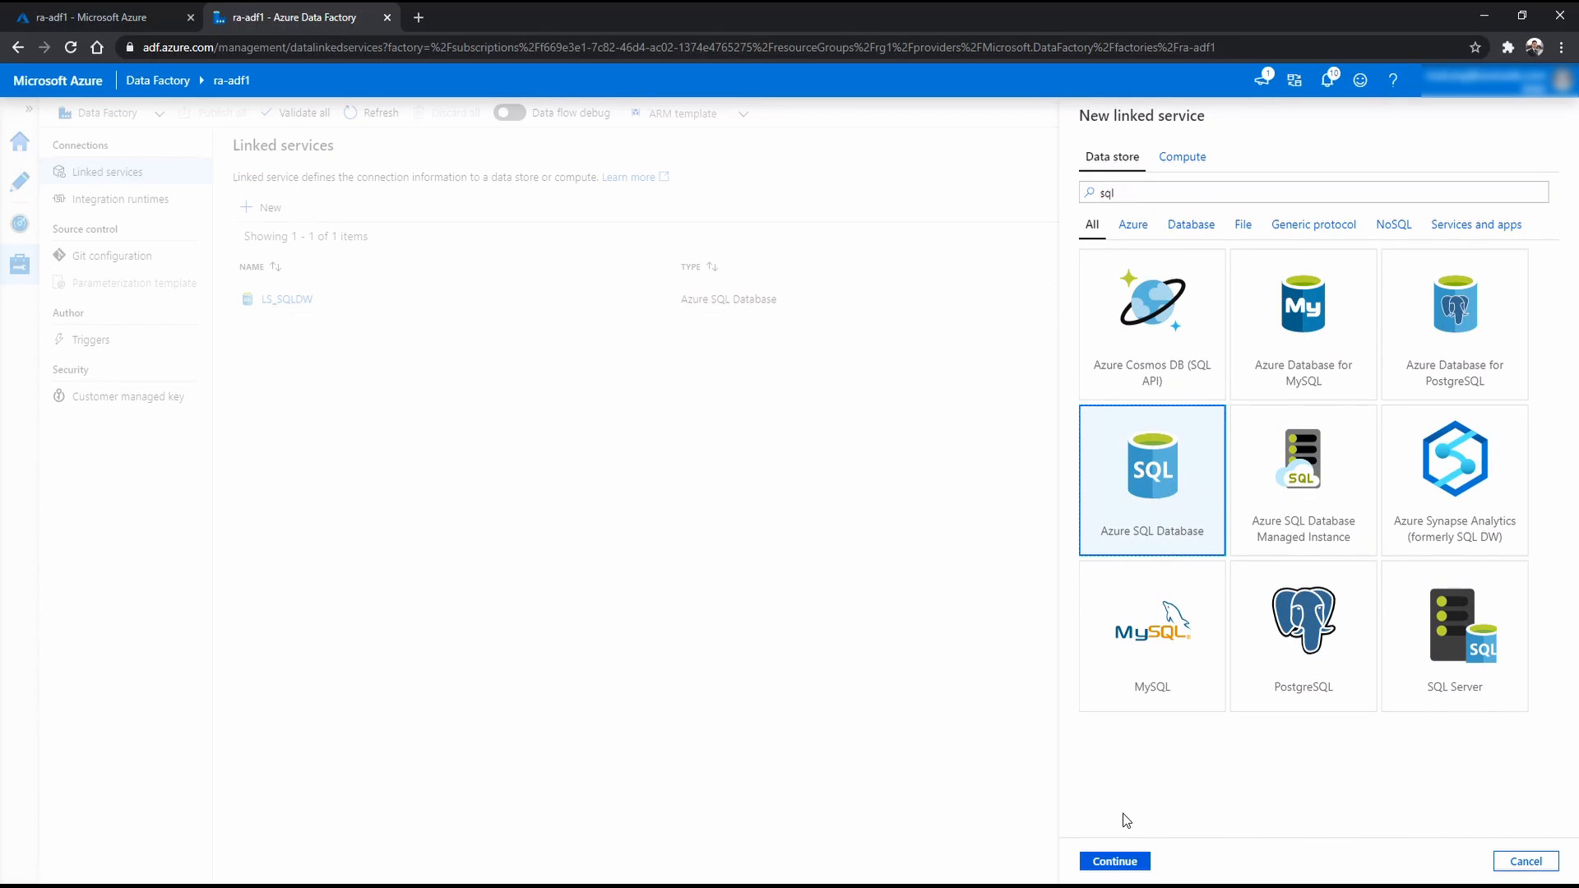
{"action": "left_click", "coordinate": [1114, 860]}
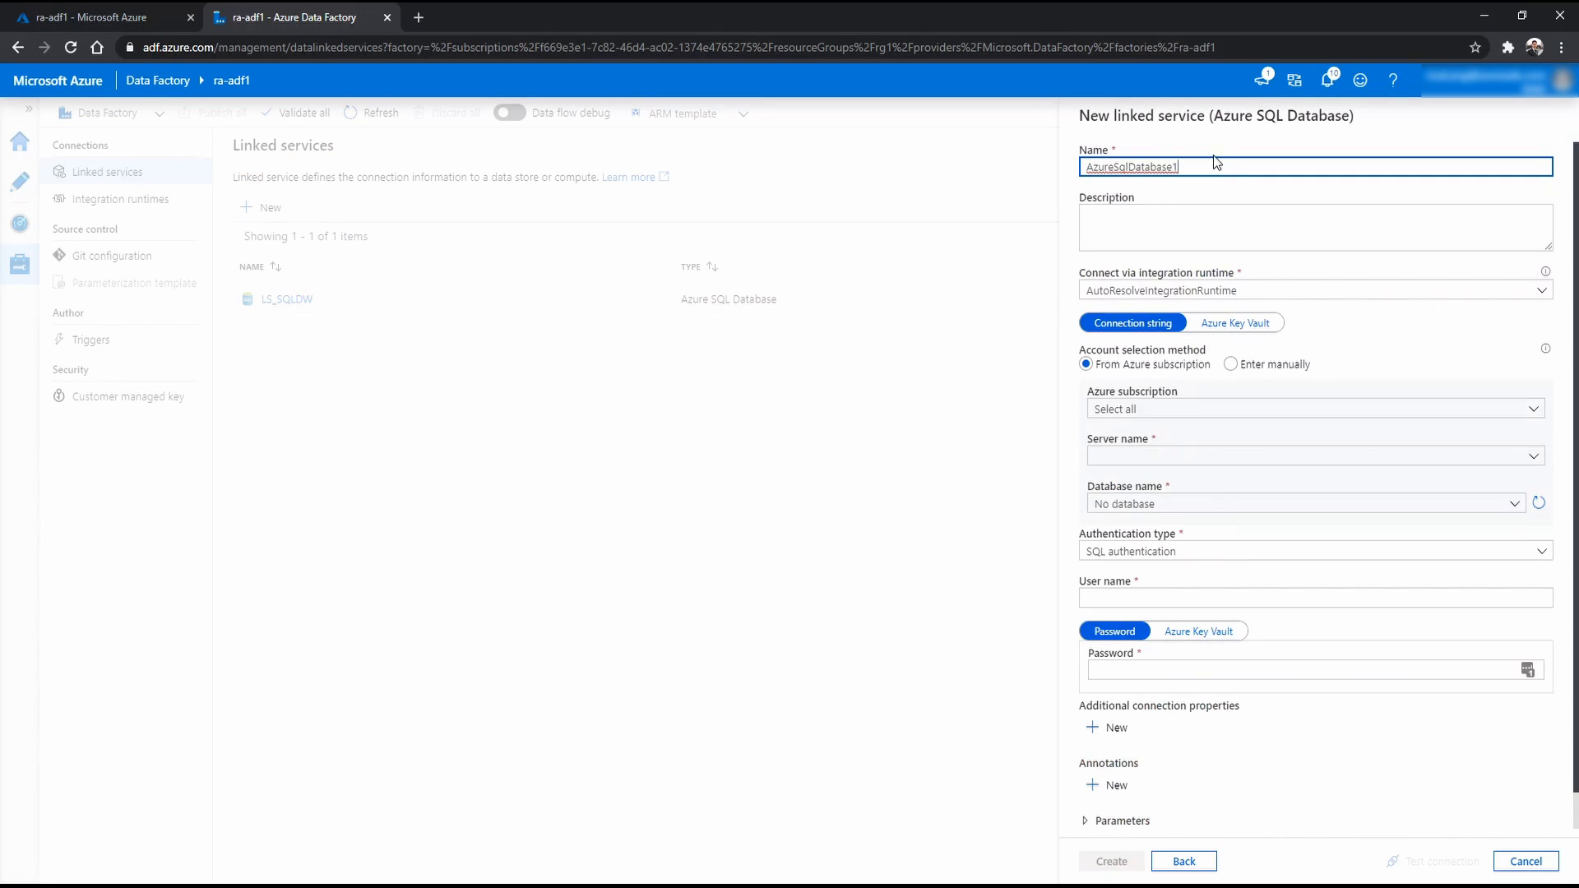
Name it LS_SQLDB, point it at ra-sqldb on ra-sqlserver, test and create it.
{"action": "type", "text": "LS_SQLDB"}
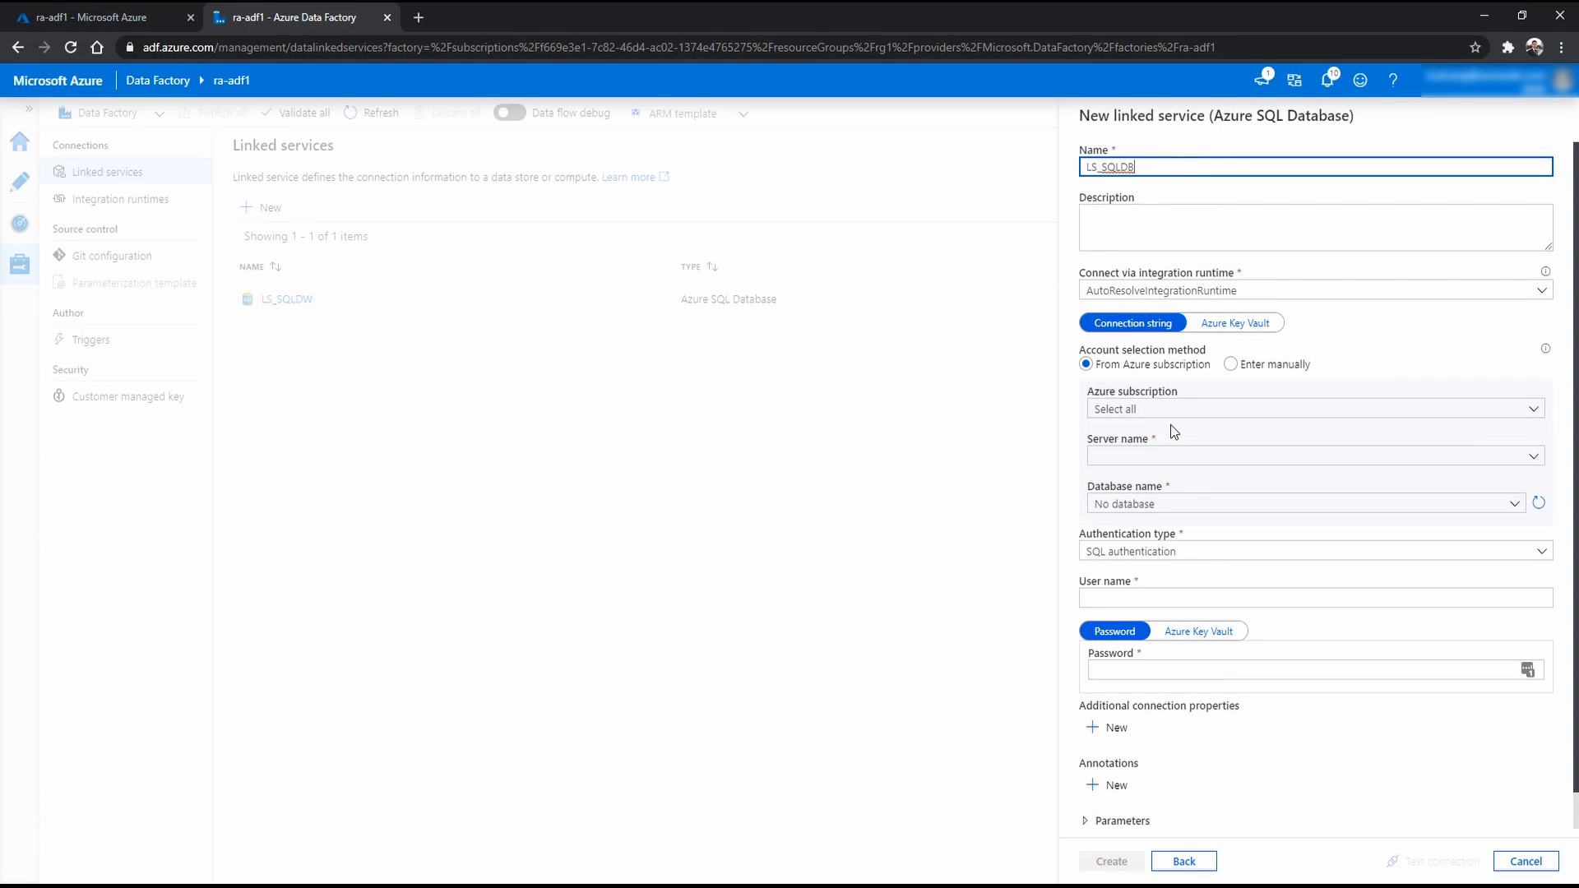
{"action": "left_click", "coordinate": [1309, 456]}
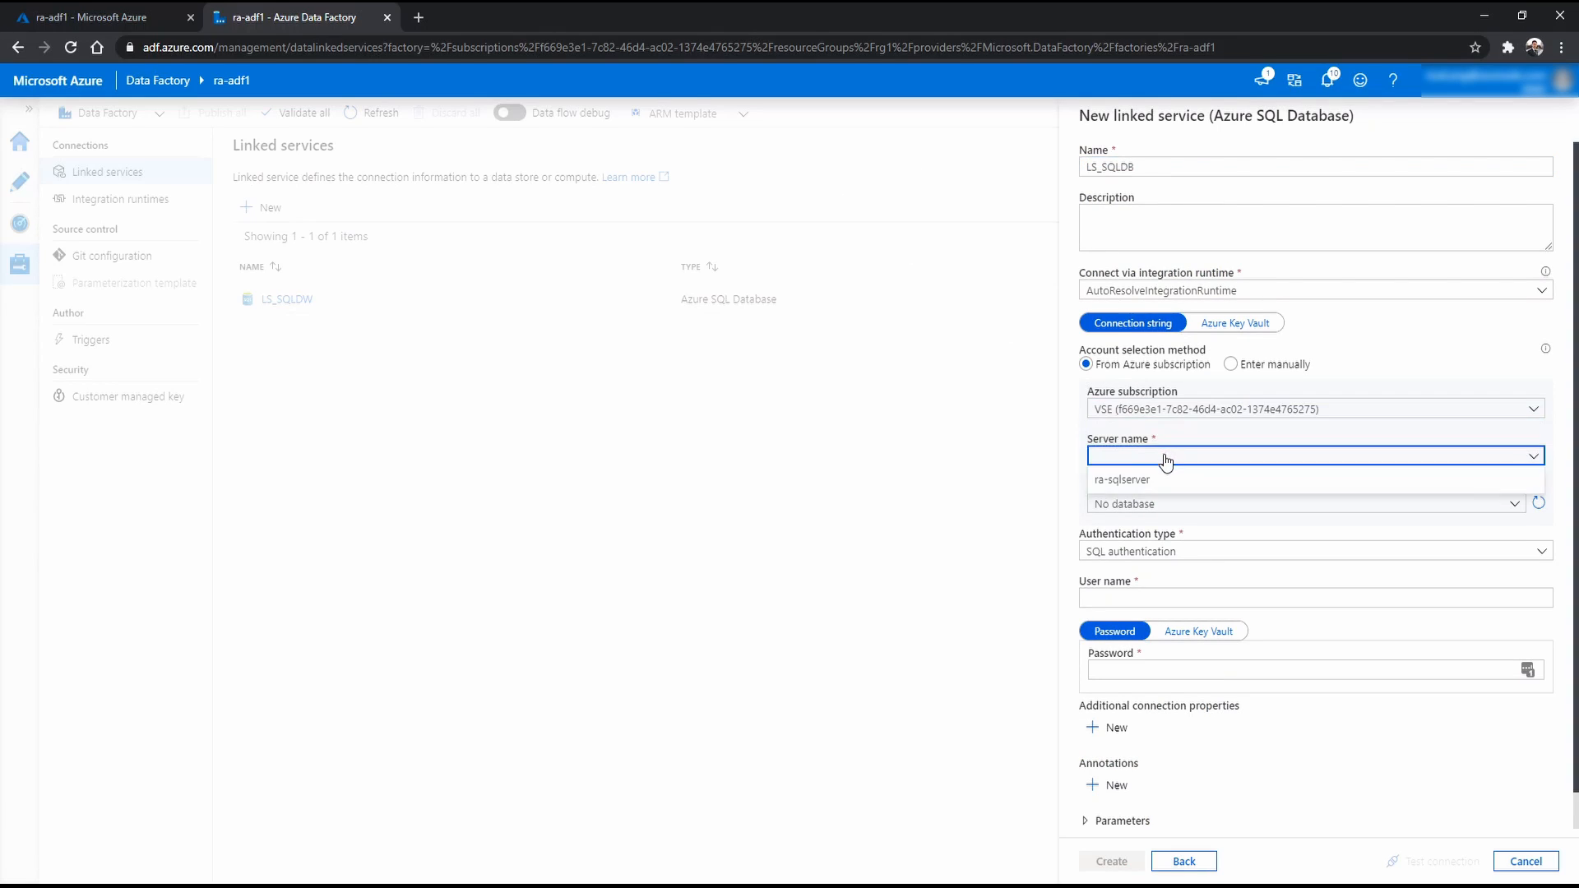
{"action": "left_click", "coordinate": [1120, 479]}
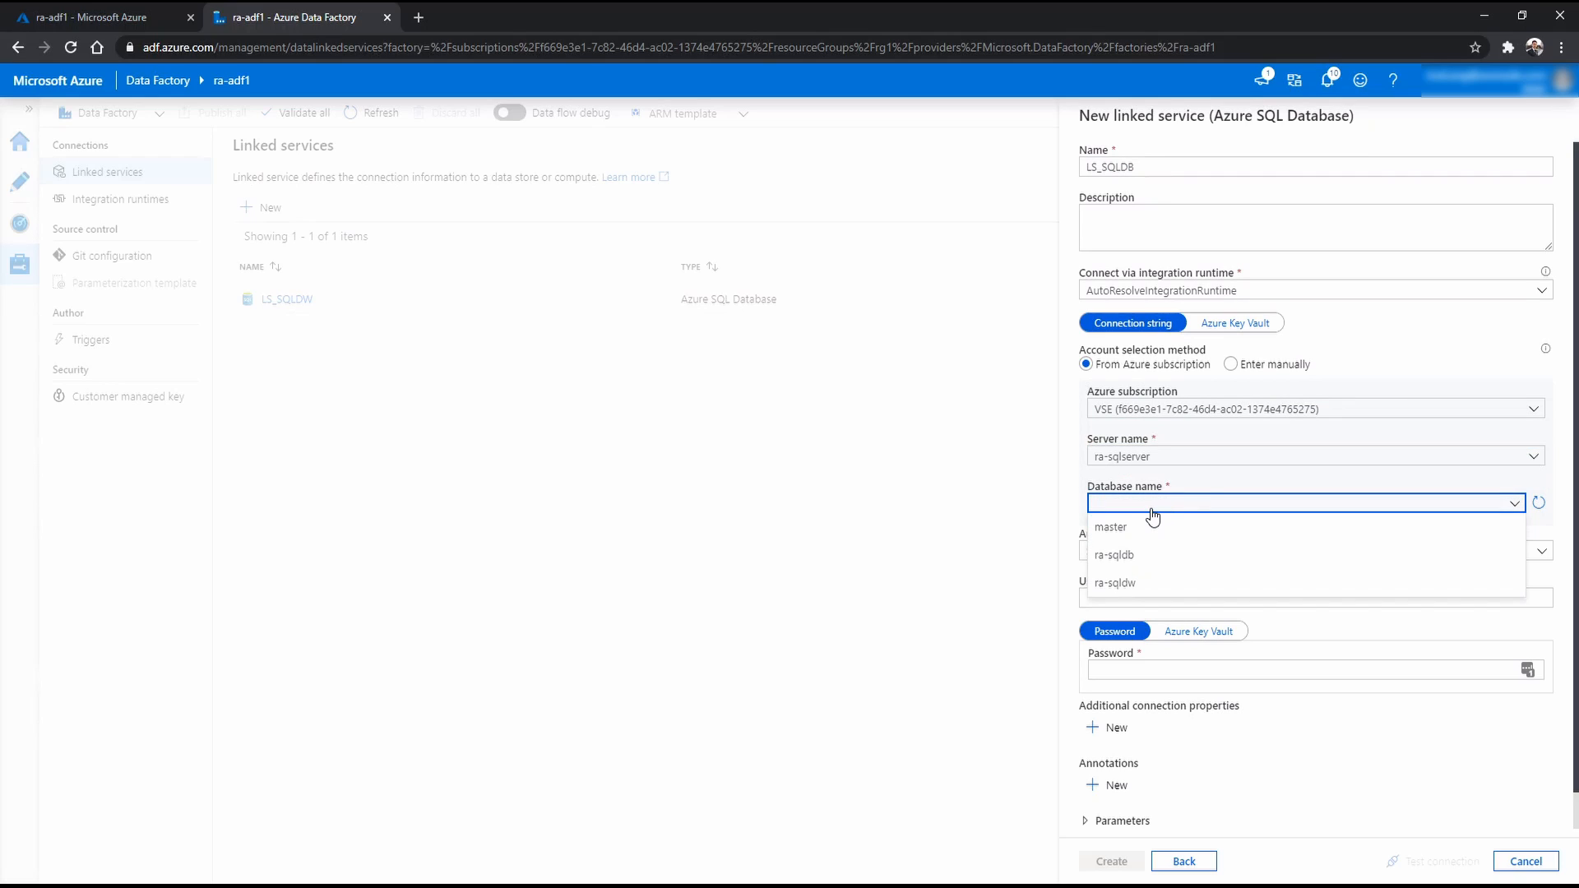
{"action": "mouse_move", "coordinate": [1133, 554]}
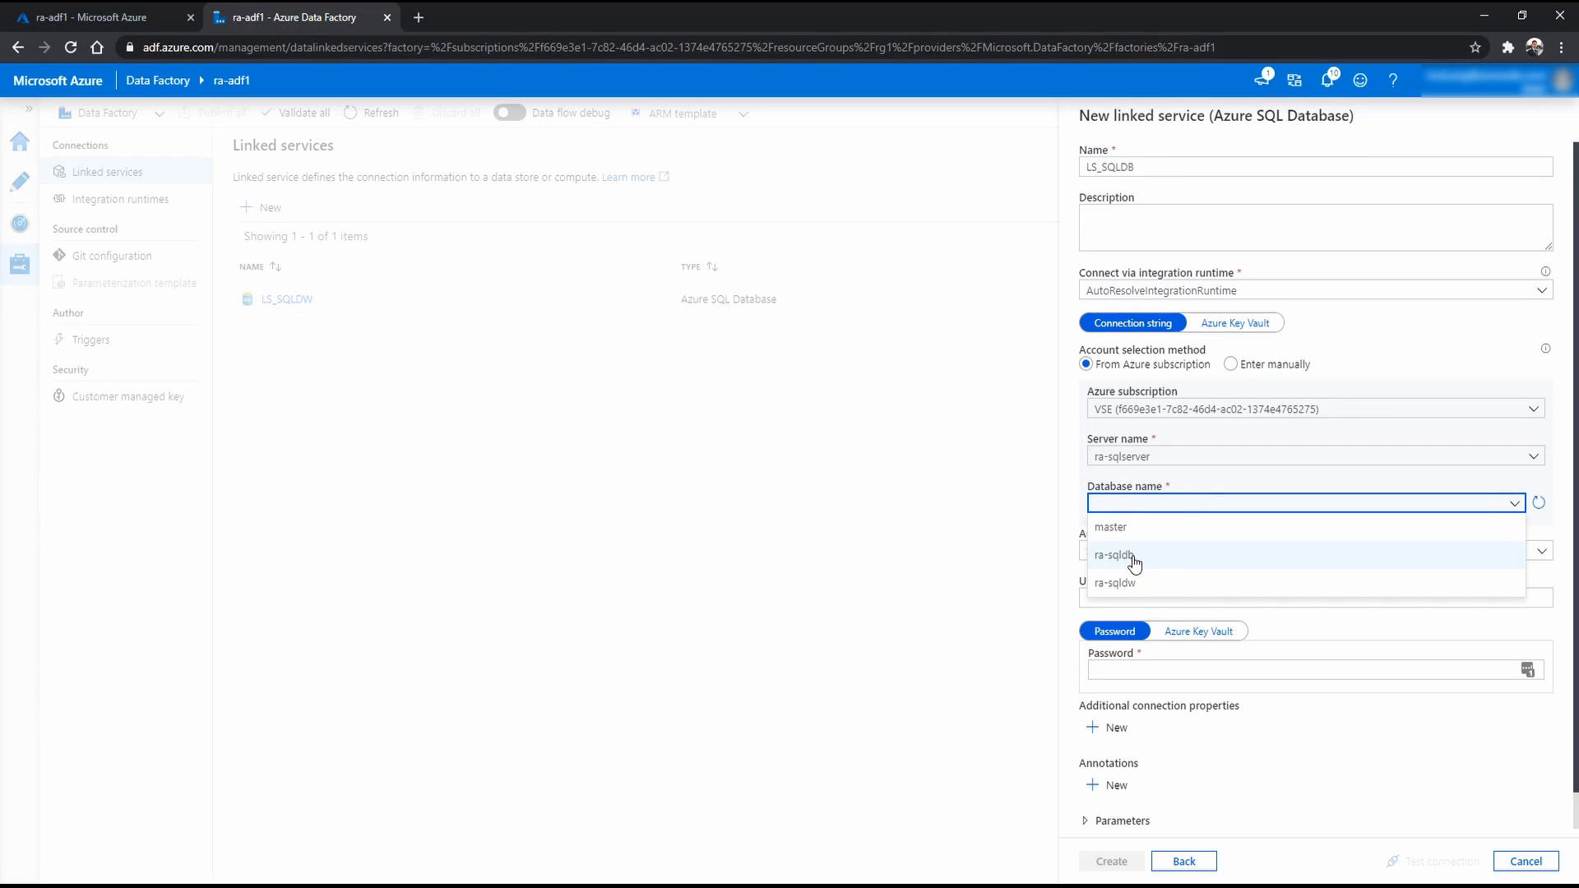
{"action": "left_click", "coordinate": [1113, 554]}
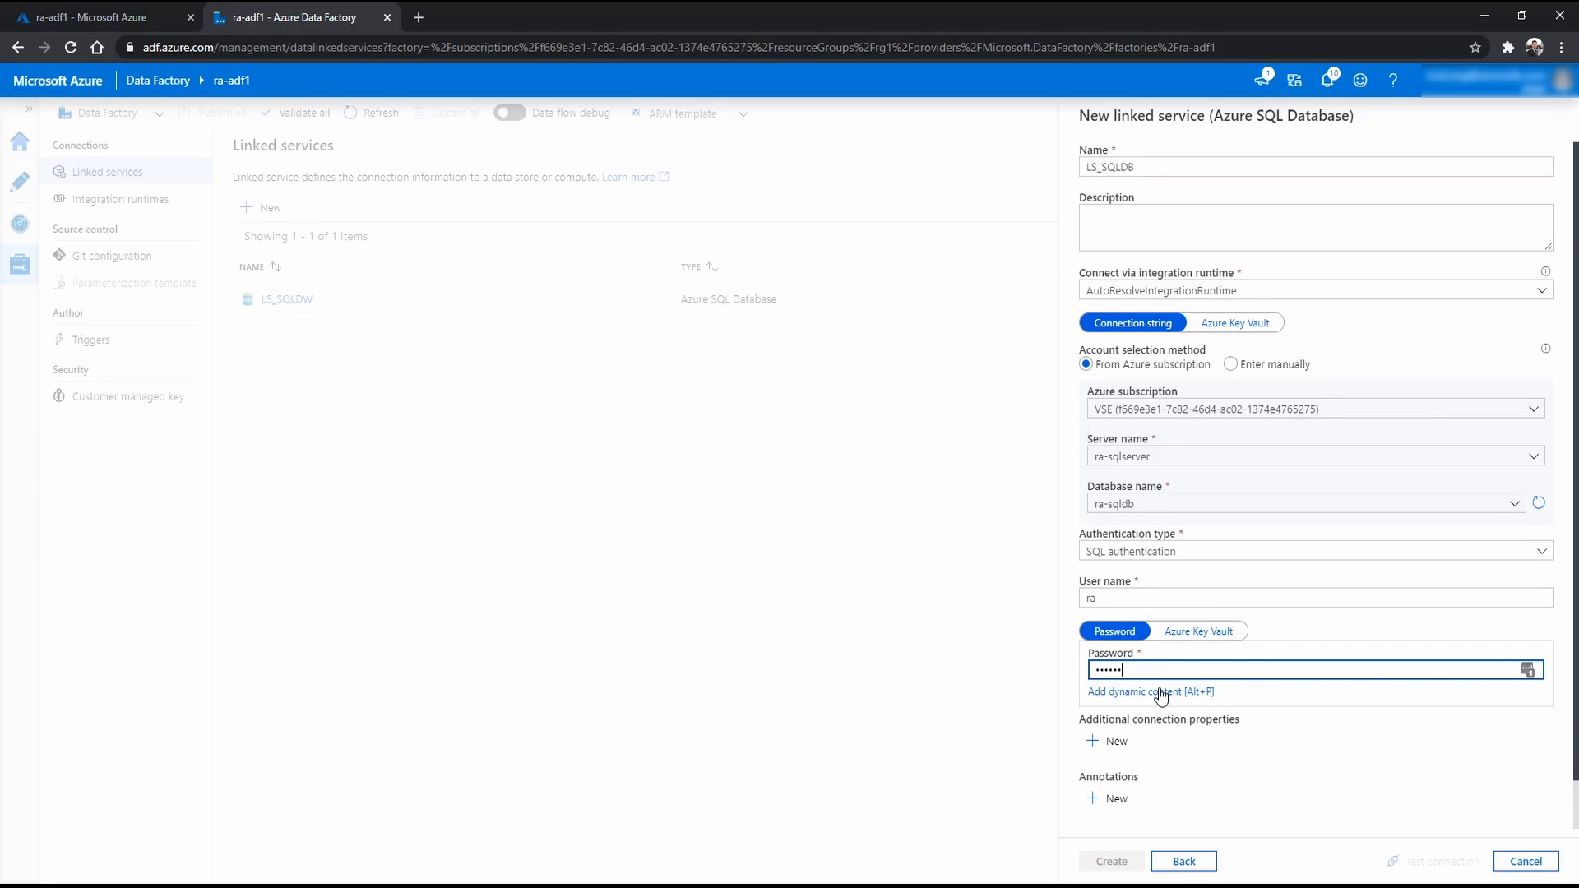
{"action": "left_click", "coordinate": [1434, 860]}
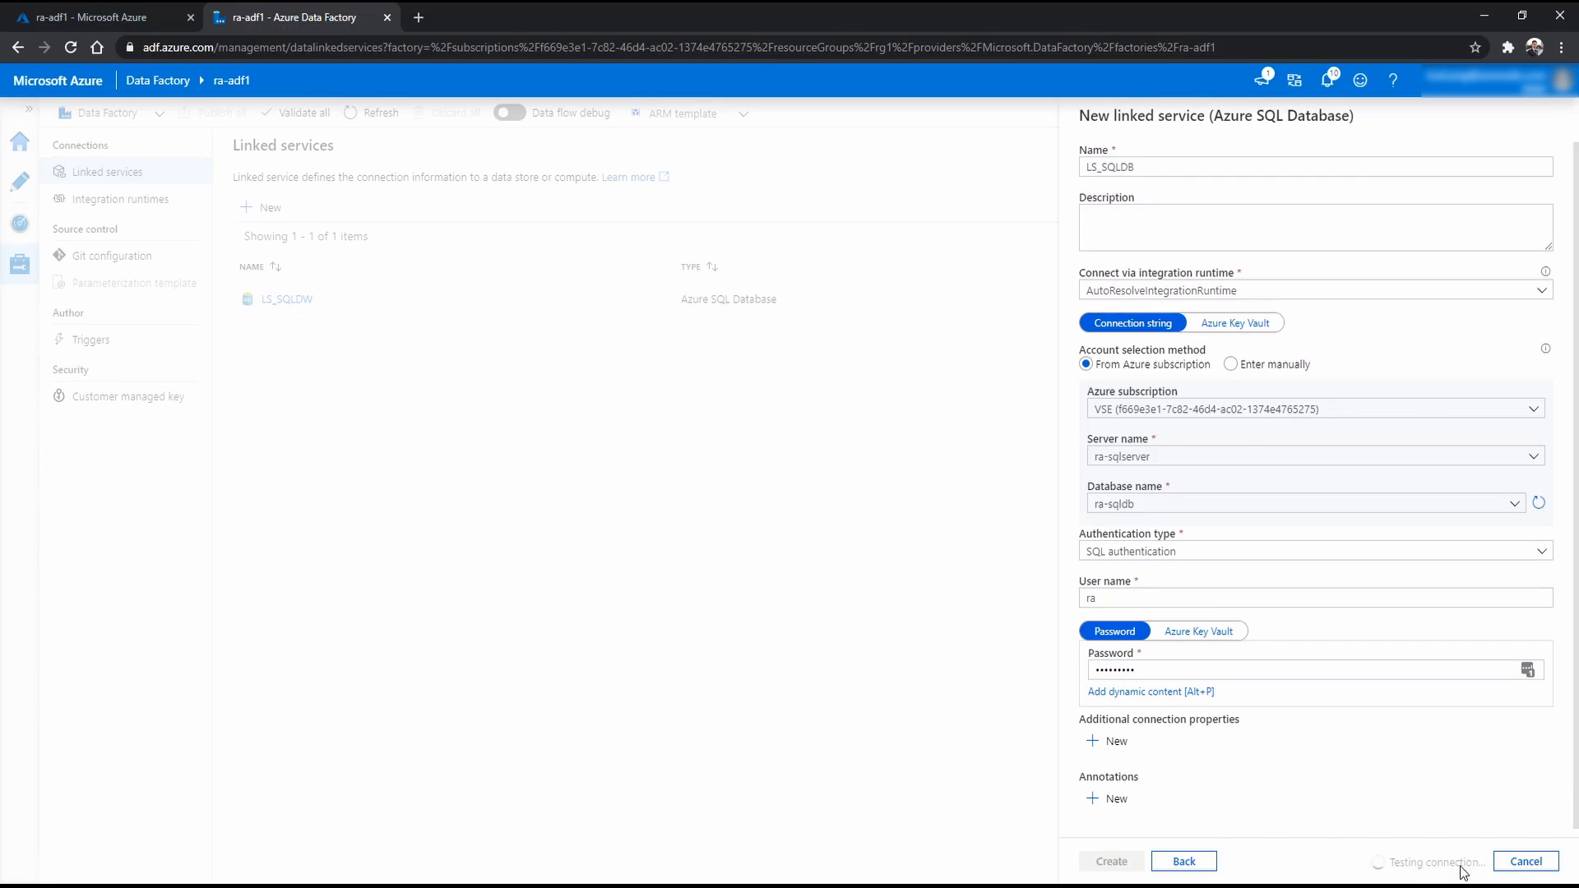
{"action": "left_click", "coordinate": [1110, 860]}
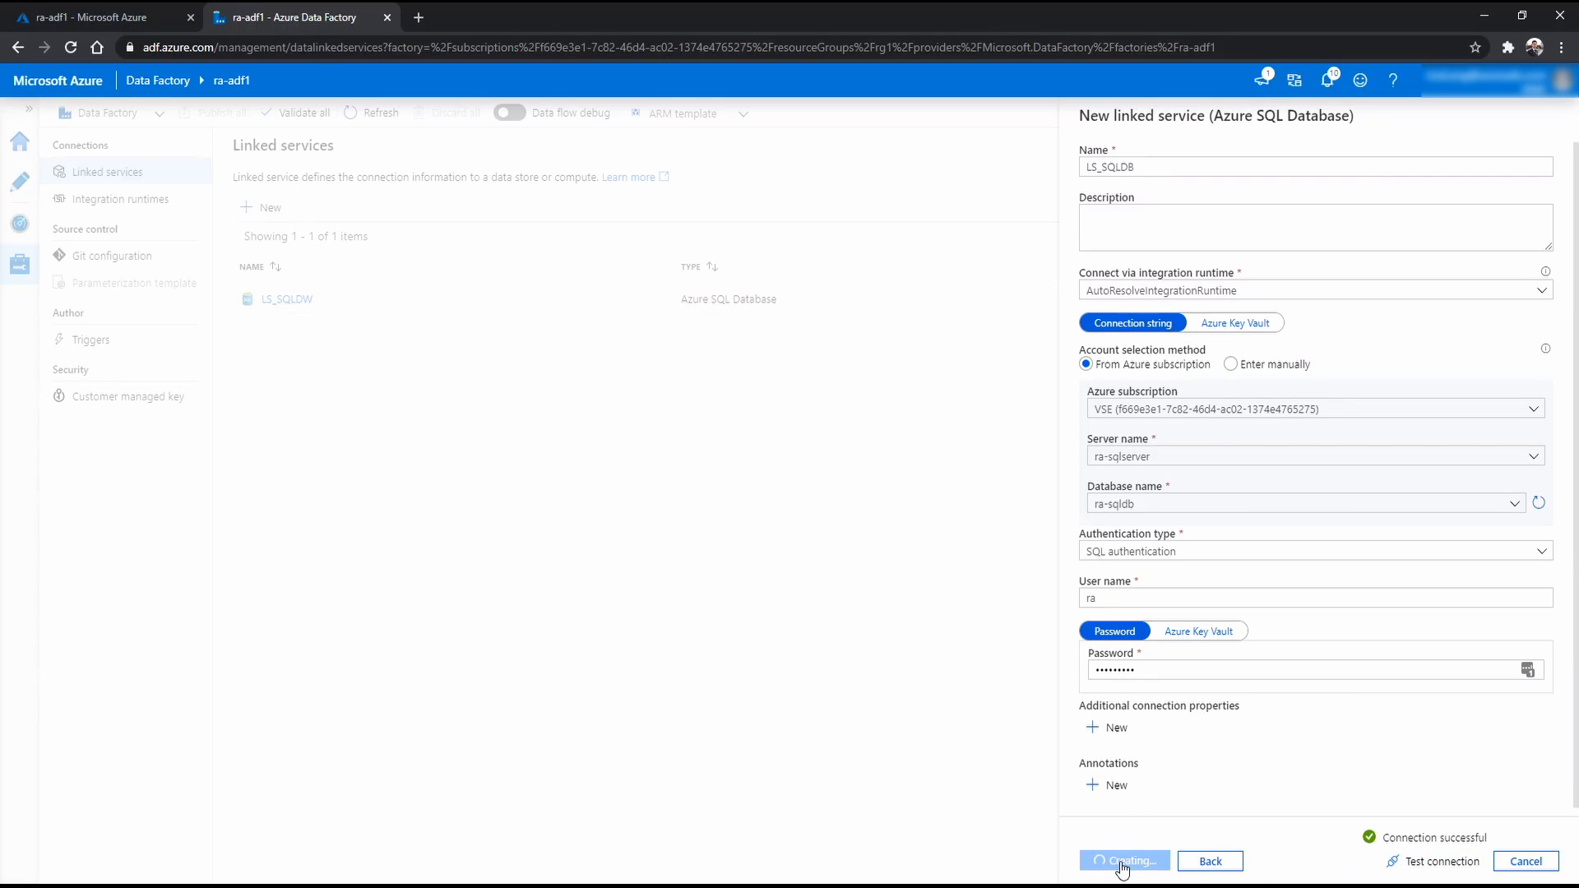
{"action": "left_click", "coordinate": [1123, 860]}
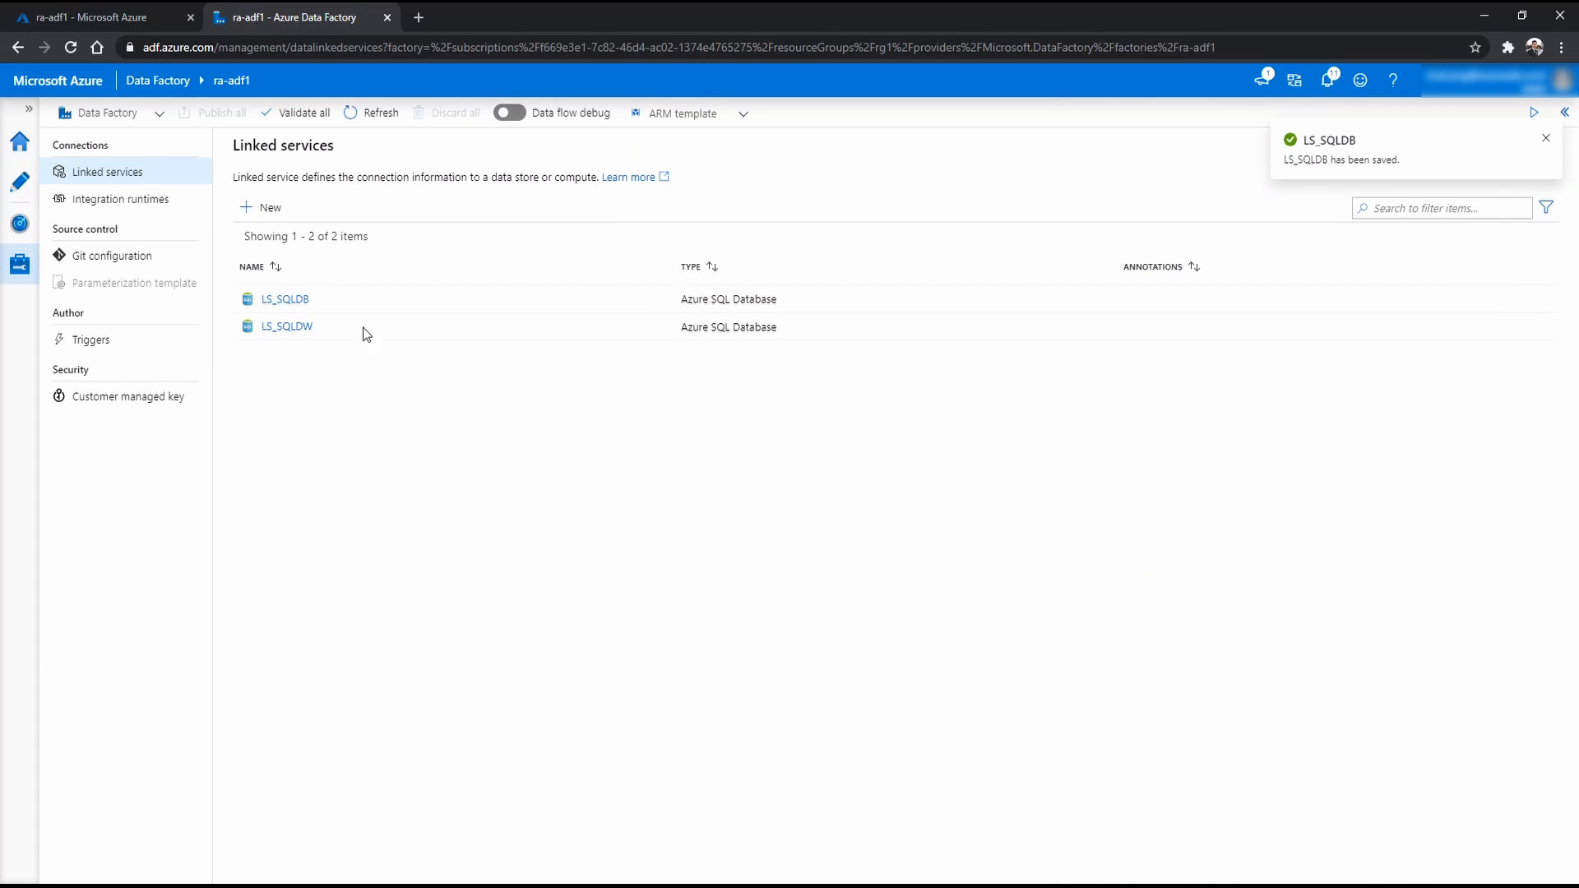
Begin an Azure Data Lake Storage Gen2 linked service named LS_ADL.
{"action": "left_click", "coordinate": [262, 207]}
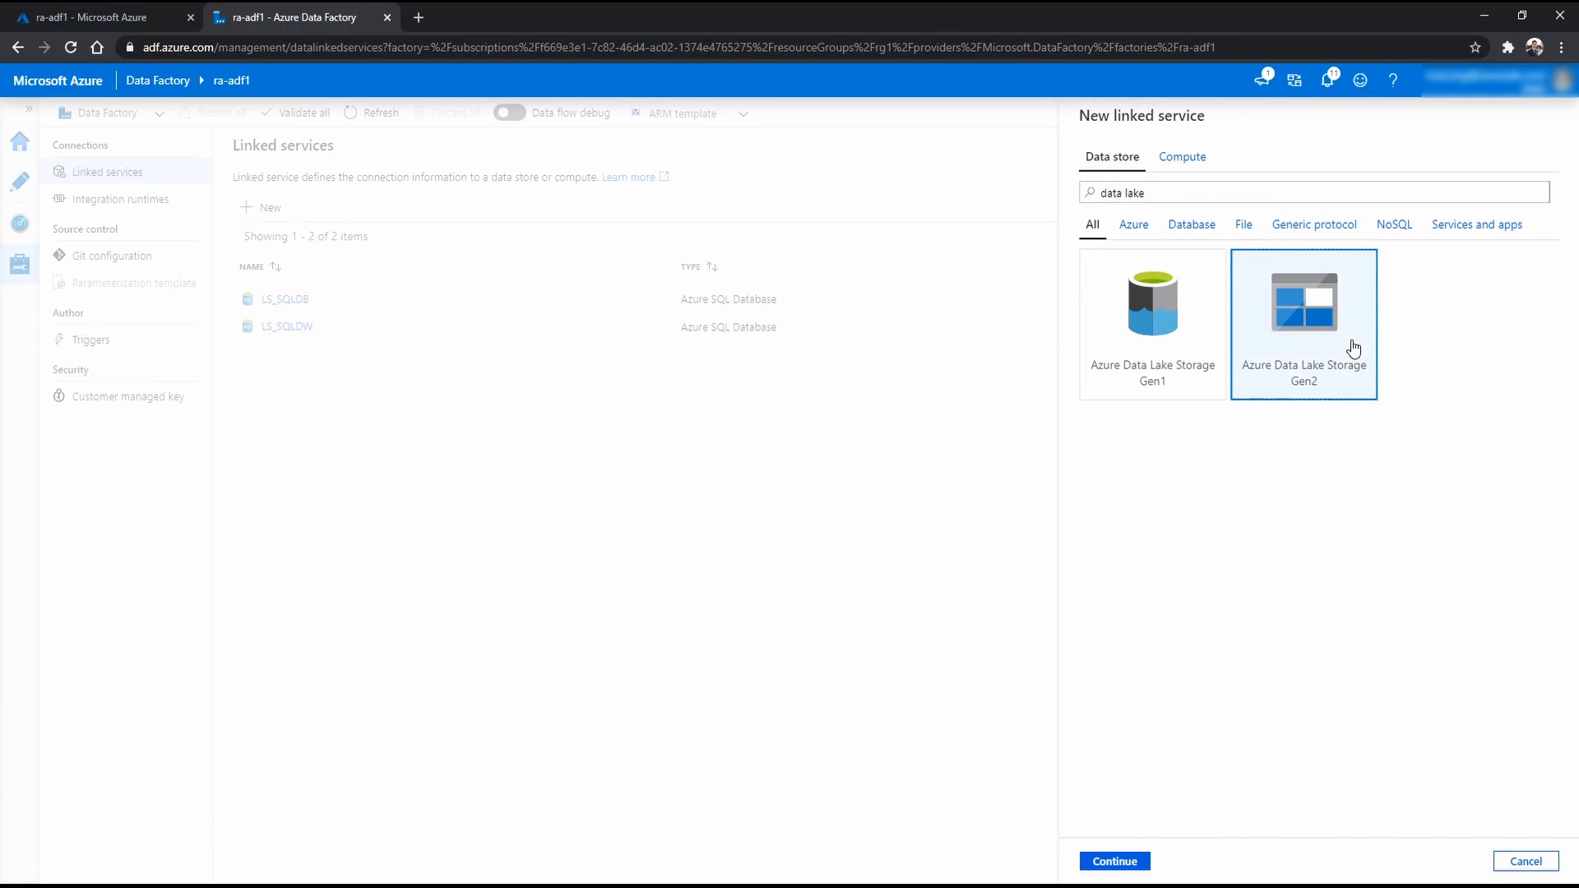
{"action": "left_click", "coordinate": [1113, 860]}
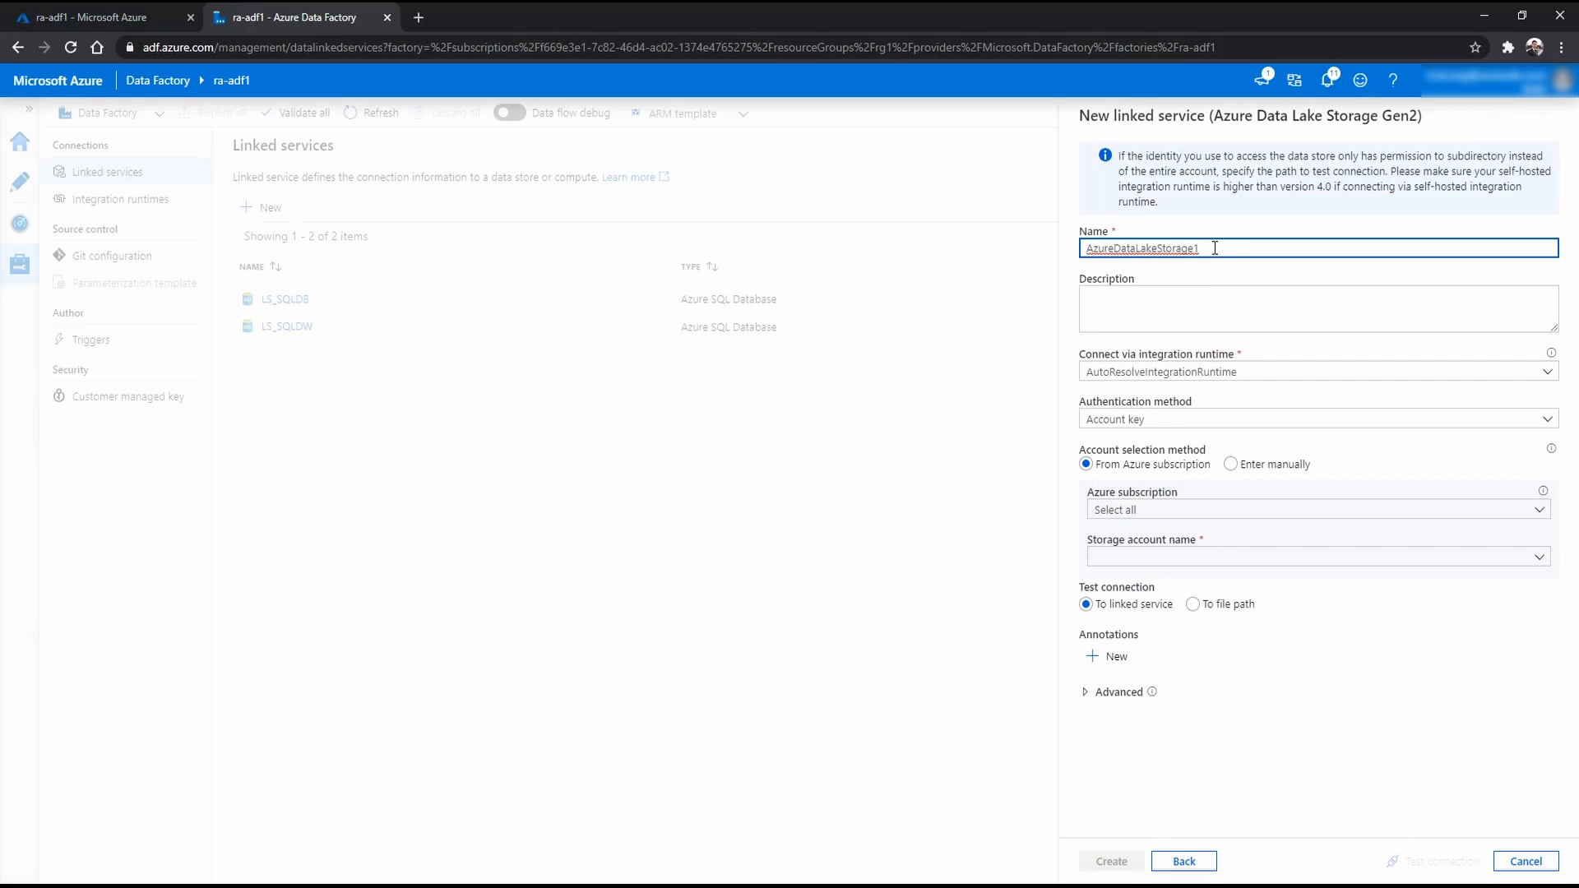
{"action": "triple_click", "coordinate": [1143, 249]}
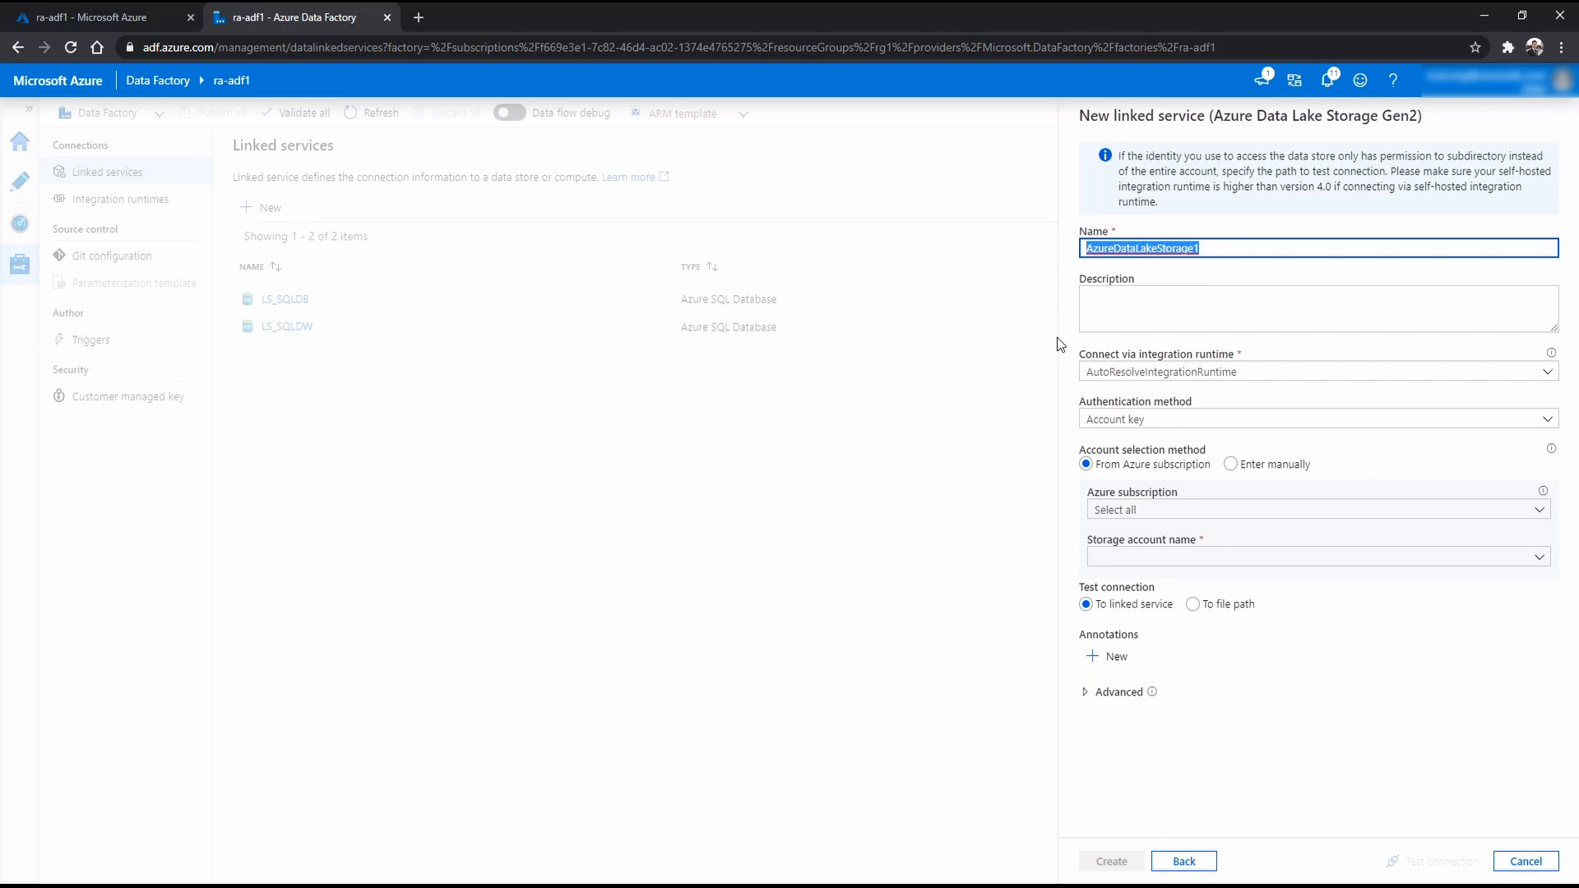
{"action": "type", "text": "LS_ADL"}
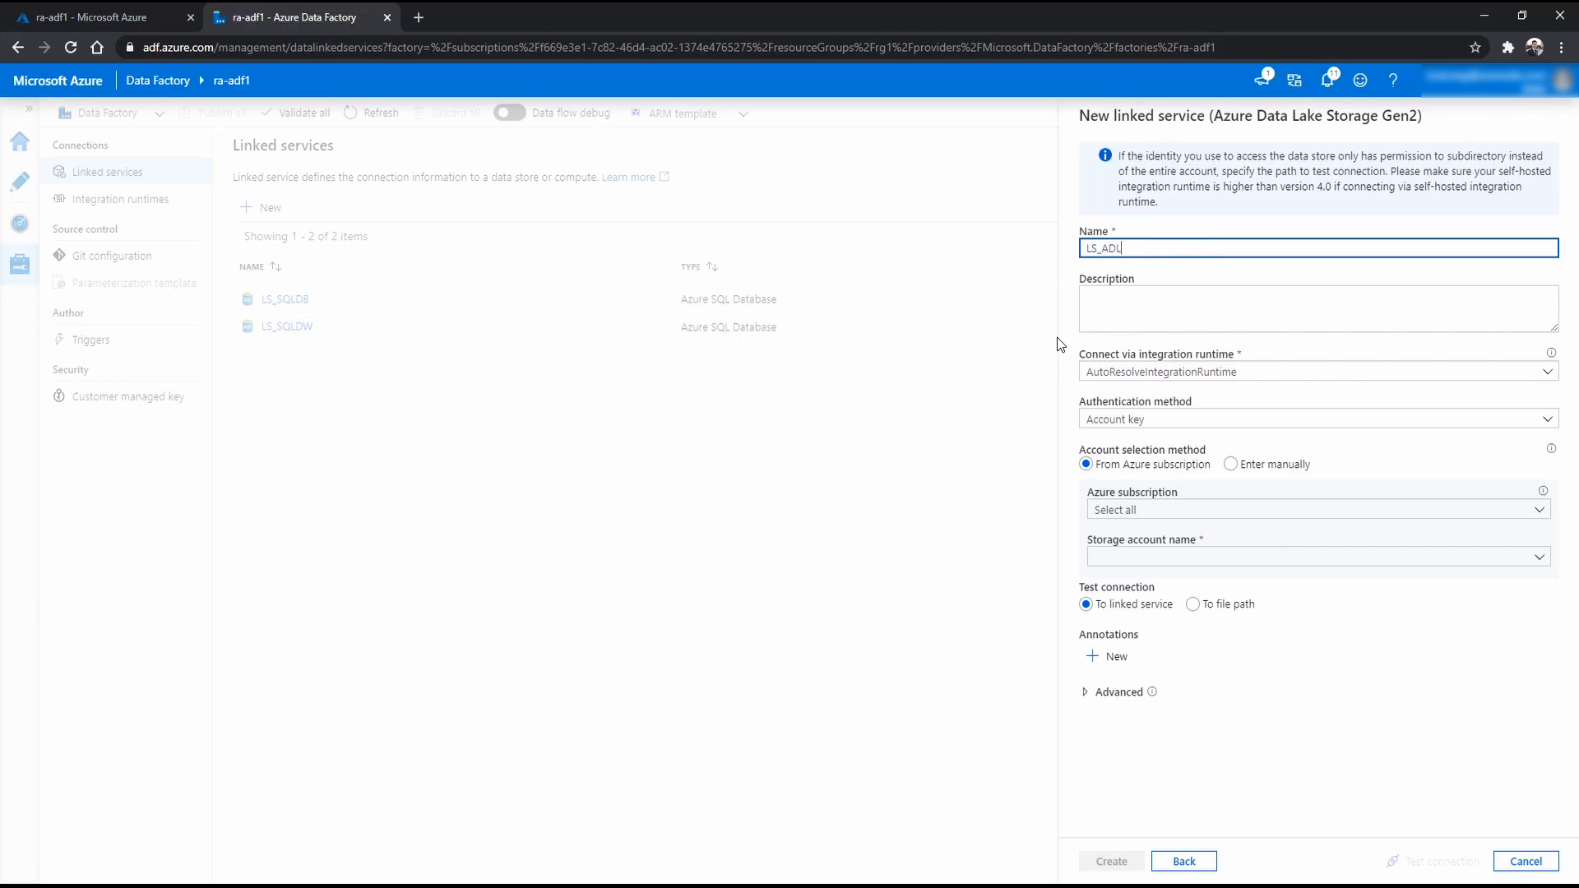
{"action": "mouse_move", "coordinate": [1150, 479]}
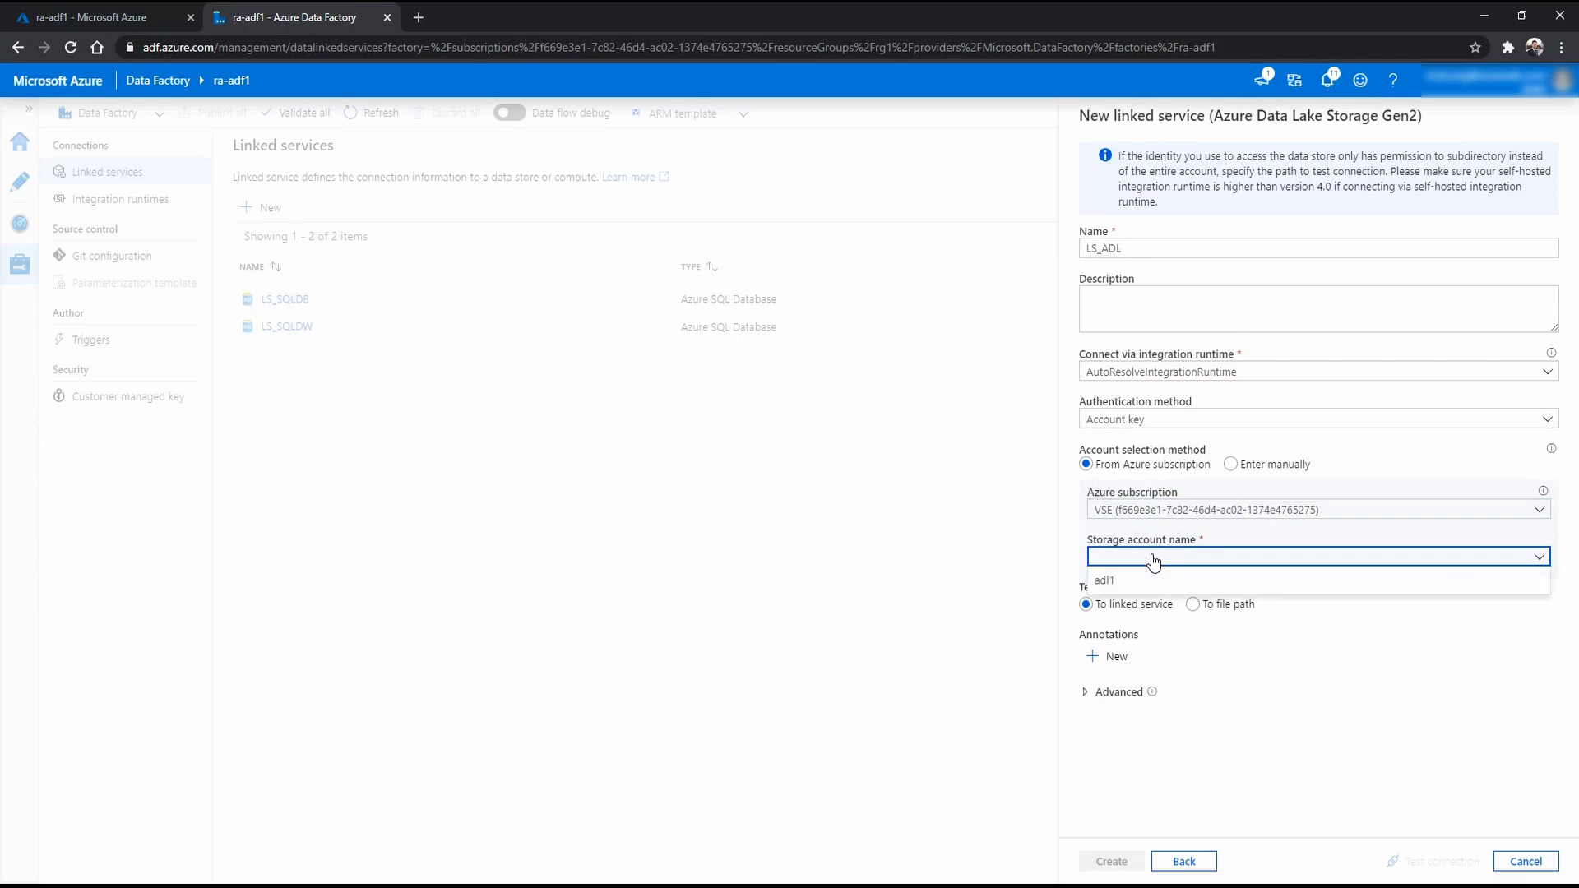
Point LS_ADL at the adl1 storage account, test the connection and create it.
{"action": "left_click", "coordinate": [1103, 581]}
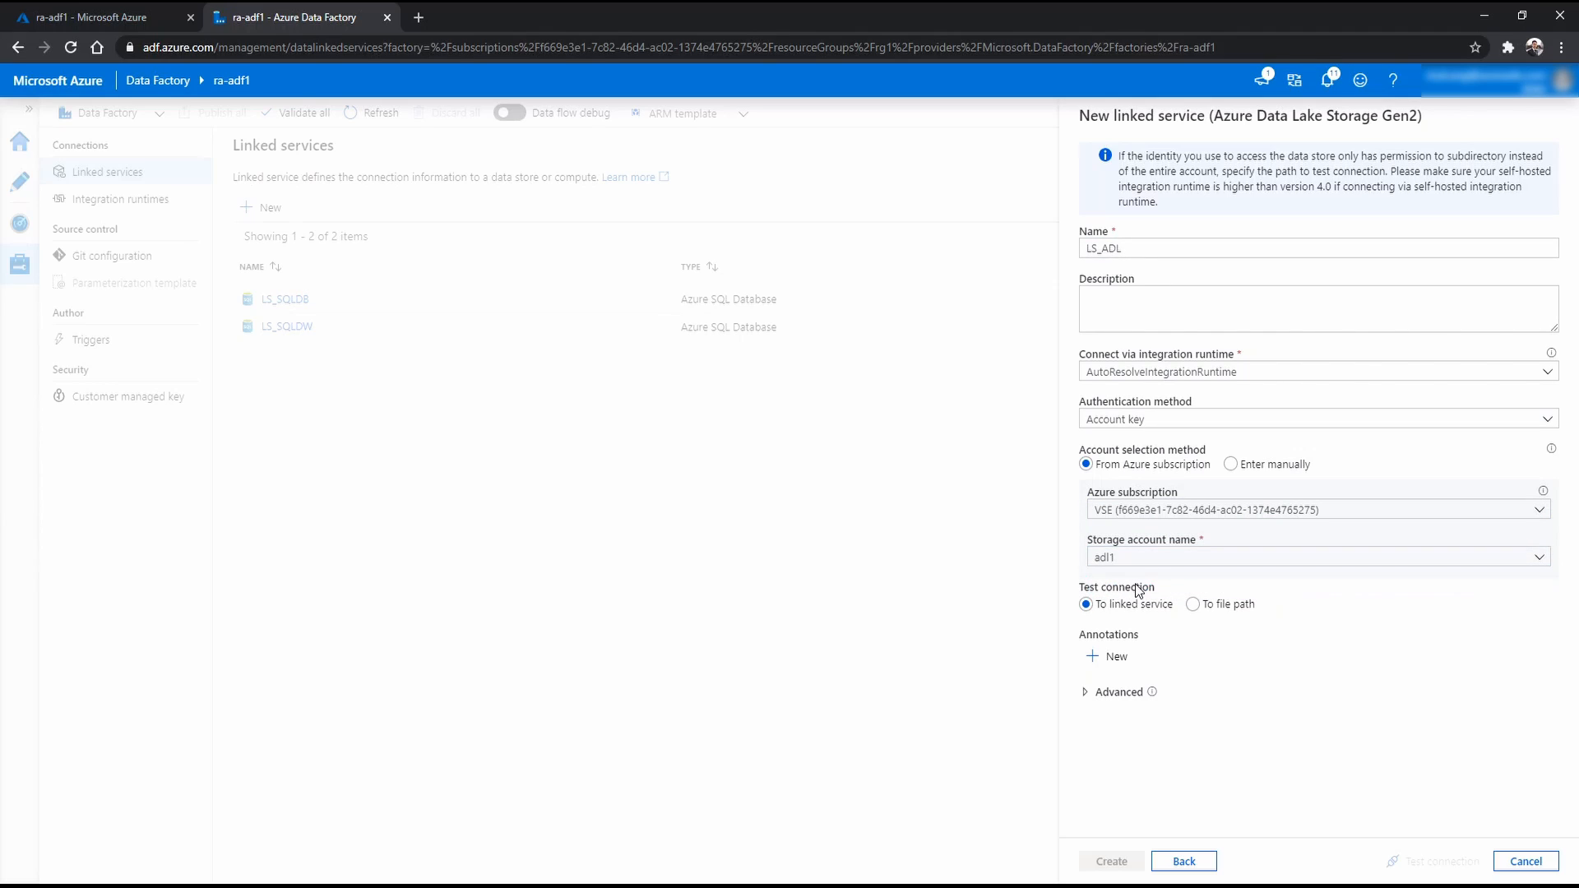
{"action": "left_click", "coordinate": [1443, 860]}
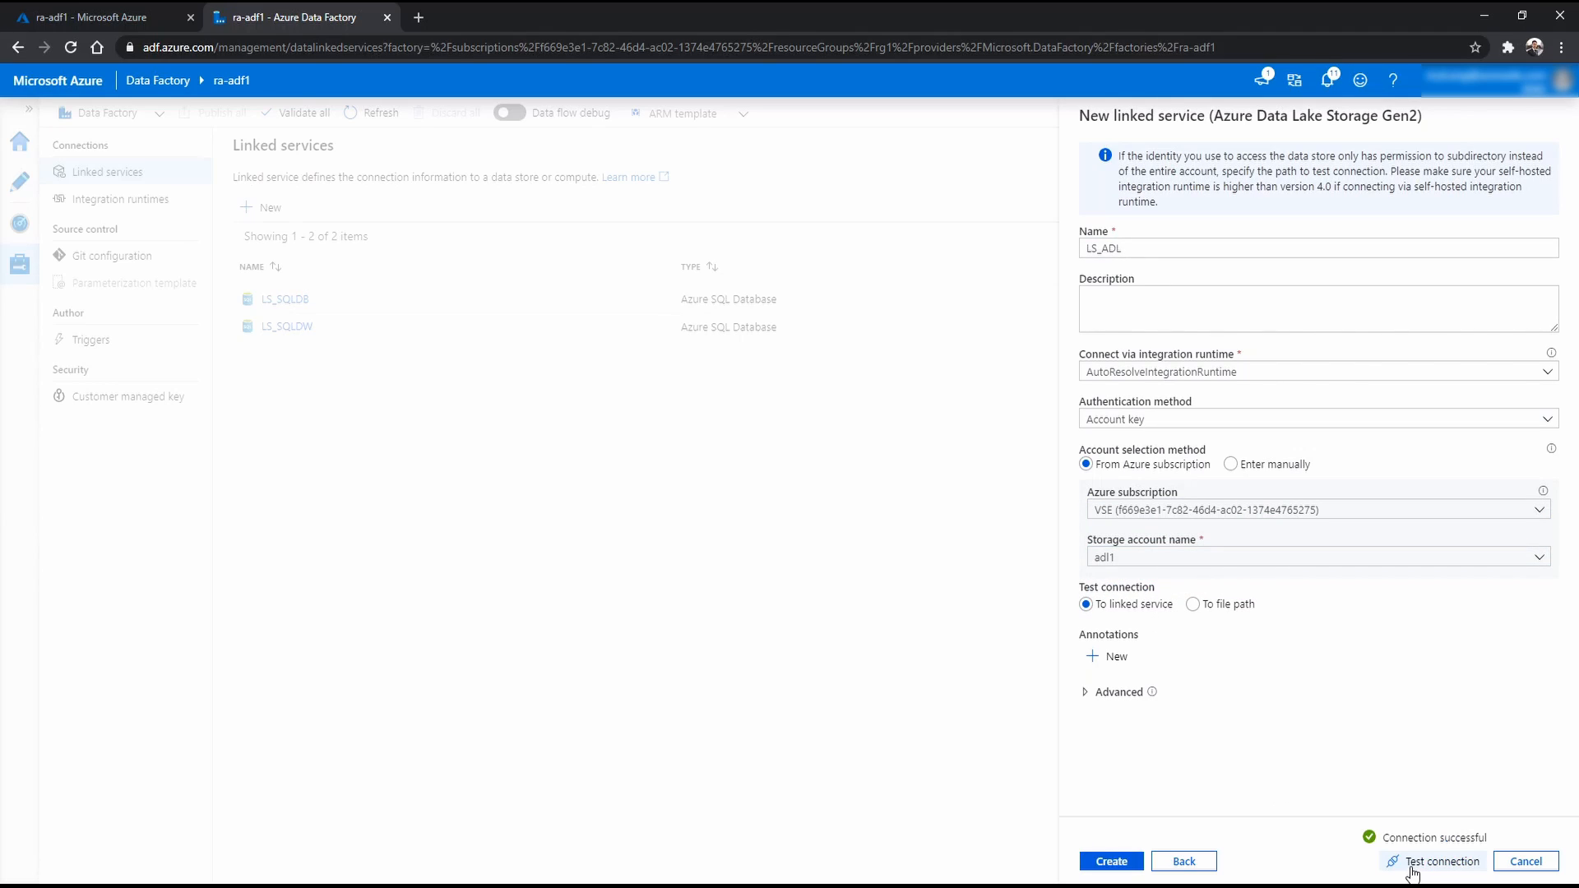
{"action": "left_click", "coordinate": [1110, 861]}
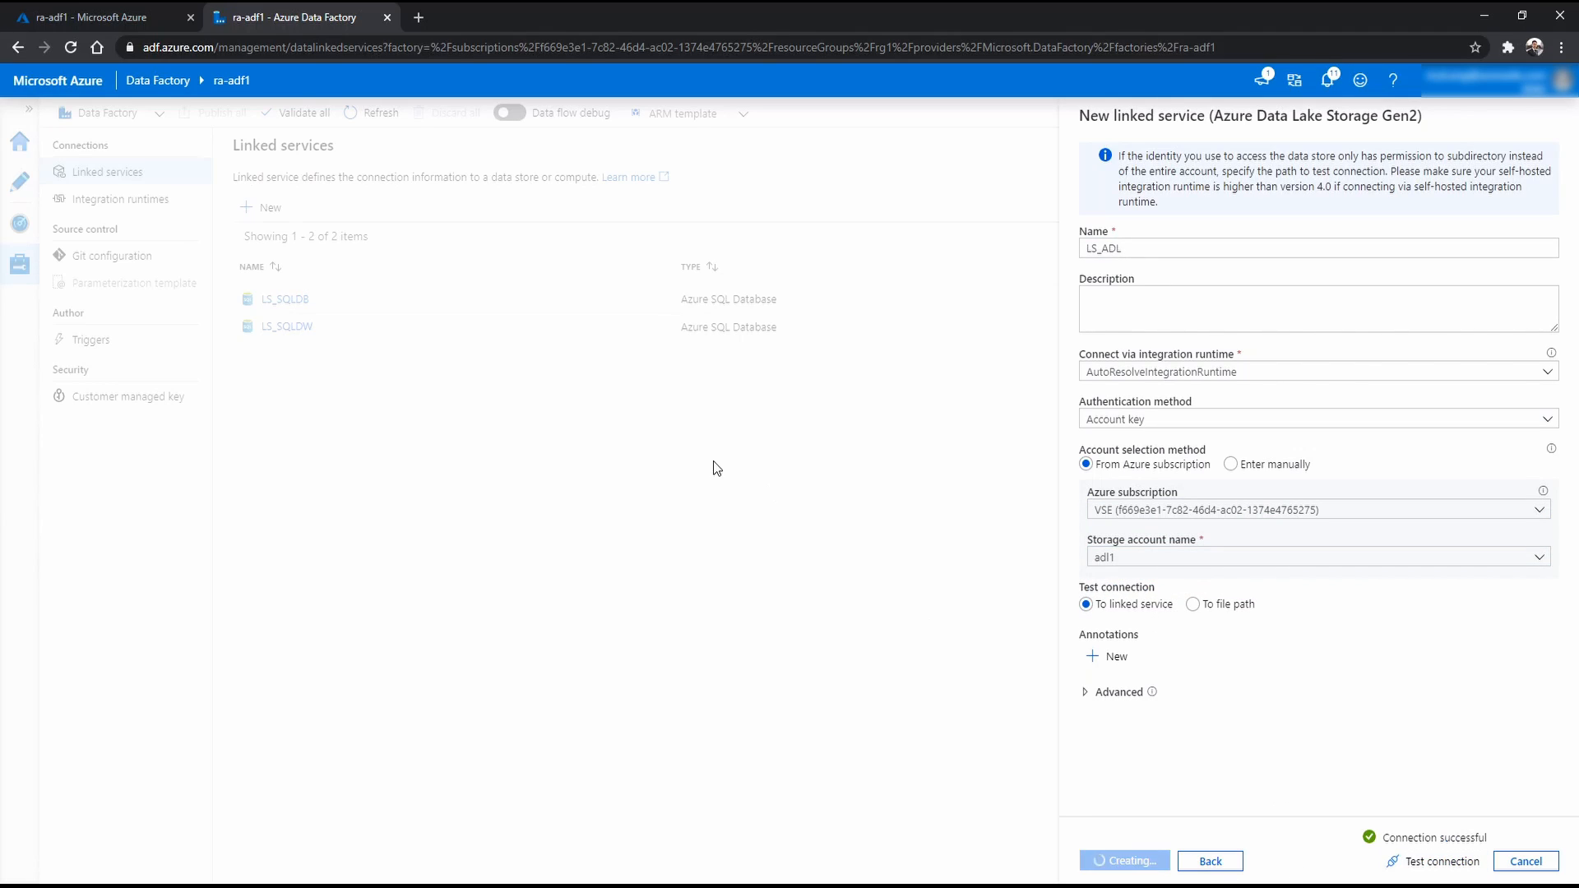
{"action": "left_click", "coordinate": [1123, 860]}
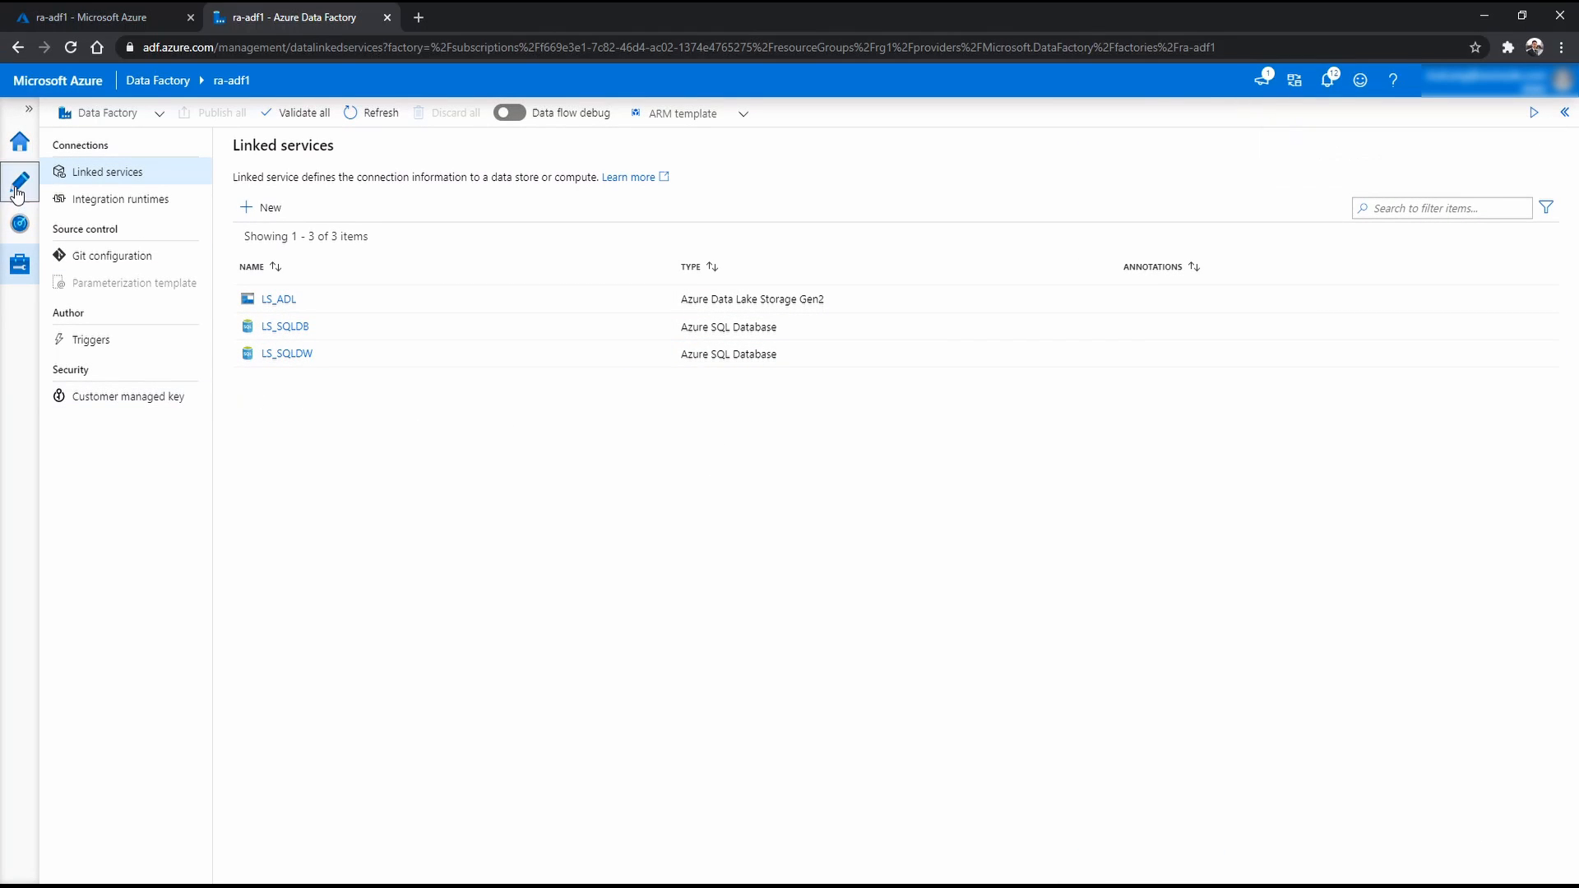
In Author, create Azure SQL dataset DS_SQLDW bound to linked service LS_SQLDW.
{"action": "left_click", "coordinate": [20, 183]}
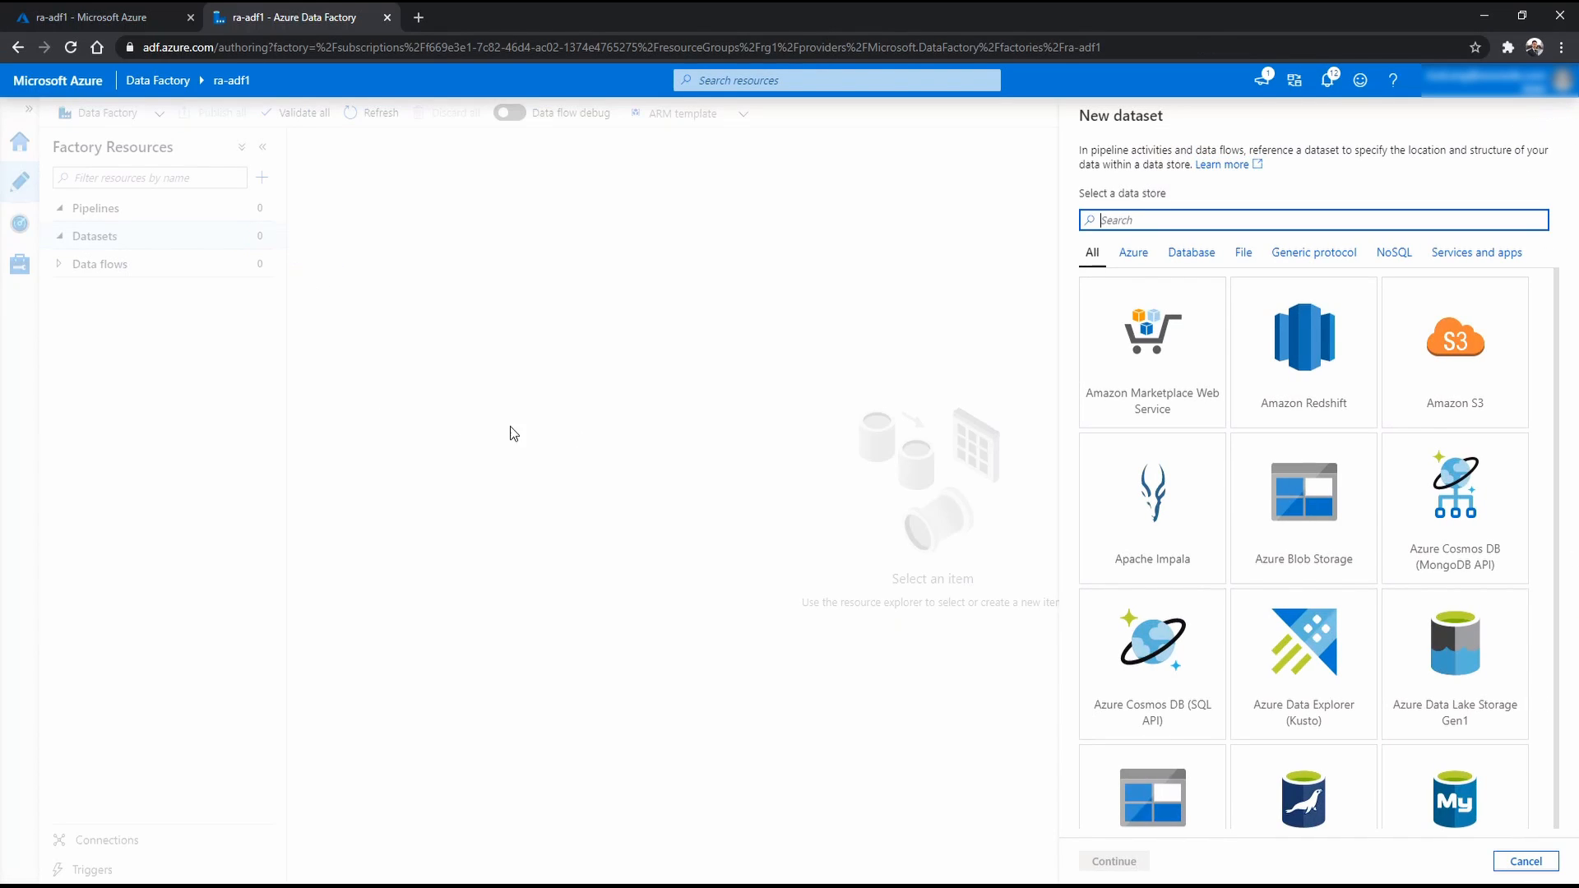
{"action": "type", "text": "sql"}
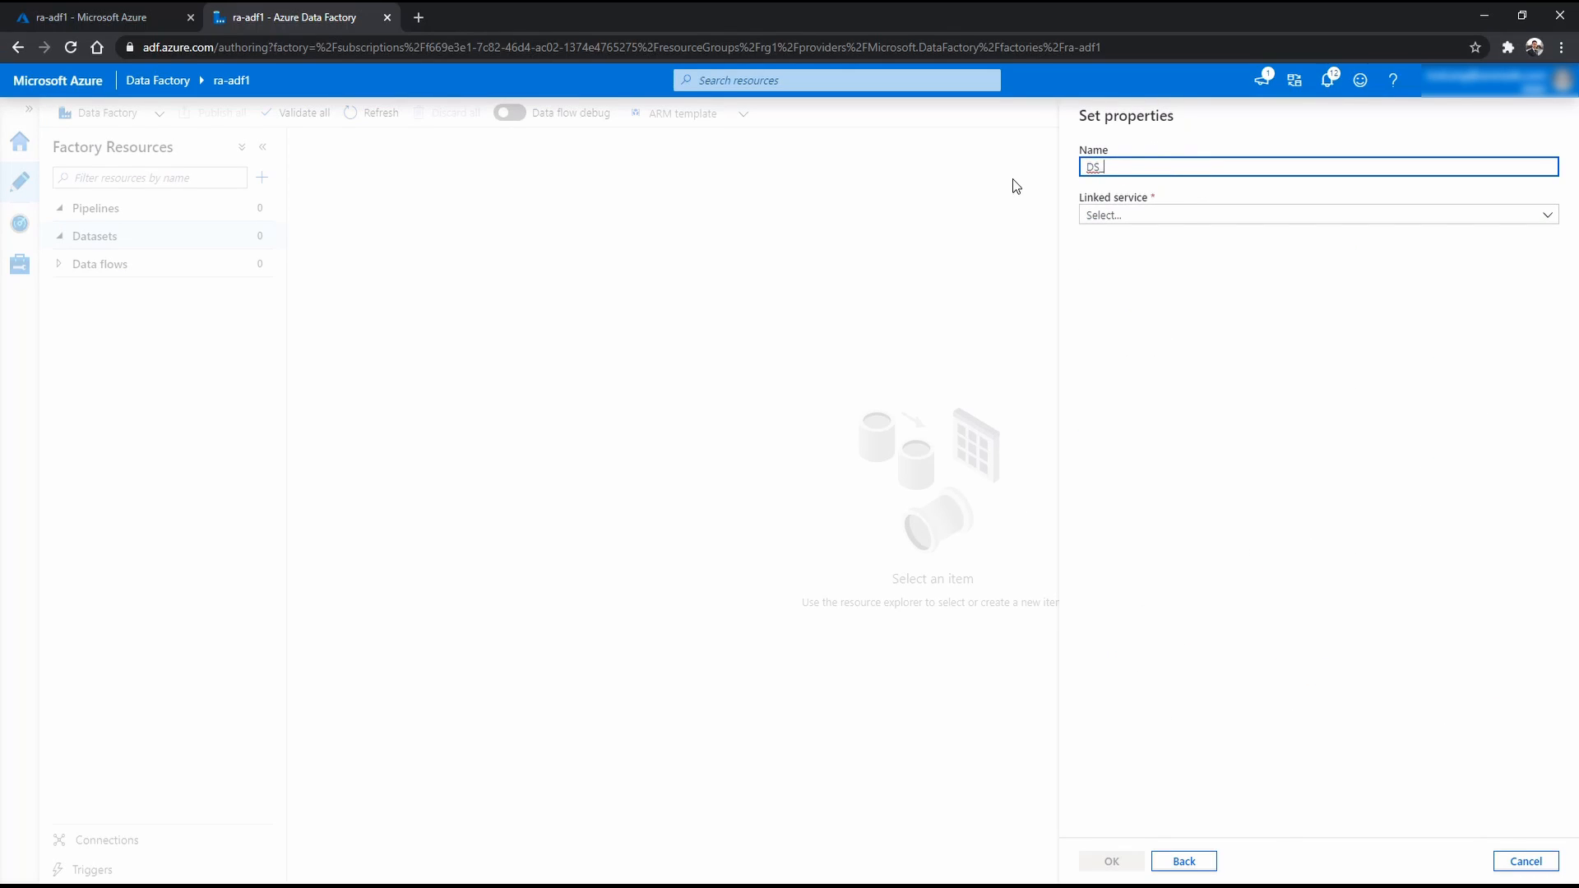
{"action": "type", "text": "_SQLDW"}
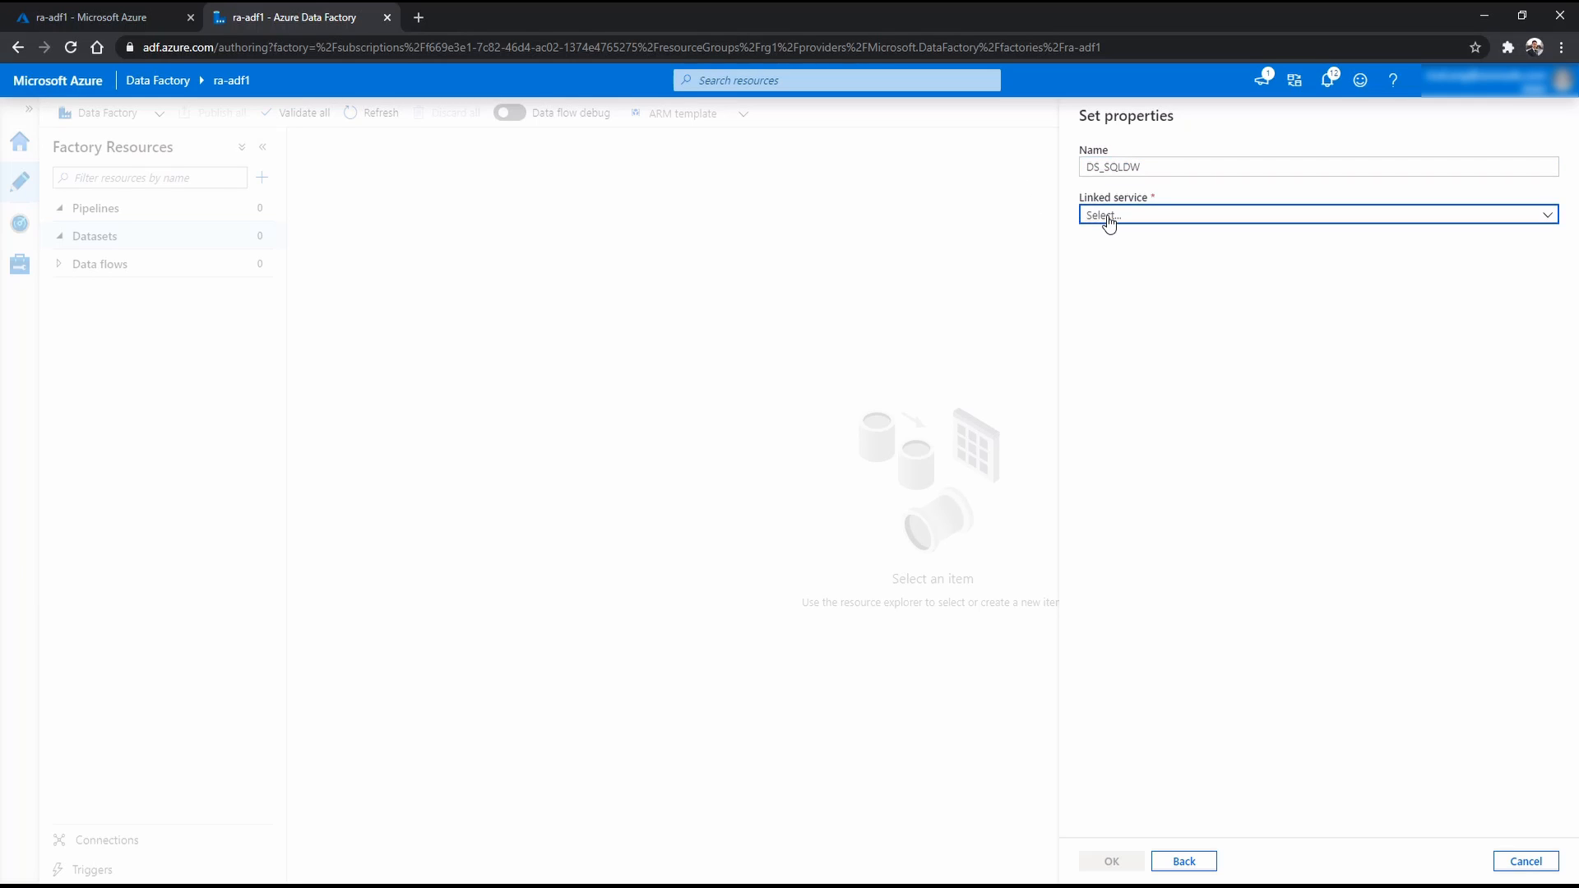
{"action": "left_click", "coordinate": [1309, 214]}
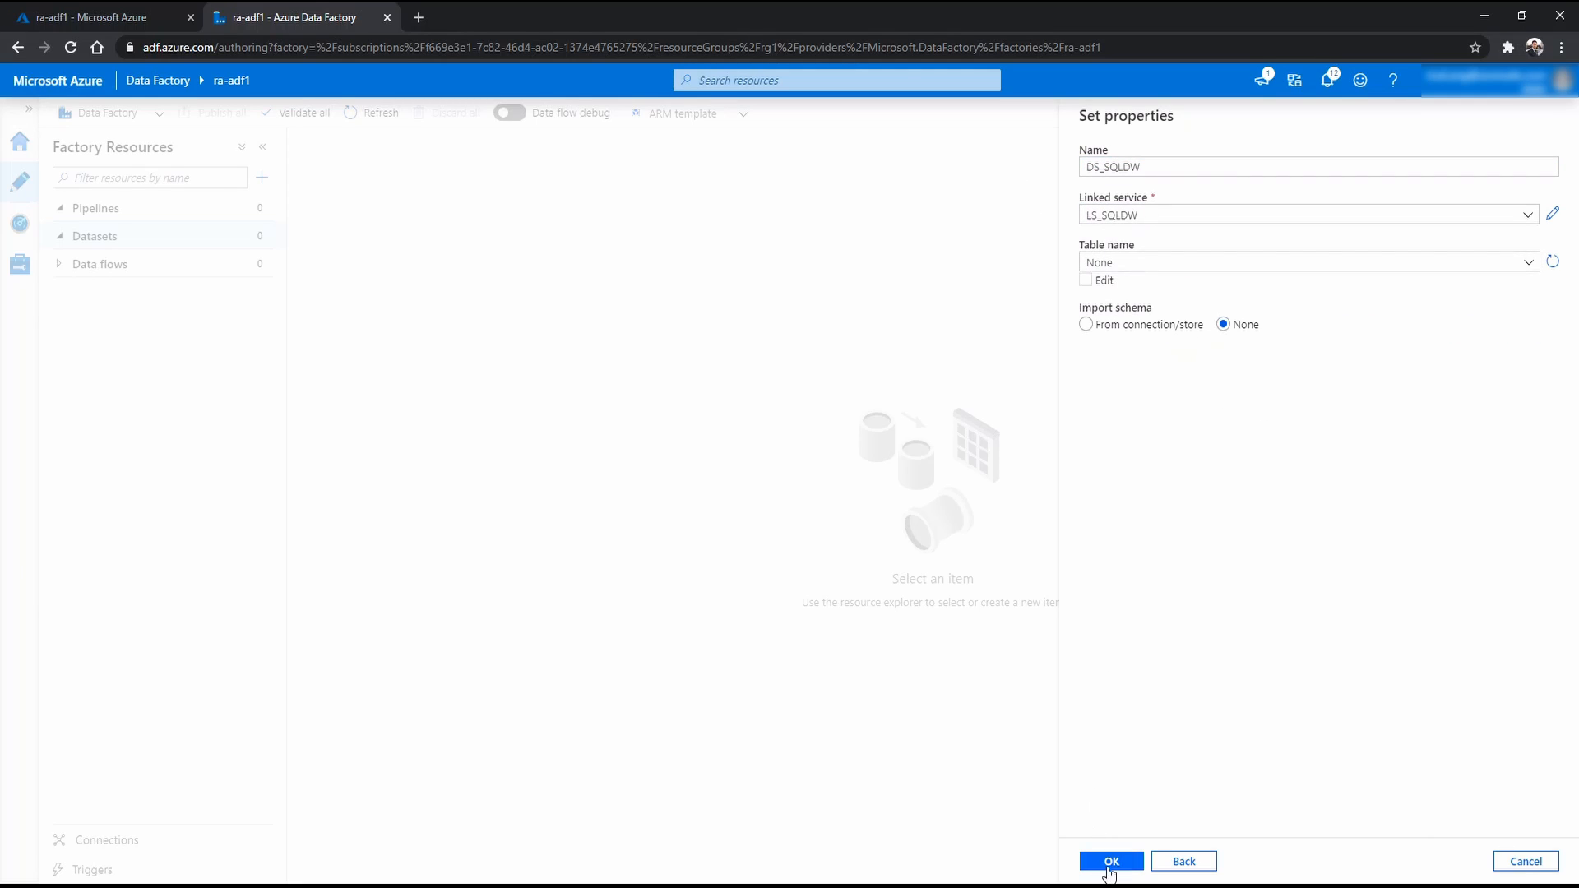
{"action": "left_click", "coordinate": [1110, 860]}
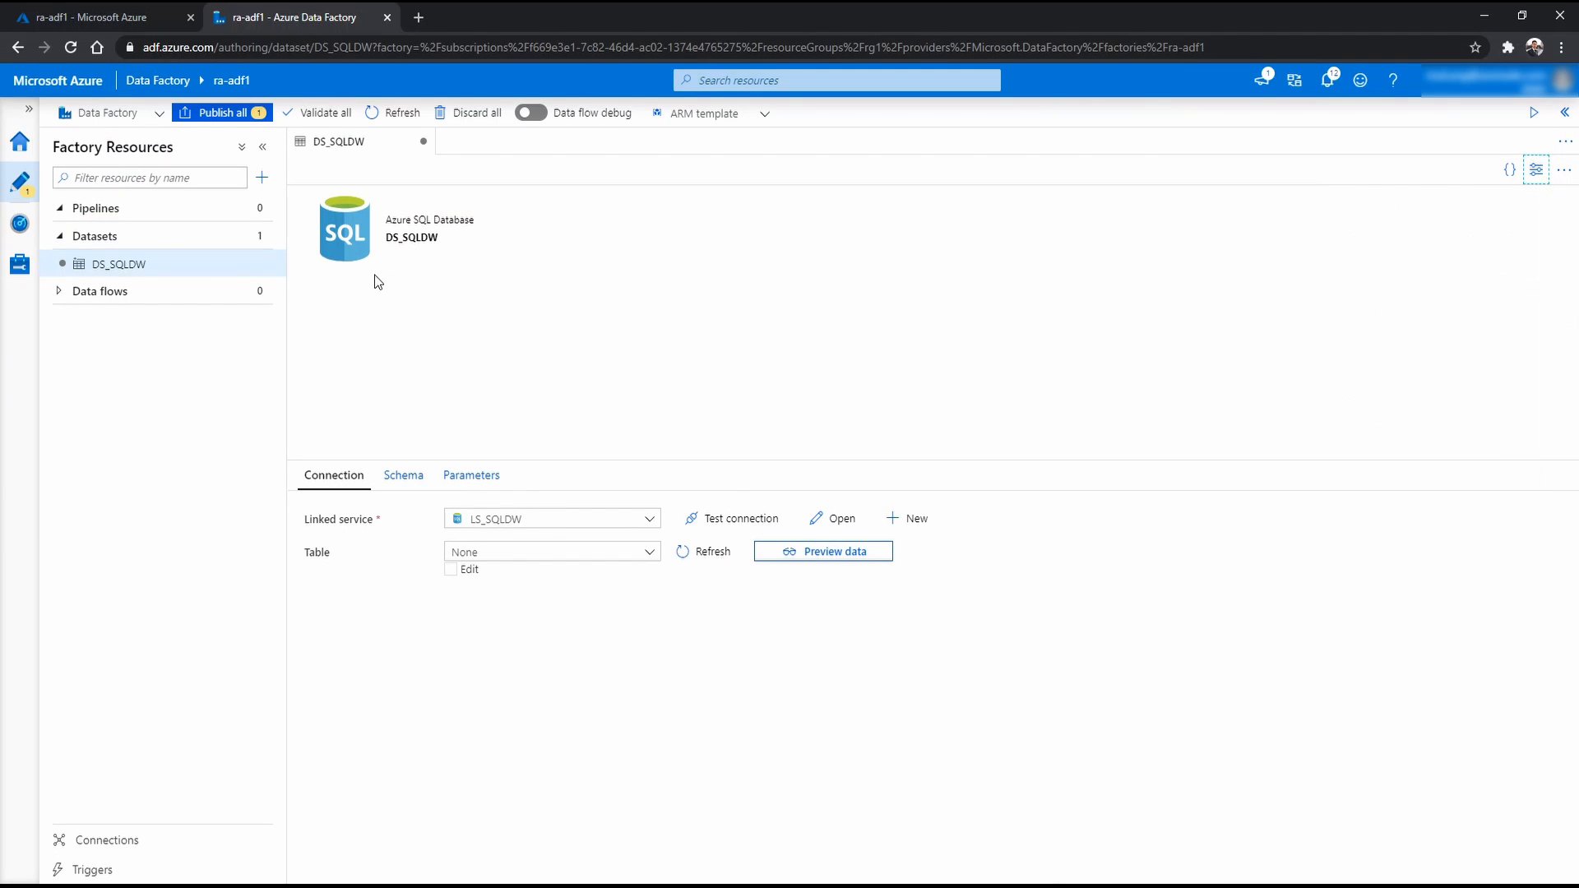
Clone the DS_SQLDW dataset and rename the copy DS_SQLDB.
{"action": "left_click", "coordinate": [260, 263]}
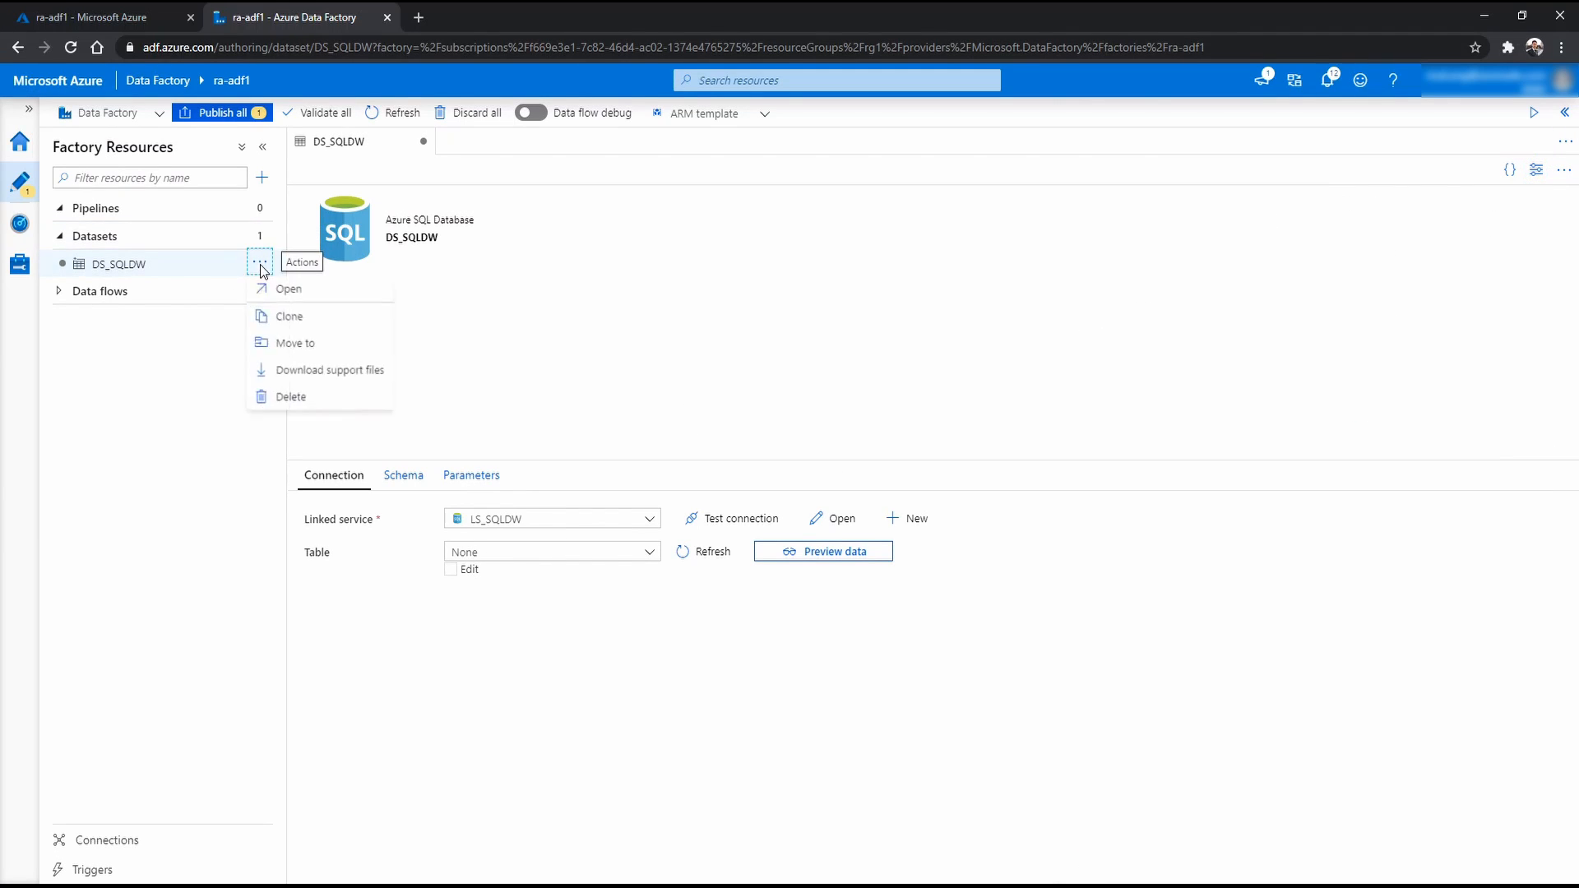
{"action": "mouse_move", "coordinate": [294, 322]}
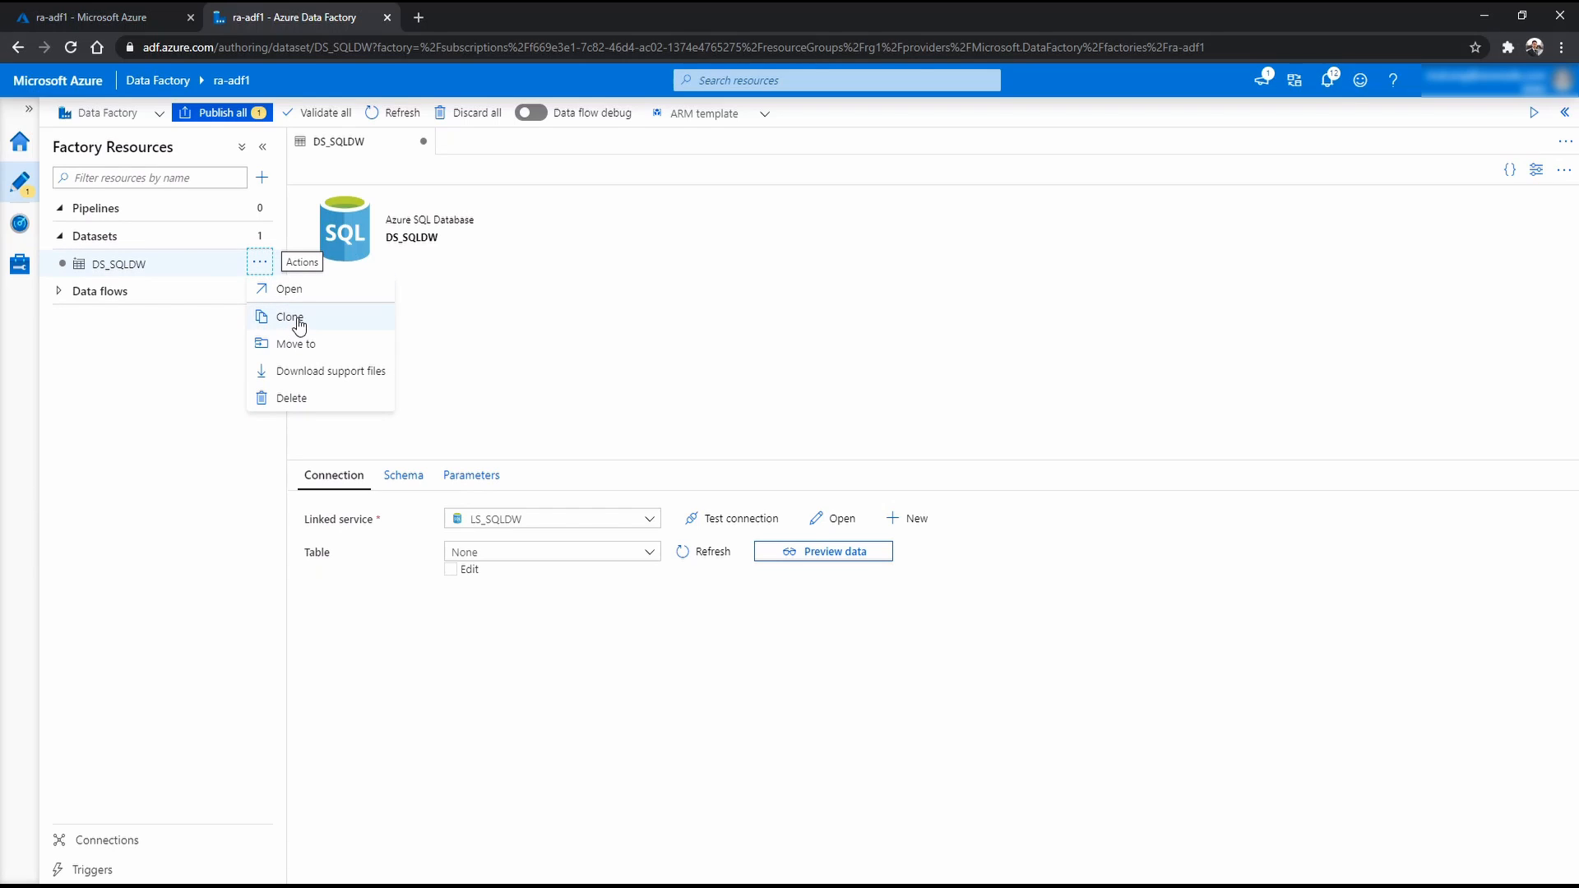
{"action": "left_click", "coordinate": [289, 316]}
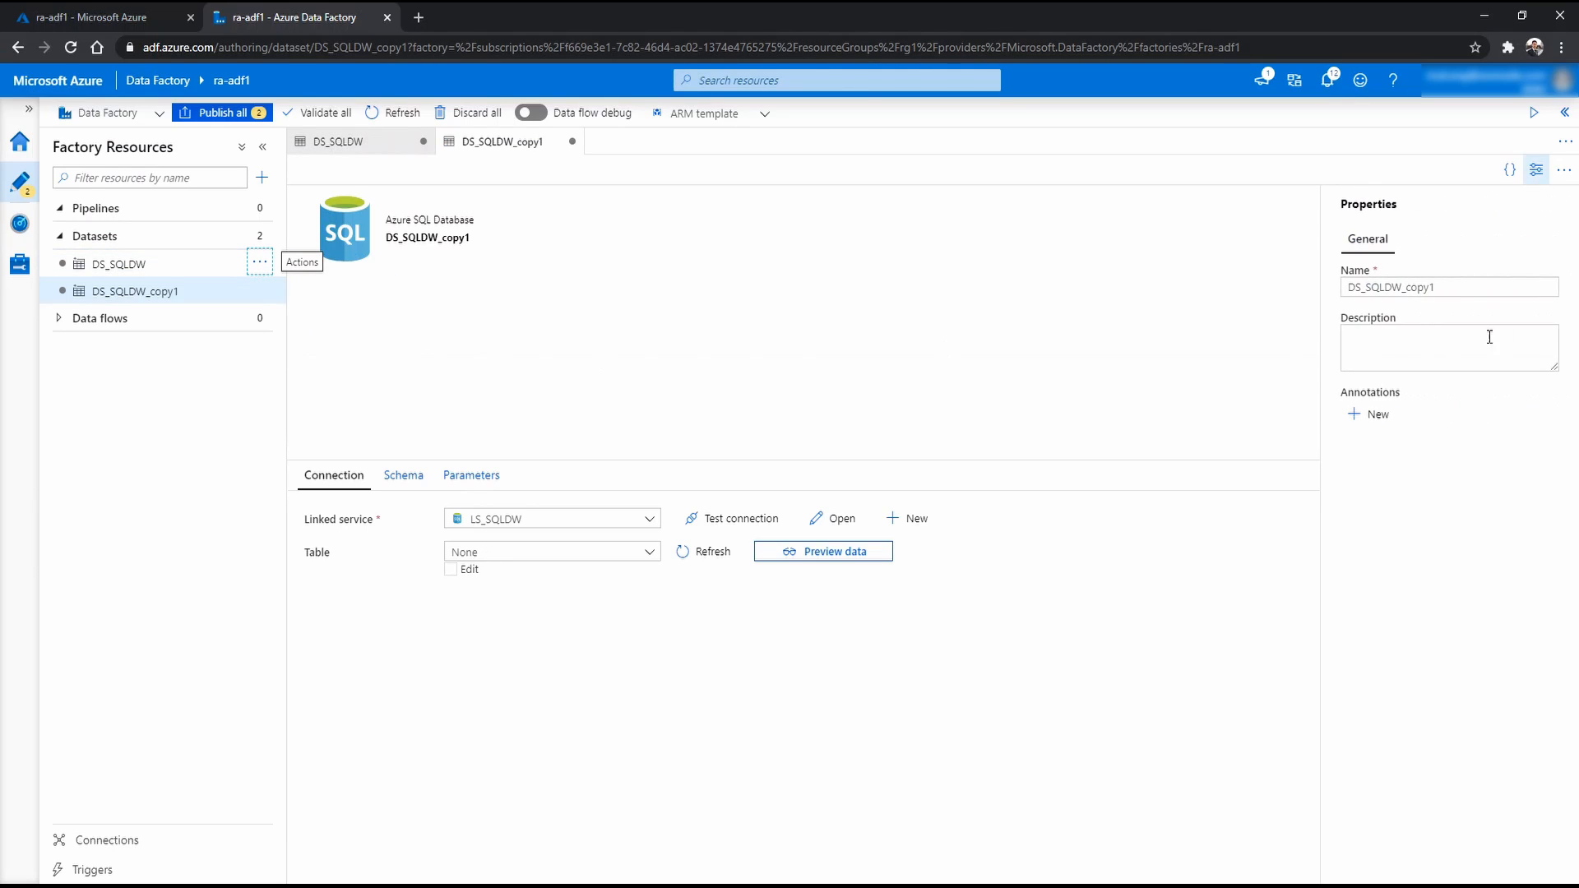
{"action": "left_click", "coordinate": [1447, 287]}
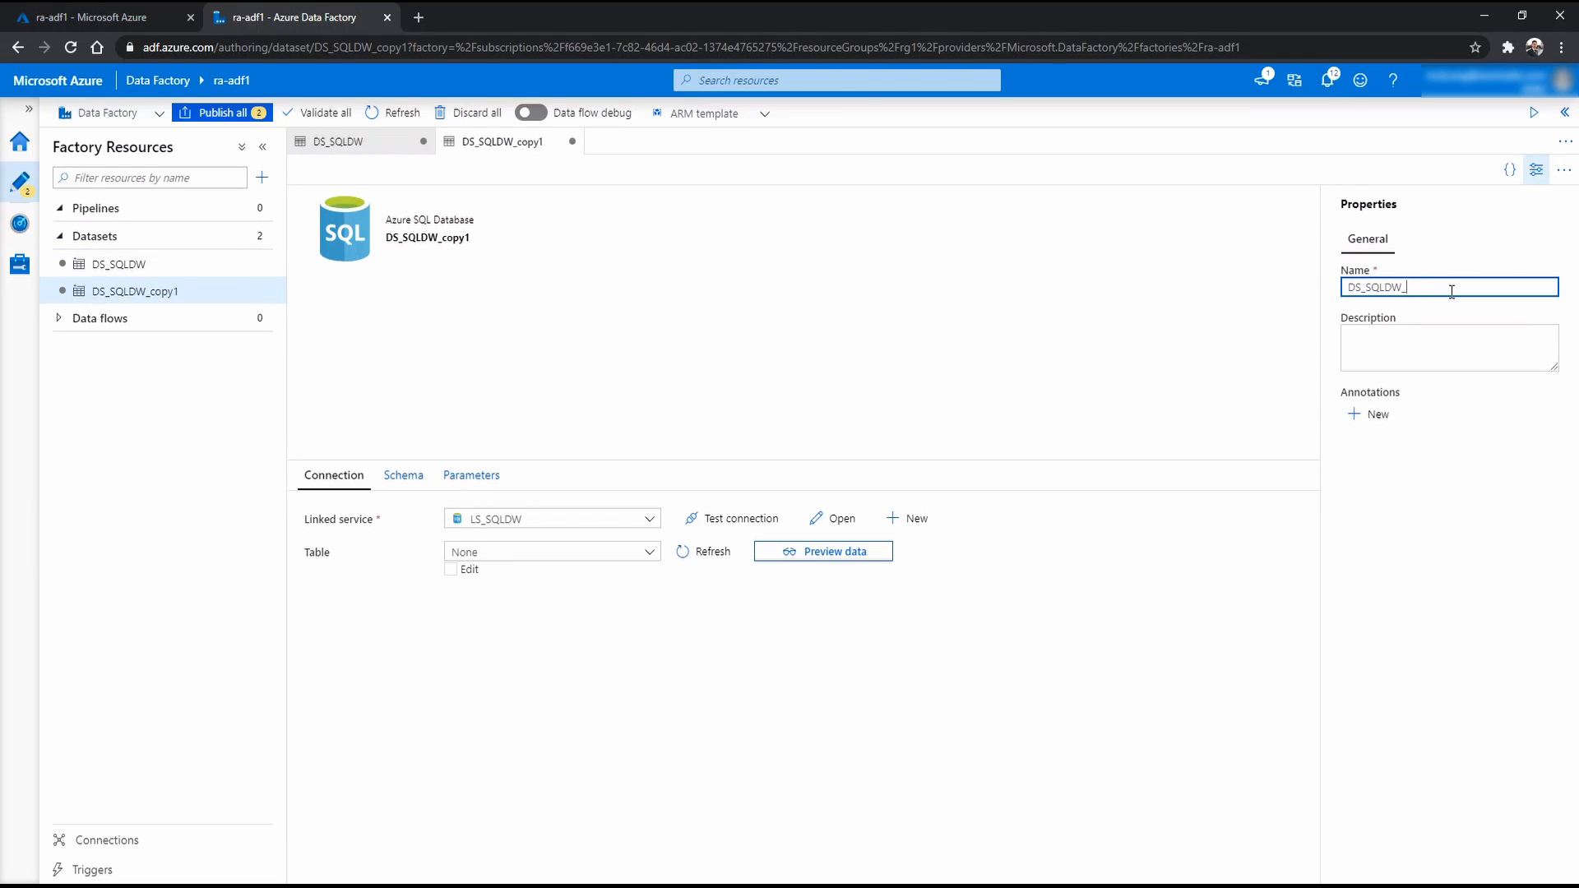
{"action": "type", "text": "DS_SQLDB"}
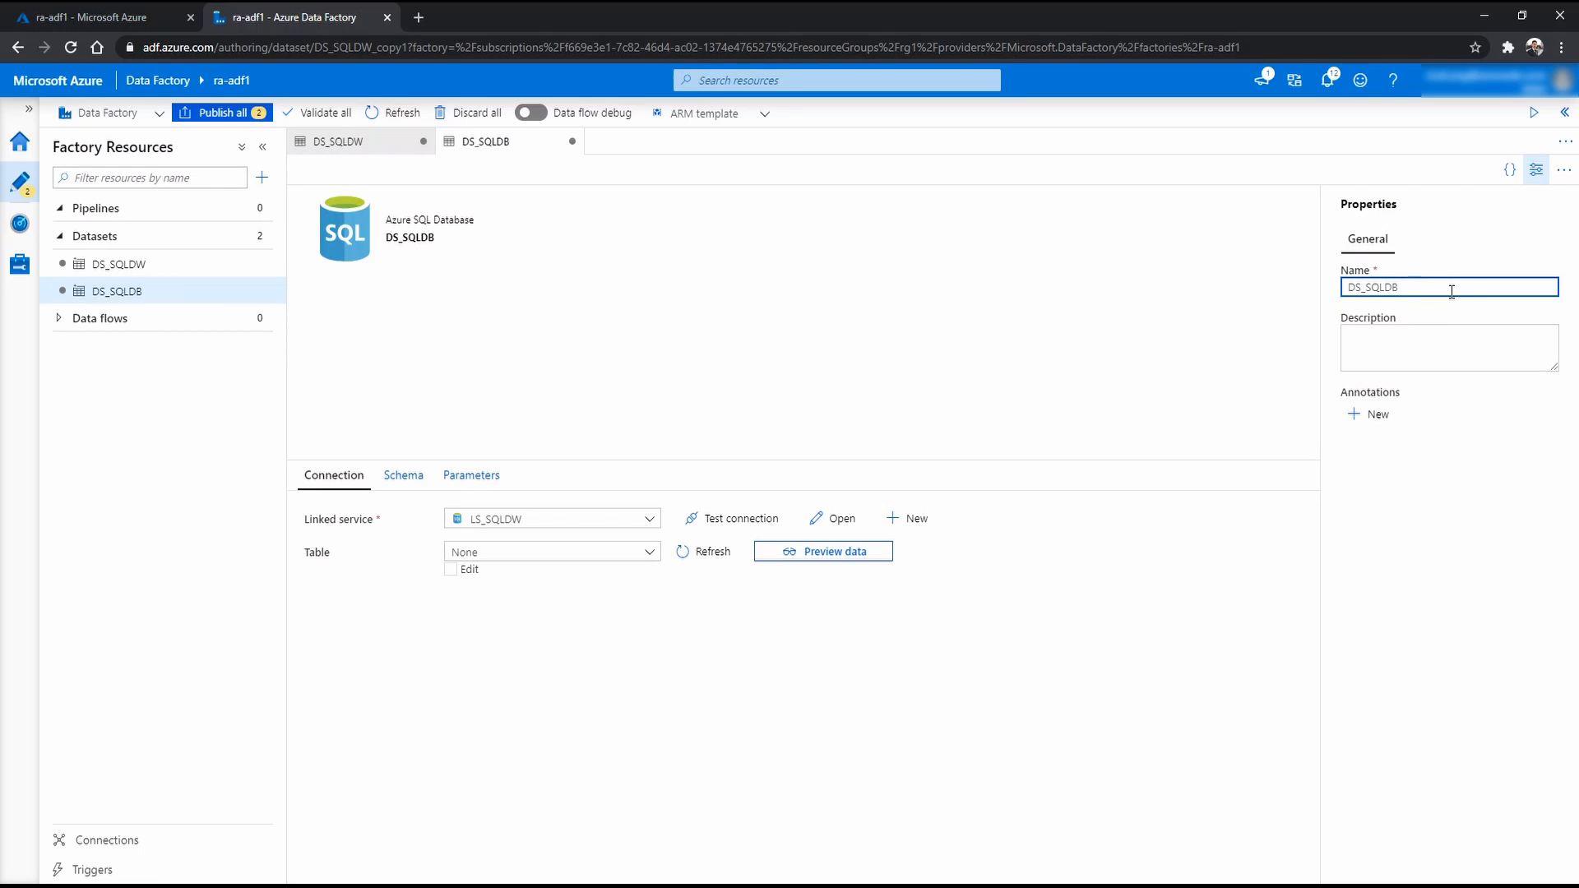
Switch the DS_SQLDB dataset's linked service to LS_SQLDB.
{"action": "left_click", "coordinate": [549, 518]}
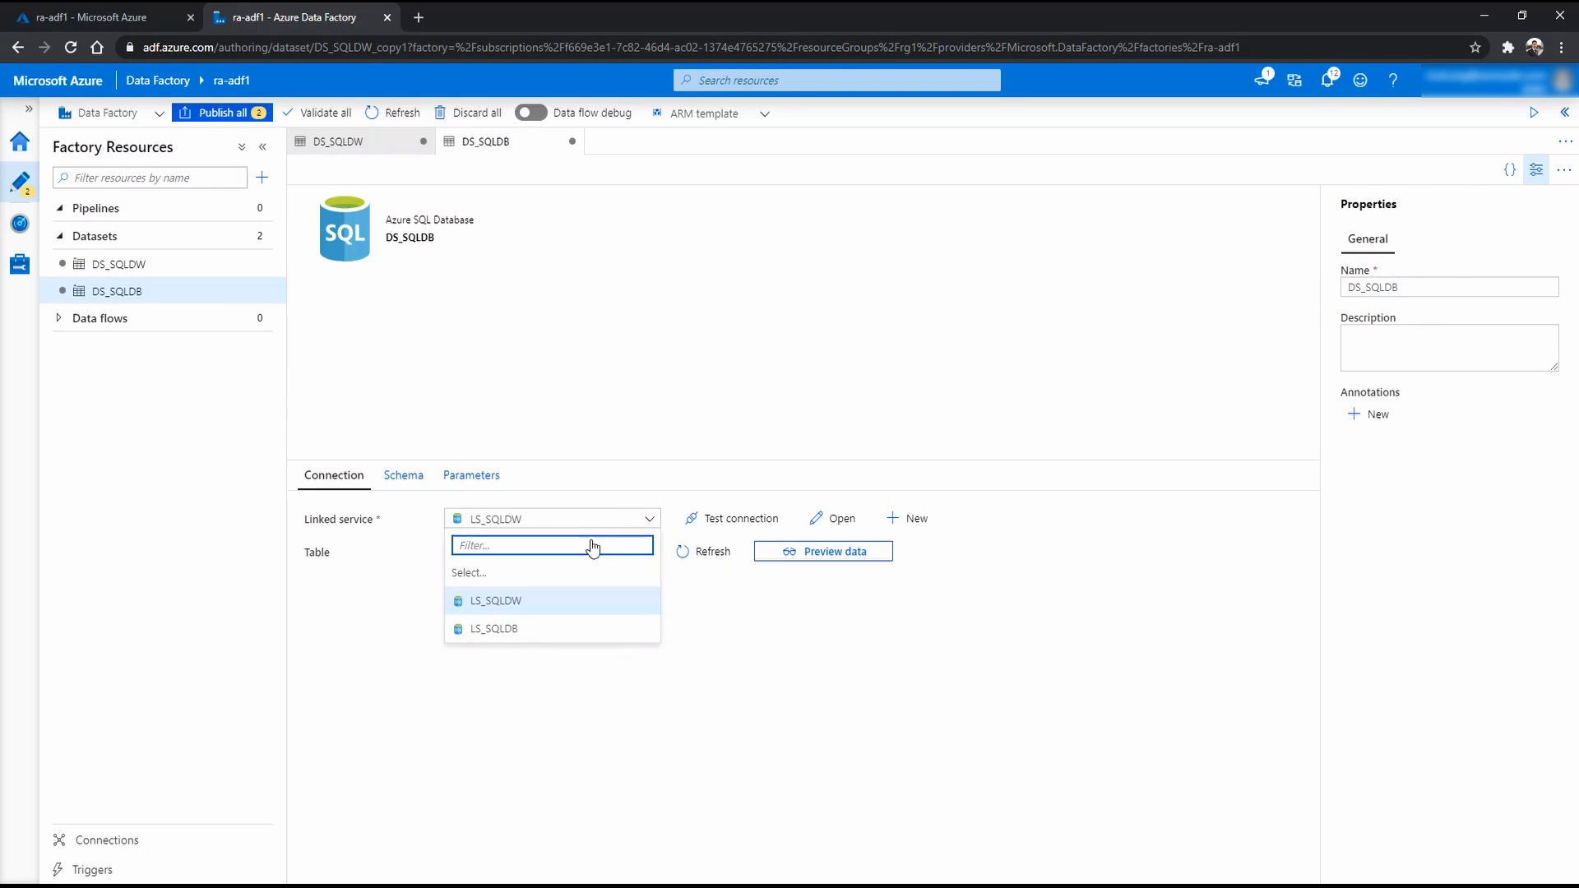
{"action": "left_click", "coordinate": [495, 628]}
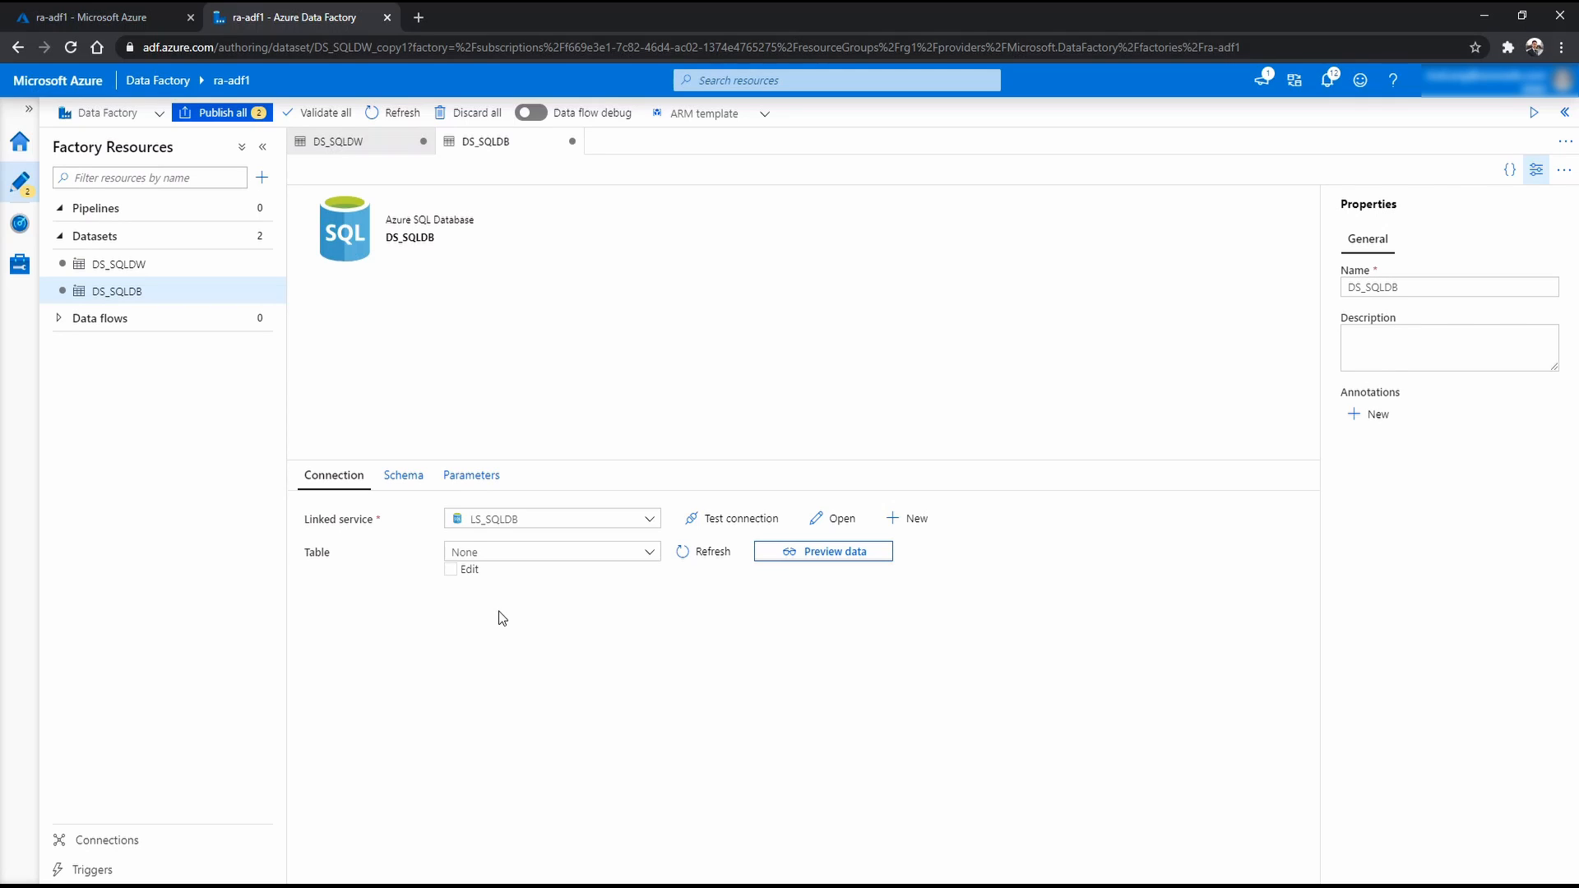
{"action": "mouse_move", "coordinate": [388, 580]}
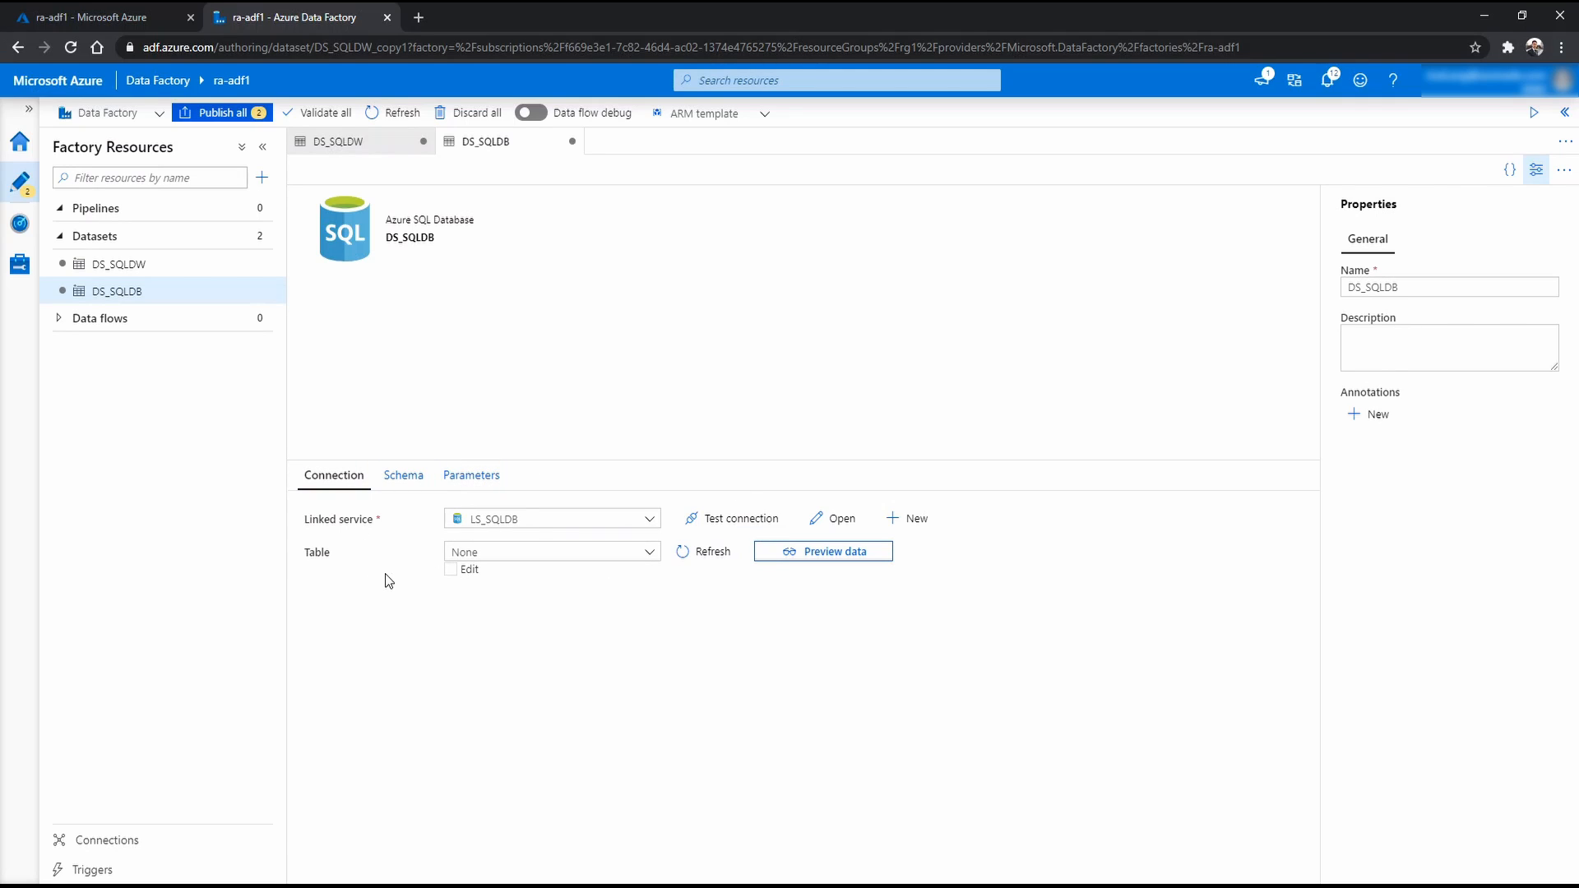
{"action": "mouse_move", "coordinate": [471, 475]}
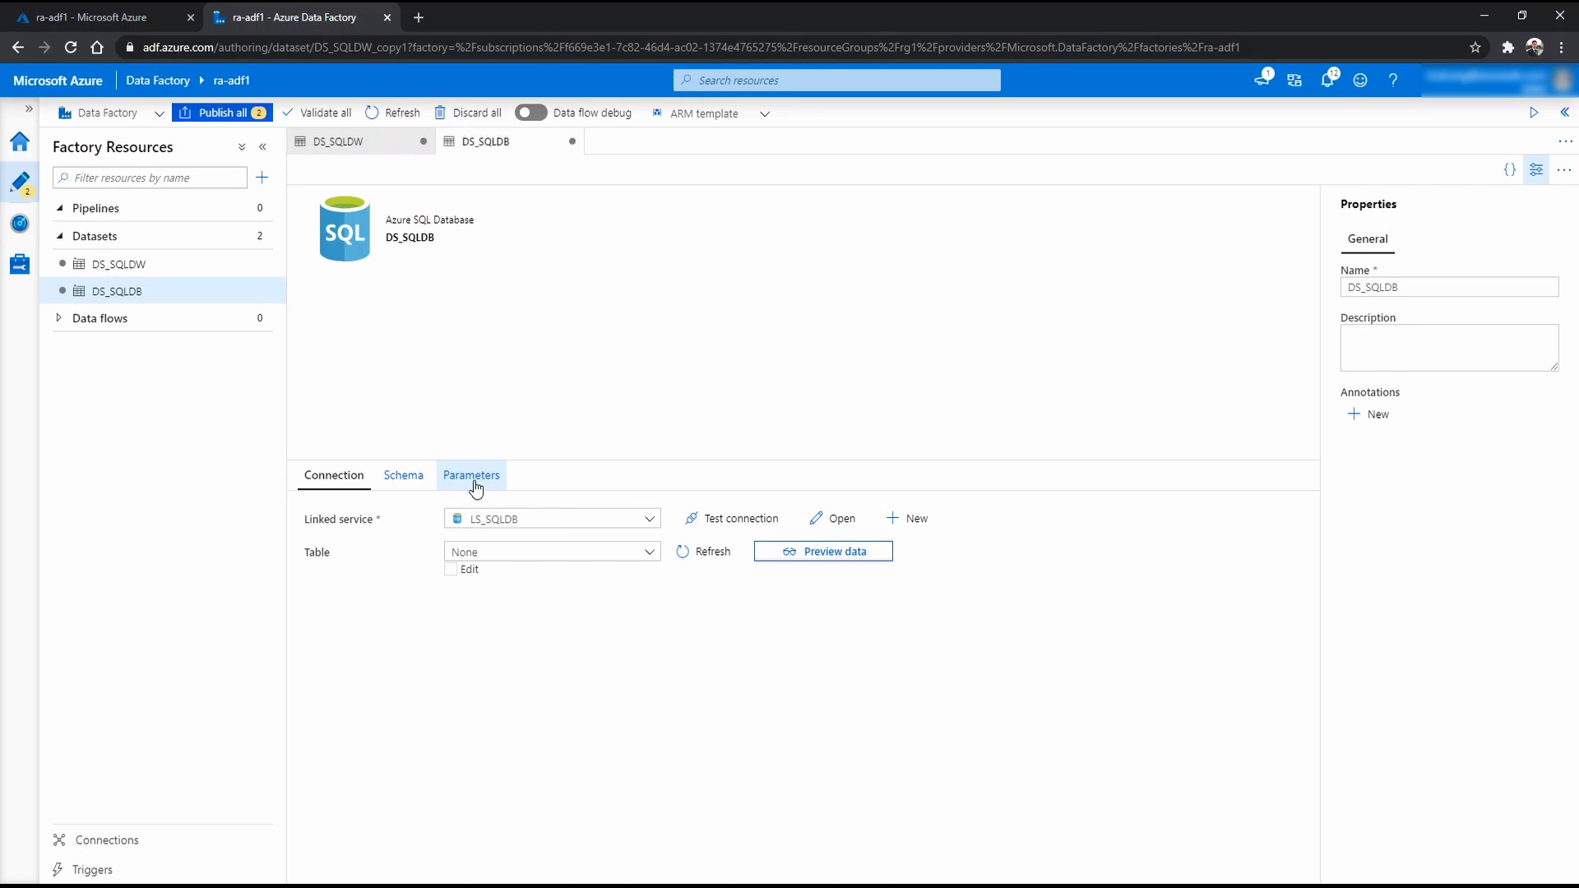
Add two string parameters, schema and table, to DS_SQLDB and return to Connection.
{"action": "left_click", "coordinate": [470, 473]}
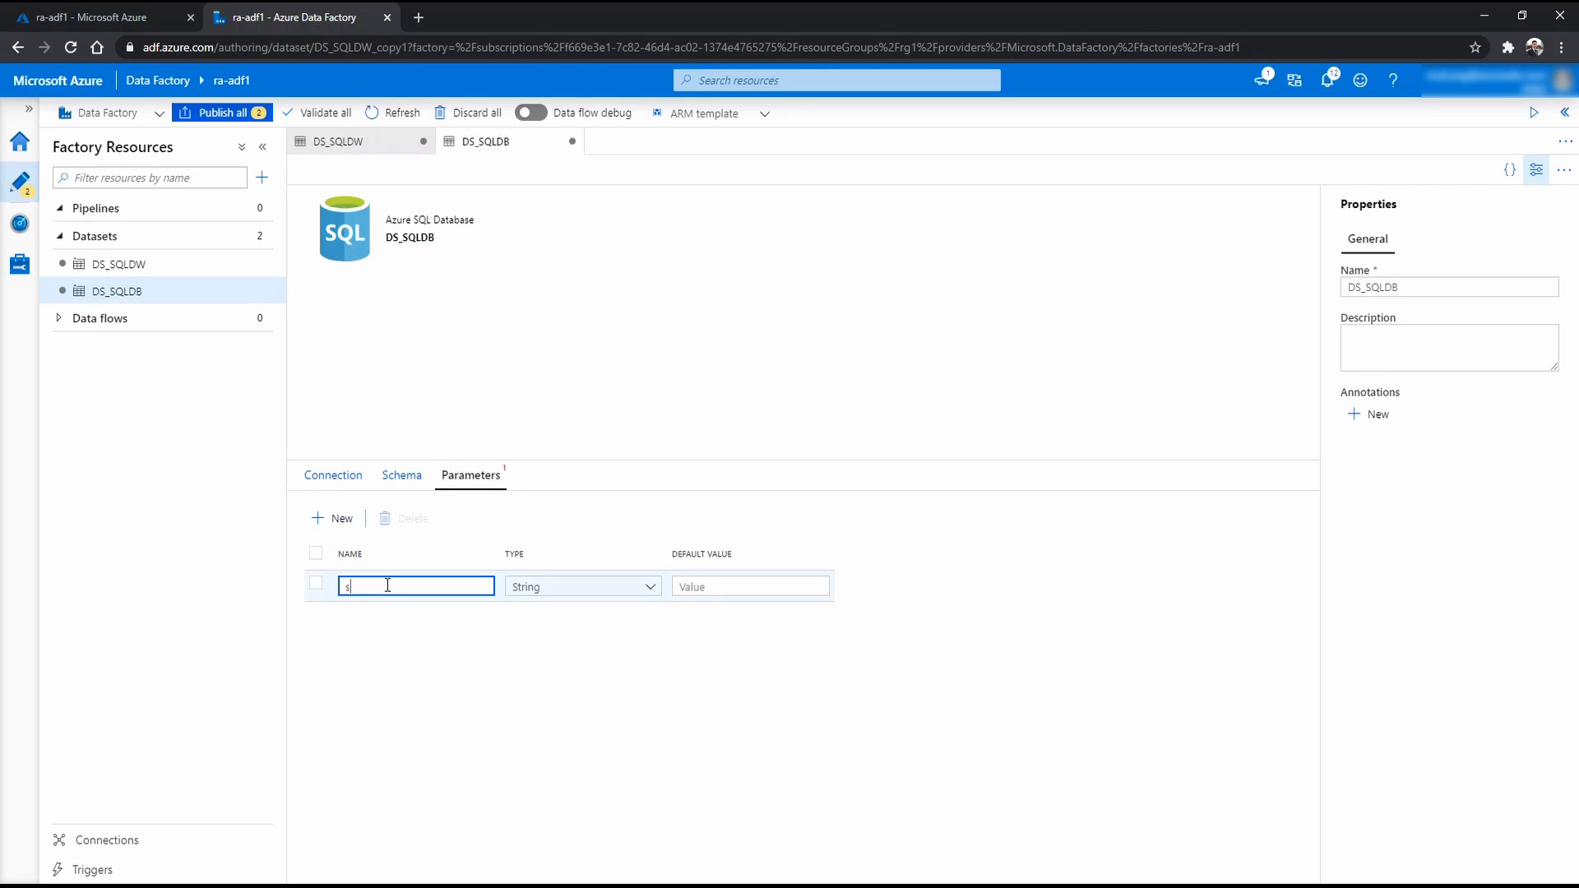
{"action": "type", "text": "chema"}
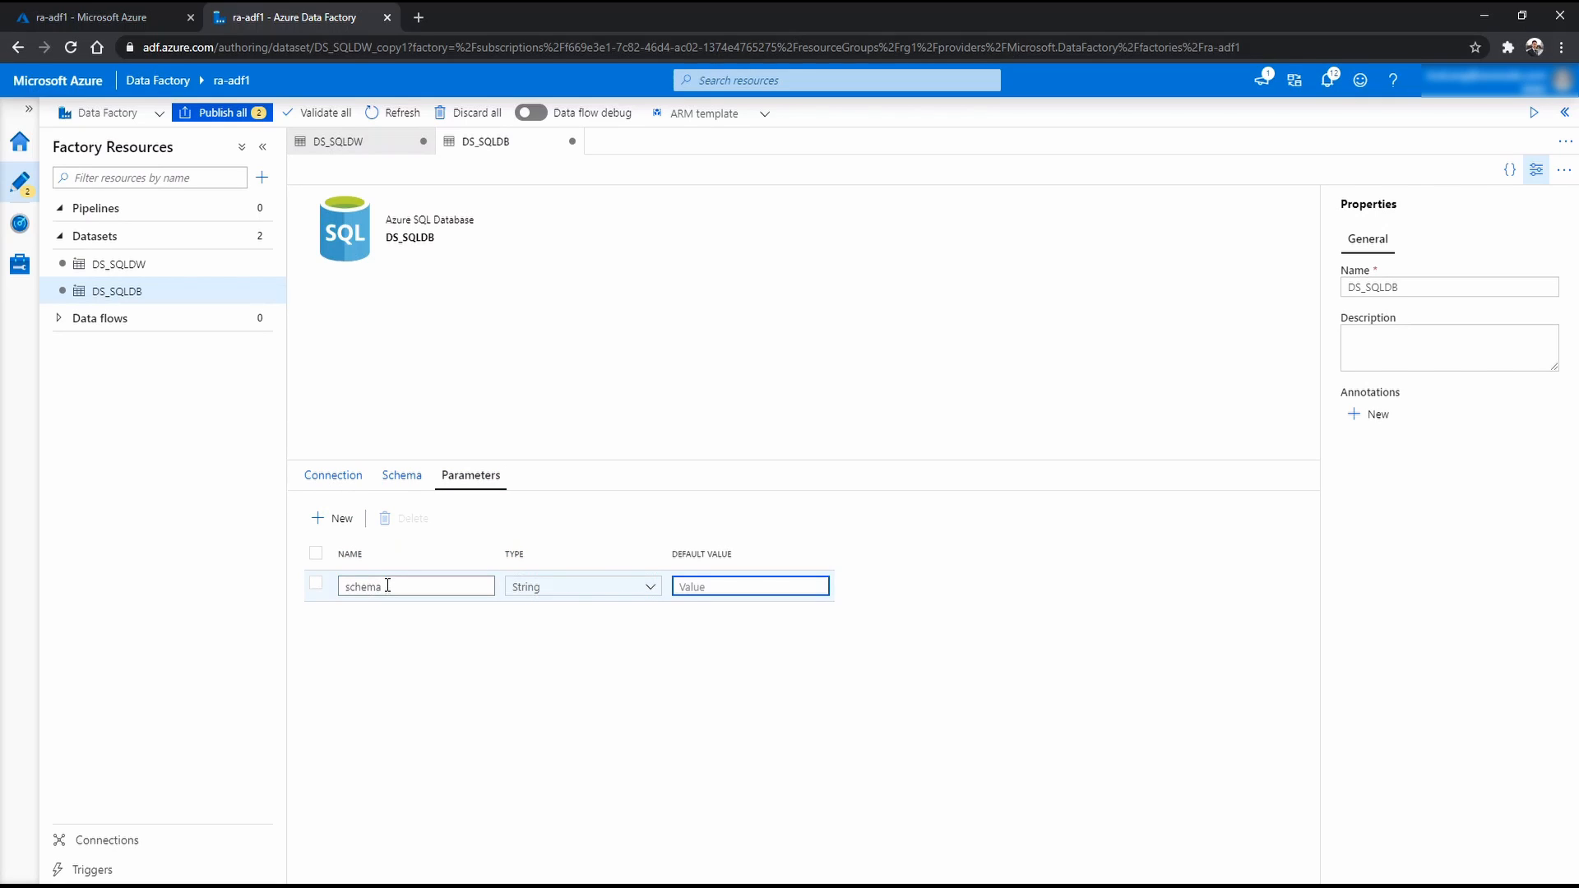
{"action": "left_click", "coordinate": [334, 518]}
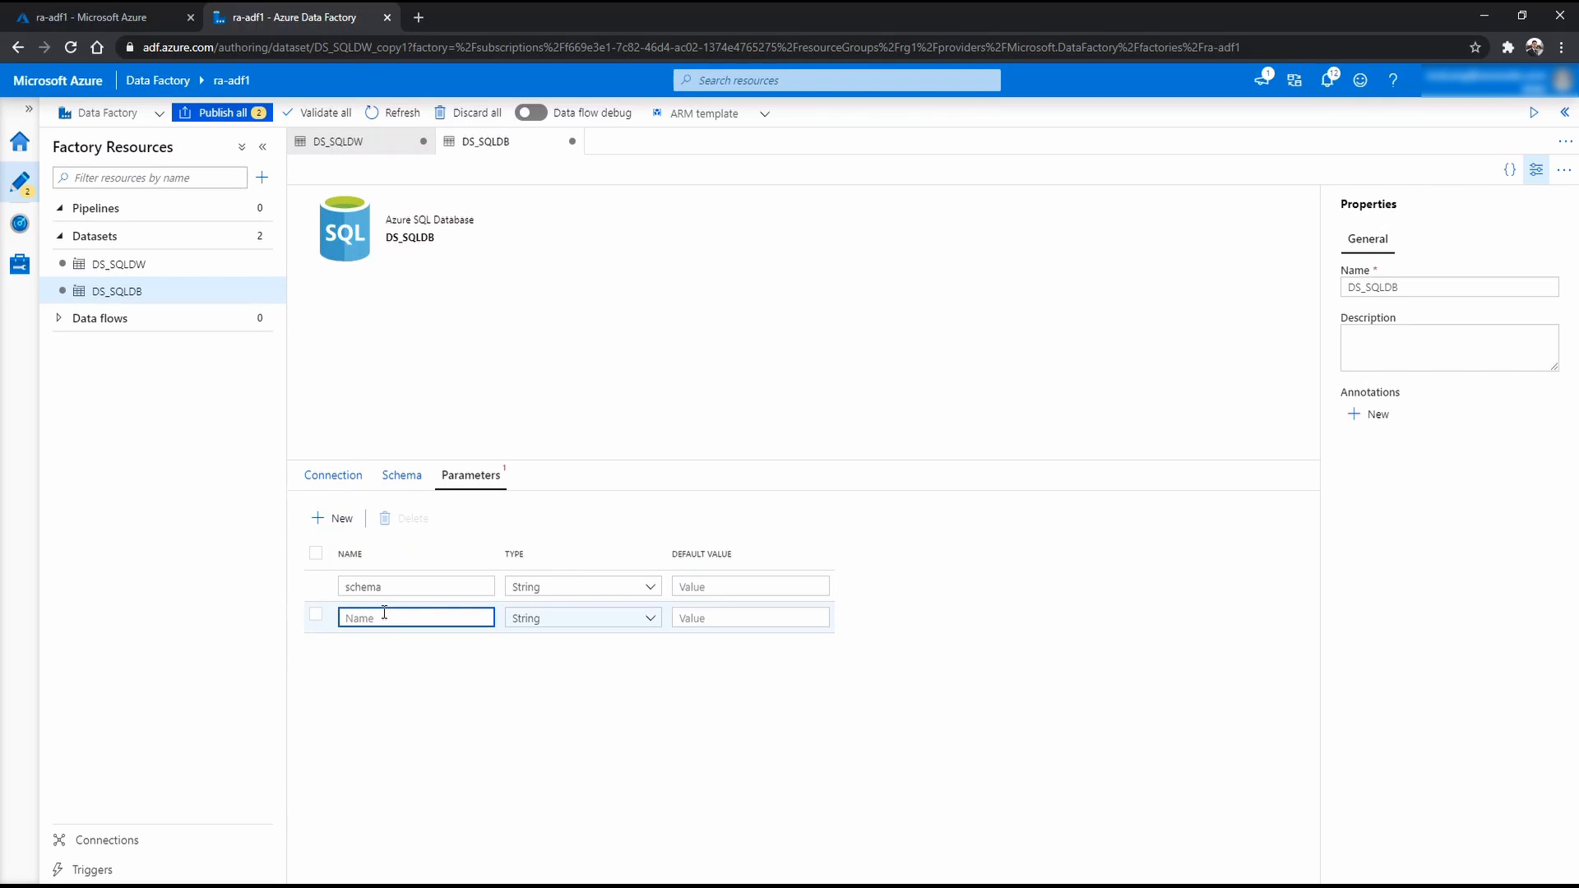
{"action": "type", "text": "table"}
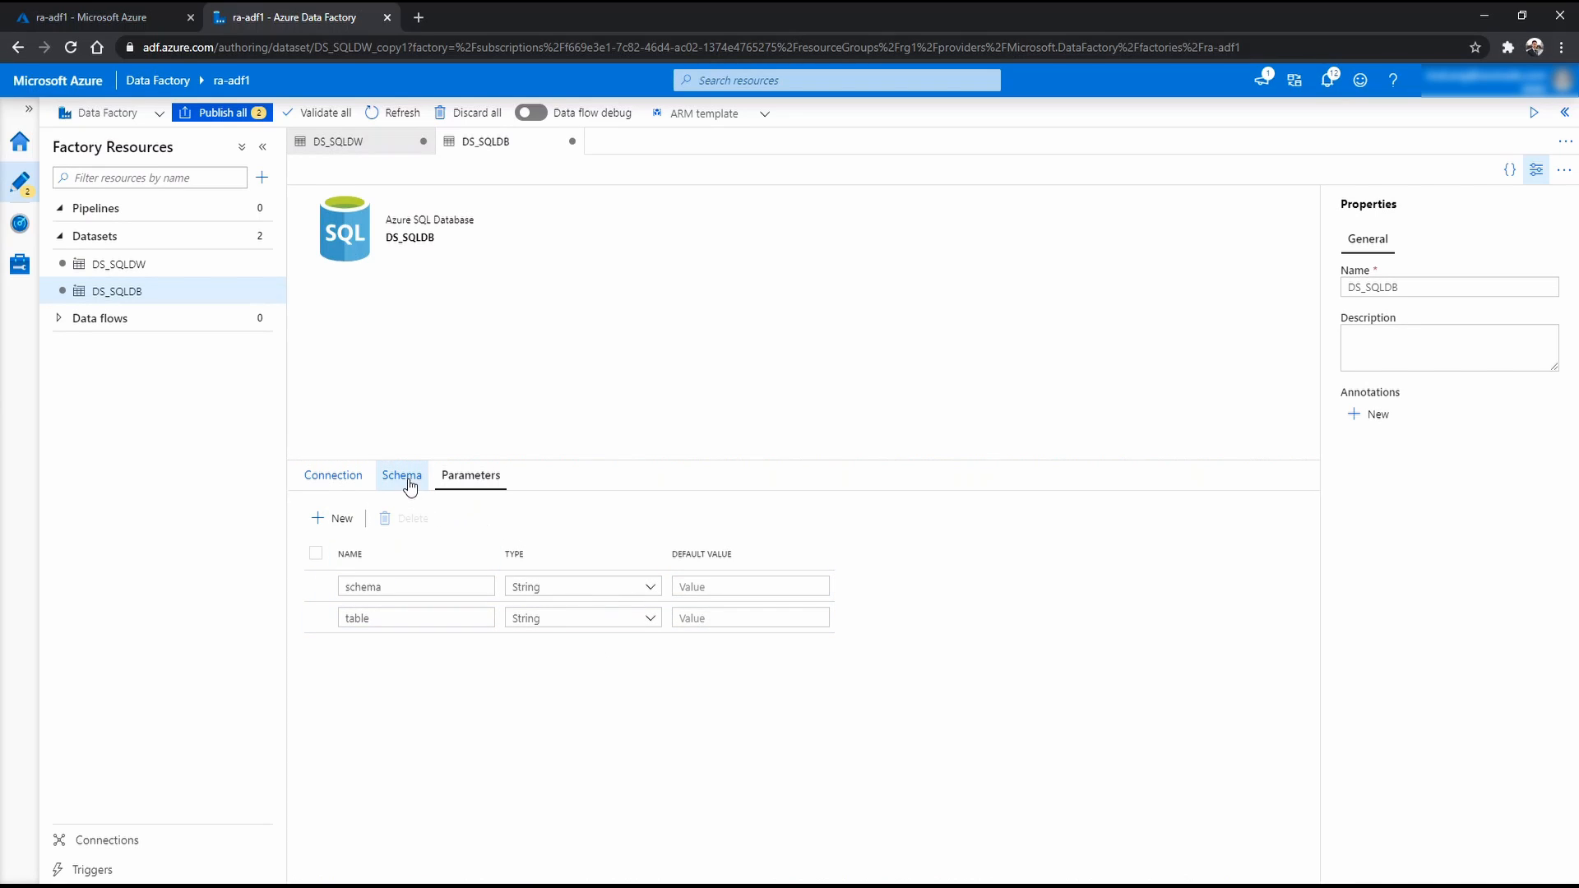
{"action": "left_click", "coordinate": [332, 474]}
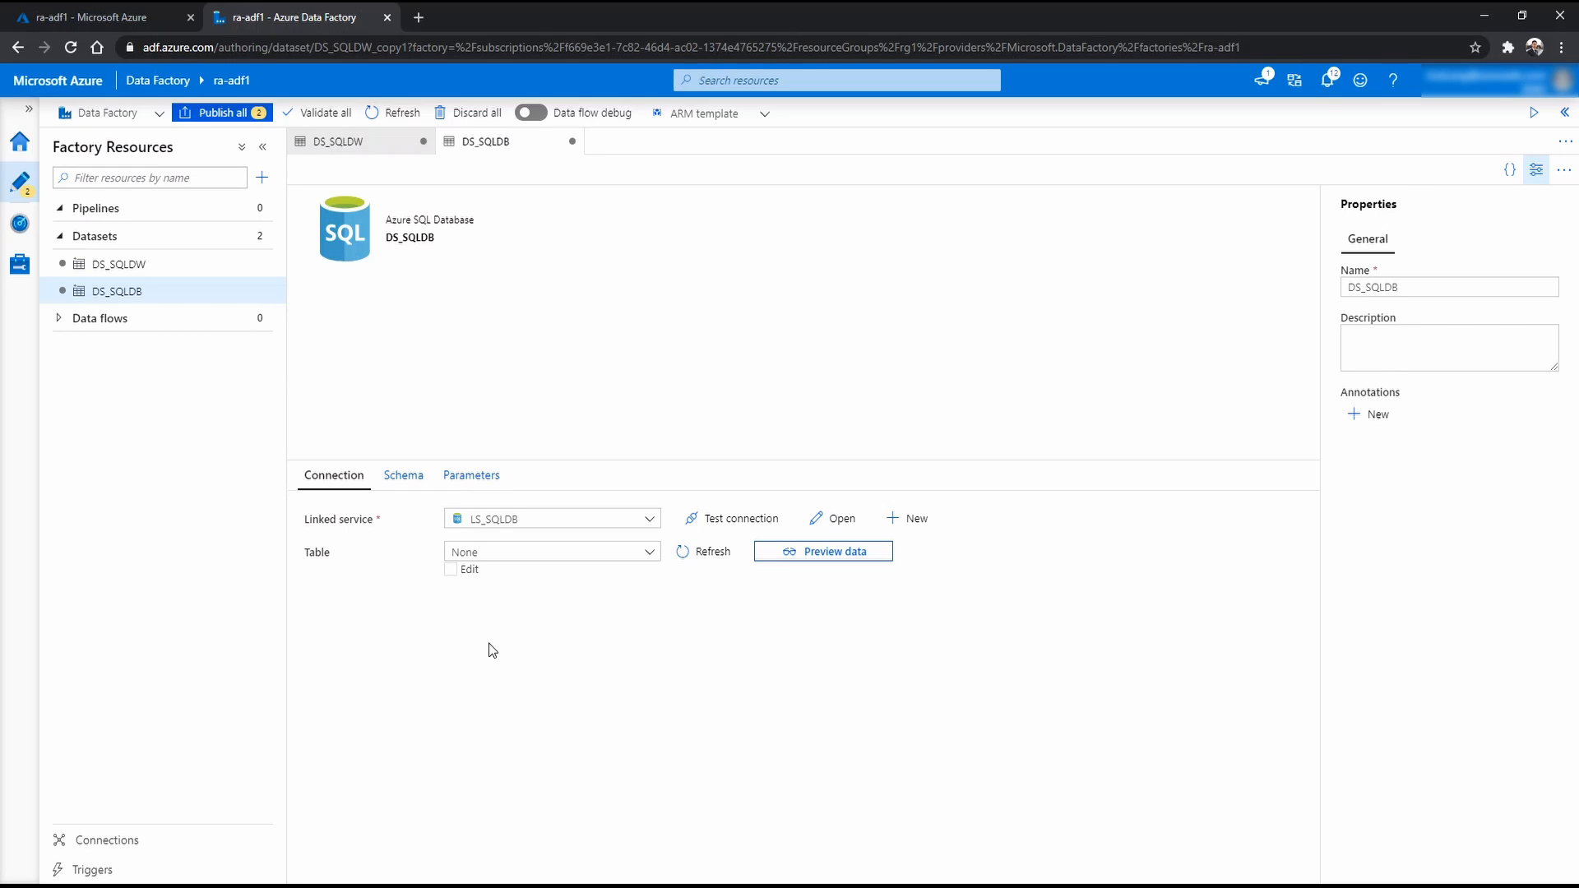
{"action": "mouse_move", "coordinate": [523, 632]}
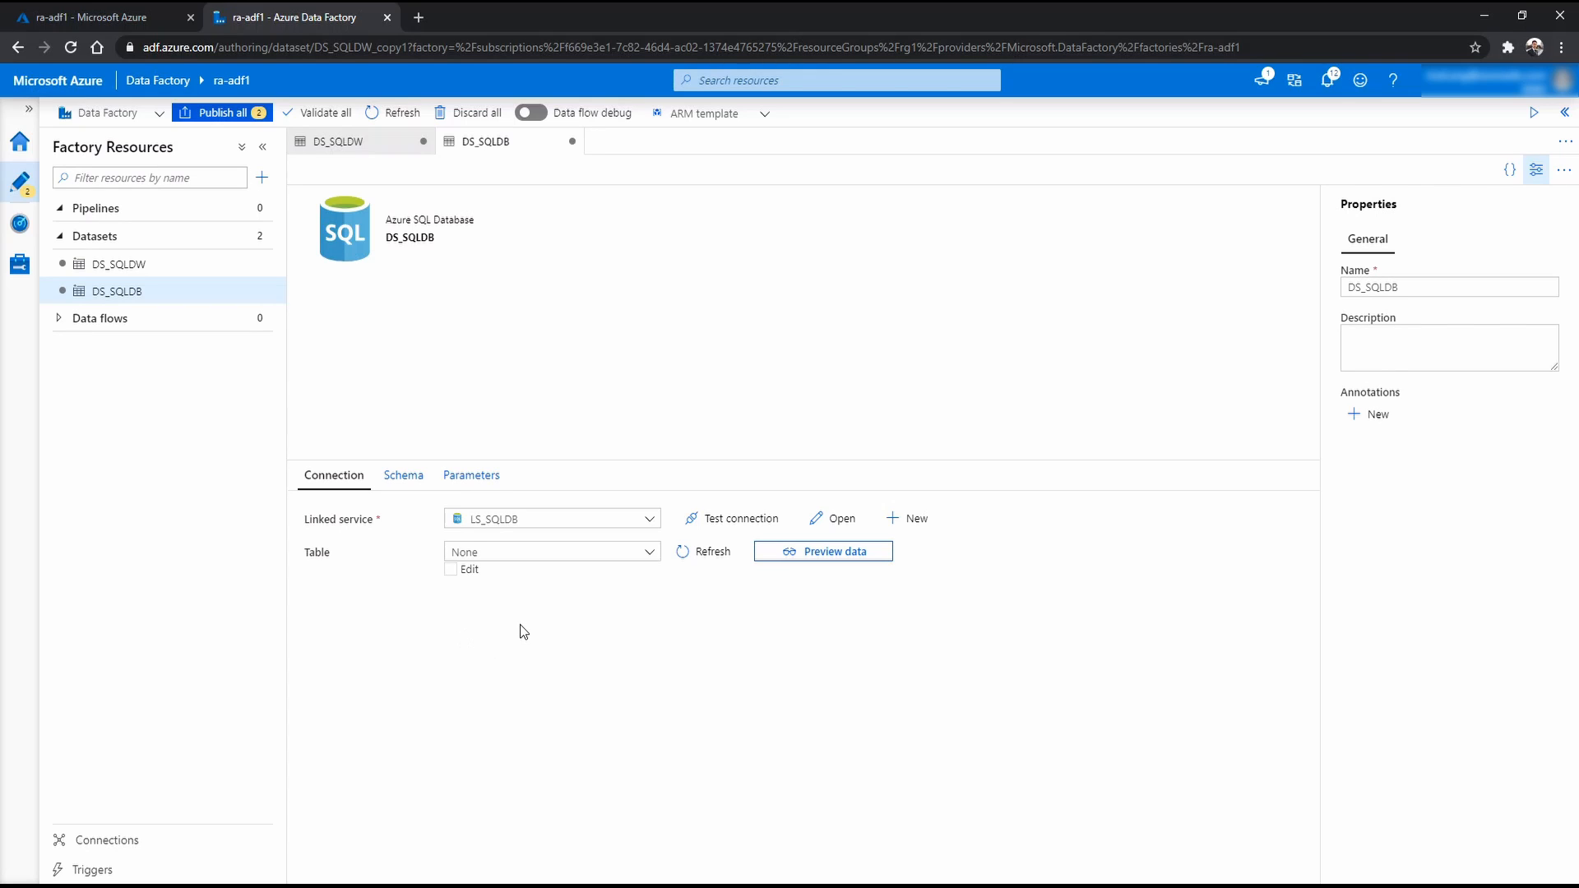
{"action": "mouse_move", "coordinate": [484, 602]}
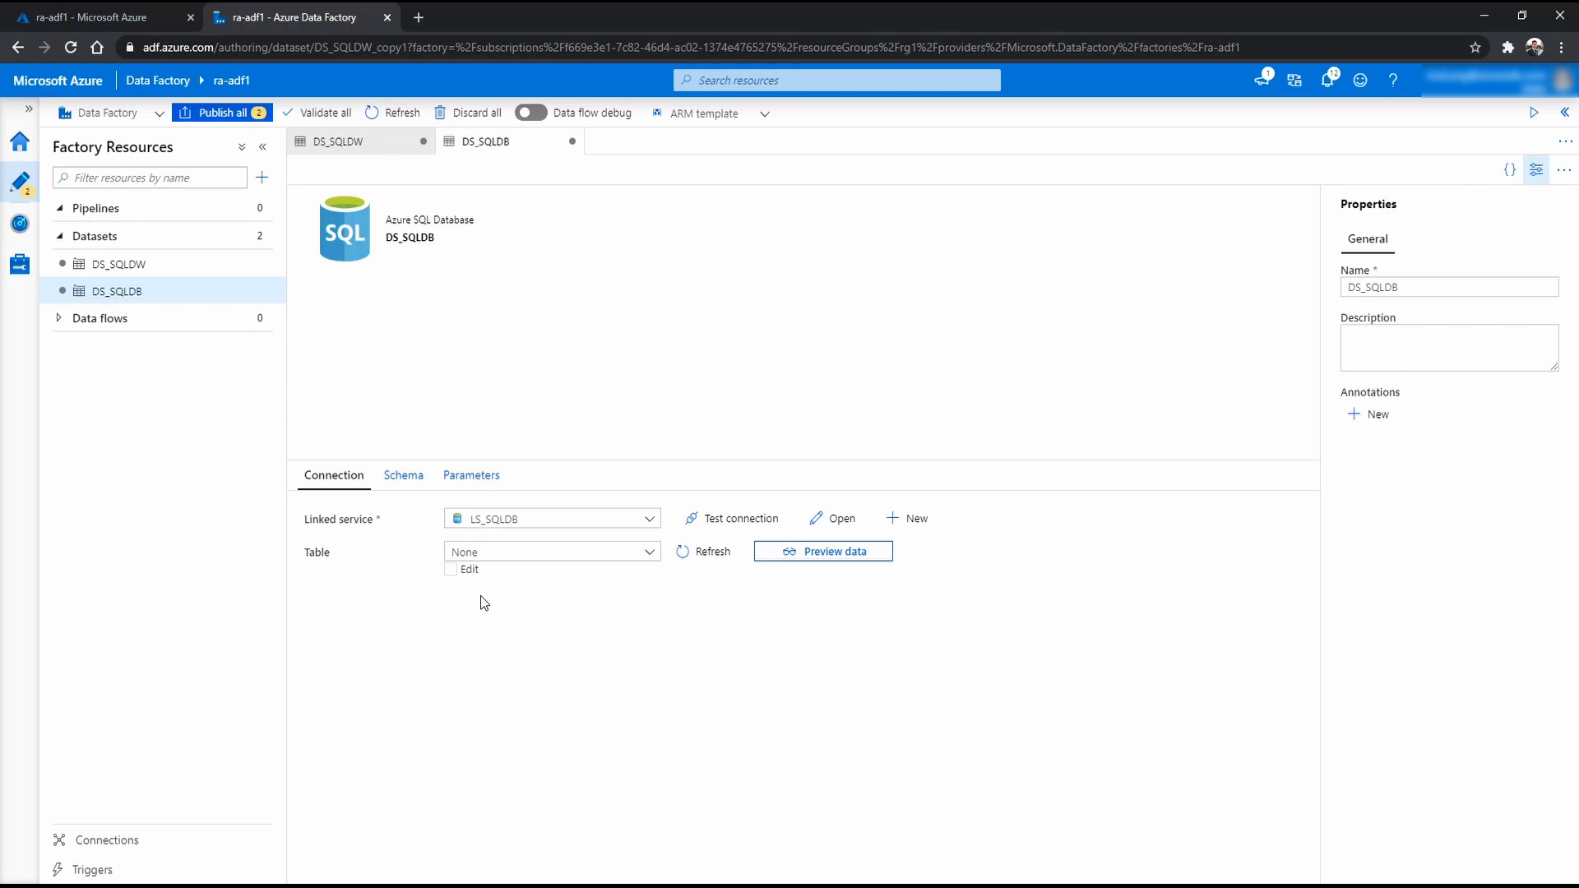
{"action": "mouse_move", "coordinate": [450, 571]}
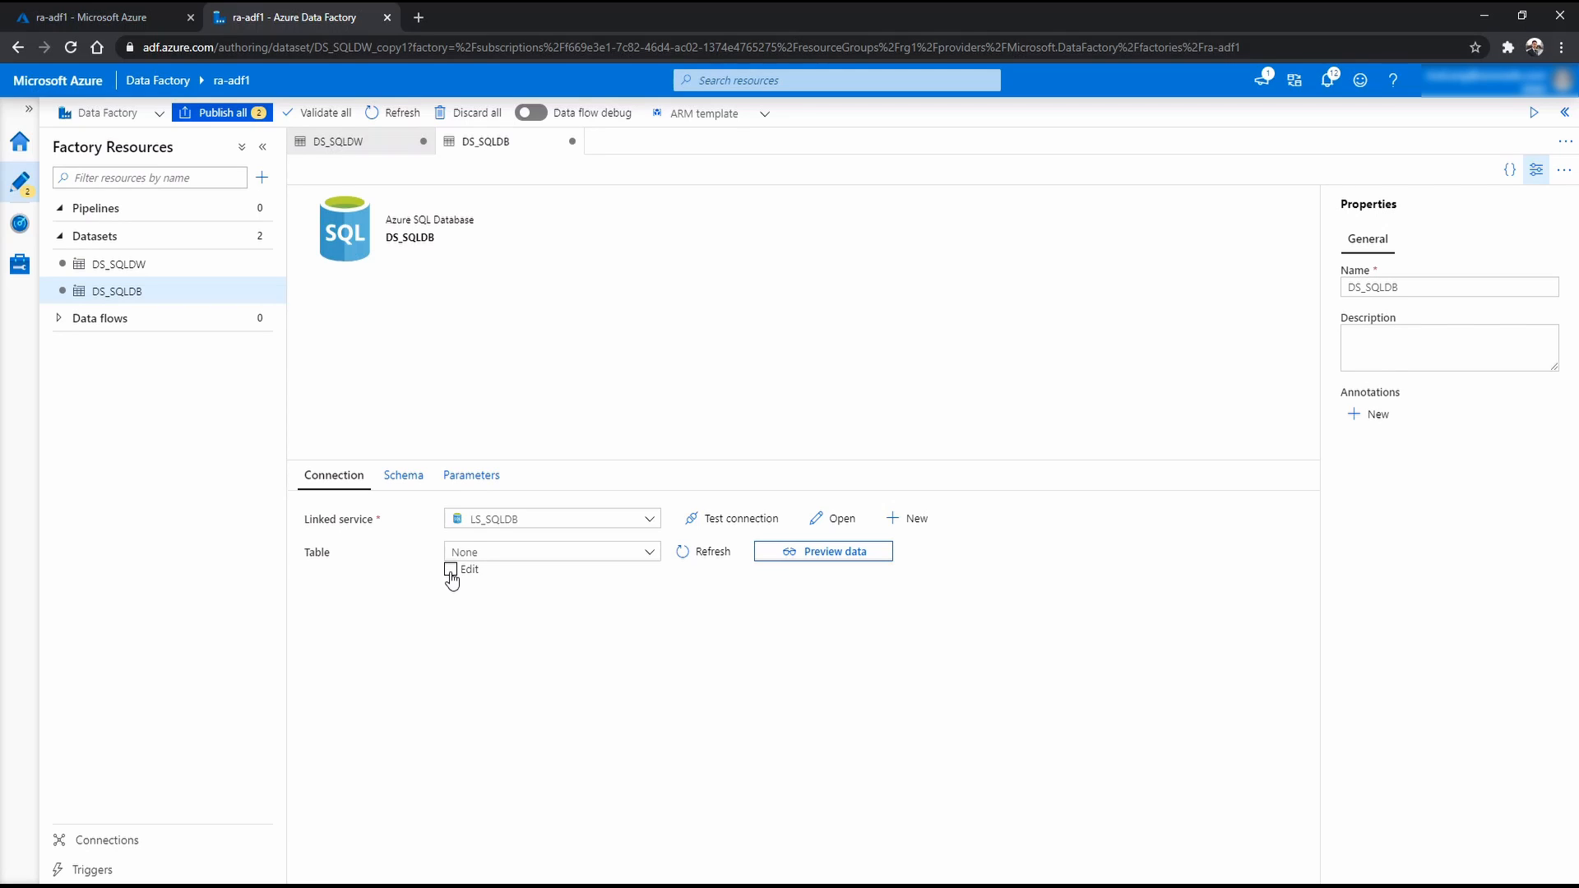
{"action": "left_click", "coordinate": [451, 569]}
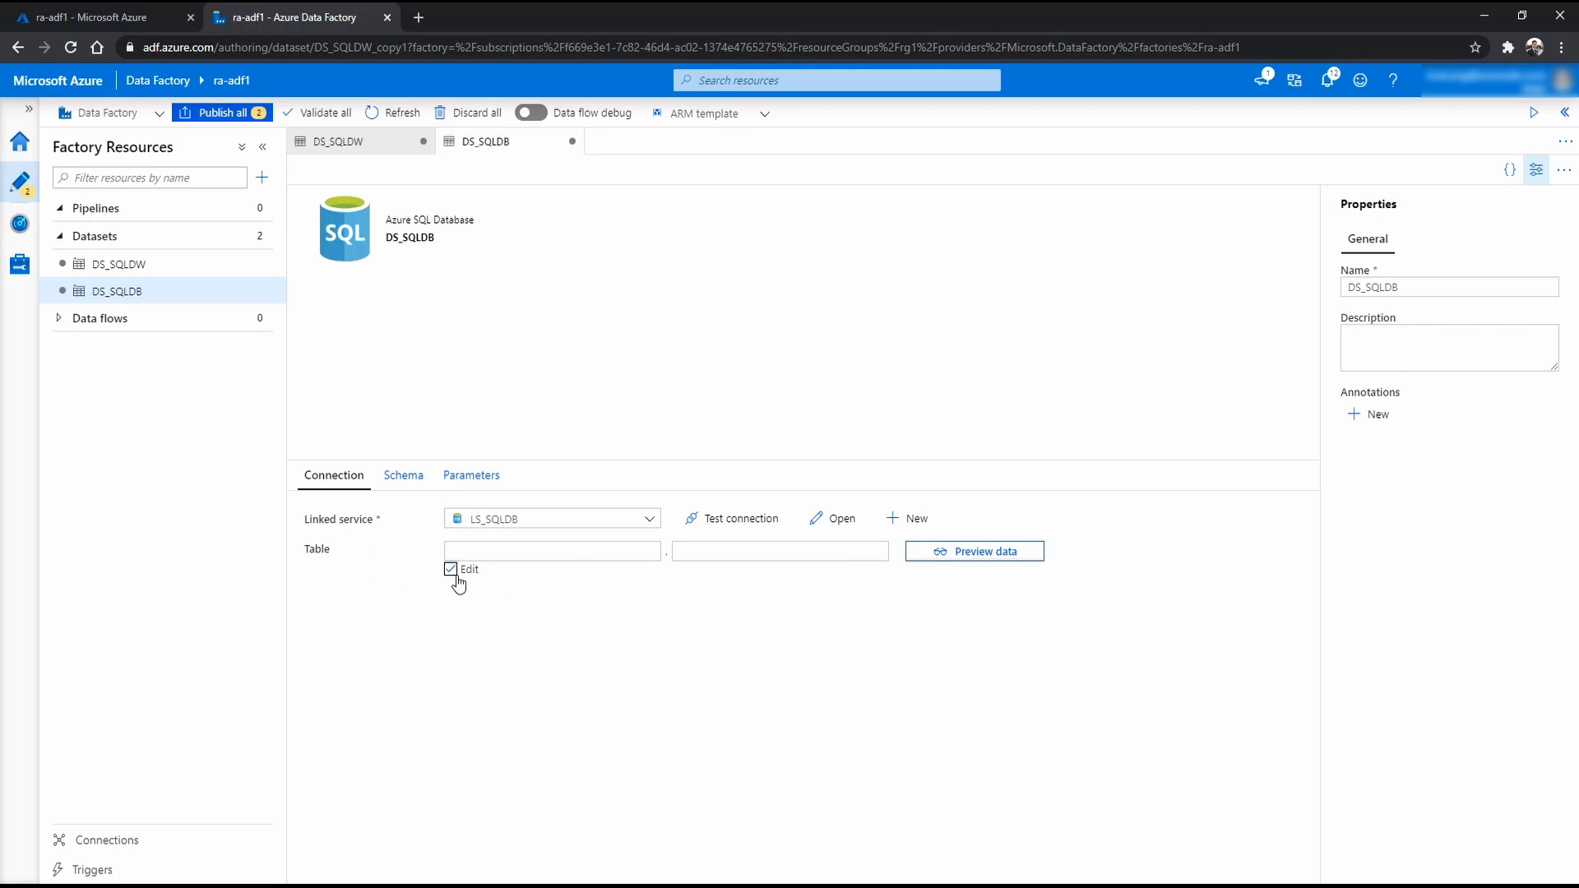
{"action": "left_click", "coordinate": [451, 569]}
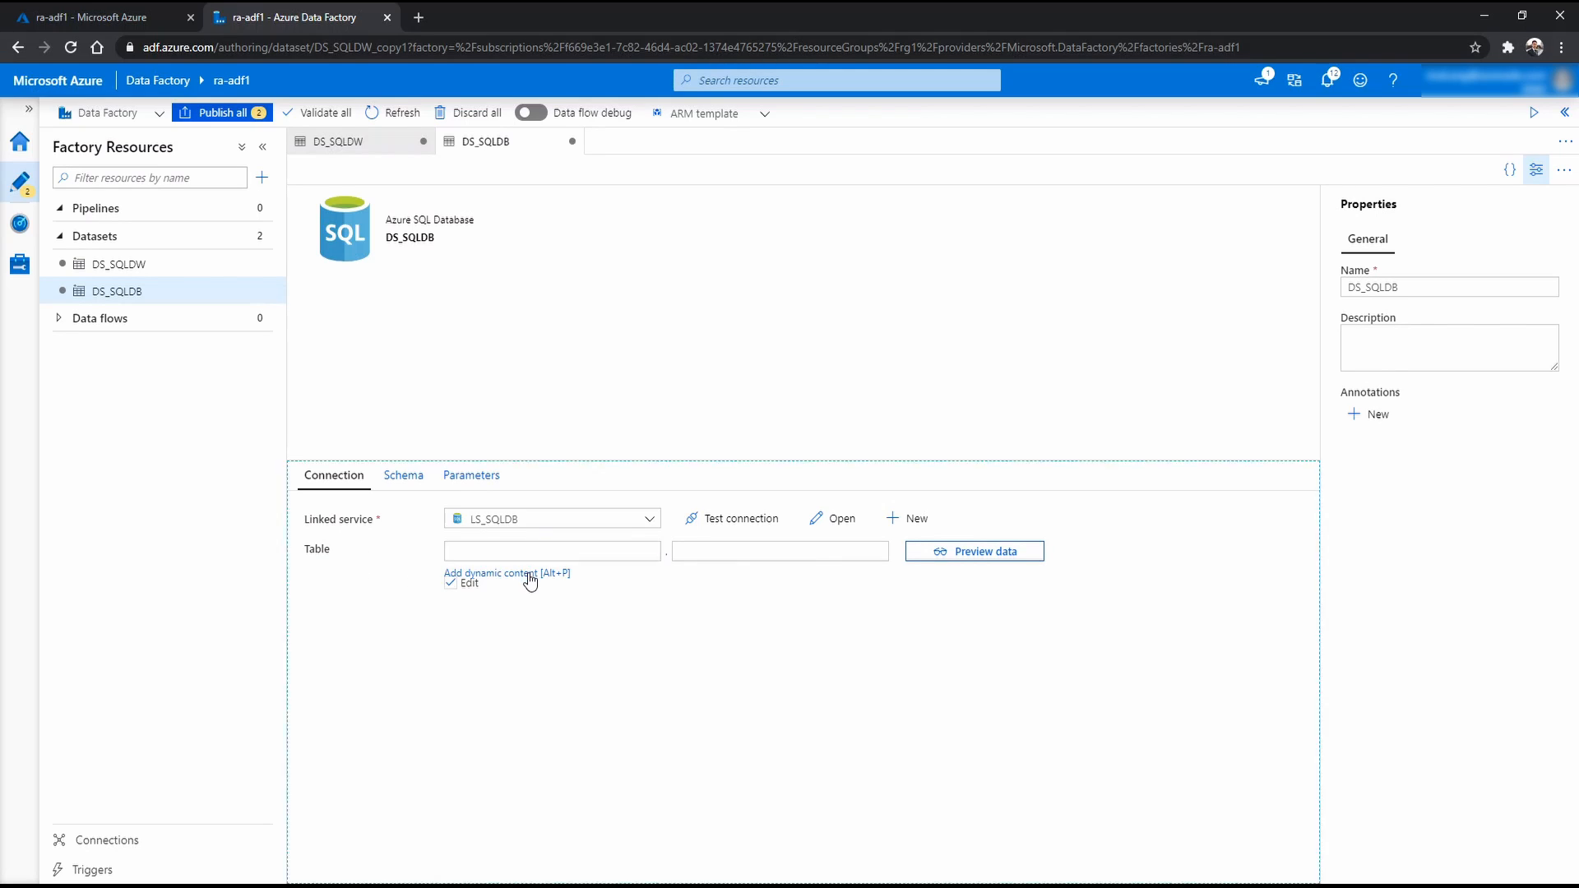
{"action": "left_click", "coordinate": [492, 573]}
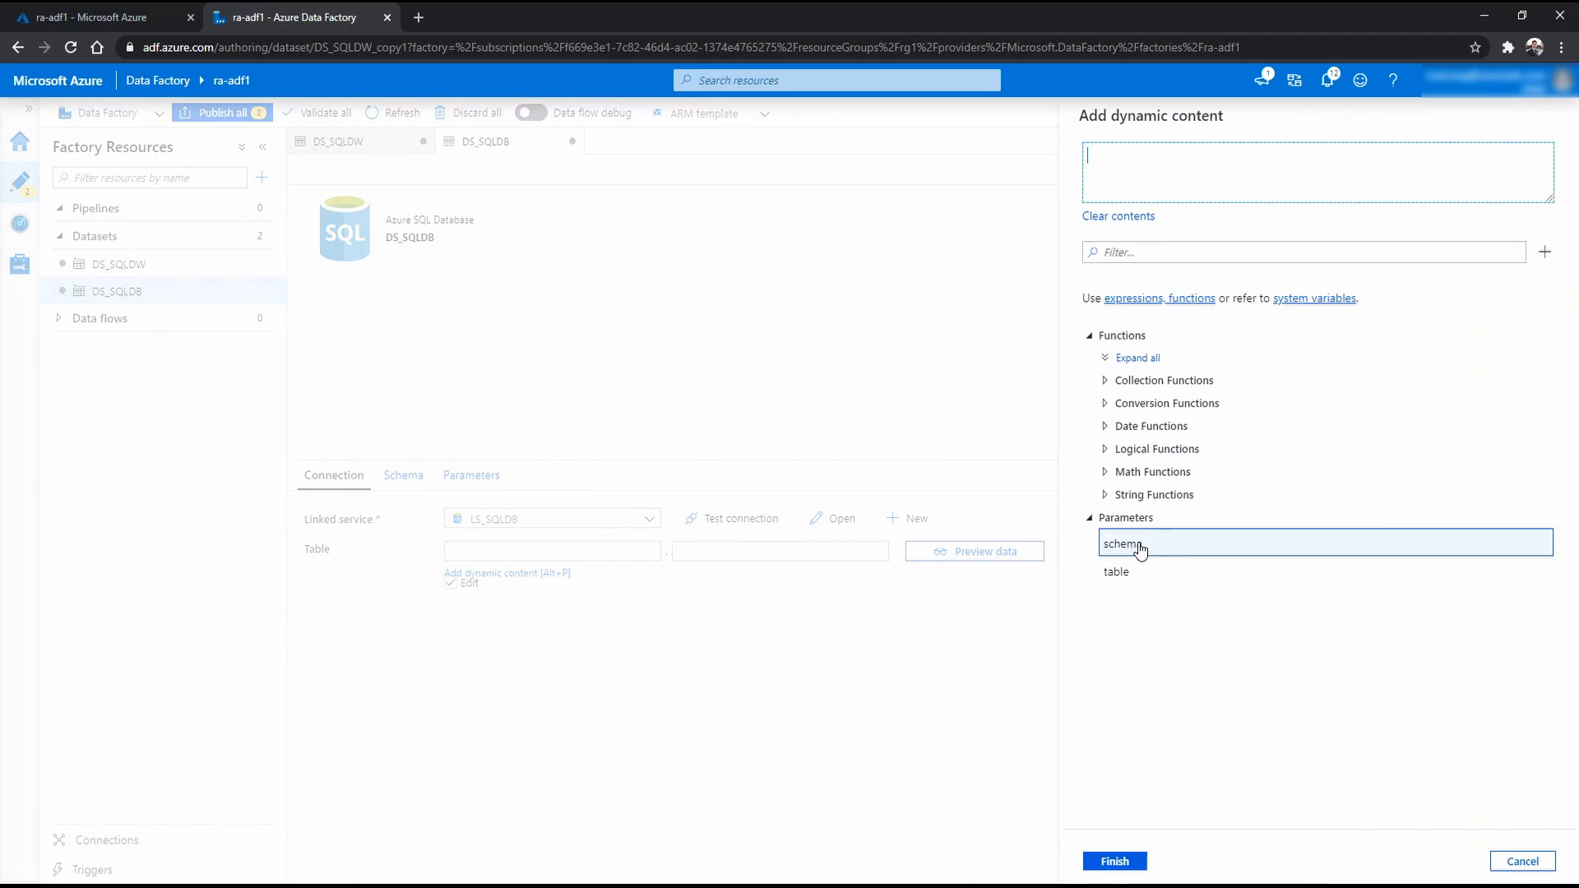
{"action": "left_click", "coordinate": [1120, 544]}
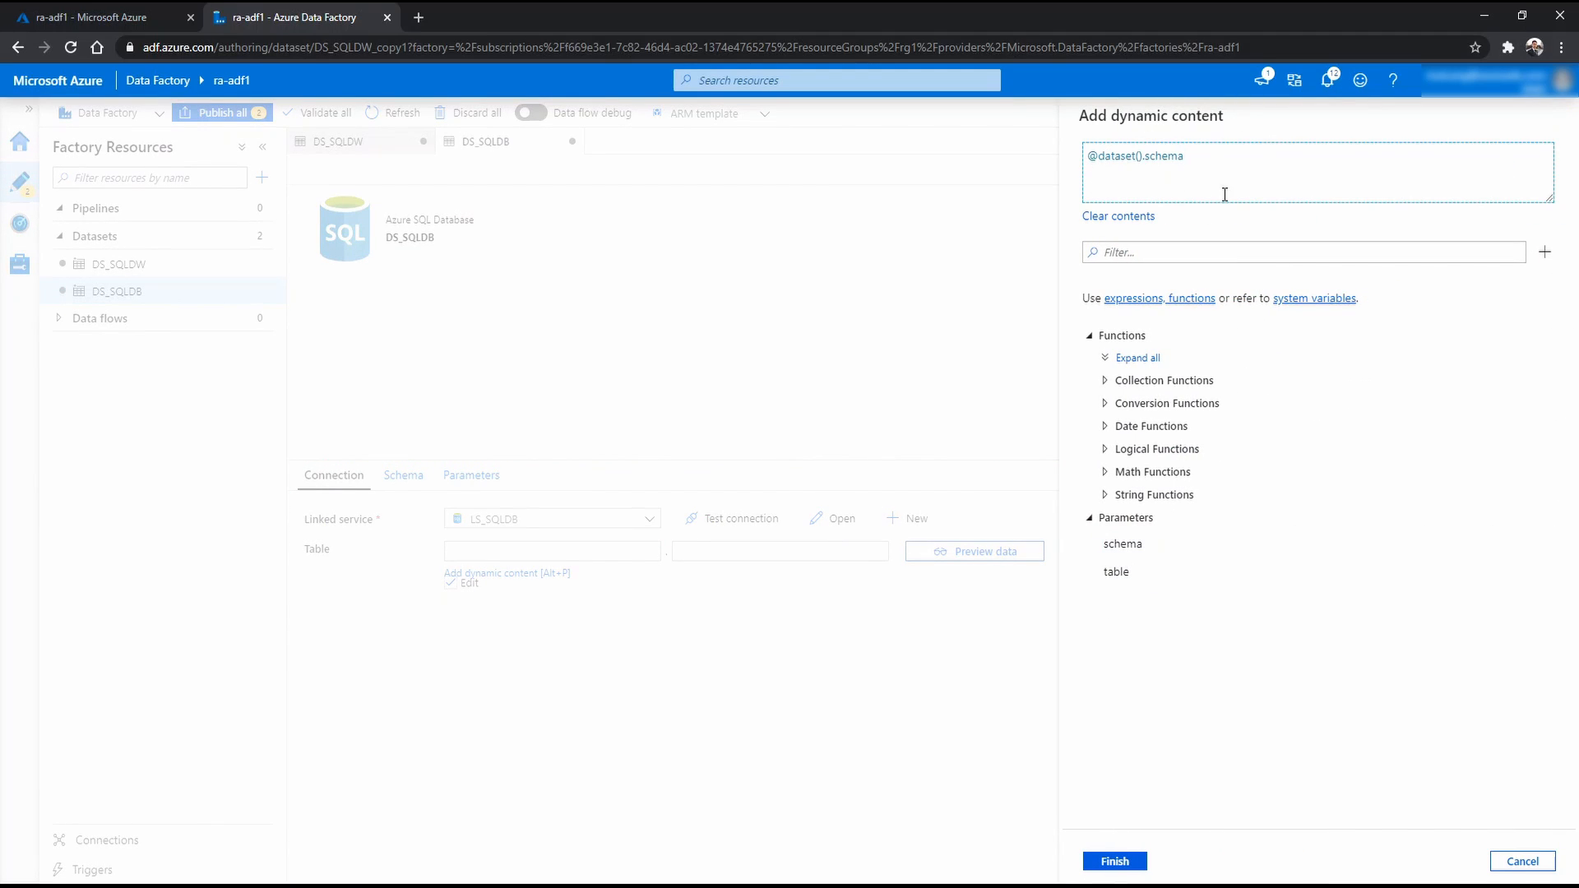
{"action": "left_click", "coordinate": [1113, 860]}
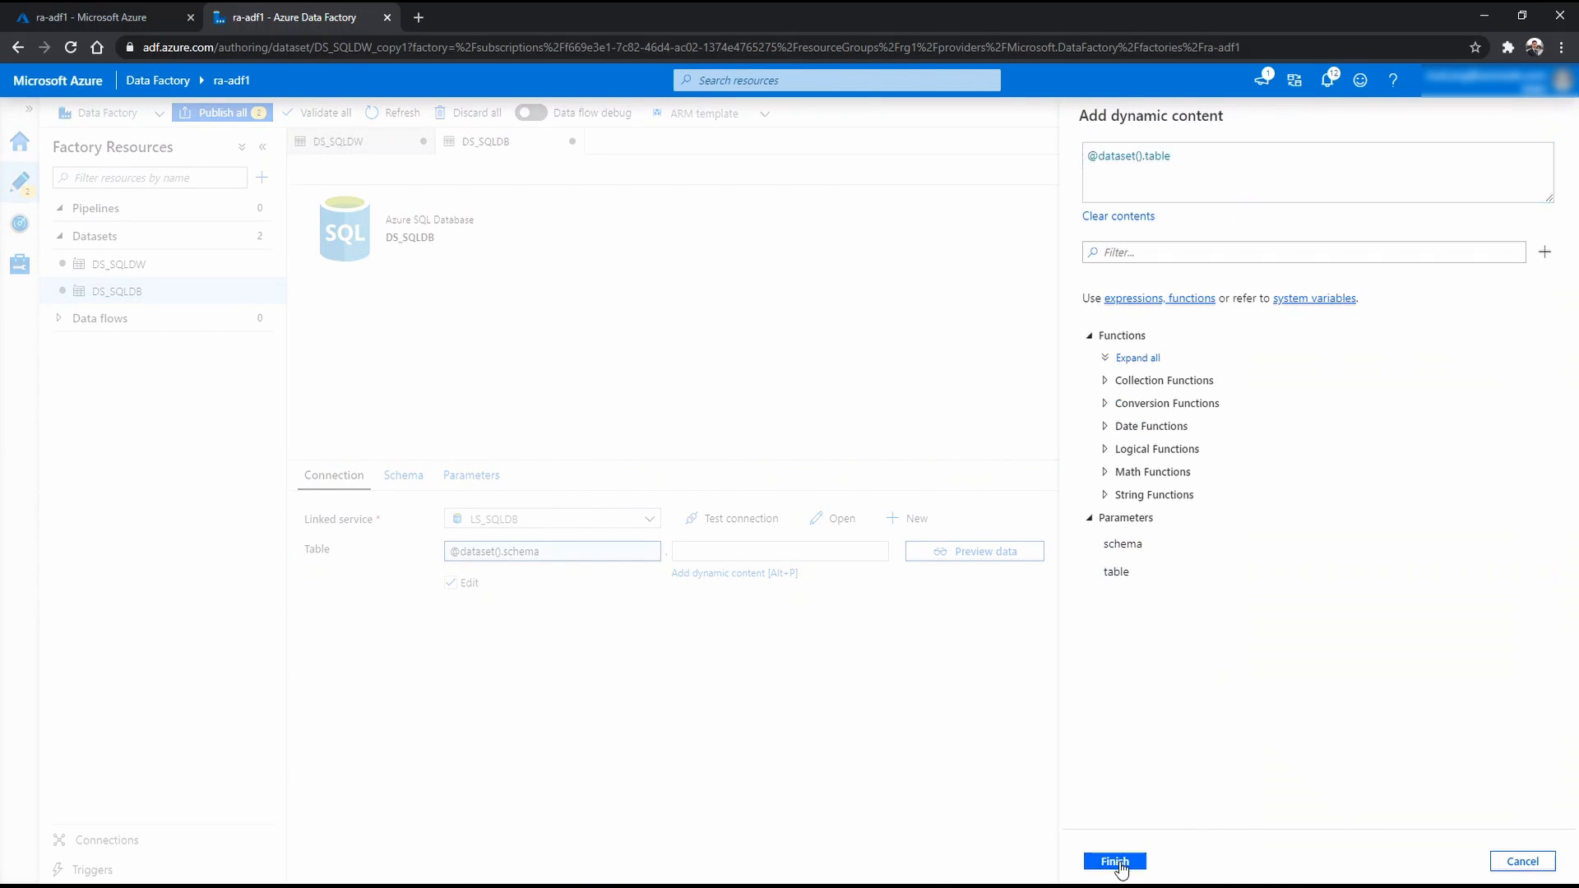
{"action": "left_click", "coordinate": [1113, 860]}
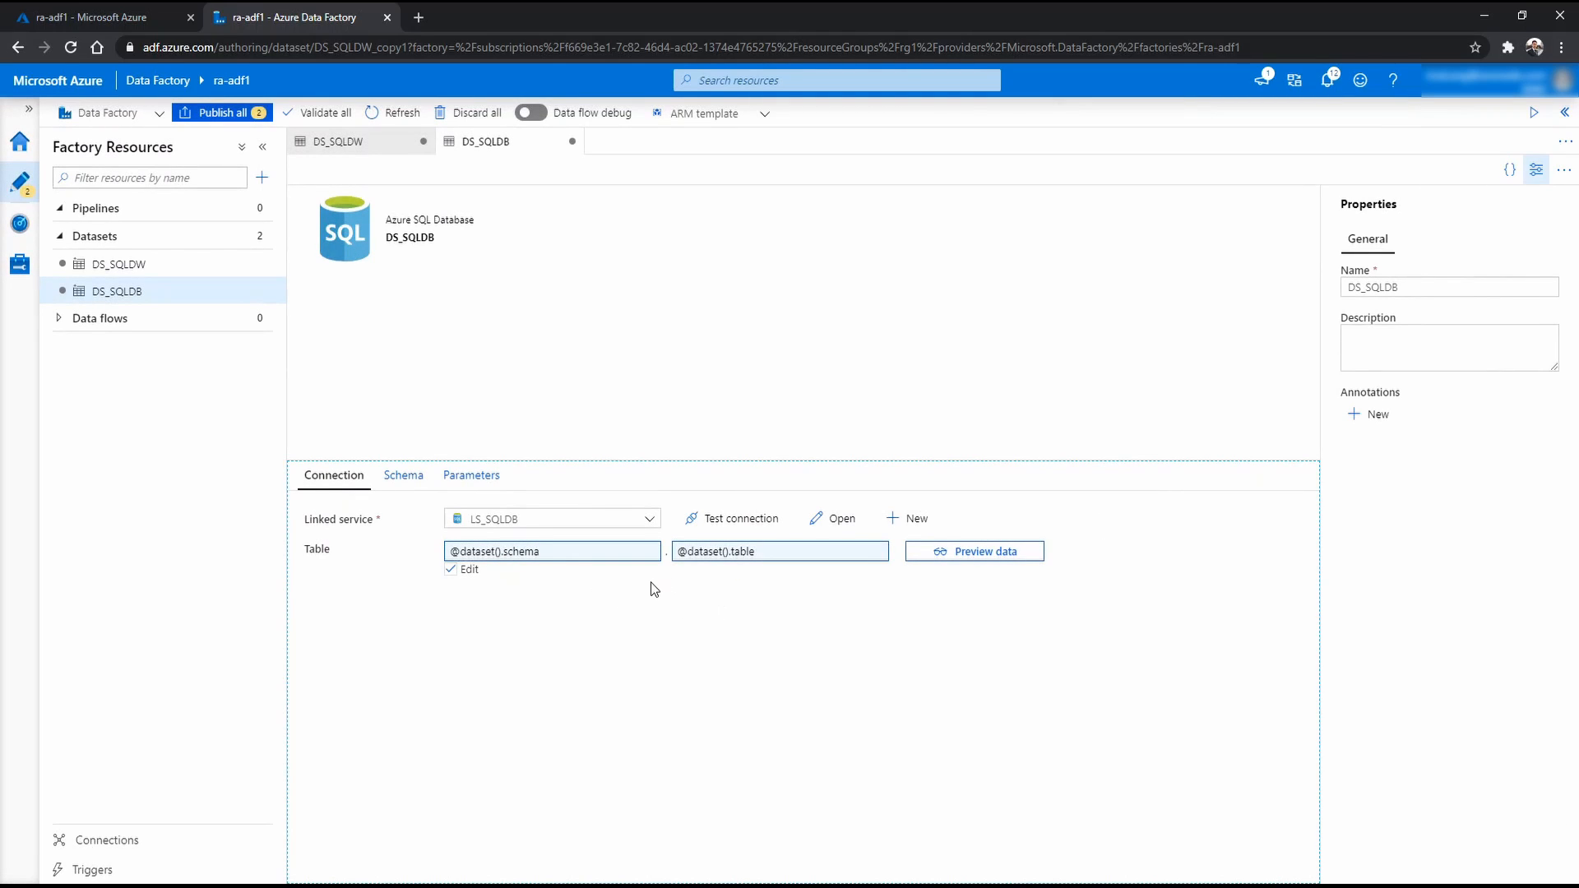
{"action": "mouse_move", "coordinate": [670, 589]}
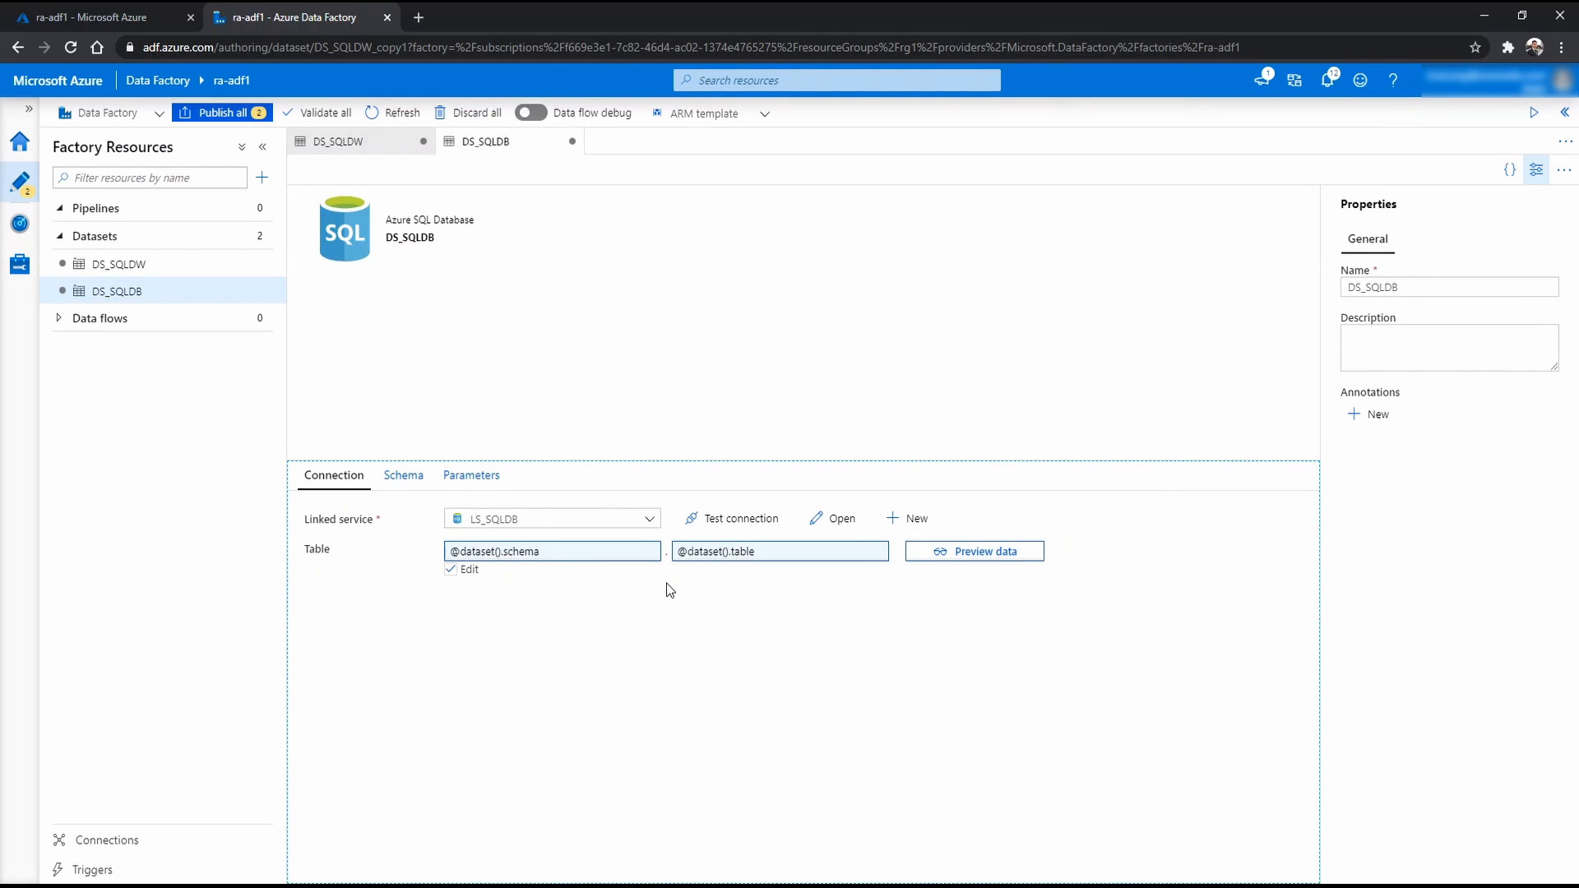
Begin starting a new dataset from the factory resources.
{"action": "left_click", "coordinate": [533, 551]}
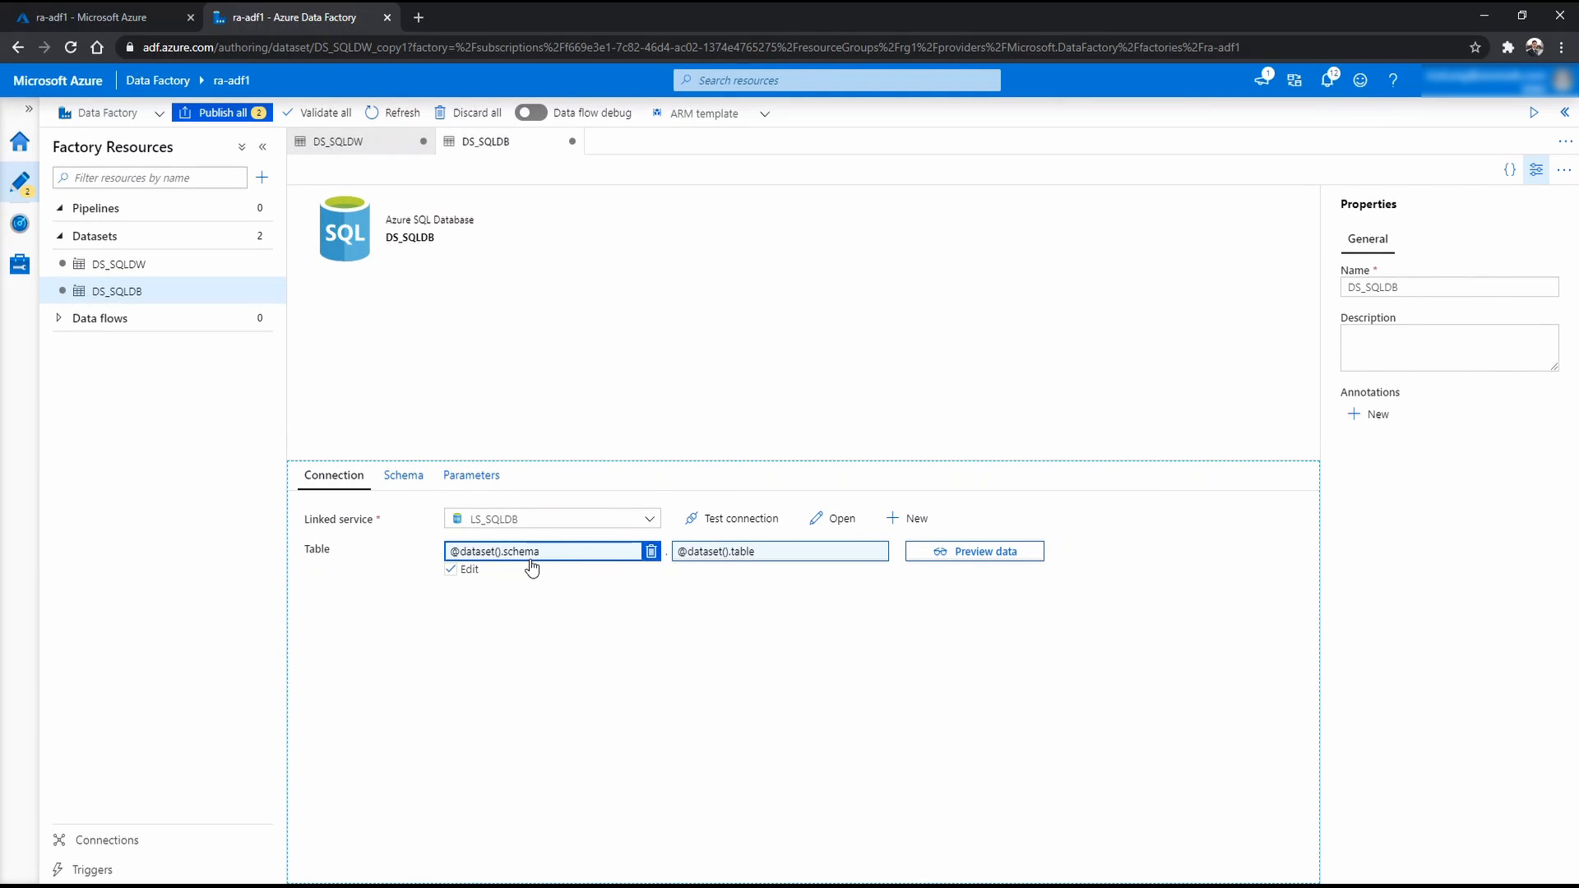
{"action": "left_click", "coordinate": [775, 551]}
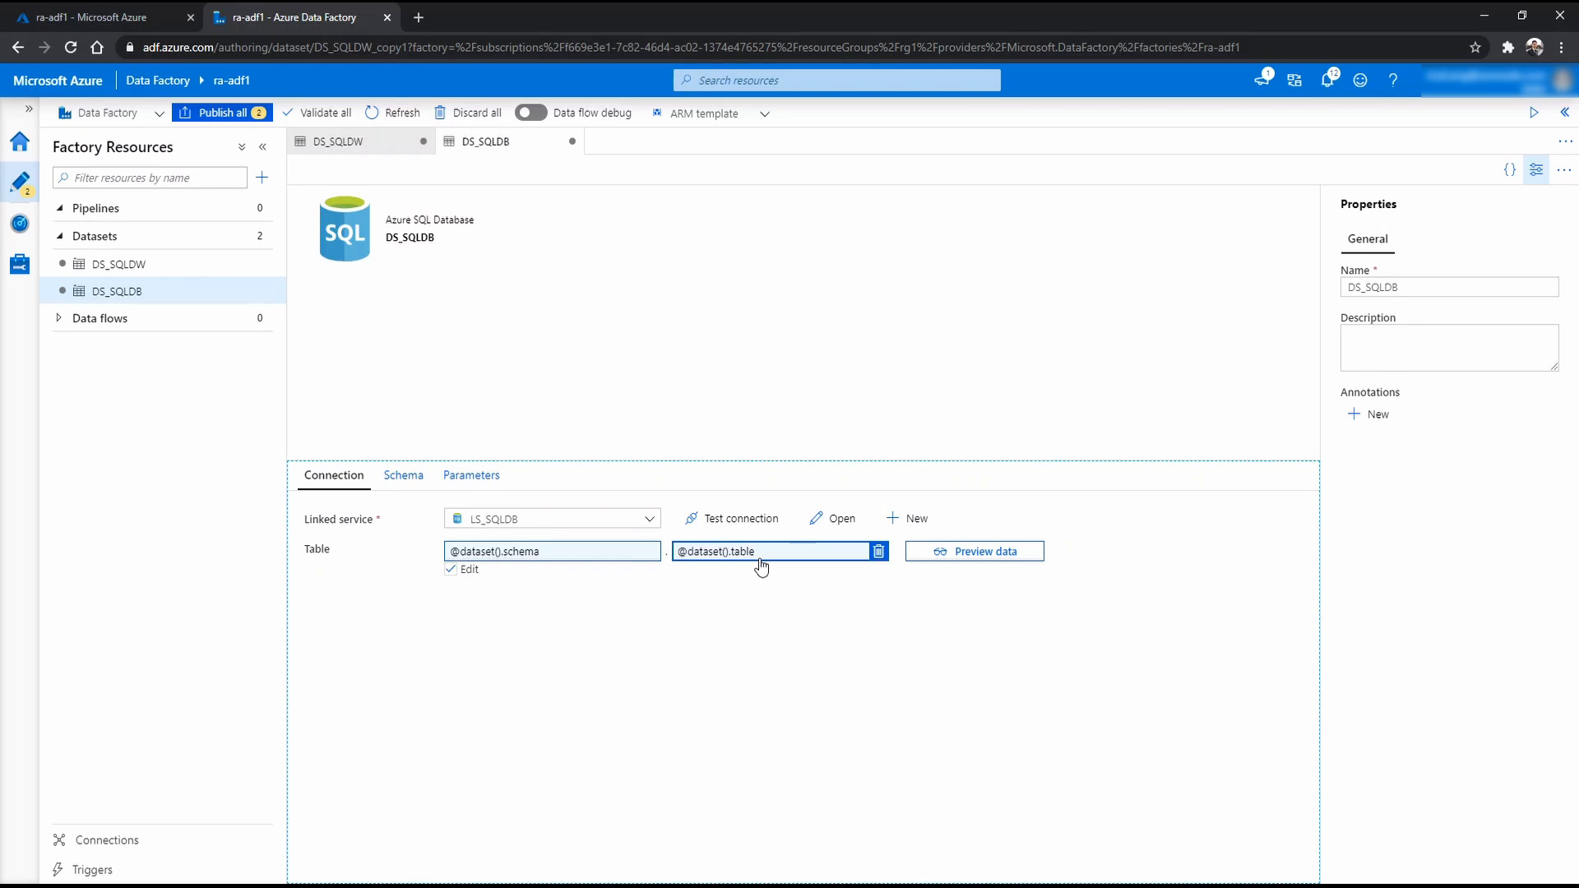
{"action": "mouse_move", "coordinate": [702, 582]}
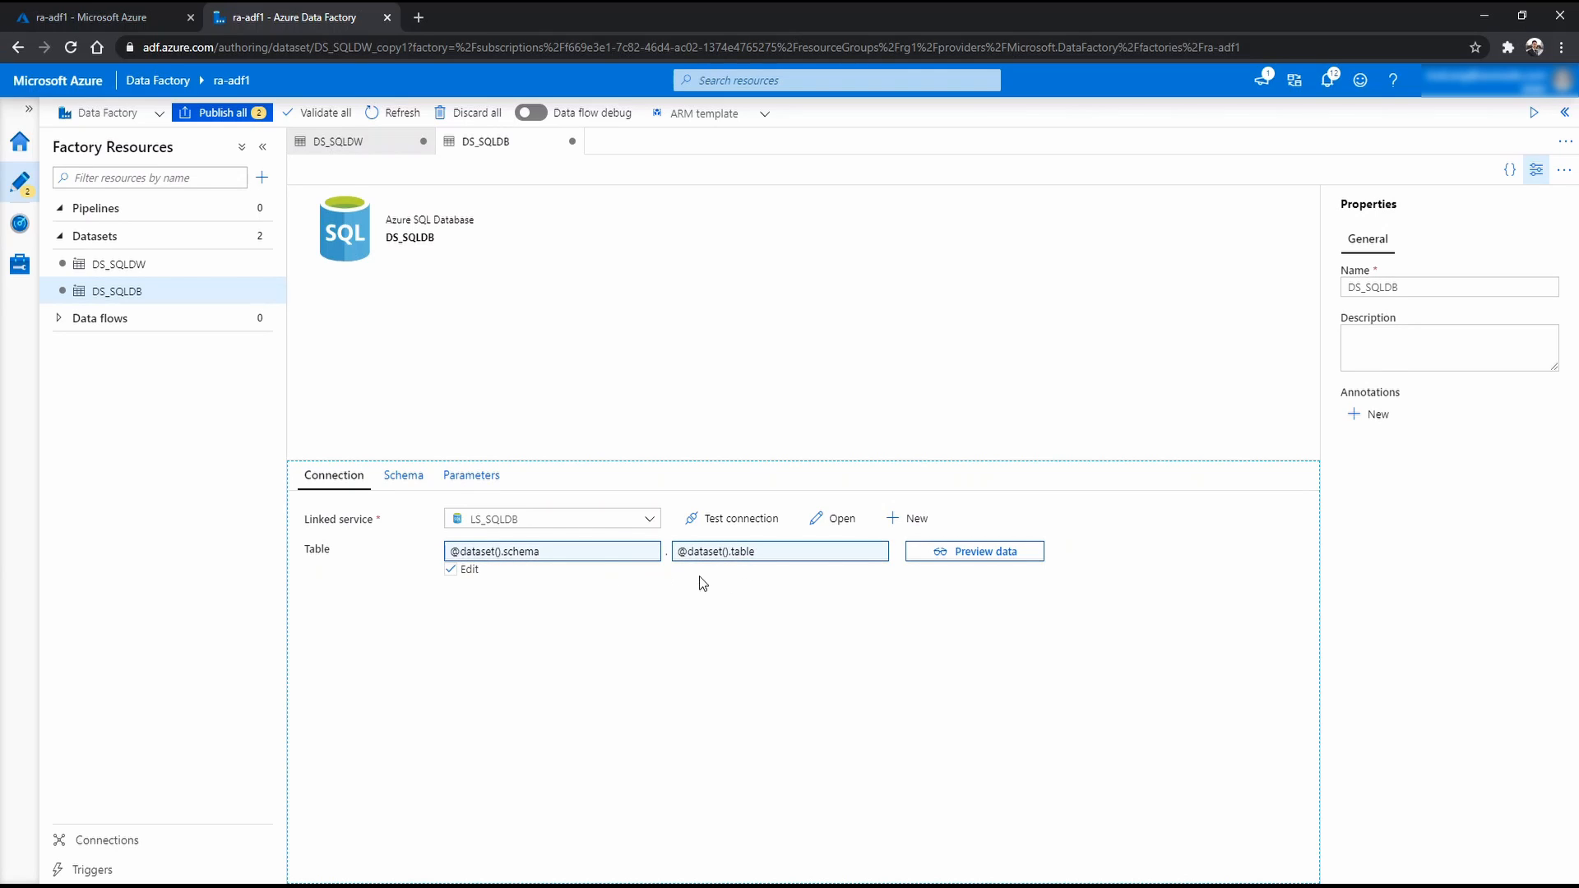
{"action": "left_click", "coordinate": [544, 551]}
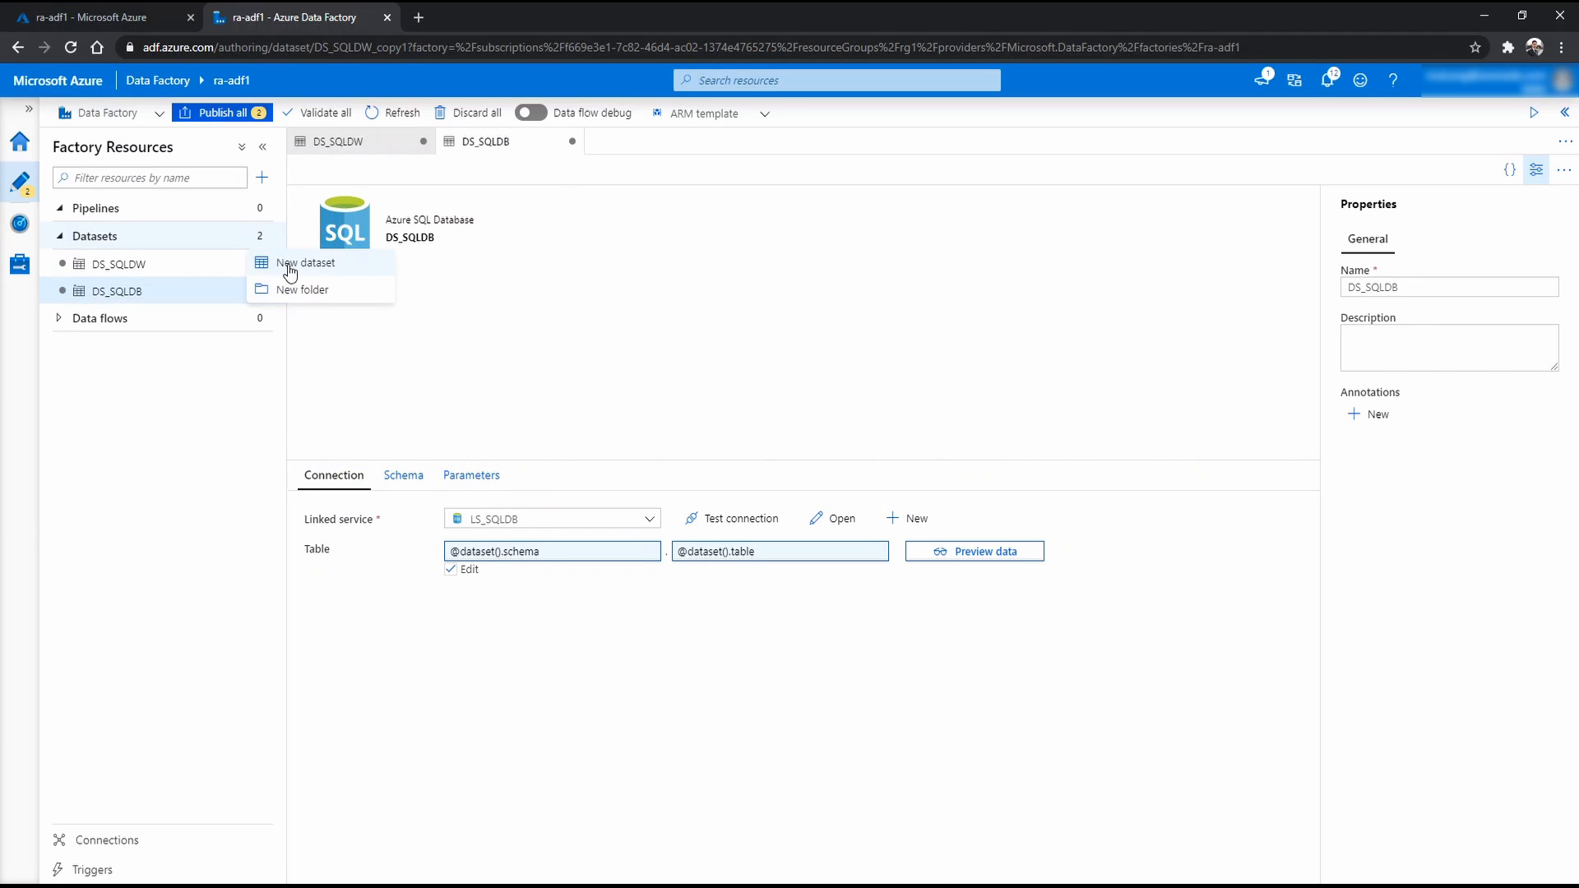
Create a new Azure Data Lake Storage Gen2 dataset in delimited text format.
{"action": "left_click", "coordinate": [306, 263]}
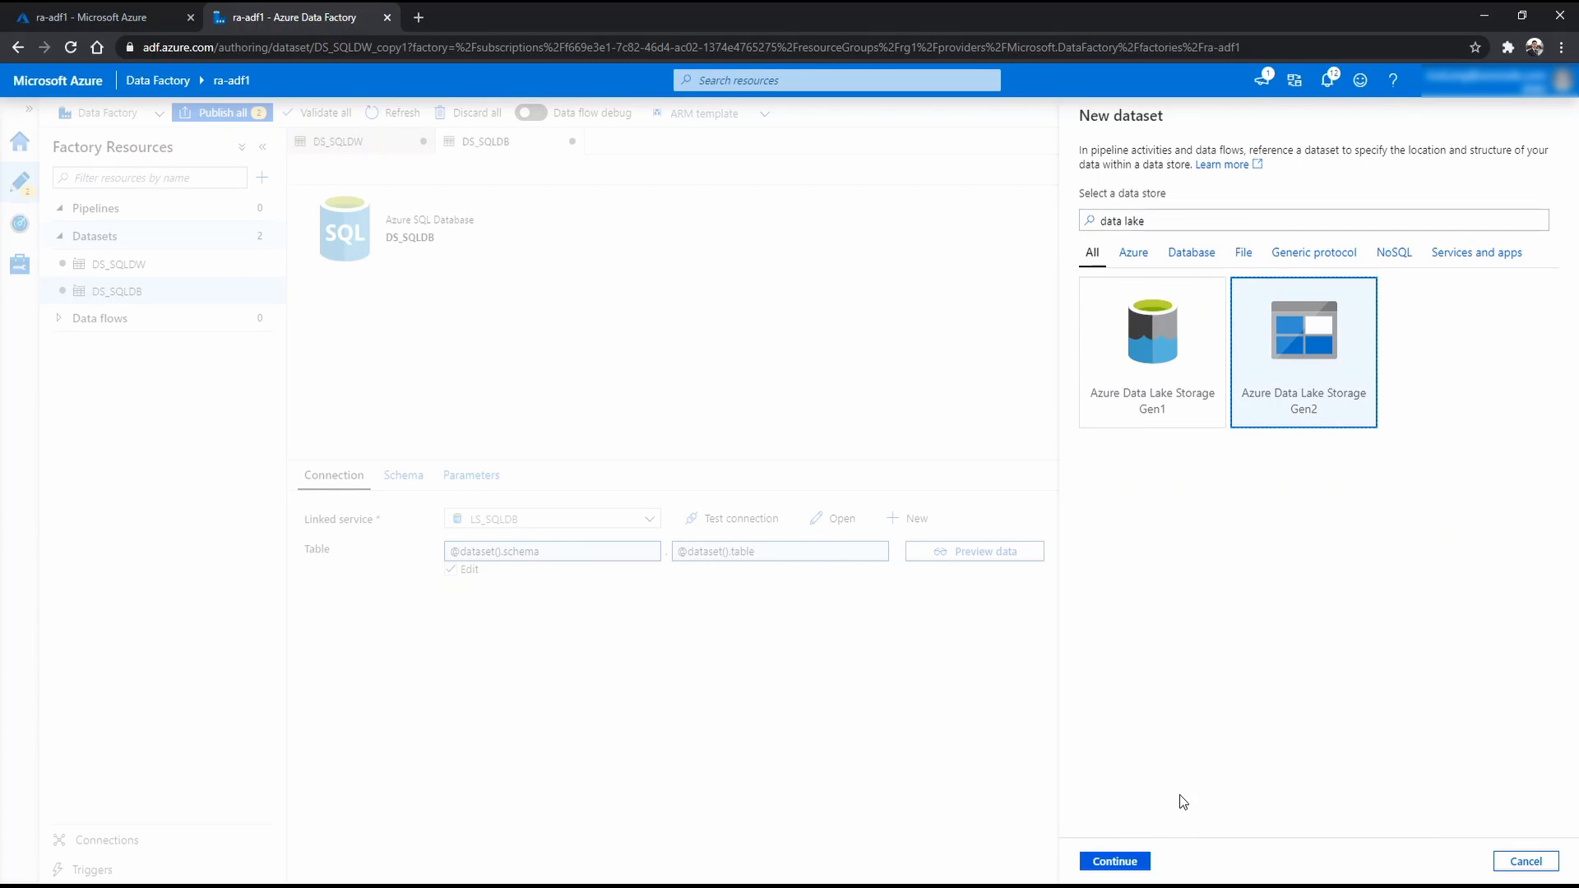
{"action": "left_click", "coordinate": [1114, 860]}
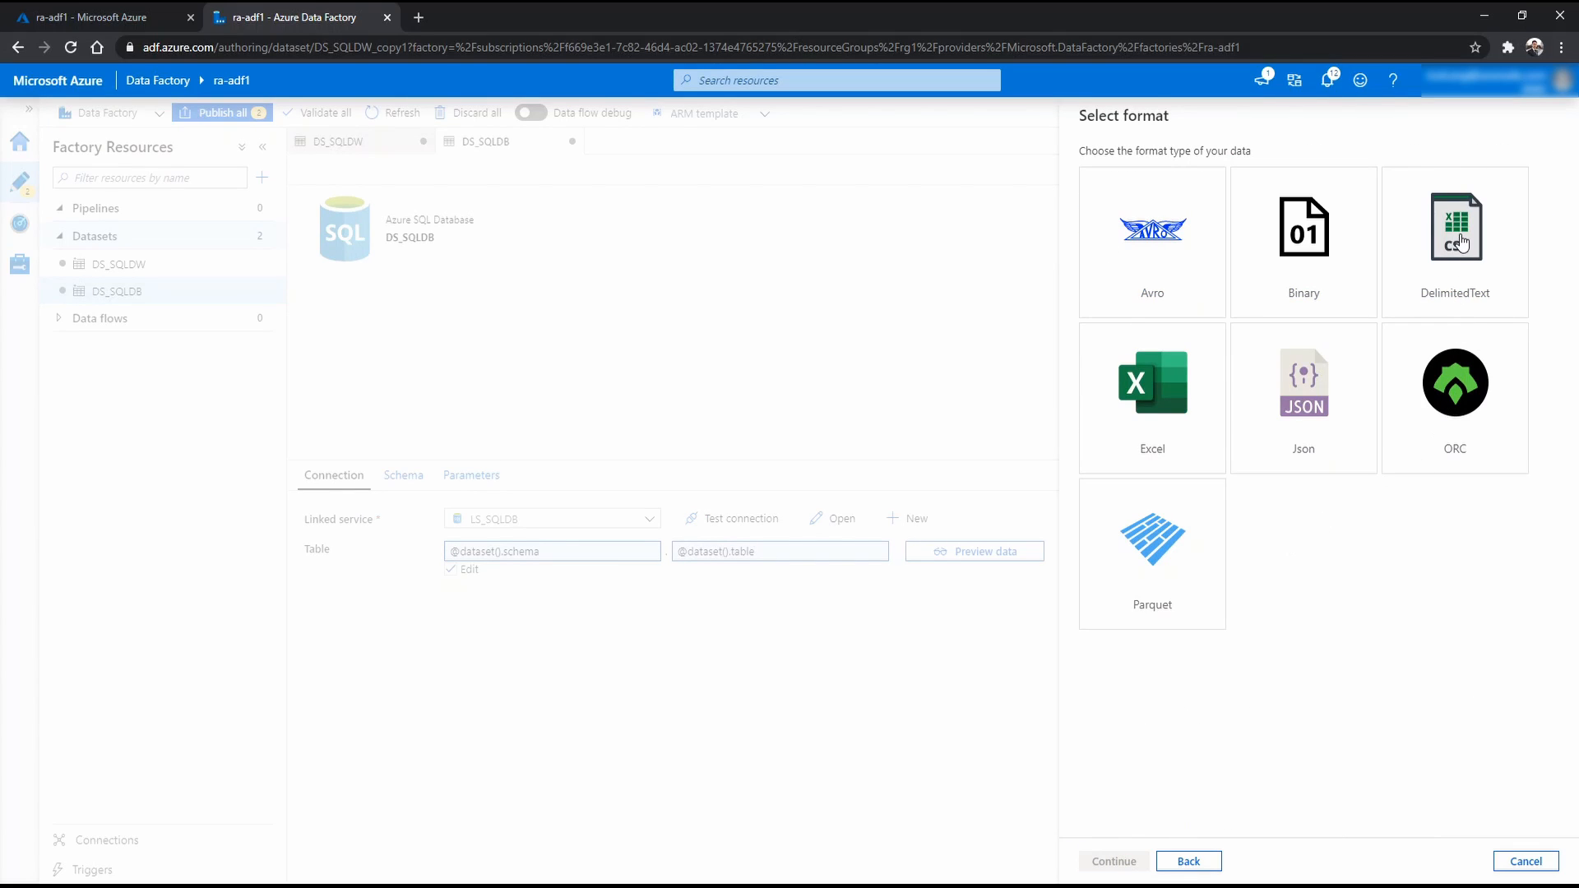
{"action": "left_click", "coordinate": [1454, 242]}
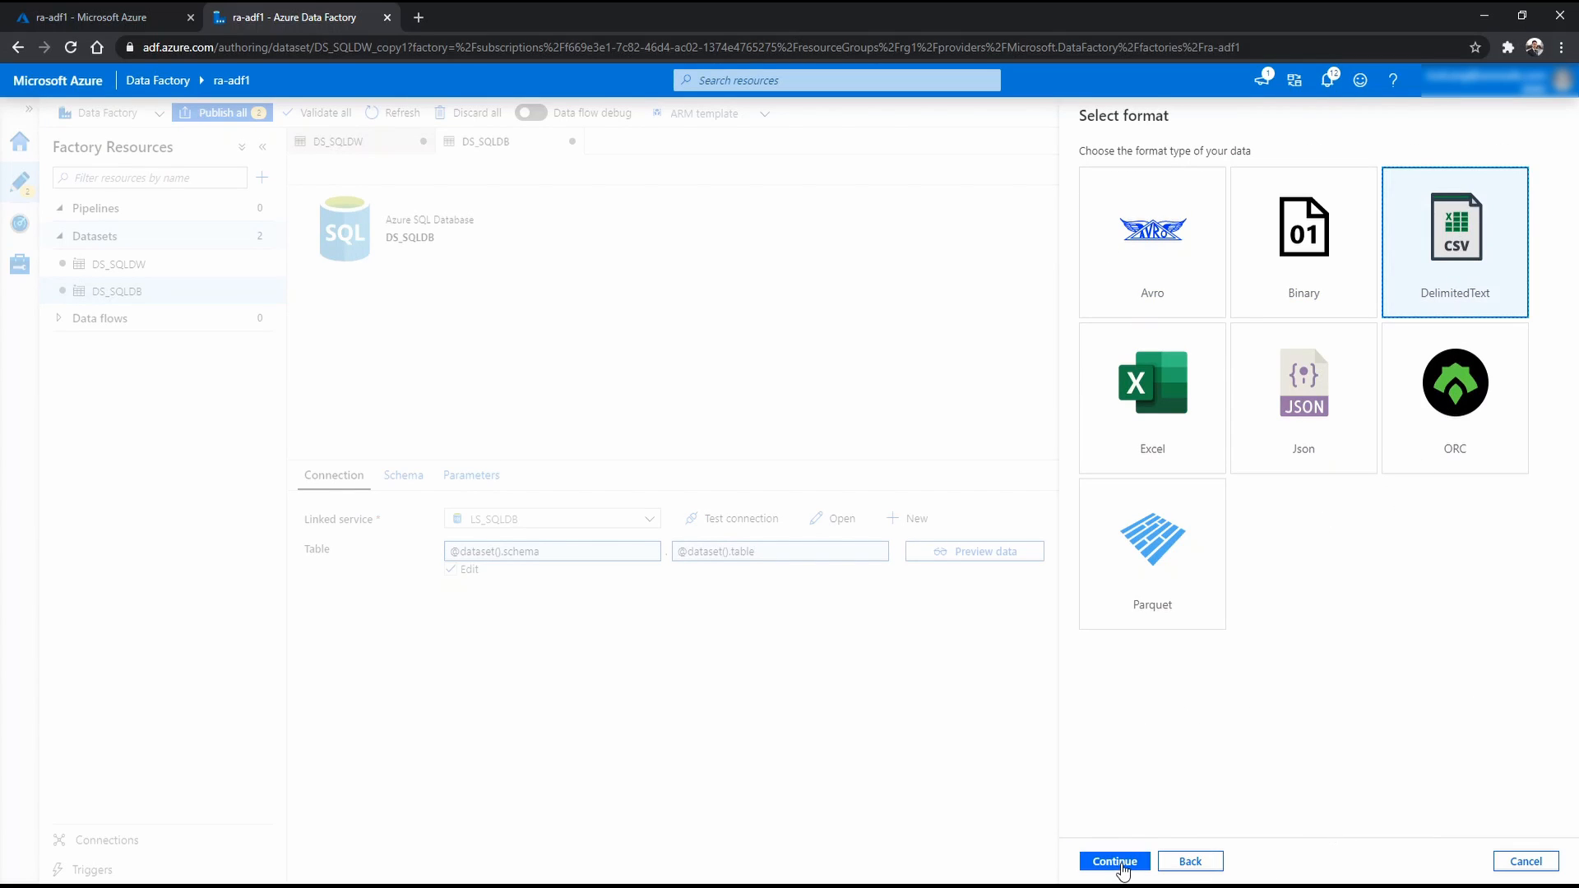
{"action": "left_click", "coordinate": [1113, 860]}
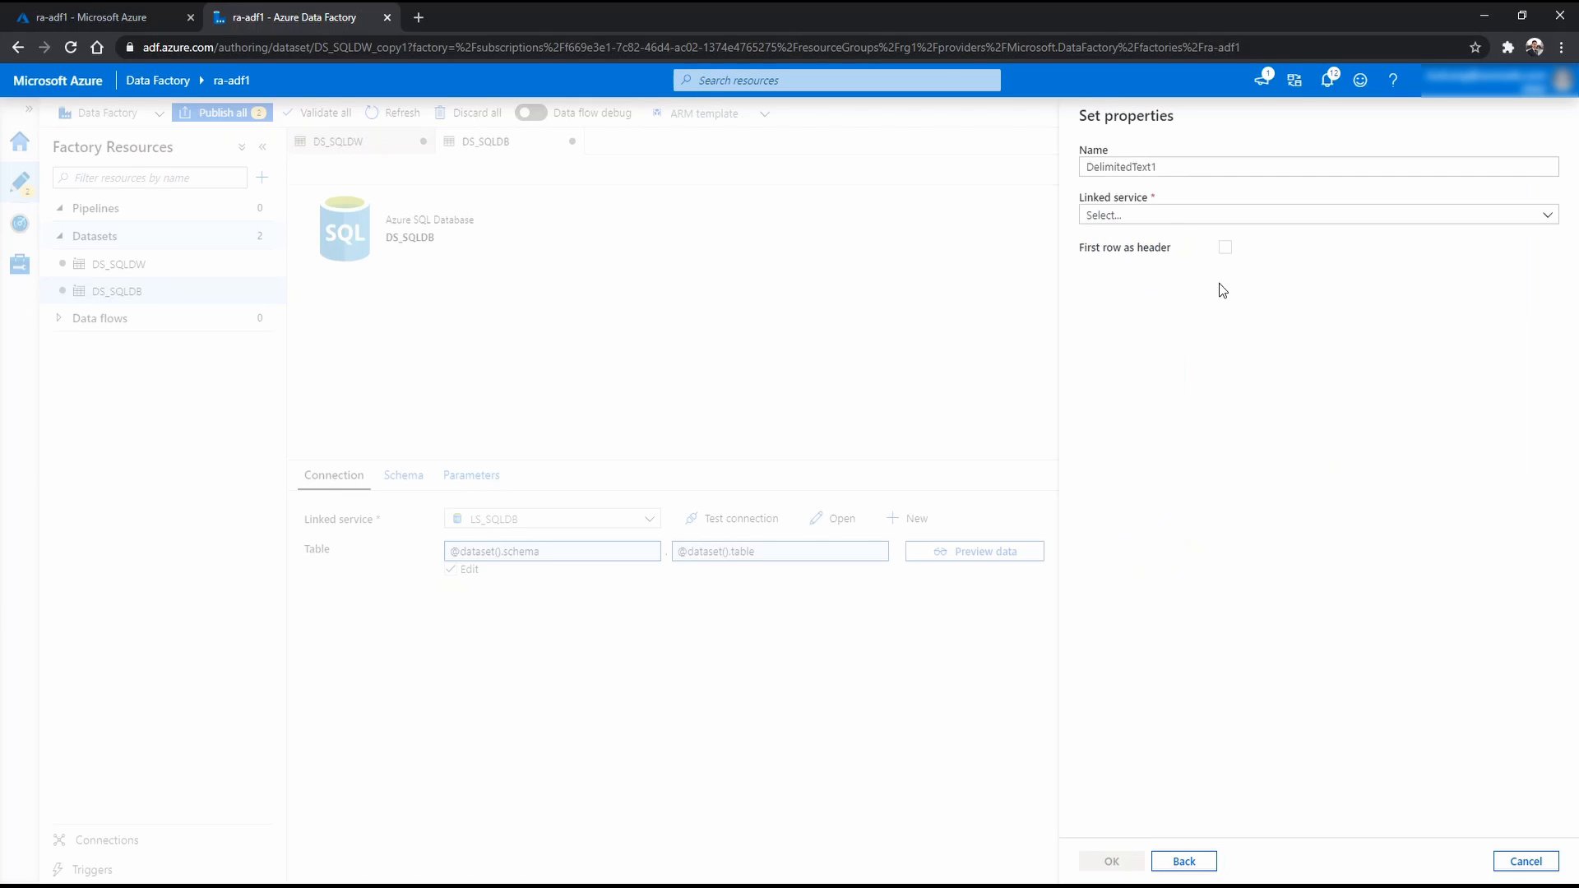
Name the new dataset DS_ADL and go to choose its linked service LS_ADL.
{"action": "type", "text": "DS_"}
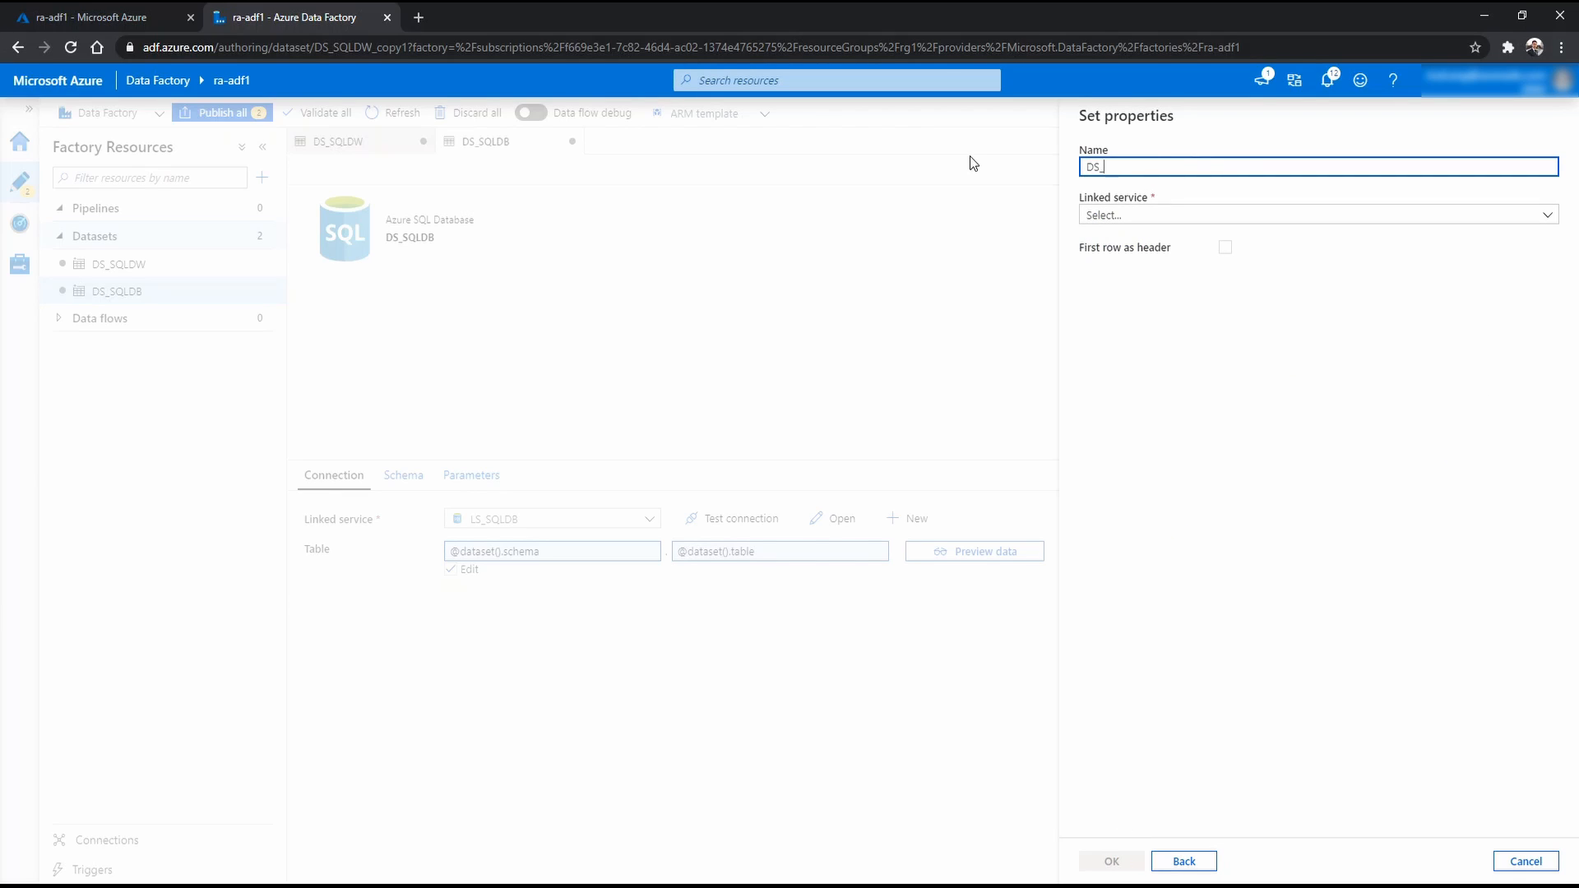
{"action": "type", "text": "ADL"}
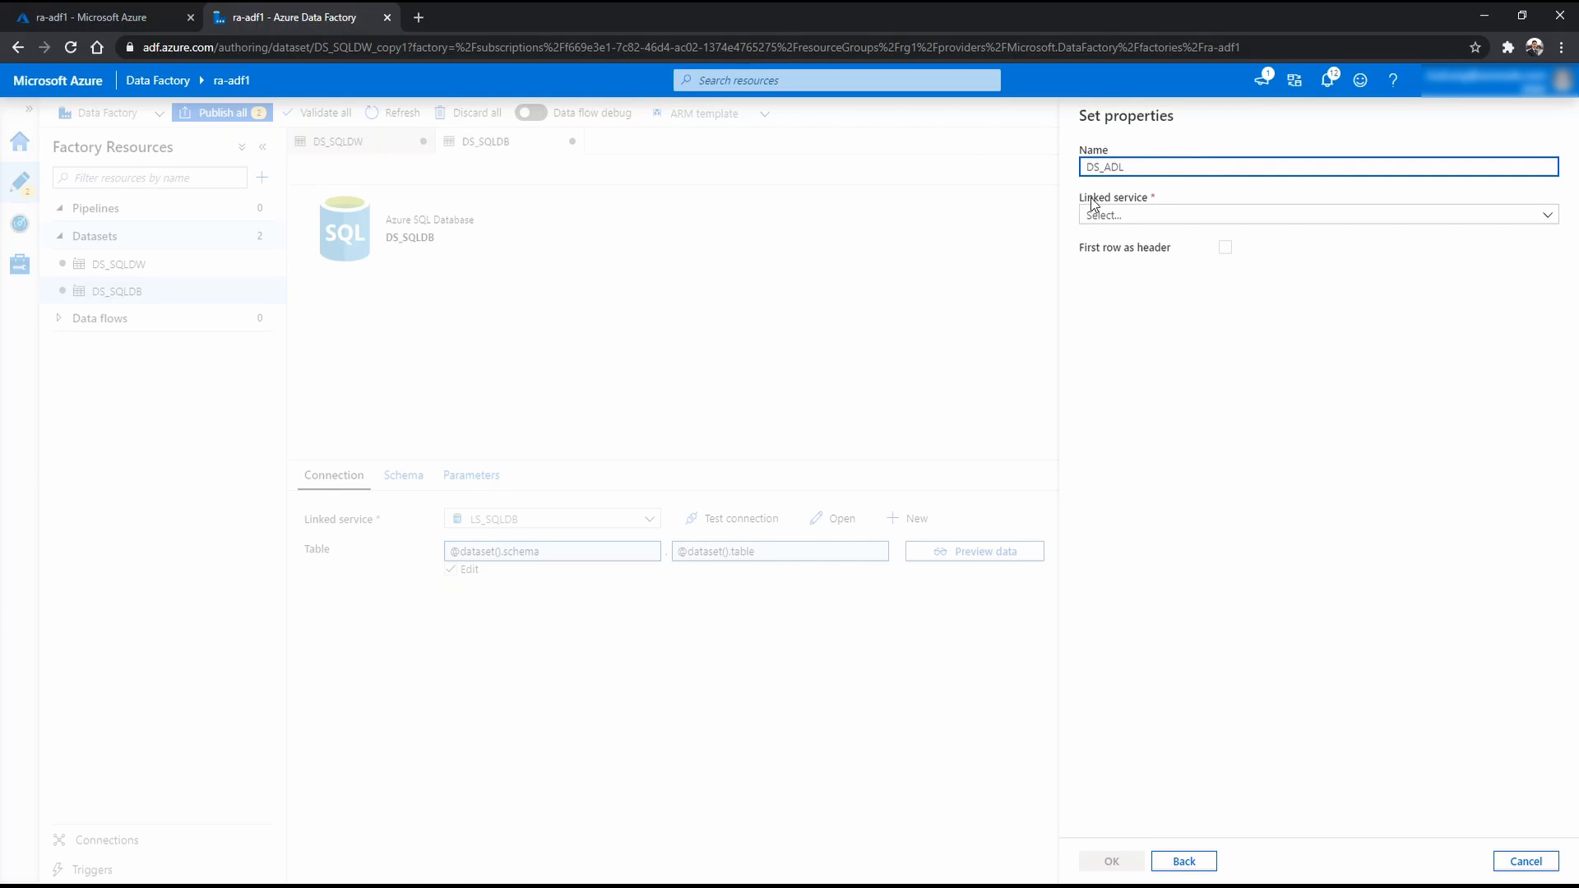
{"action": "left_click", "coordinate": [1316, 214]}
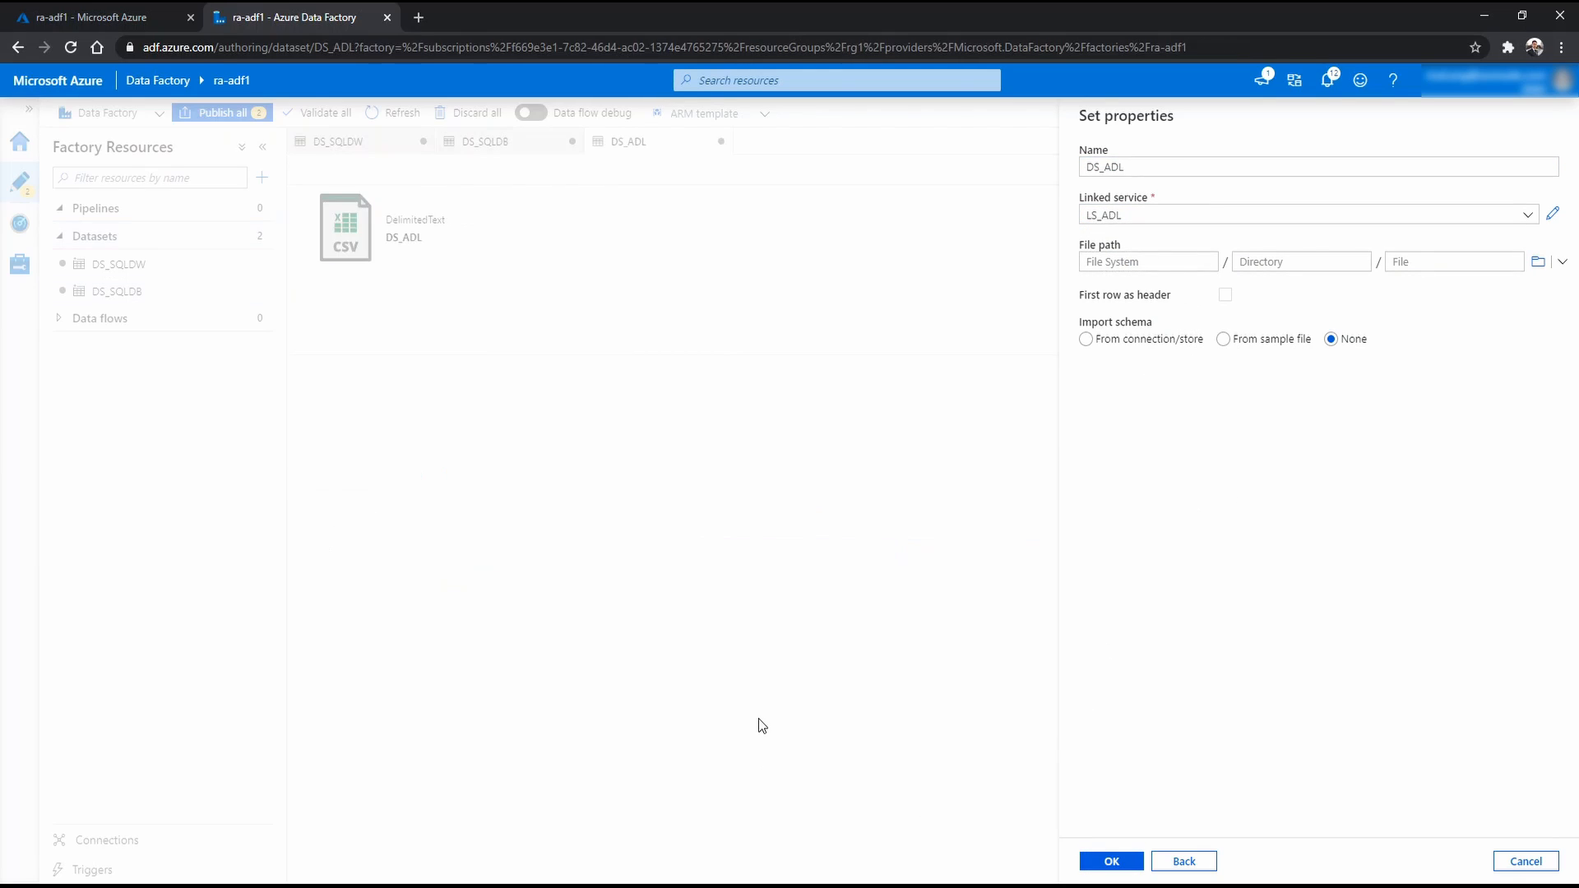
Confirm DS_ADL and add three string parameters named Layer, Folder and File.
{"action": "left_click", "coordinate": [1110, 860]}
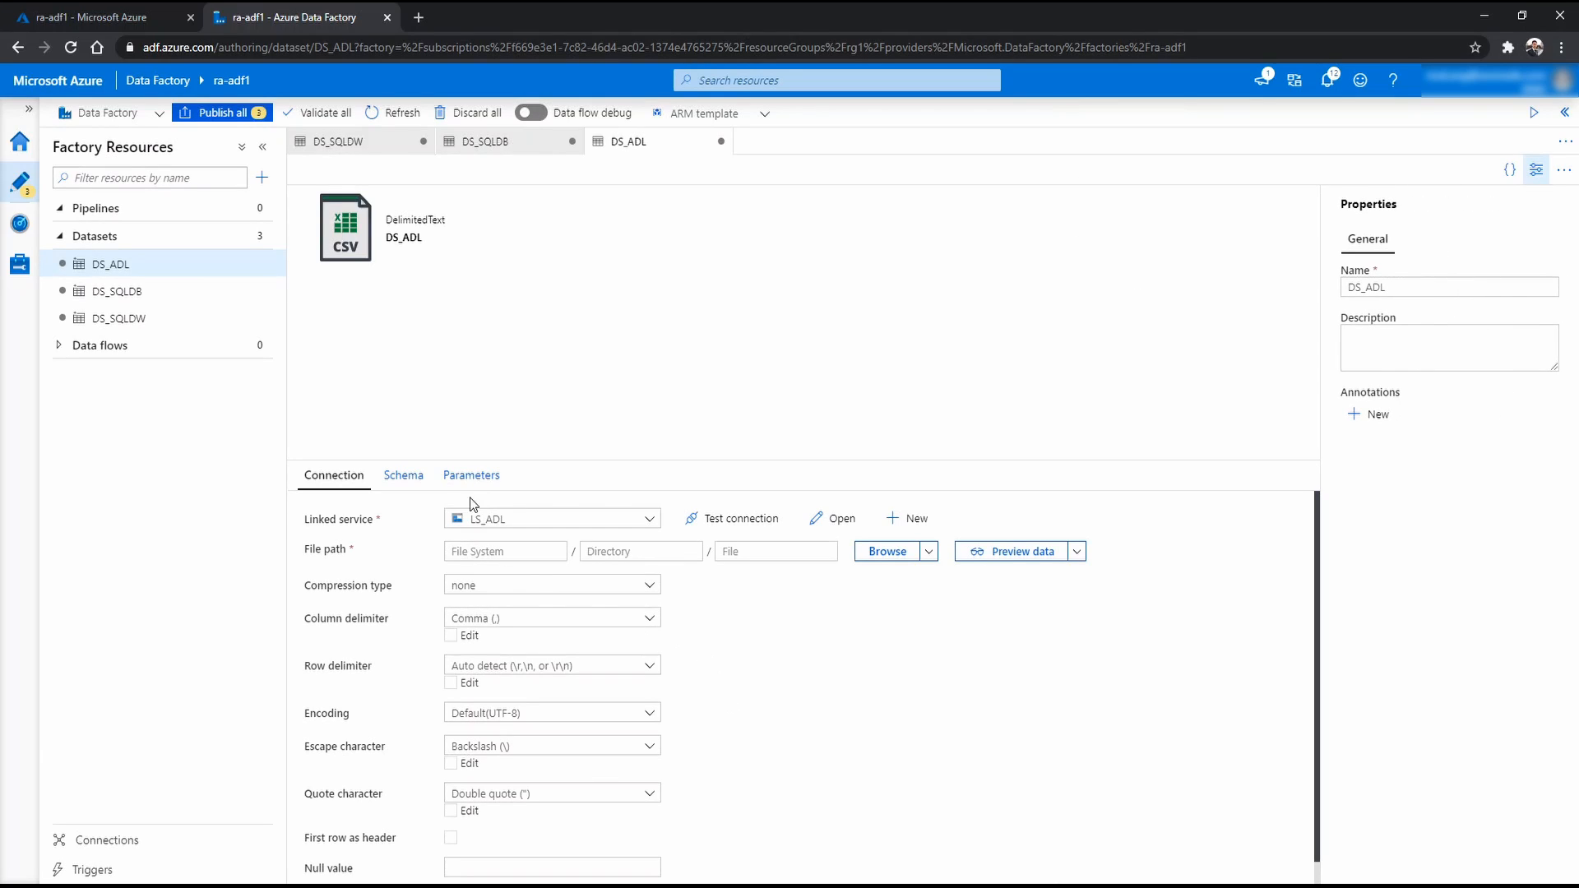
{"action": "left_click", "coordinate": [470, 474]}
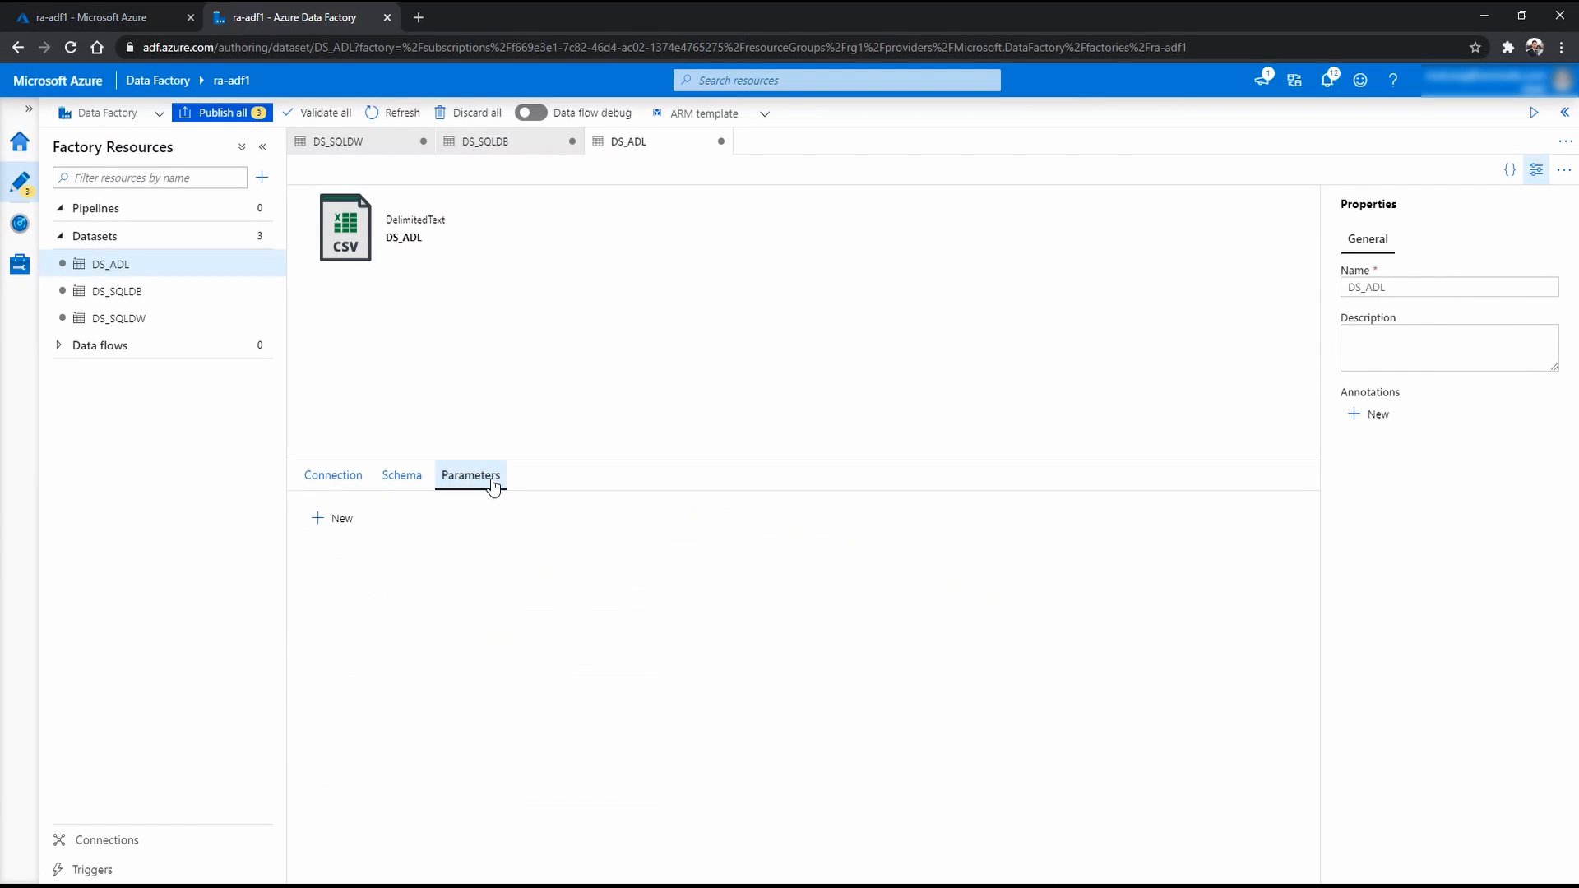
{"action": "left_click", "coordinate": [332, 519]}
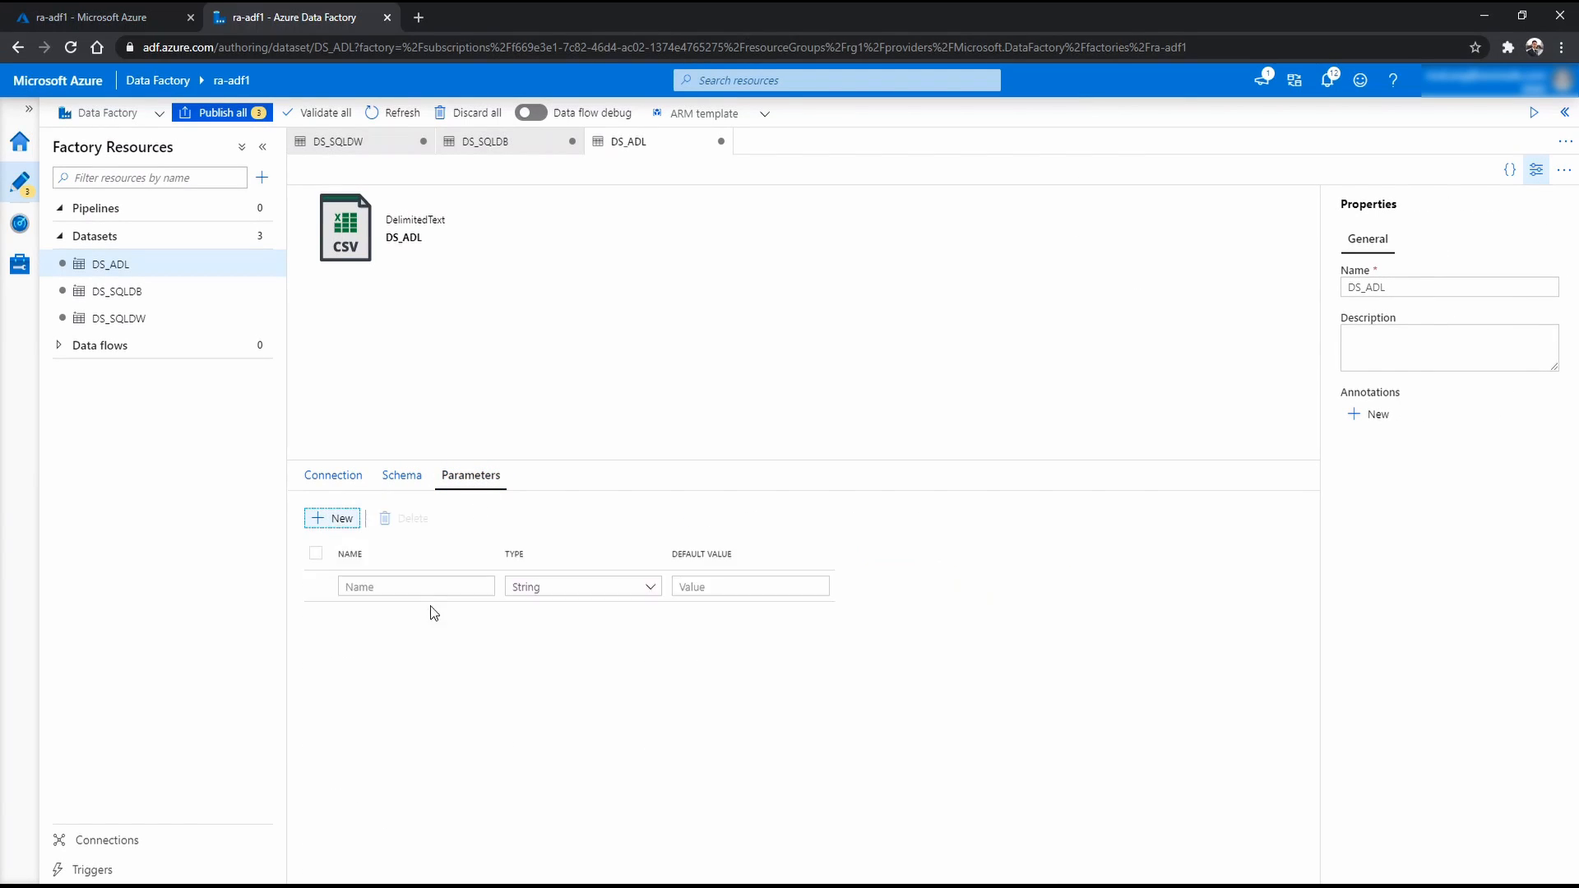
{"action": "mouse_move", "coordinate": [535, 719]}
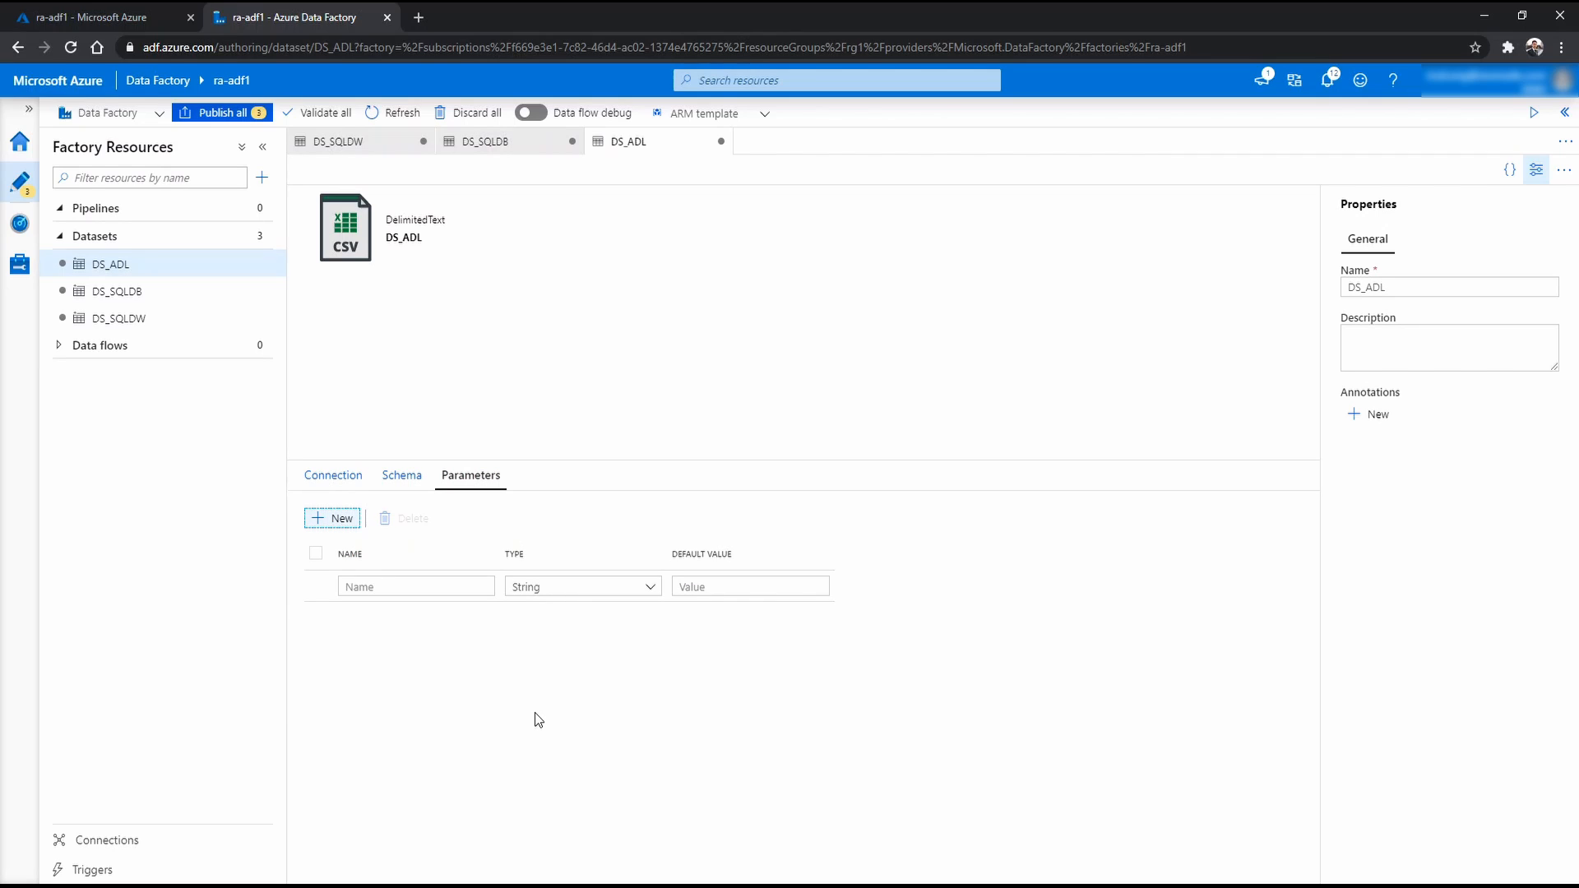
{"action": "mouse_move", "coordinate": [456, 640]}
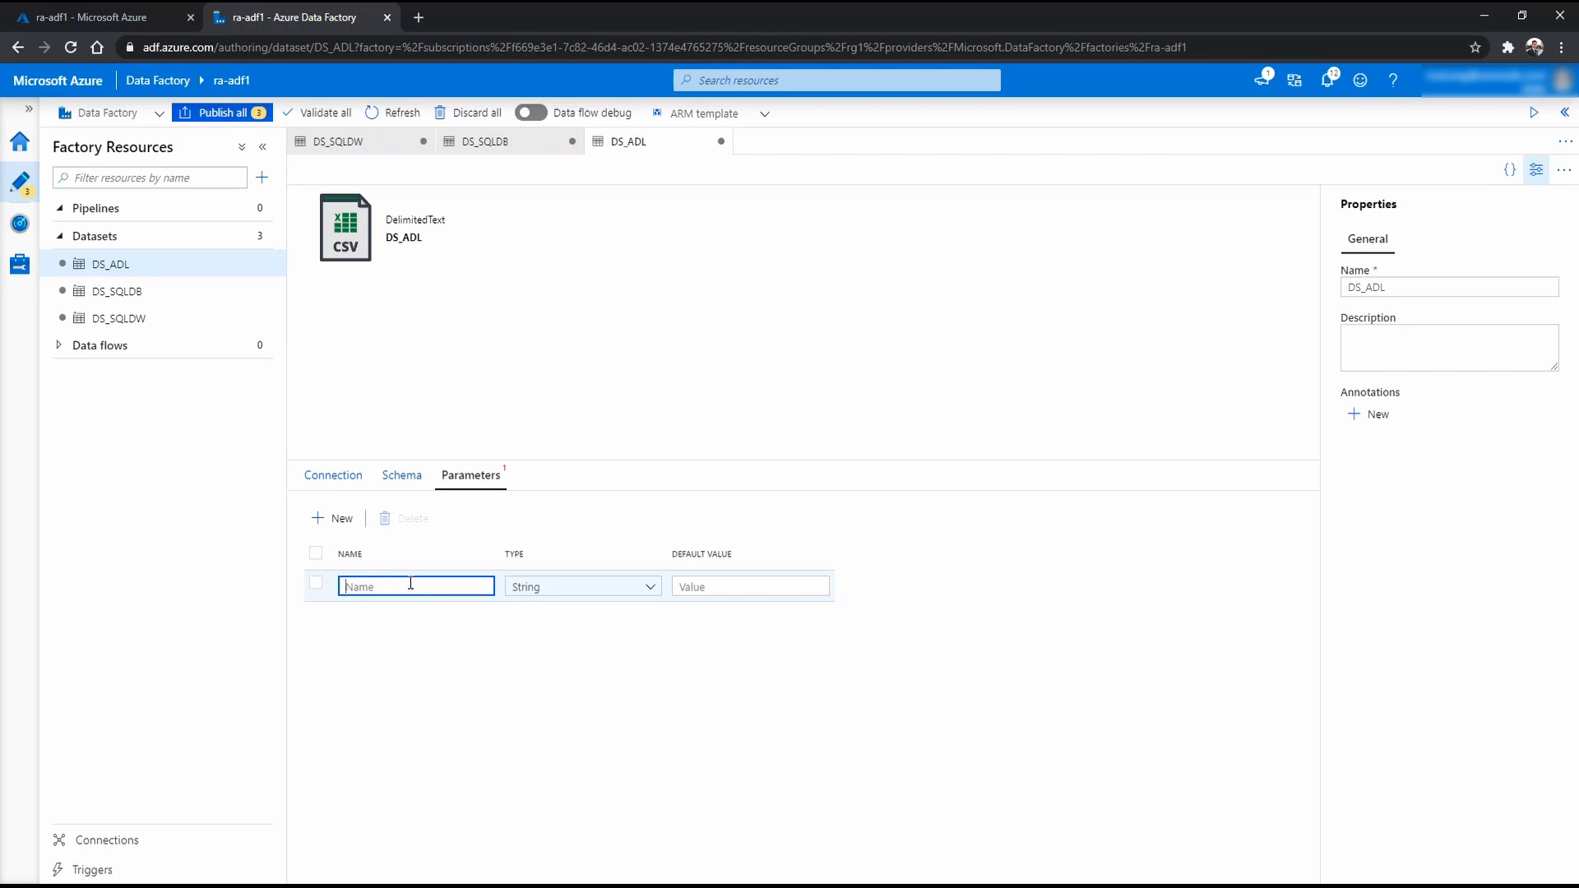
{"action": "type", "text": "fil"}
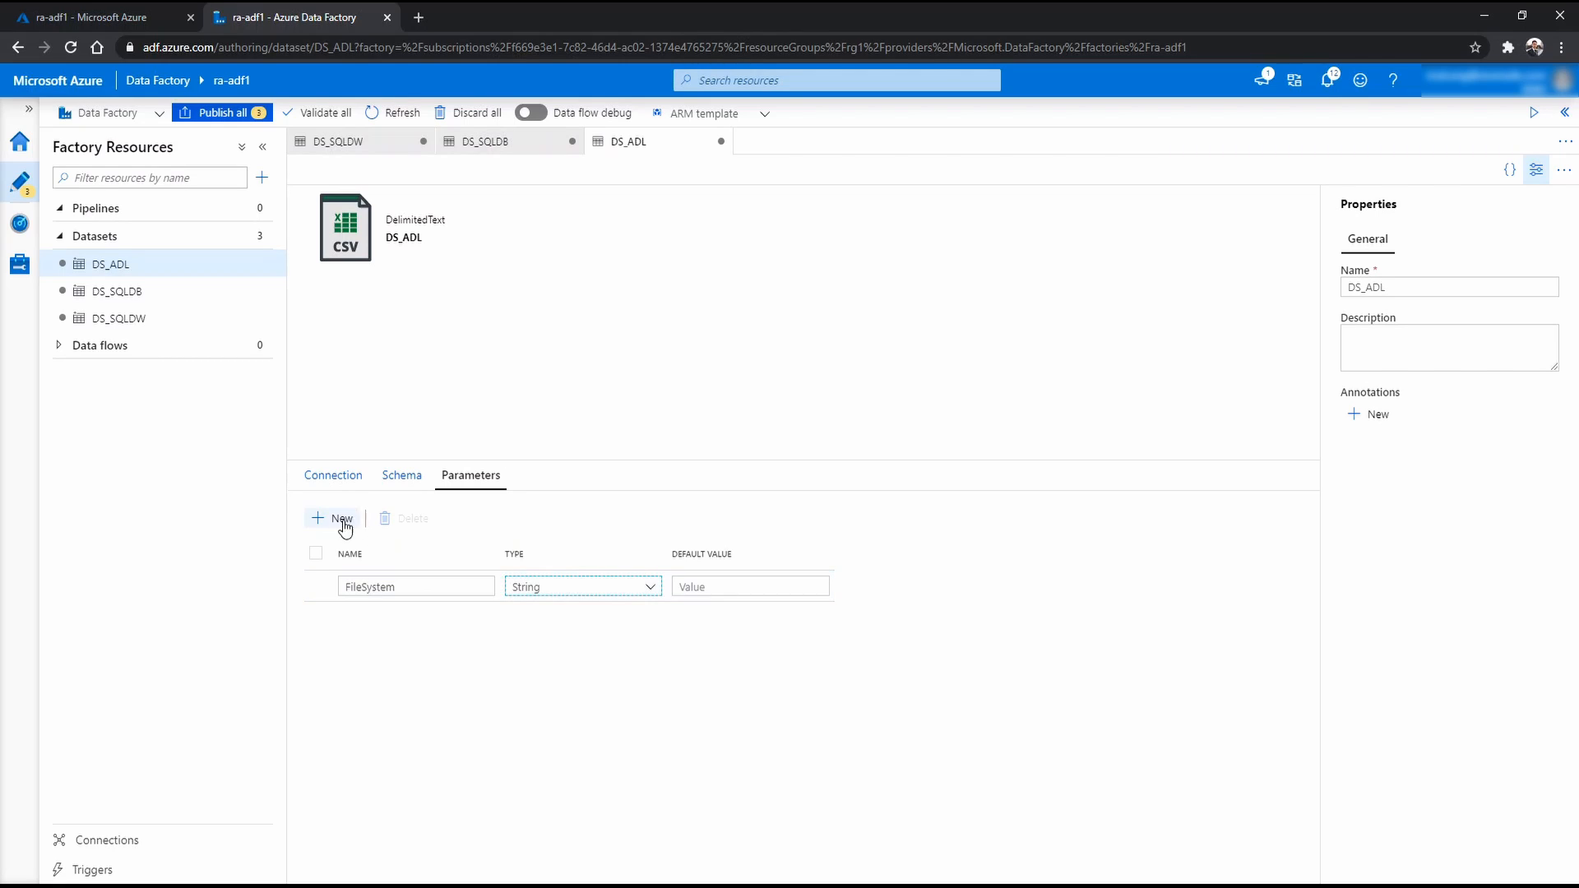
{"action": "left_click", "coordinate": [331, 518]}
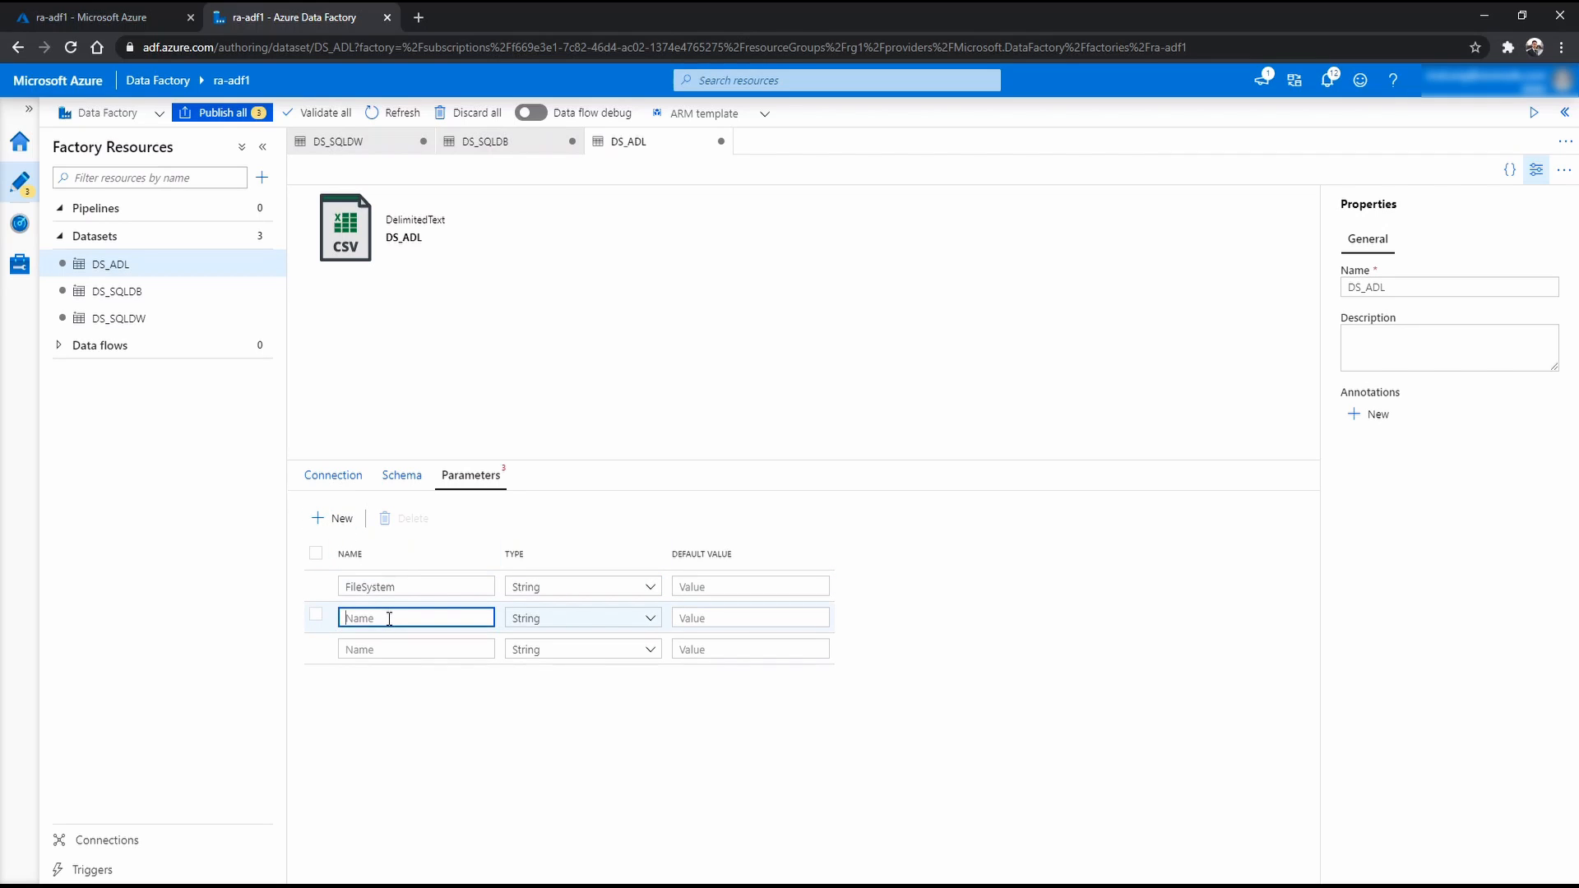
{"action": "type", "text": "Folder"}
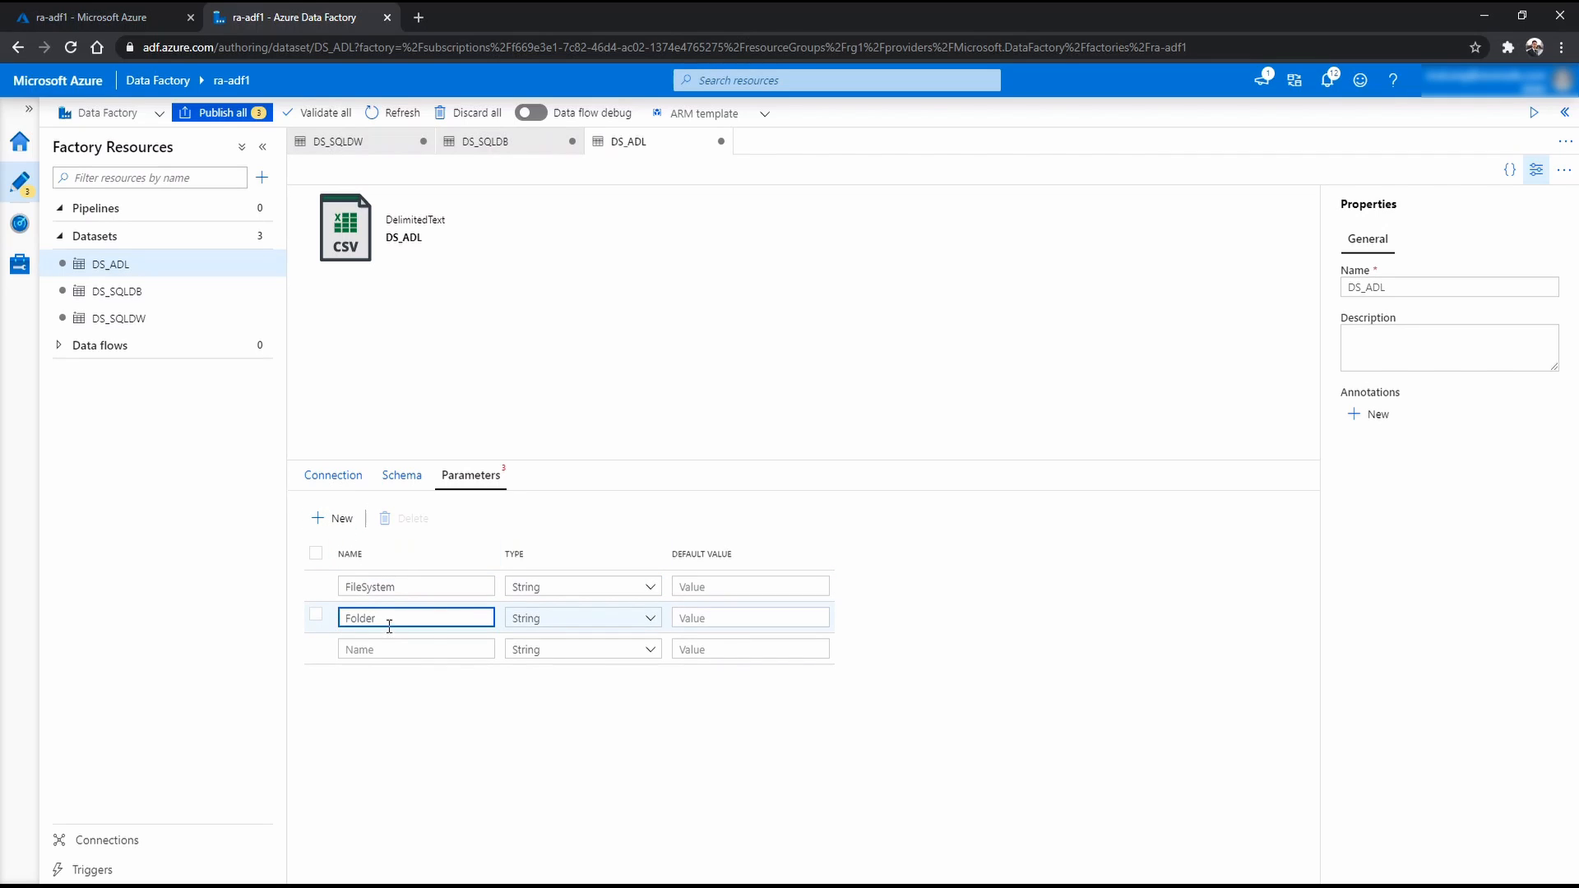
{"action": "left_click", "coordinate": [415, 648]}
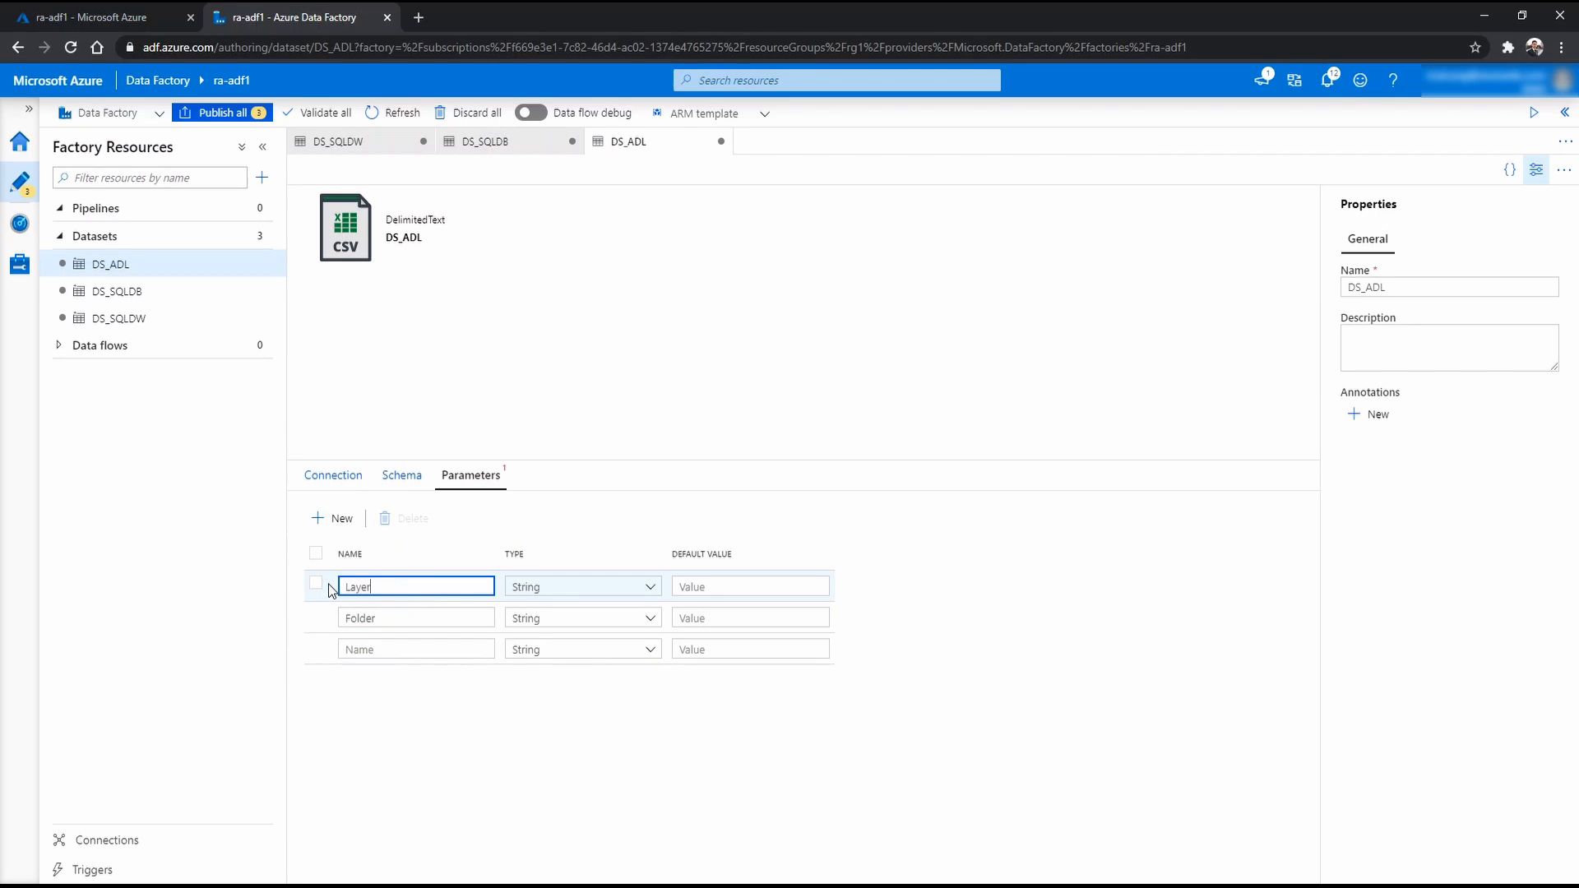
{"action": "left_click", "coordinate": [414, 648]}
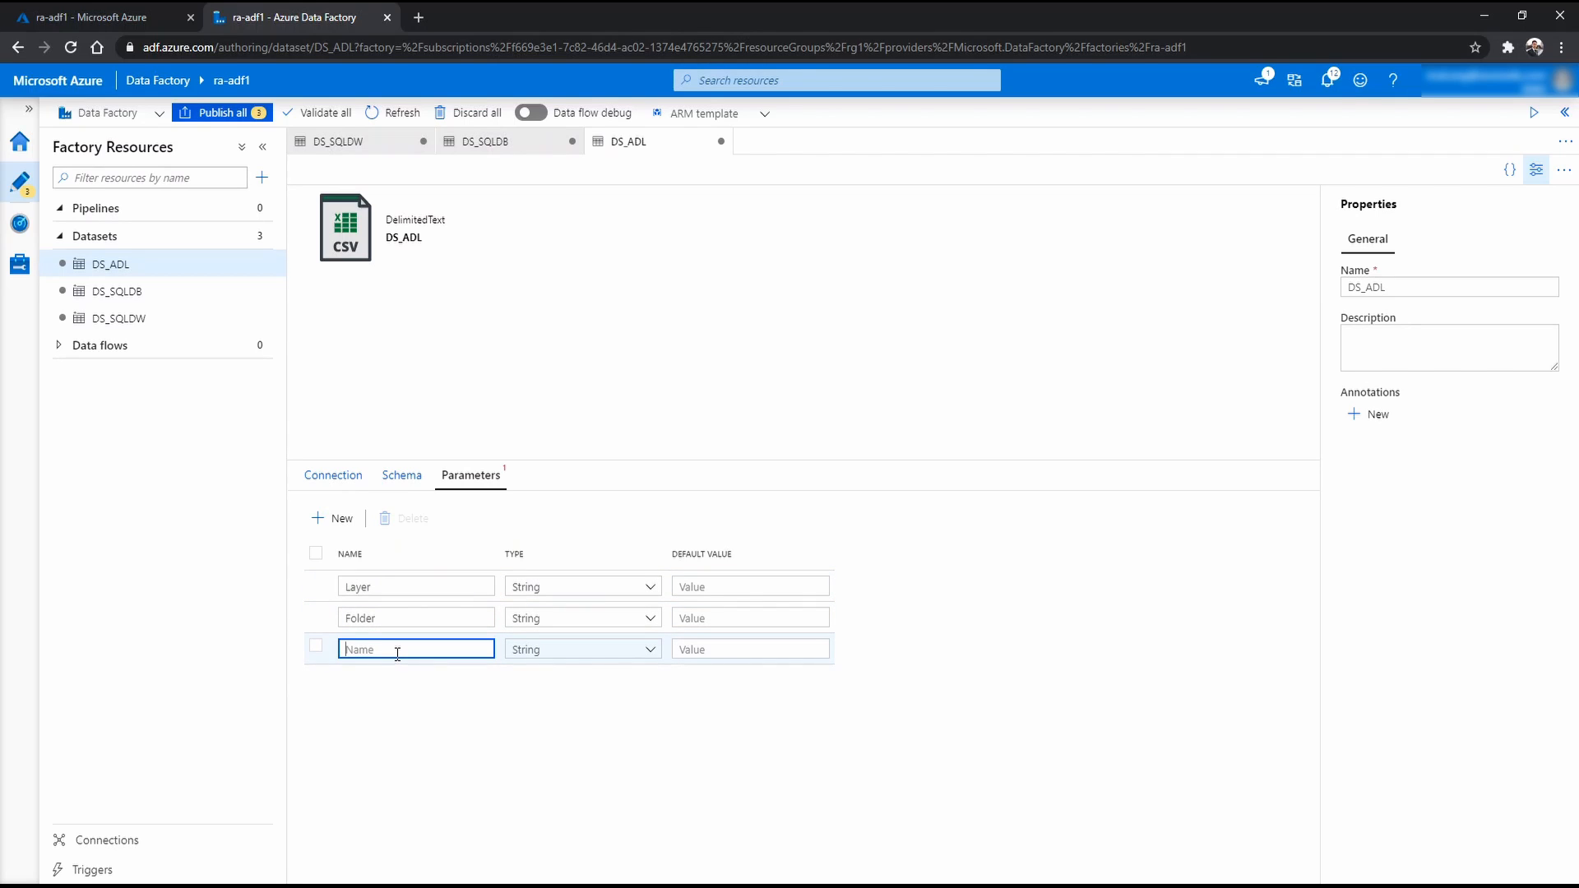
{"action": "type", "text": "File"}
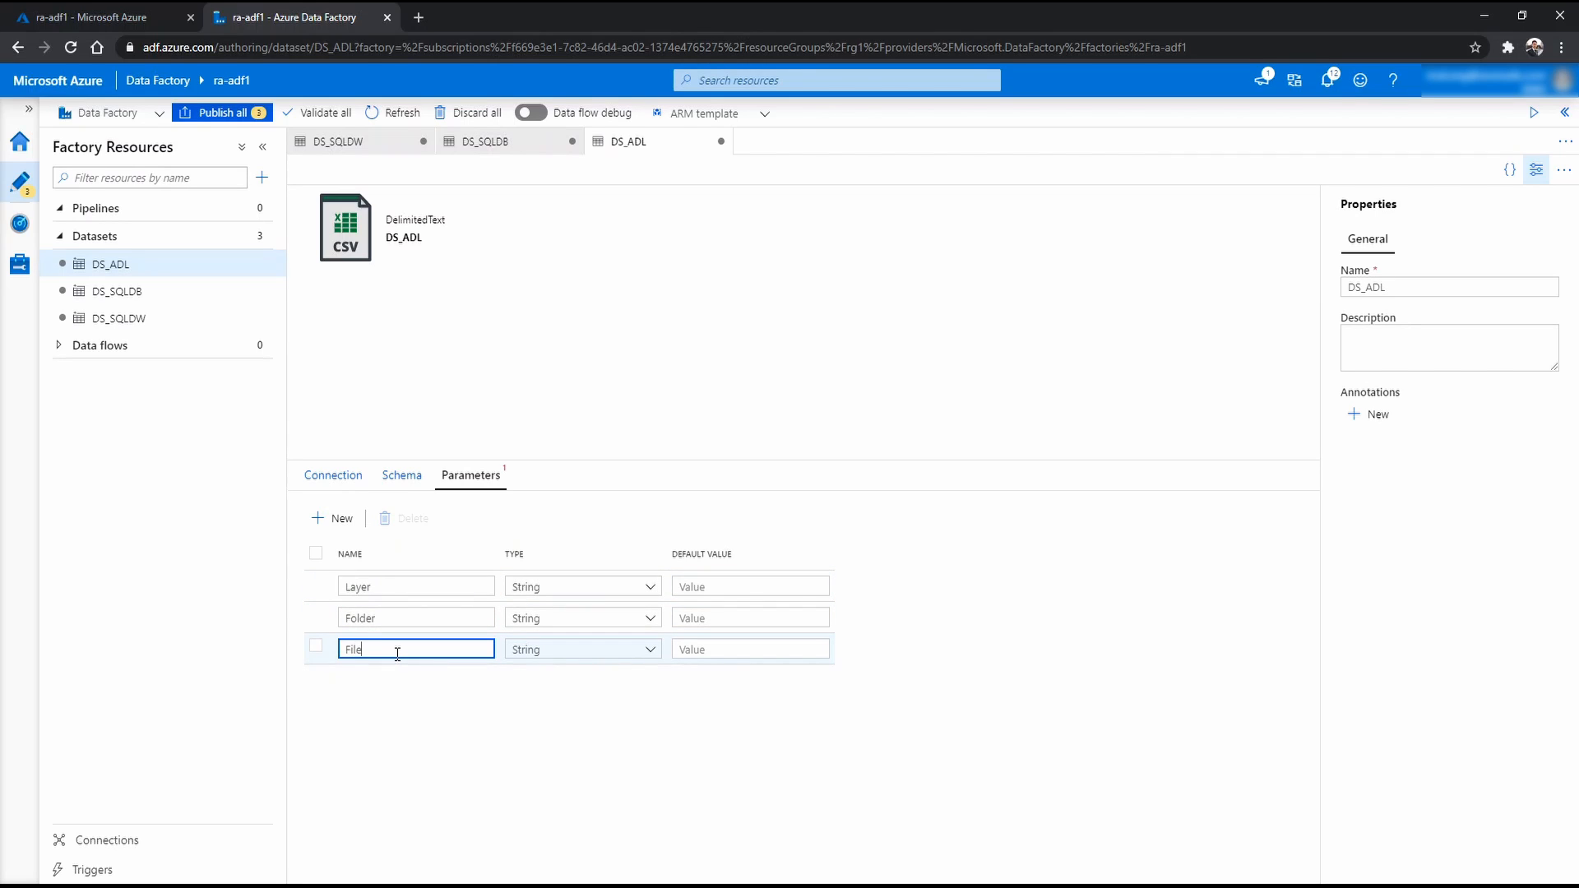
{"action": "mouse_move", "coordinate": [528, 497]}
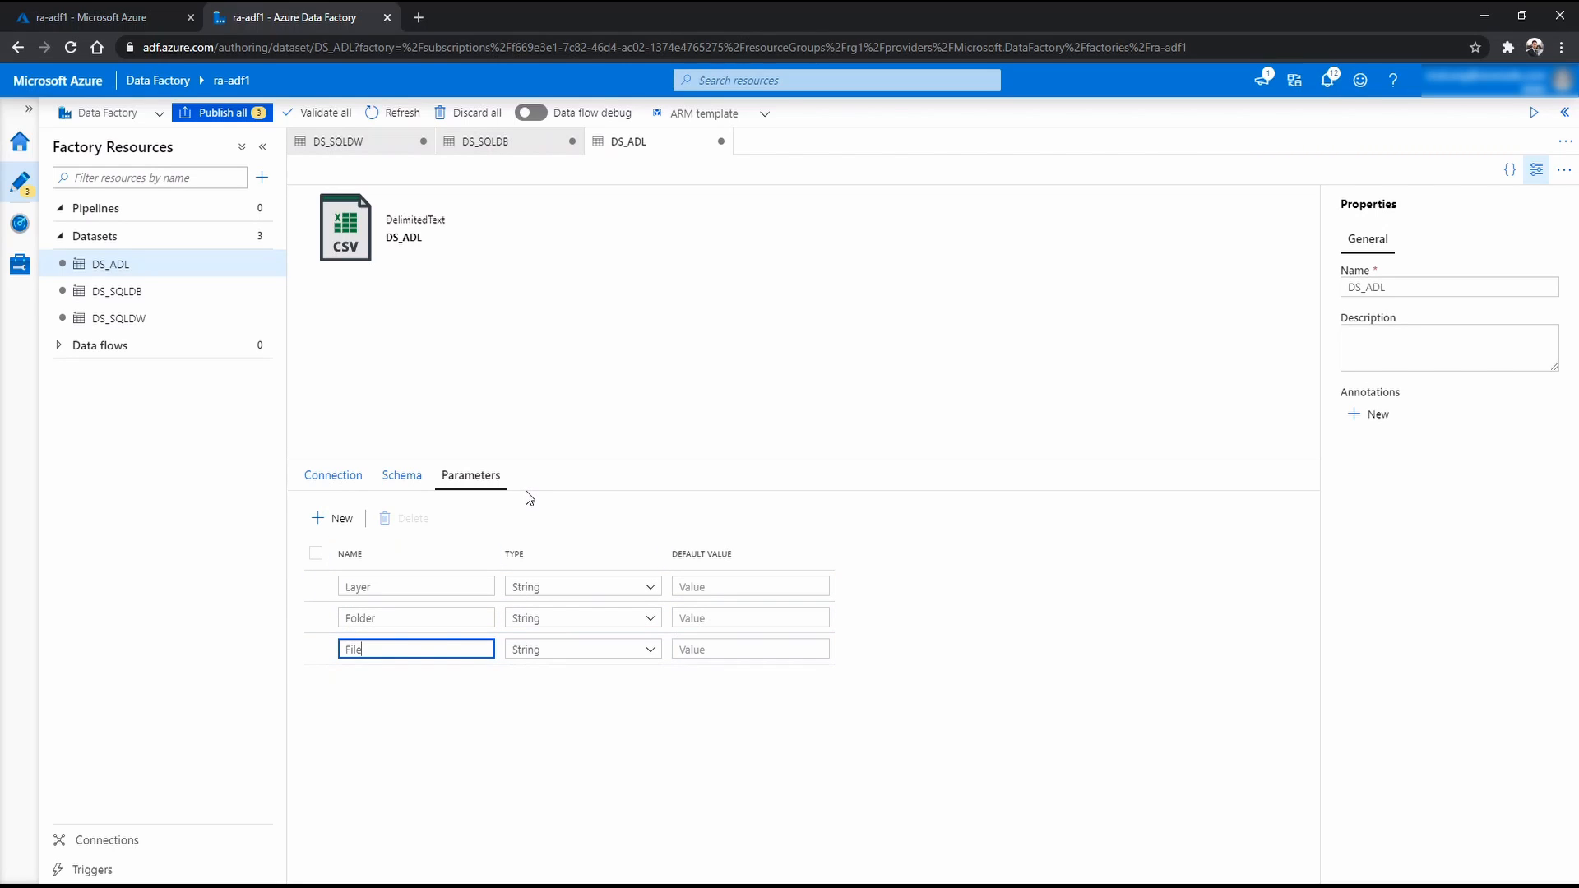
{"action": "left_click", "coordinate": [334, 475]}
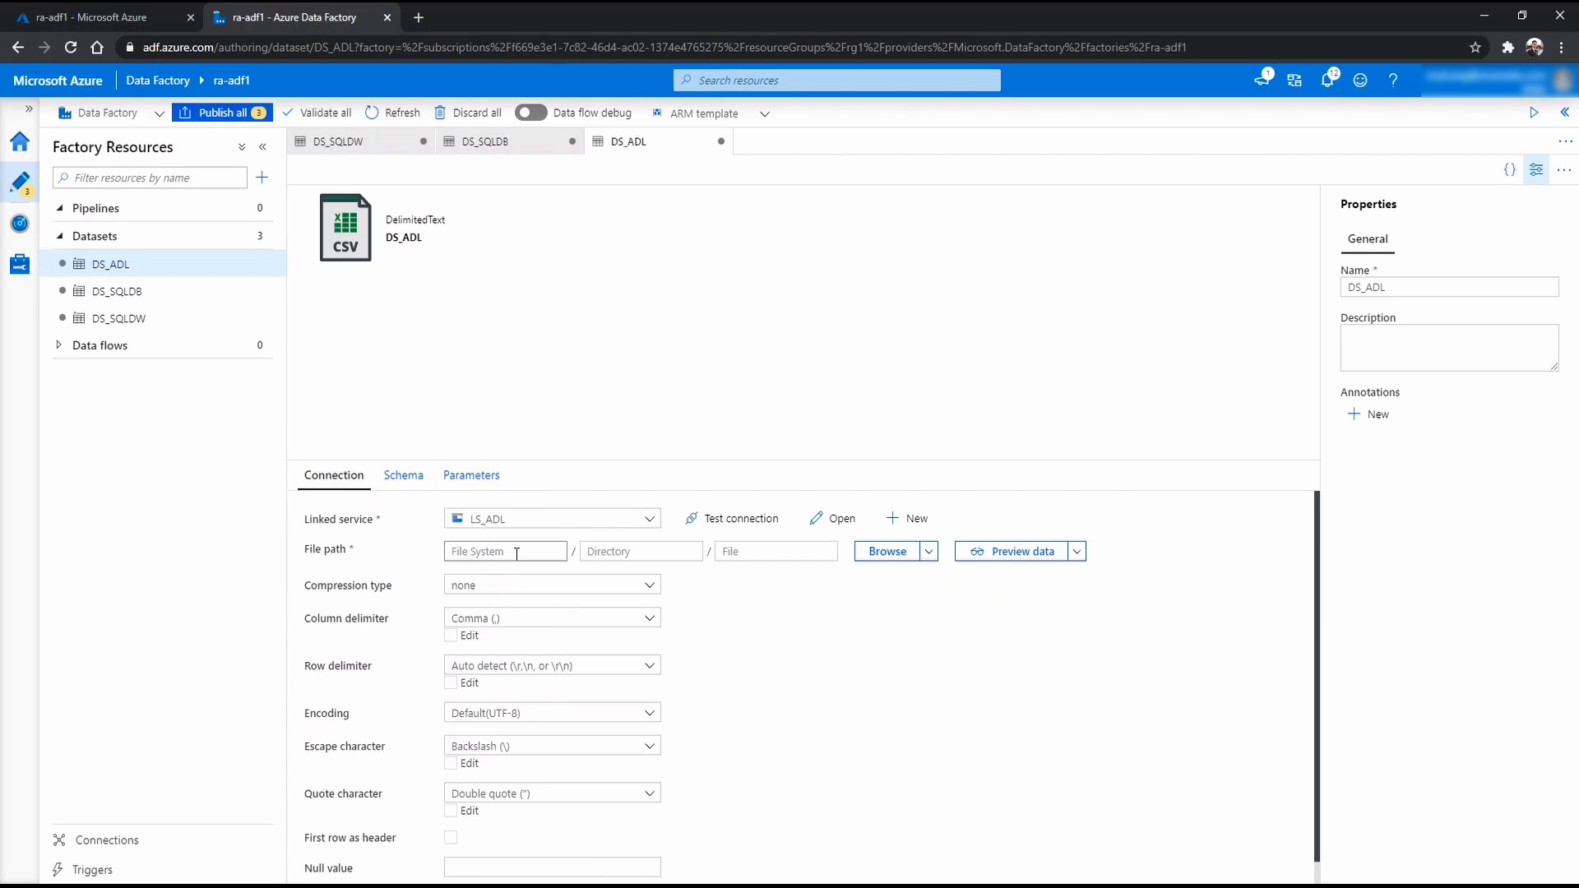
{"action": "left_click", "coordinate": [507, 572]}
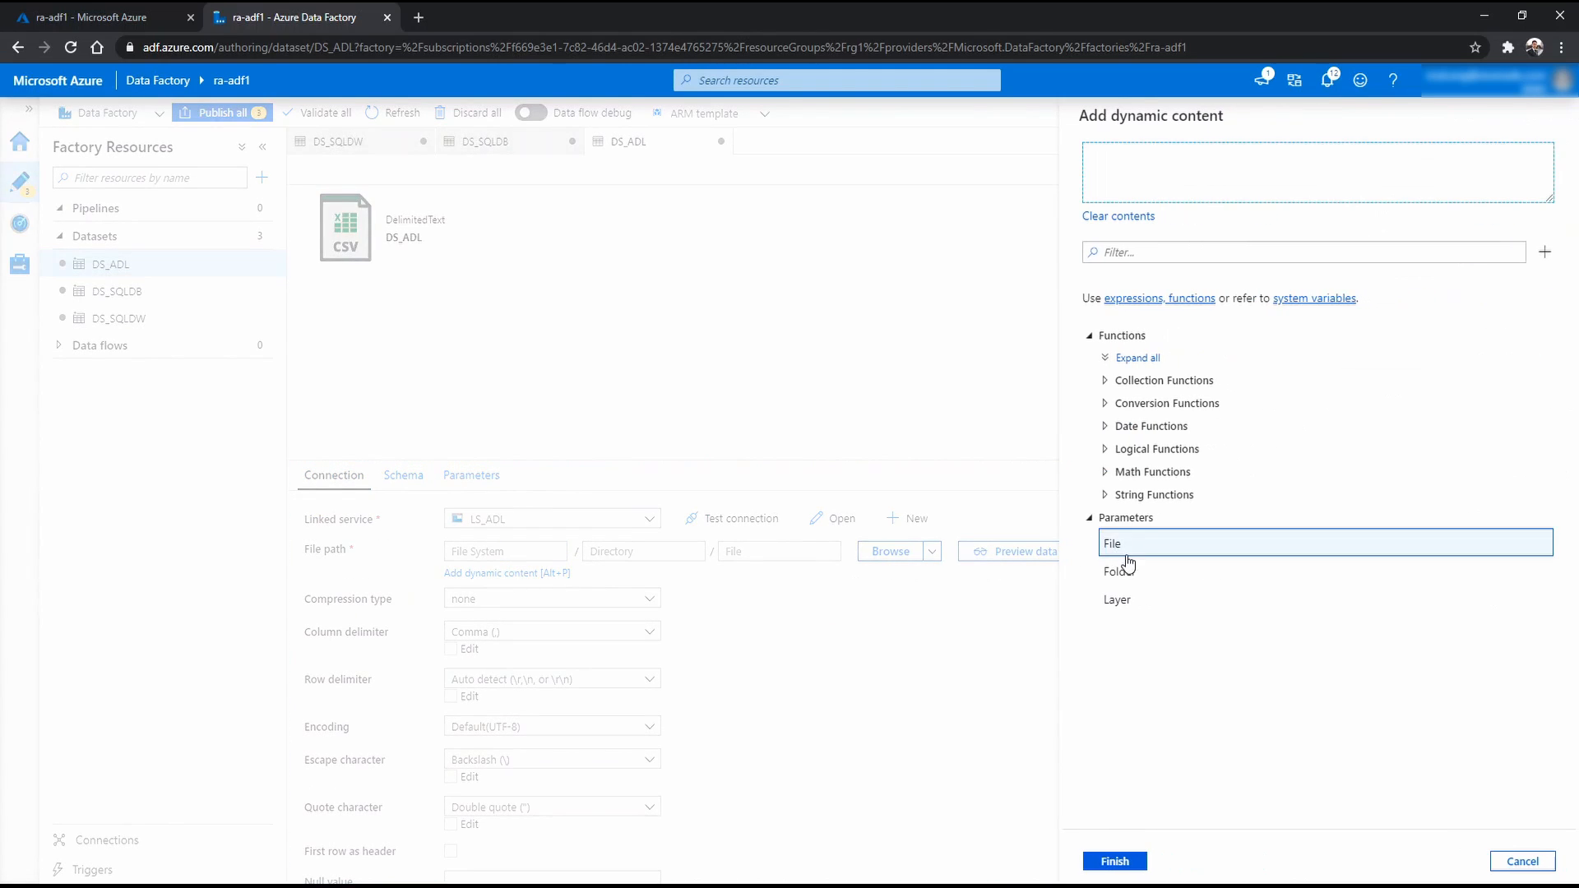
{"action": "left_click", "coordinate": [1112, 542]}
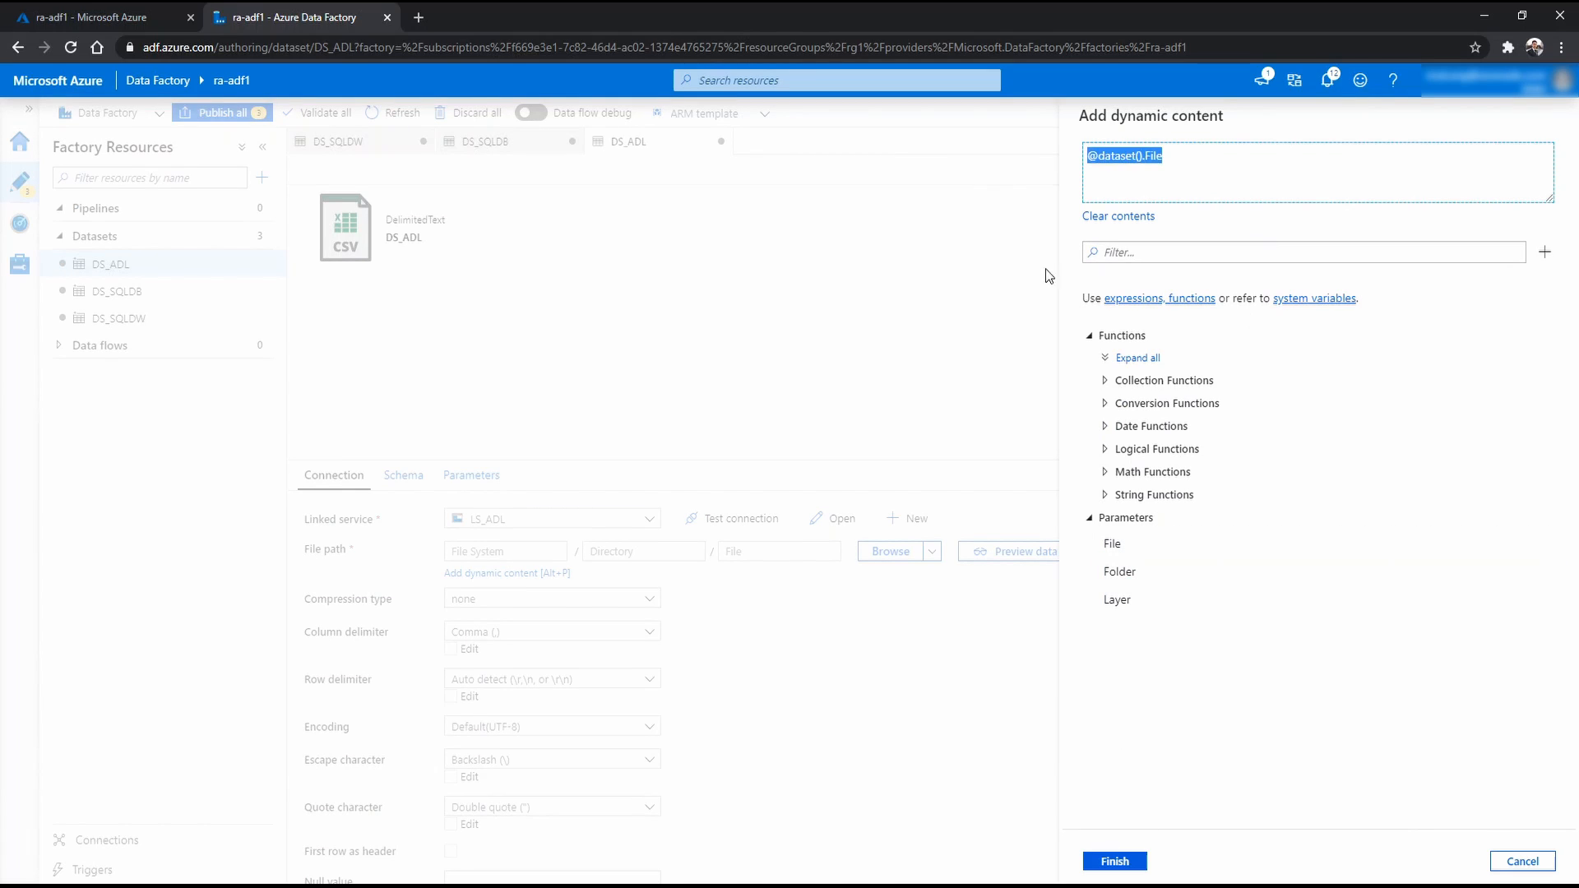
{"action": "left_click", "coordinate": [1114, 860]}
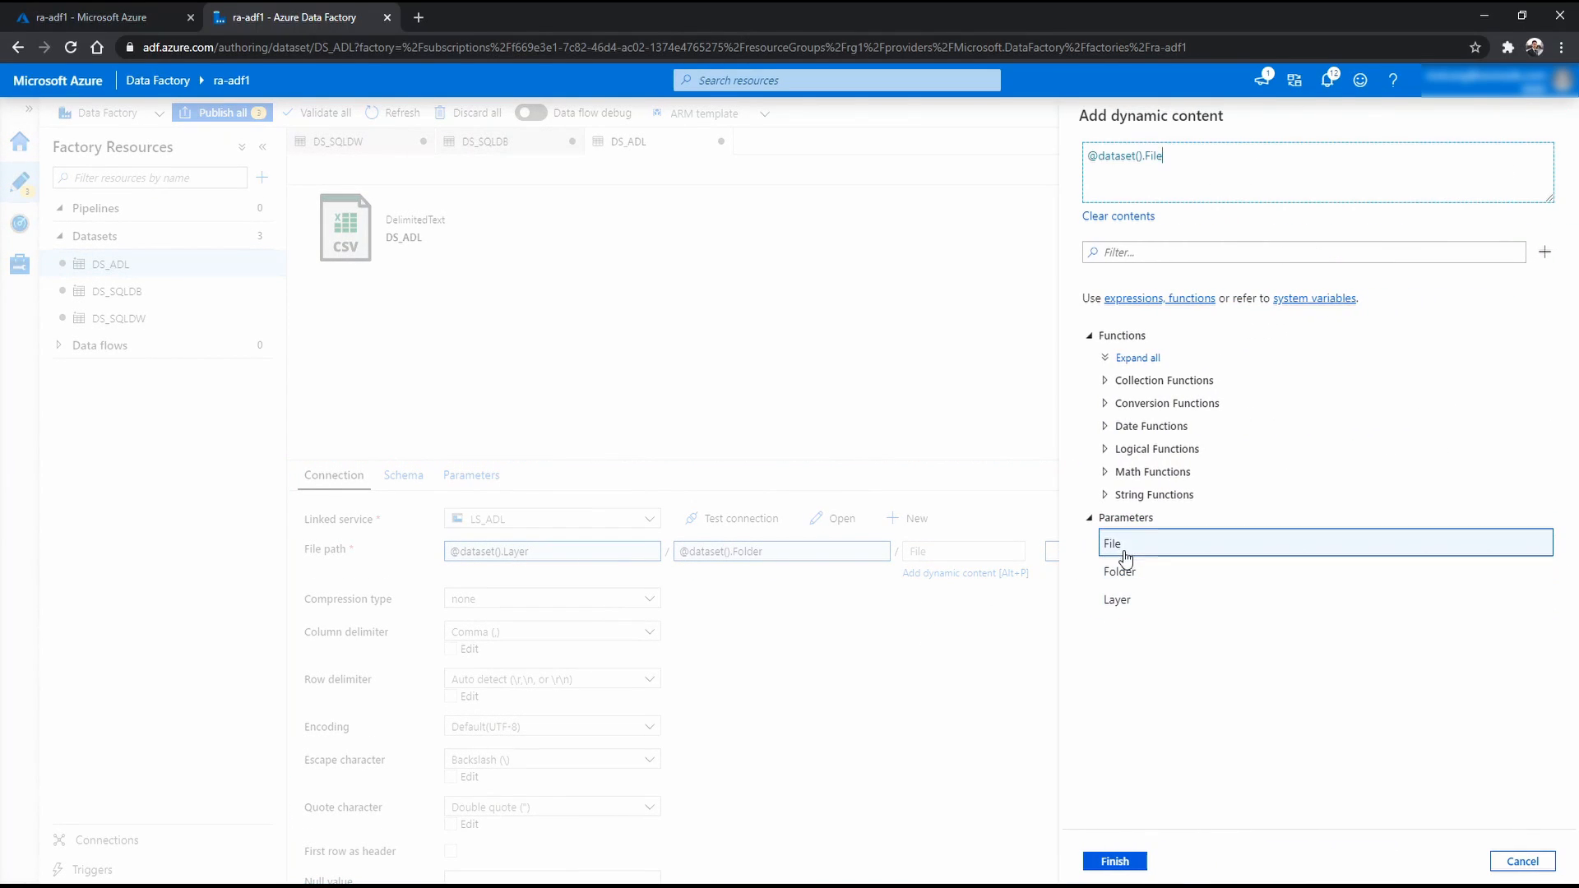
{"action": "left_click", "coordinate": [1114, 860]}
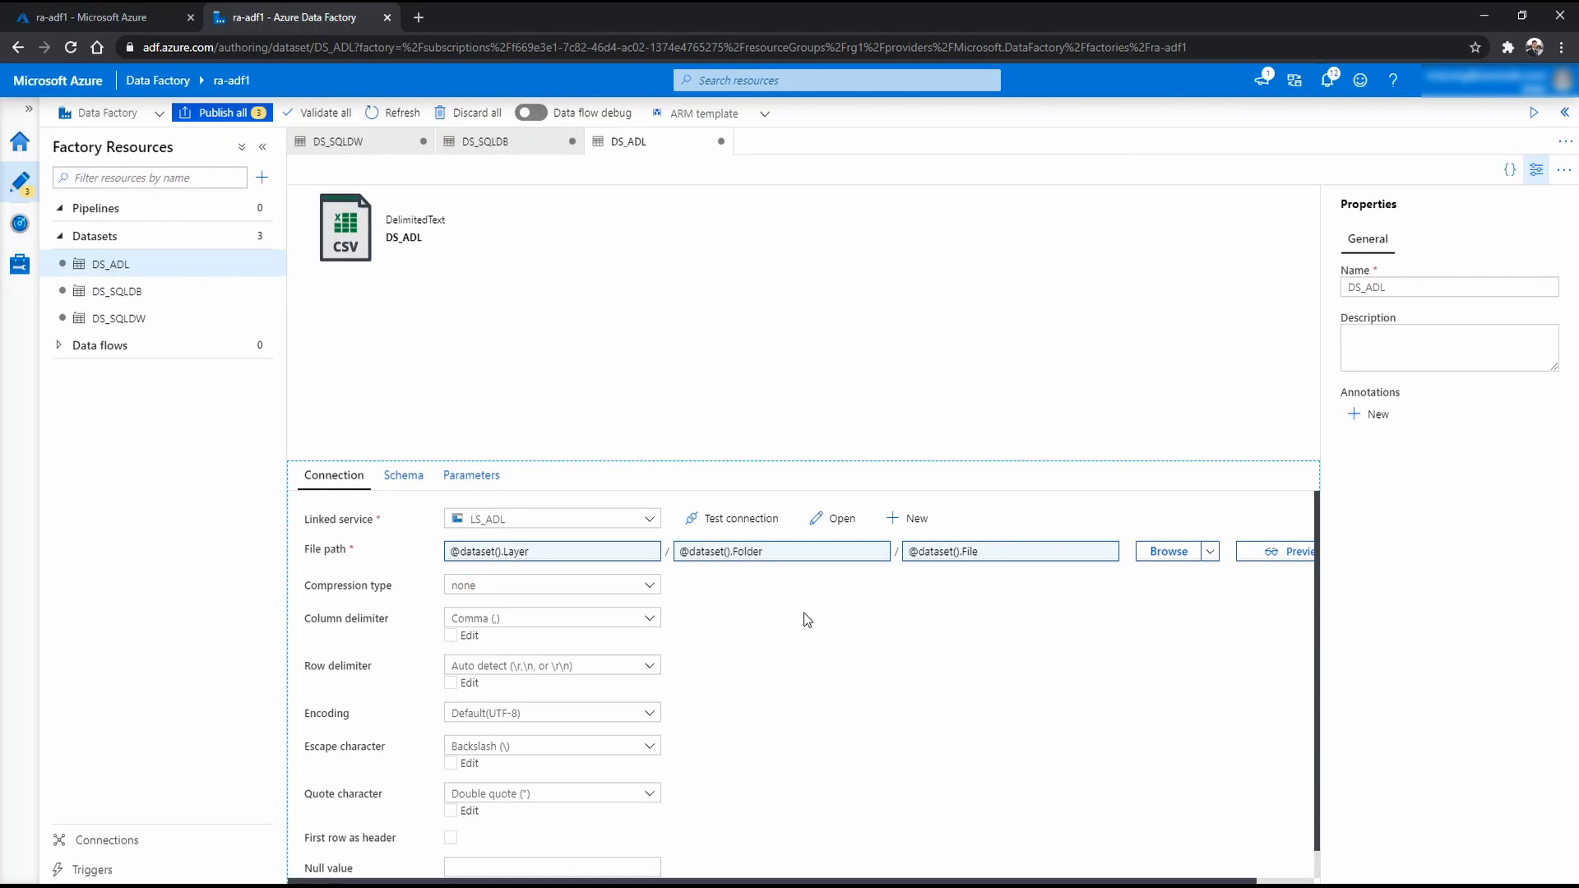
{"action": "mouse_move", "coordinate": [483, 209]}
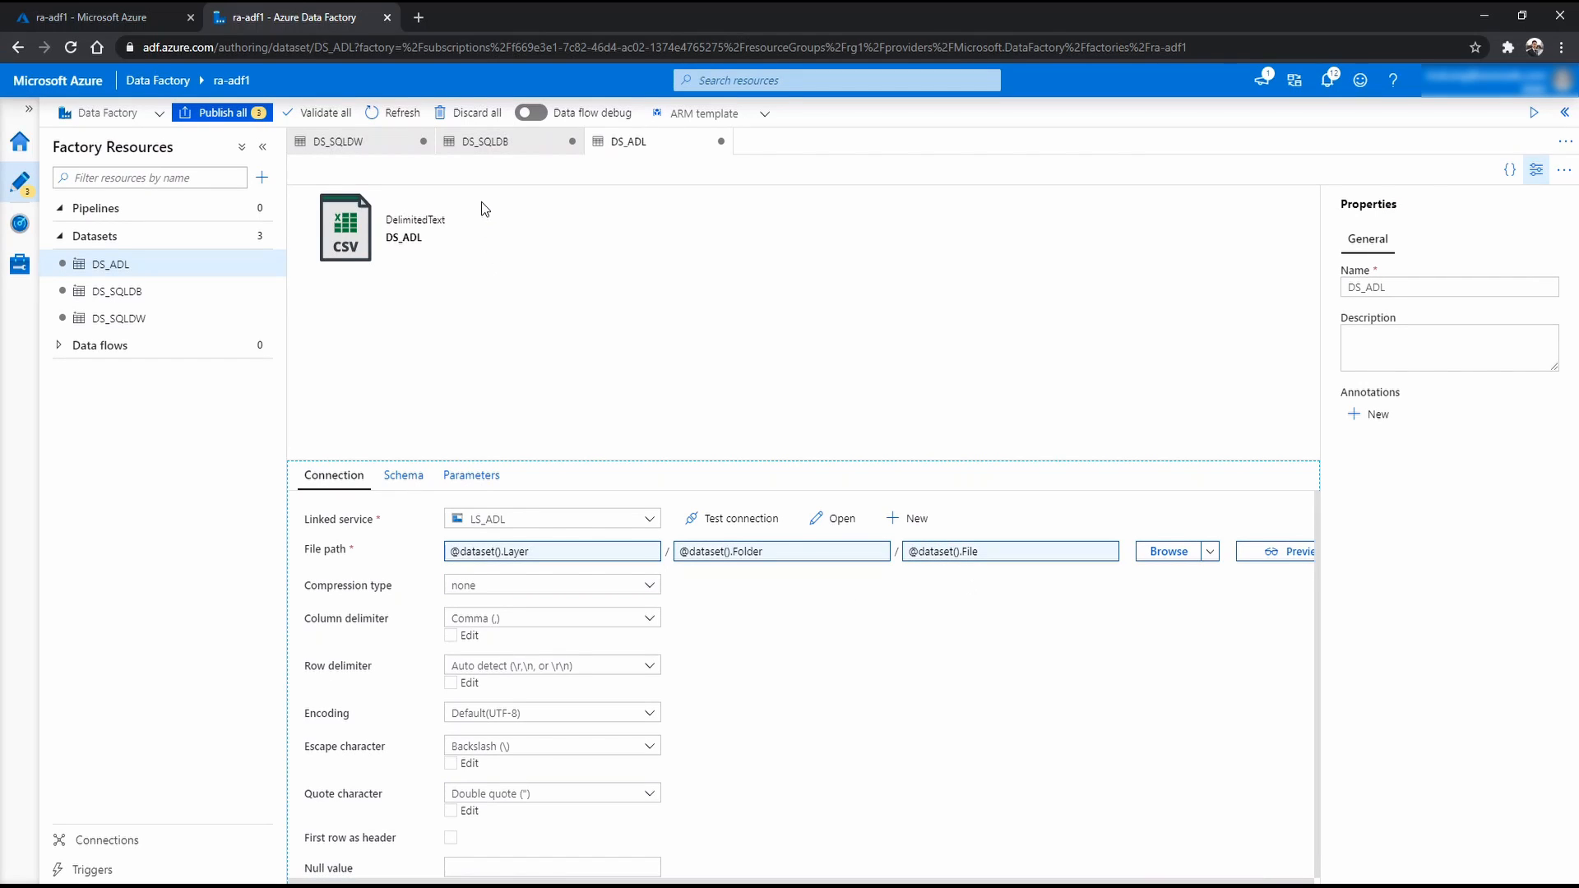
{"action": "mouse_move", "coordinate": [183, 241]}
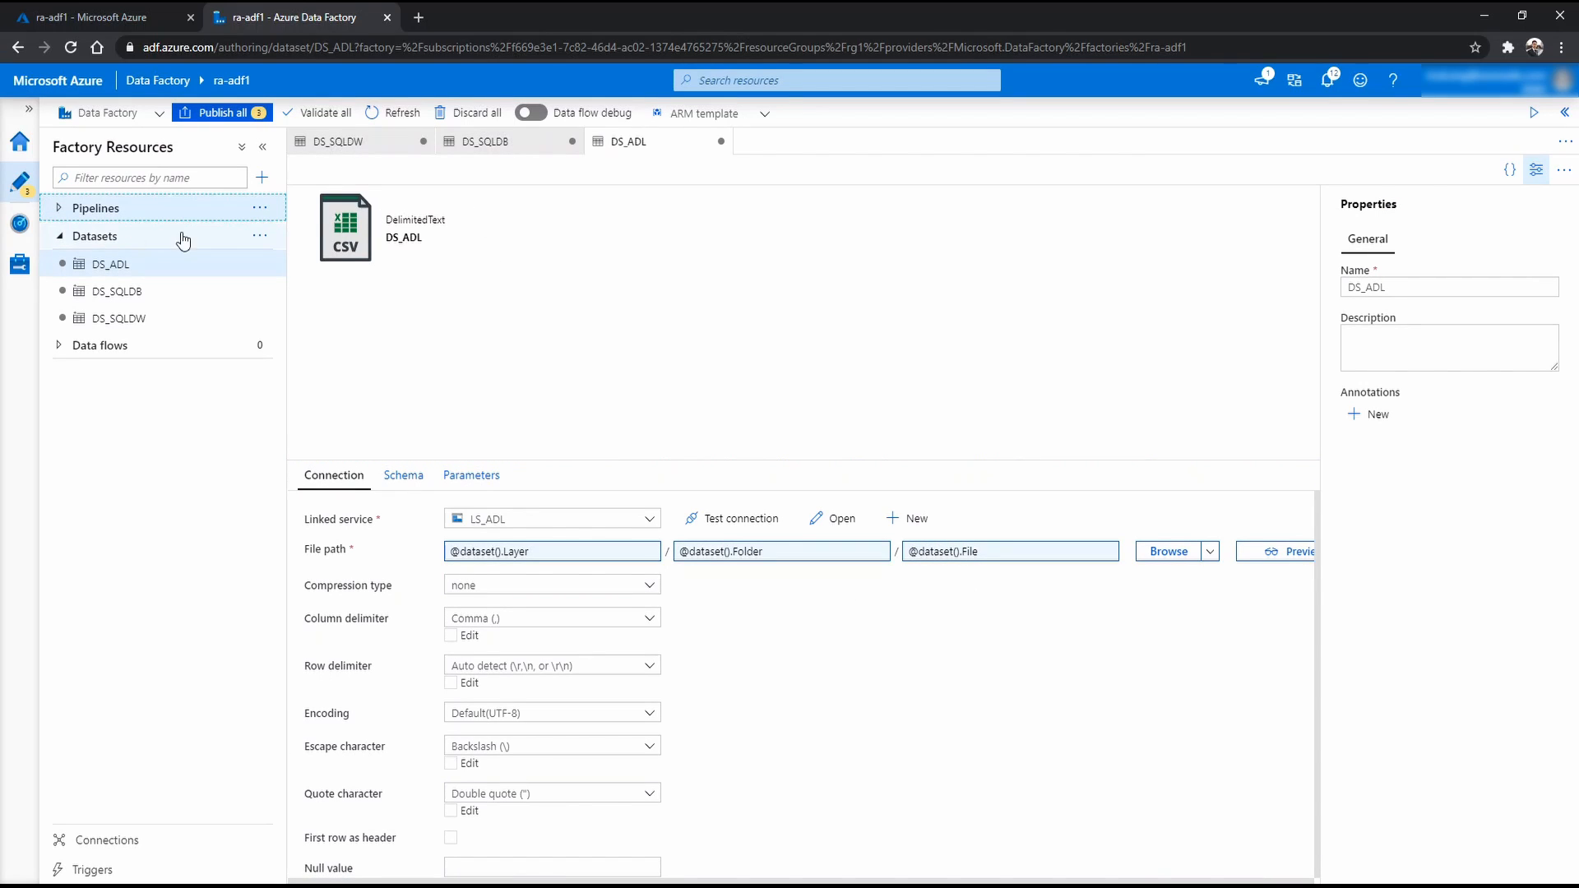
{"action": "mouse_move", "coordinate": [1536, 169]}
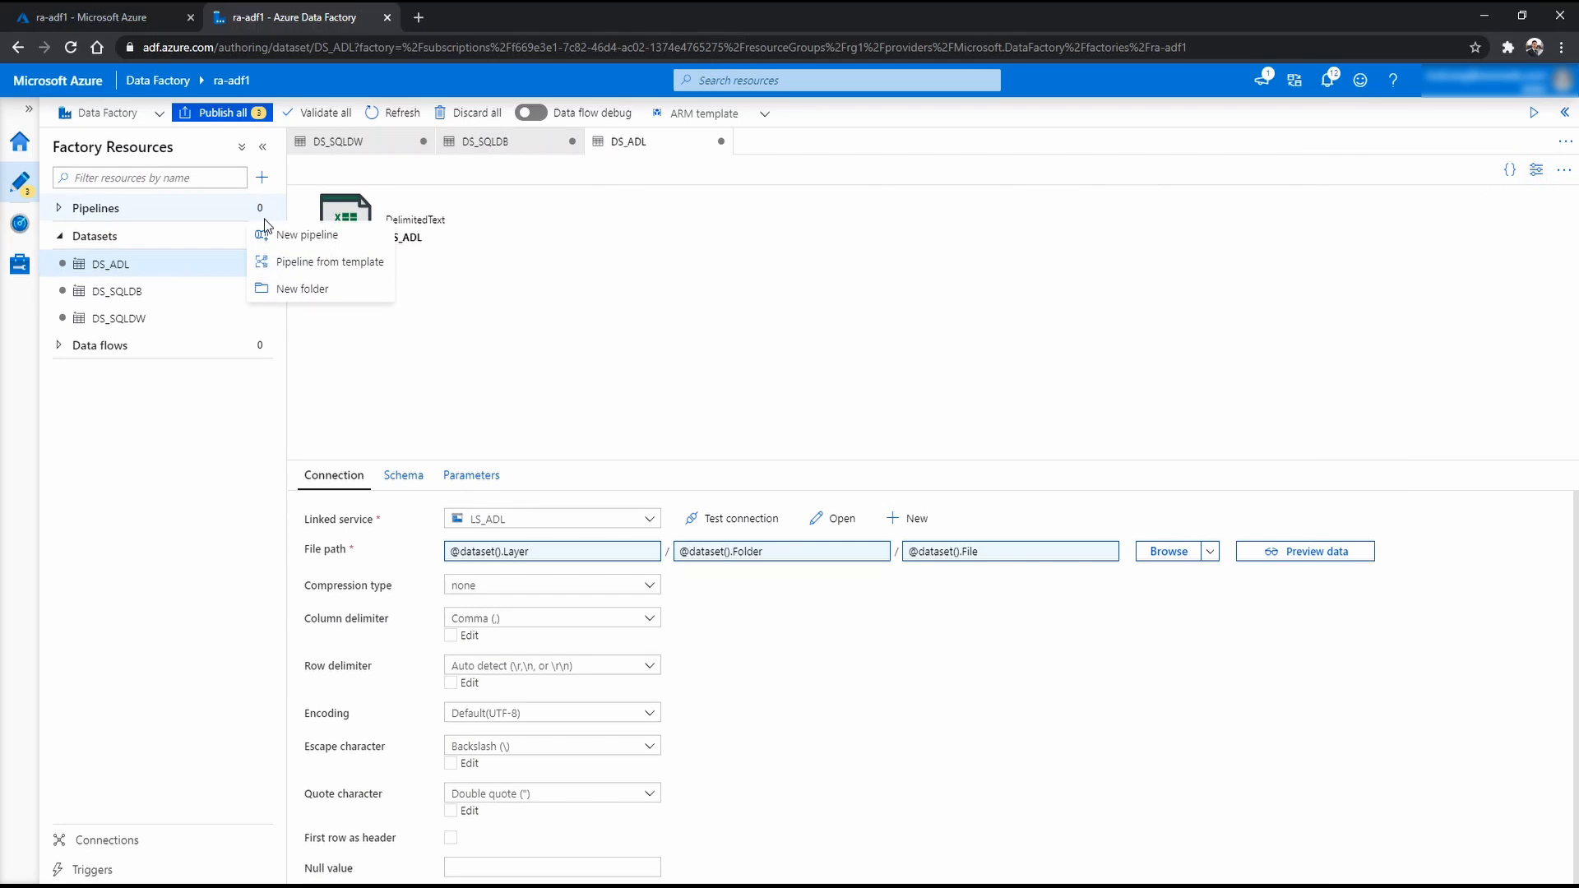
Create a new pipeline and rename it PL_1.
{"action": "left_click", "coordinate": [307, 234]}
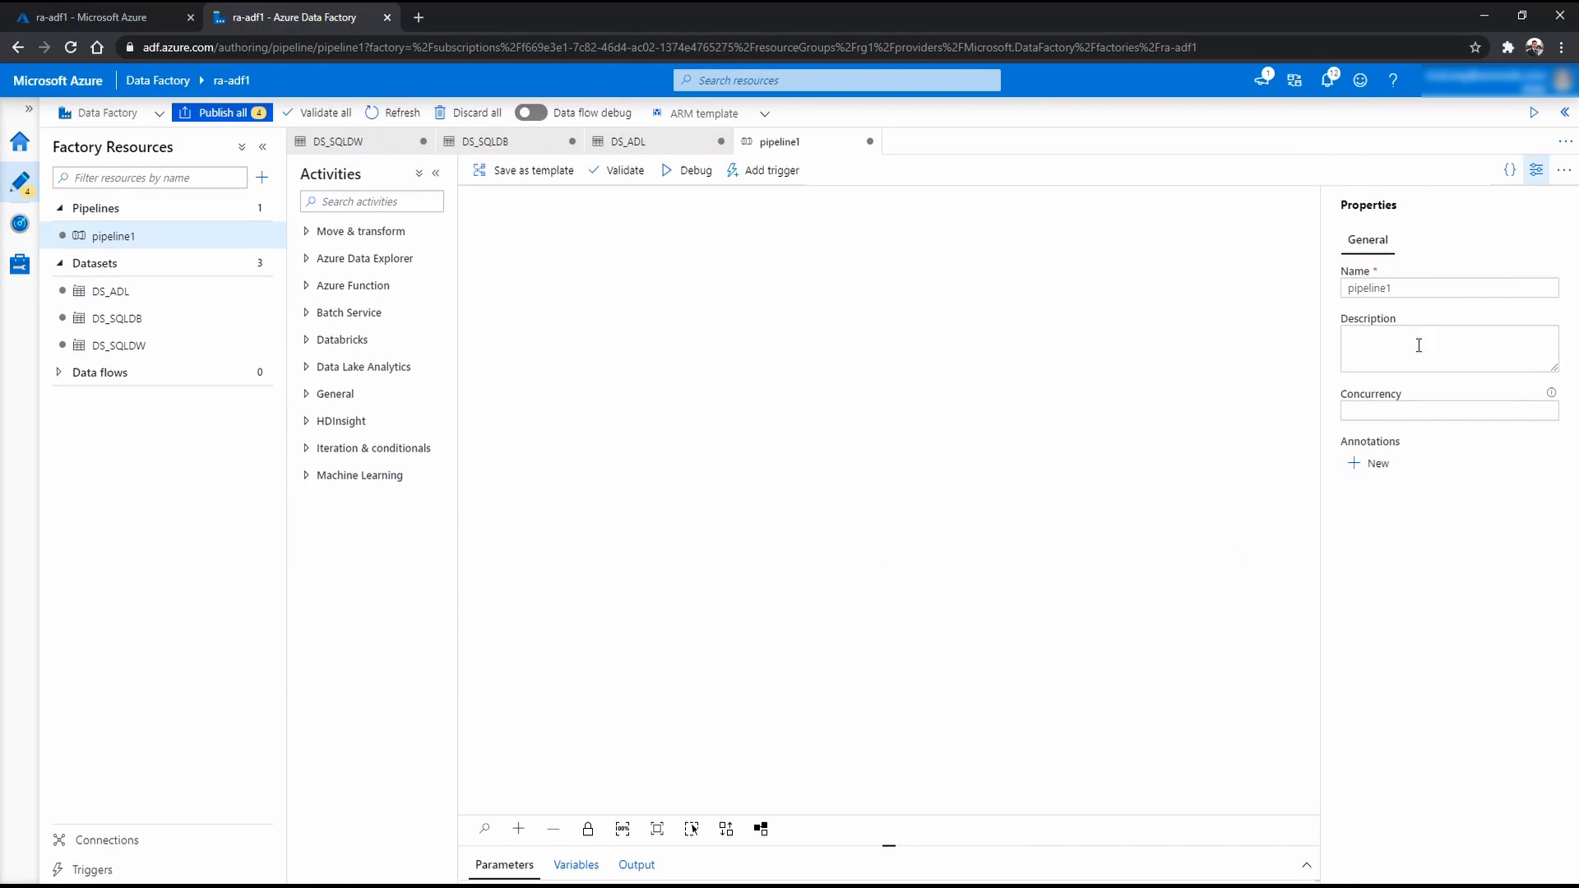
{"action": "left_click", "coordinate": [1448, 287]}
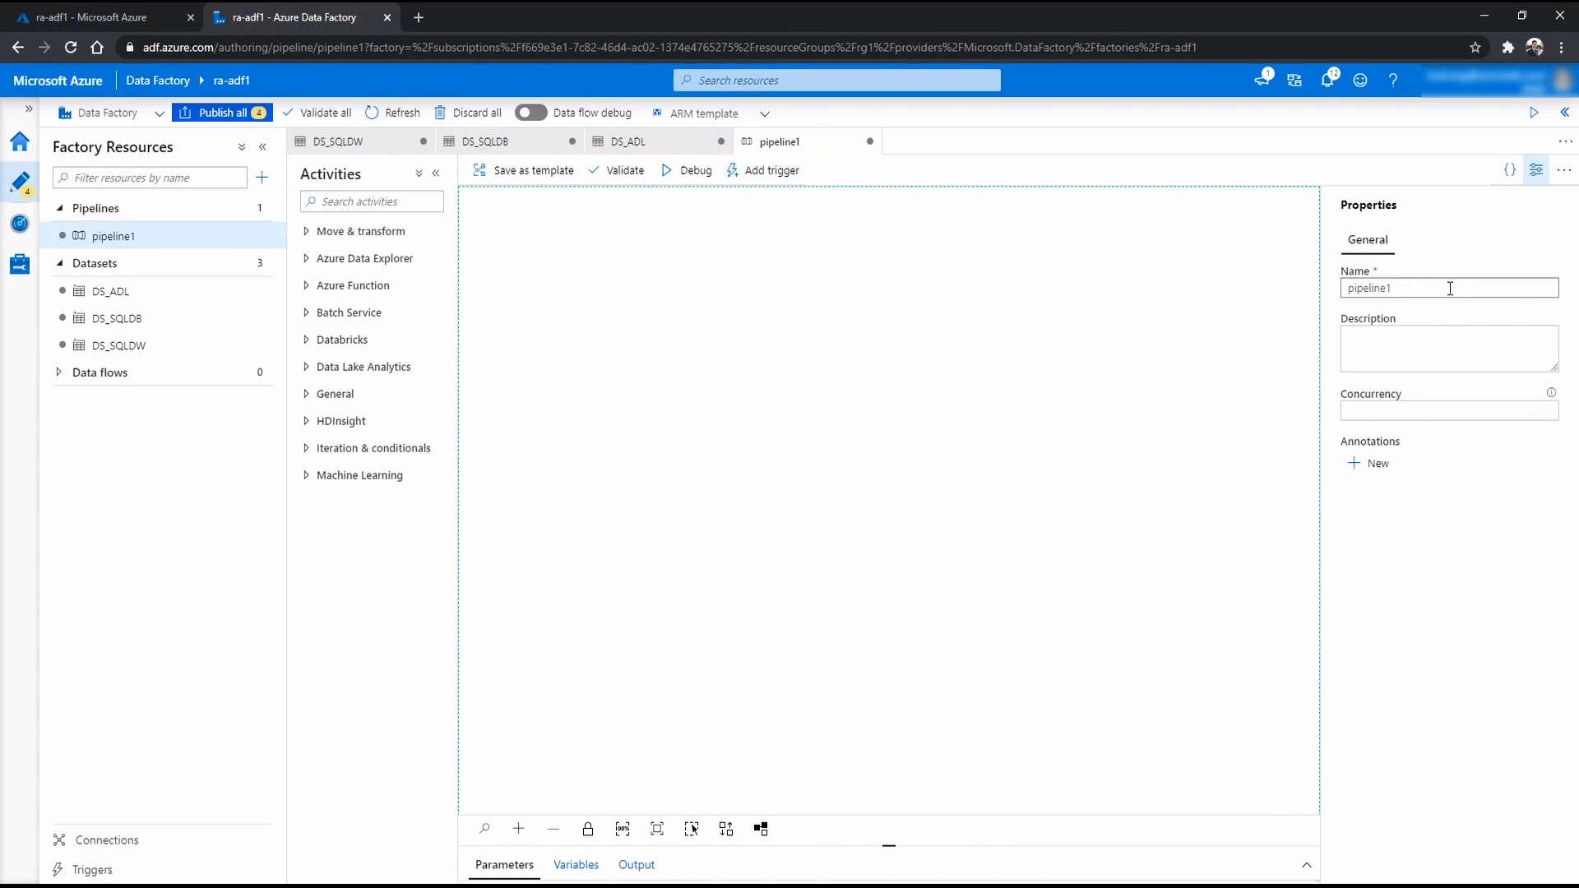
{"action": "triple_click", "coordinate": [1449, 288]}
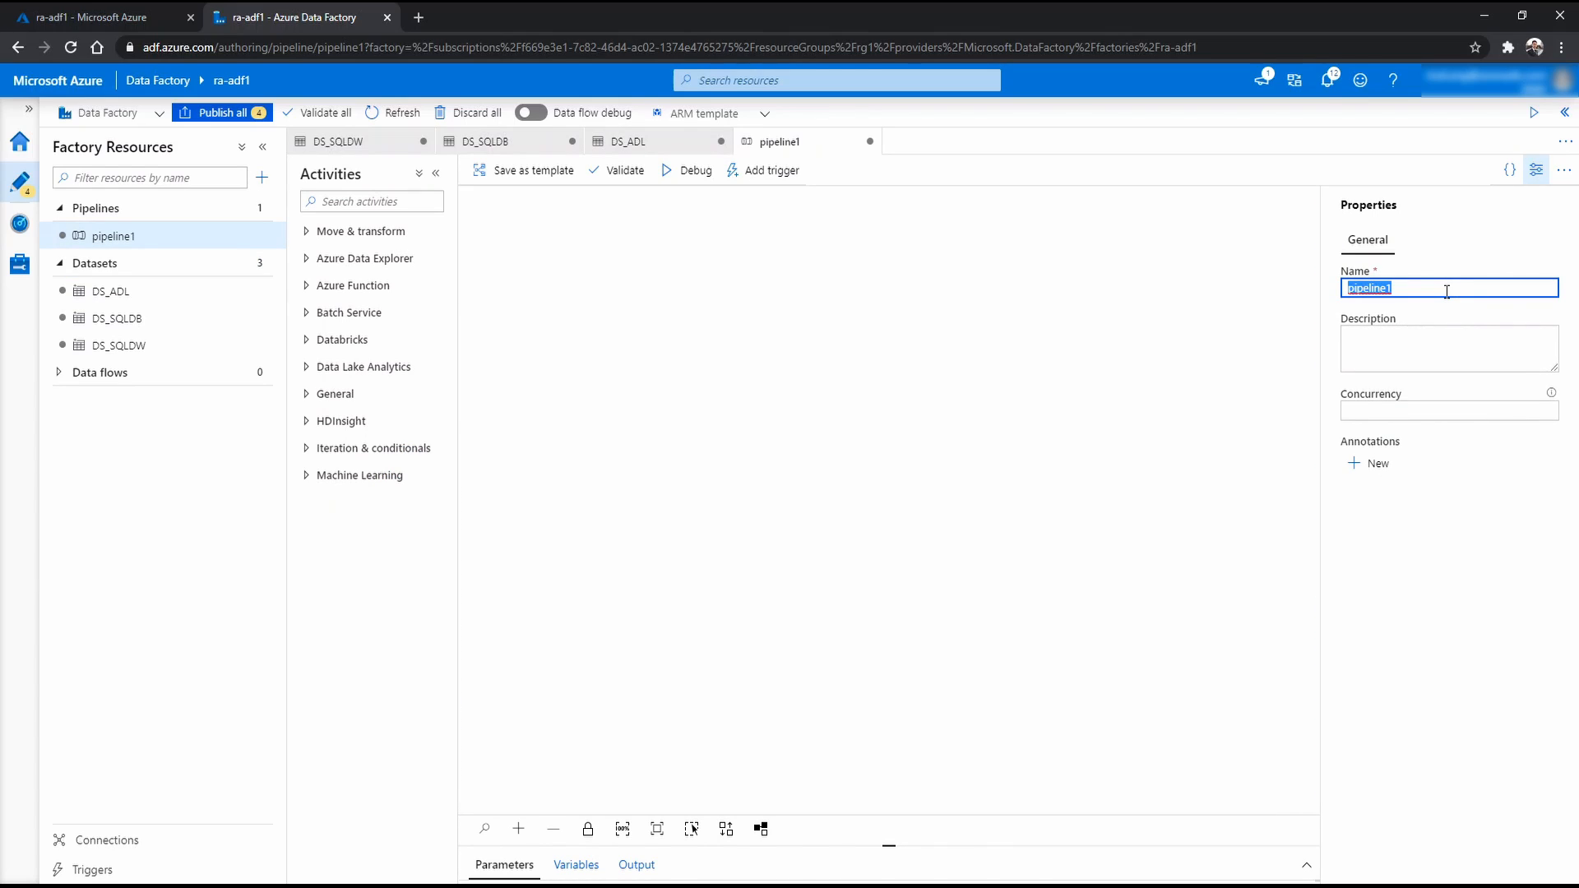
{"action": "type", "text": "PL_1"}
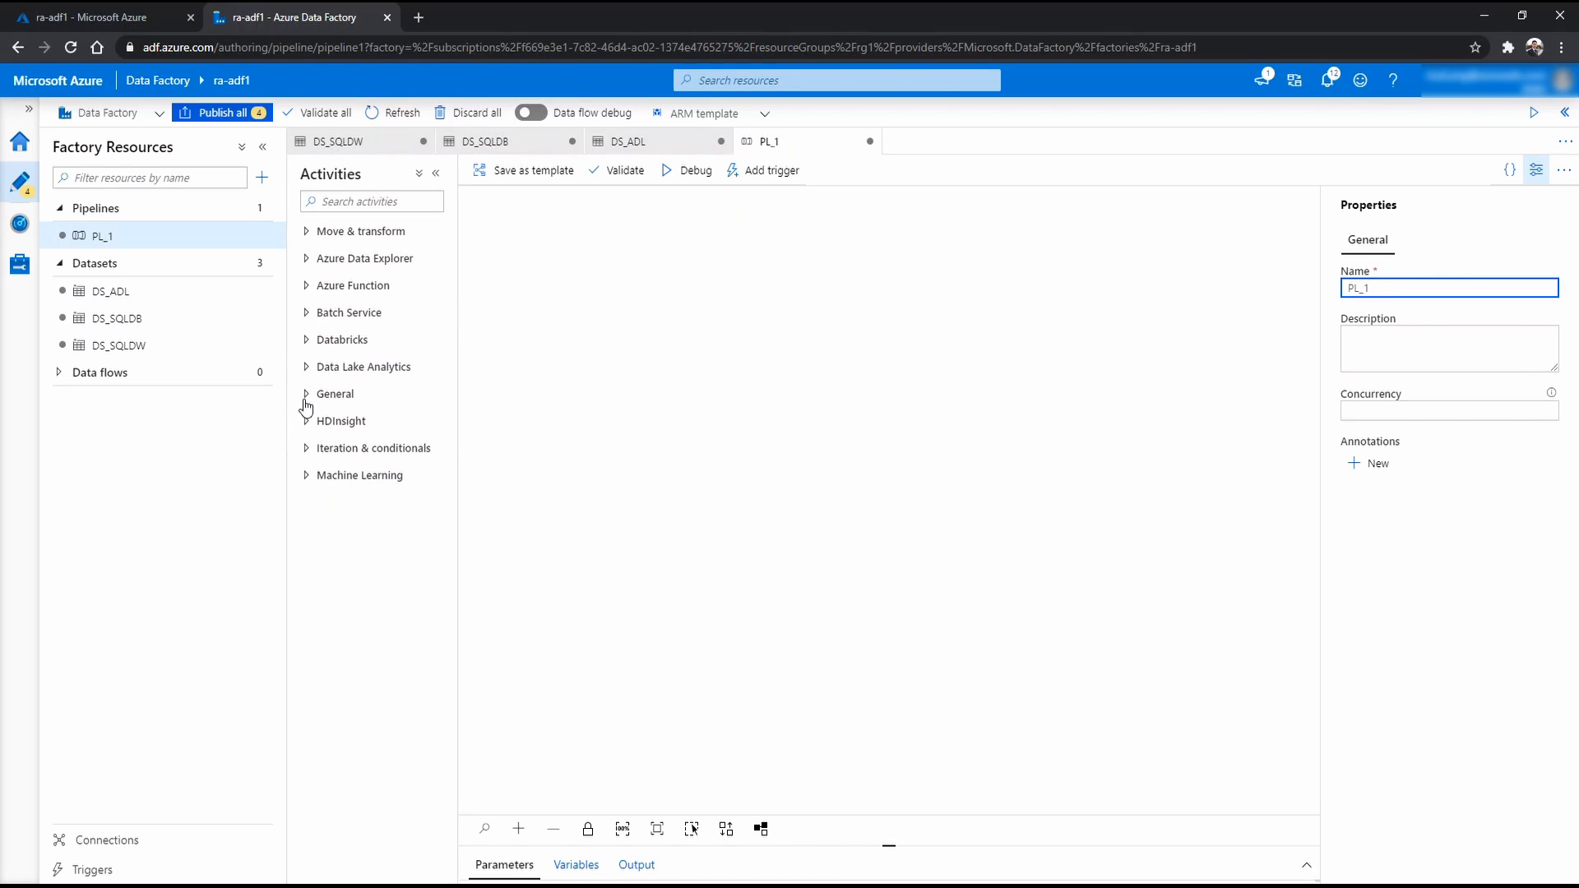
Add a Lookup activity from General and name it Get Tables.
{"action": "left_click", "coordinate": [336, 393]}
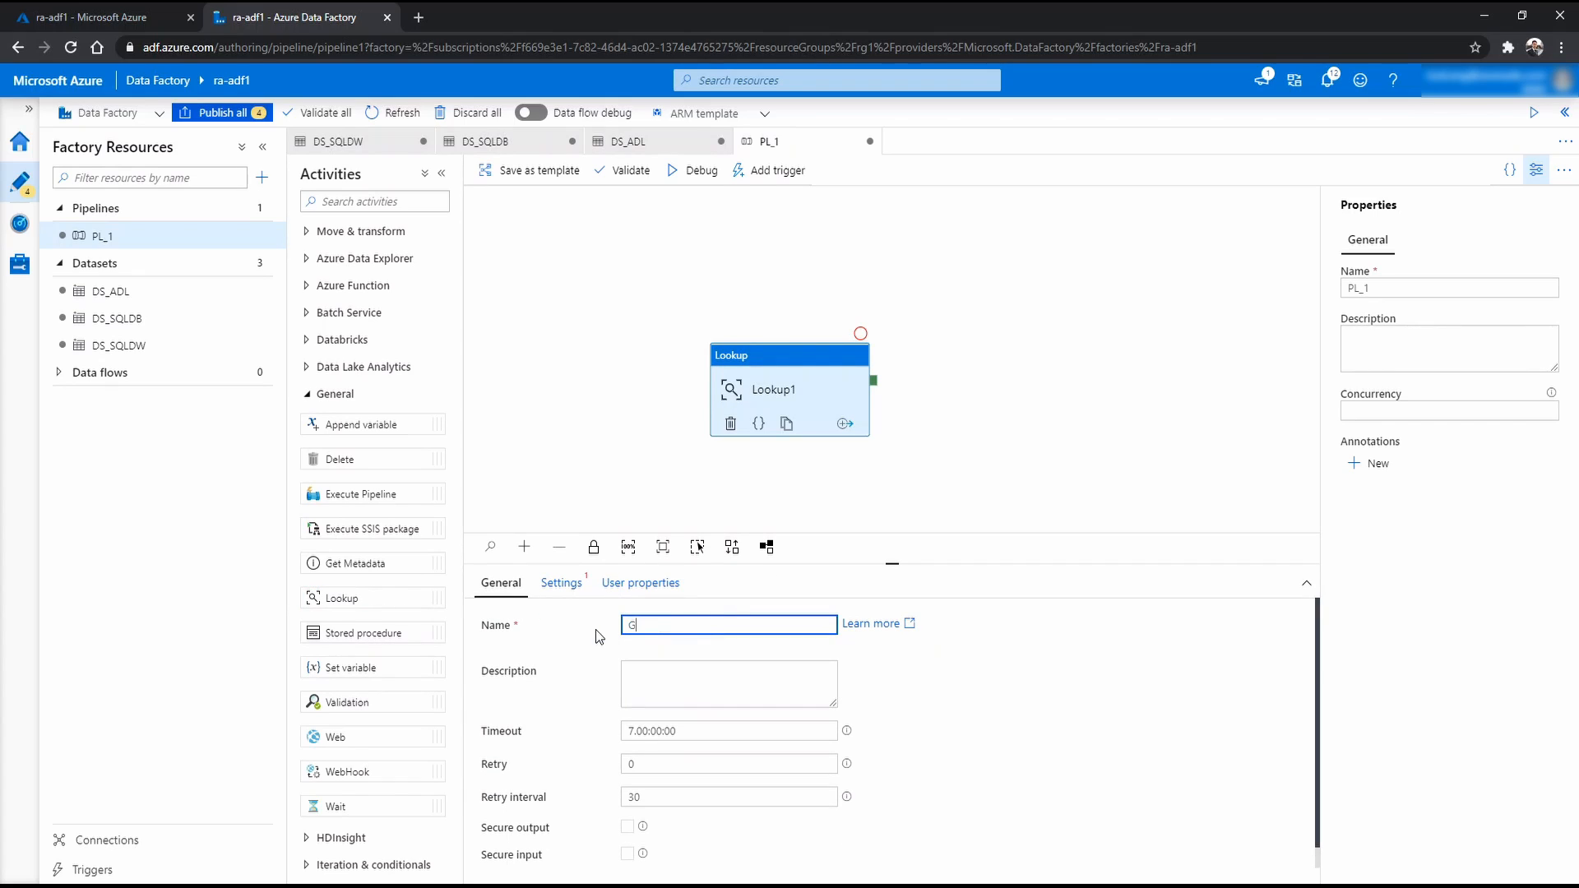
{"action": "type", "text": "et Tables"}
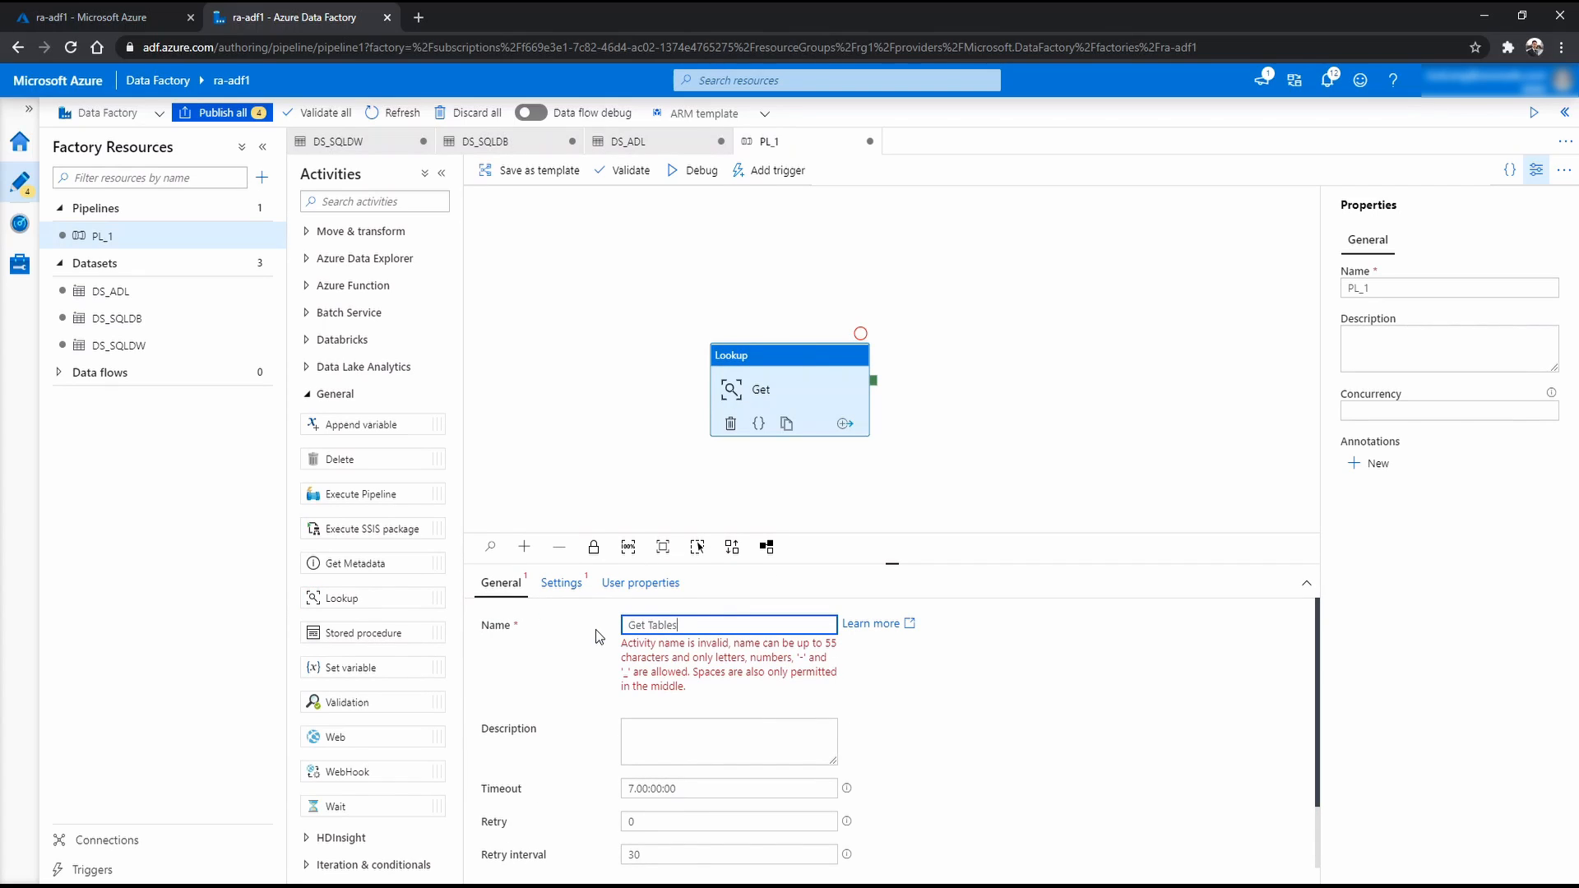
{"action": "left_click", "coordinate": [560, 582]}
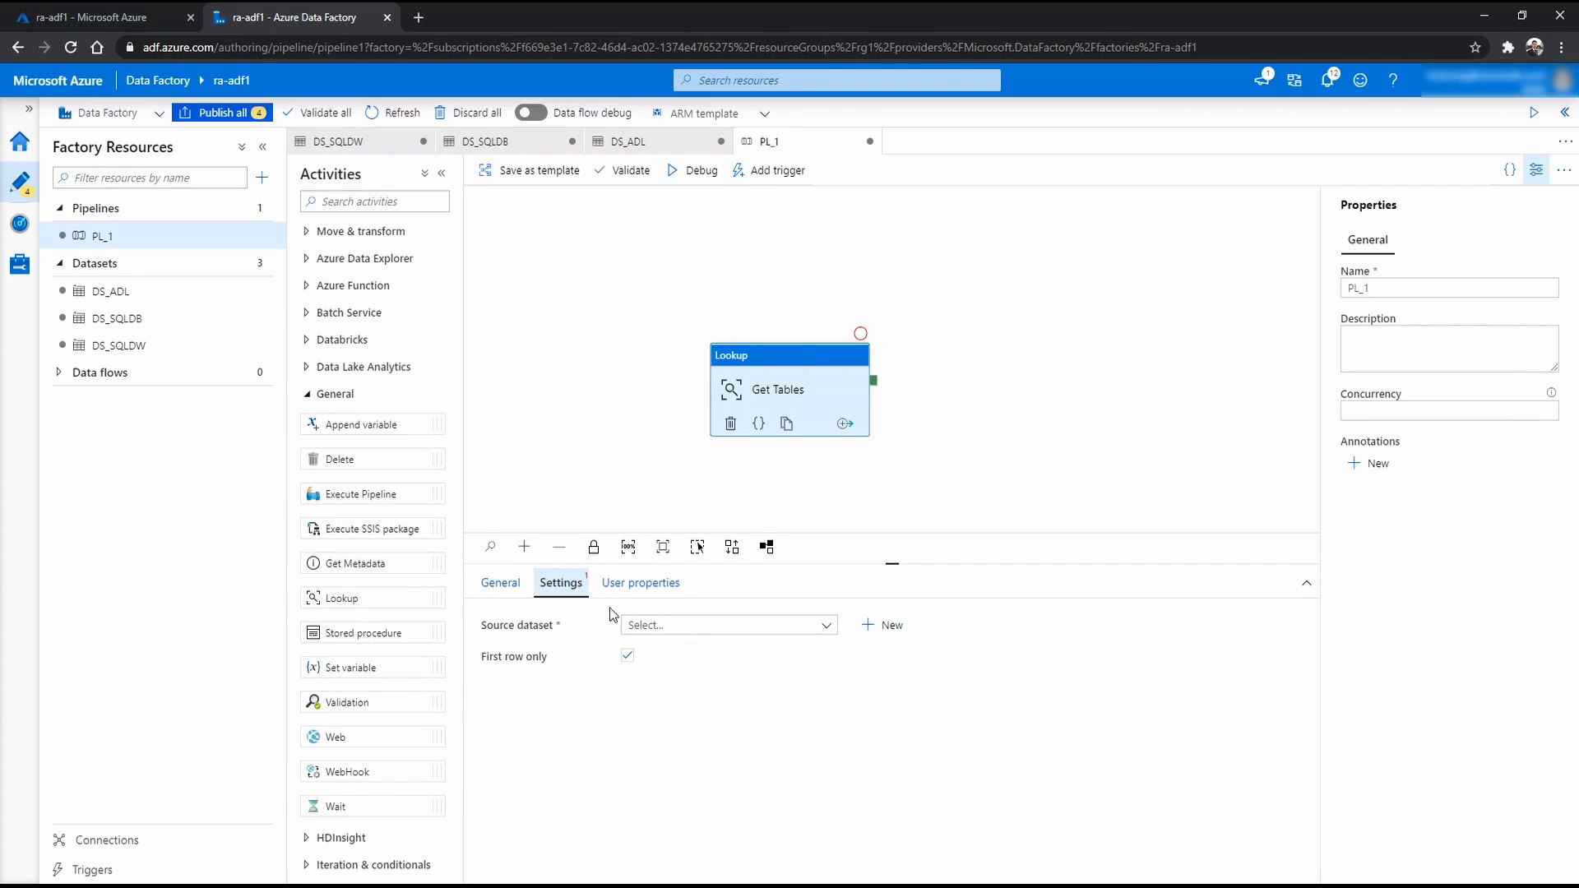
Use DS_SQLDW as the lookup source, returning all rows via a query.
{"action": "left_click", "coordinate": [725, 625]}
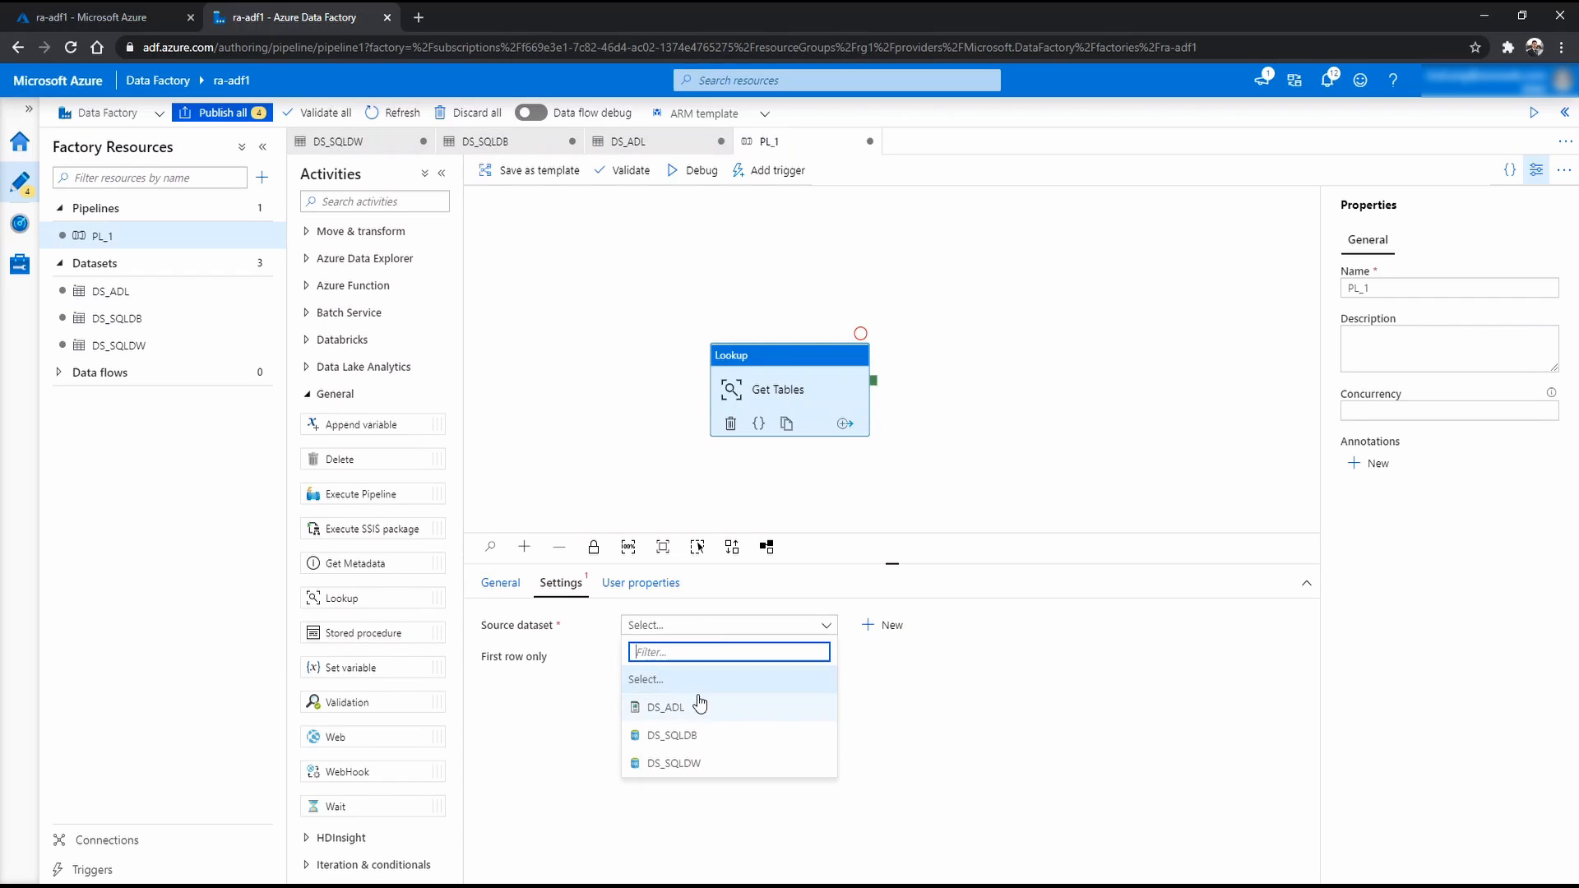
{"action": "mouse_move", "coordinate": [692, 768]}
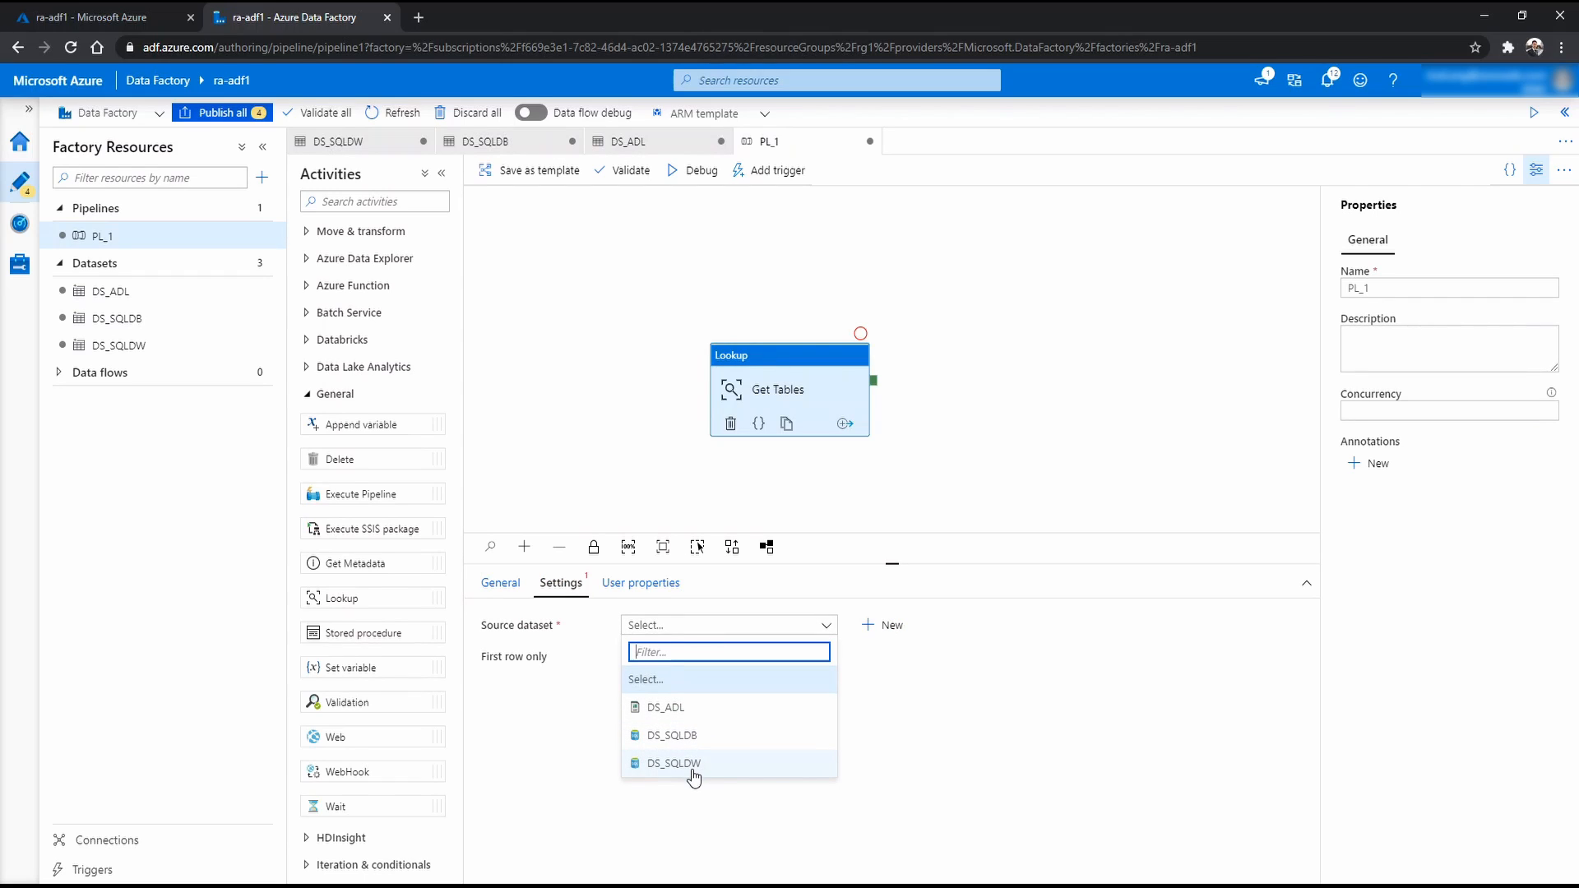
{"action": "left_click", "coordinate": [672, 762]}
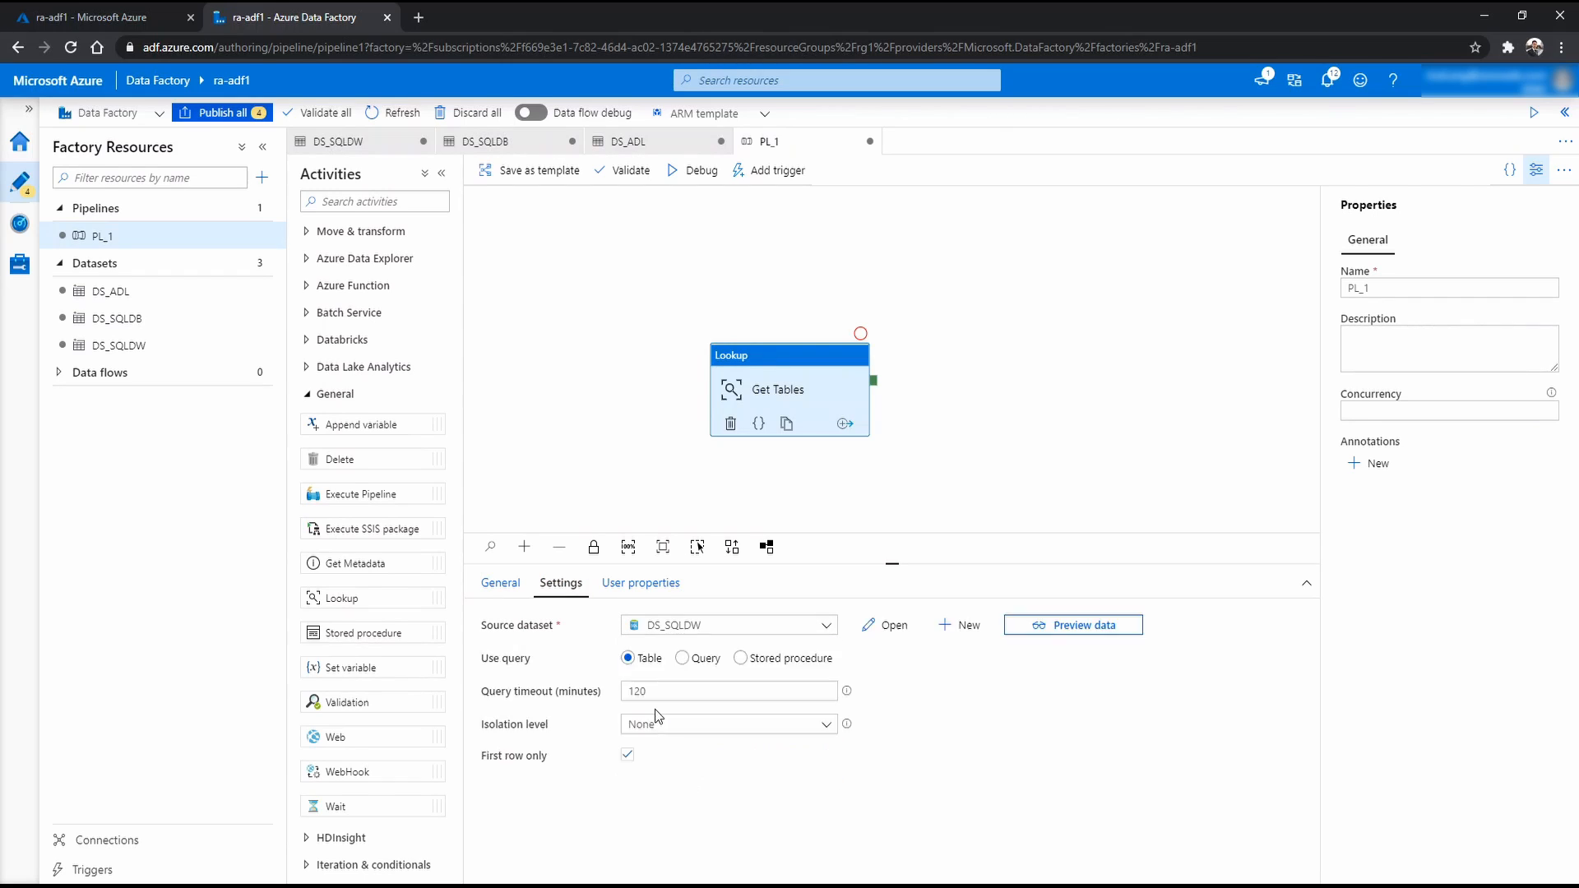
{"action": "left_click", "coordinate": [627, 755]}
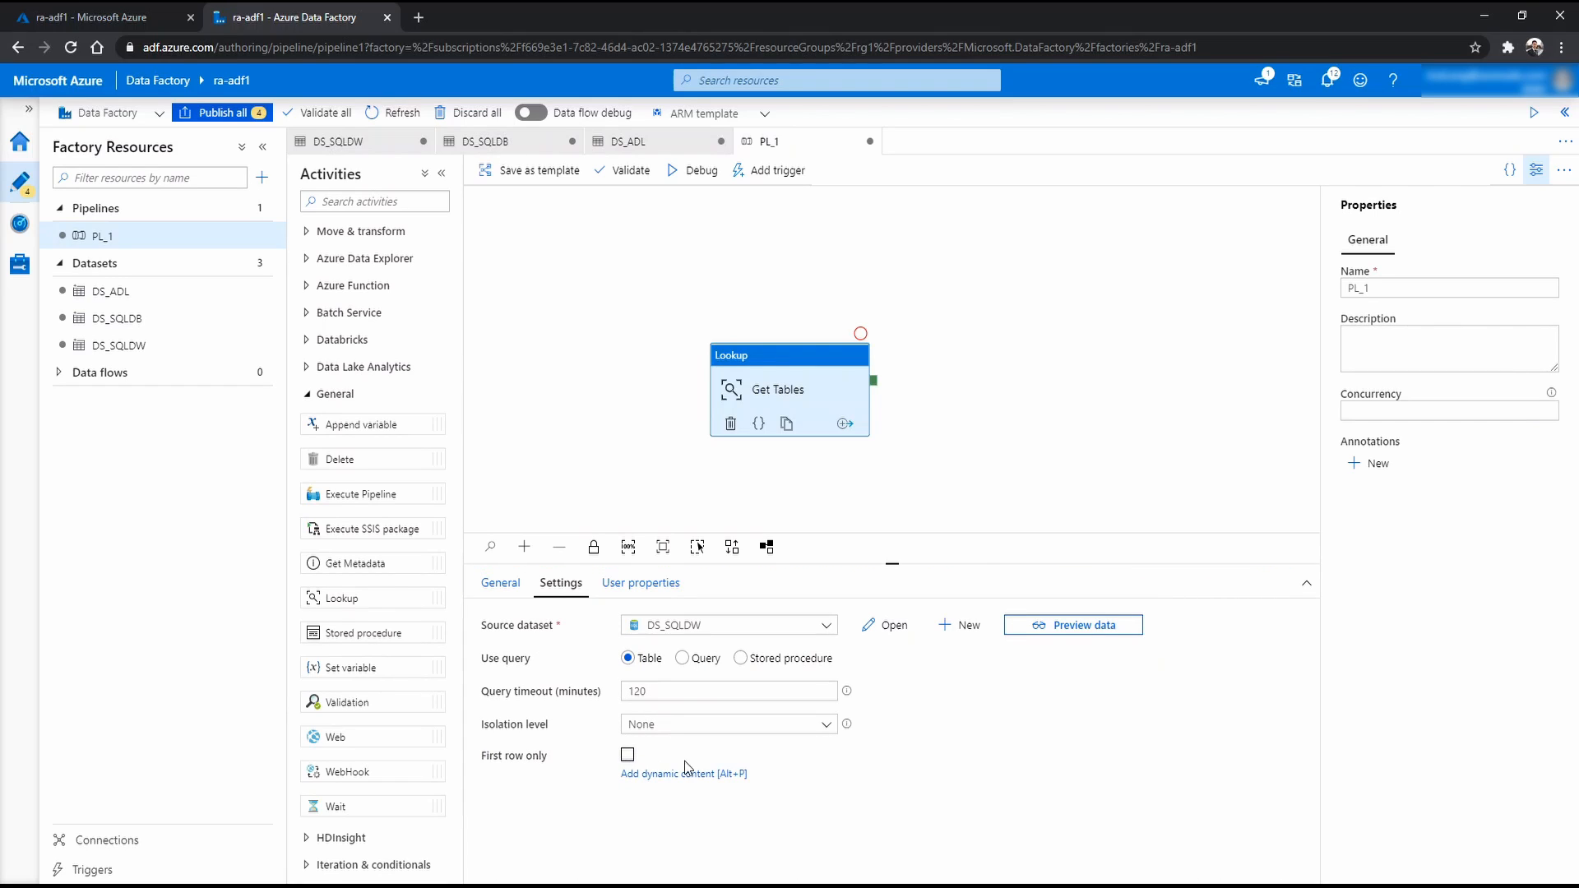
{"action": "mouse_move", "coordinate": [630, 777]}
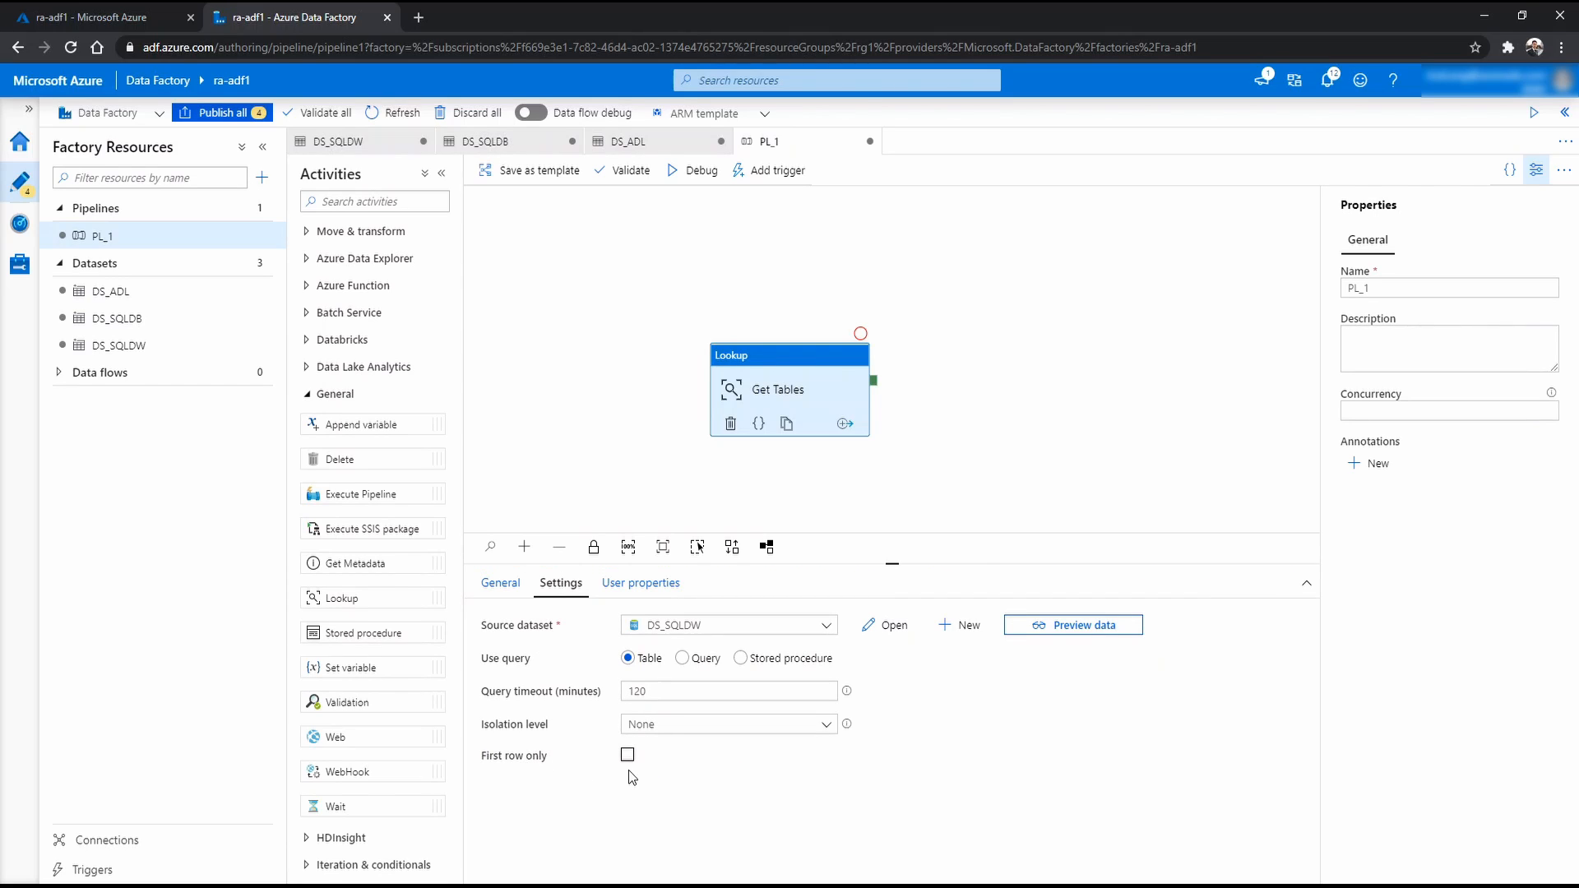
{"action": "left_click", "coordinate": [682, 658]}
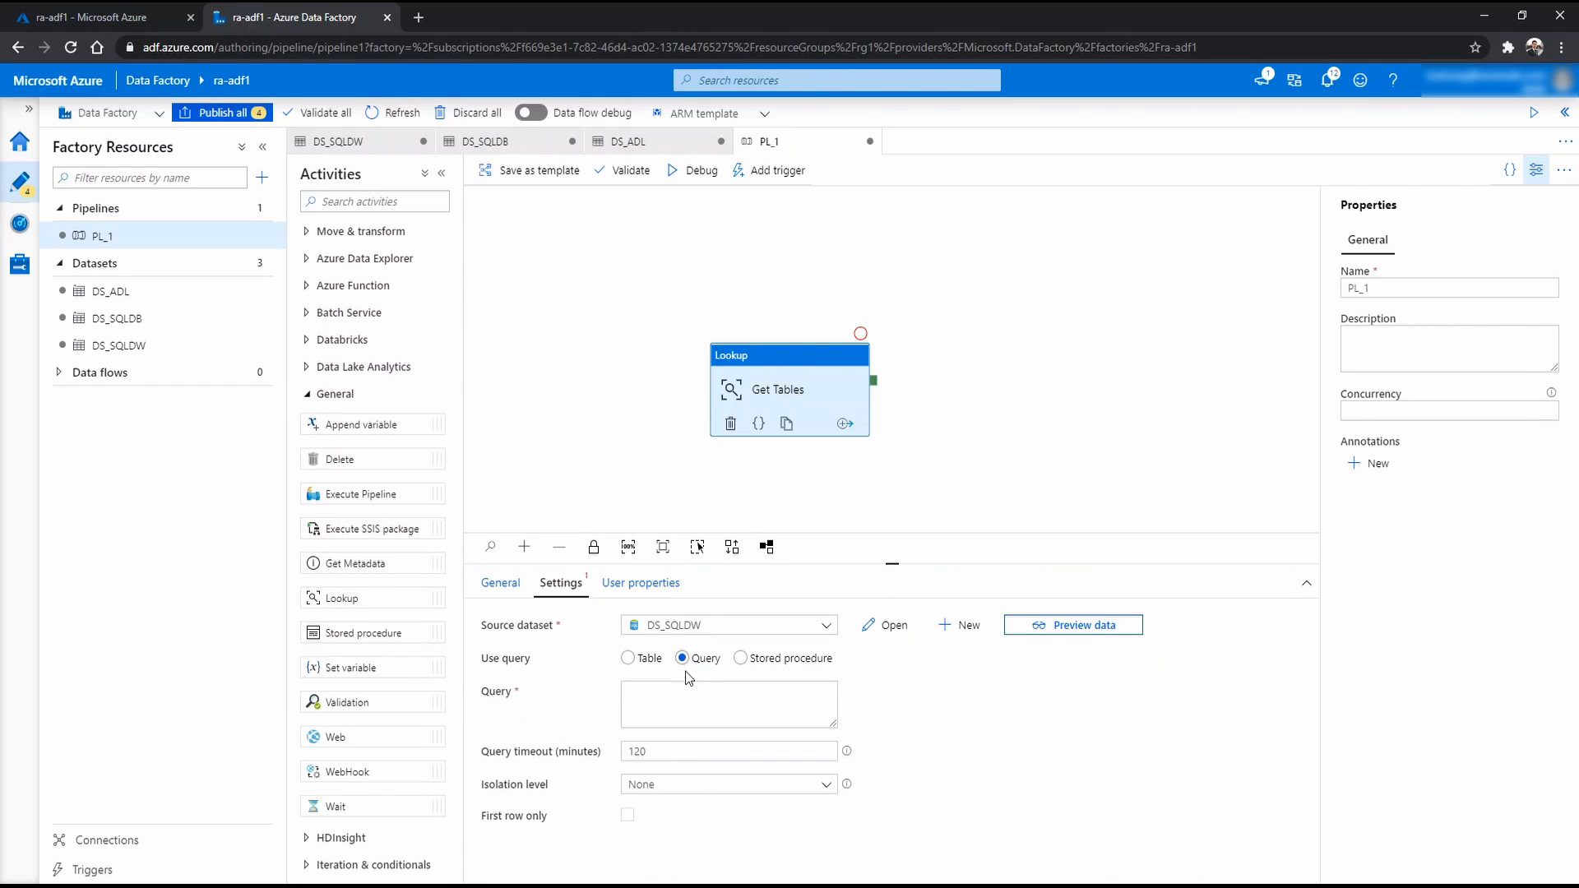
Enter the lookup query select * from dbo.config as dynamic content.
{"action": "left_click", "coordinate": [727, 703]}
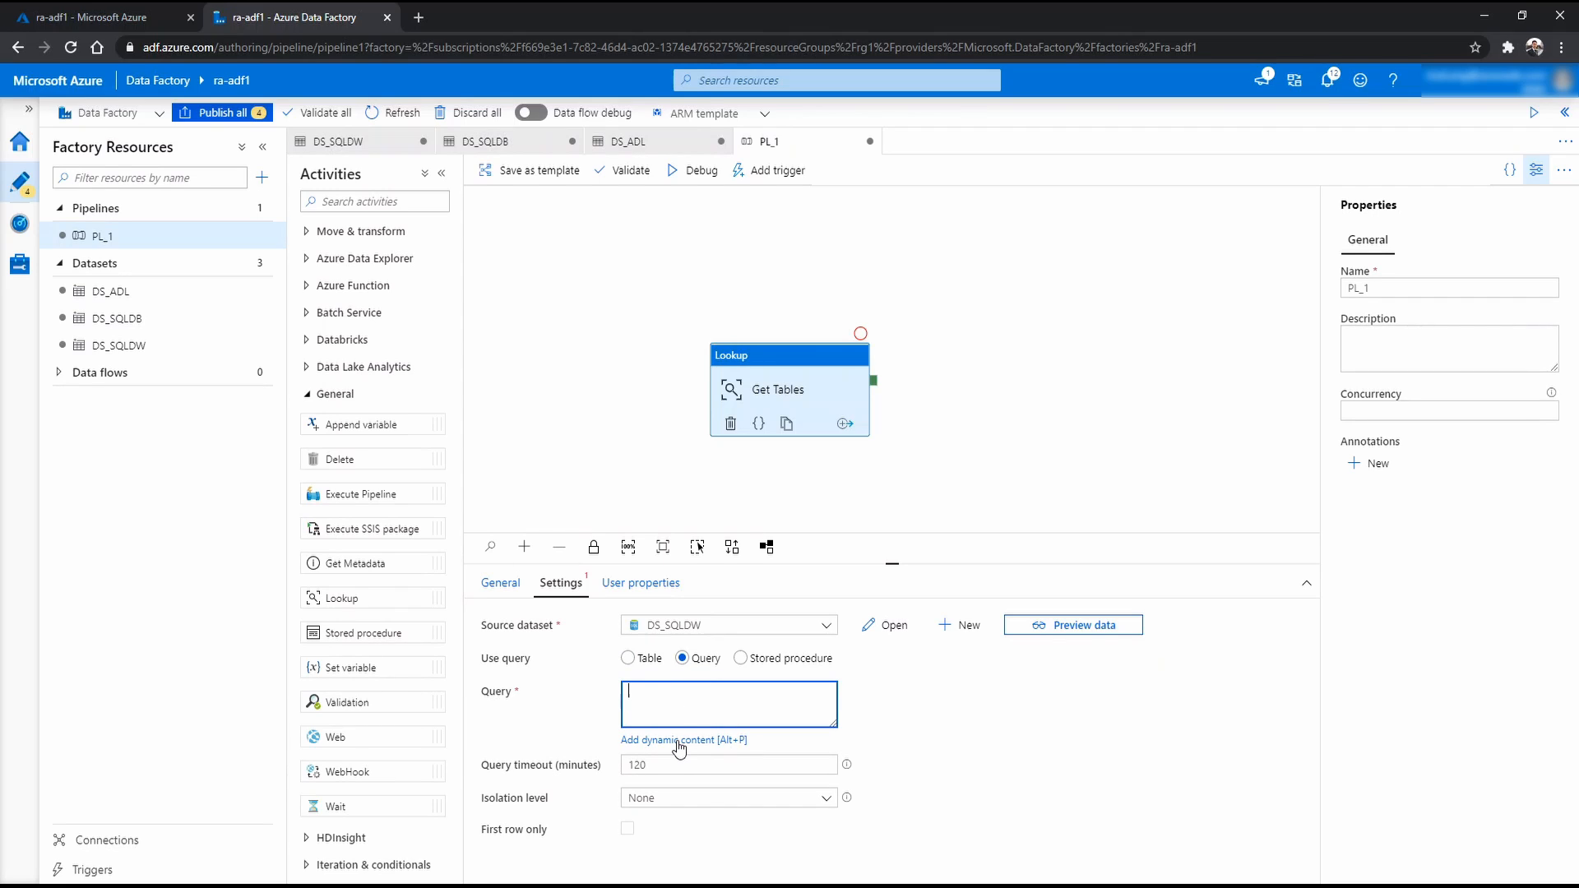
{"action": "left_click", "coordinate": [684, 740]}
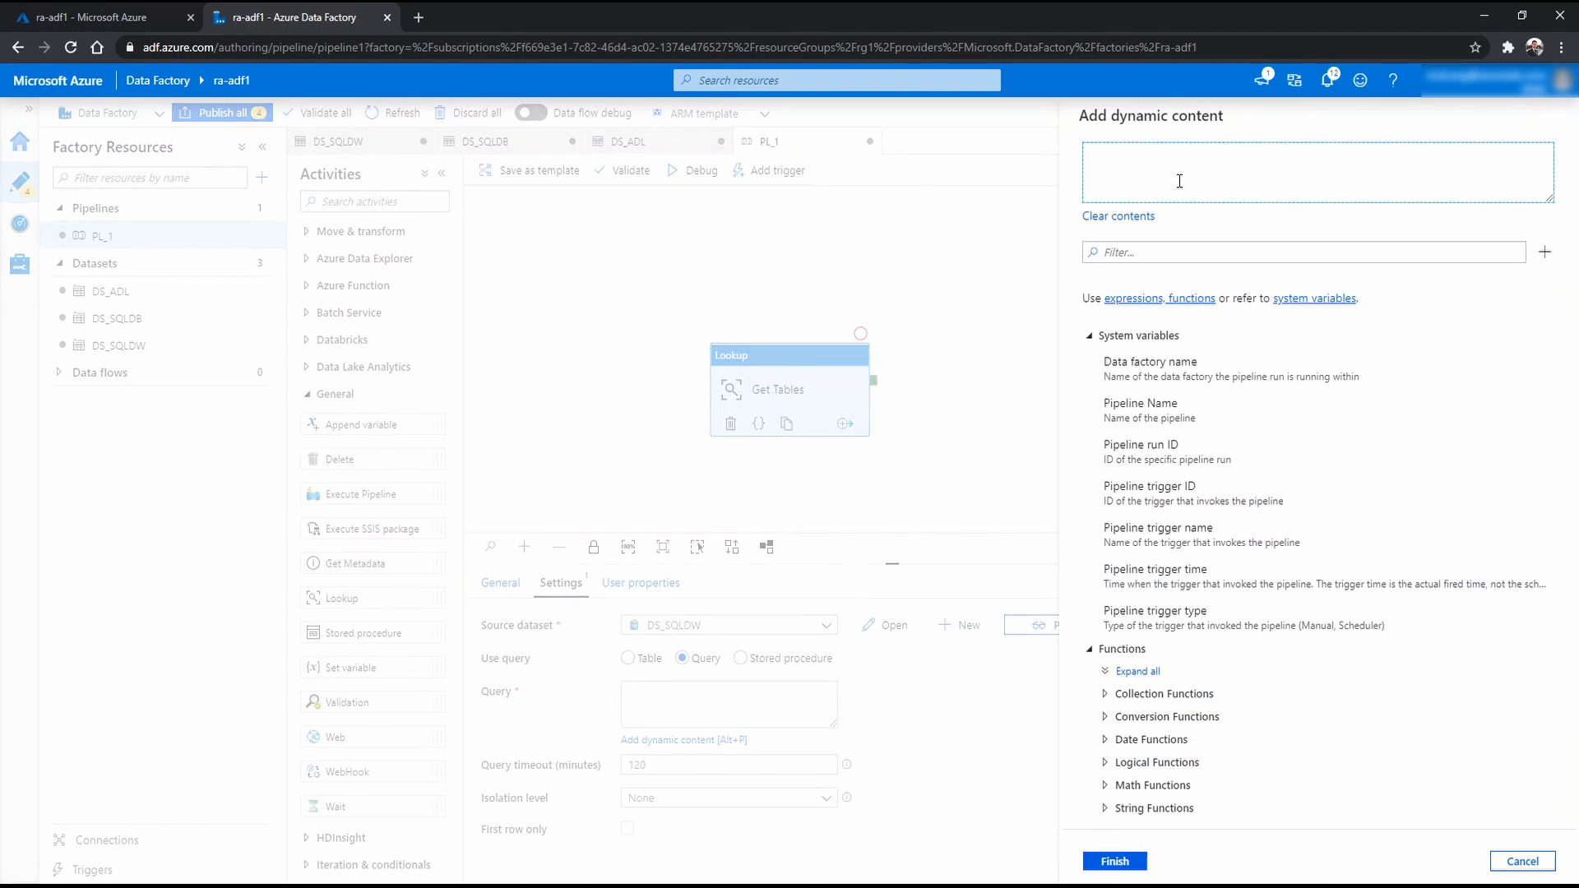
{"action": "type", "text": "select * f"}
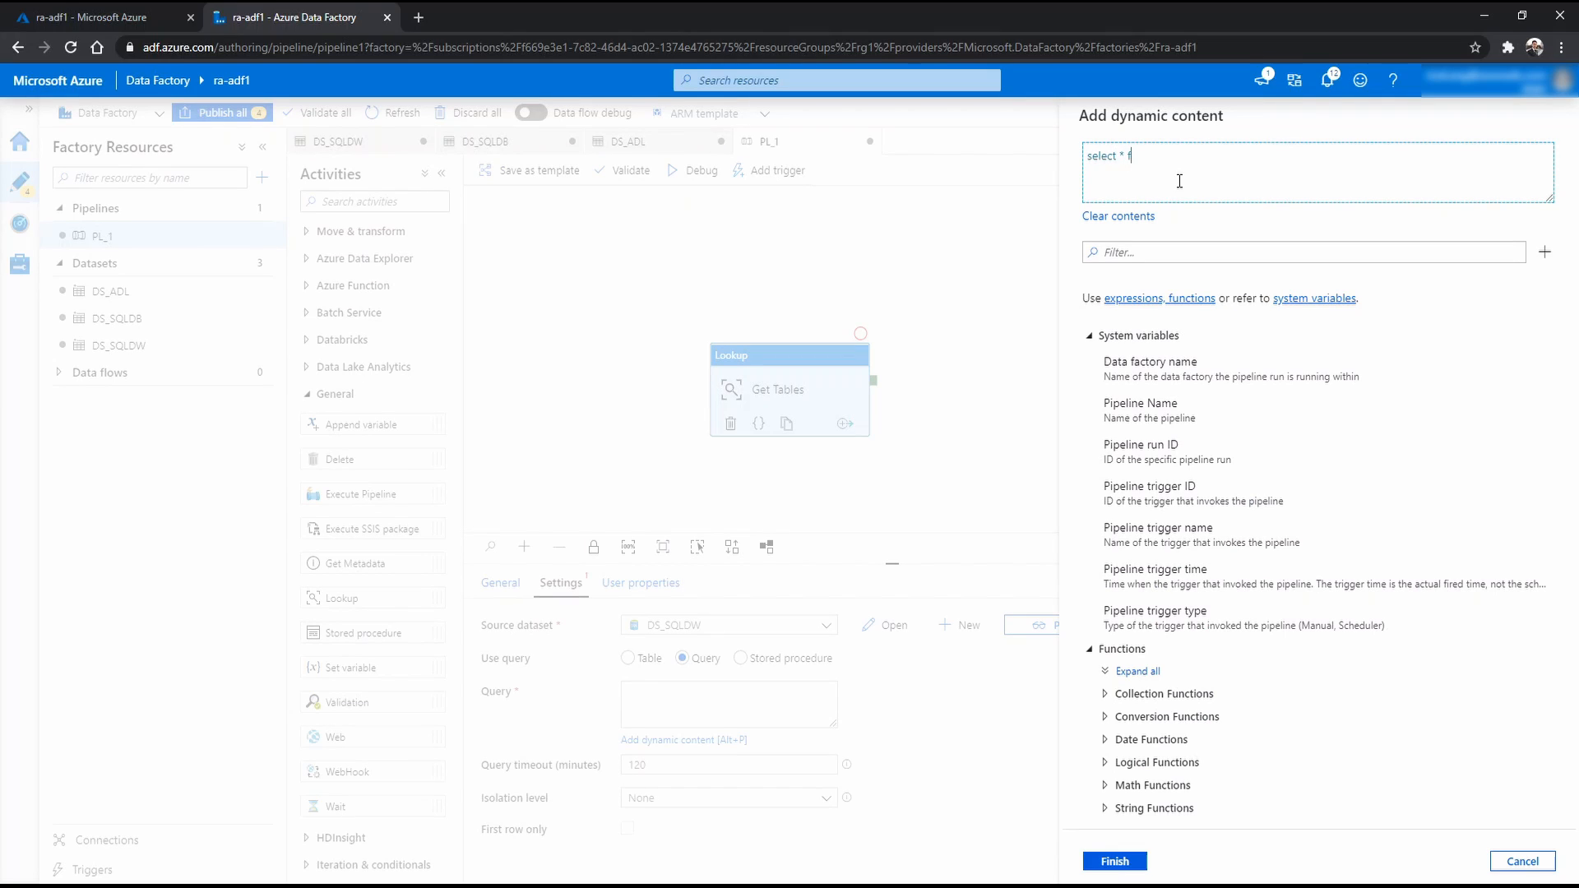
{"action": "type", "text": "rom dbo.conf"}
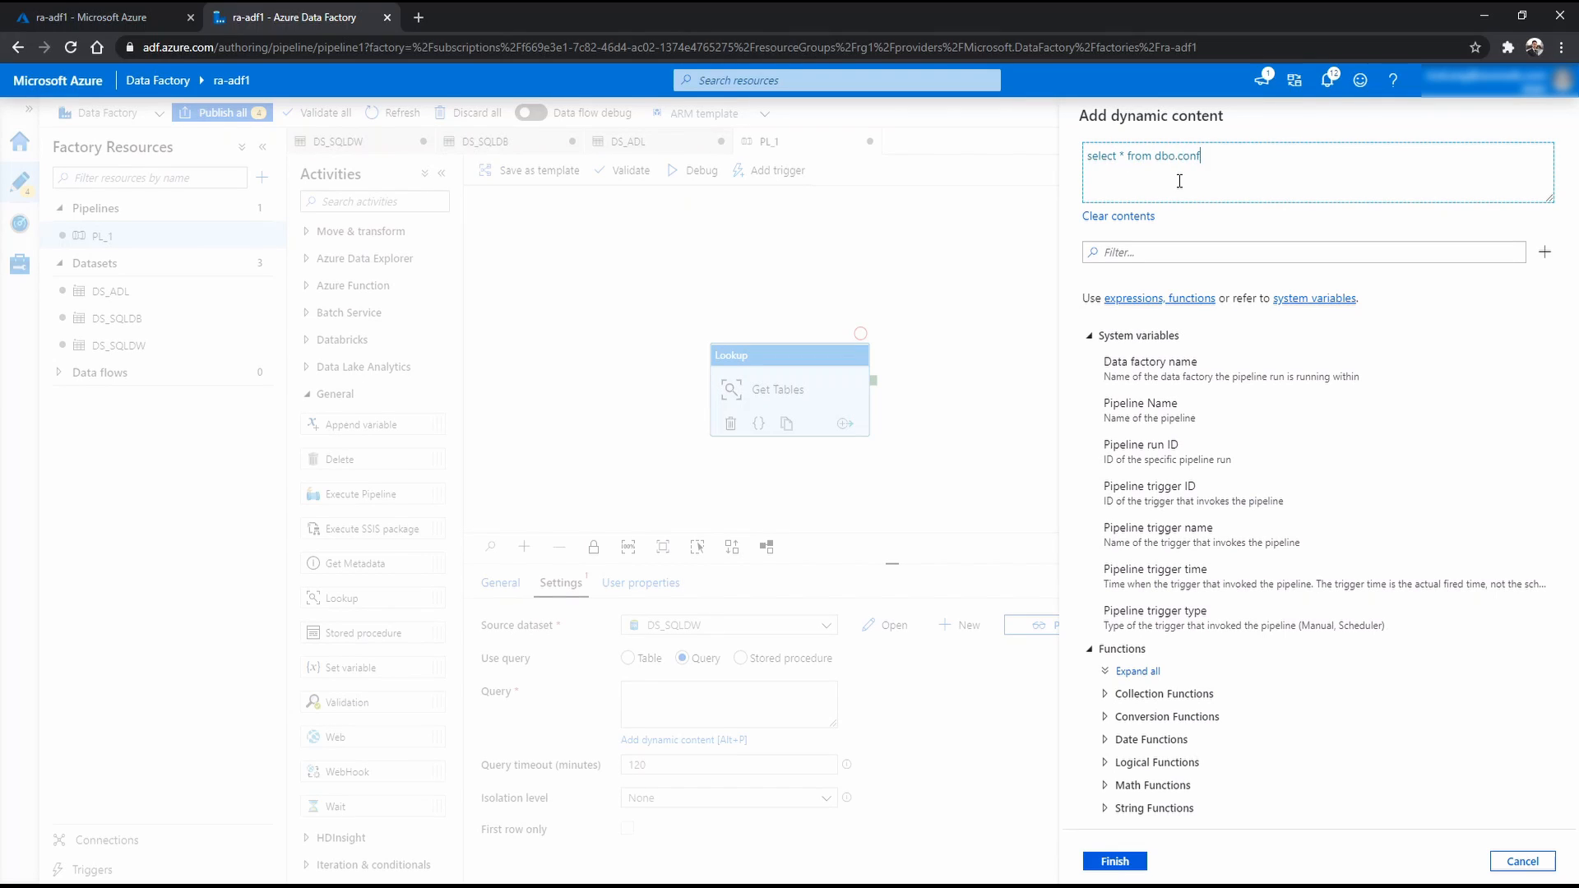
{"action": "type", "text": "ig"}
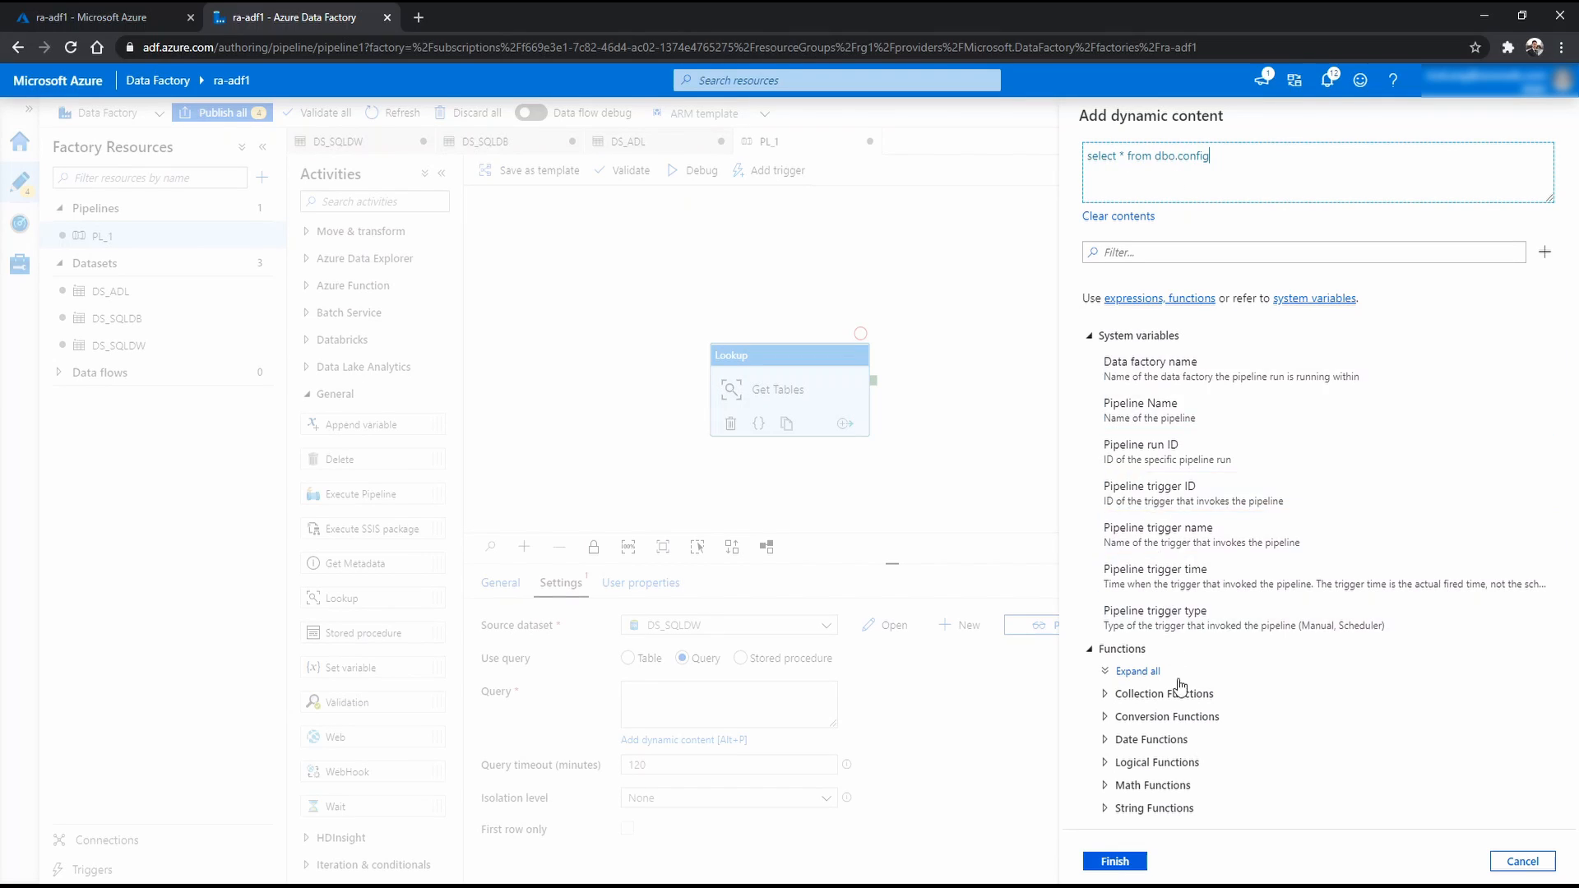
{"action": "left_click", "coordinate": [1113, 860]}
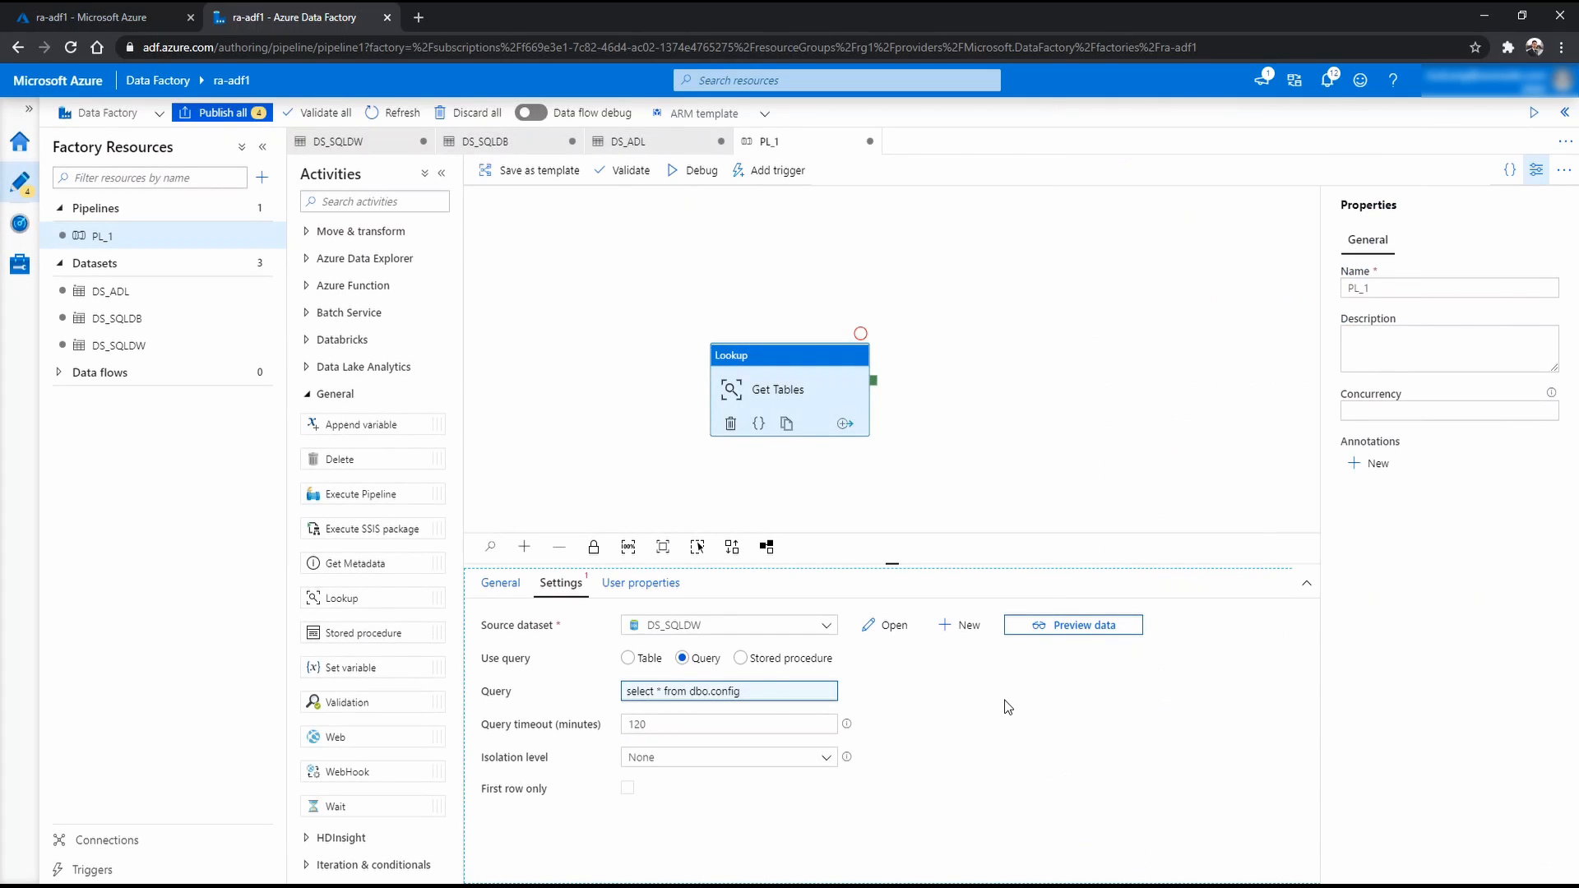
Preview the lookup's returned rows and close the preview.
{"action": "left_click", "coordinate": [1073, 625]}
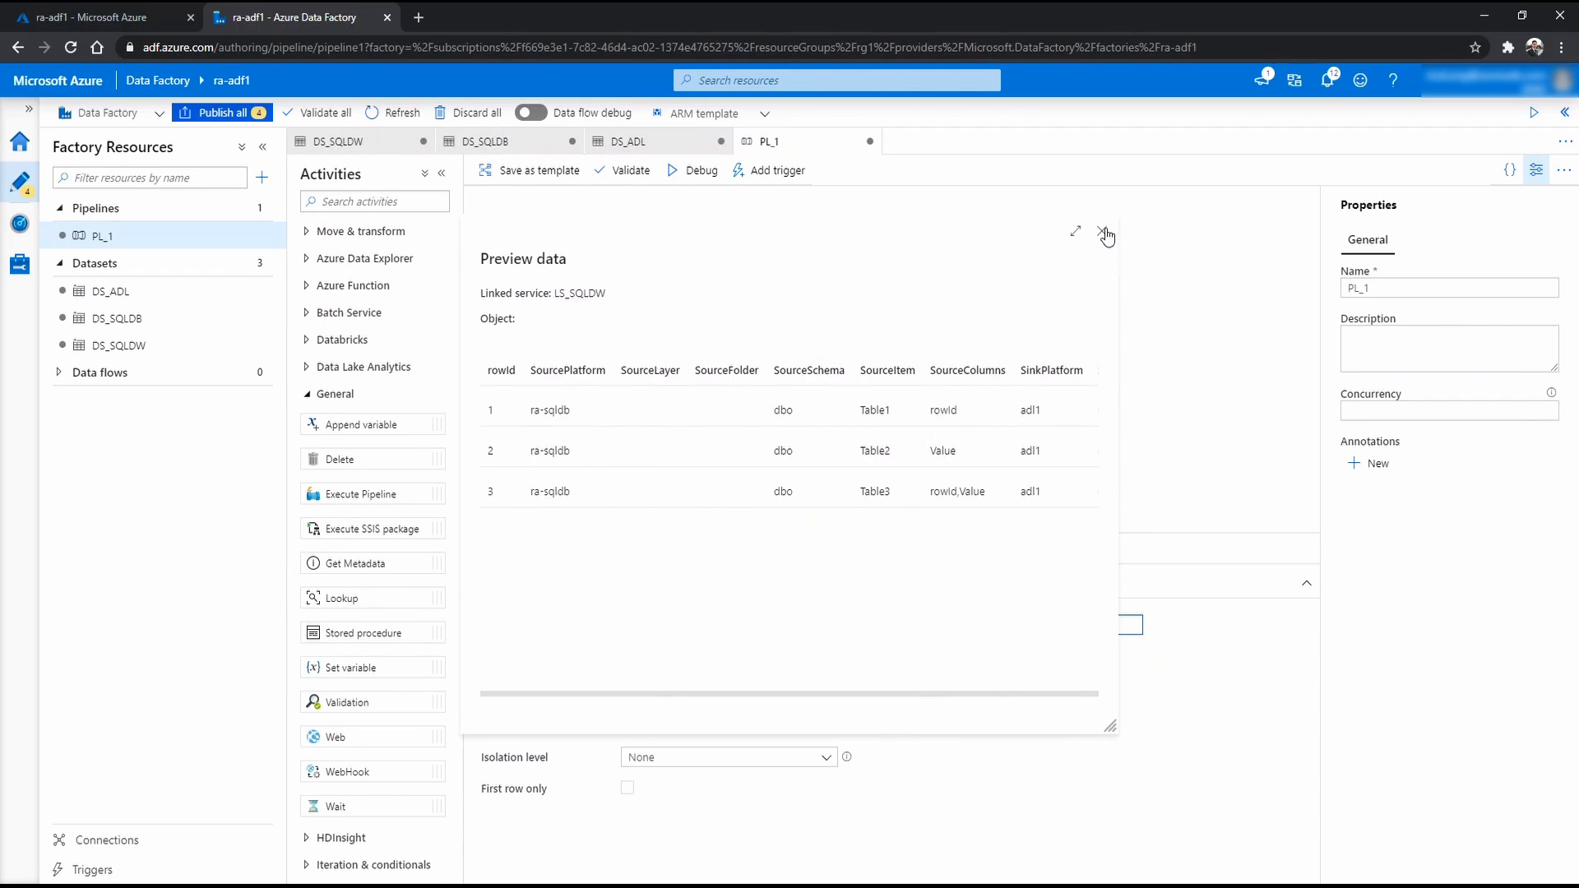
{"action": "left_click", "coordinate": [1105, 232]}
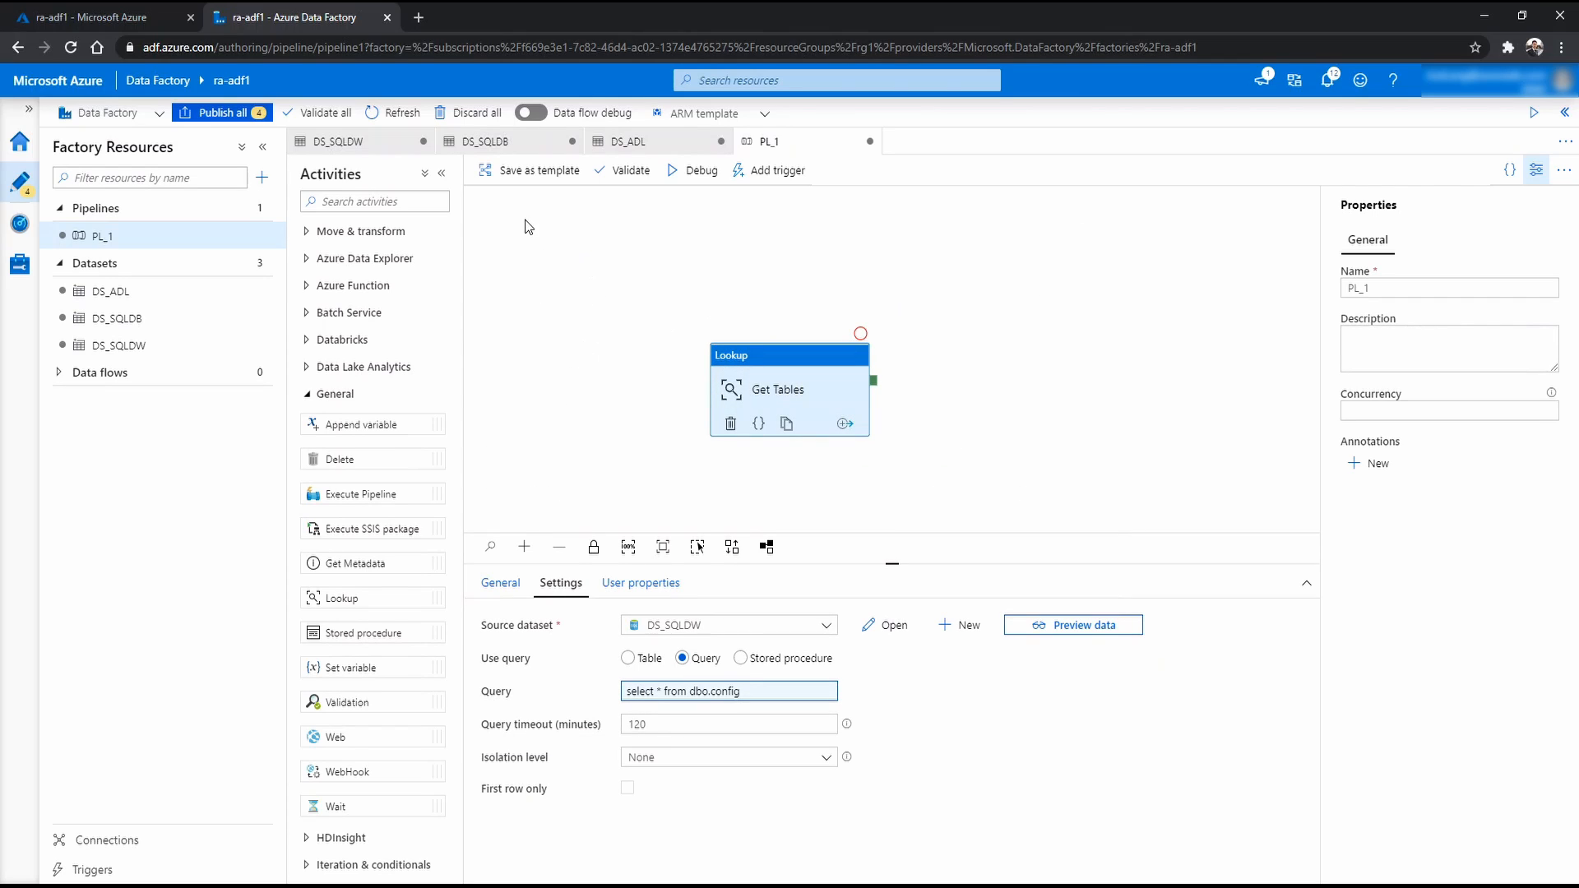
{"action": "mouse_move", "coordinate": [1537, 169]}
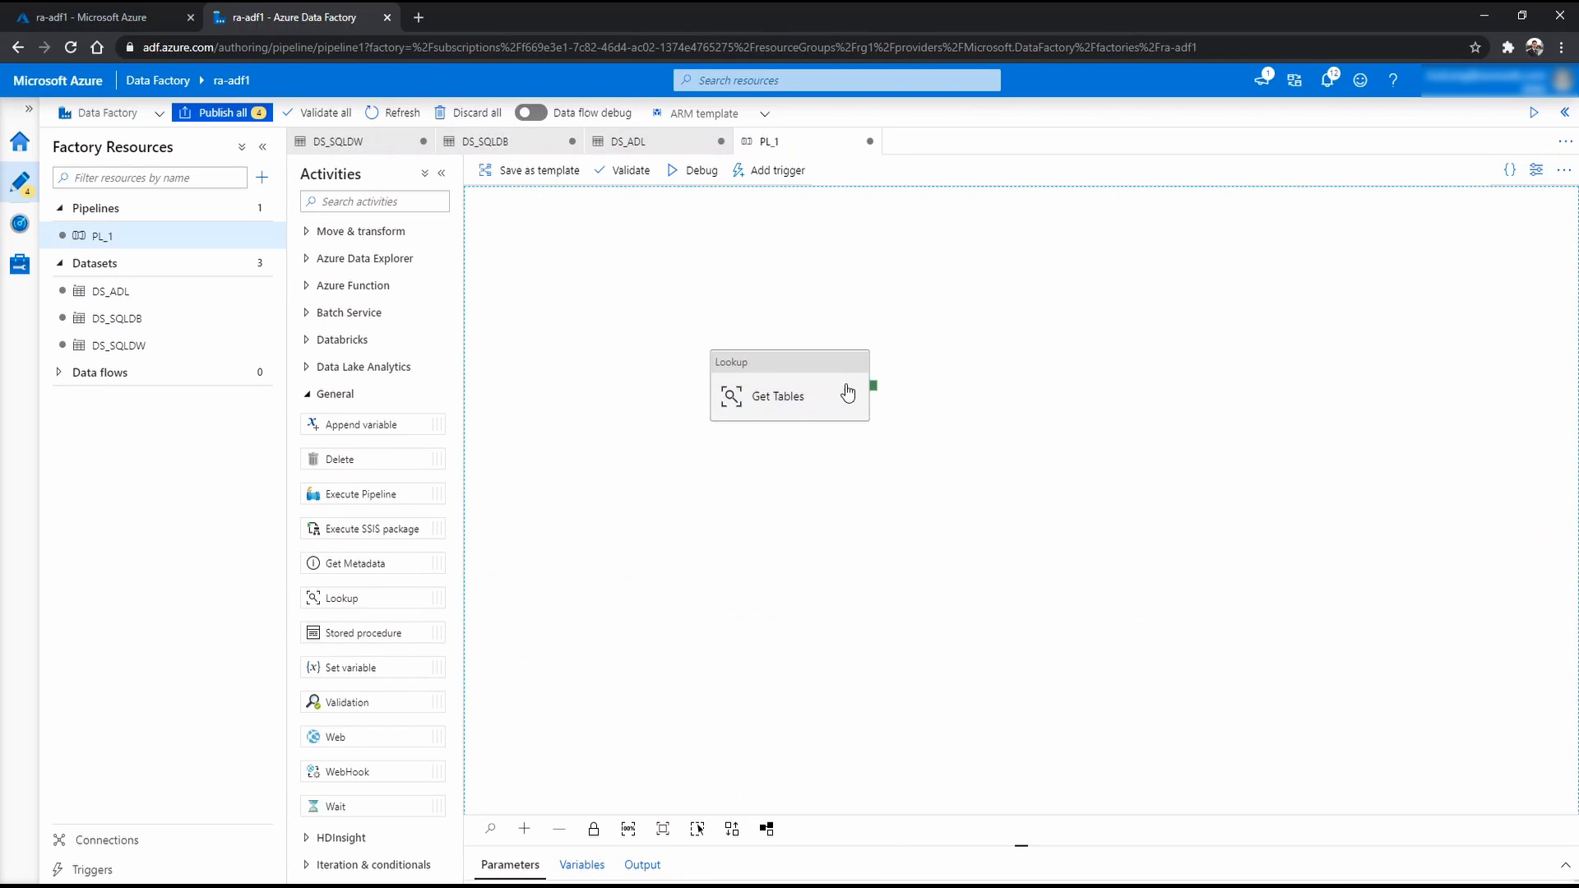
{"action": "mouse_move", "coordinate": [312, 393]}
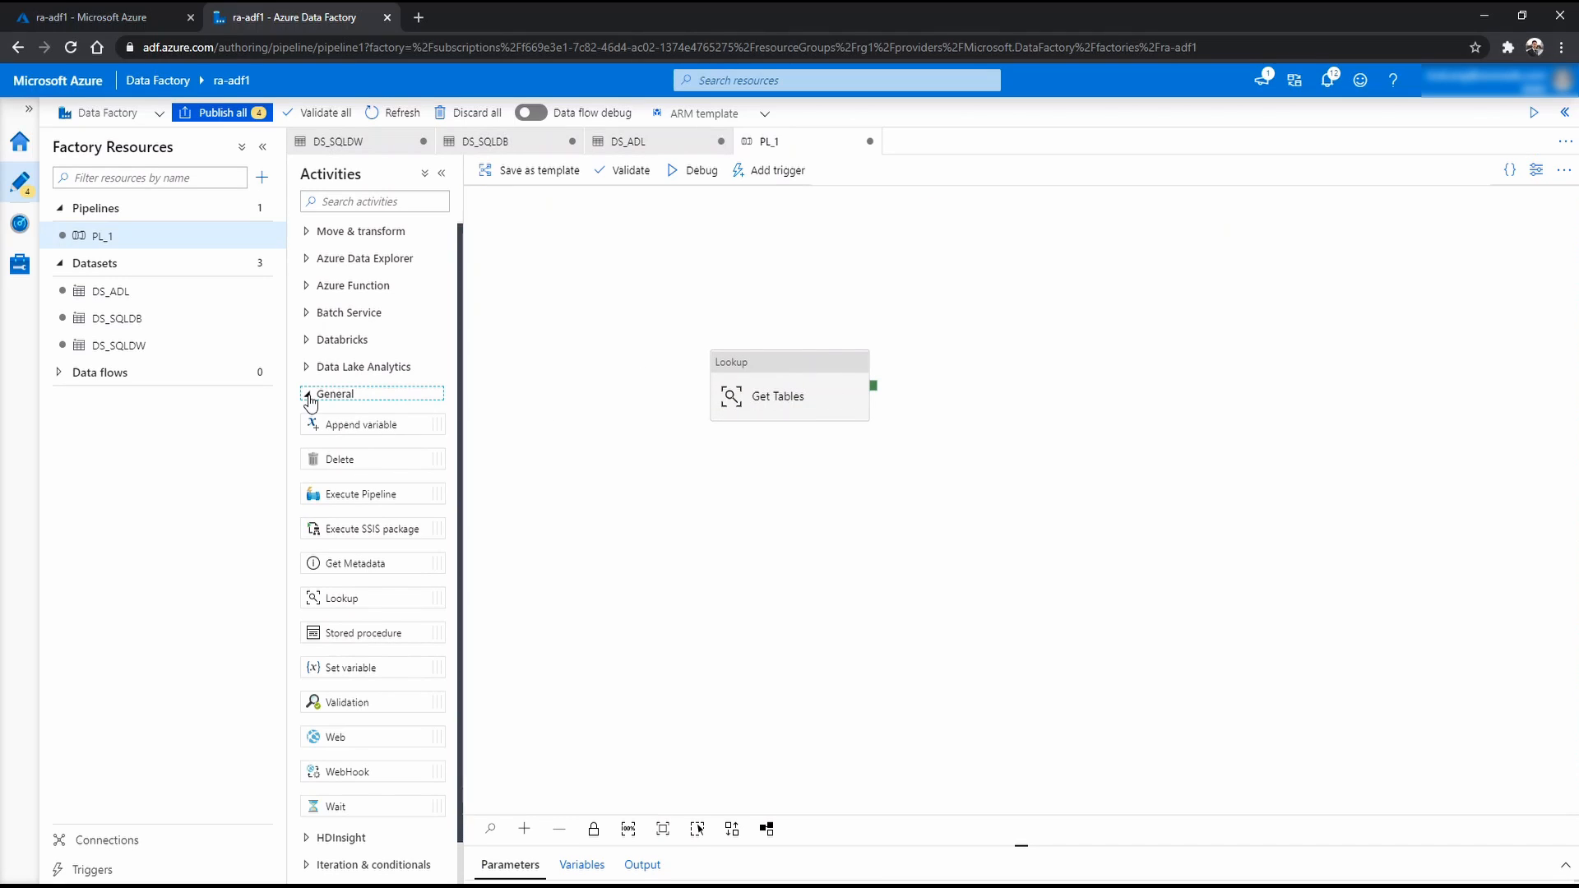
Add a ForEach activity after Get Tables, connected on success.
{"action": "left_click", "coordinate": [334, 393]}
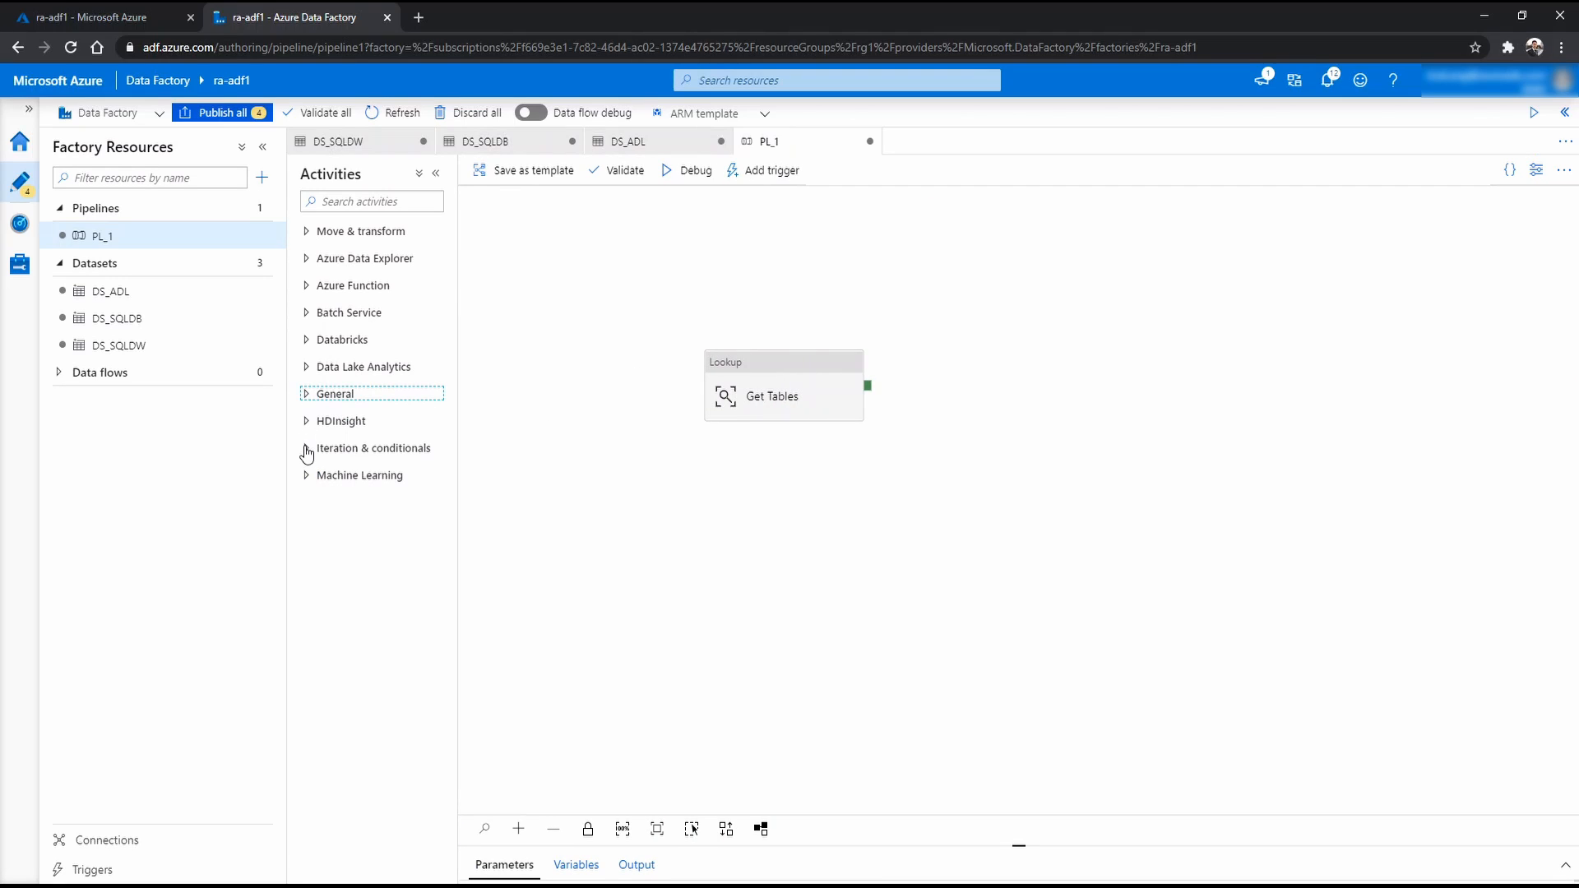
{"action": "left_click", "coordinate": [374, 447]}
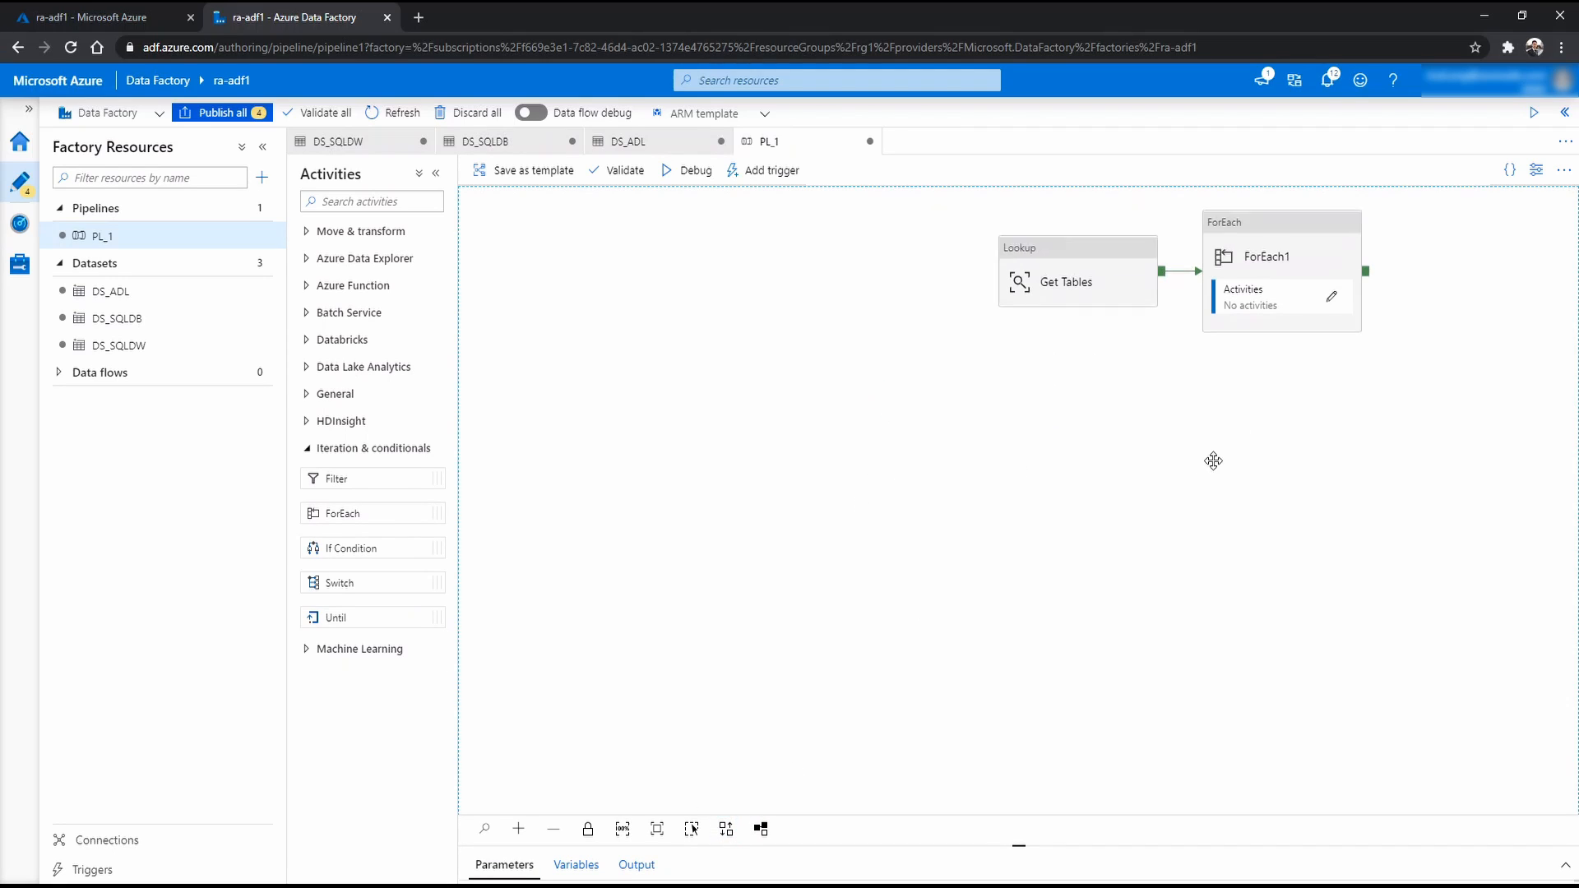
{"action": "left_click", "coordinate": [1281, 256]}
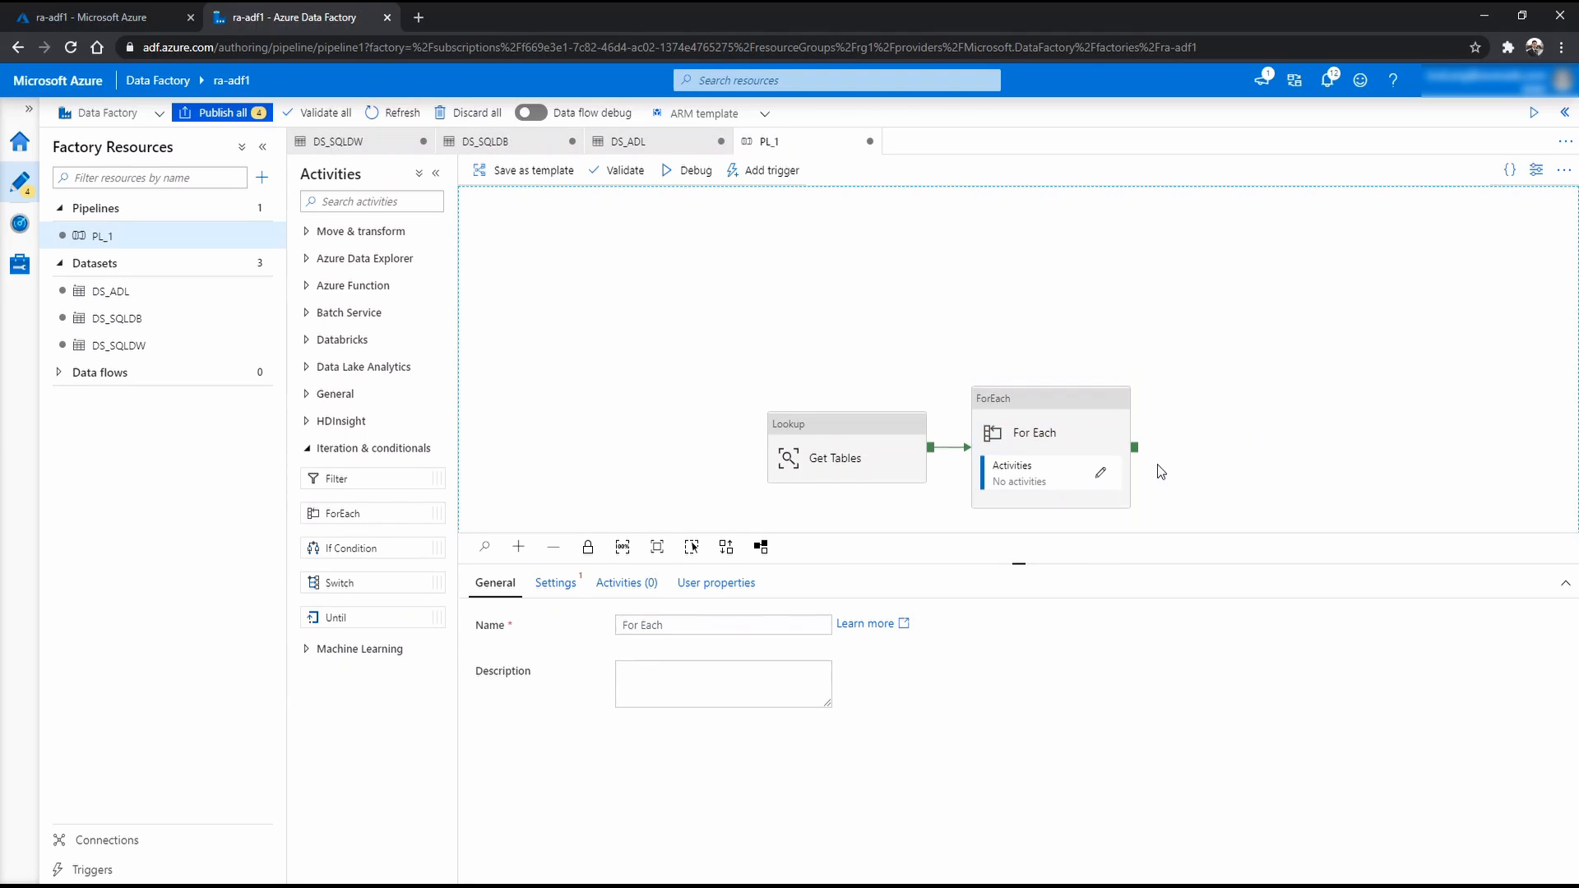
{"action": "left_click", "coordinate": [1050, 433]}
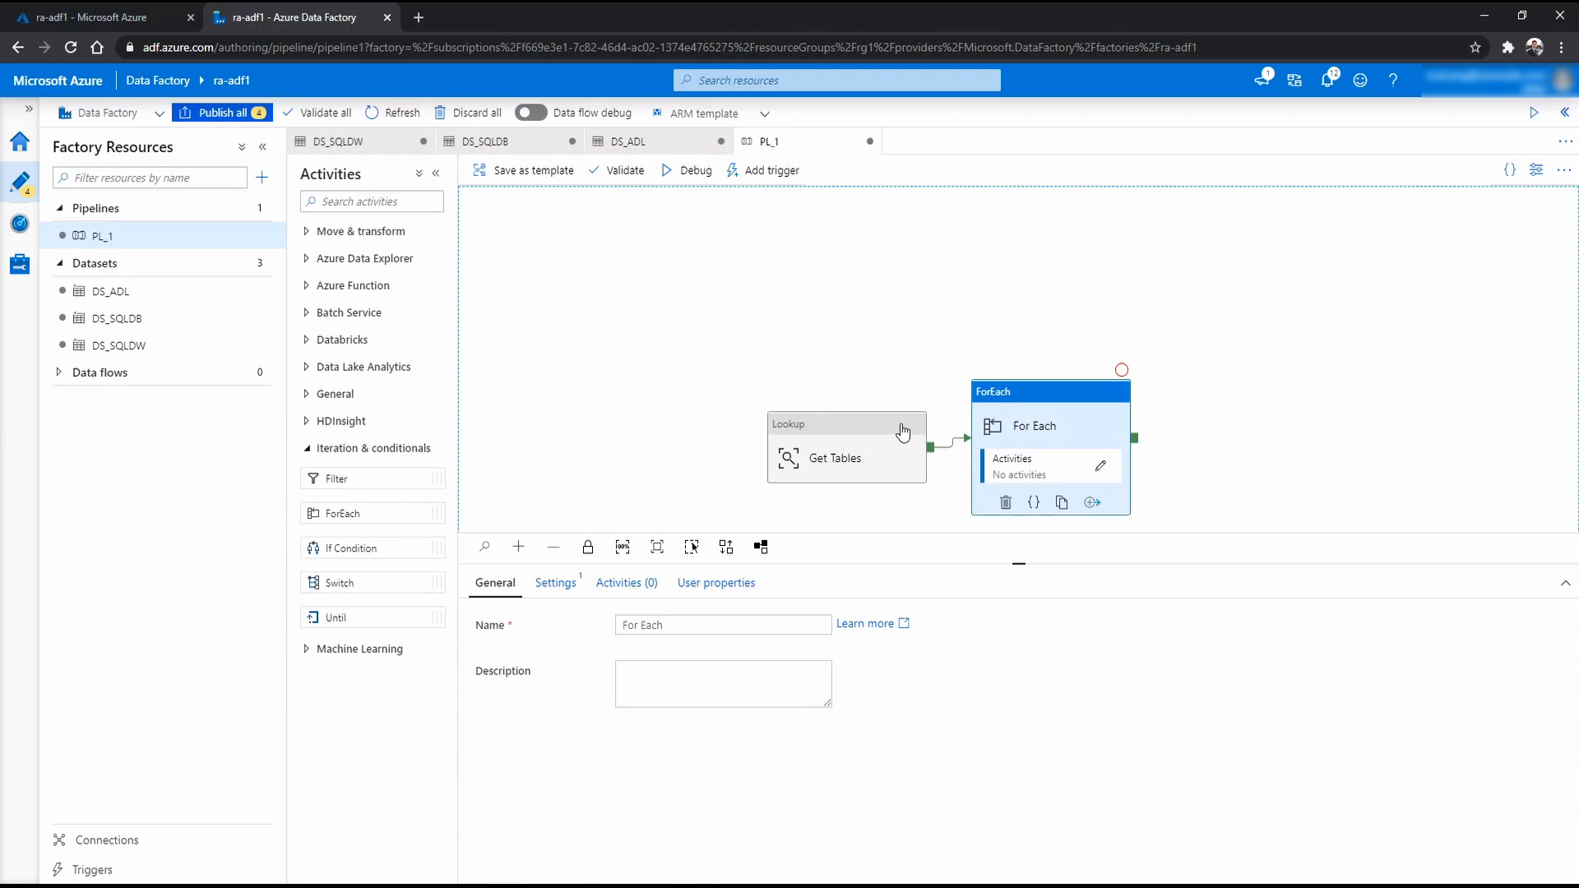
{"action": "mouse_move", "coordinate": [856, 432]}
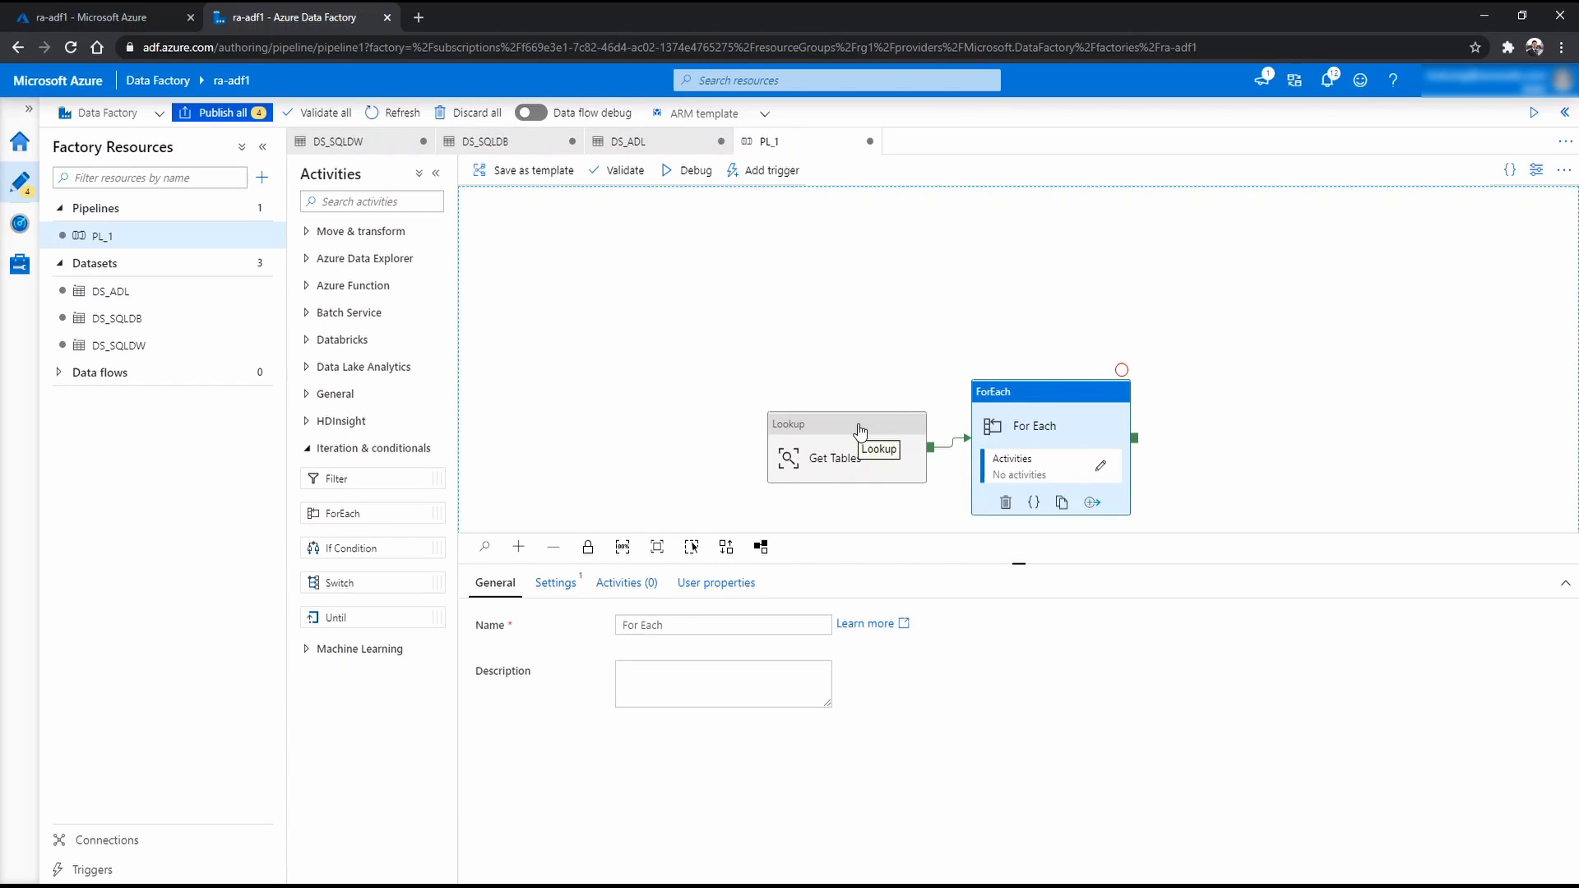
{"action": "mouse_move", "coordinate": [895, 491]}
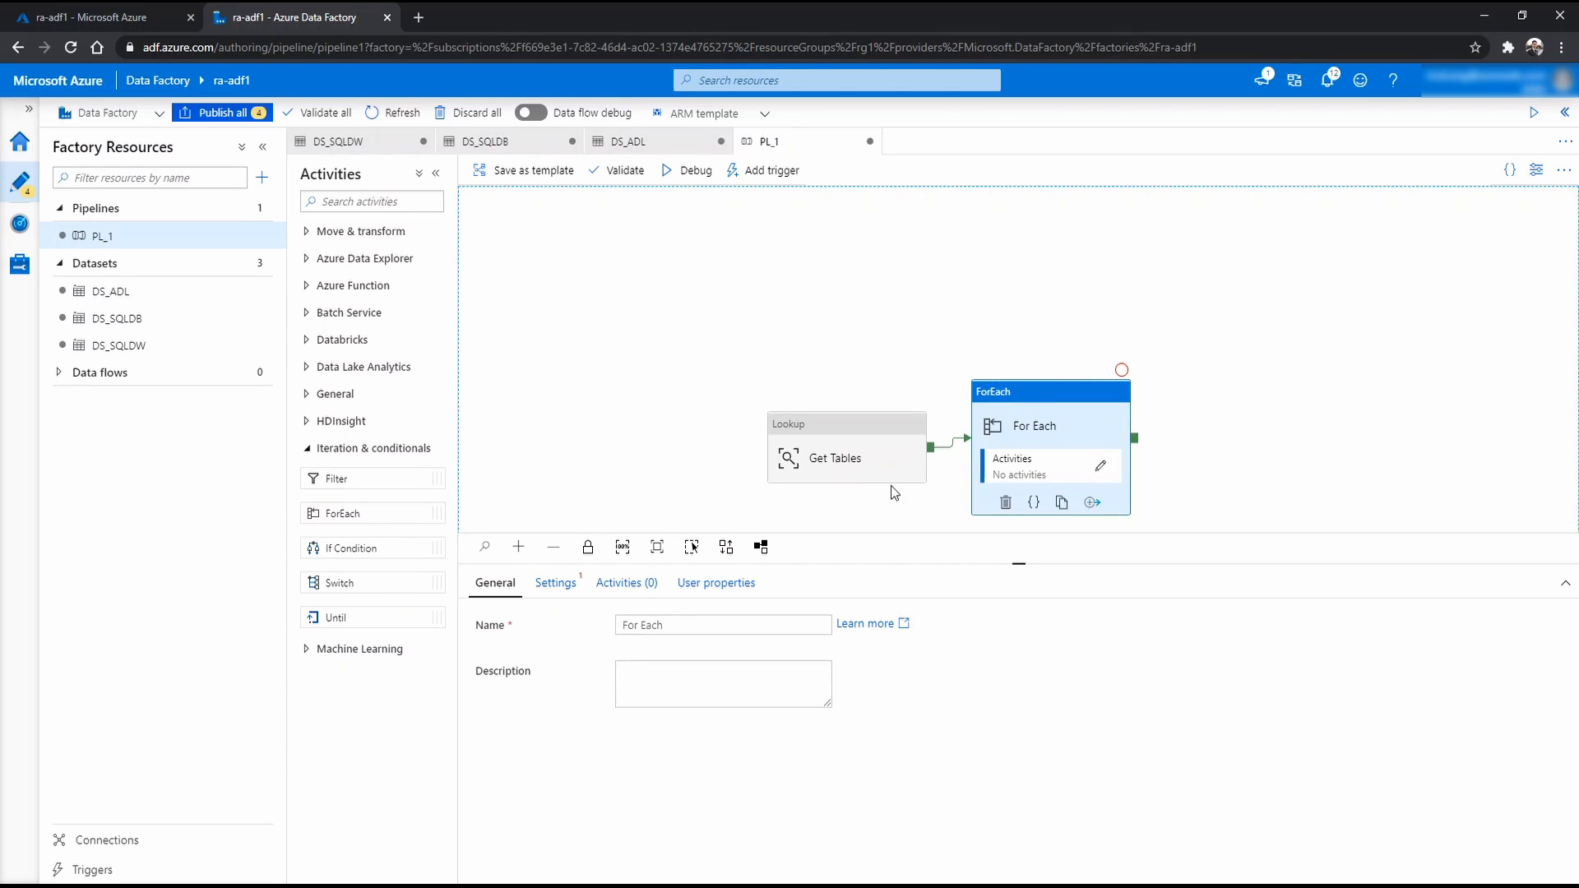
{"action": "mouse_move", "coordinate": [885, 433]}
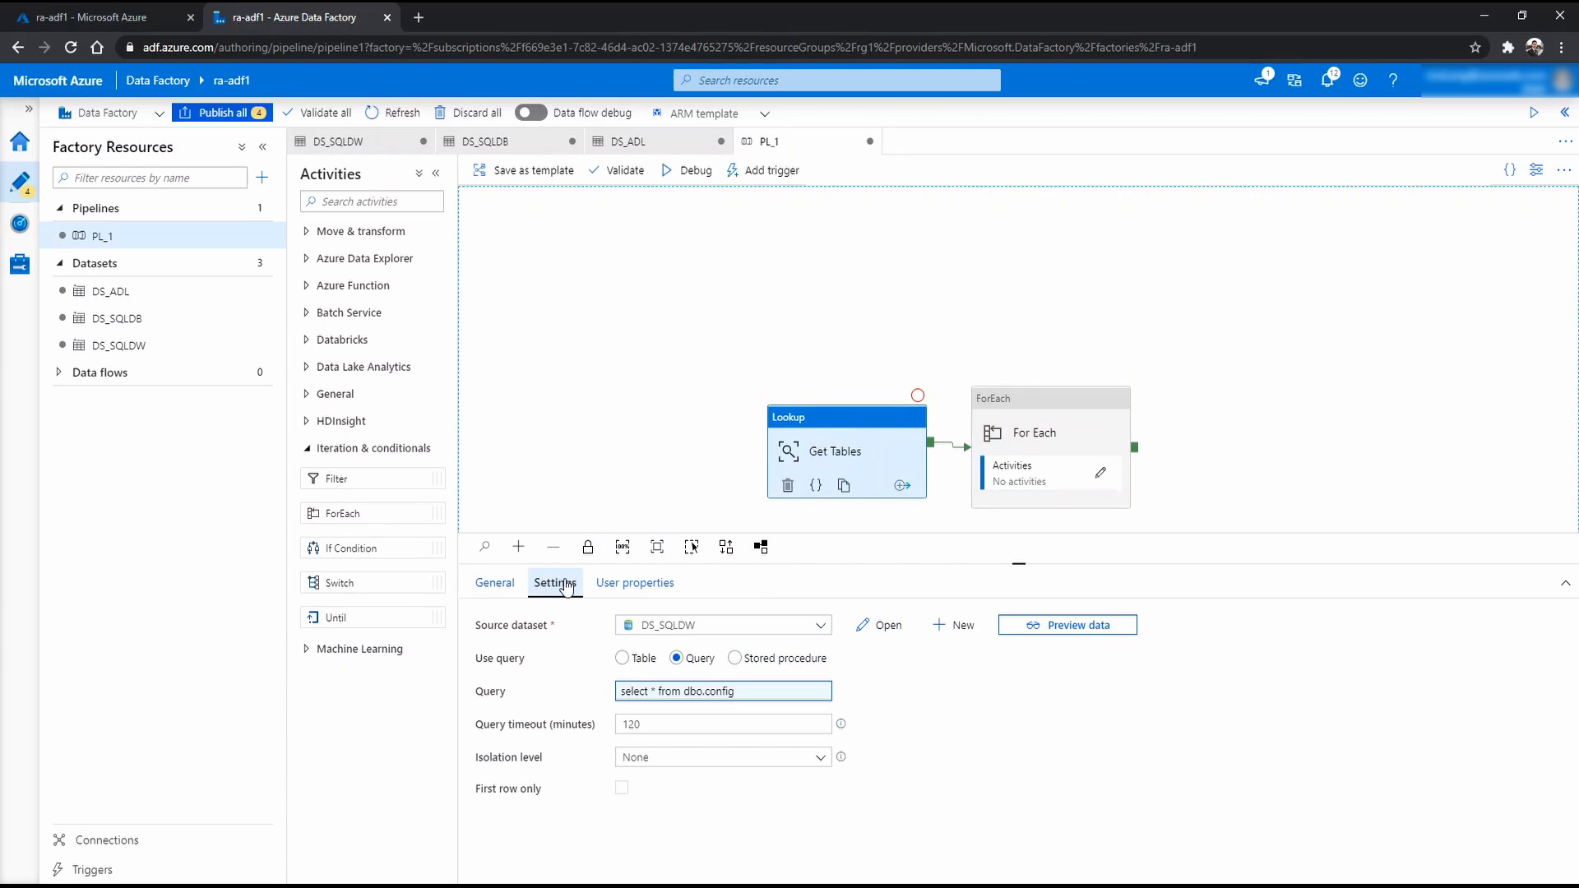
Recheck the Get Tables query and preview its returned rows again.
{"action": "left_click", "coordinate": [715, 691]}
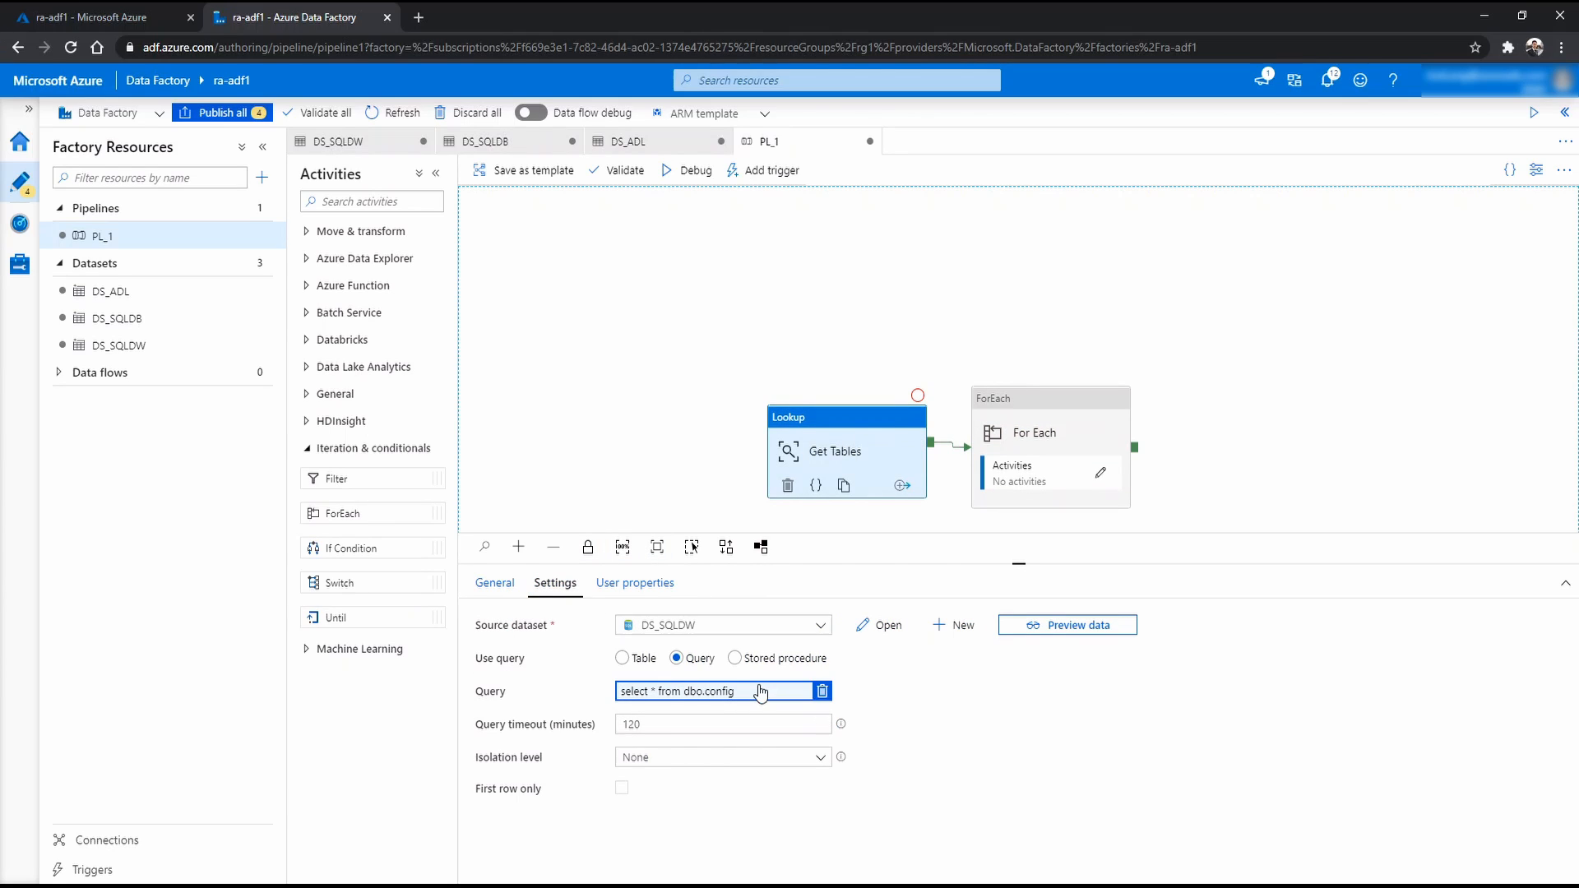
{"action": "left_click", "coordinate": [1065, 624]}
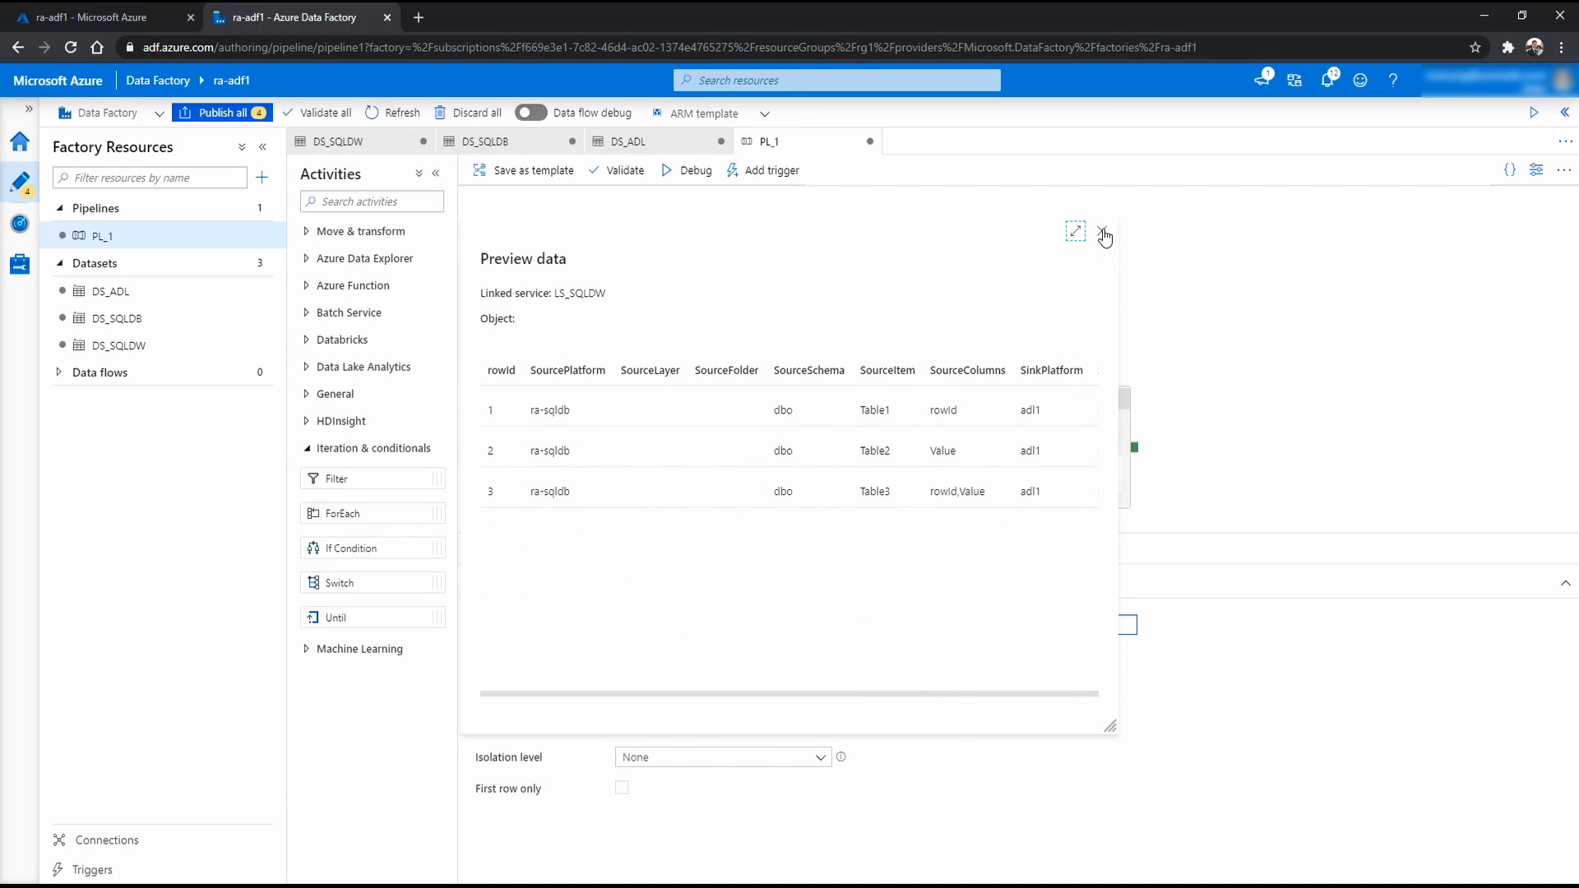
{"action": "left_click", "coordinate": [1103, 232]}
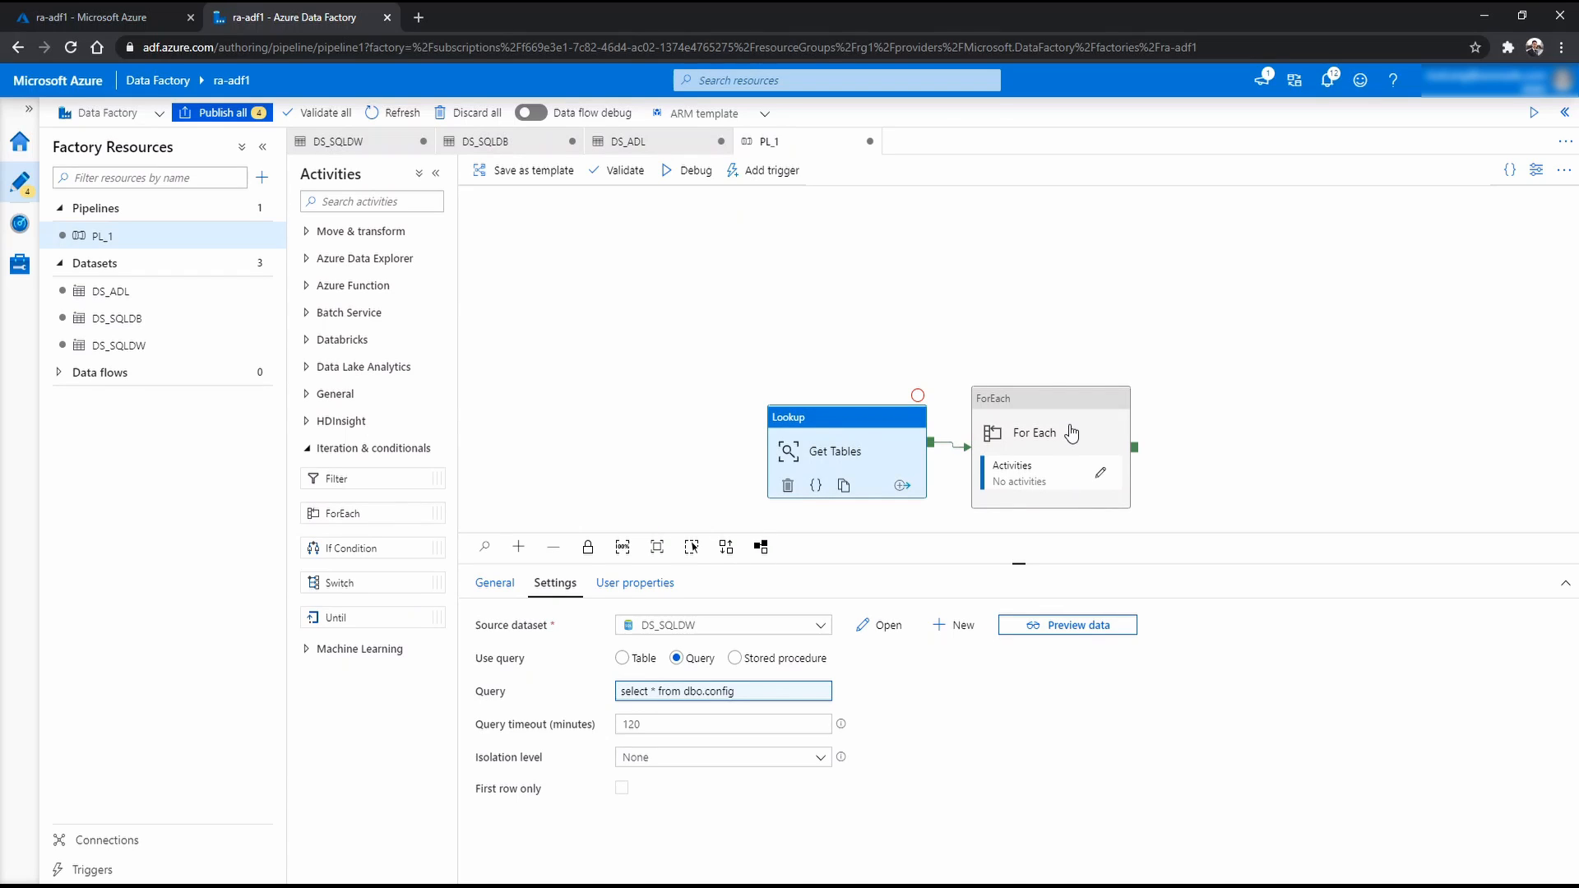
{"action": "mouse_move", "coordinate": [1064, 434]}
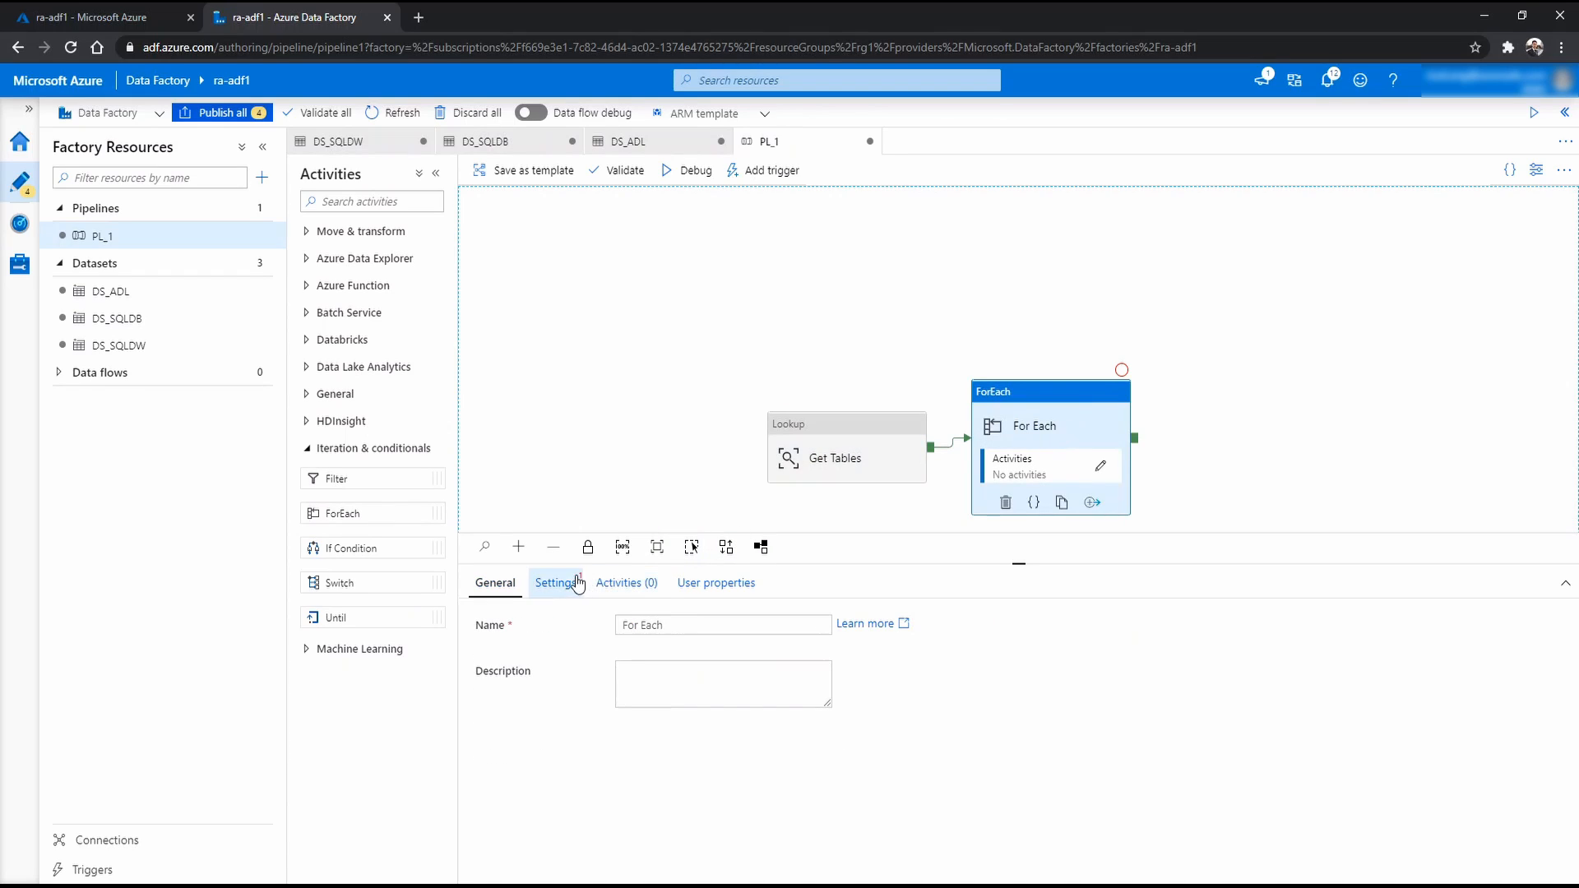
{"action": "left_click", "coordinate": [552, 582]}
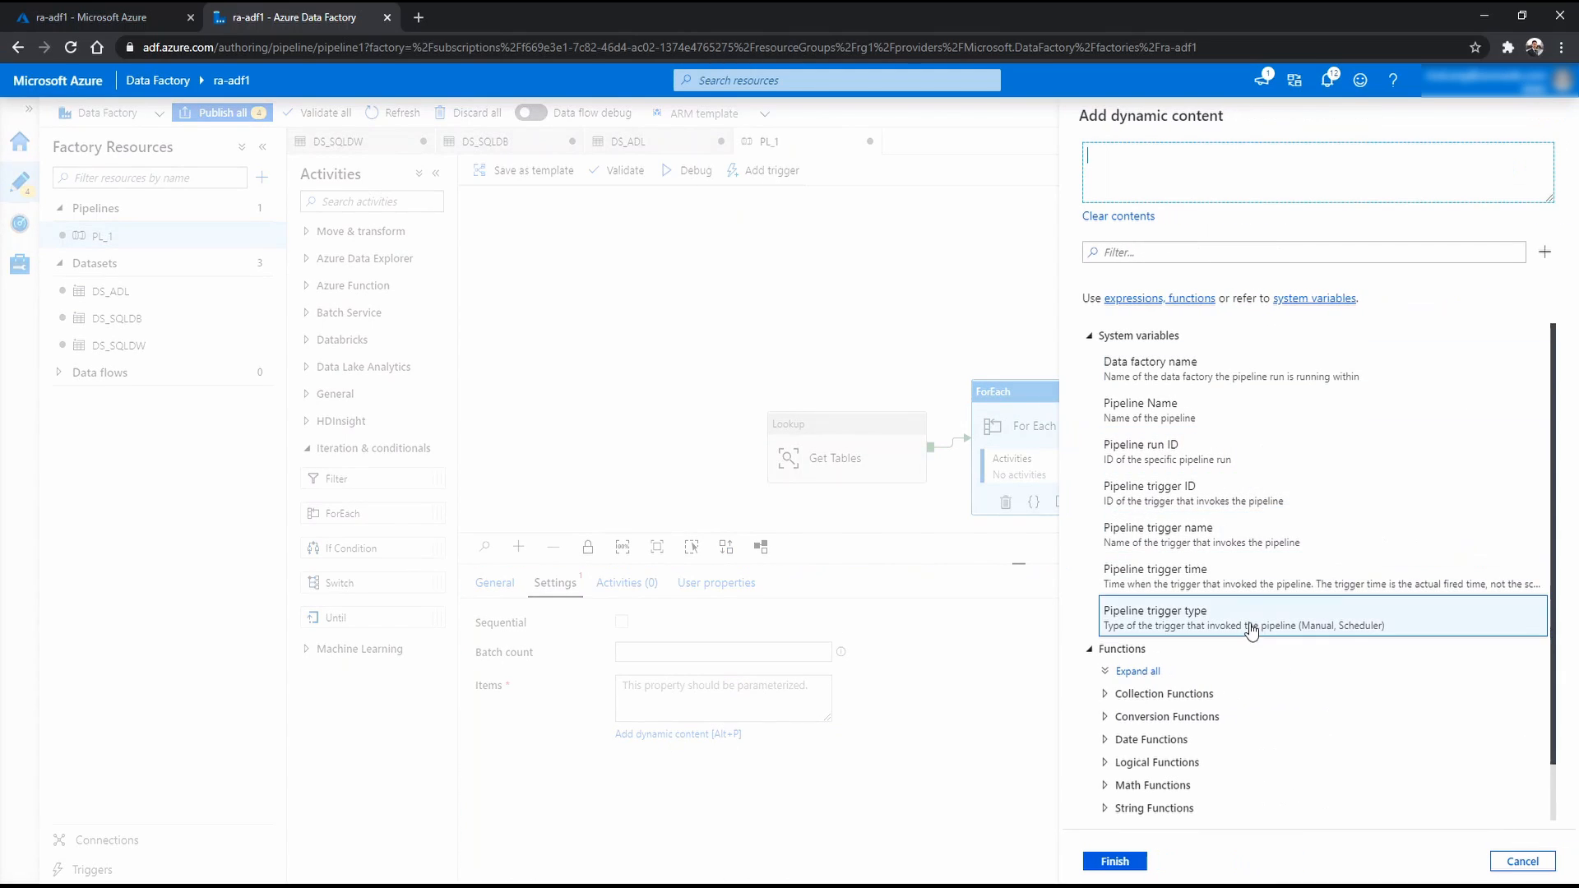
{"action": "scroll", "scroll_direction": "down", "scroll_amount": 3}
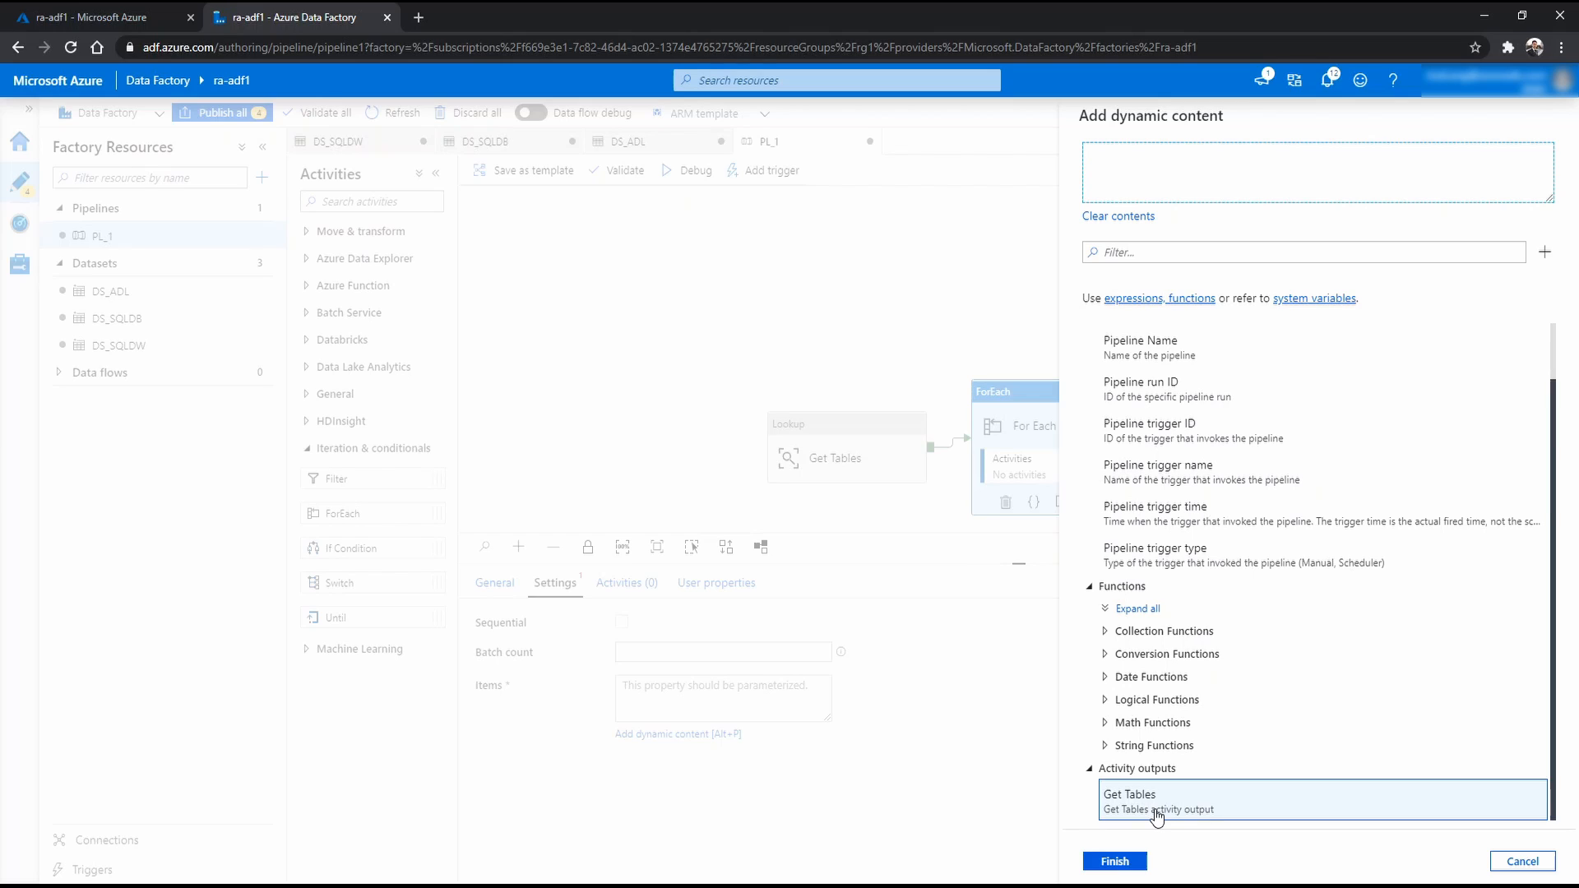
{"action": "left_click", "coordinate": [1153, 801]}
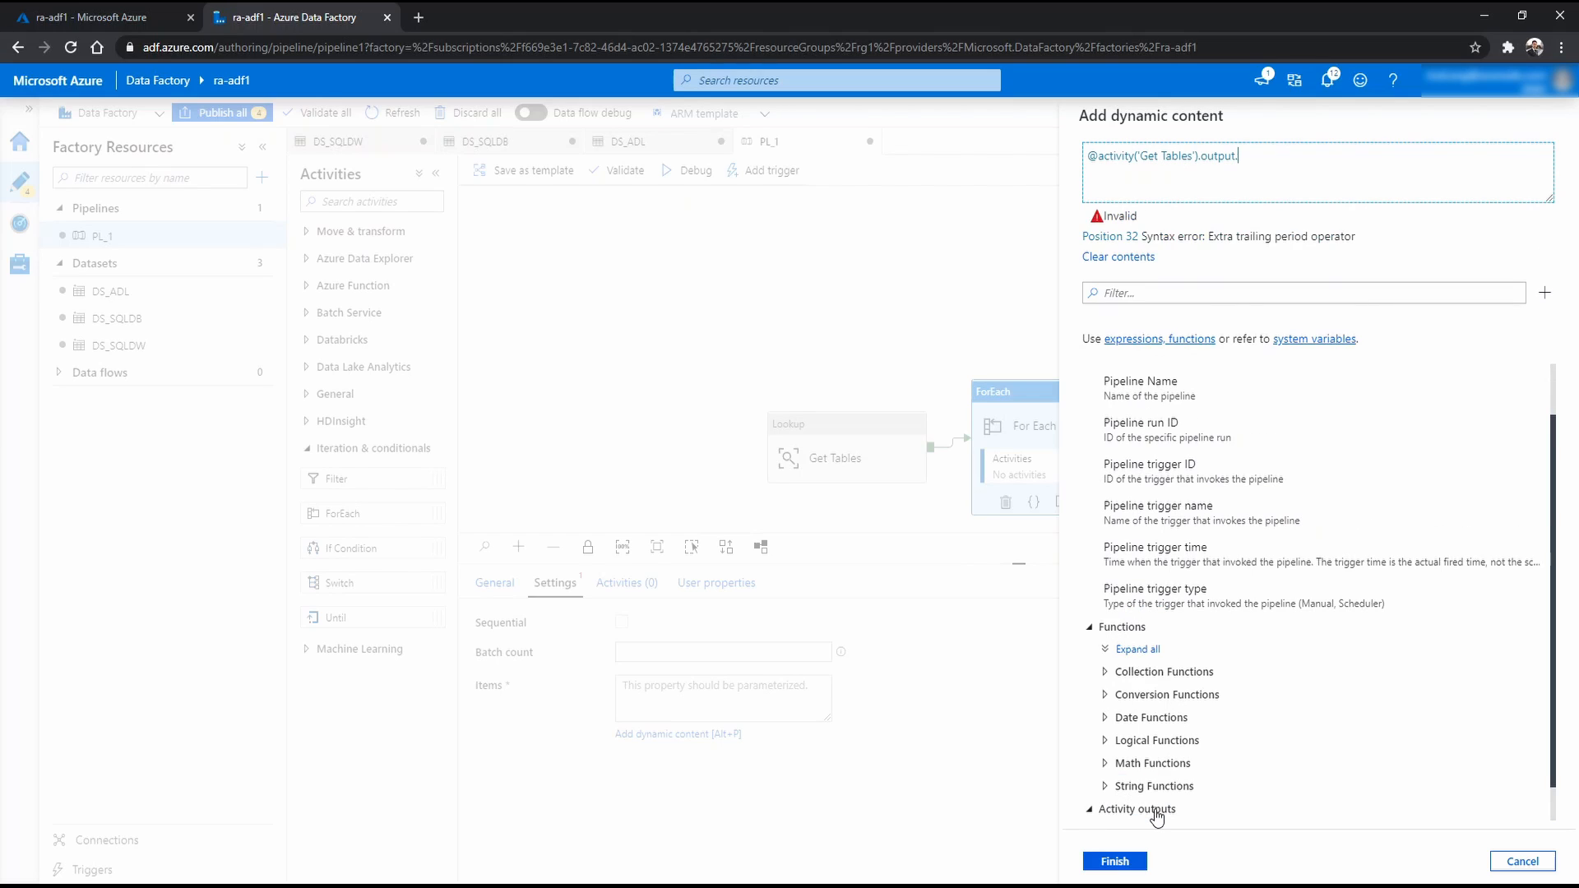
{"action": "type", "text": "value"}
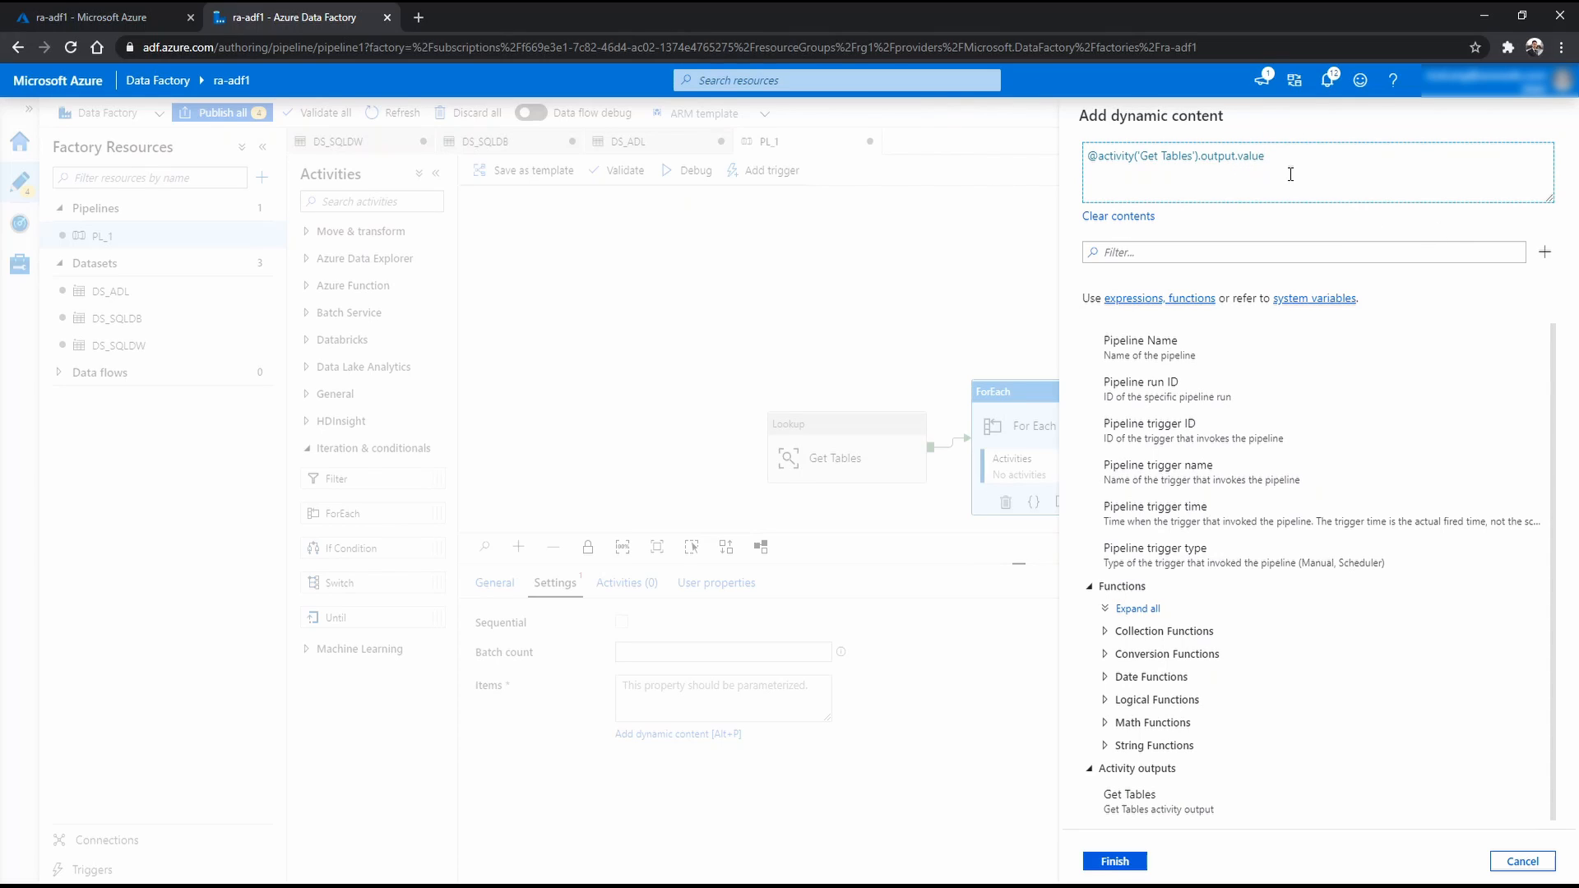
{"action": "mouse_move", "coordinate": [1290, 157]}
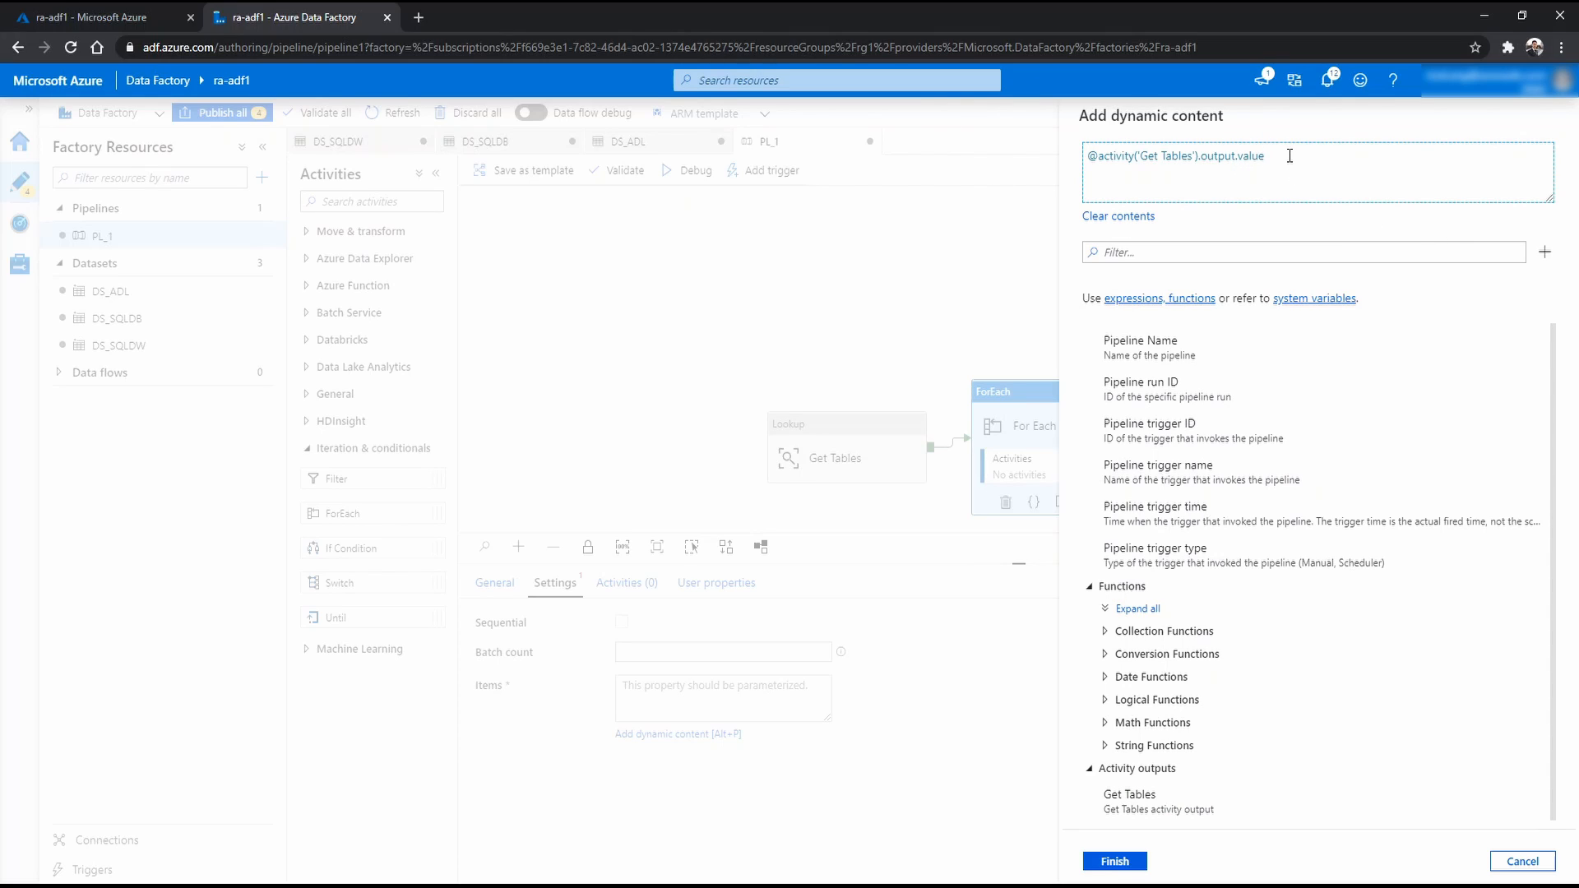
{"action": "mouse_move", "coordinate": [1112, 737]}
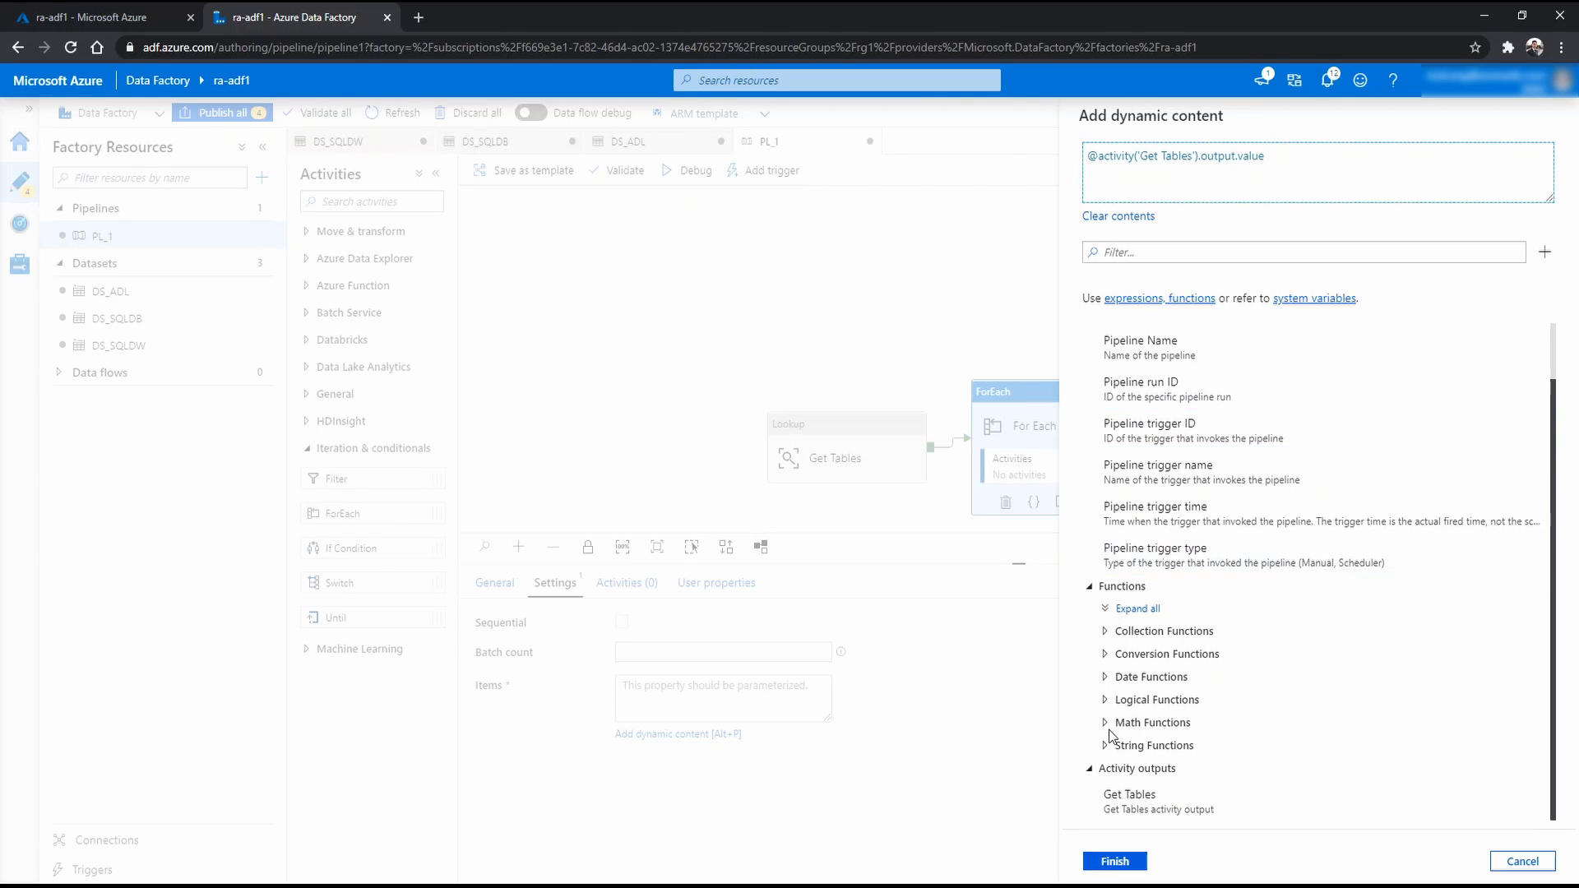
{"action": "left_click", "coordinate": [1114, 860]}
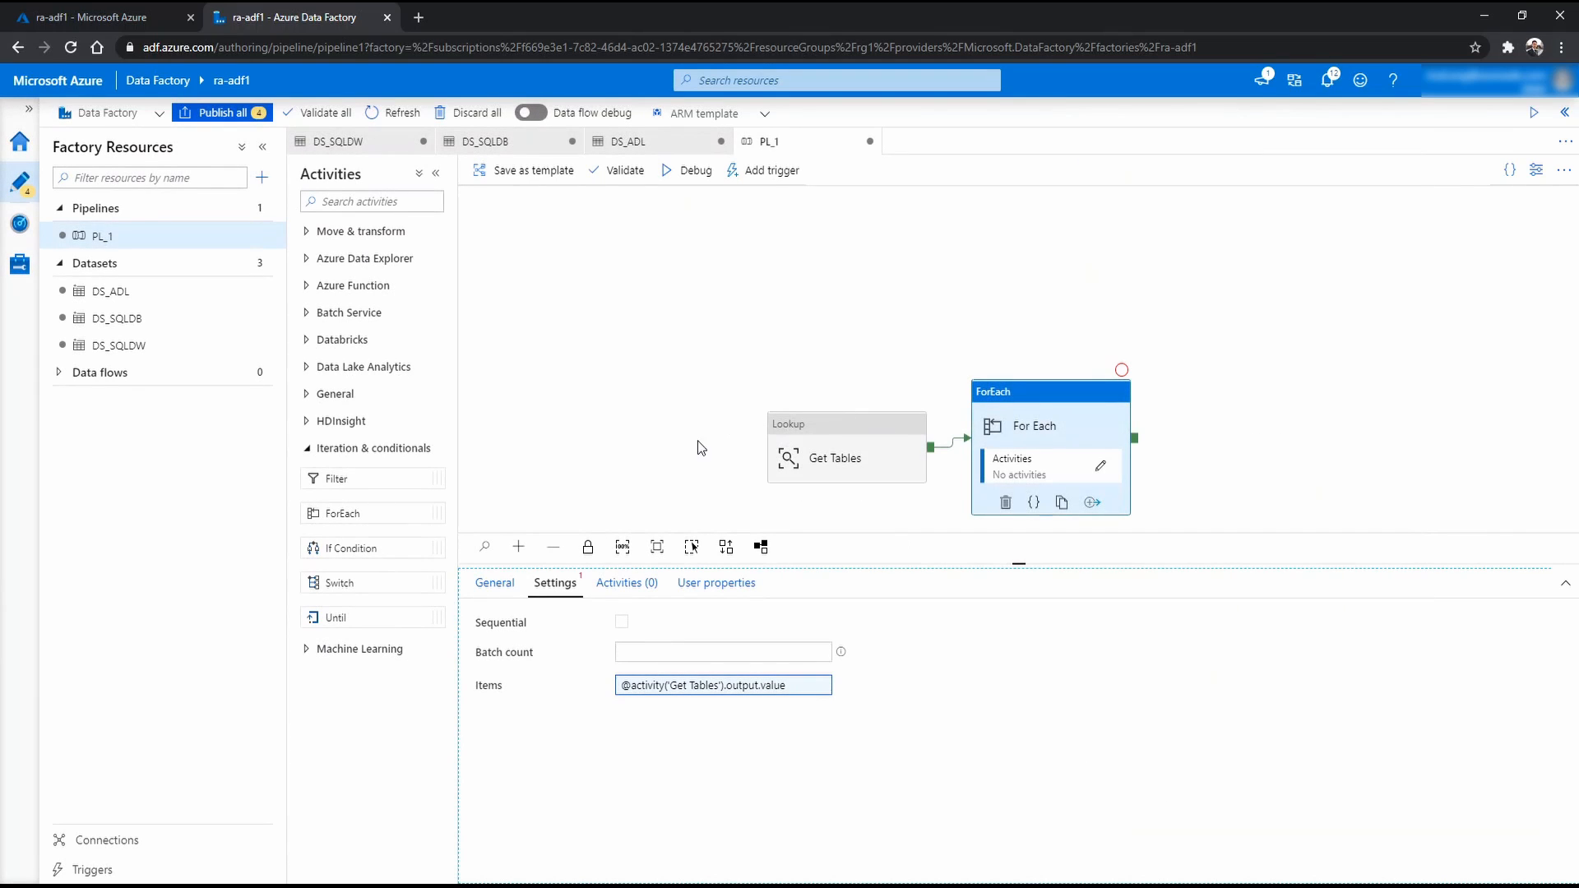
{"action": "mouse_move", "coordinate": [1156, 513]}
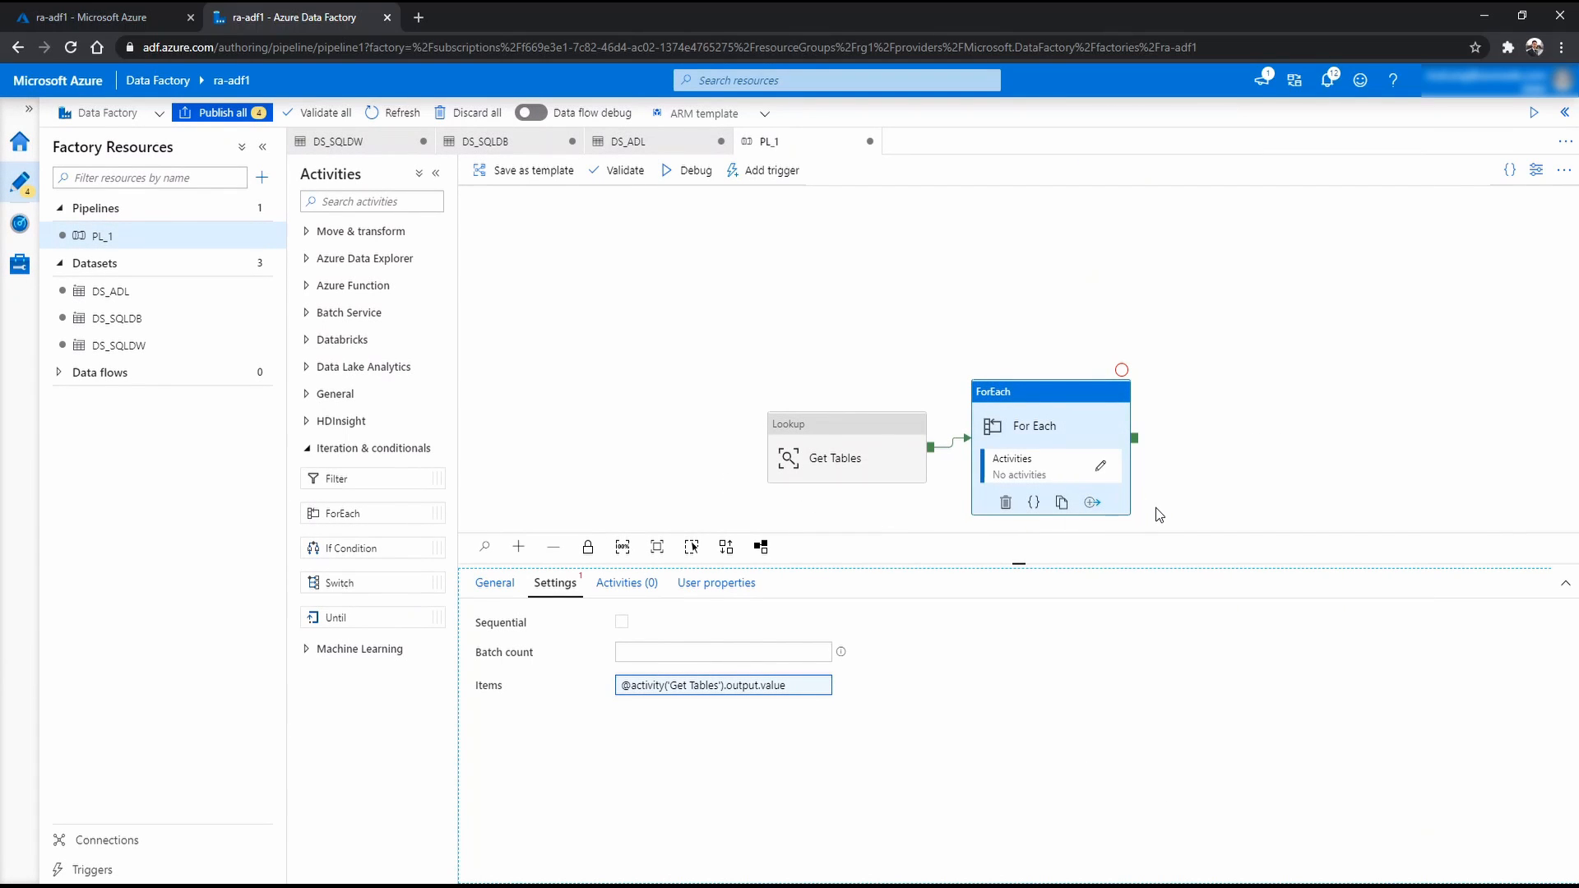
{"action": "mouse_move", "coordinate": [1100, 465]}
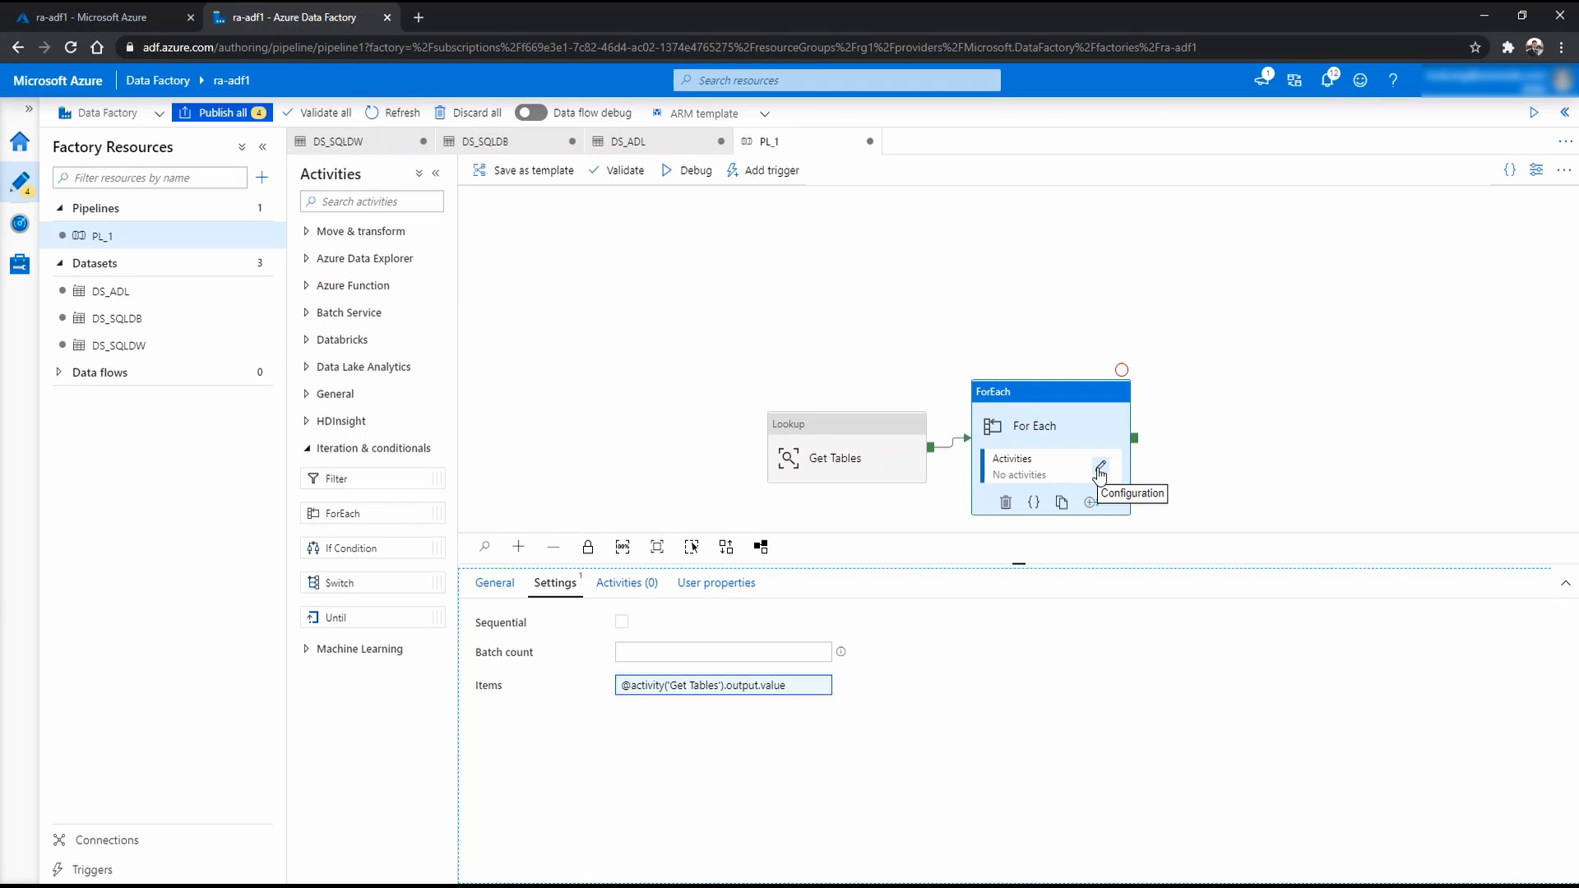
{"action": "mouse_move", "coordinate": [1105, 471]}
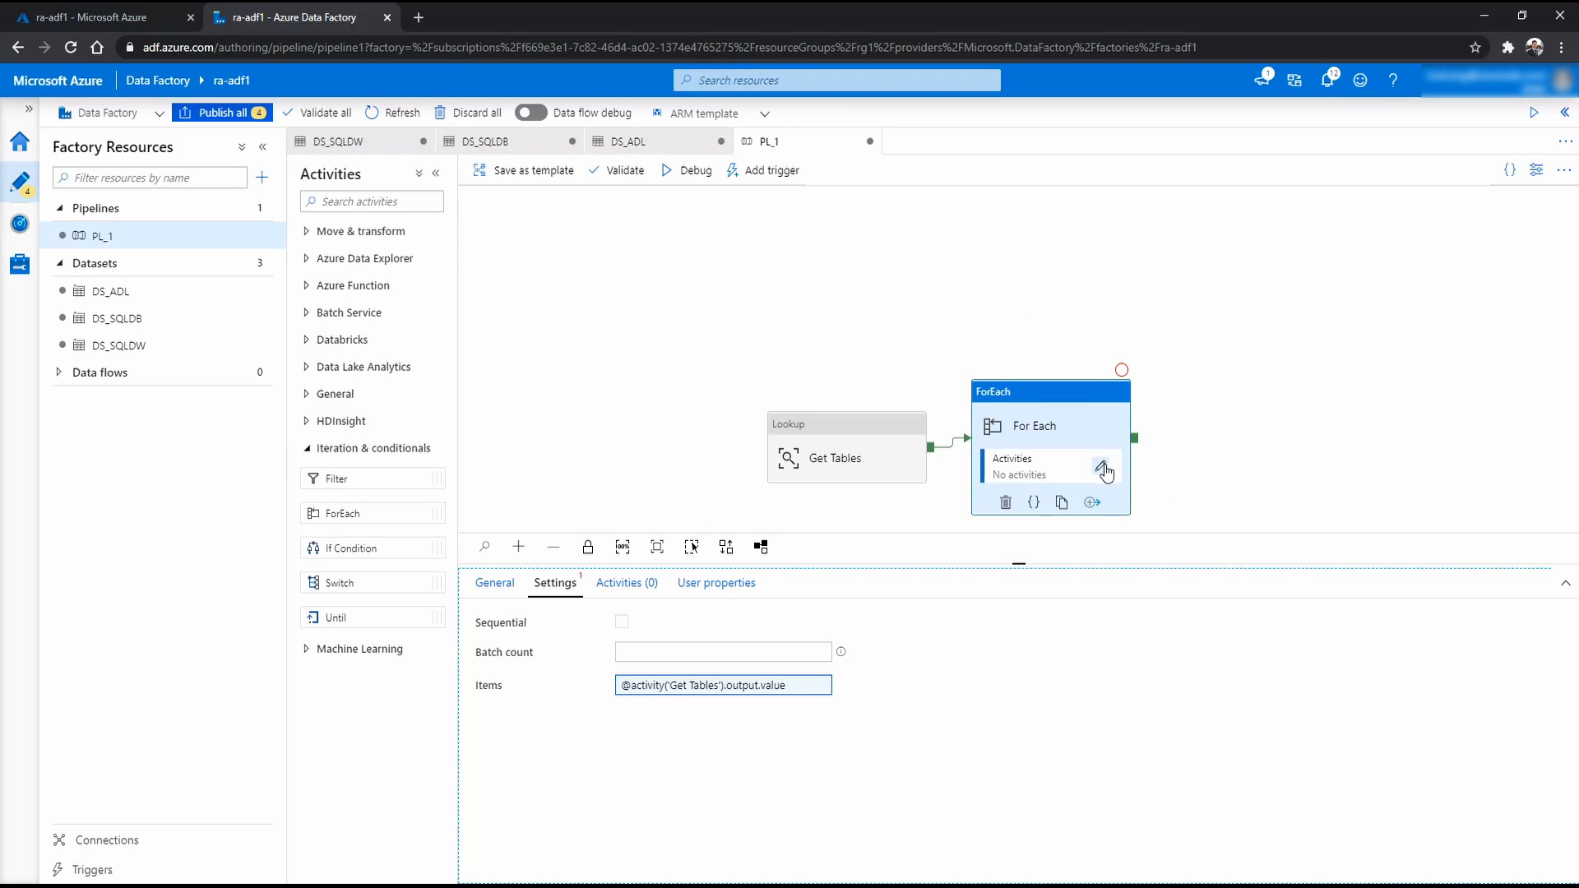
{"action": "mouse_move", "coordinate": [1106, 469]}
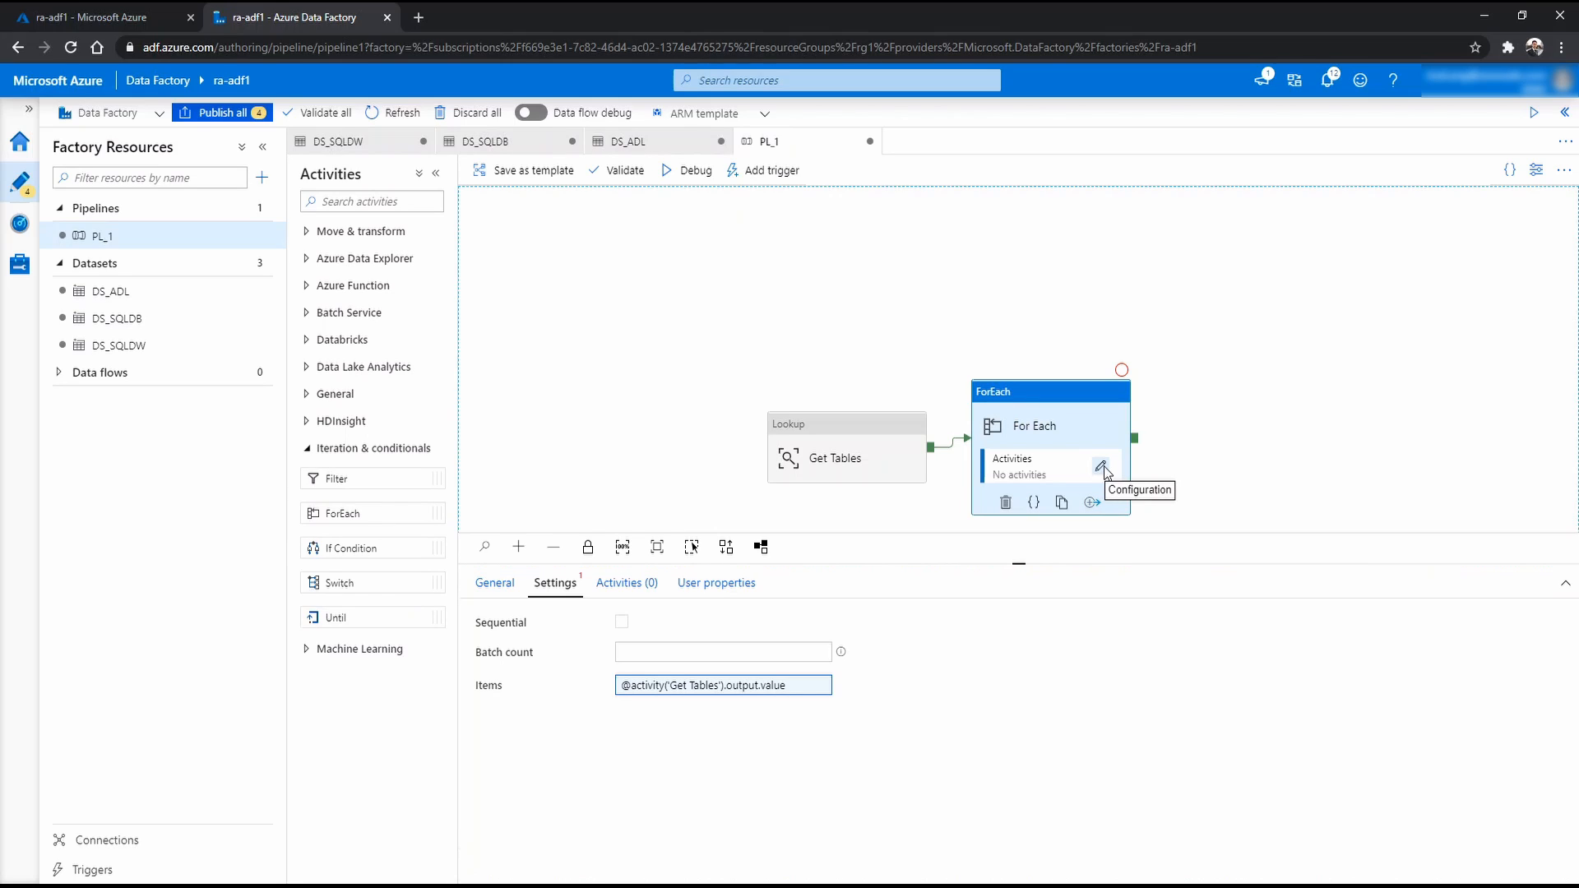
Add a Copy data activity named 'Copy into Data Lake' inside the ForEach loop.
{"action": "left_click", "coordinate": [1103, 465]}
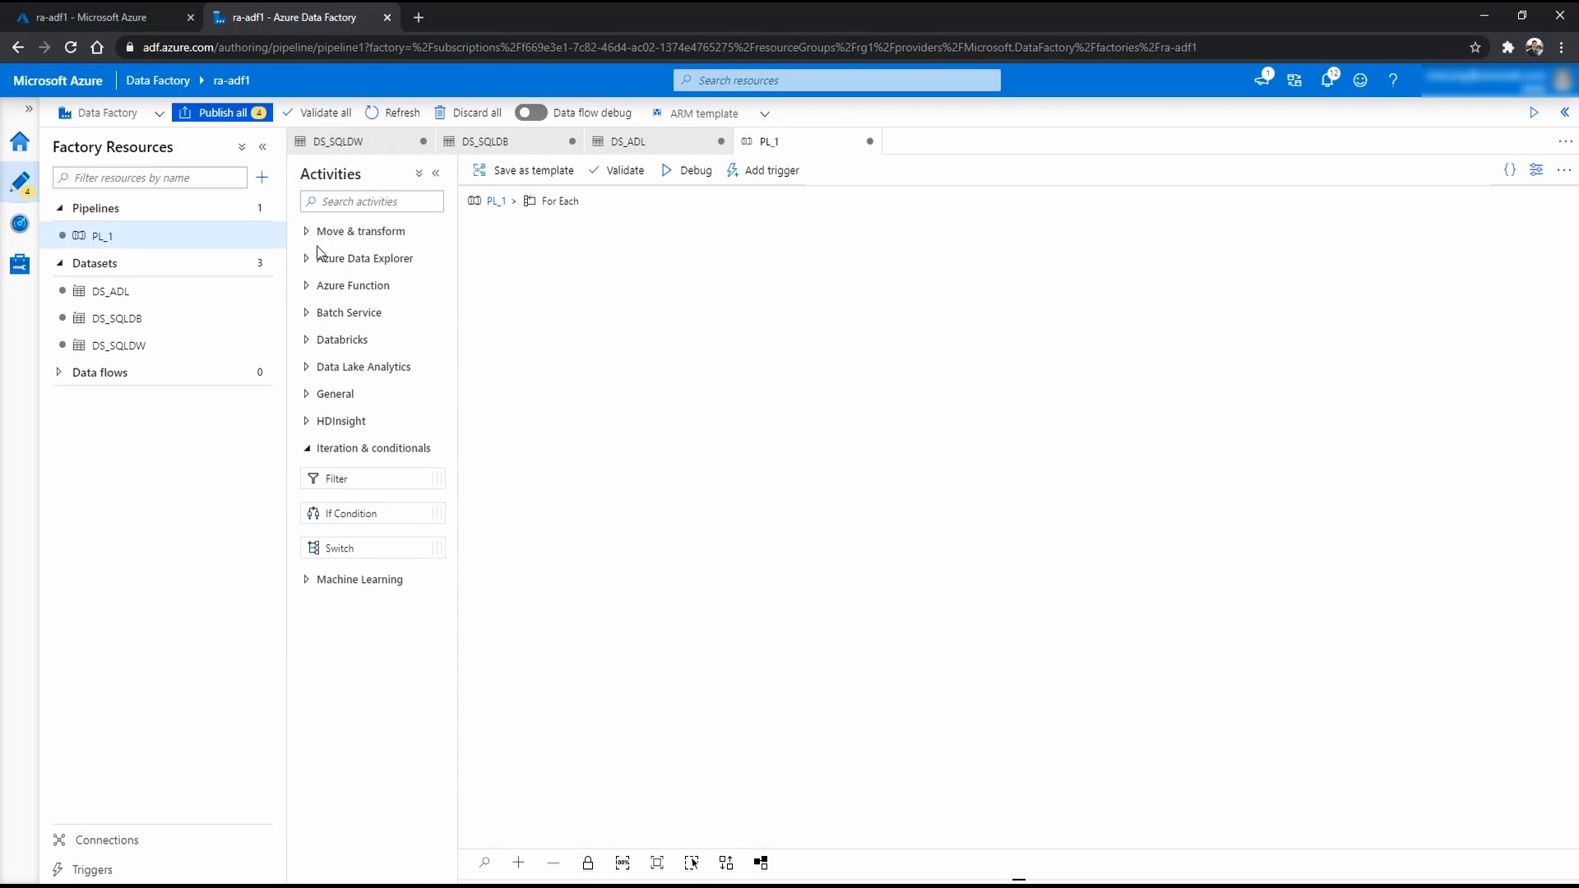
{"action": "left_click", "coordinate": [362, 230]}
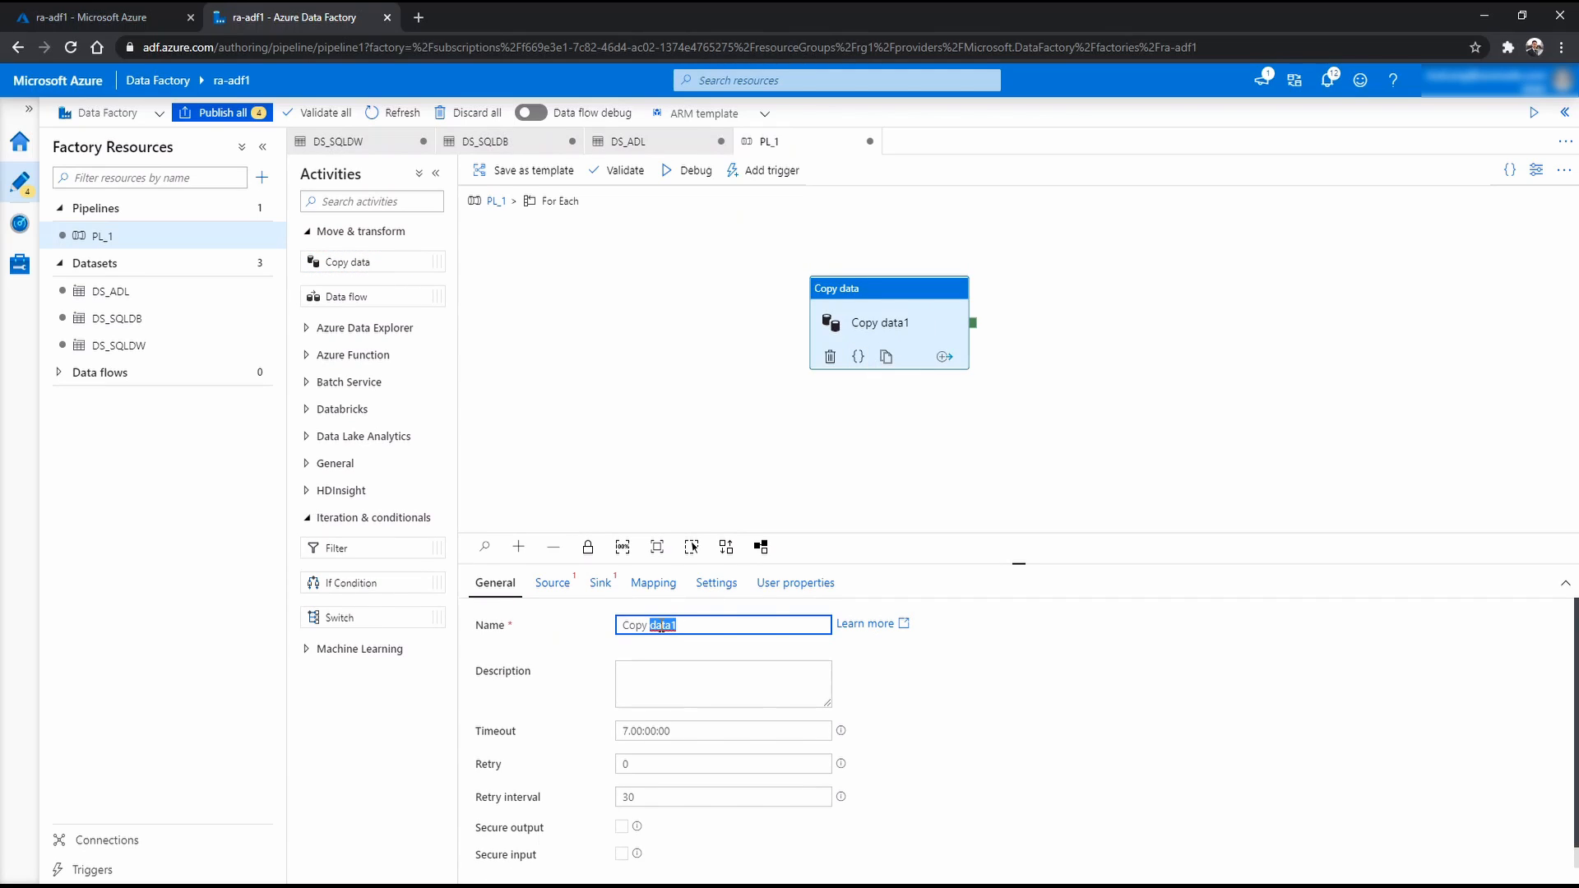
{"action": "type", "text": "Copy into Da"}
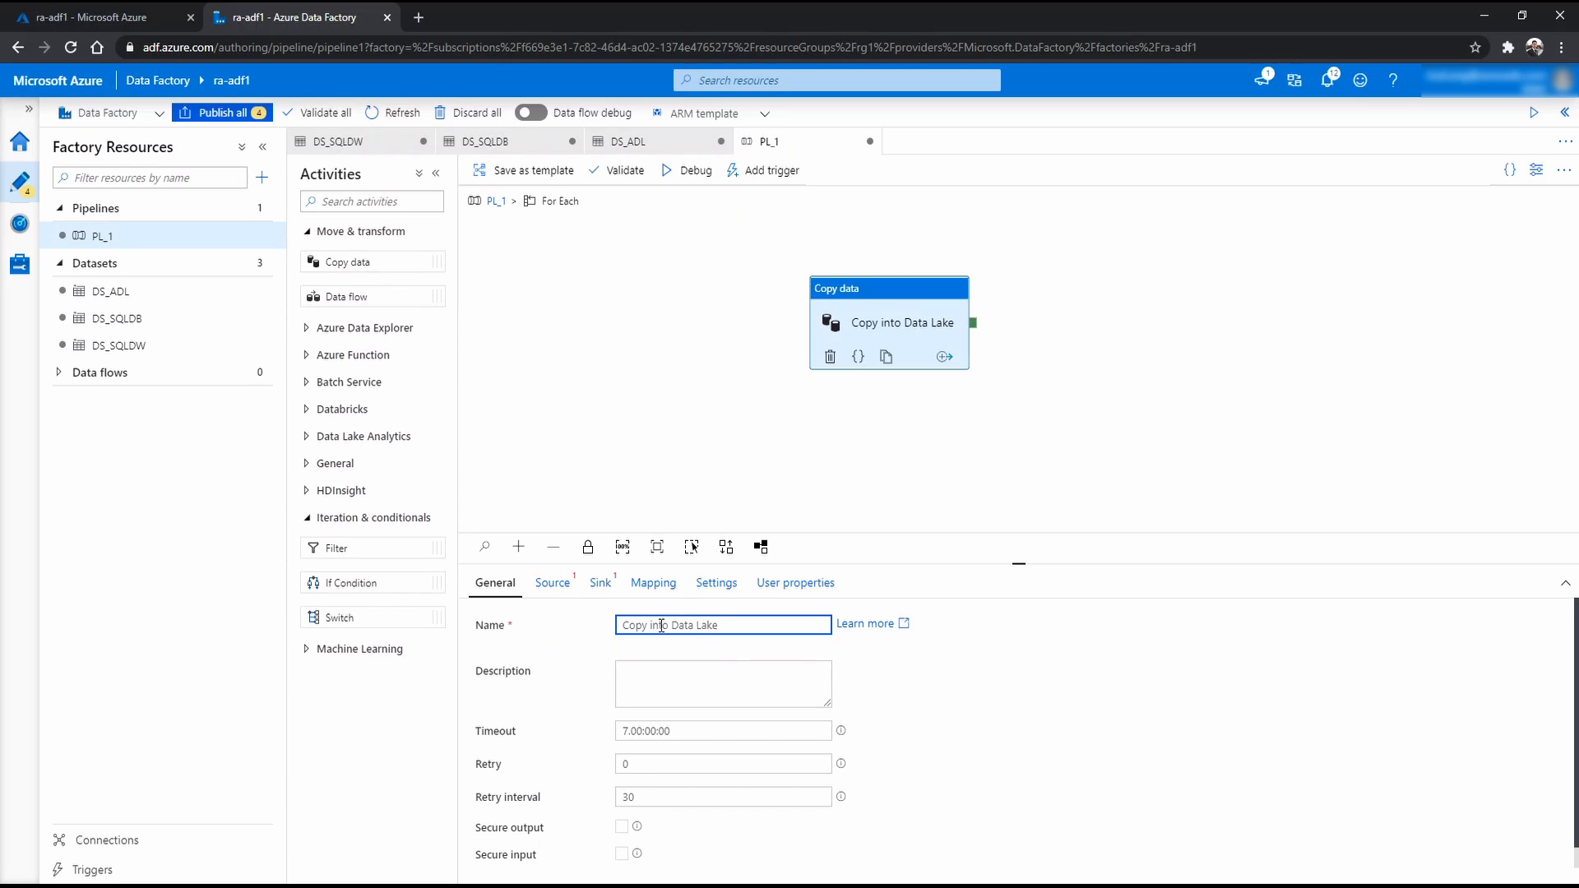
{"action": "left_click", "coordinate": [553, 582]}
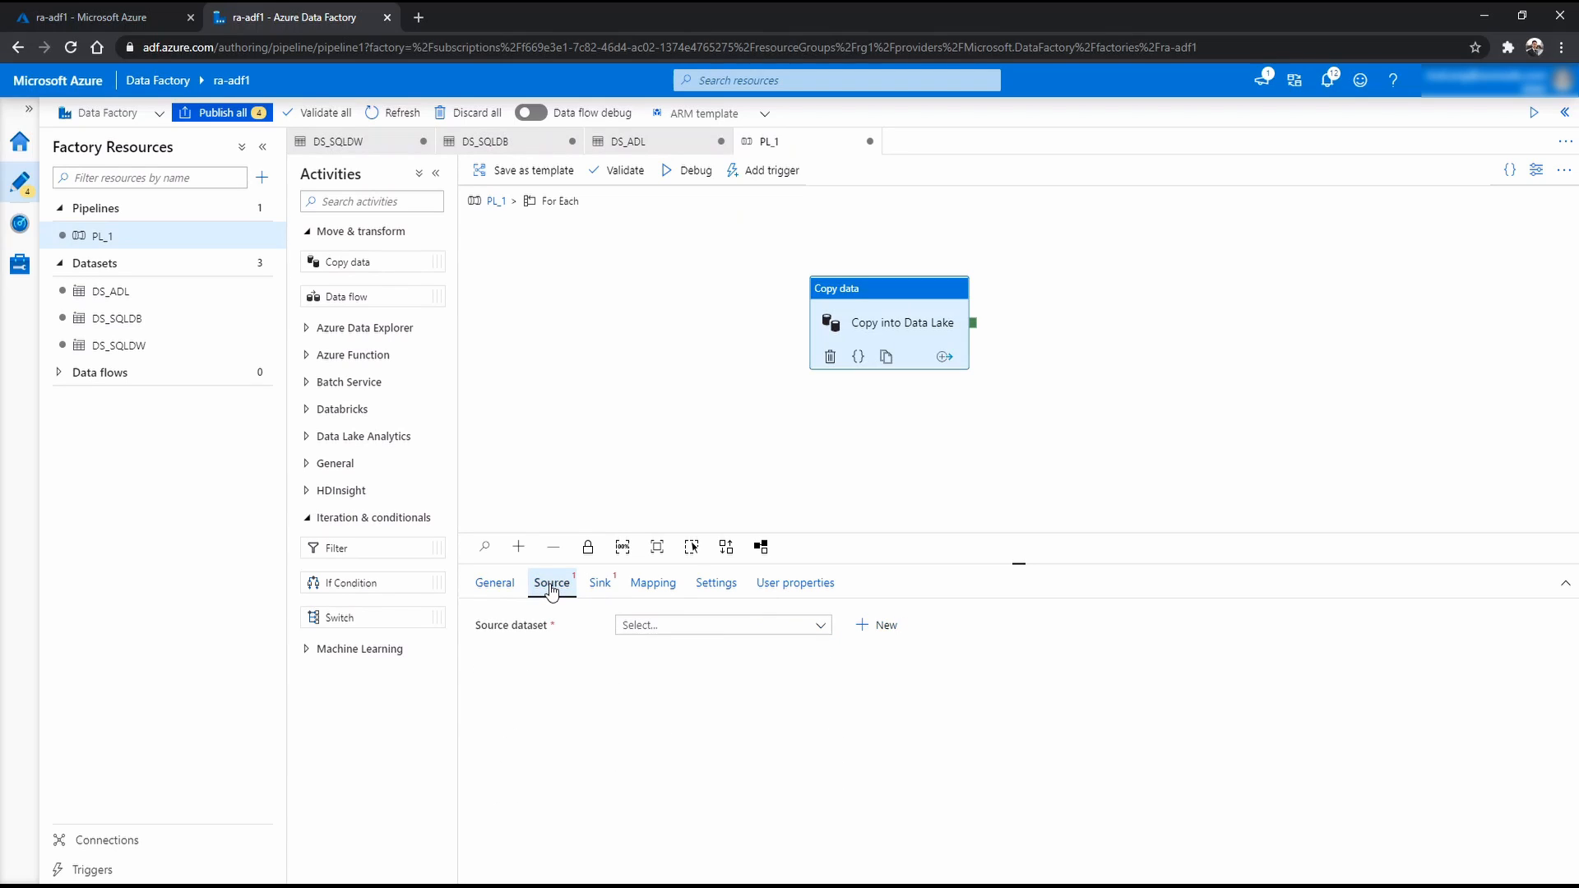
Choose DS_SQLDB as the copy source dataset, exposing its schema and table parameters.
{"action": "left_click", "coordinate": [722, 625]}
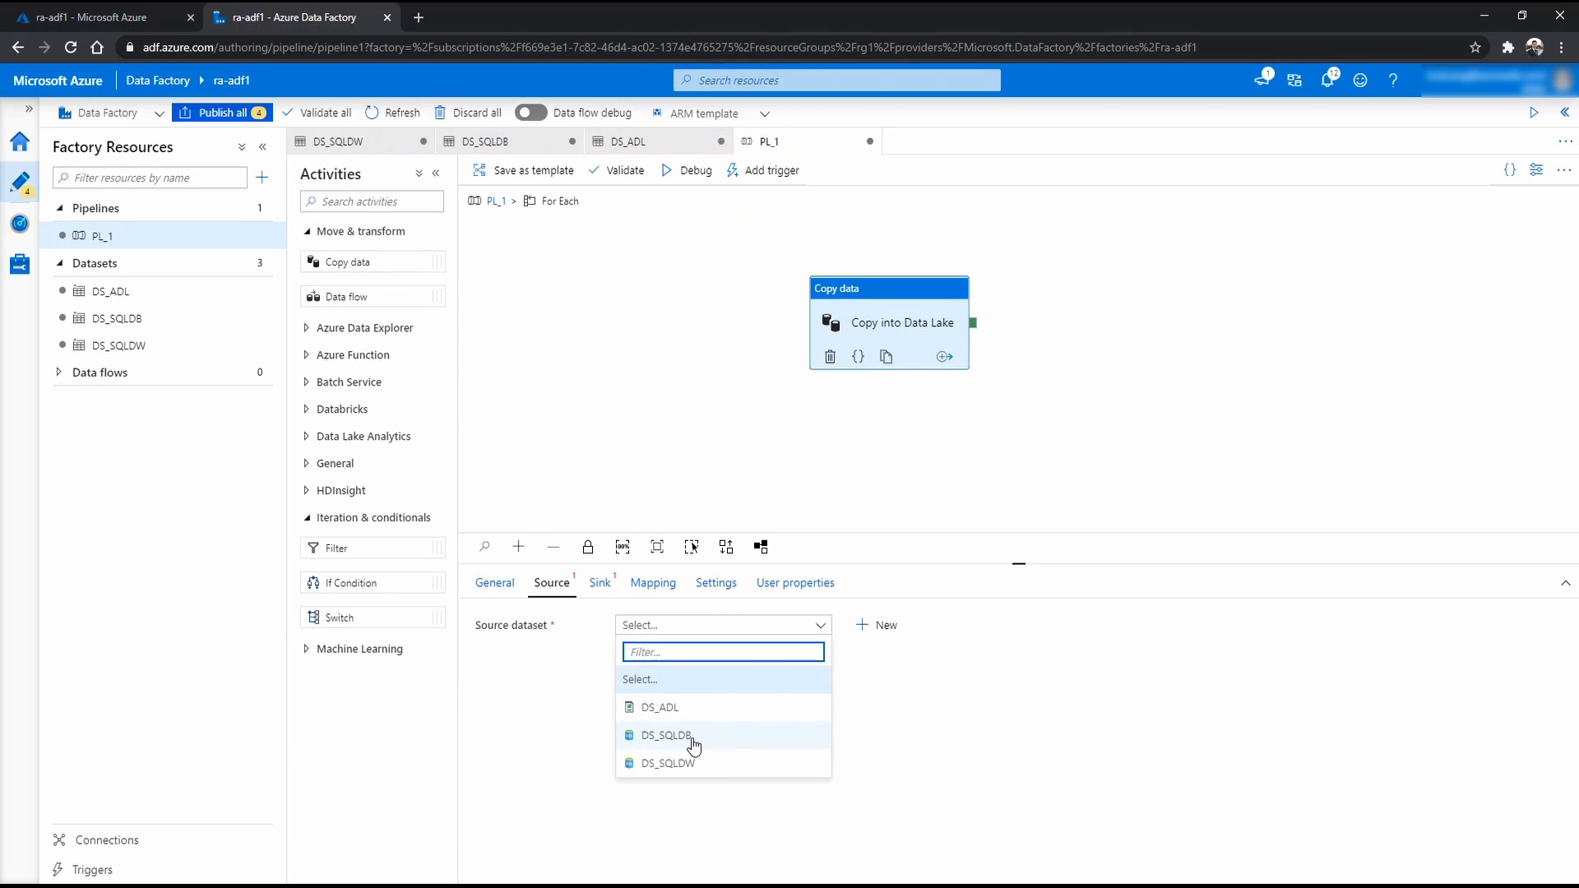
{"action": "mouse_move", "coordinate": [710, 747]}
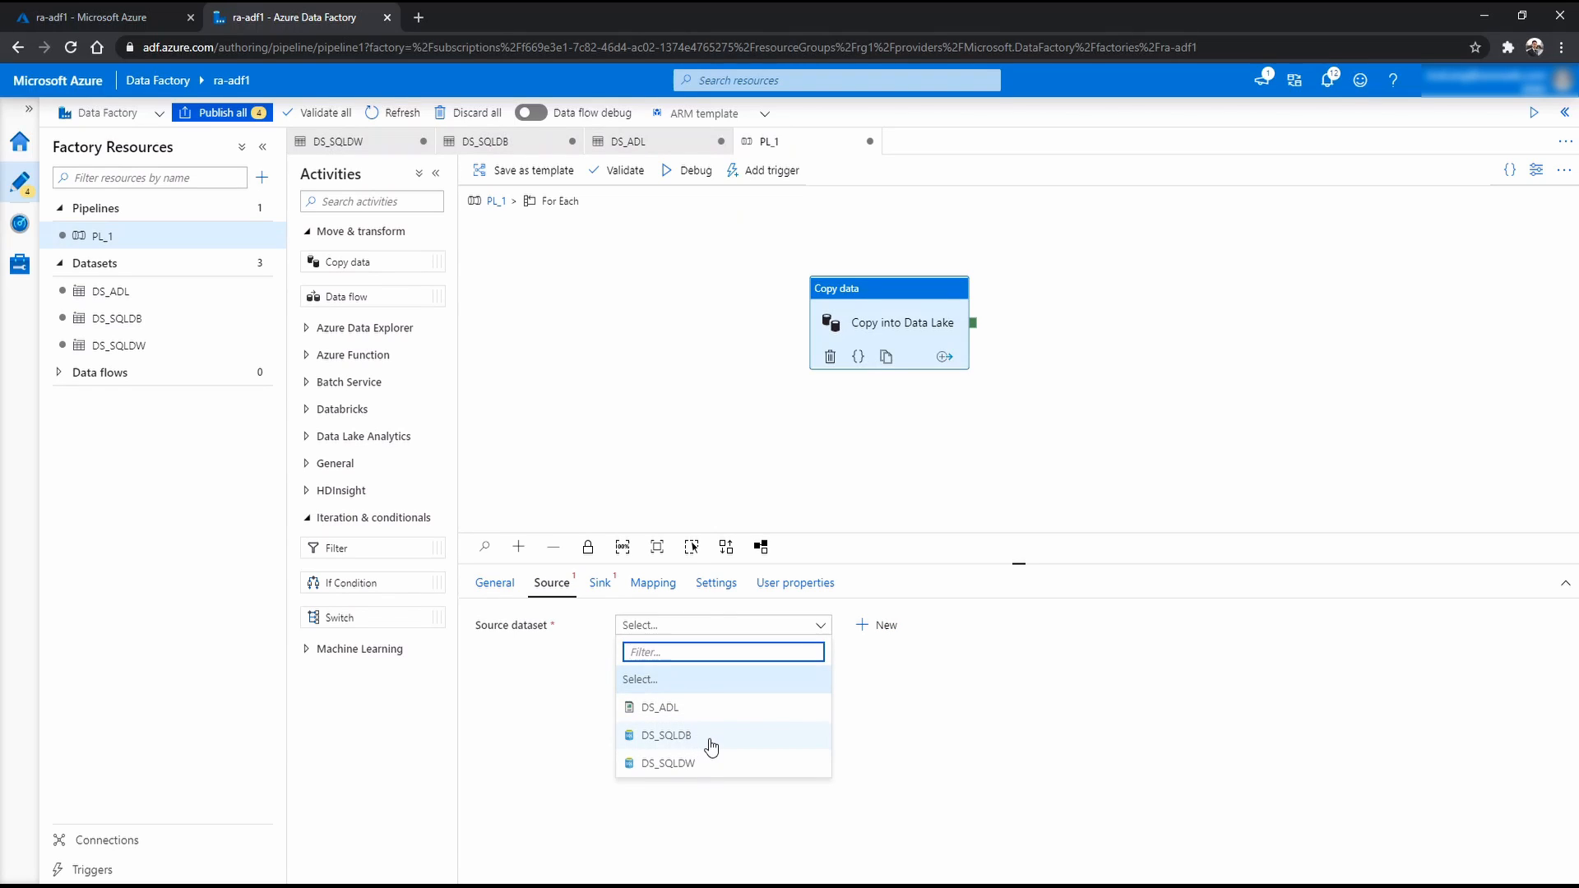
{"action": "mouse_move", "coordinate": [720, 746]}
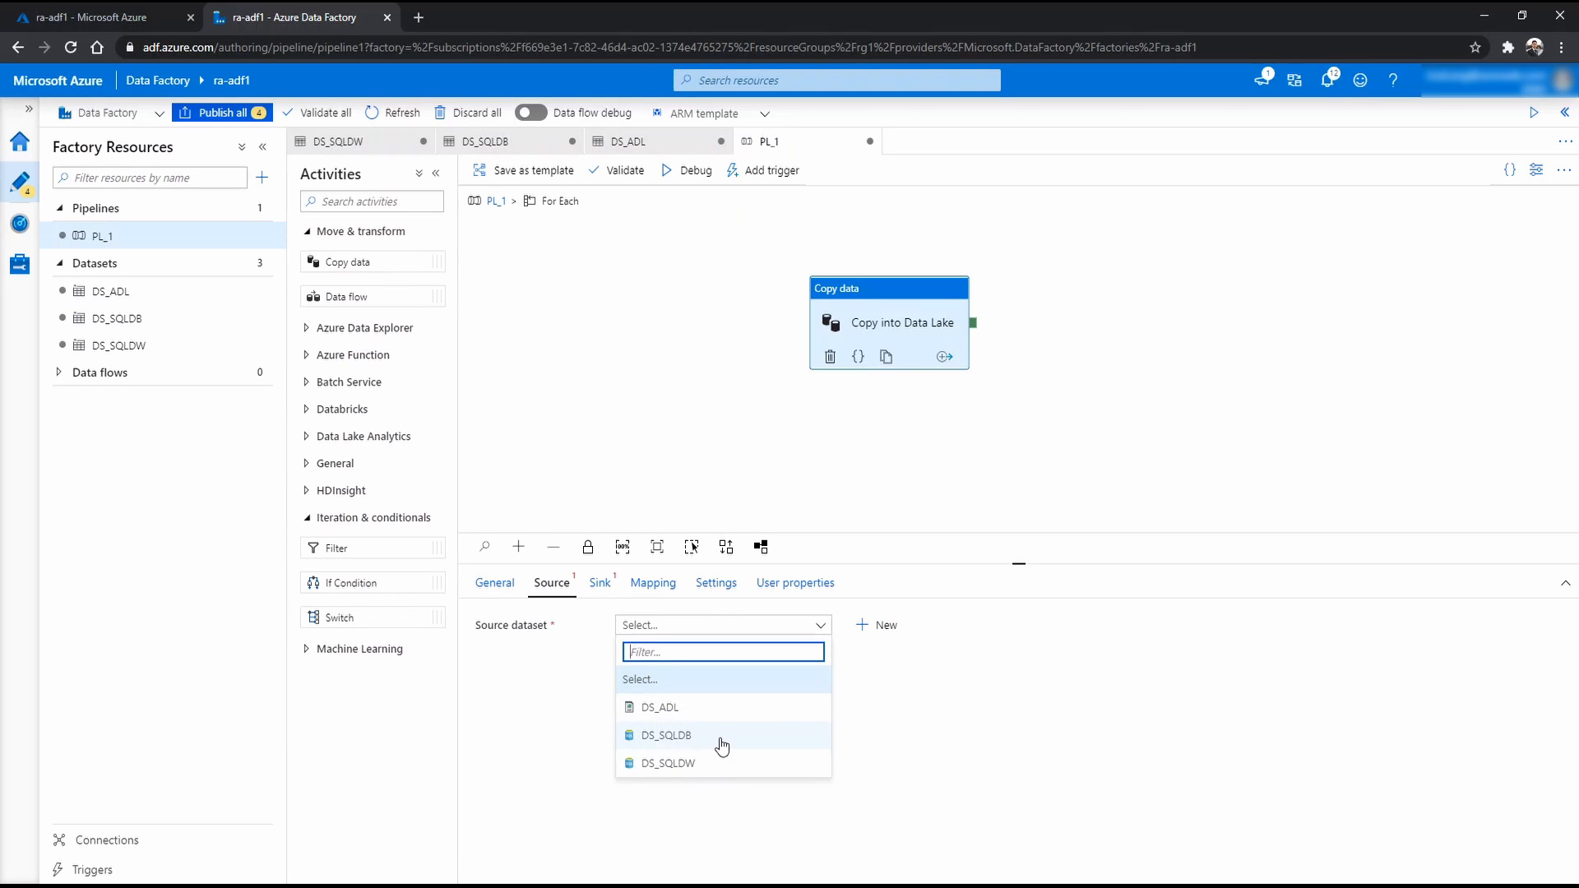
{"action": "left_click", "coordinate": [666, 733]}
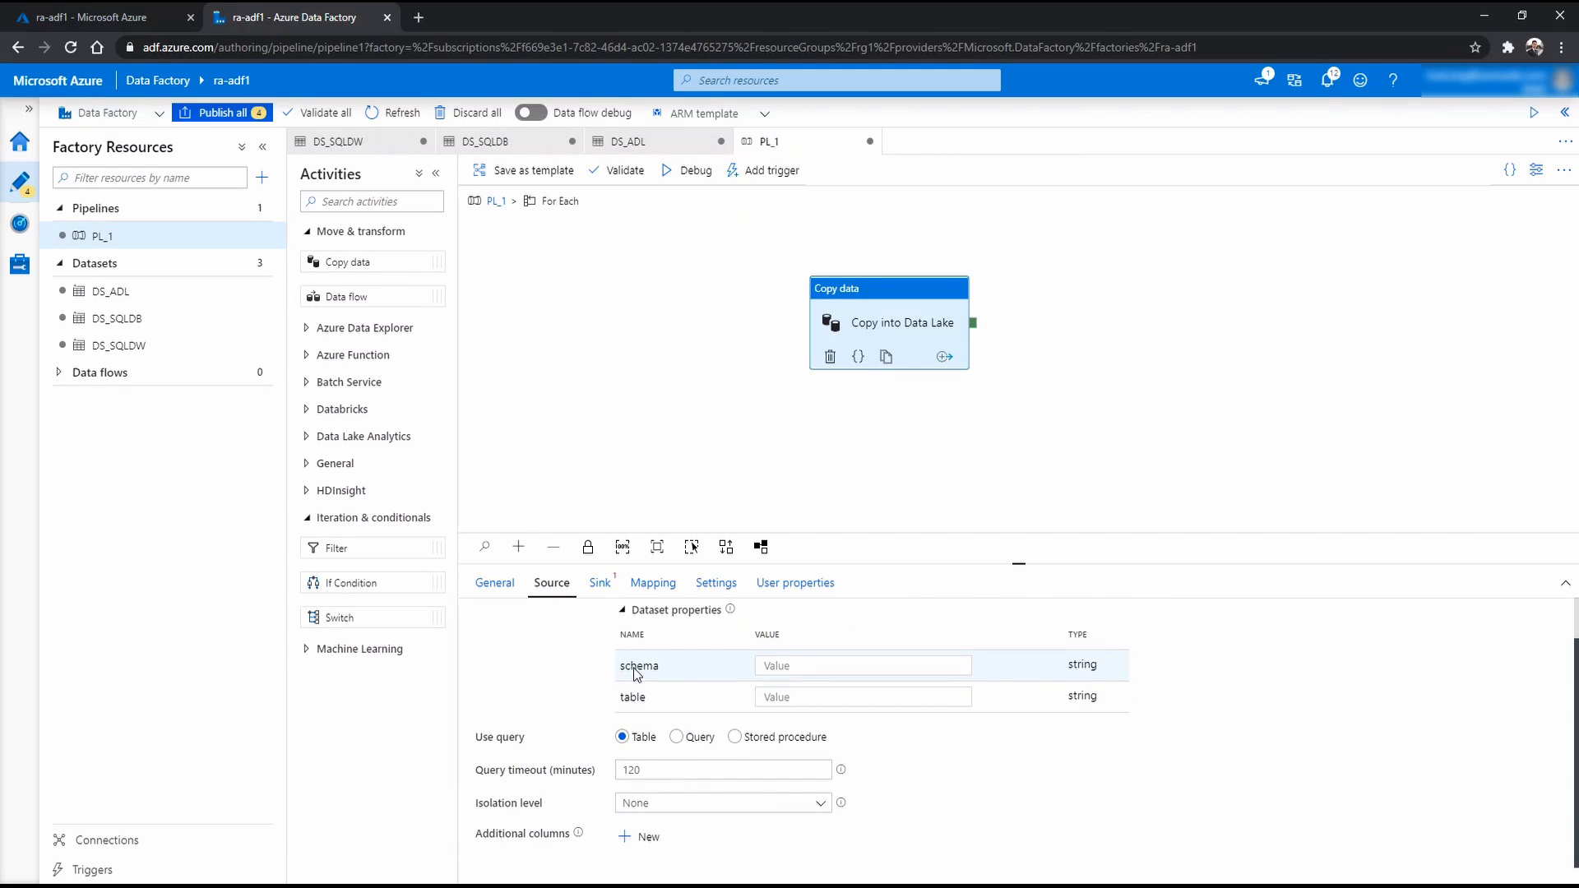
{"action": "left_click", "coordinate": [862, 665]}
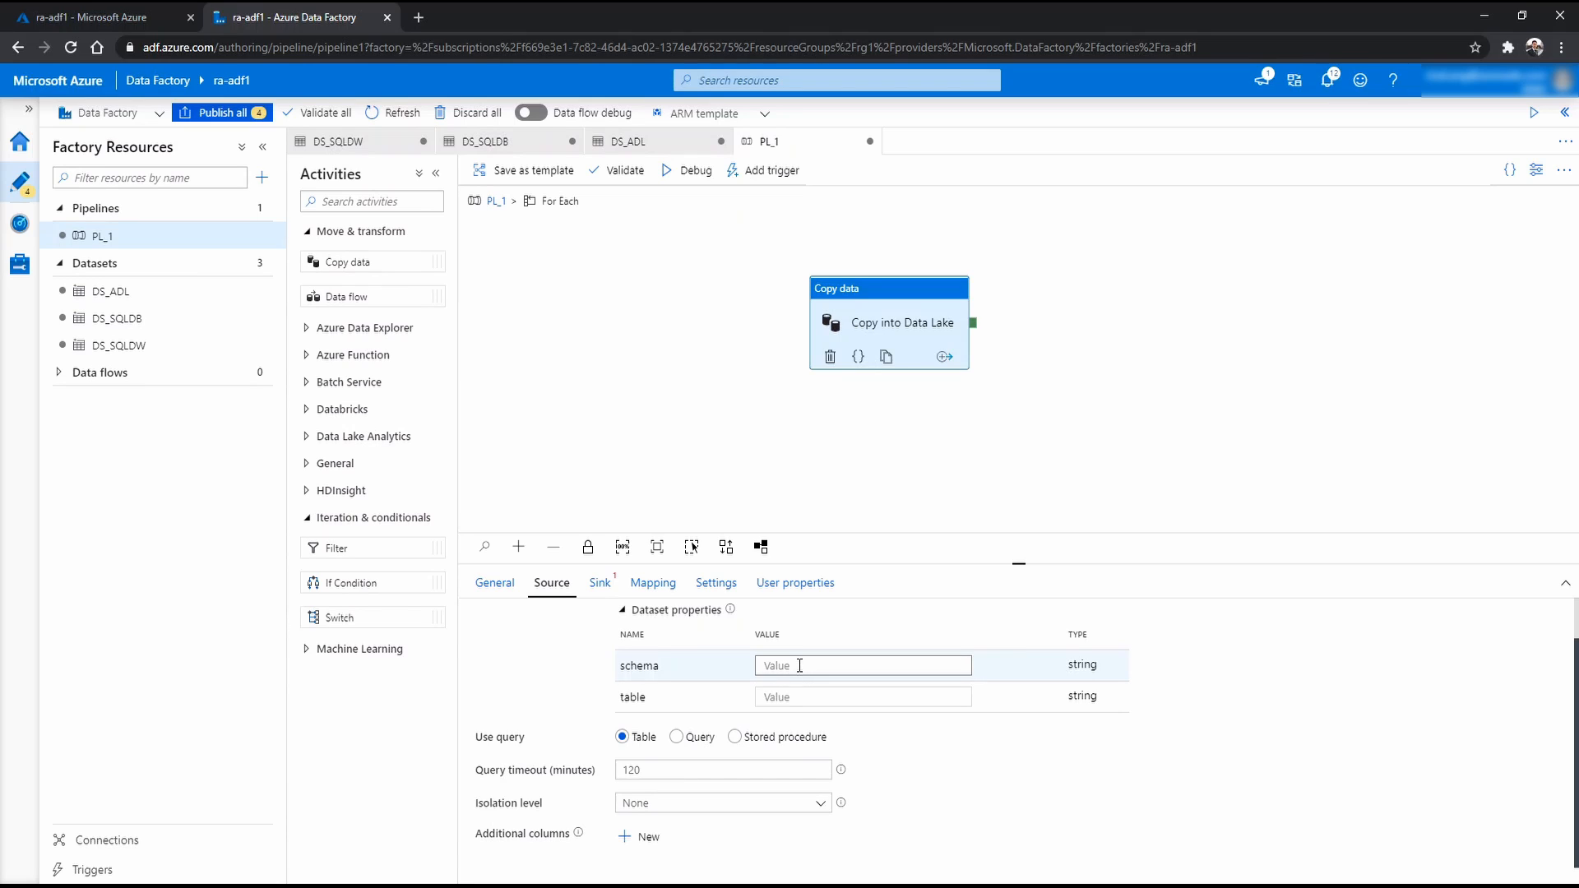
{"action": "left_click", "coordinate": [860, 664]}
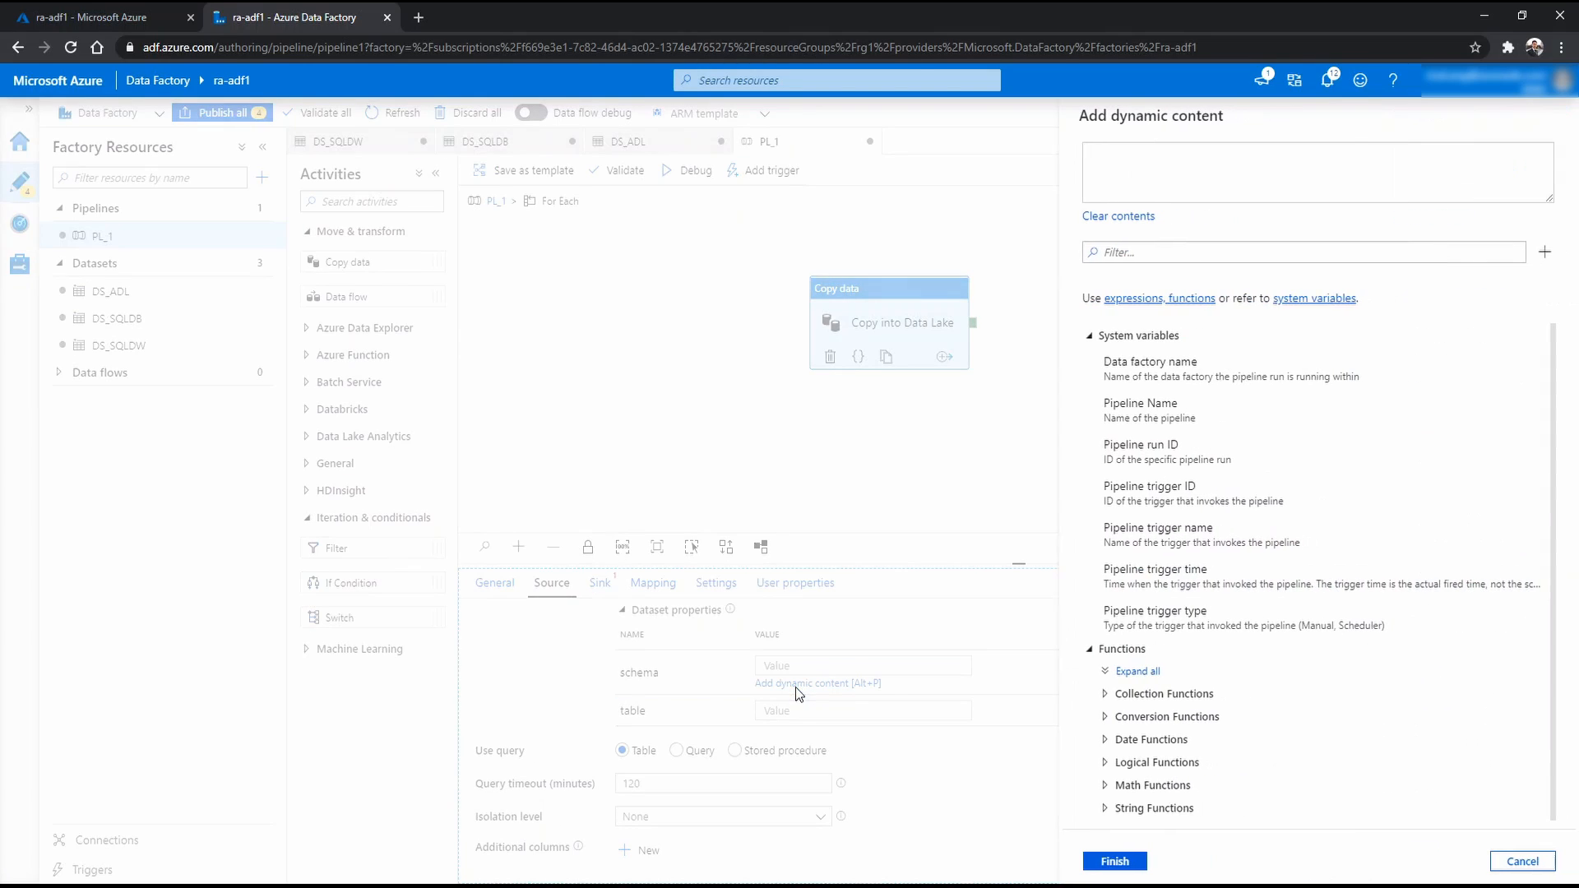
{"action": "scroll", "scroll_direction": "down", "scroll_amount": 3}
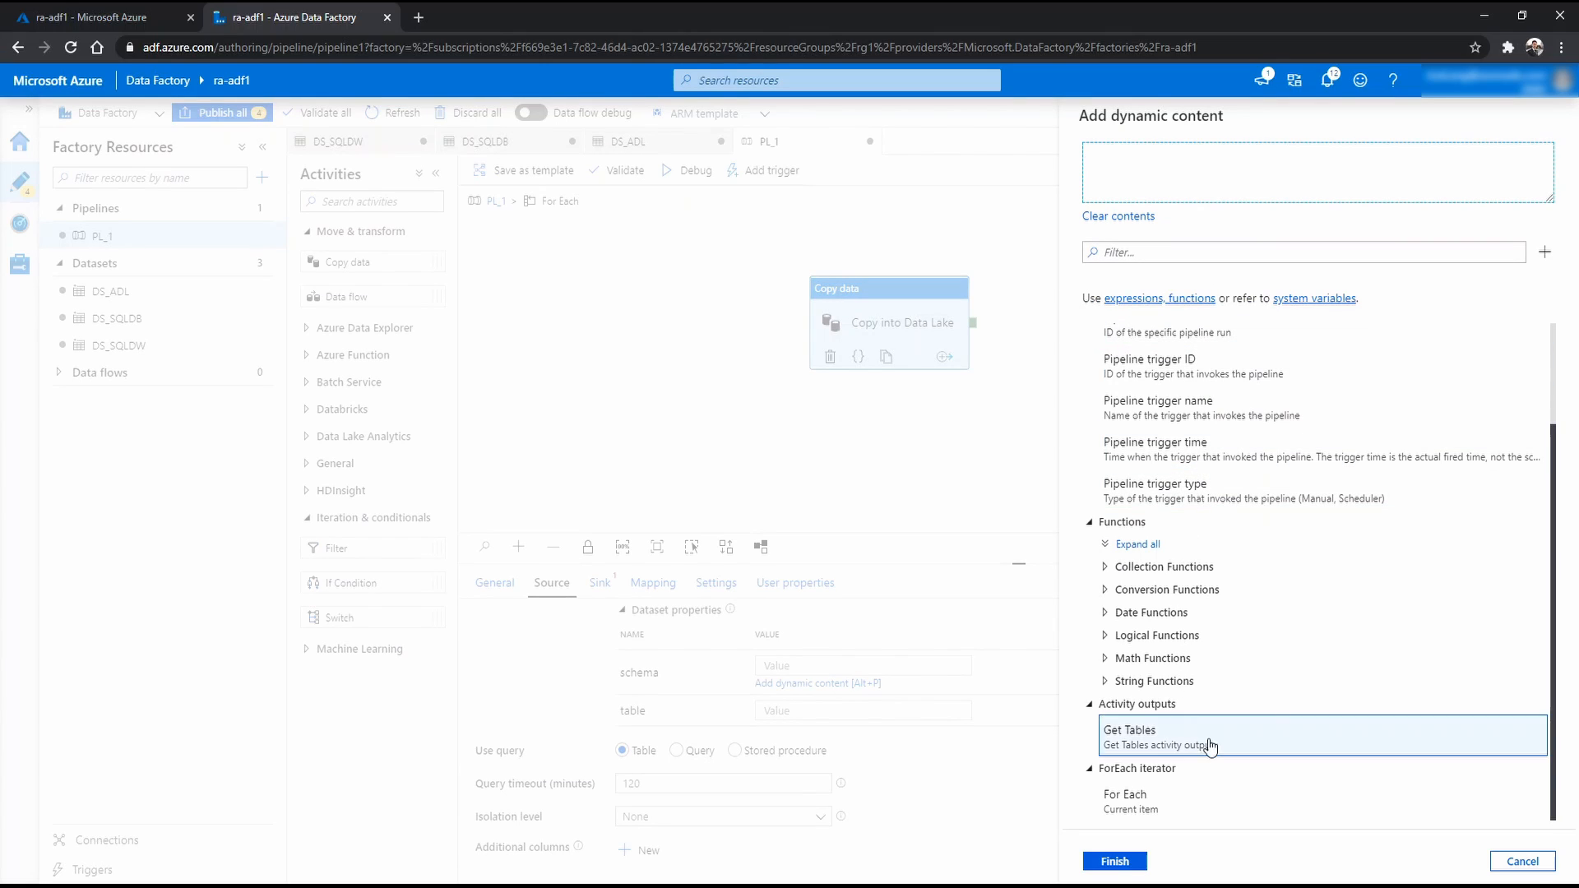
{"action": "mouse_move", "coordinate": [1143, 802]}
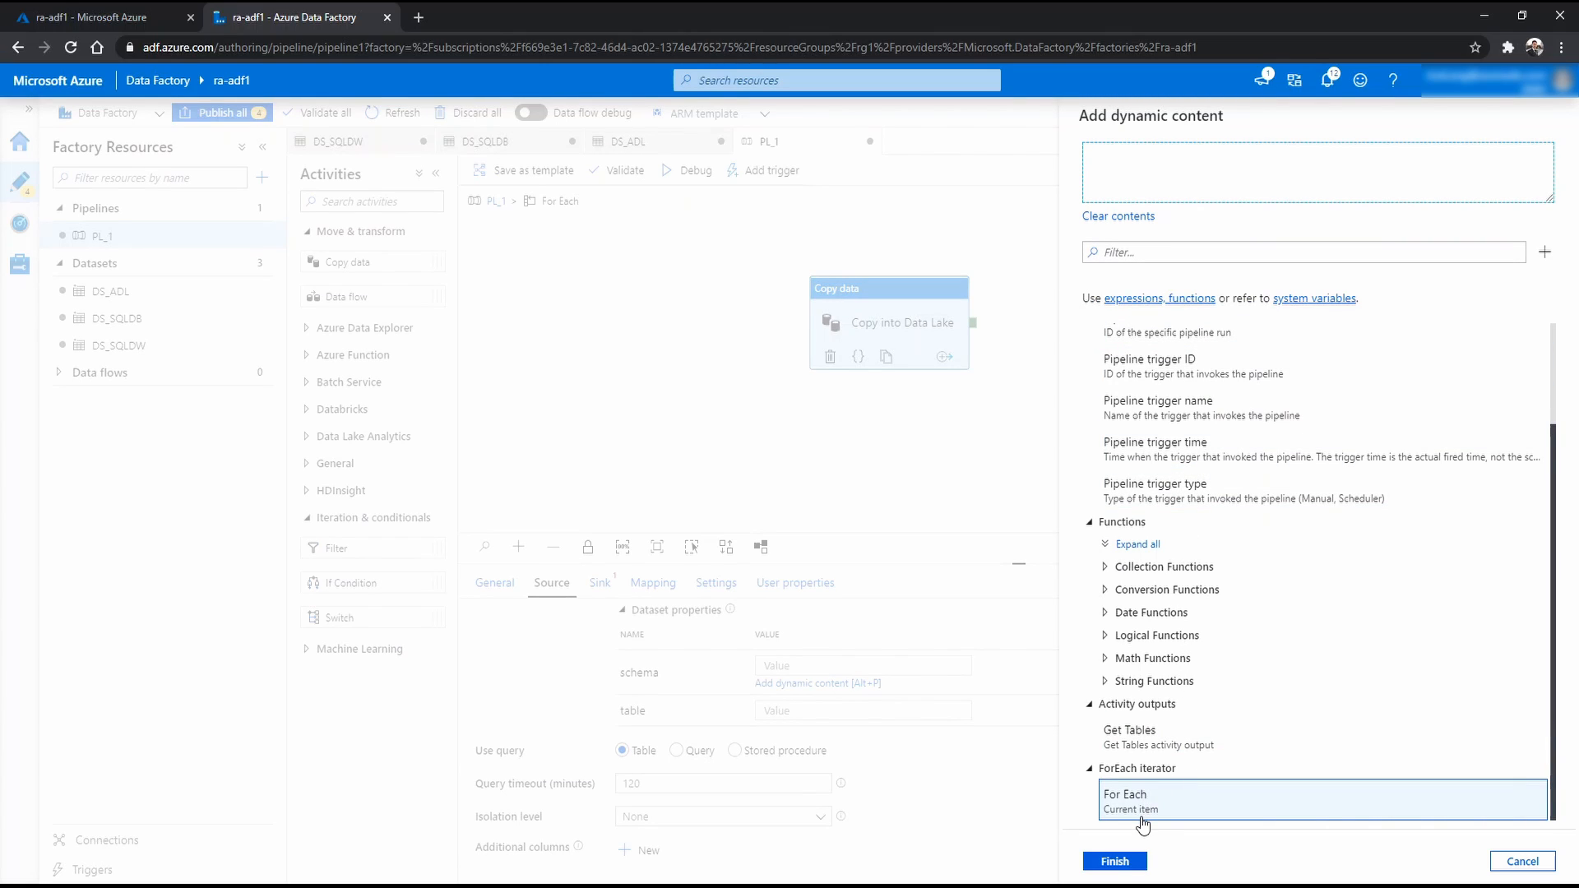
{"action": "mouse_move", "coordinate": [1133, 823]}
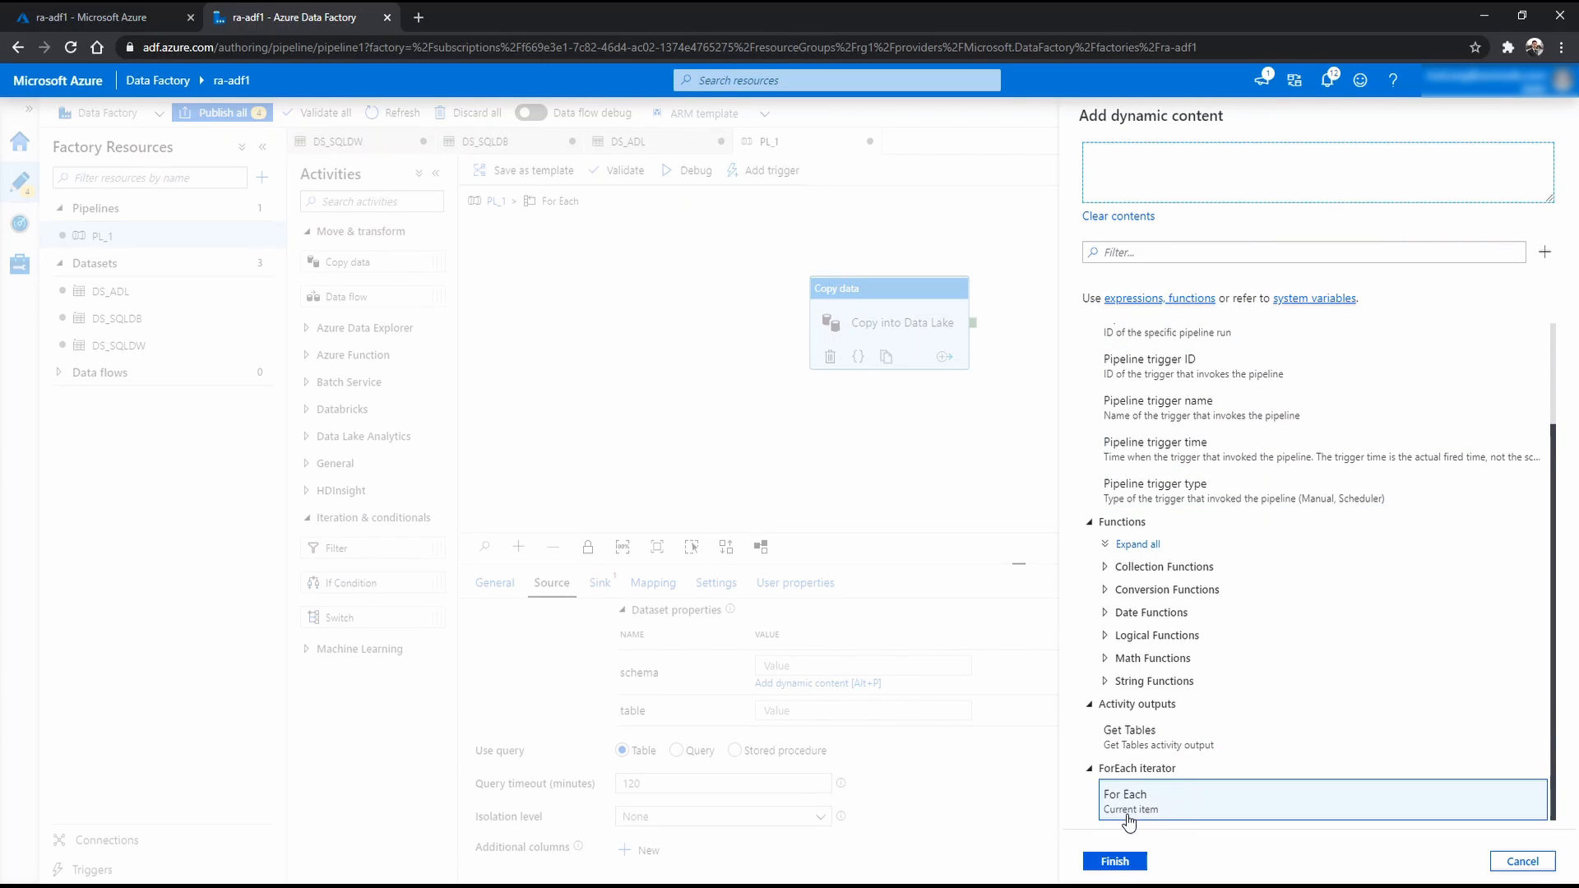
{"action": "left_click", "coordinate": [1322, 801]}
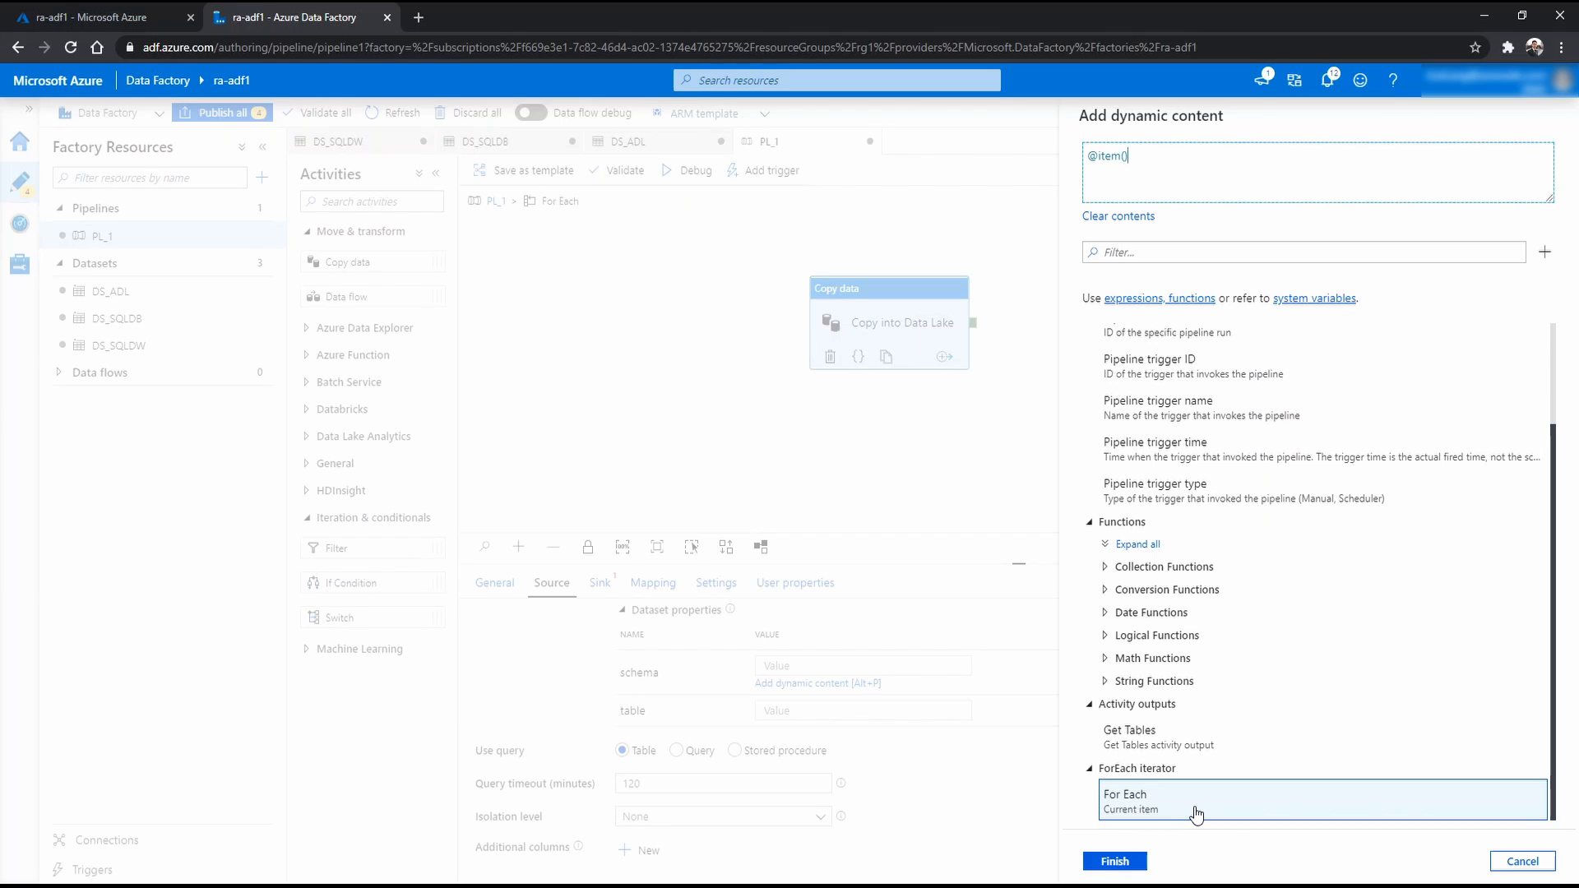
{"action": "type", "text": "."}
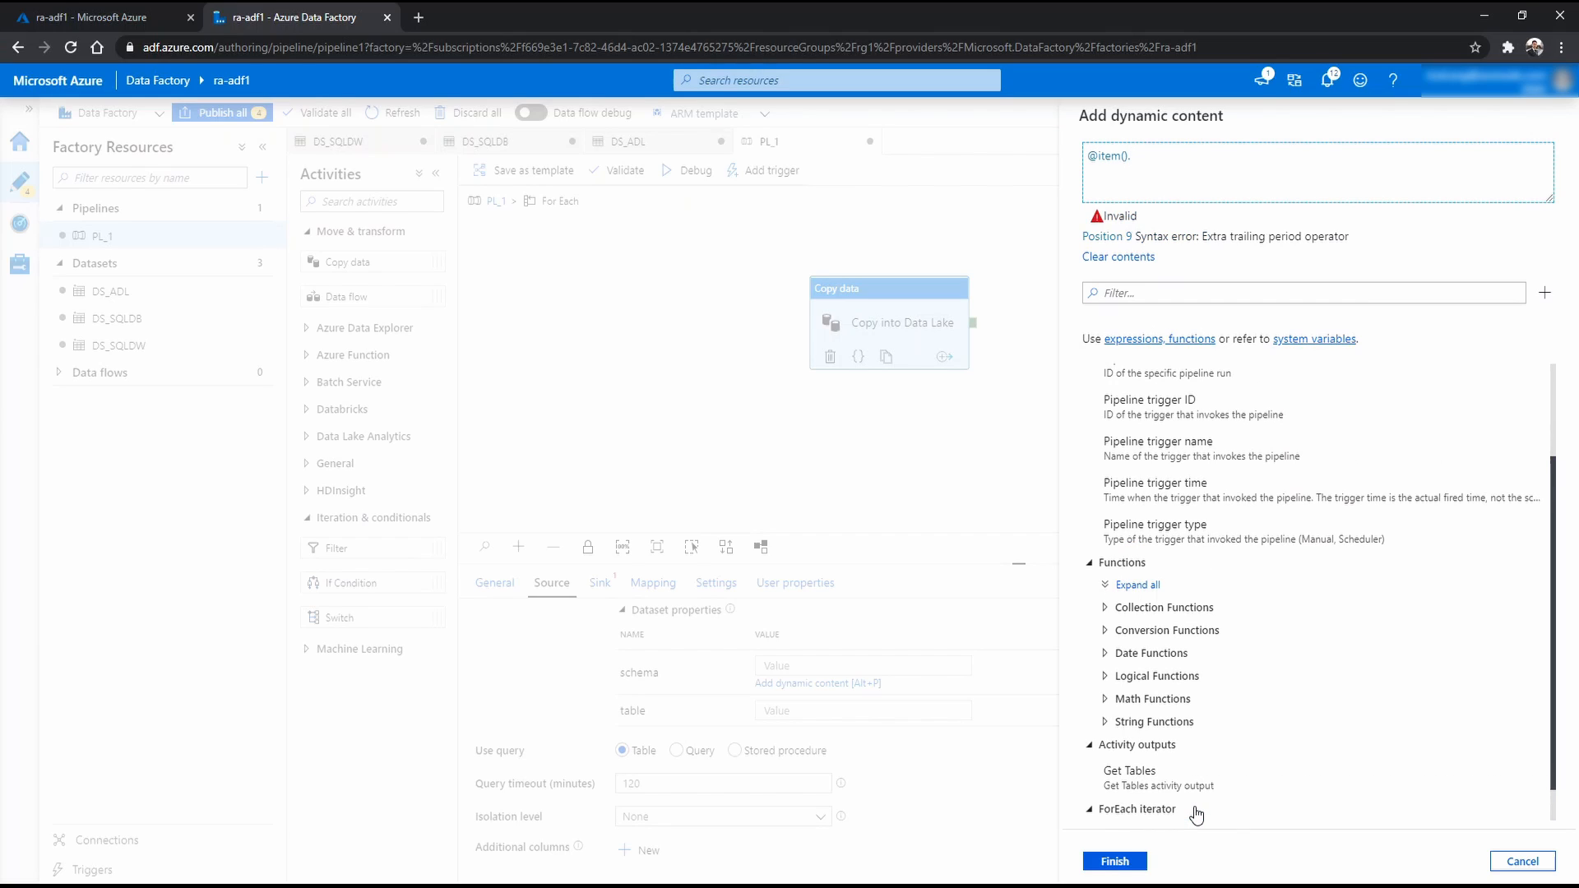
{"action": "key", "text": "Backspace"}
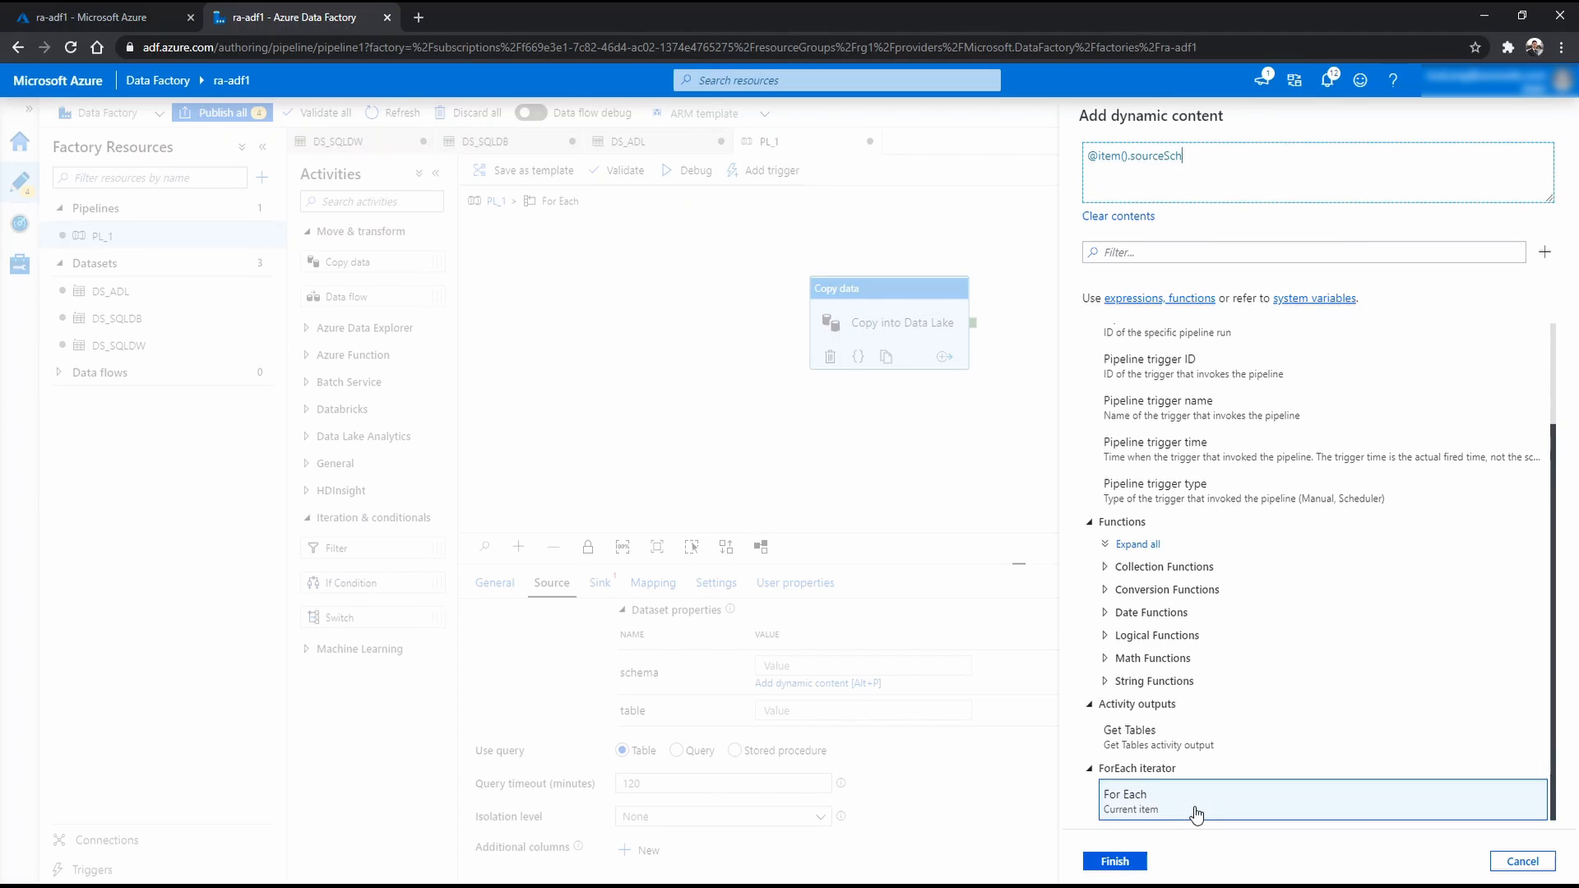
{"action": "left_click", "coordinate": [1196, 801]}
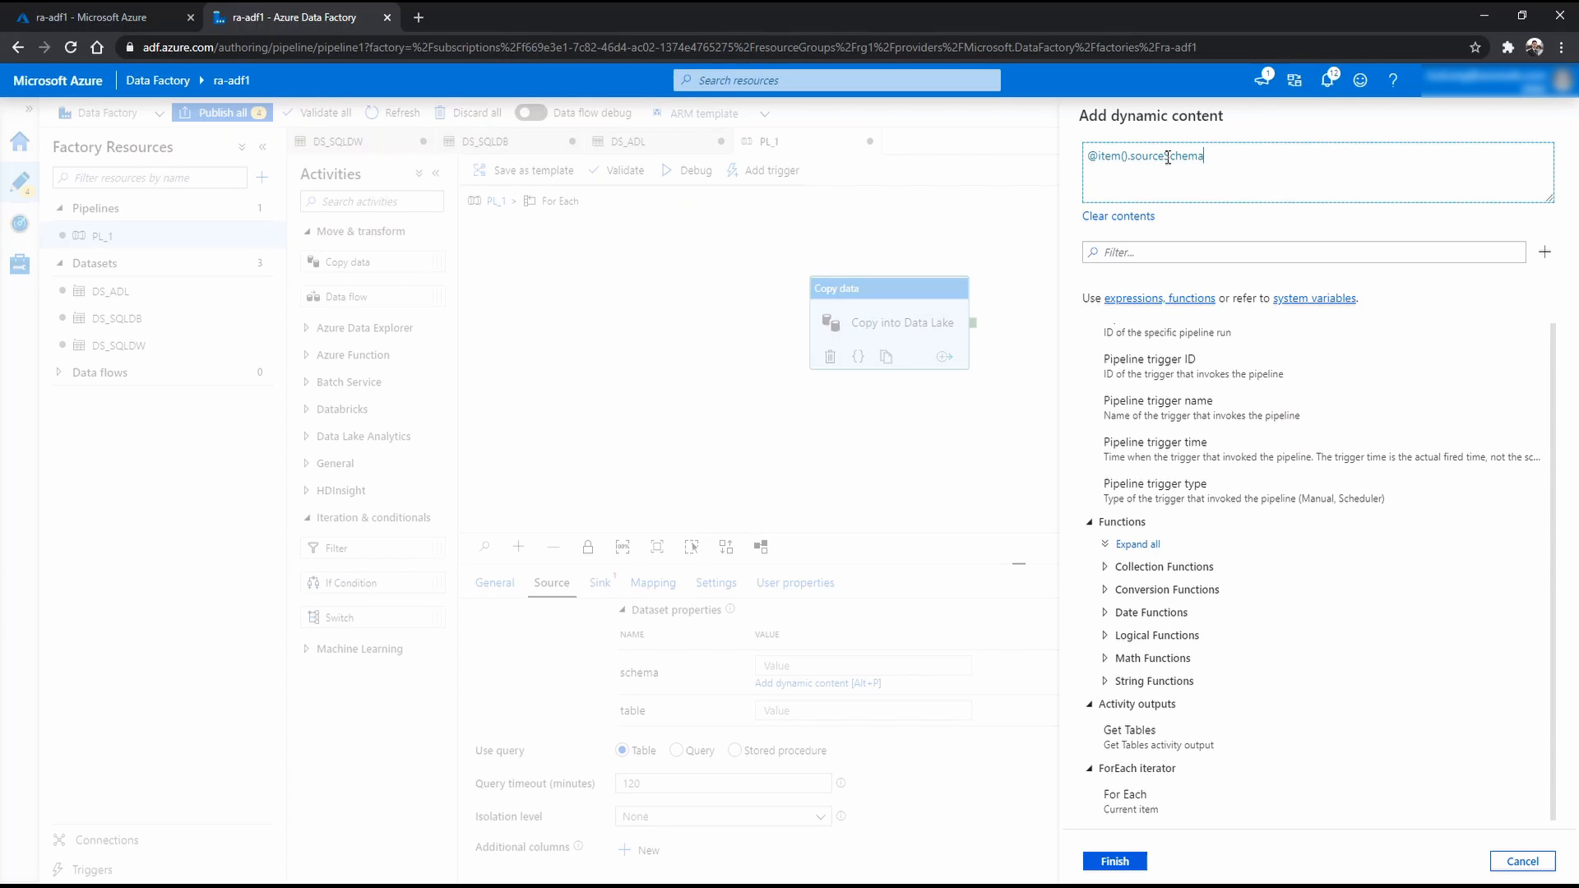
{"action": "type", "text": "S"}
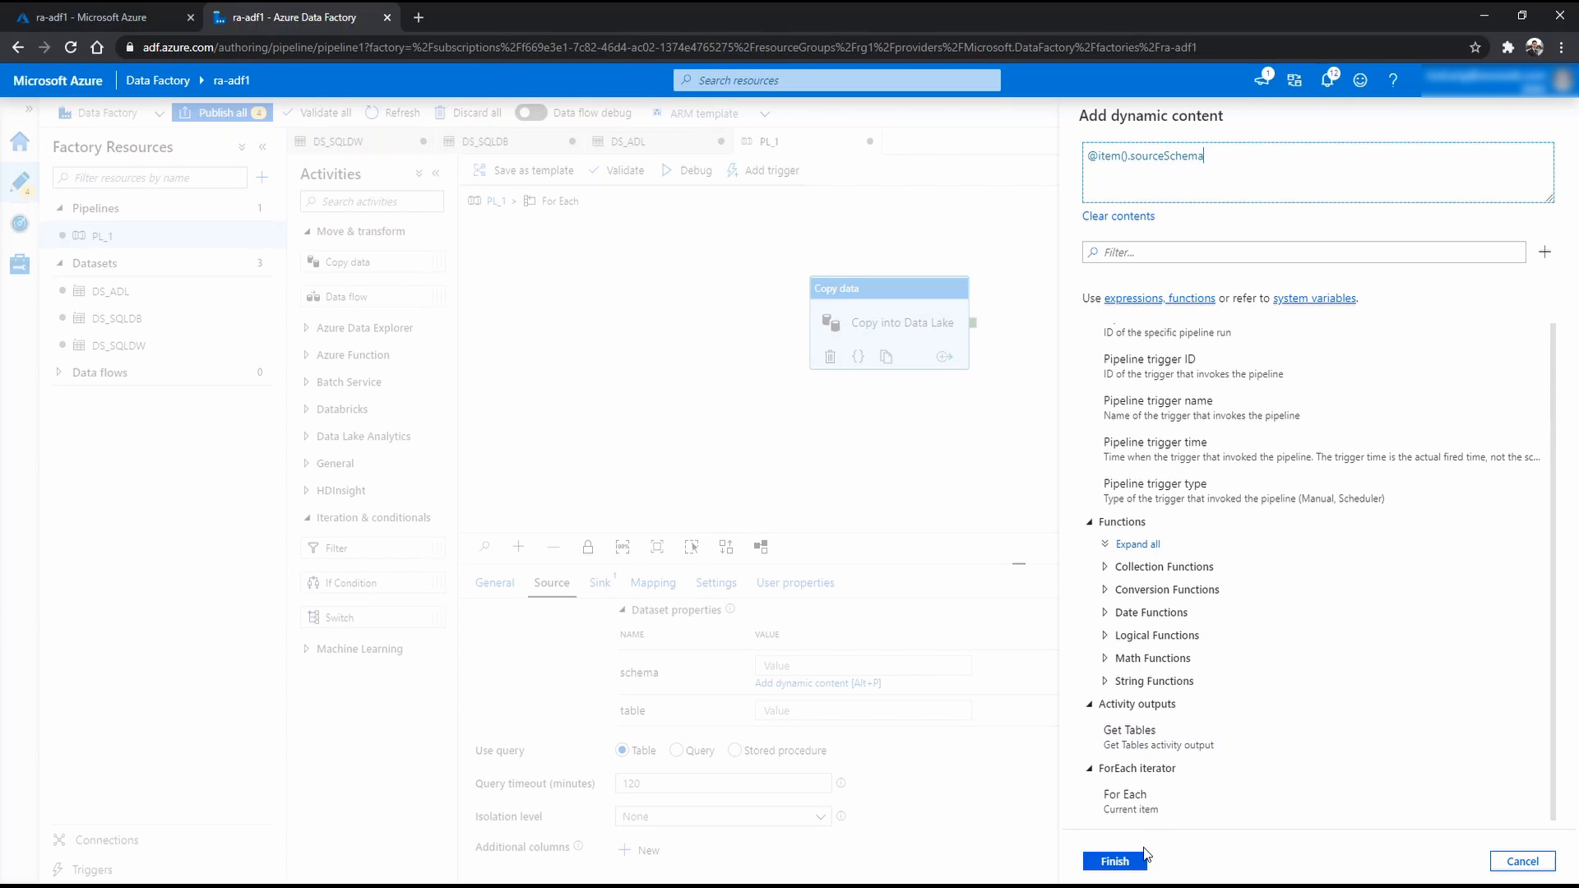
{"action": "left_click", "coordinate": [1114, 860]}
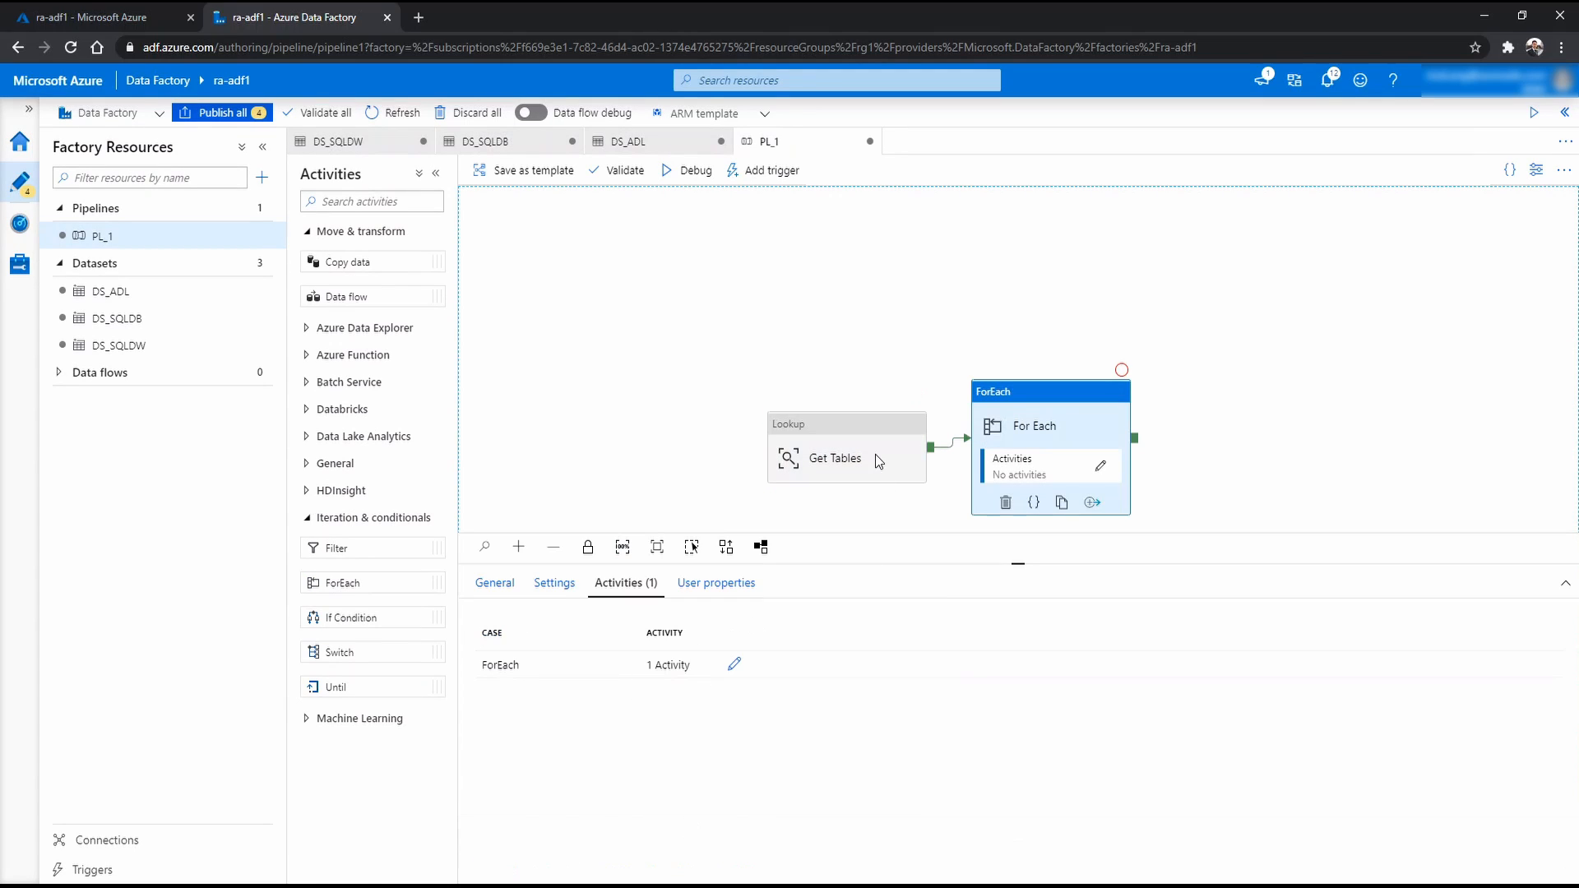
Preview the Get Tables lookup's config rows again and close the preview.
{"action": "left_click", "coordinate": [552, 582]}
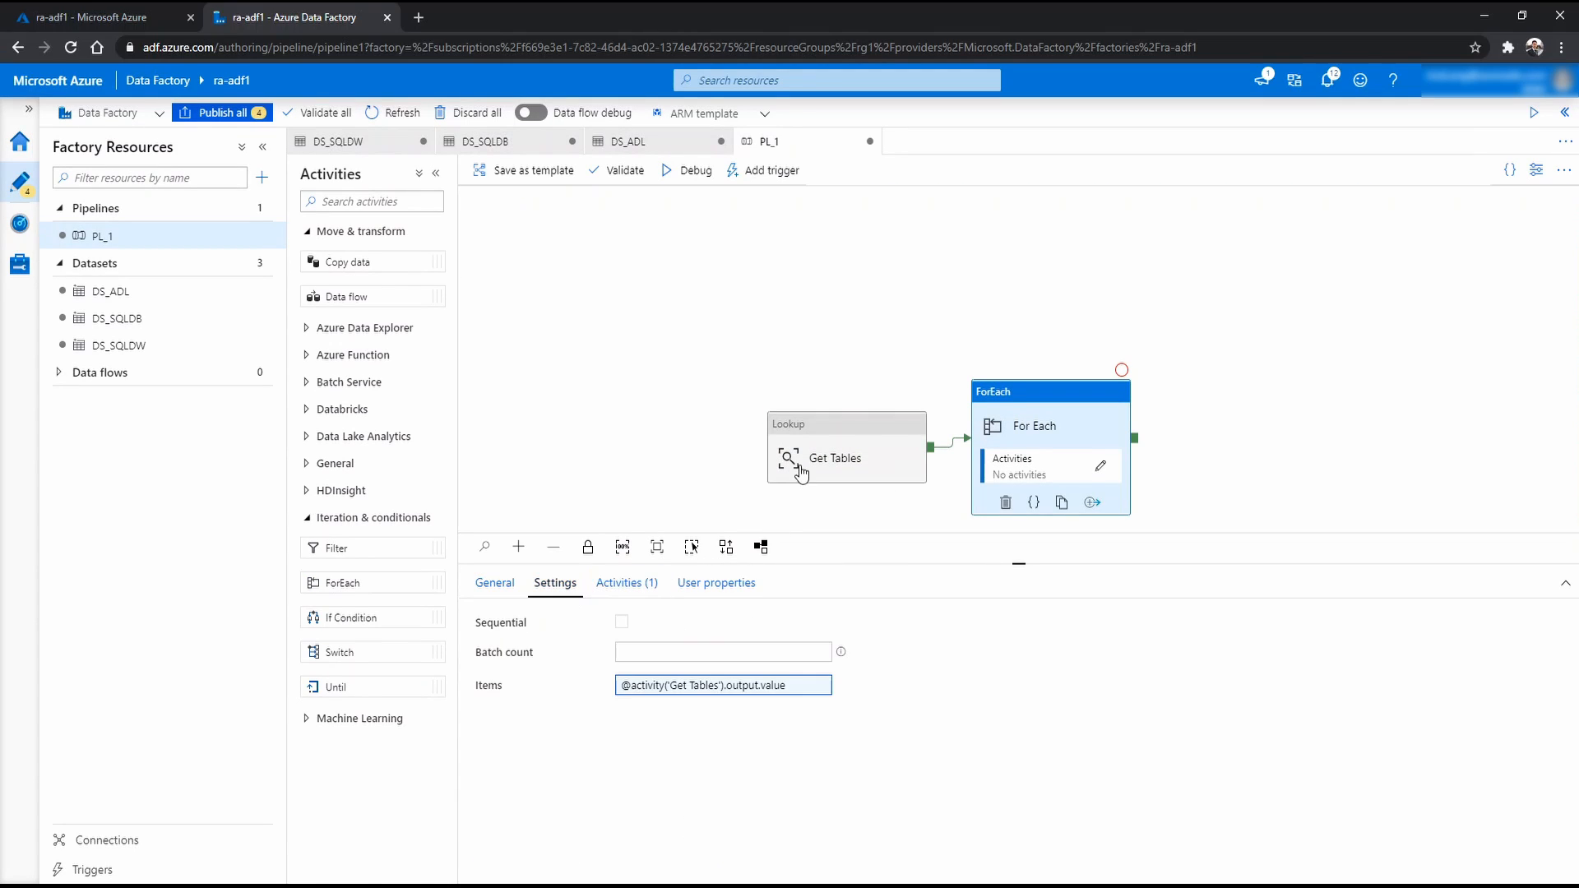
{"action": "left_click", "coordinate": [846, 451]}
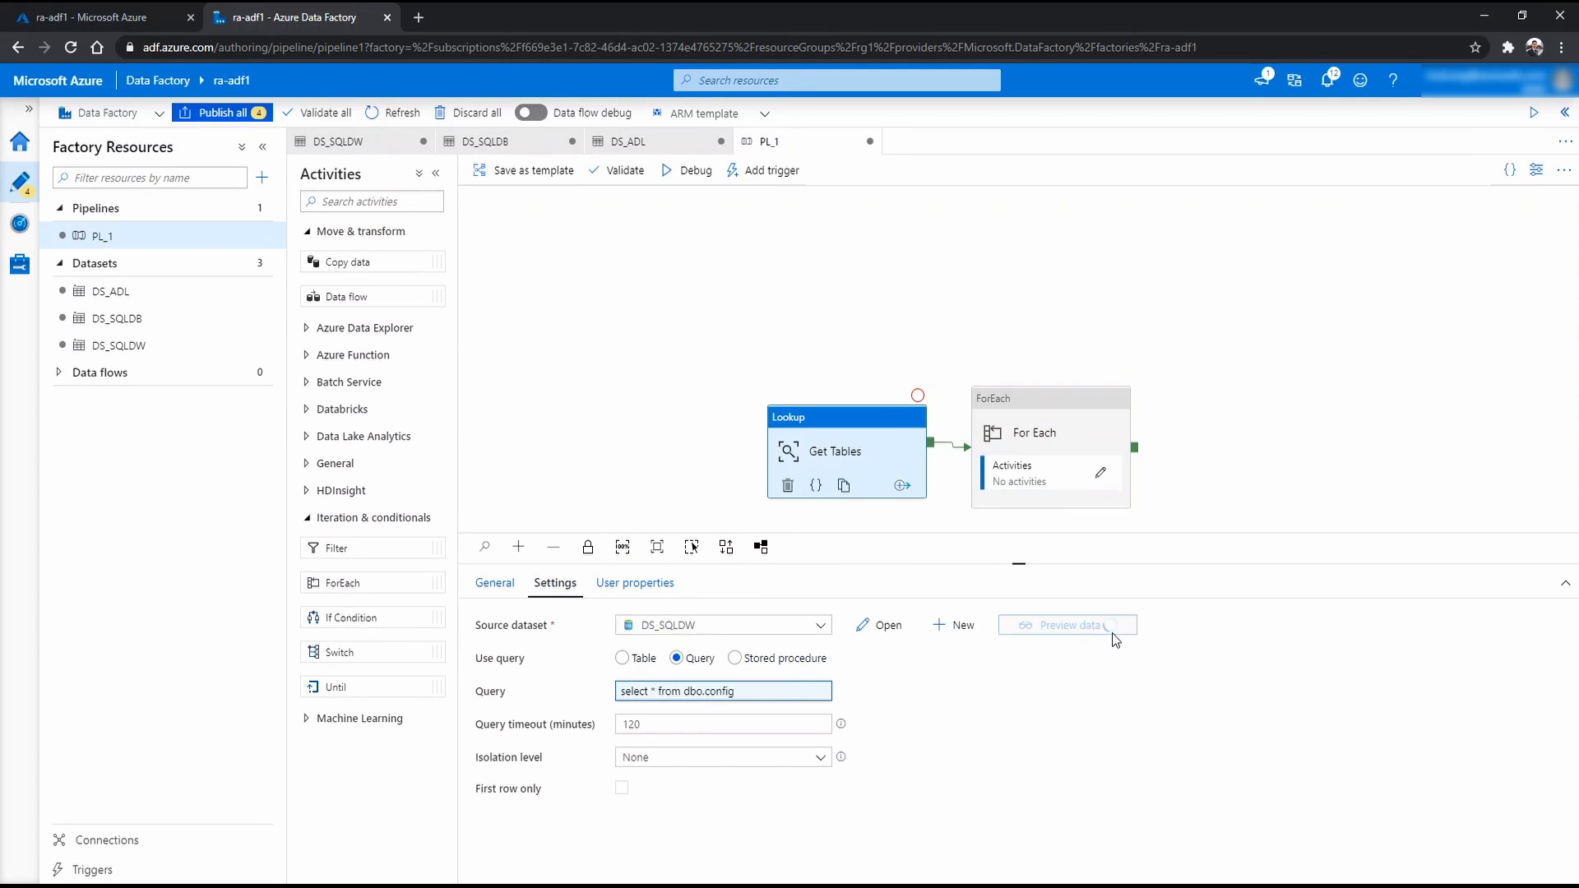
{"action": "left_click", "coordinate": [1065, 625]}
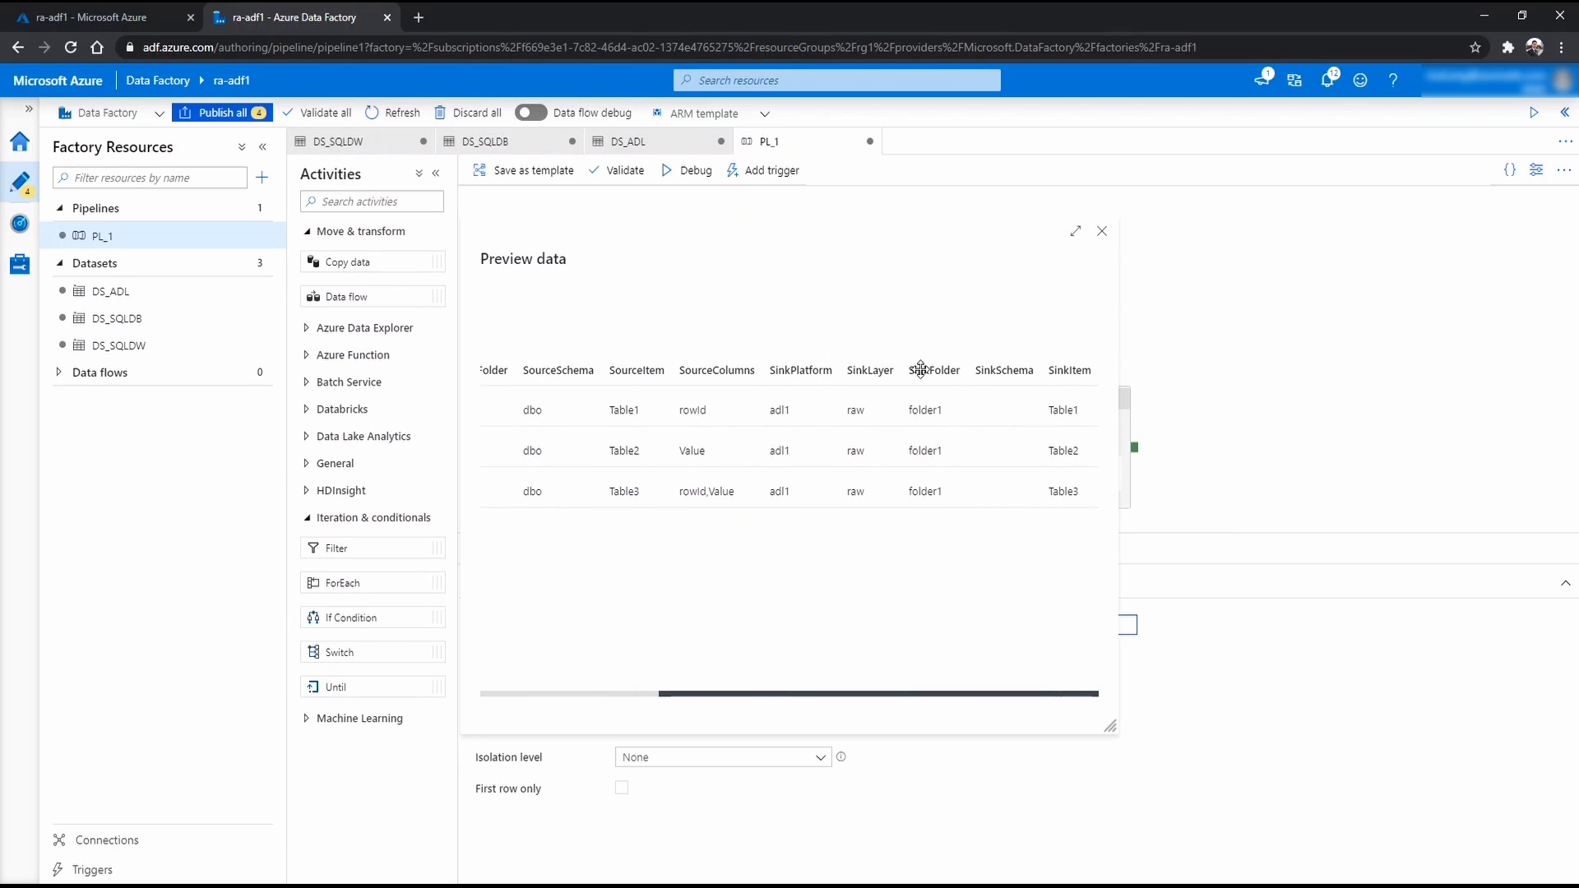
{"action": "mouse_move", "coordinate": [1046, 483]}
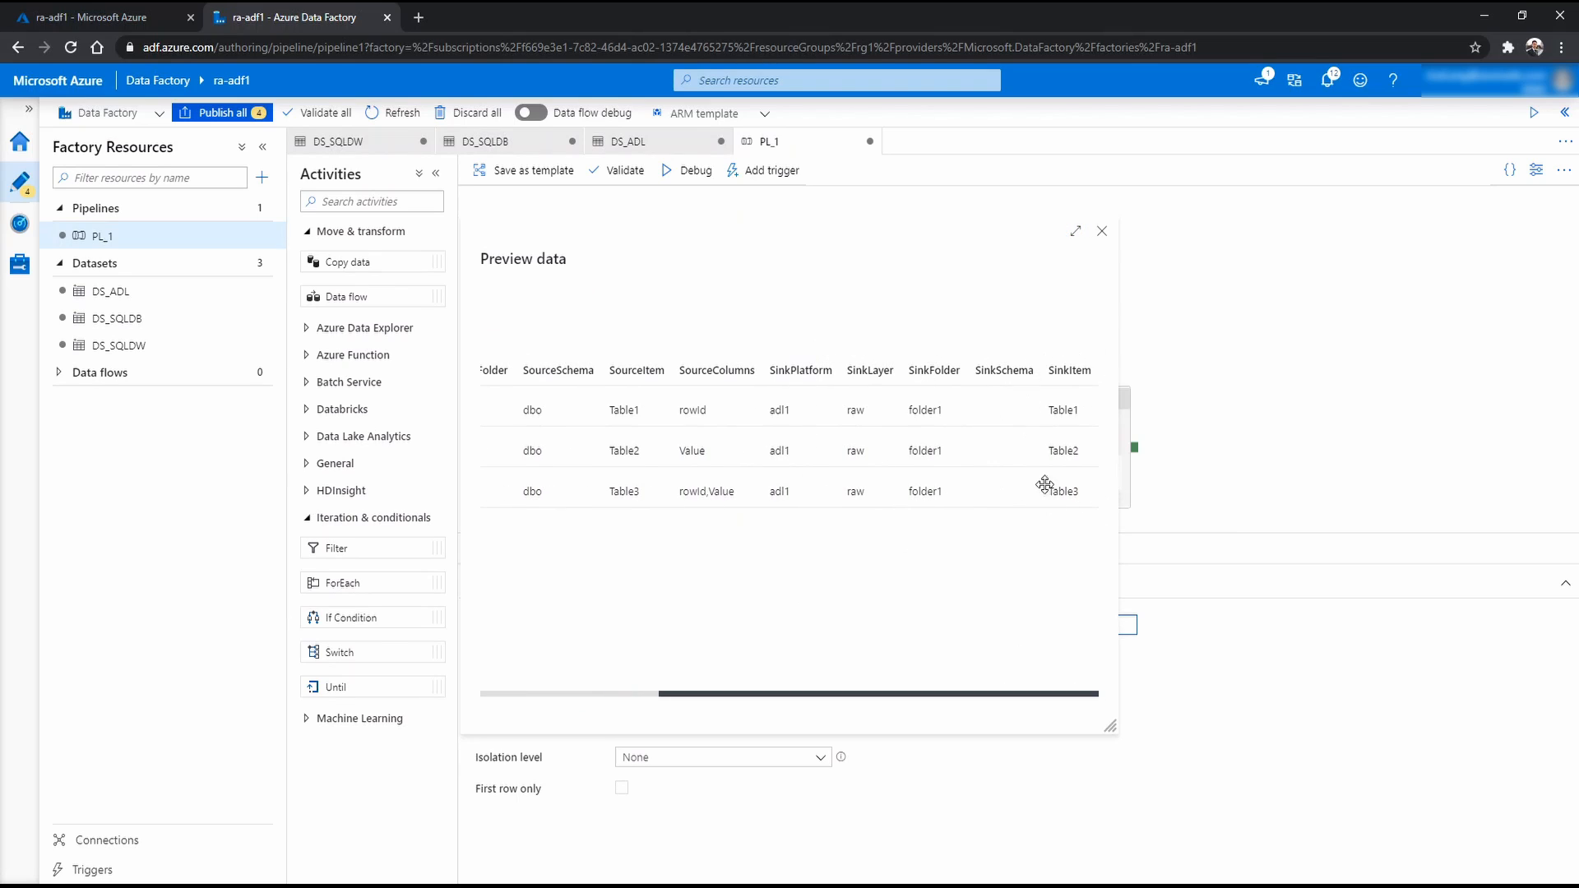
{"action": "left_click", "coordinate": [1102, 231]}
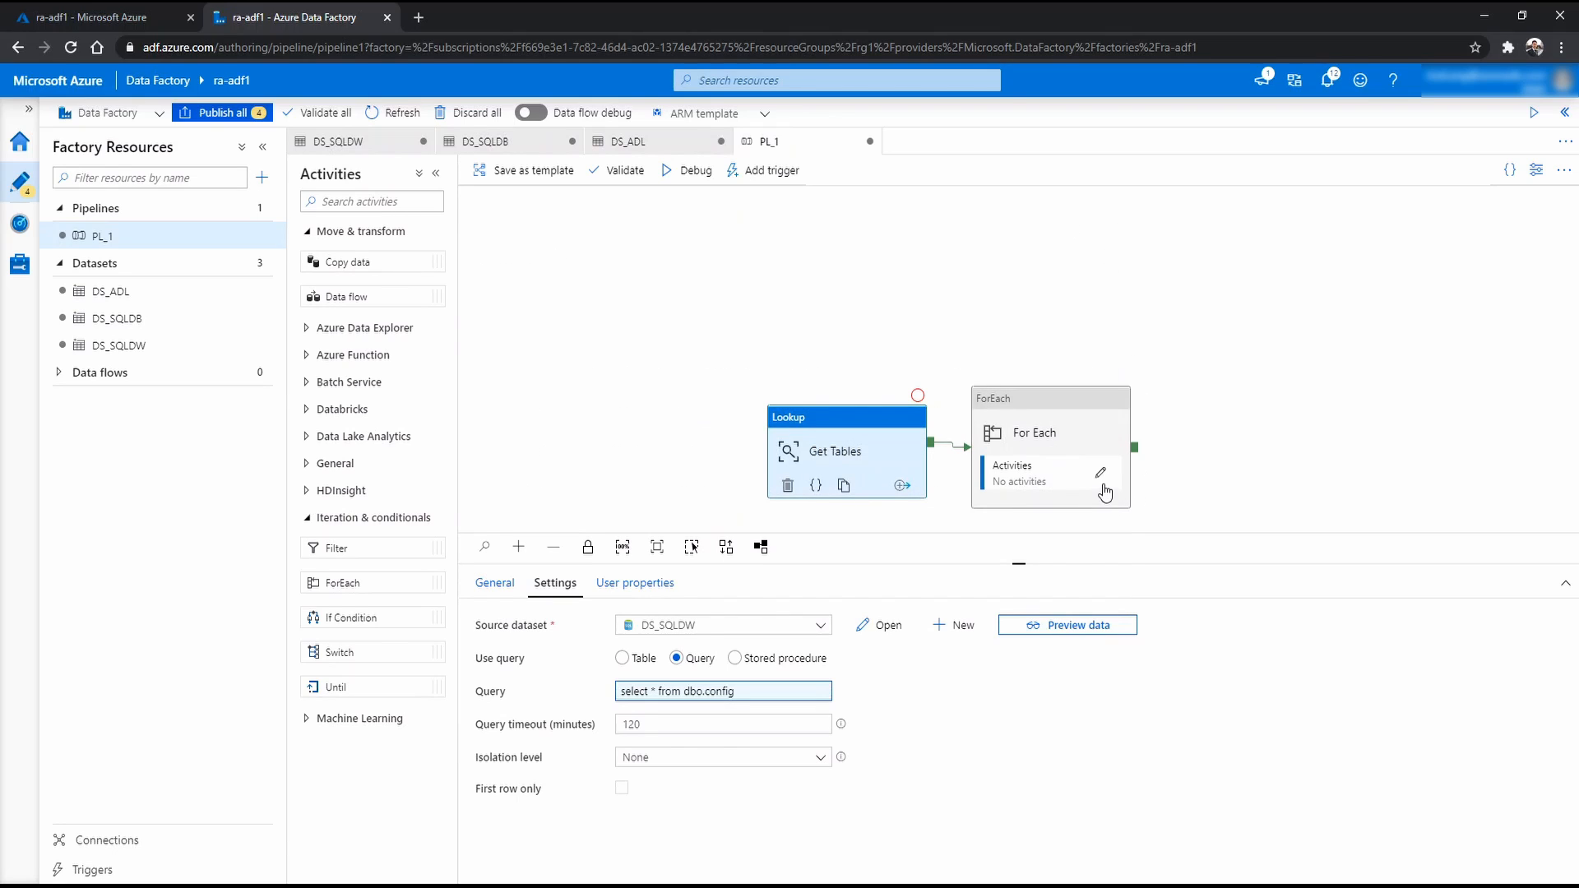
{"action": "left_click", "coordinate": [1102, 474]}
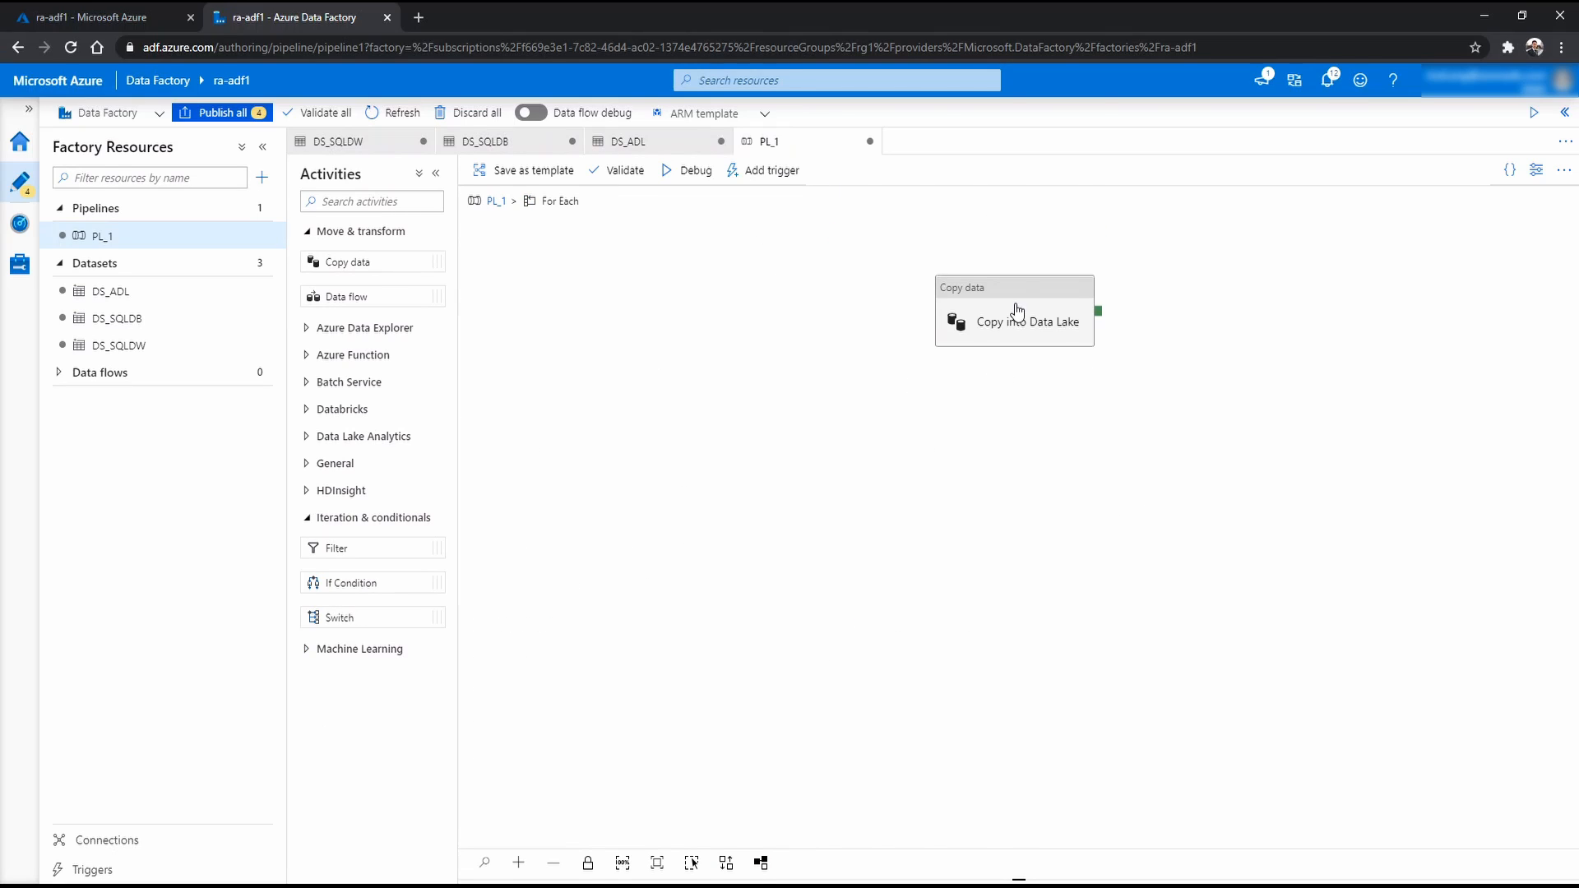
{"action": "left_click", "coordinate": [1011, 309]}
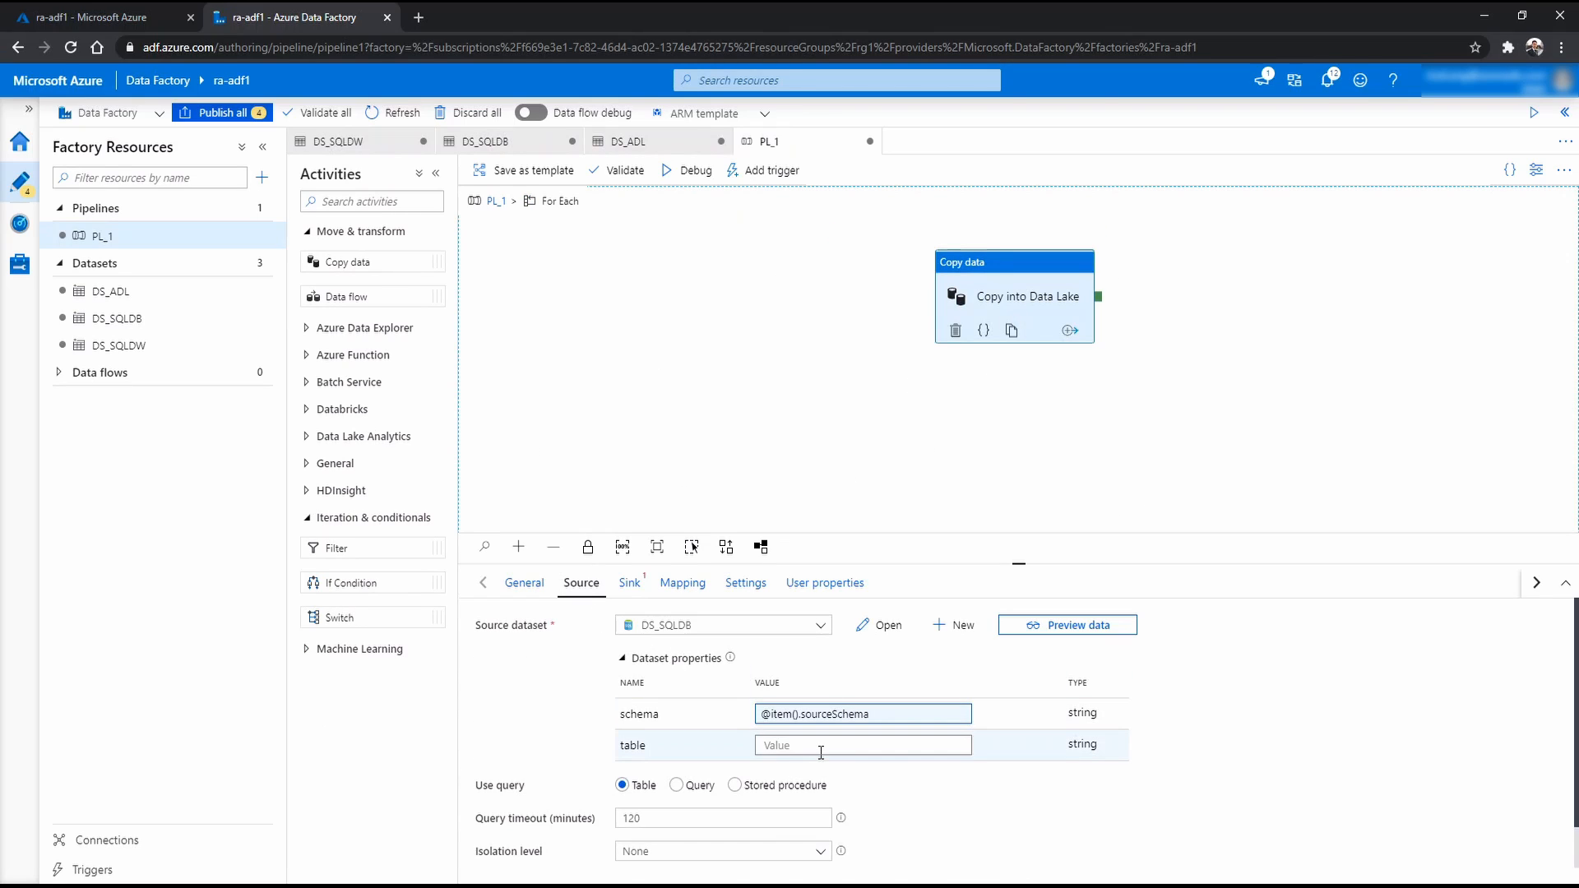
{"action": "left_click", "coordinate": [860, 745]}
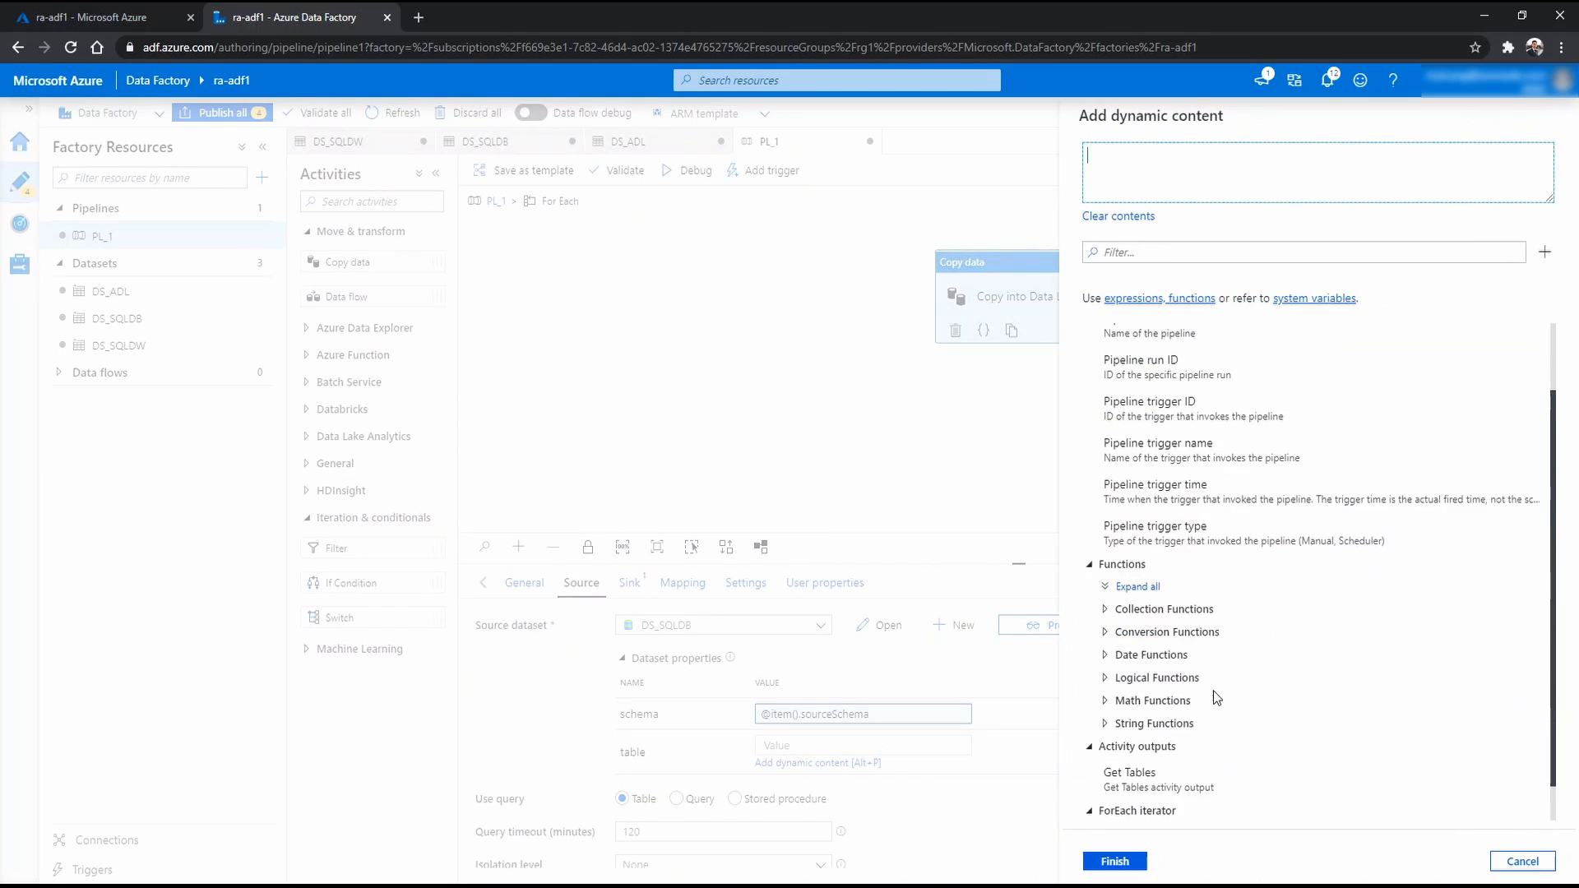
{"action": "type", "text": "@item()"}
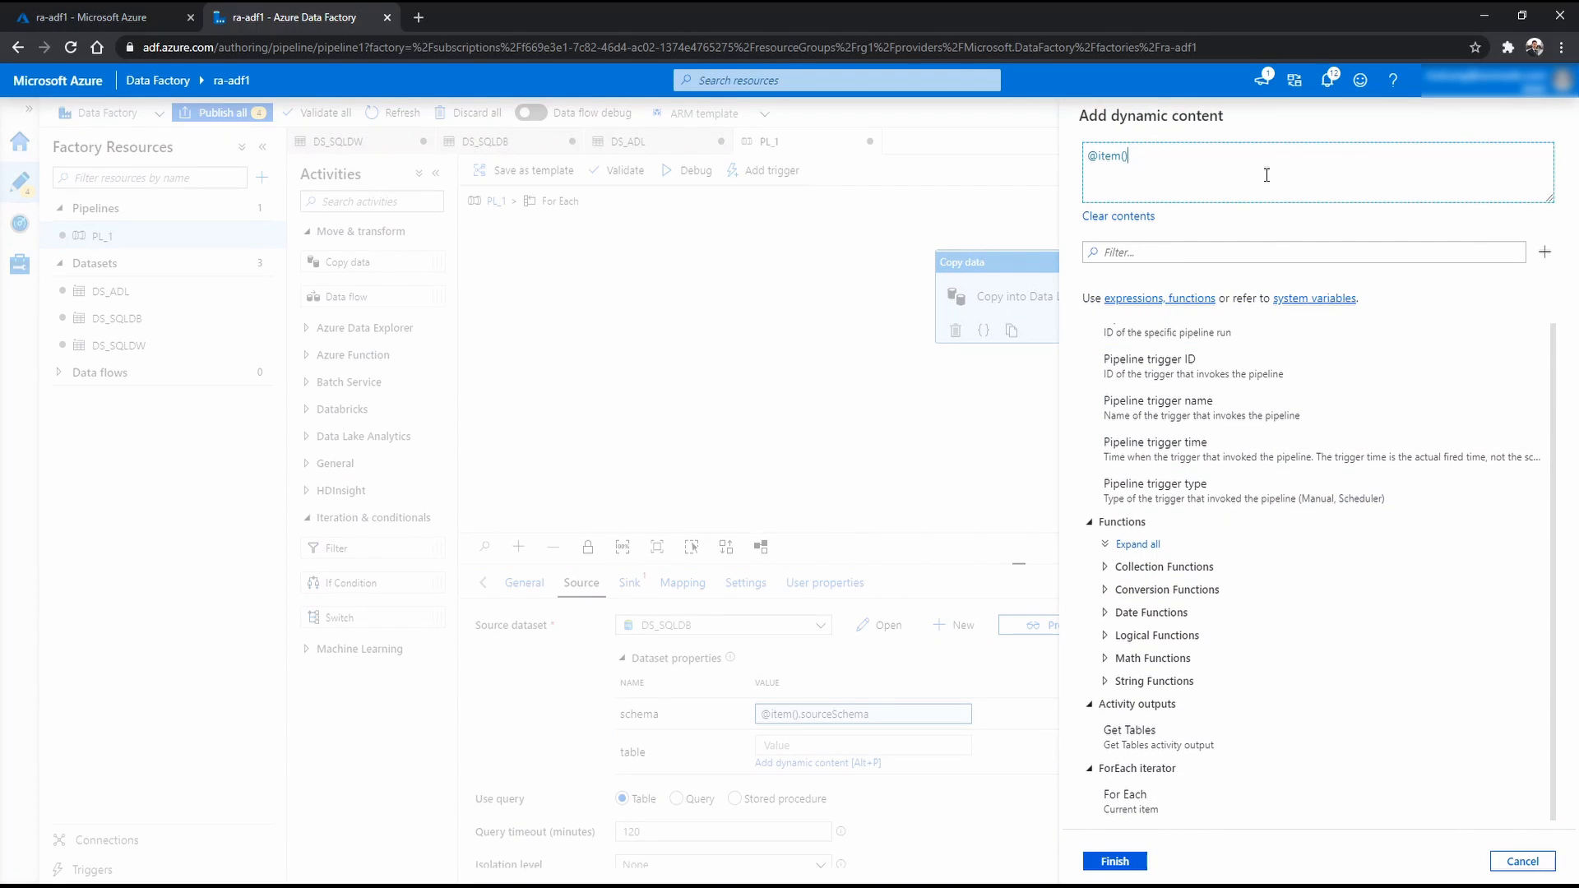
{"action": "type", "text": "Sour"}
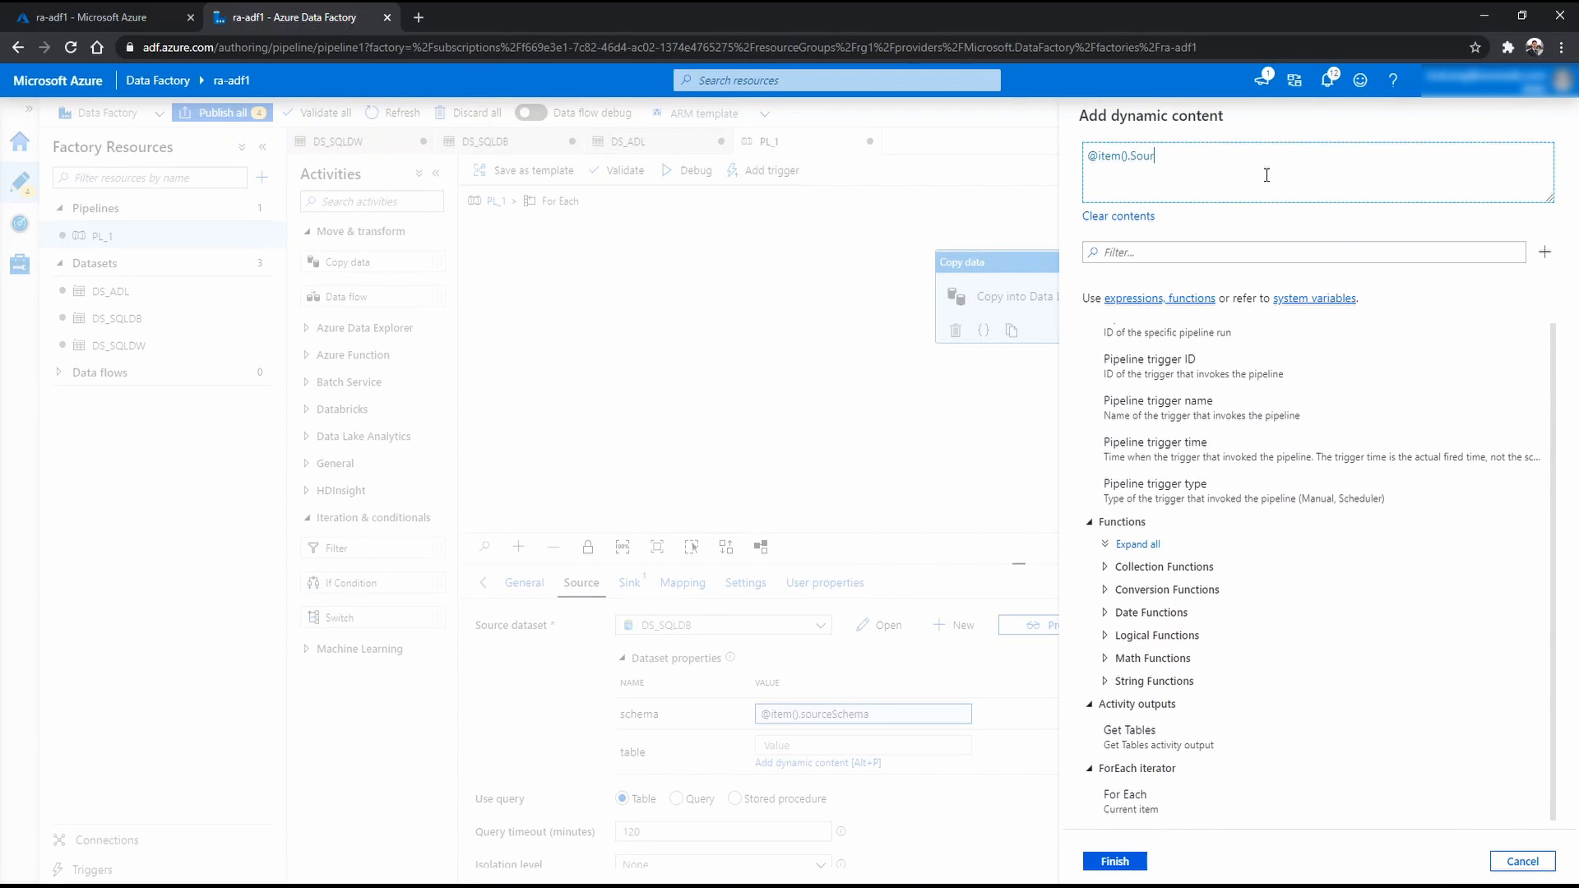
{"action": "type", "text": "ceItem"}
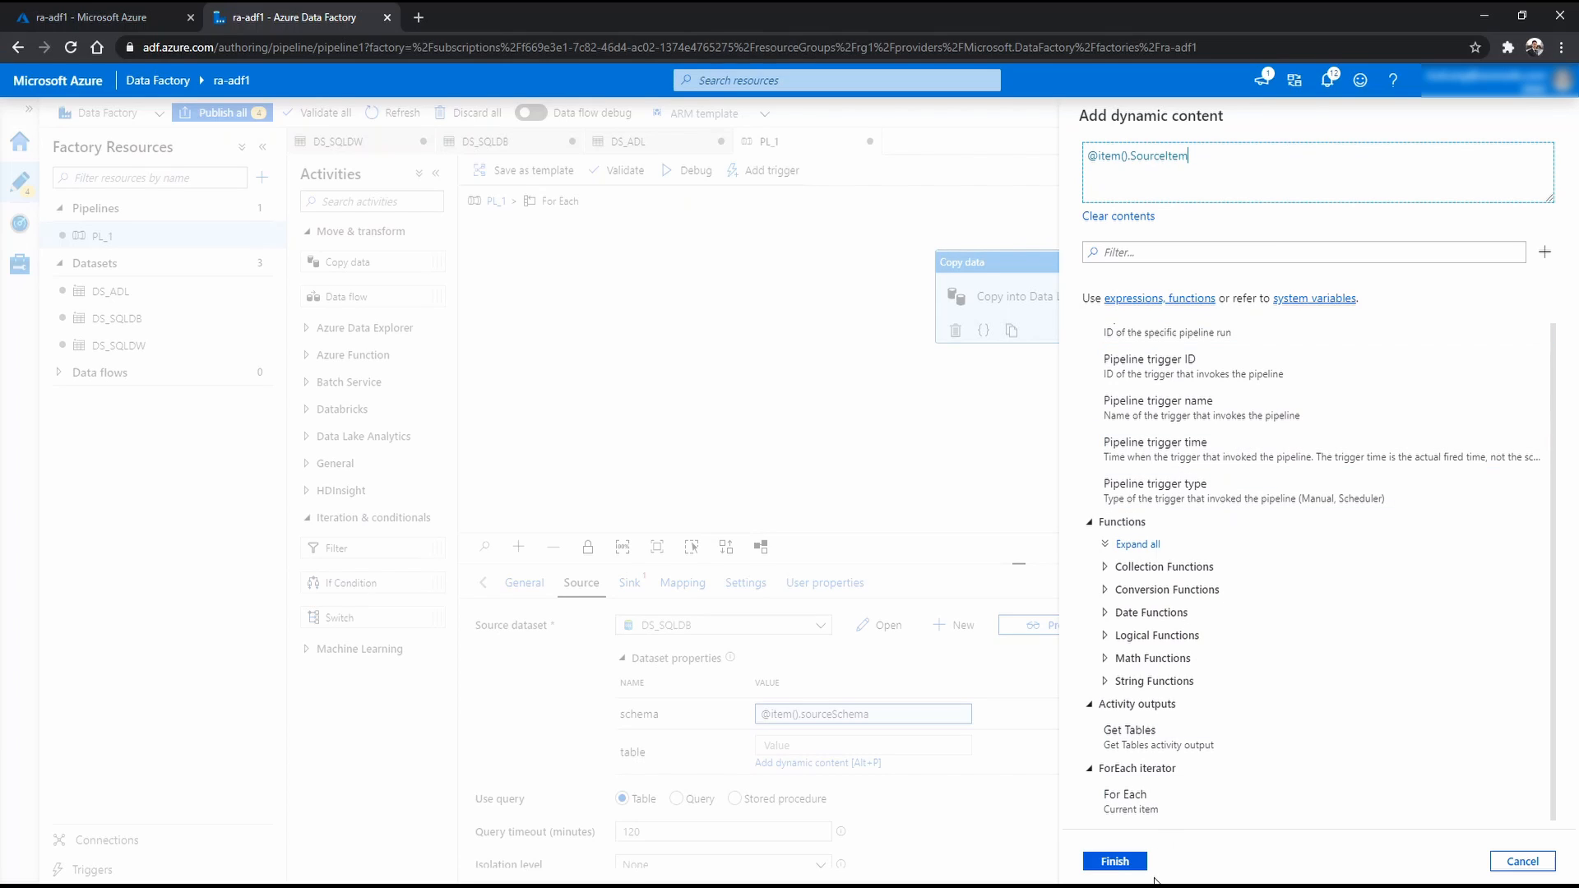
{"action": "left_click", "coordinate": [1114, 860]}
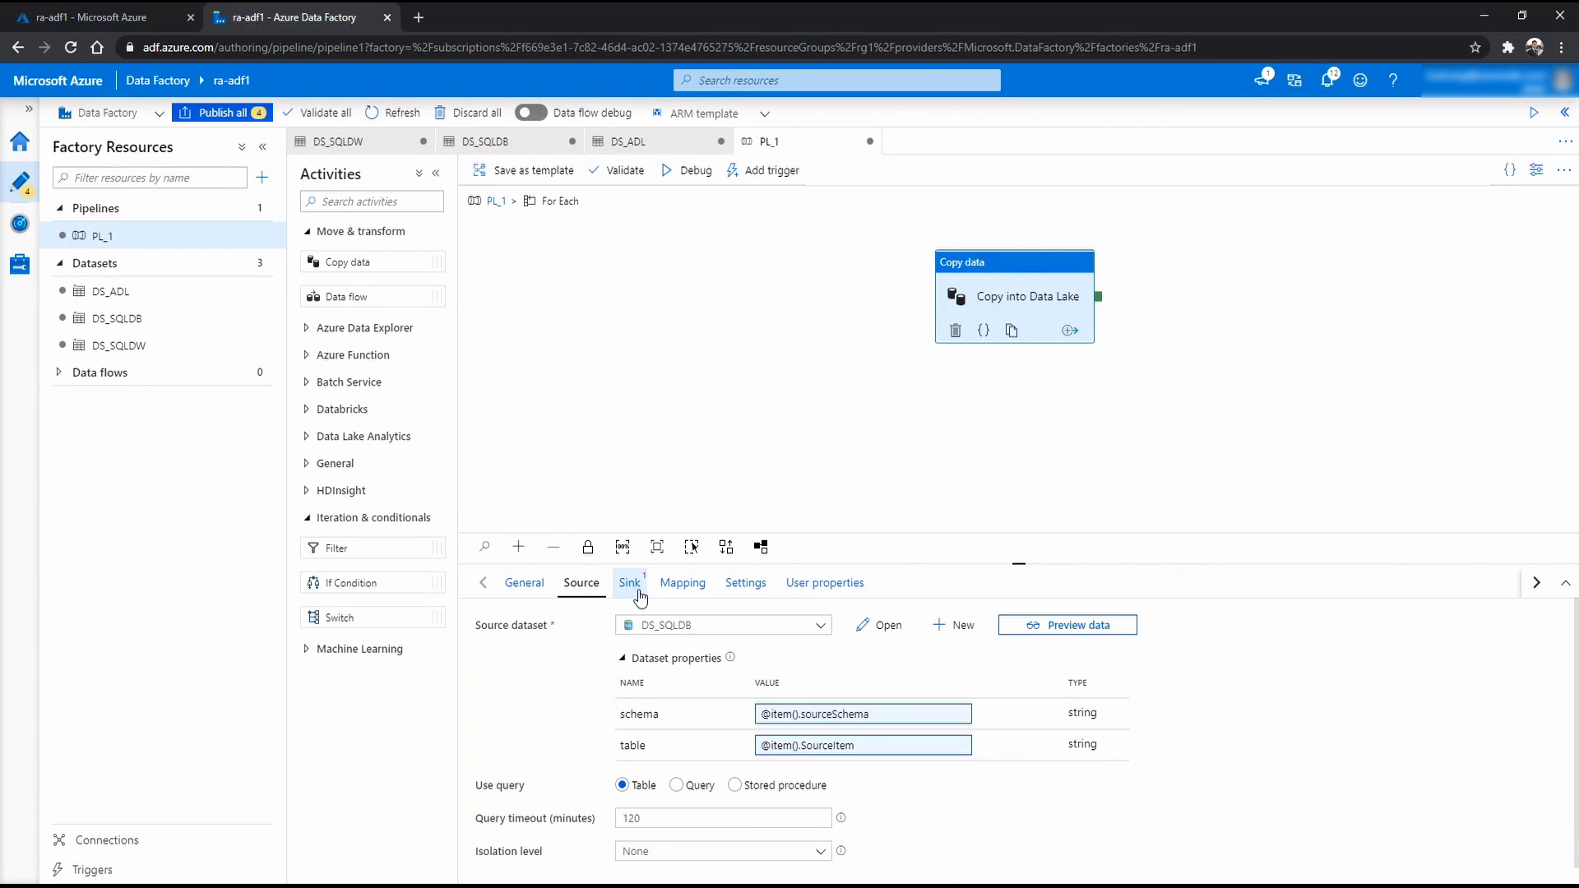
{"action": "left_click", "coordinate": [628, 582]}
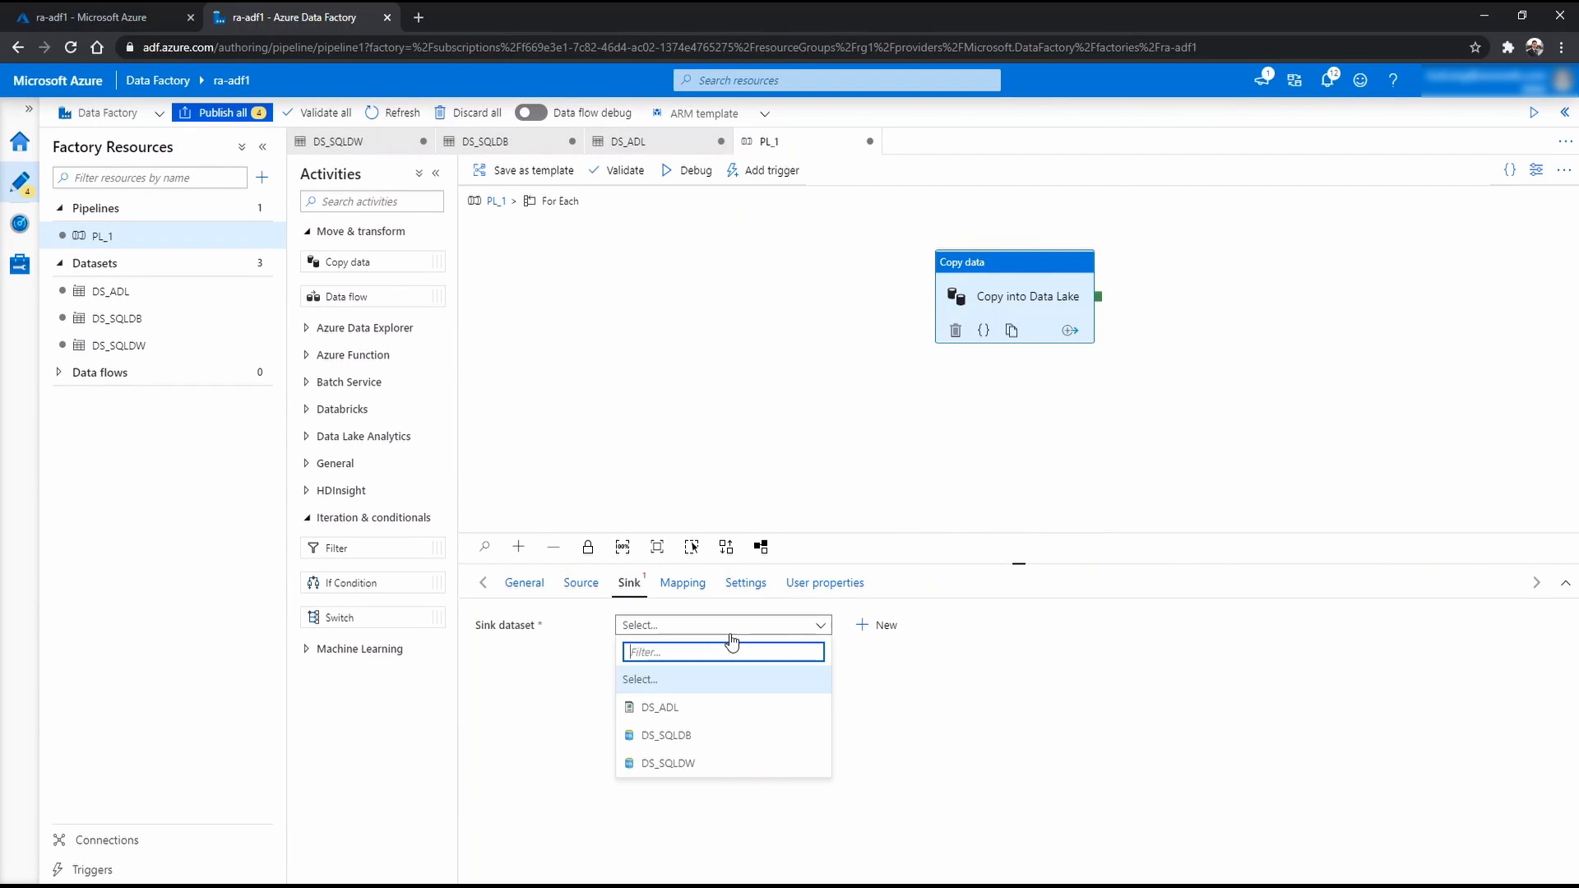
{"action": "left_click", "coordinate": [661, 707]}
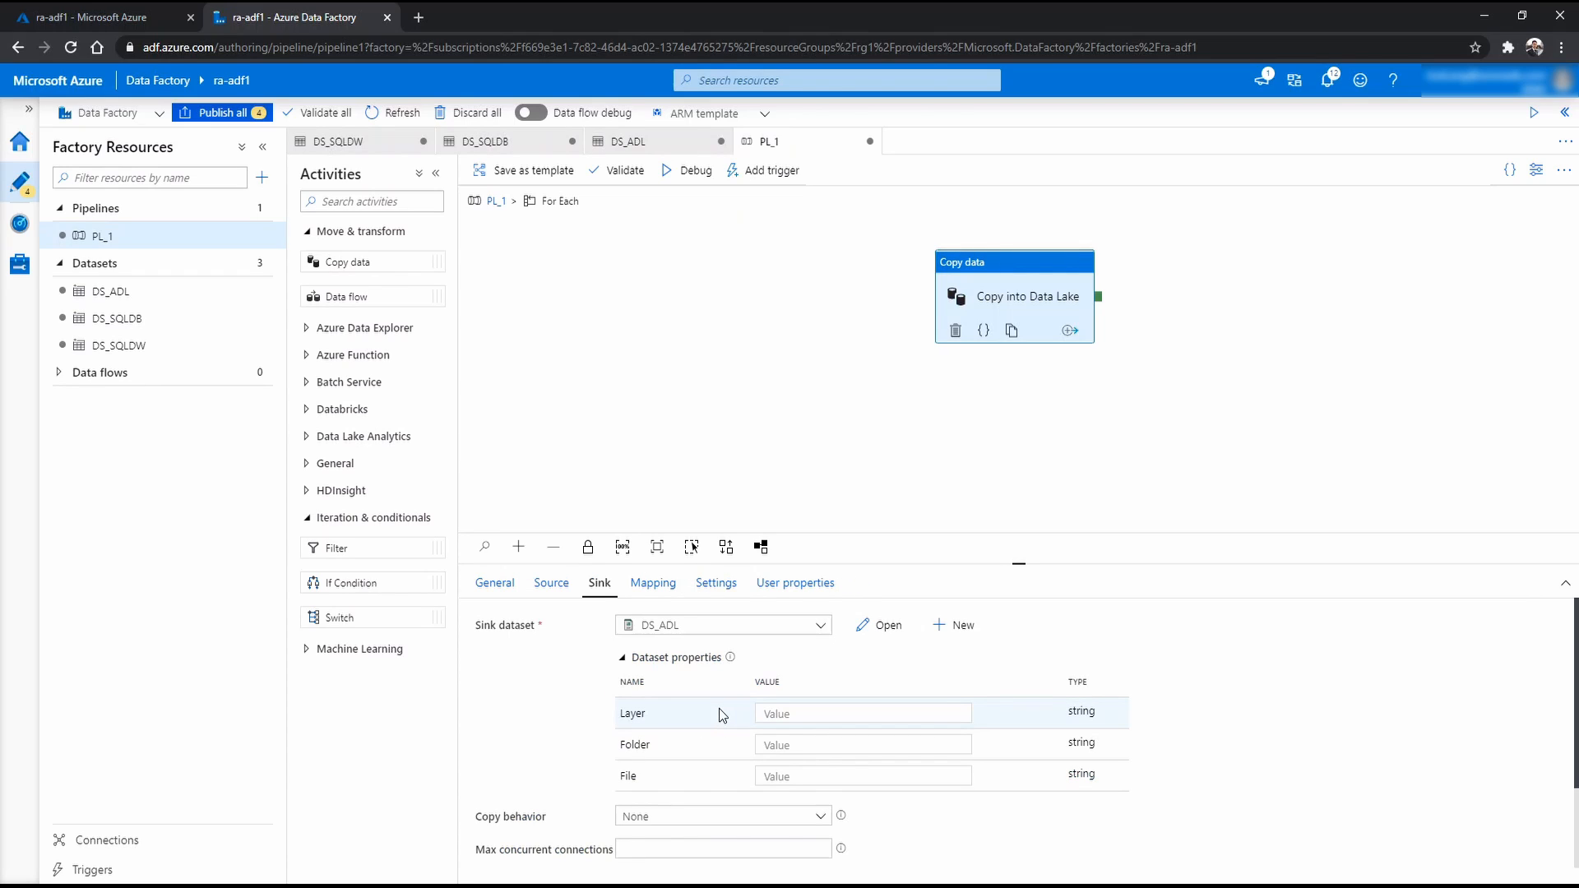
{"action": "left_click", "coordinate": [860, 713]}
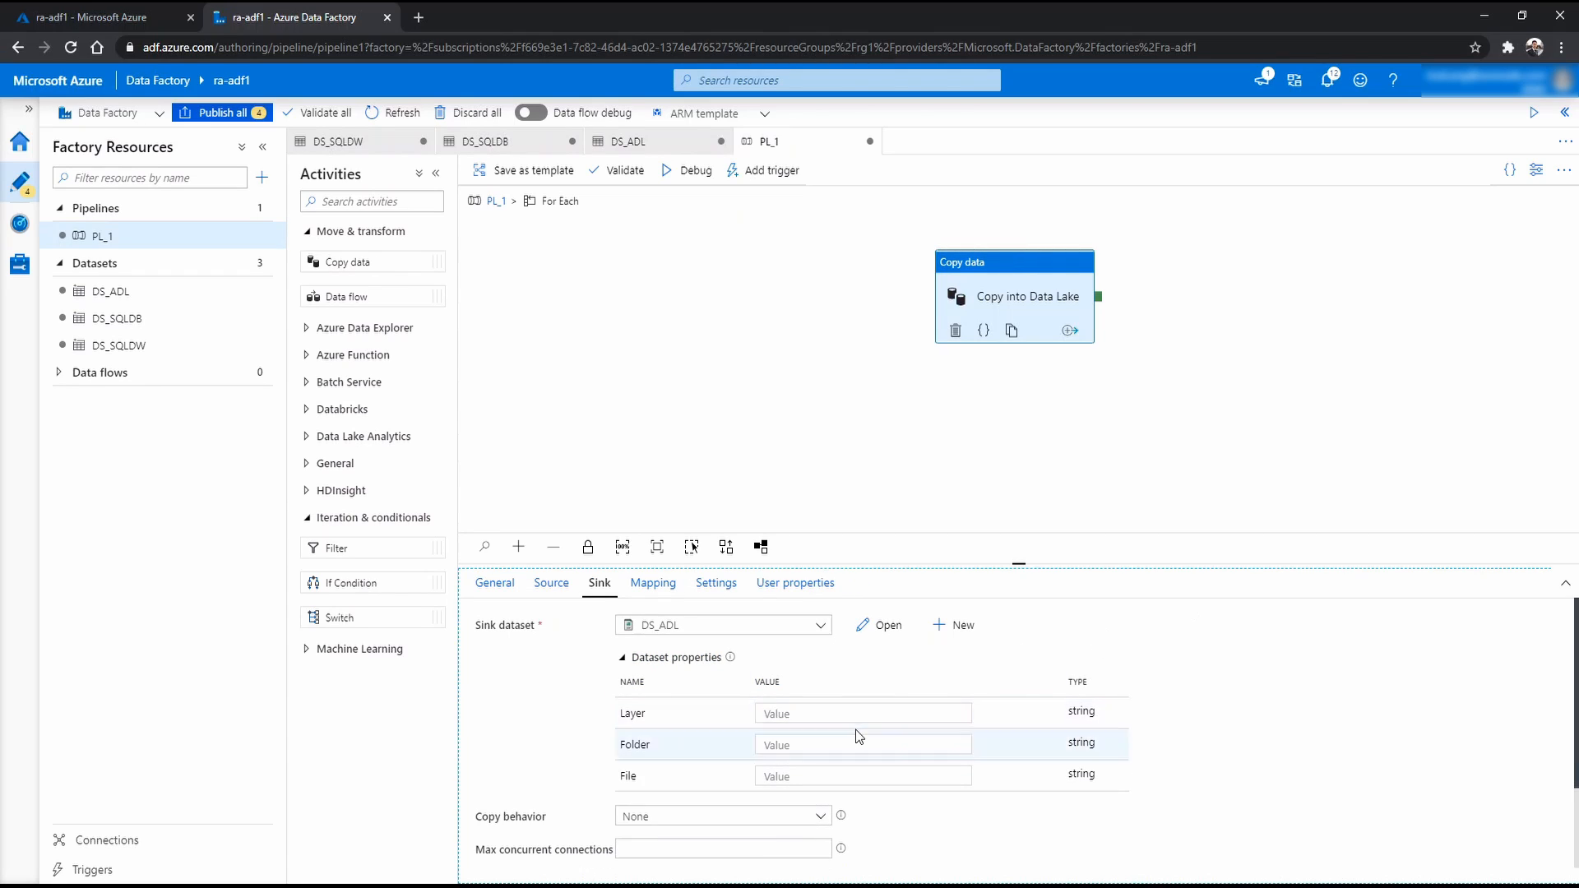
{"action": "left_click", "coordinate": [861, 712]}
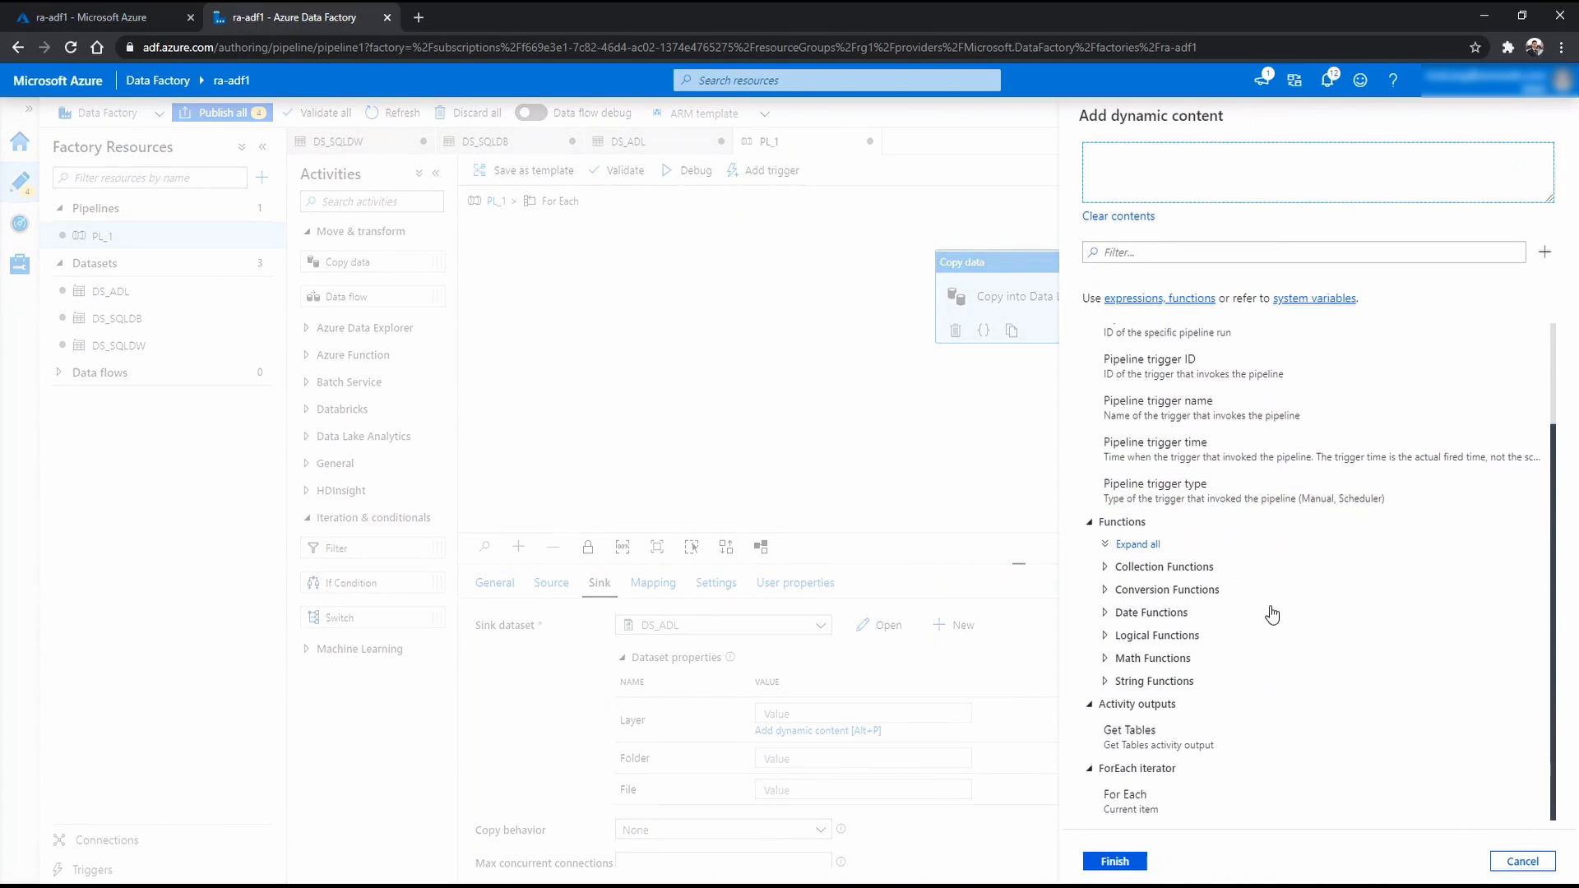
{"action": "type", "text": "@item()."}
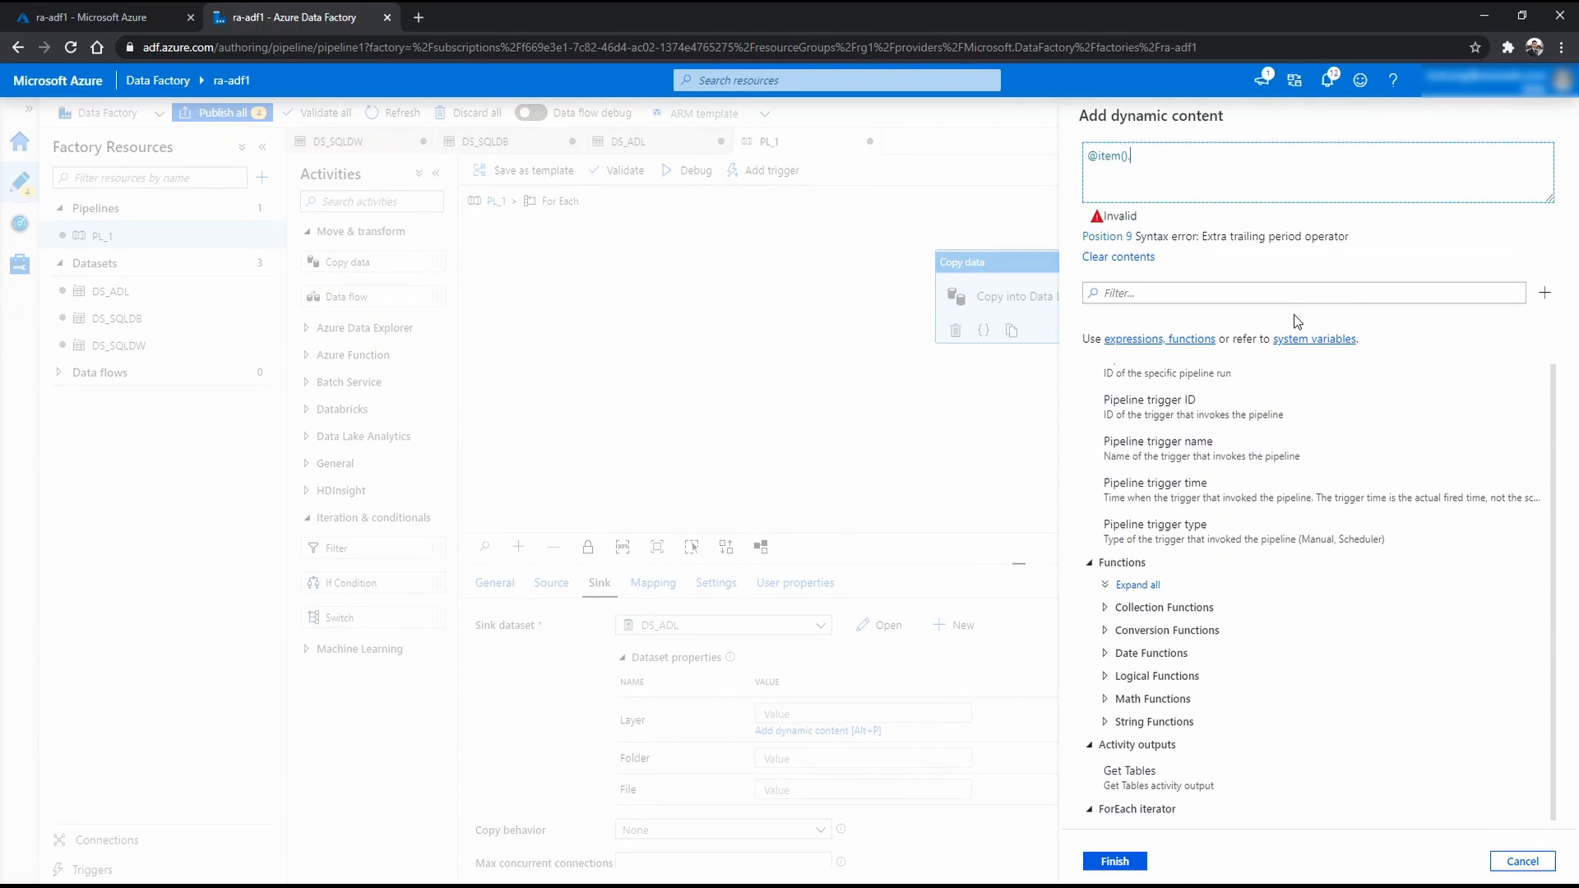
{"action": "type", "text": "SinkLayer"}
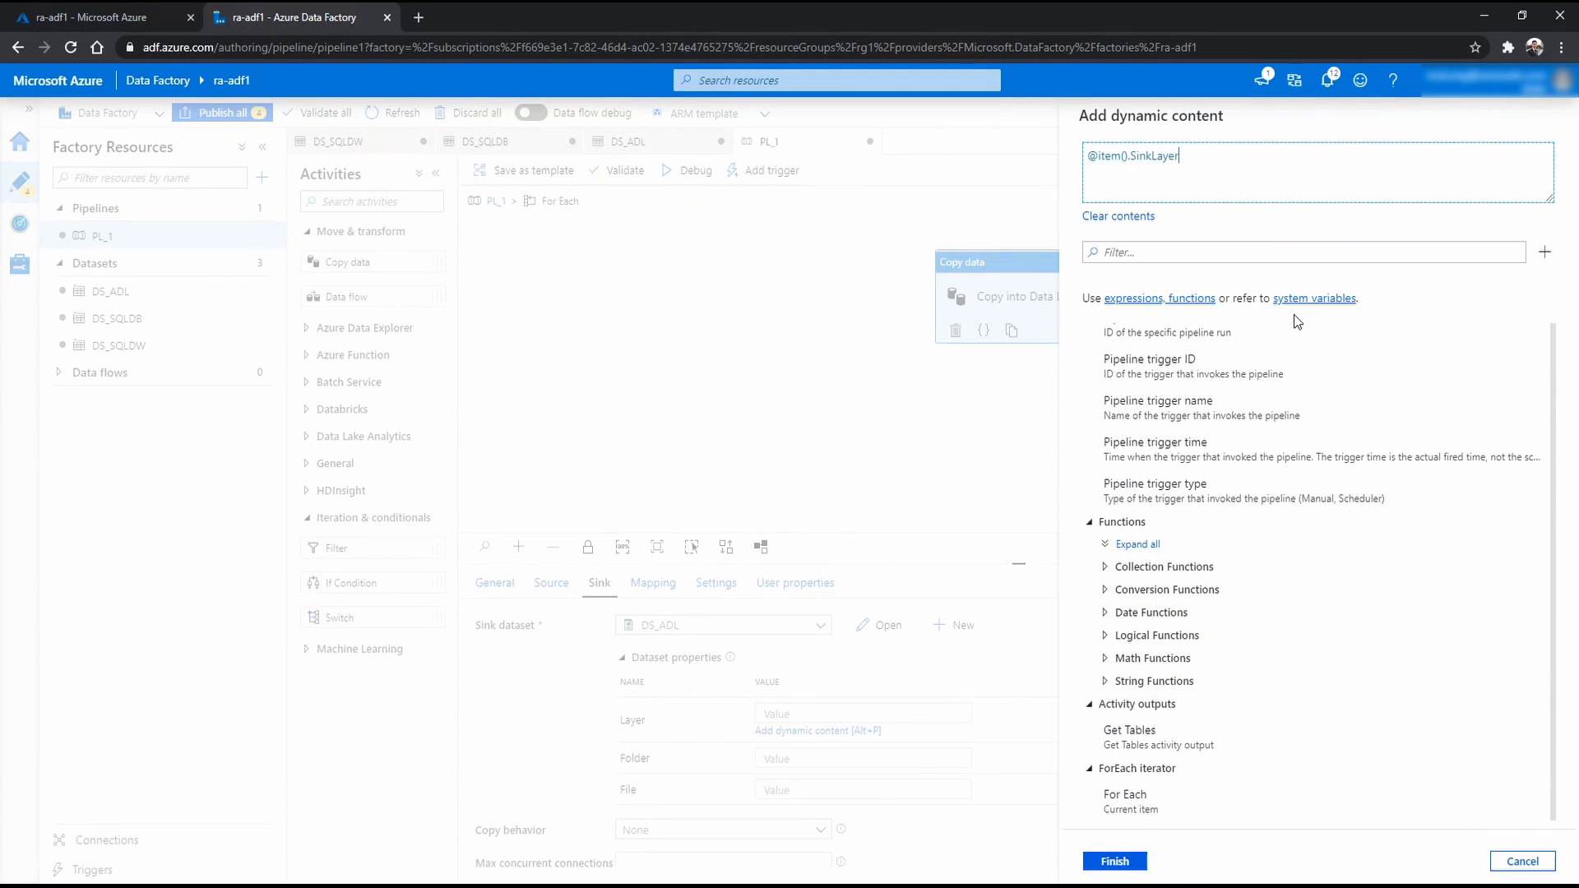
{"action": "left_click", "coordinate": [1113, 860]}
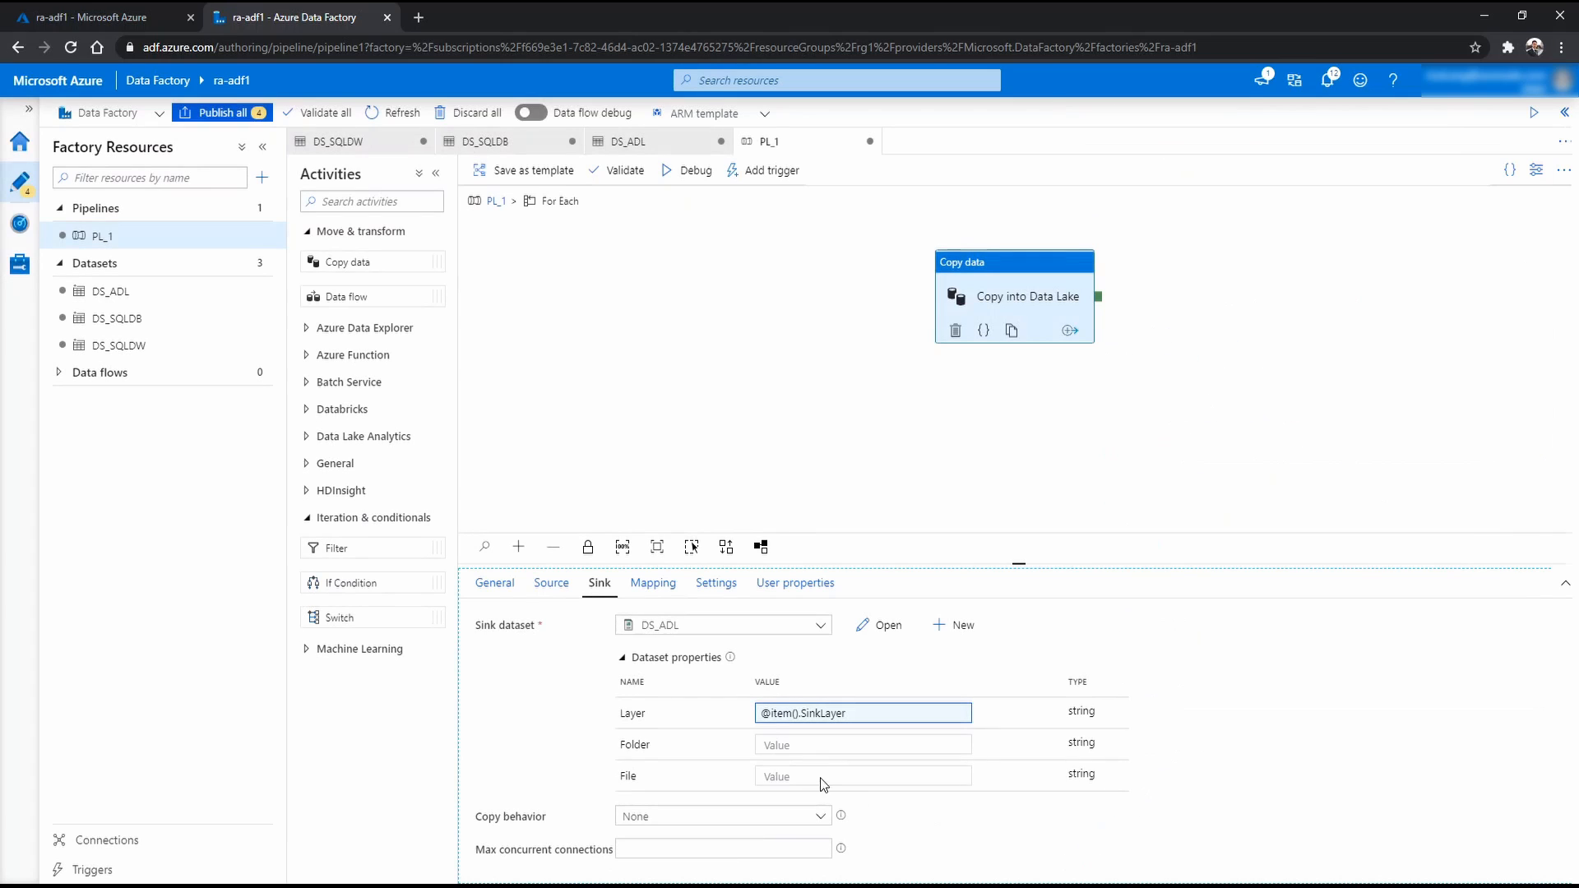
{"action": "left_click", "coordinate": [860, 743]}
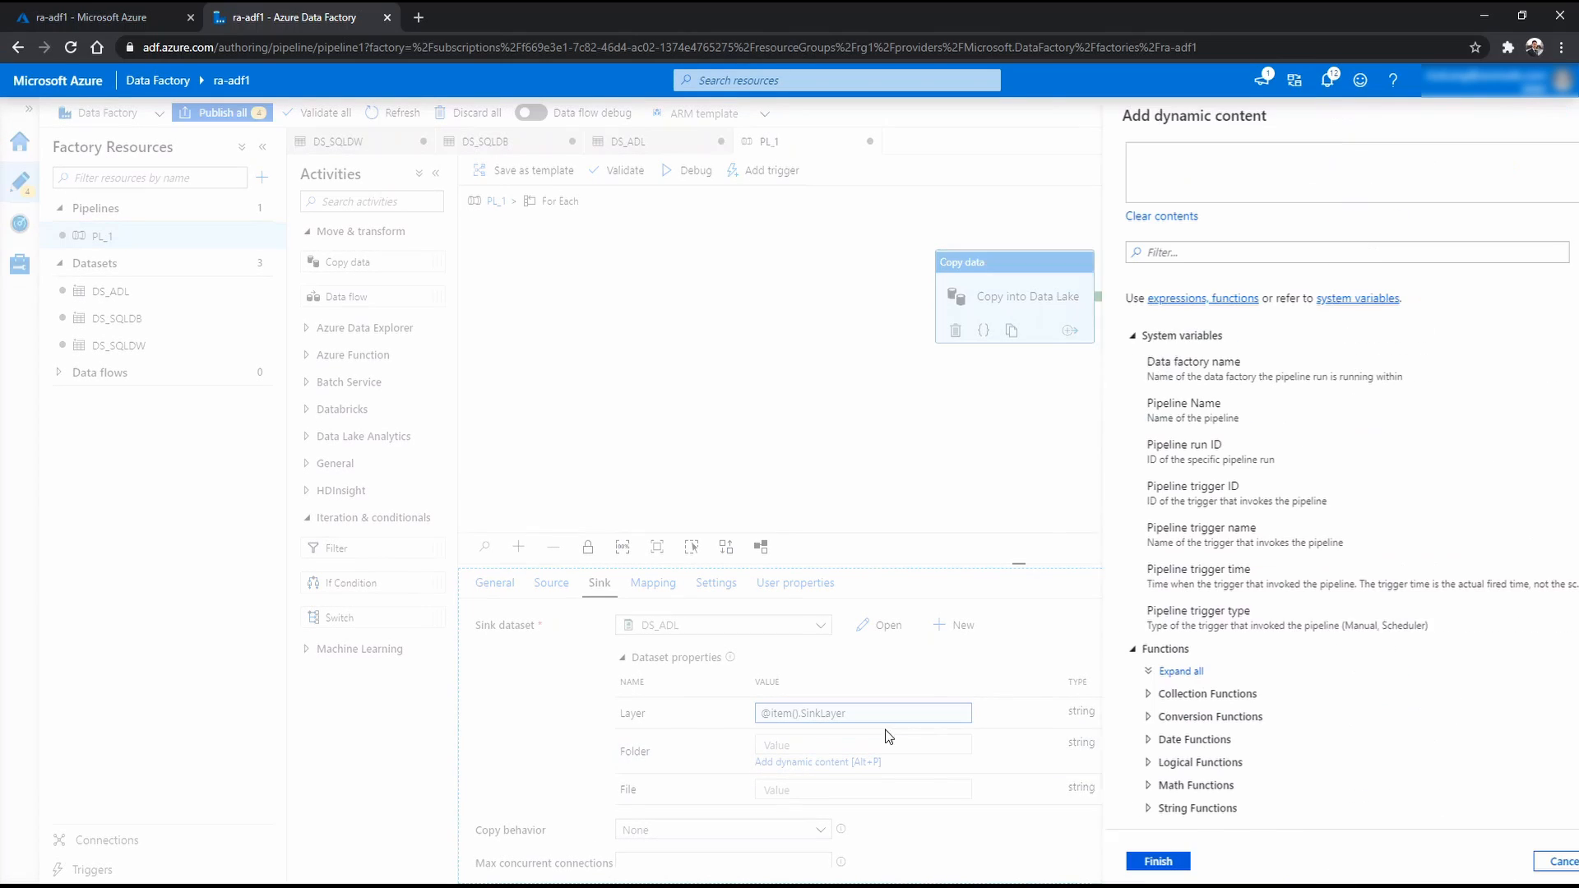
{"action": "left_click", "coordinate": [1317, 173]}
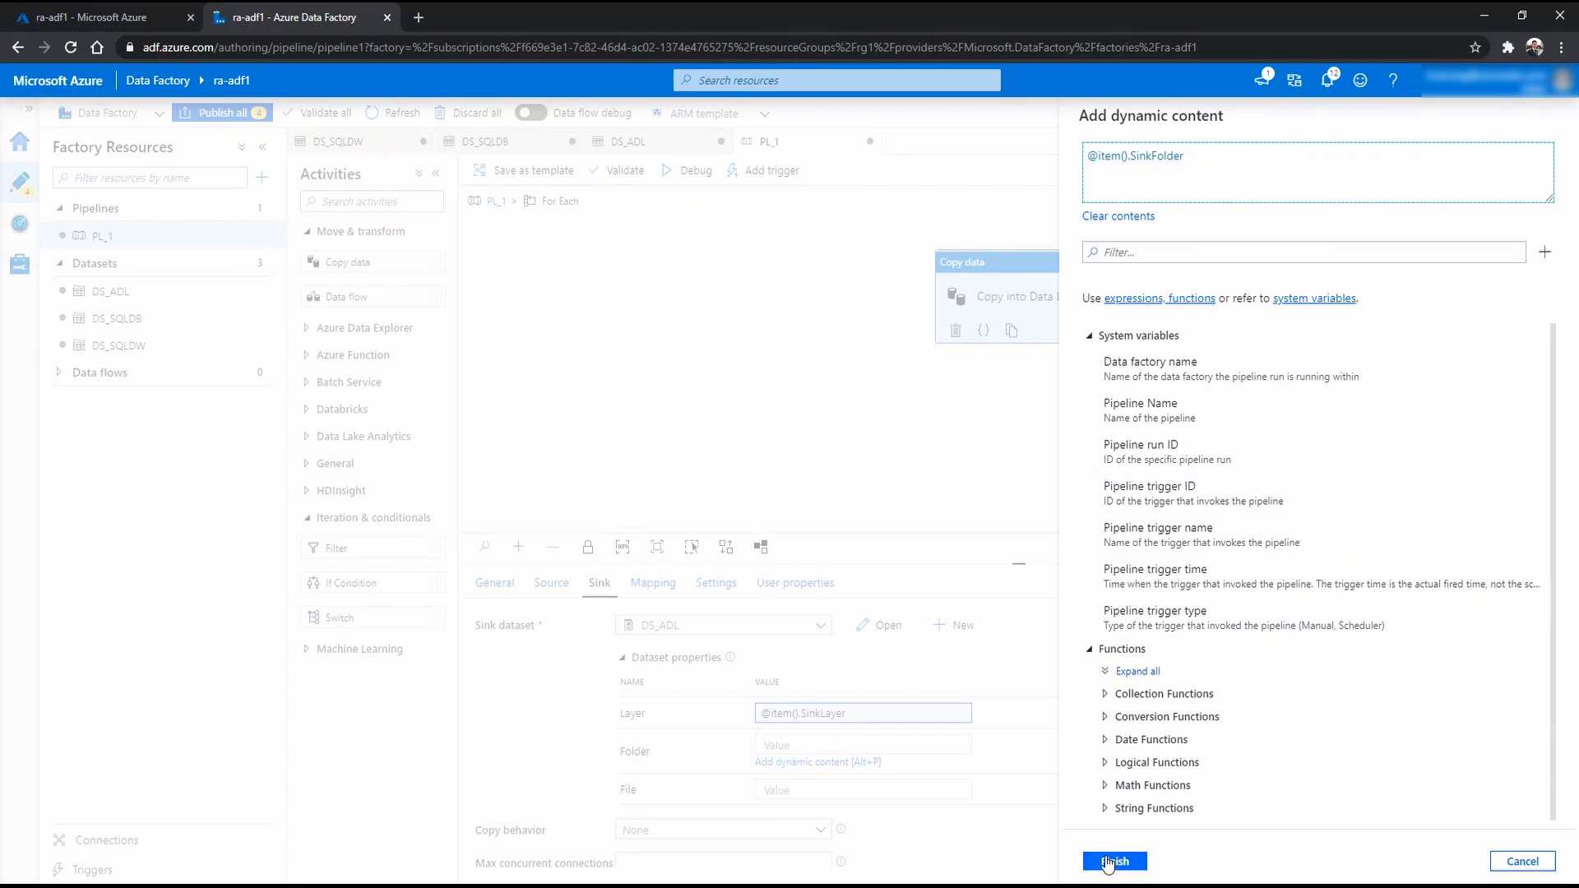
{"action": "left_click", "coordinate": [1113, 860]}
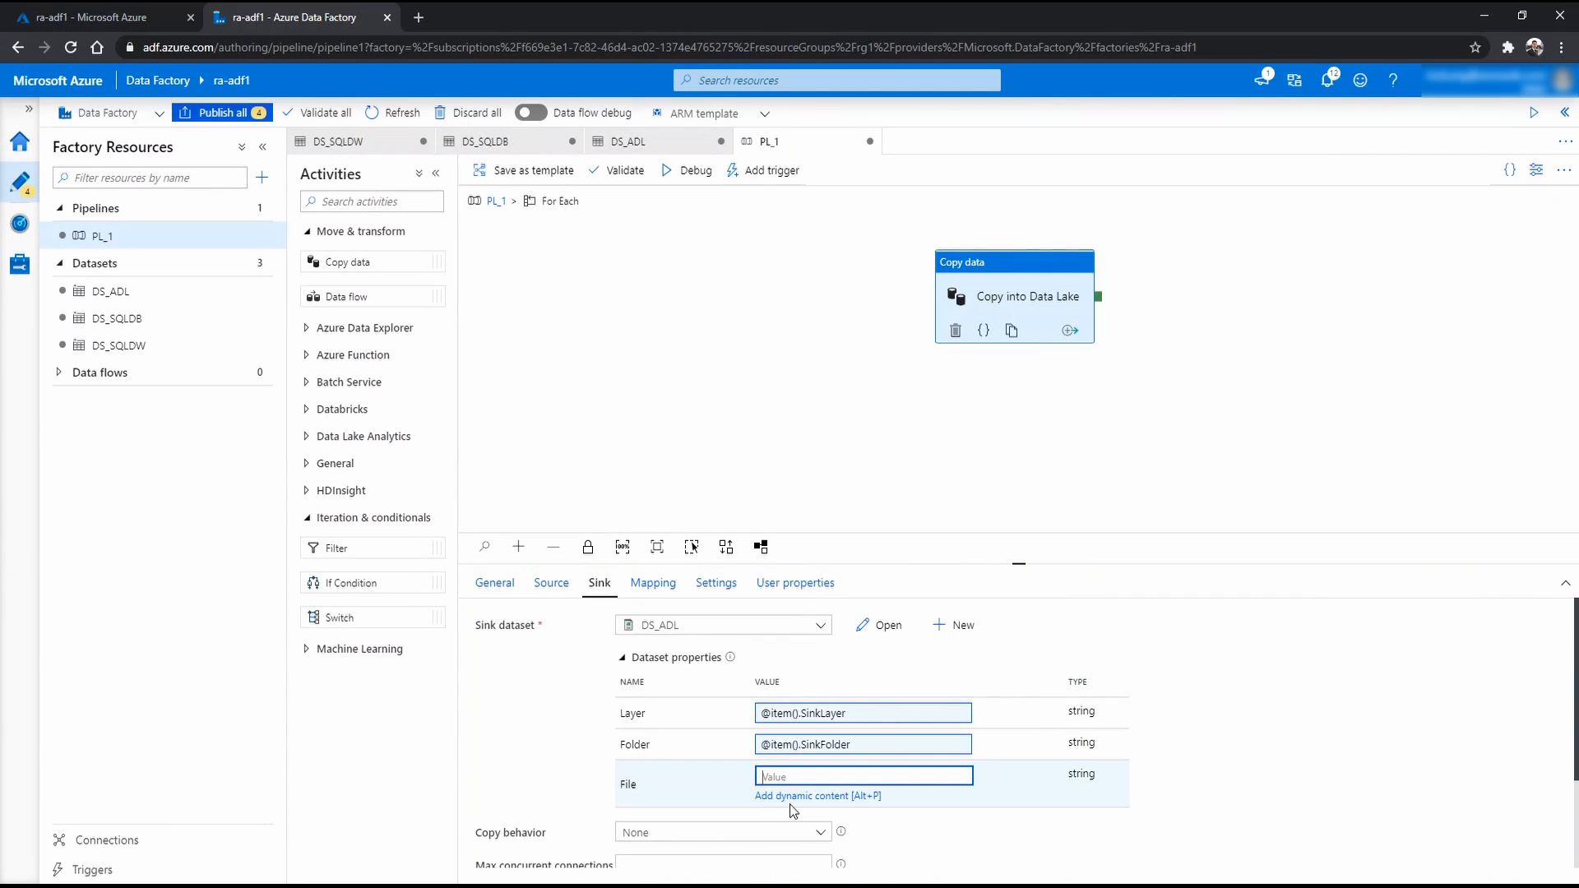
{"action": "left_click", "coordinate": [817, 796]}
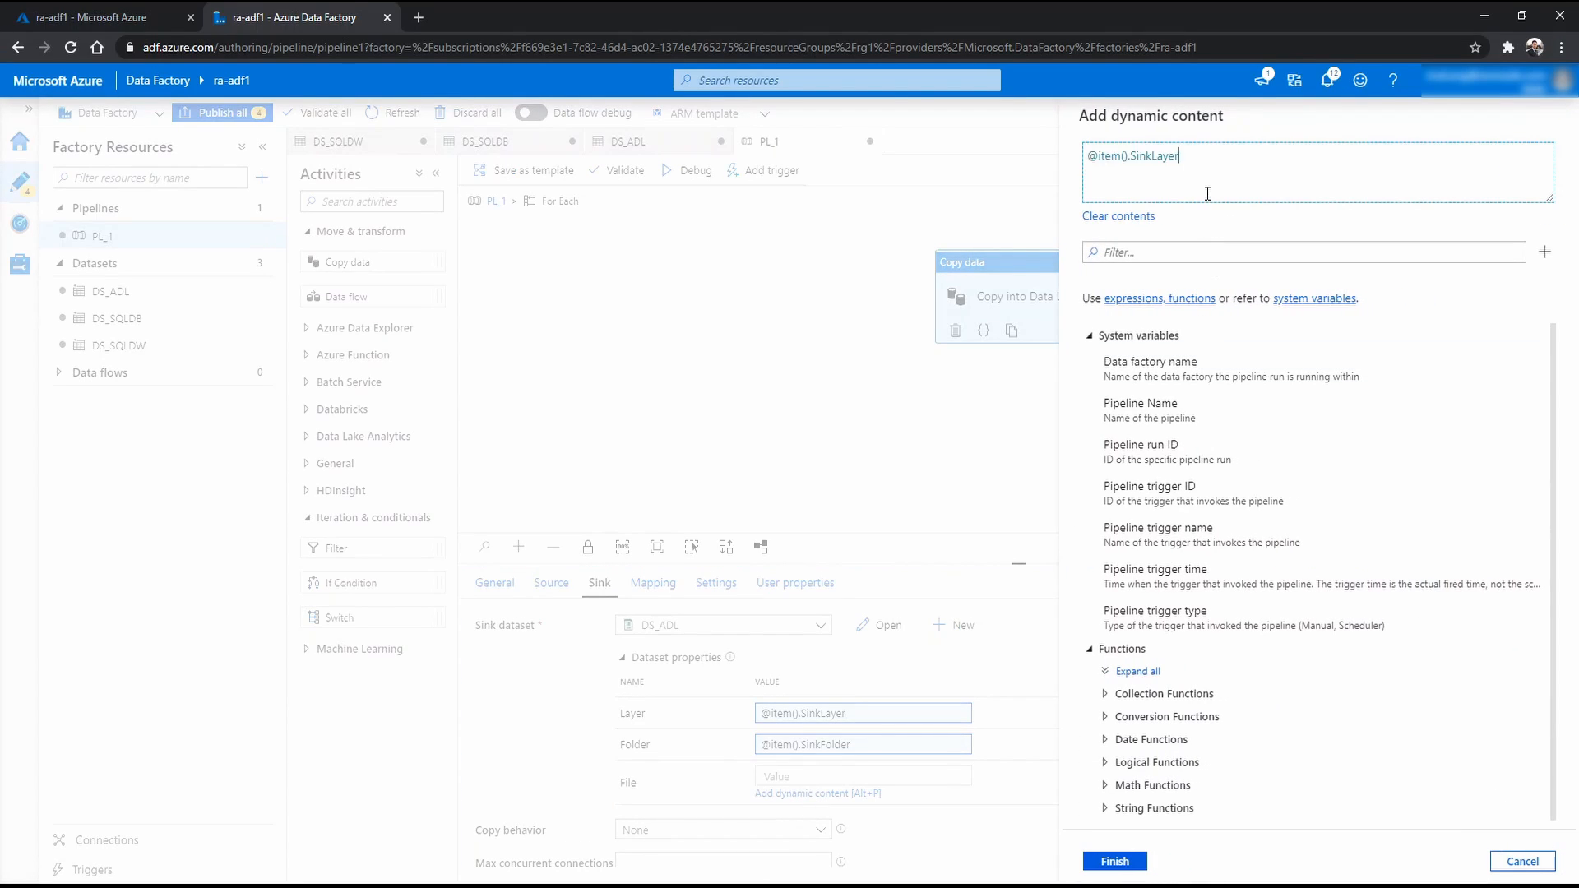
{"action": "double_click", "coordinate": [1160, 156]}
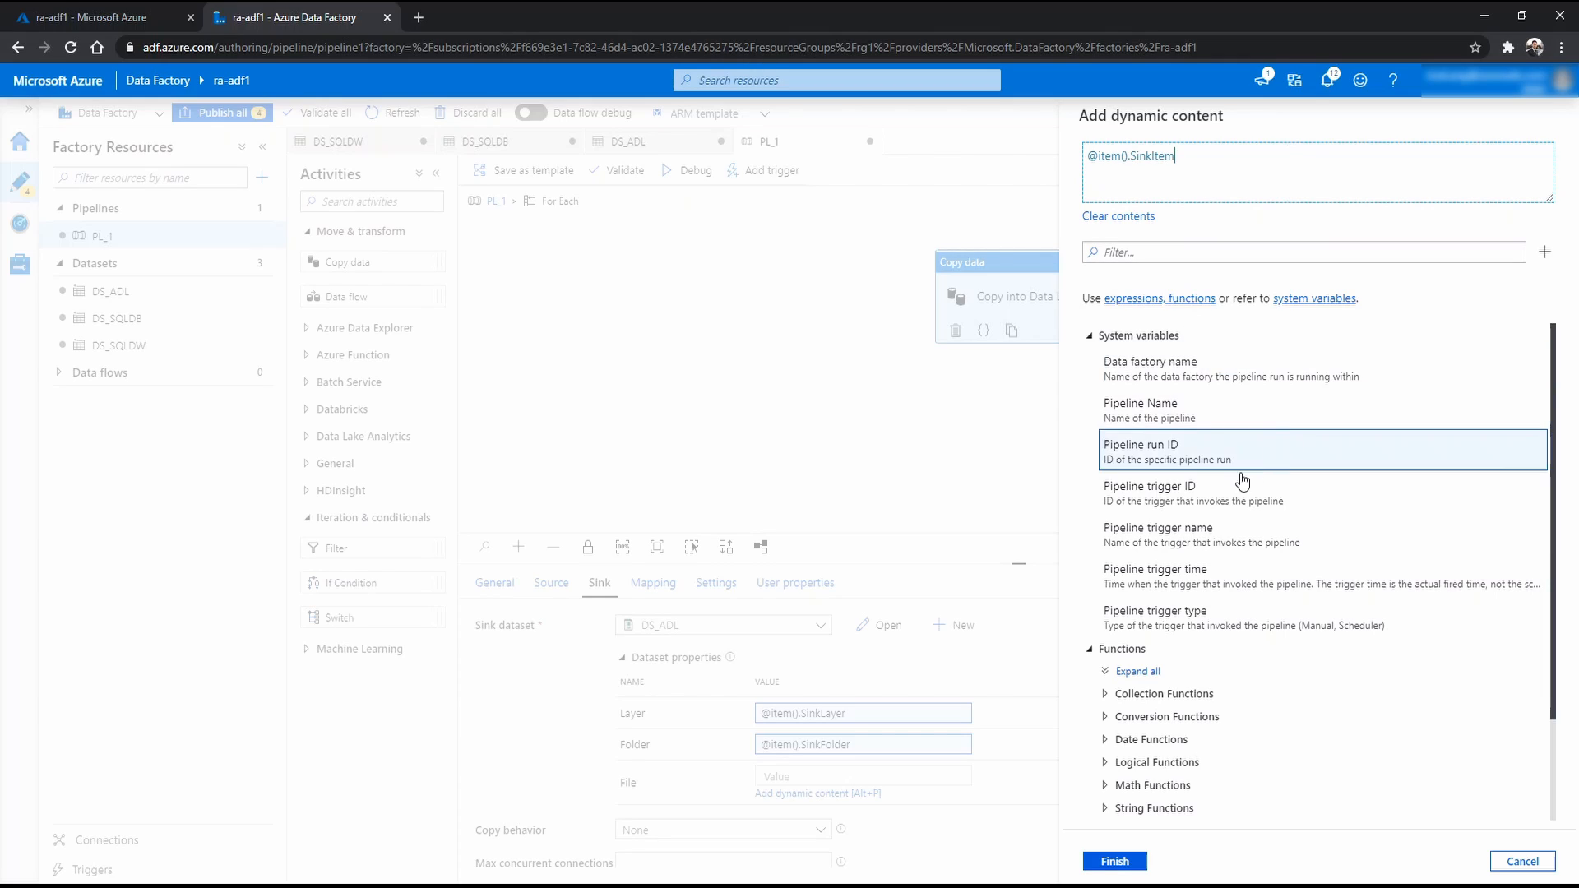
{"action": "mouse_move", "coordinate": [1191, 653]}
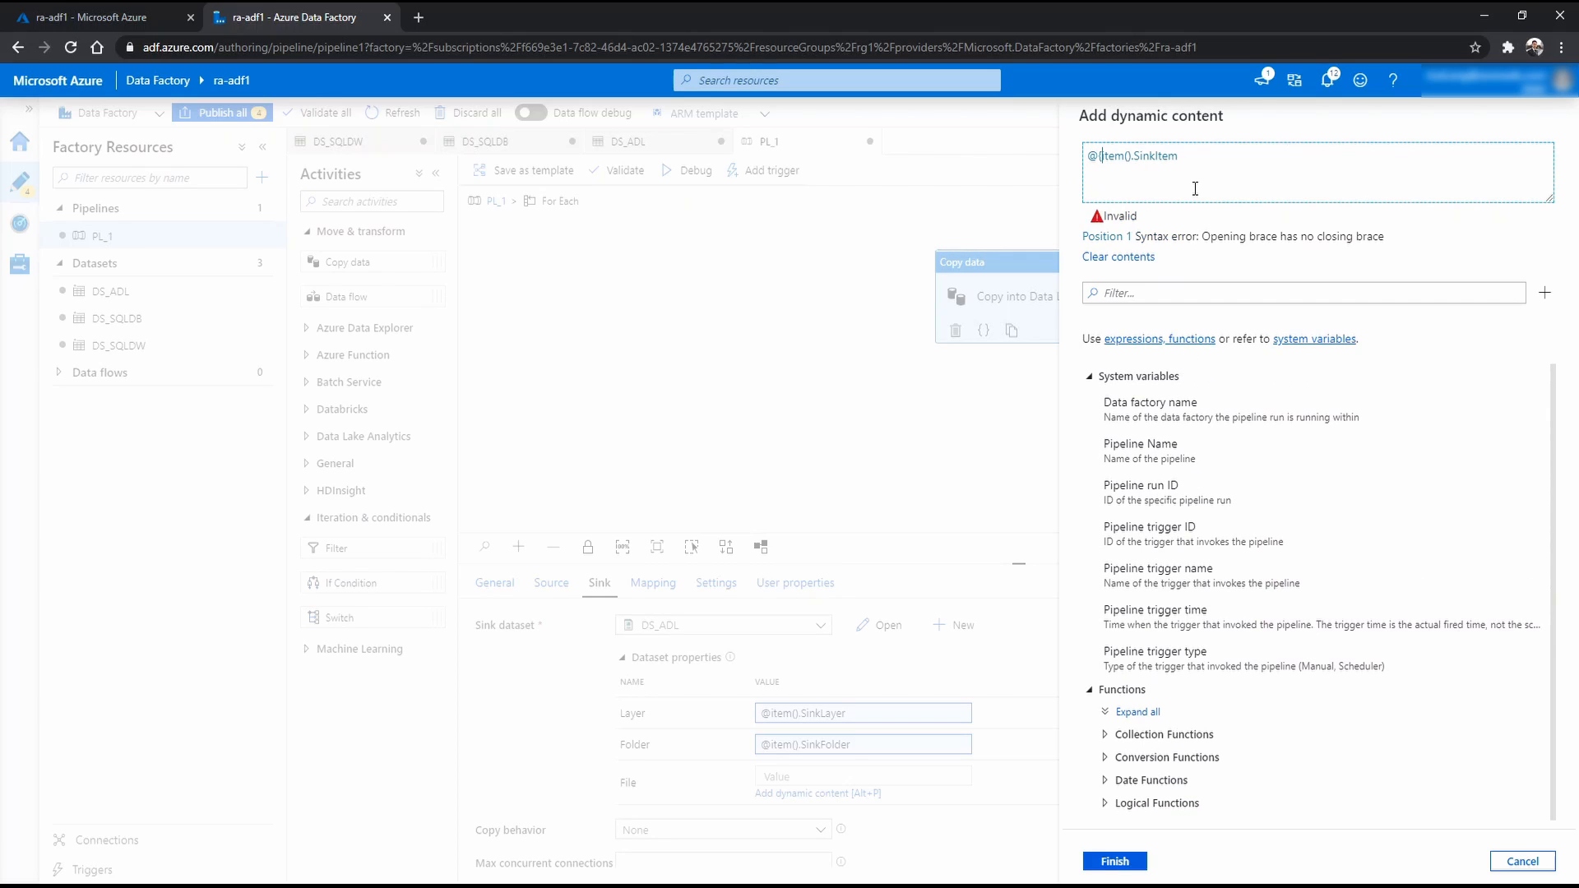
{"action": "type", "text": ")}"}
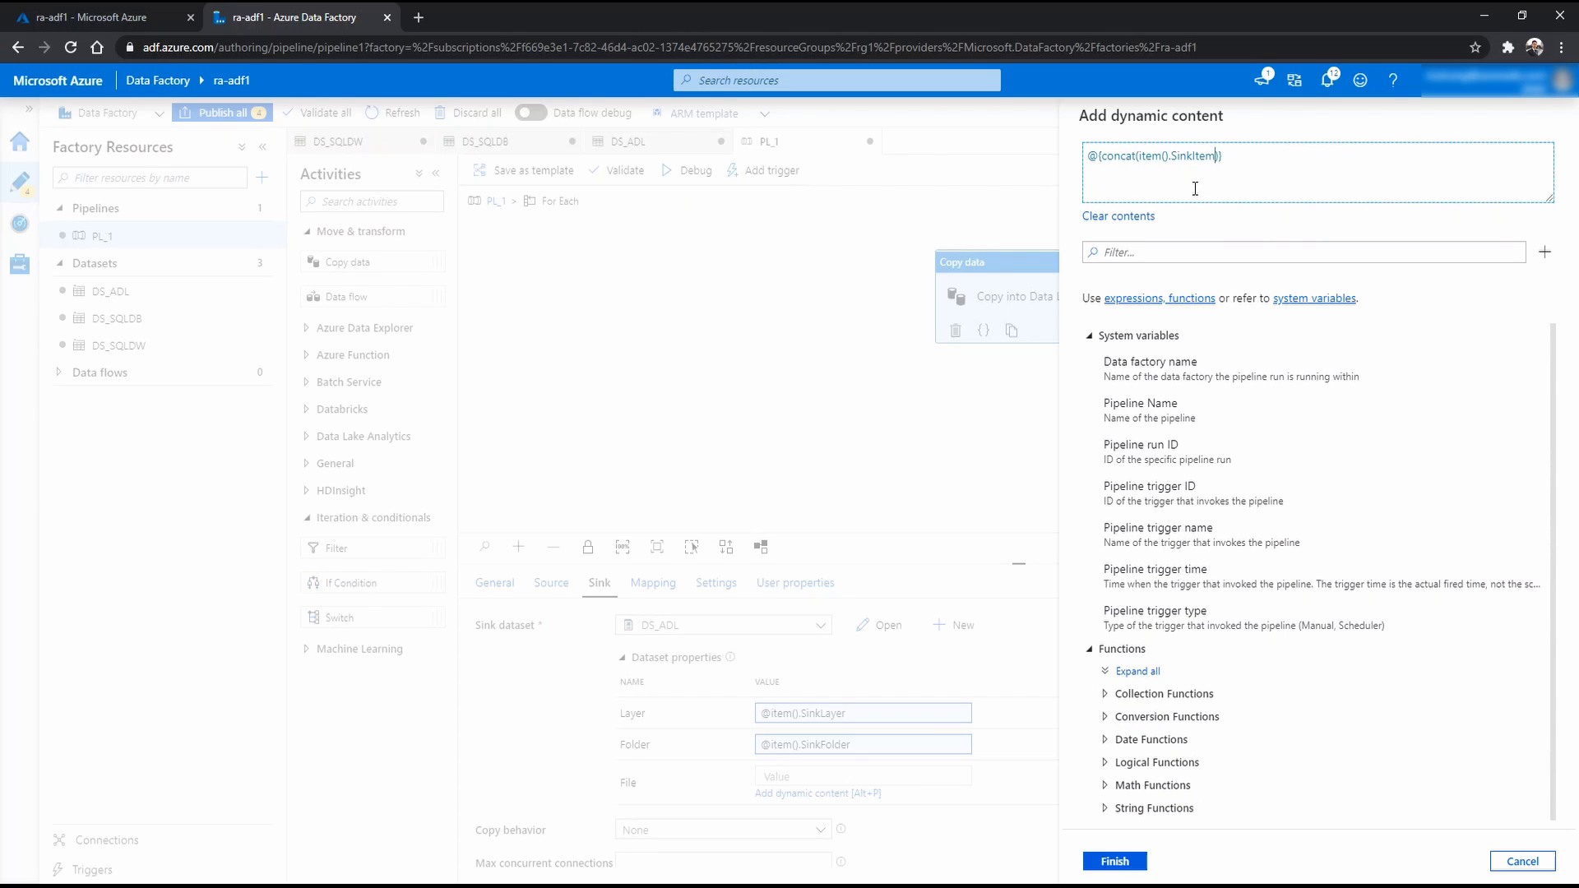
{"action": "type", "text": ":"}
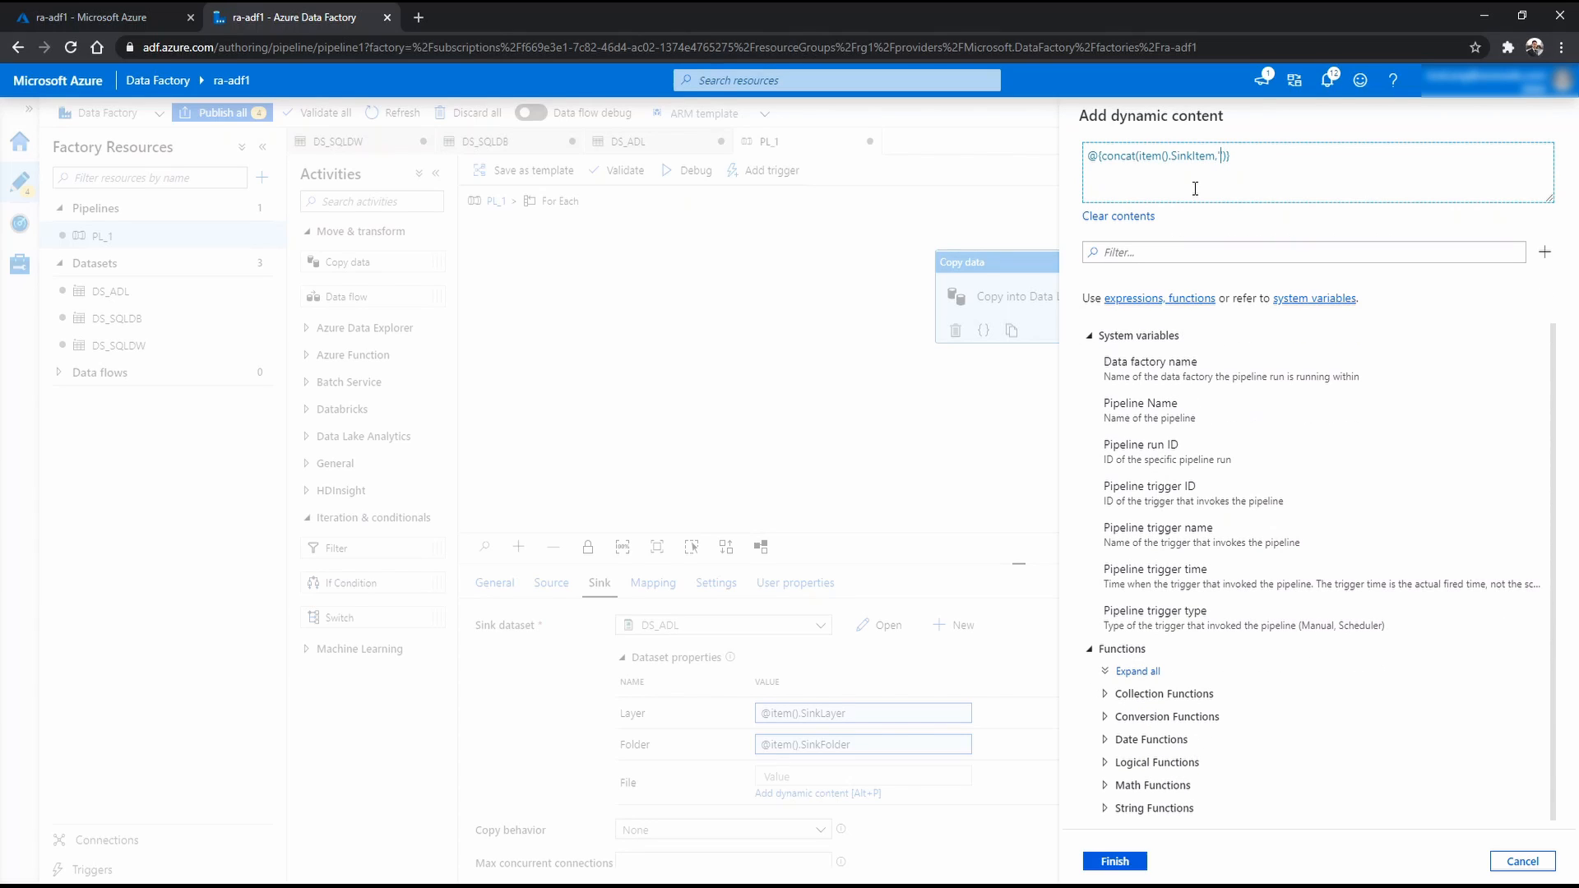
{"action": "type", "text": "'.csv'"}
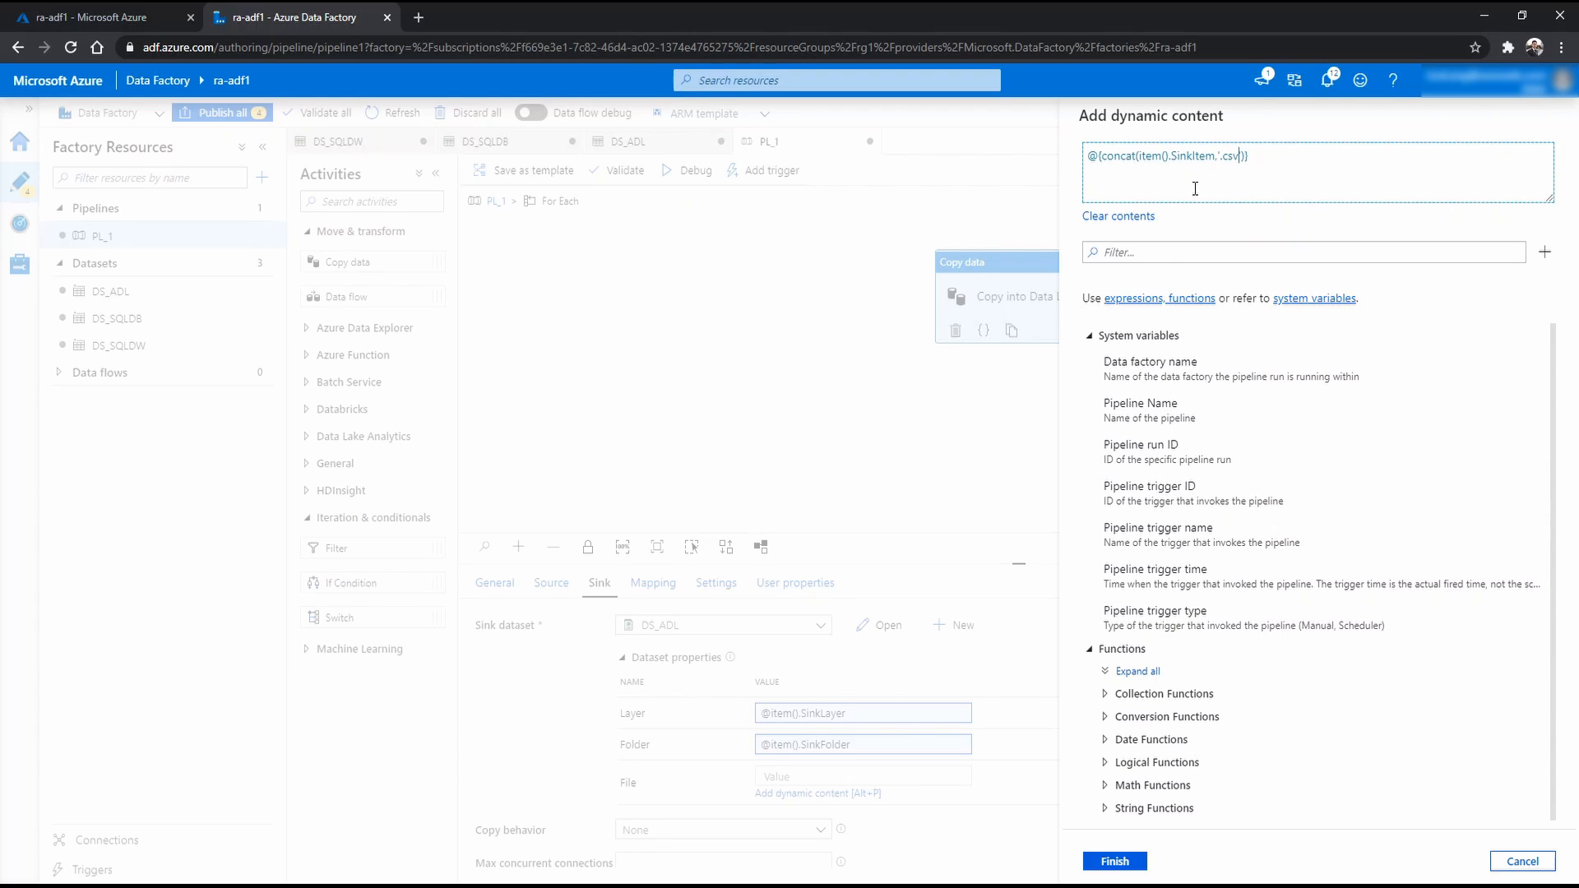
{"action": "mouse_move", "coordinate": [1304, 163]}
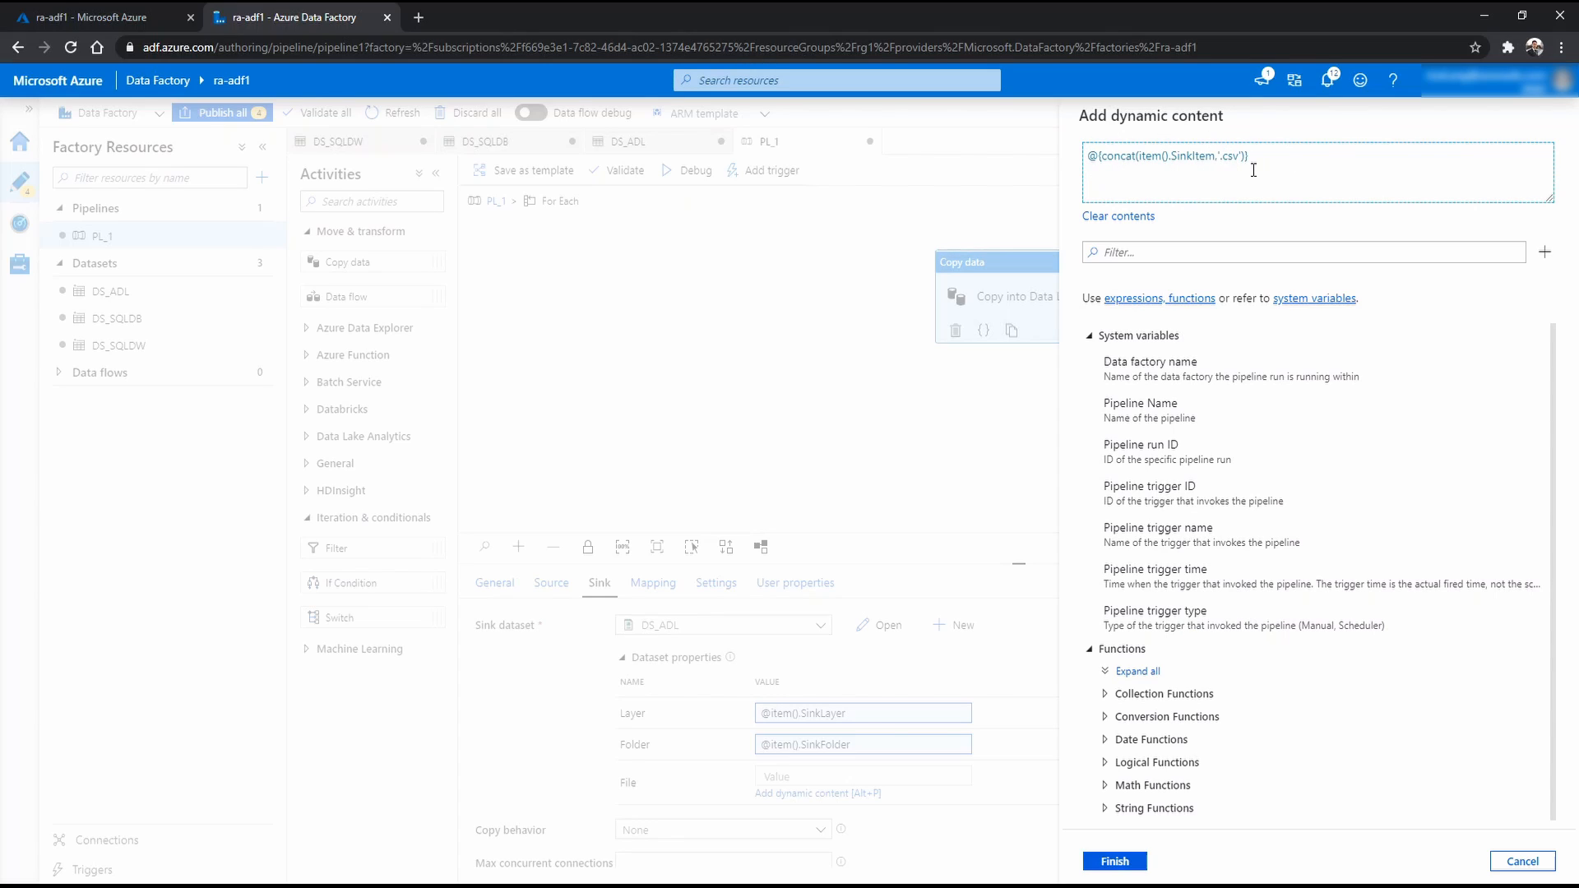
{"action": "left_click", "coordinate": [1114, 860]}
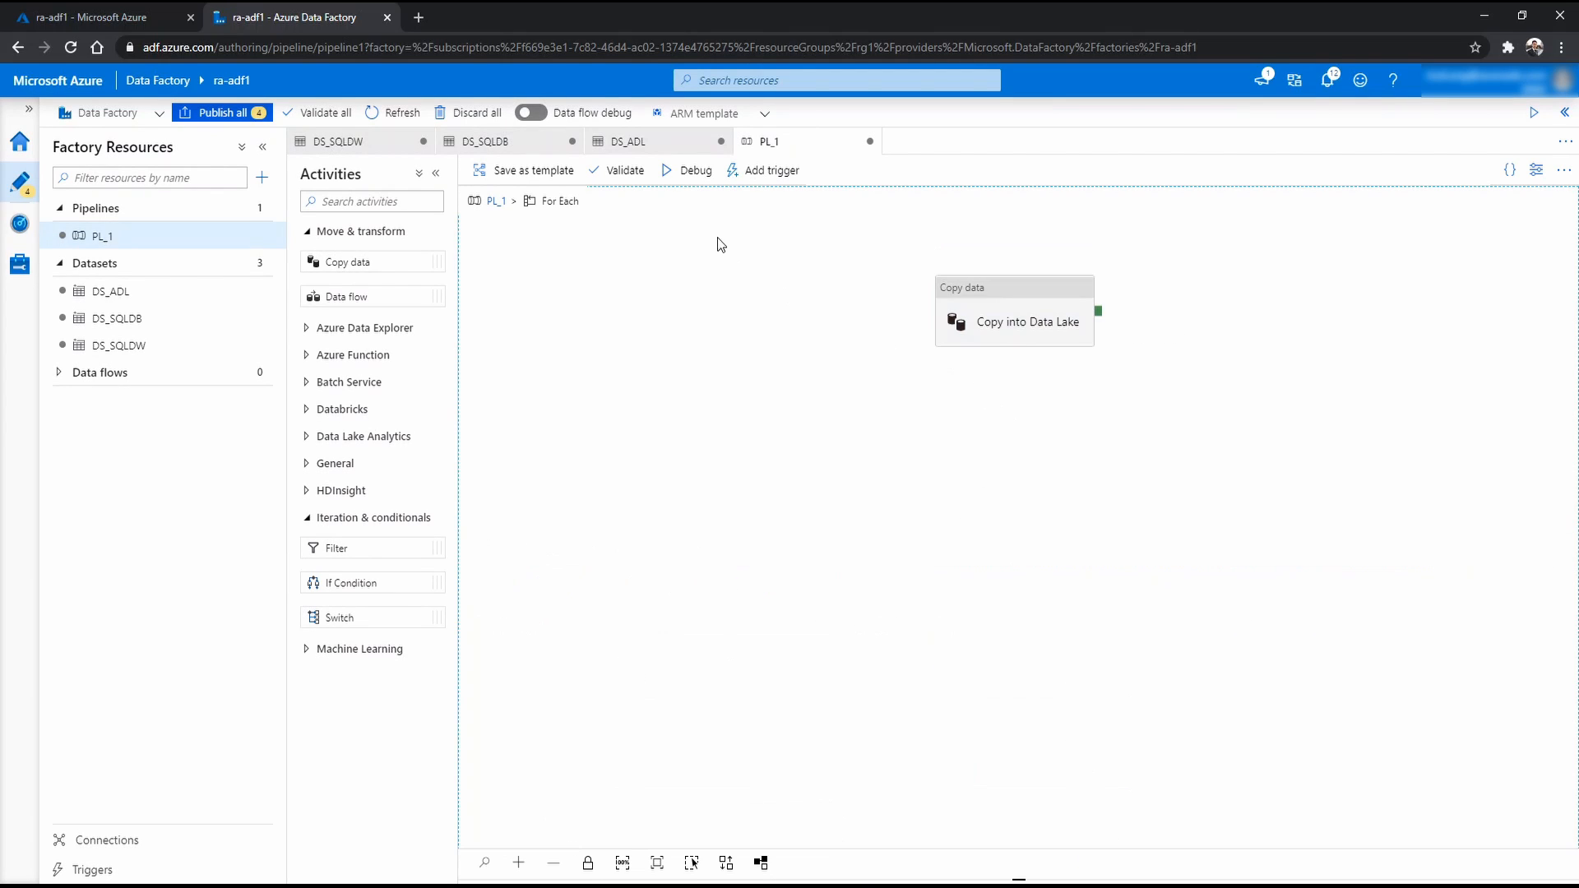
{"action": "mouse_move", "coordinate": [615, 169]}
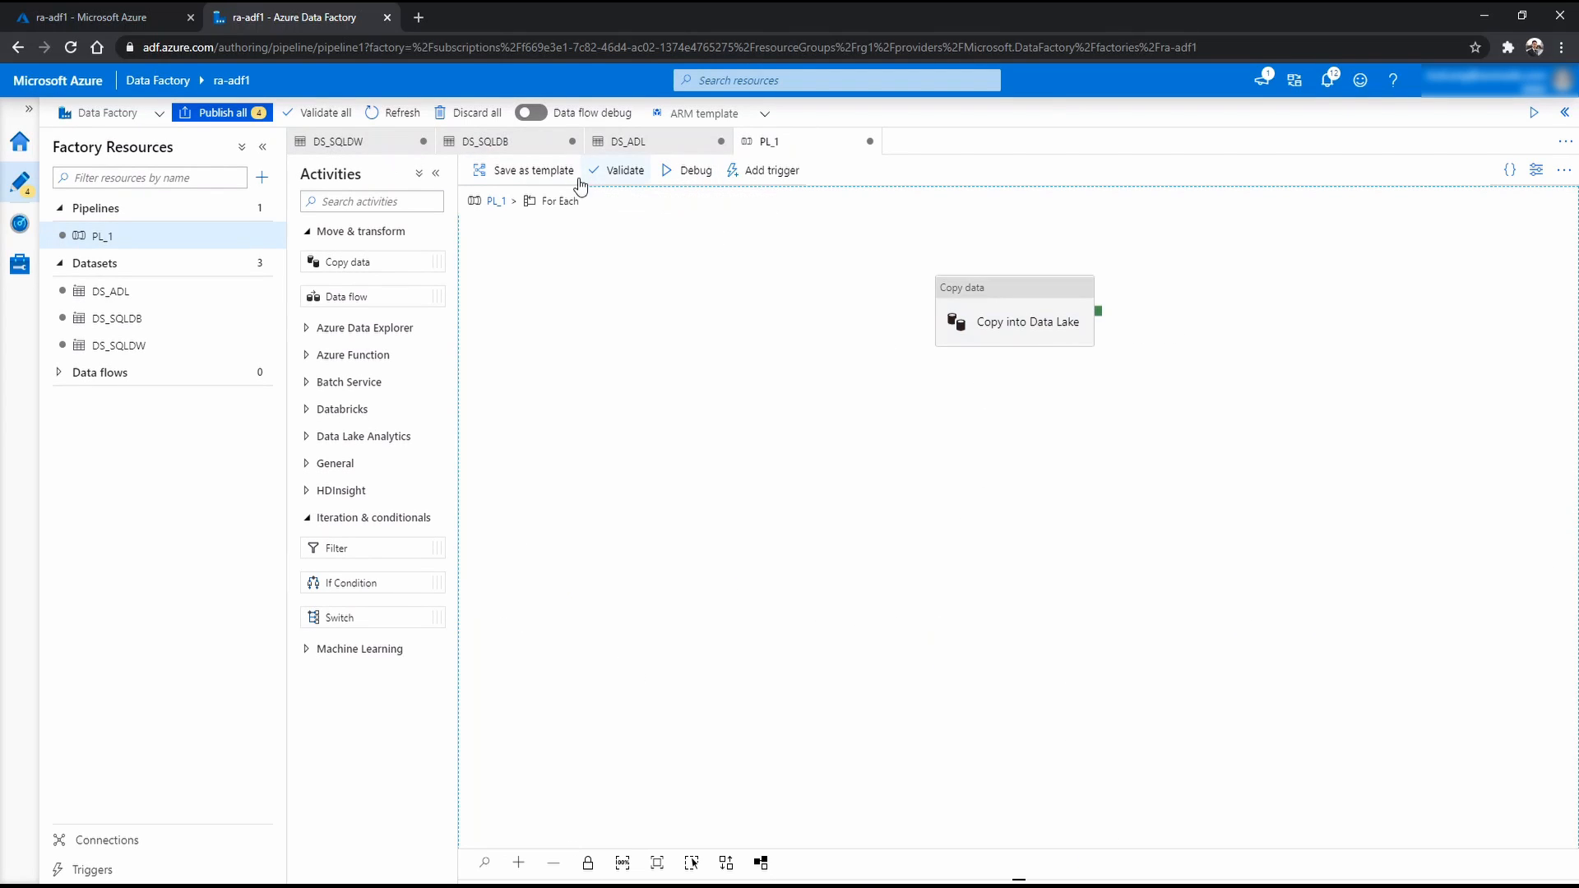
{"action": "mouse_move", "coordinate": [503, 218]}
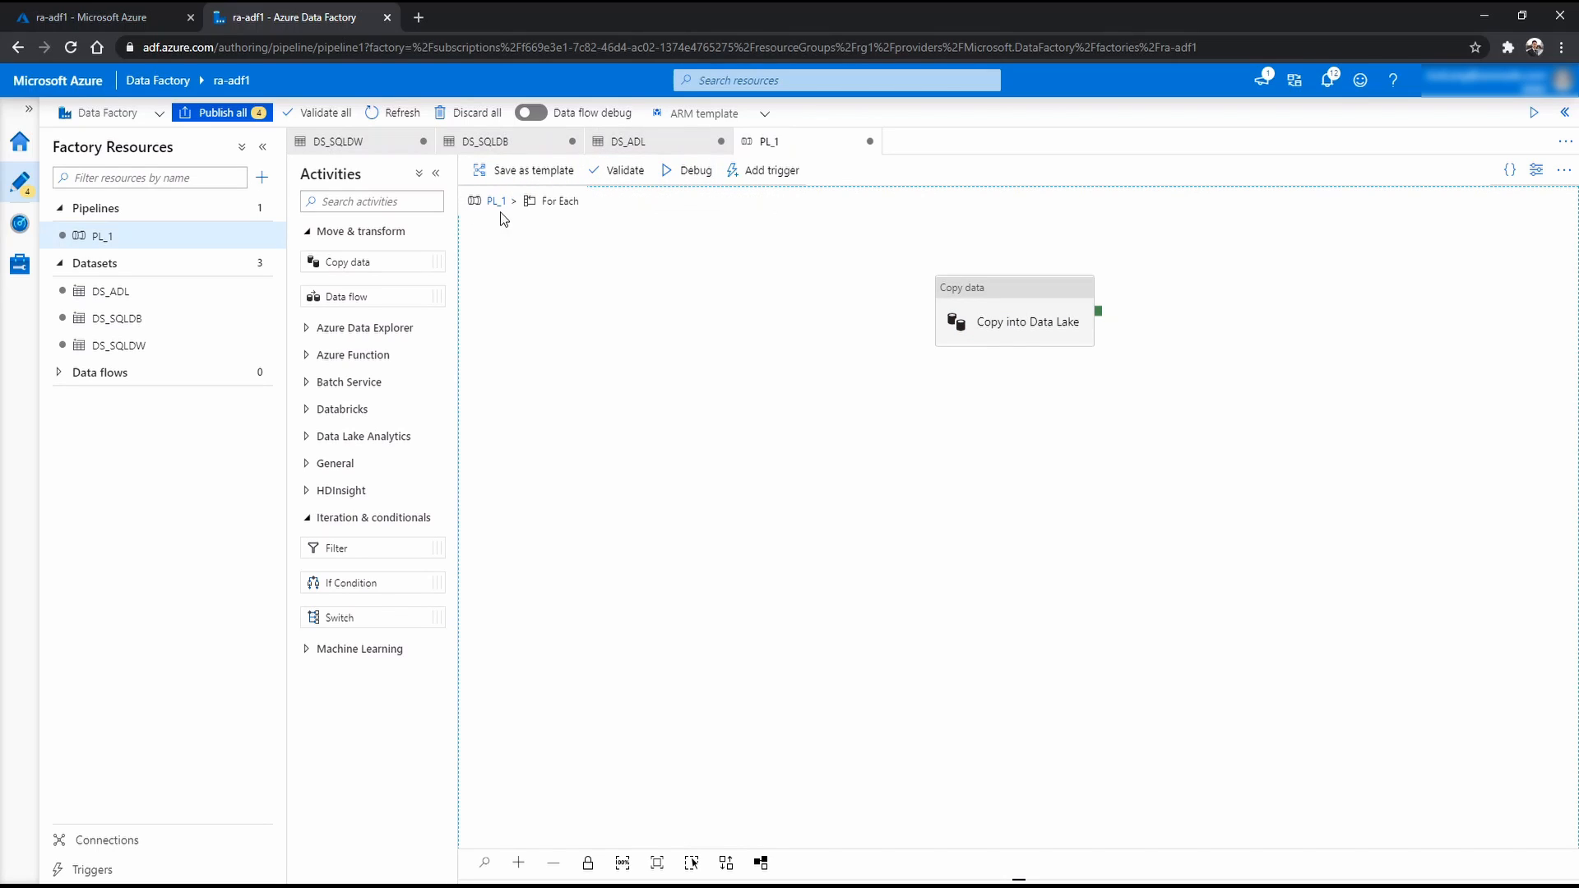
Start a debug run of PL_1 from the main canvas, queuing the Get Tables lookup.
{"action": "left_click", "coordinate": [495, 200]}
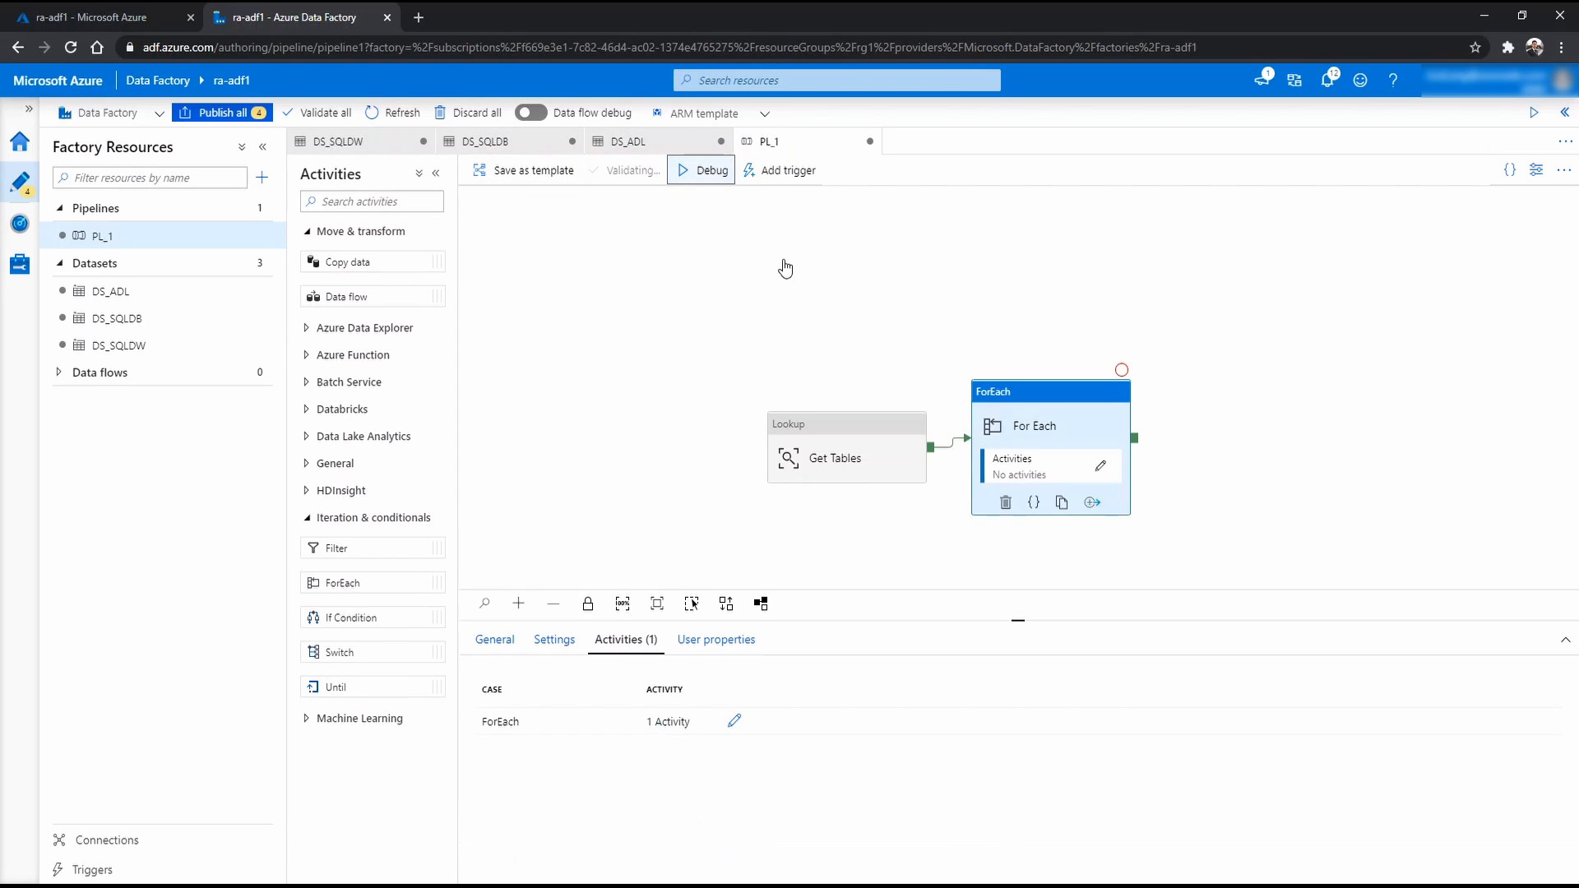
{"action": "left_click", "coordinate": [707, 170]}
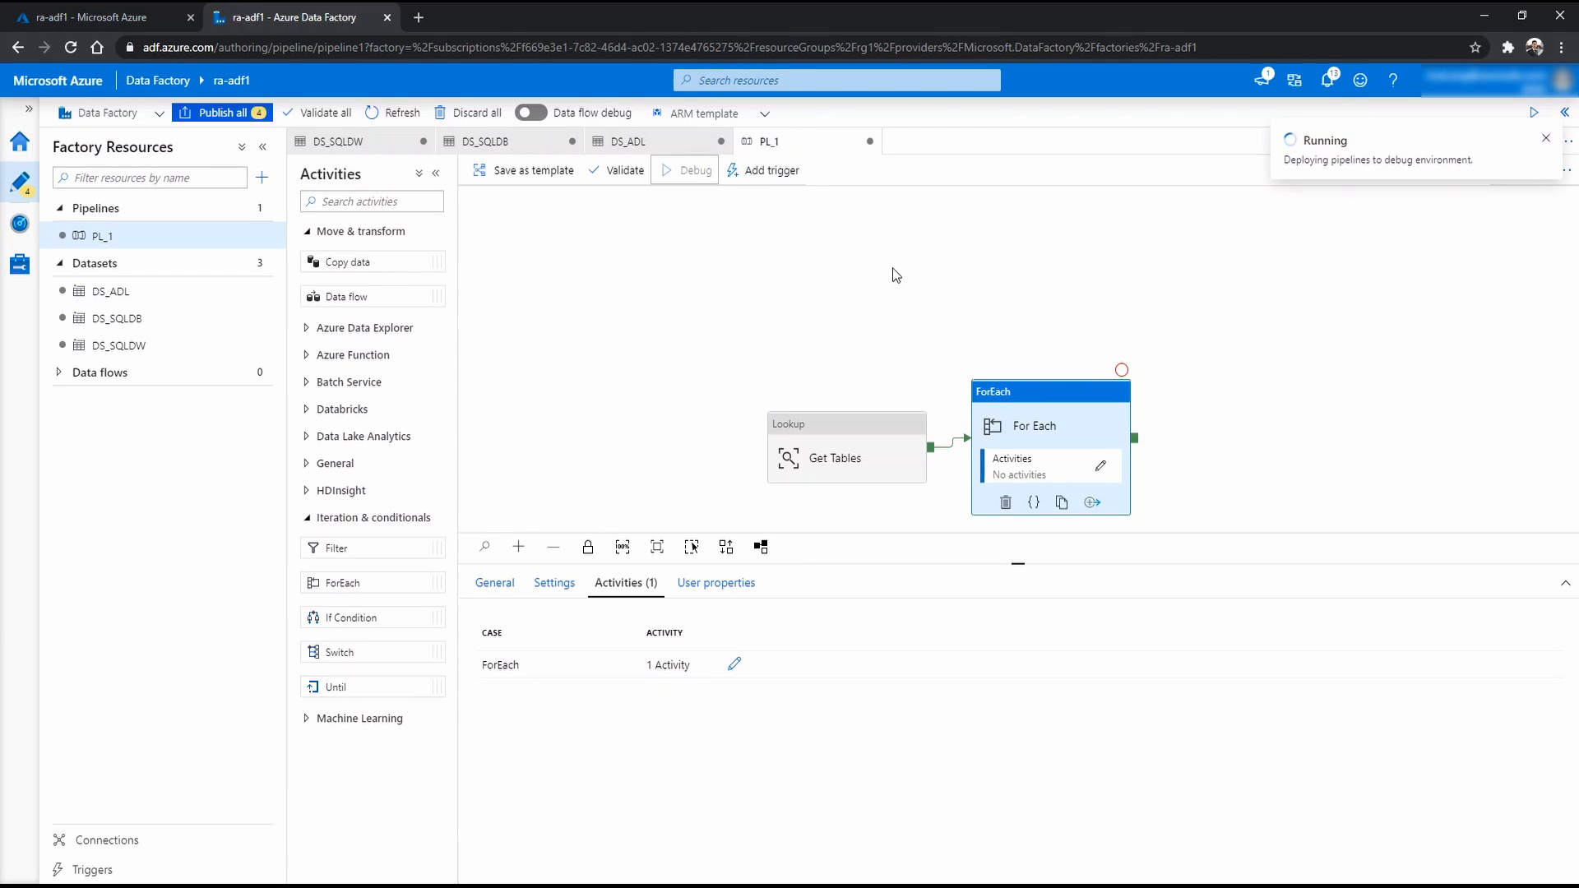
{"action": "left_click", "coordinate": [684, 170]}
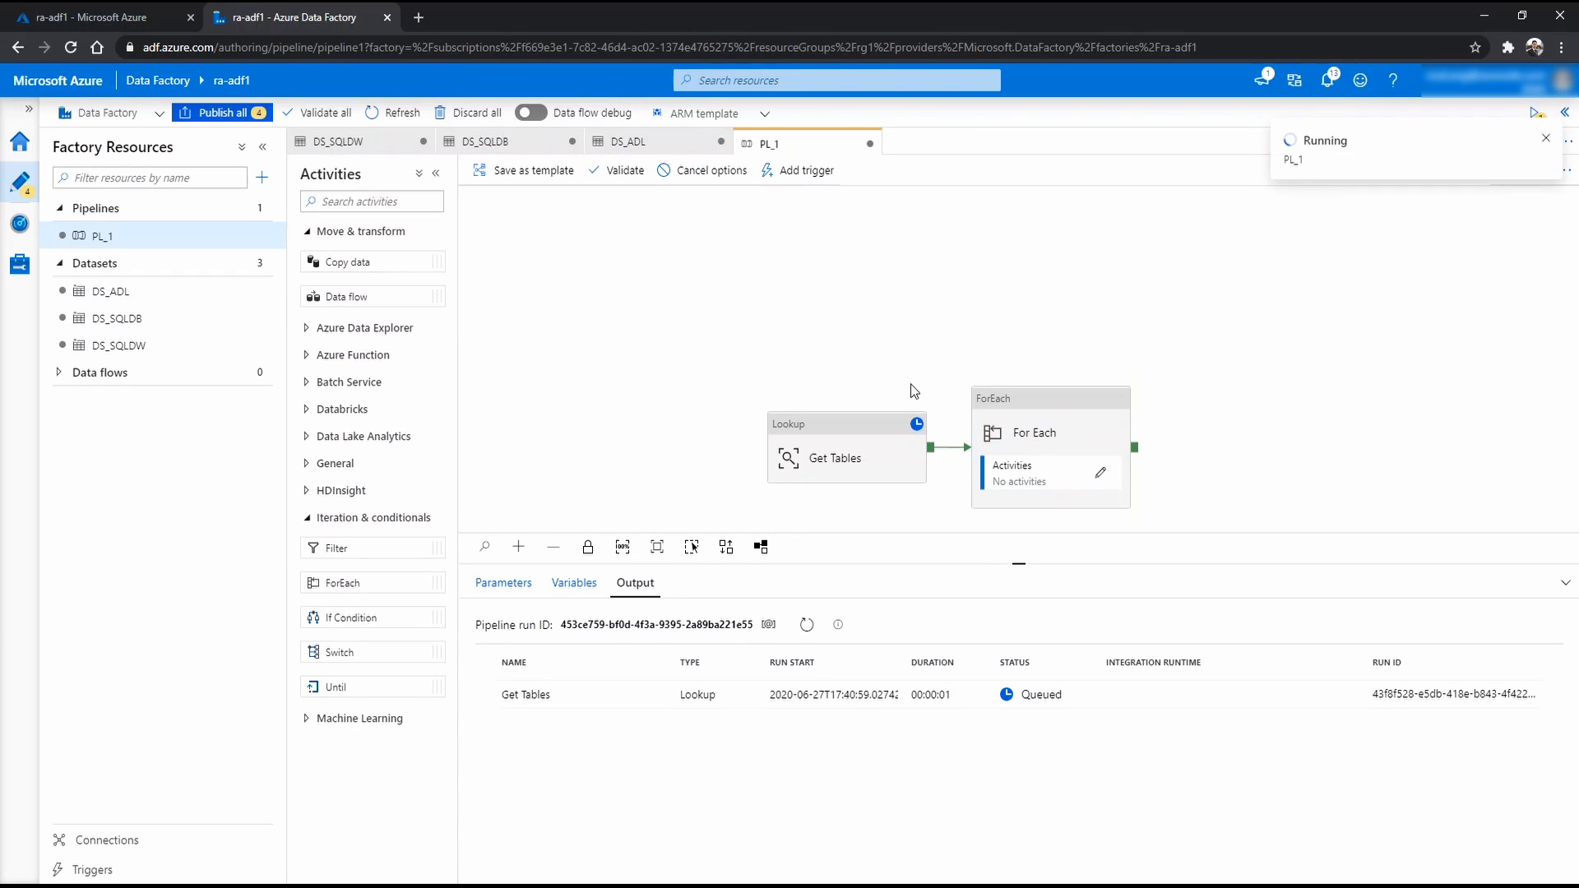
{"action": "mouse_move", "coordinate": [727, 309]}
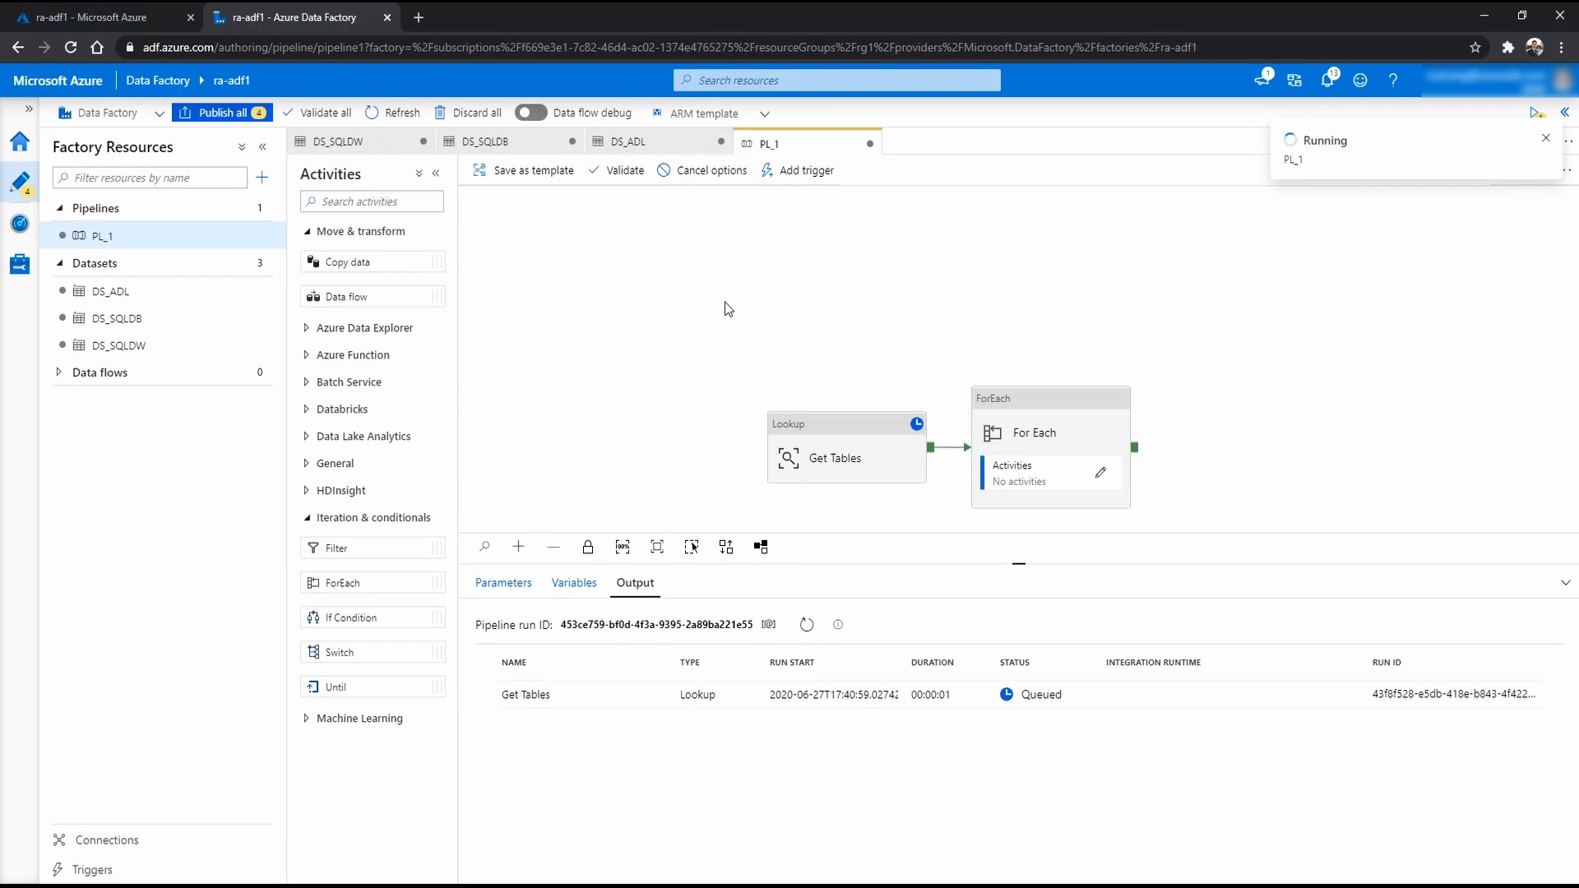
{"action": "mouse_move", "coordinate": [943, 460]}
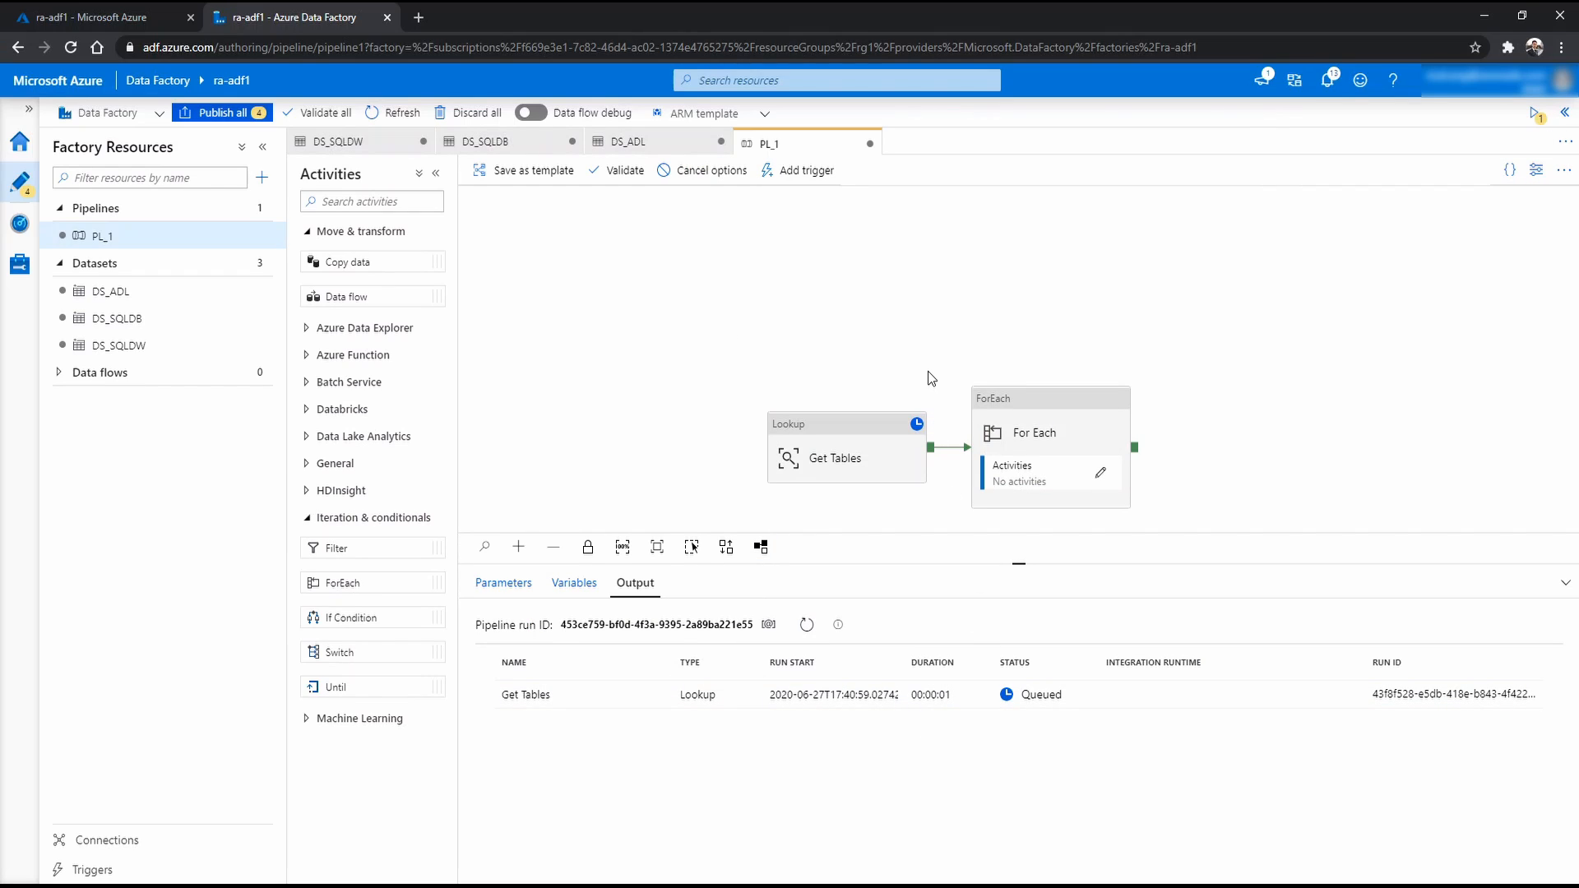
{"action": "mouse_move", "coordinate": [936, 391]}
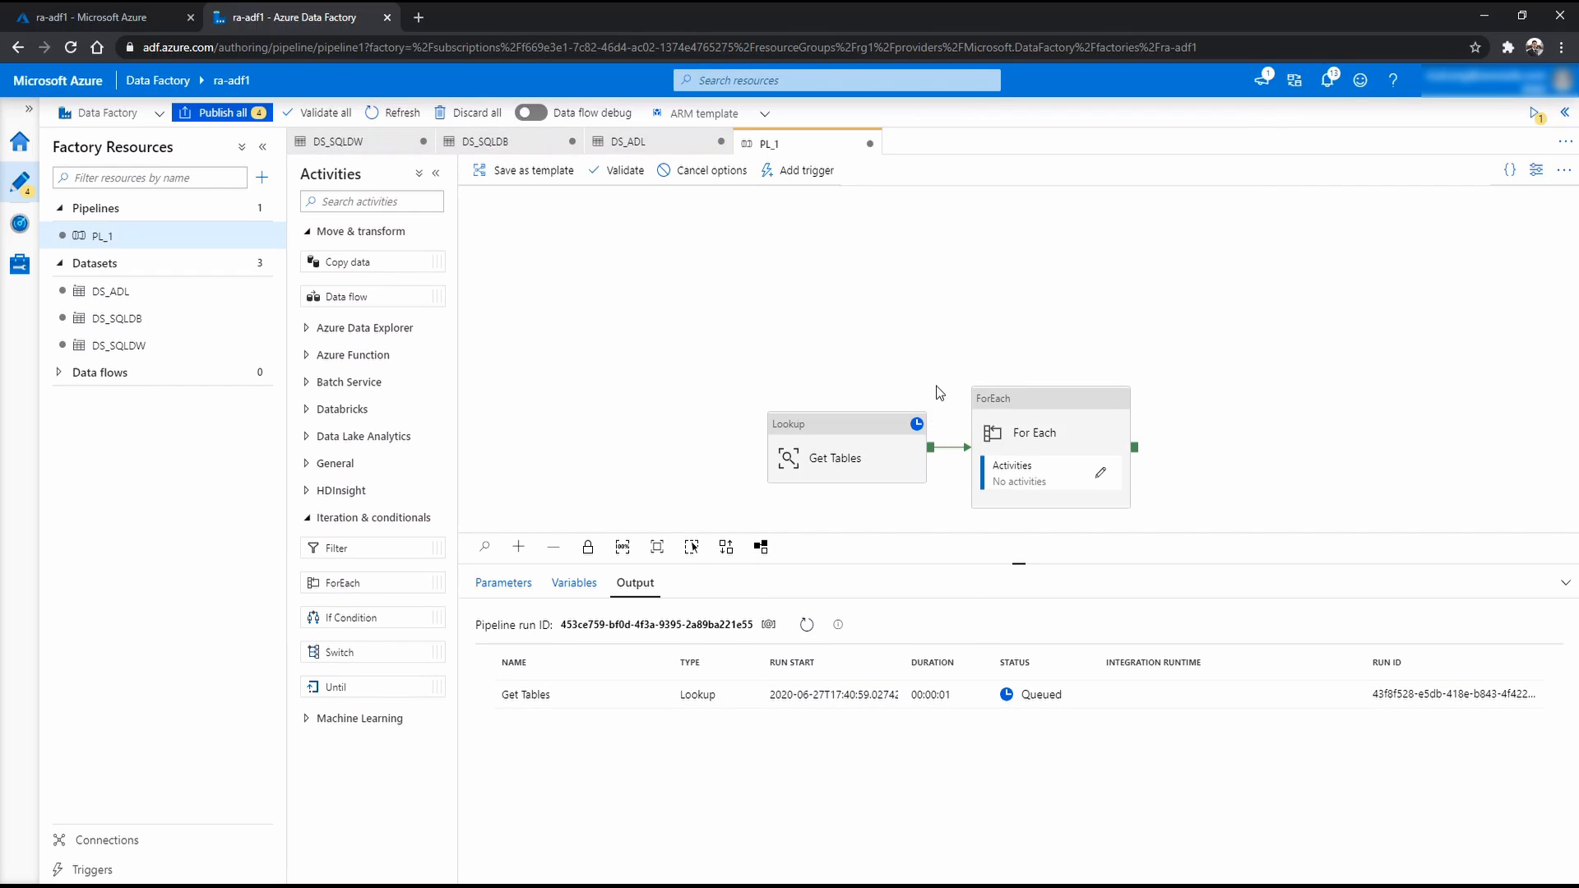
{"action": "mouse_move", "coordinate": [949, 392]}
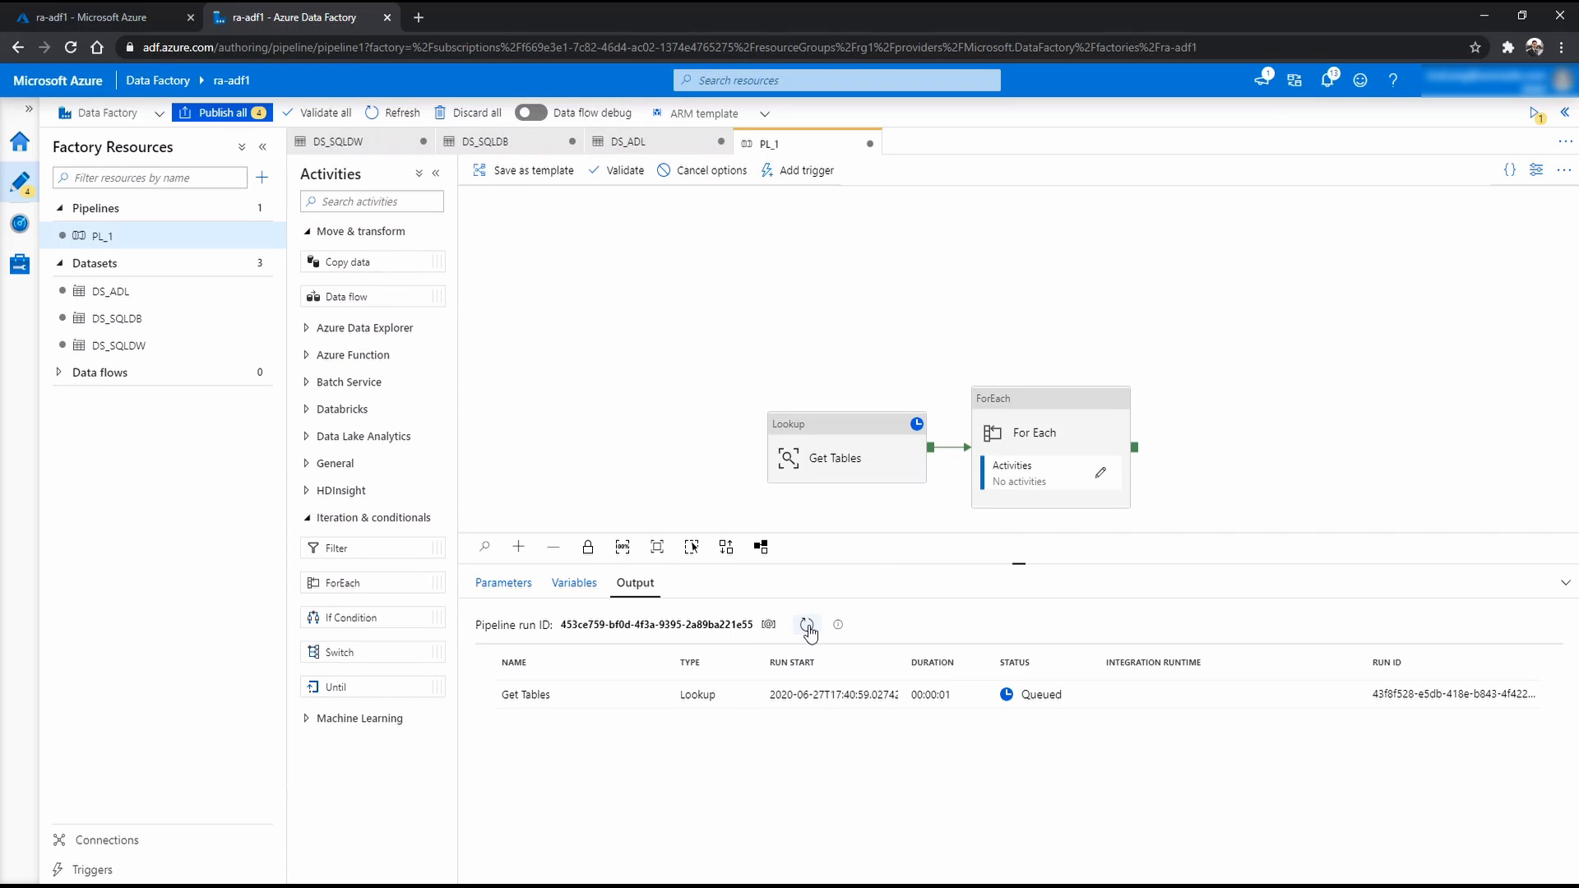
Refresh the run status to all succeeded and view the Get Tables three-row output.
{"action": "left_click", "coordinate": [808, 624]}
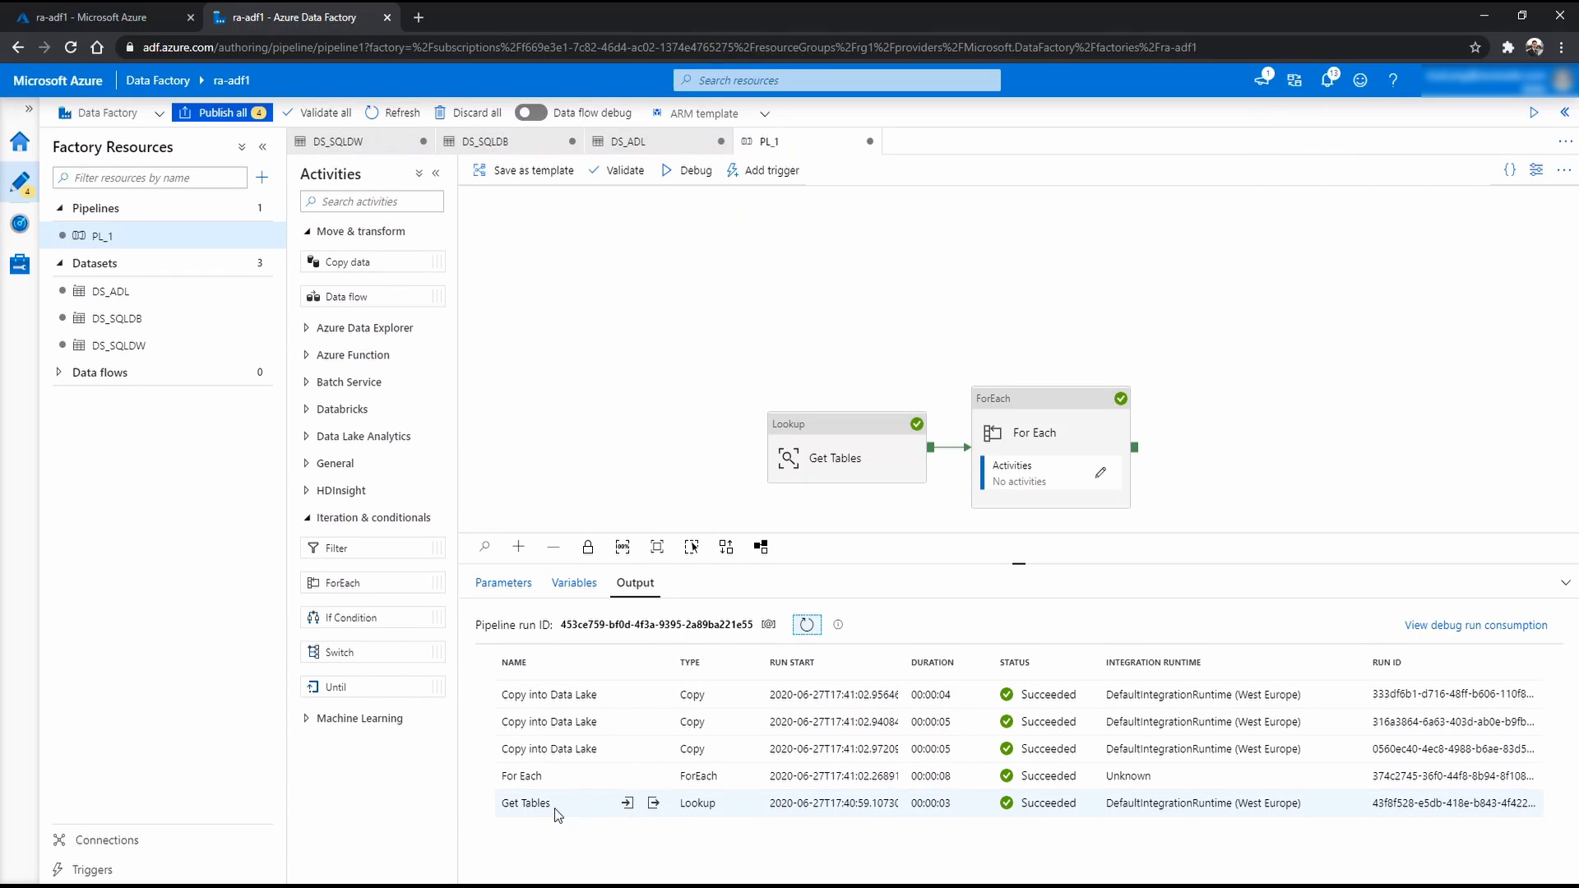
{"action": "mouse_move", "coordinate": [626, 811]}
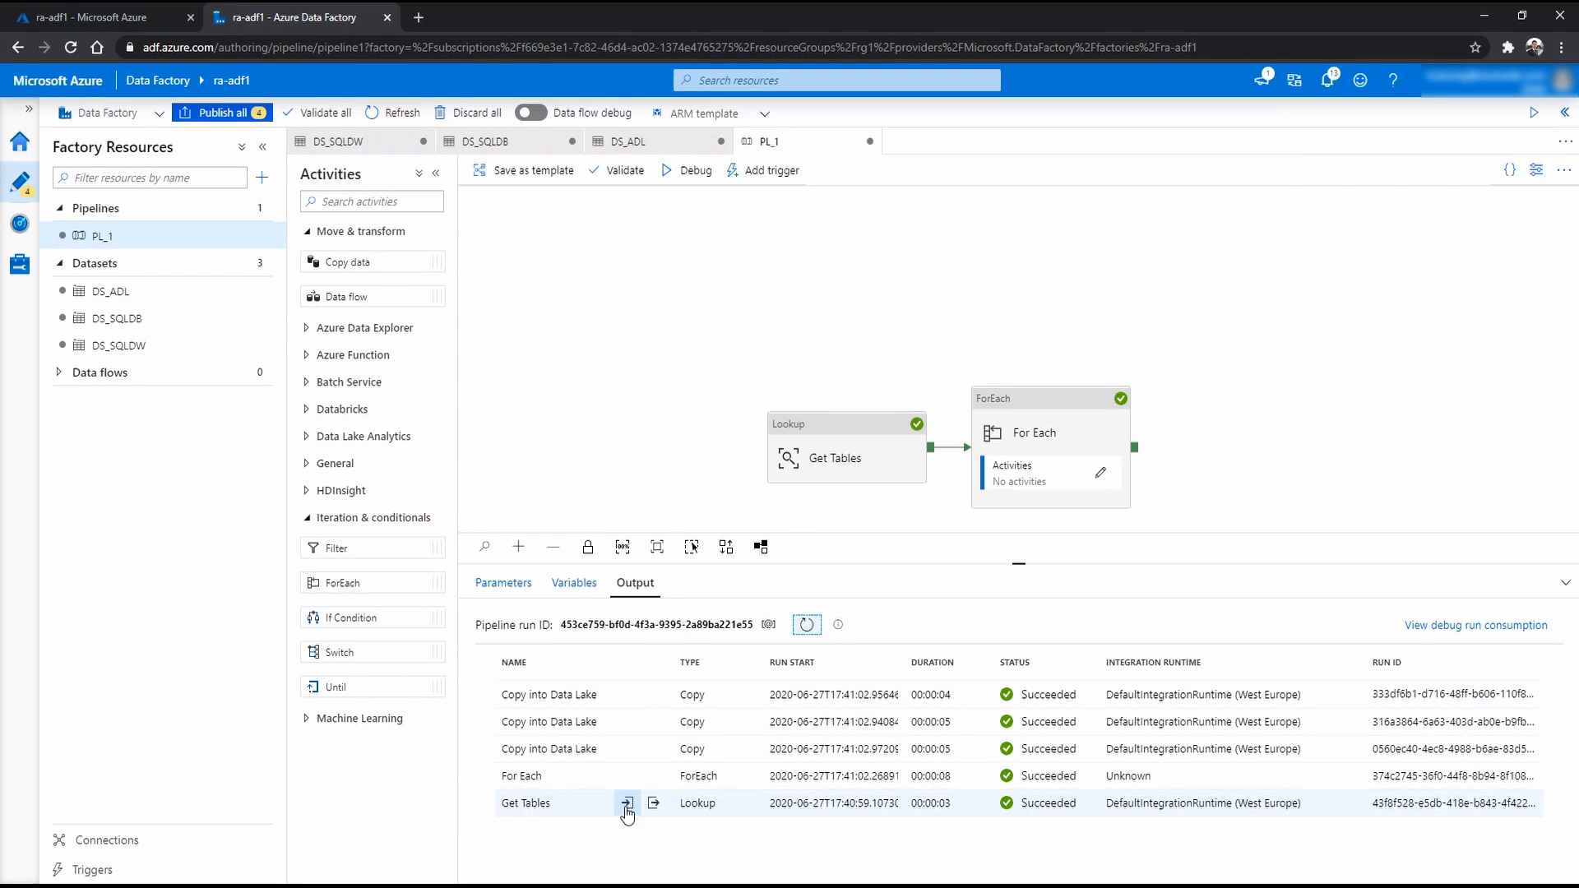
{"action": "left_click", "coordinate": [626, 802]}
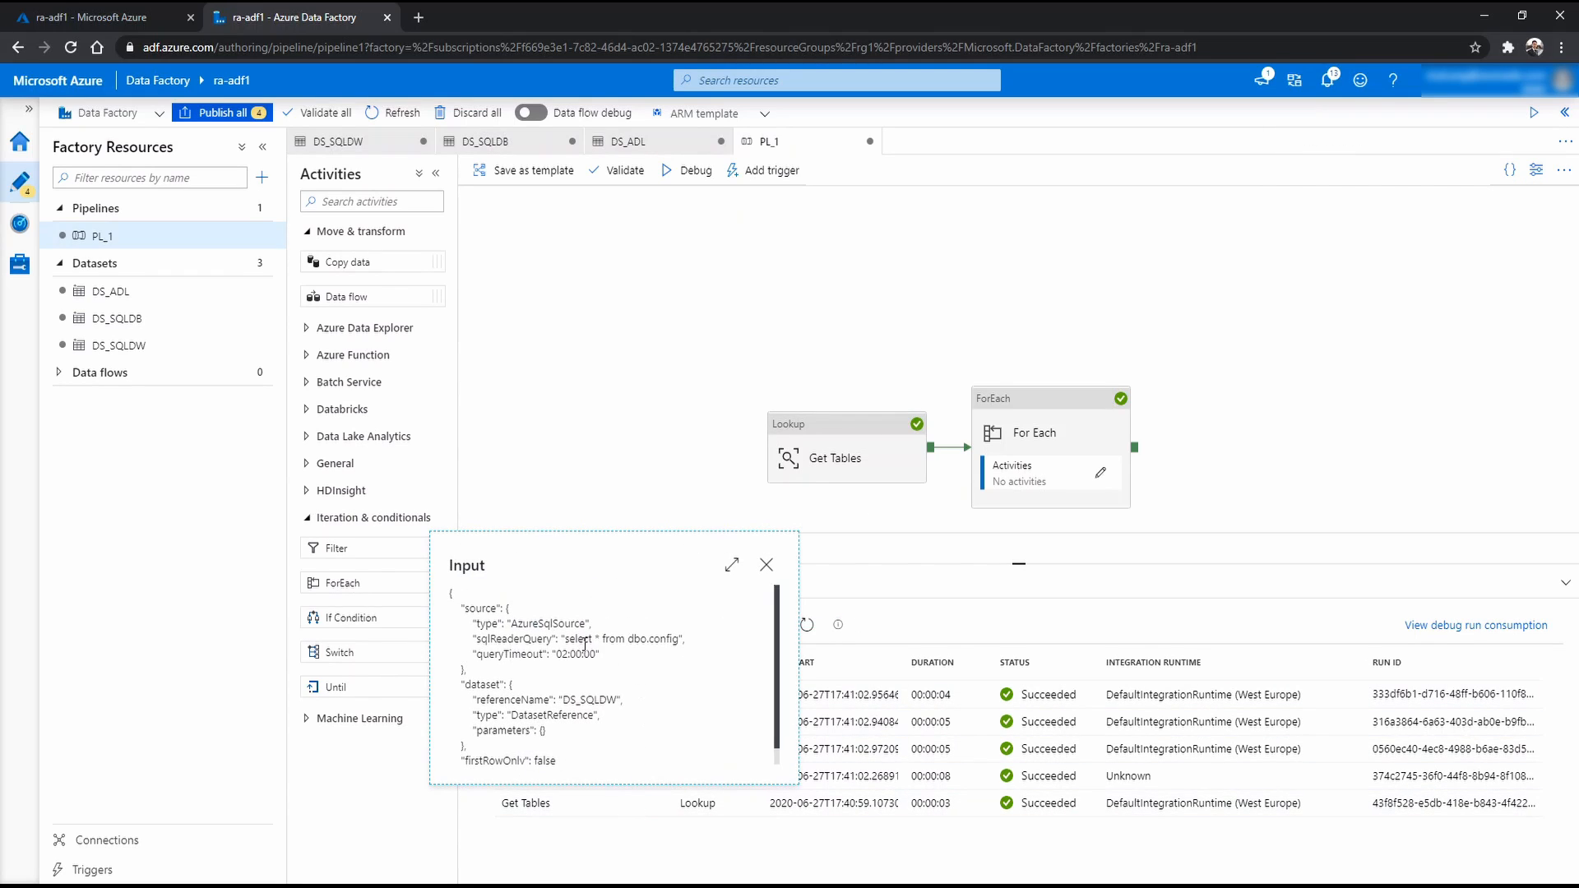
{"action": "mouse_move", "coordinate": [767, 564]}
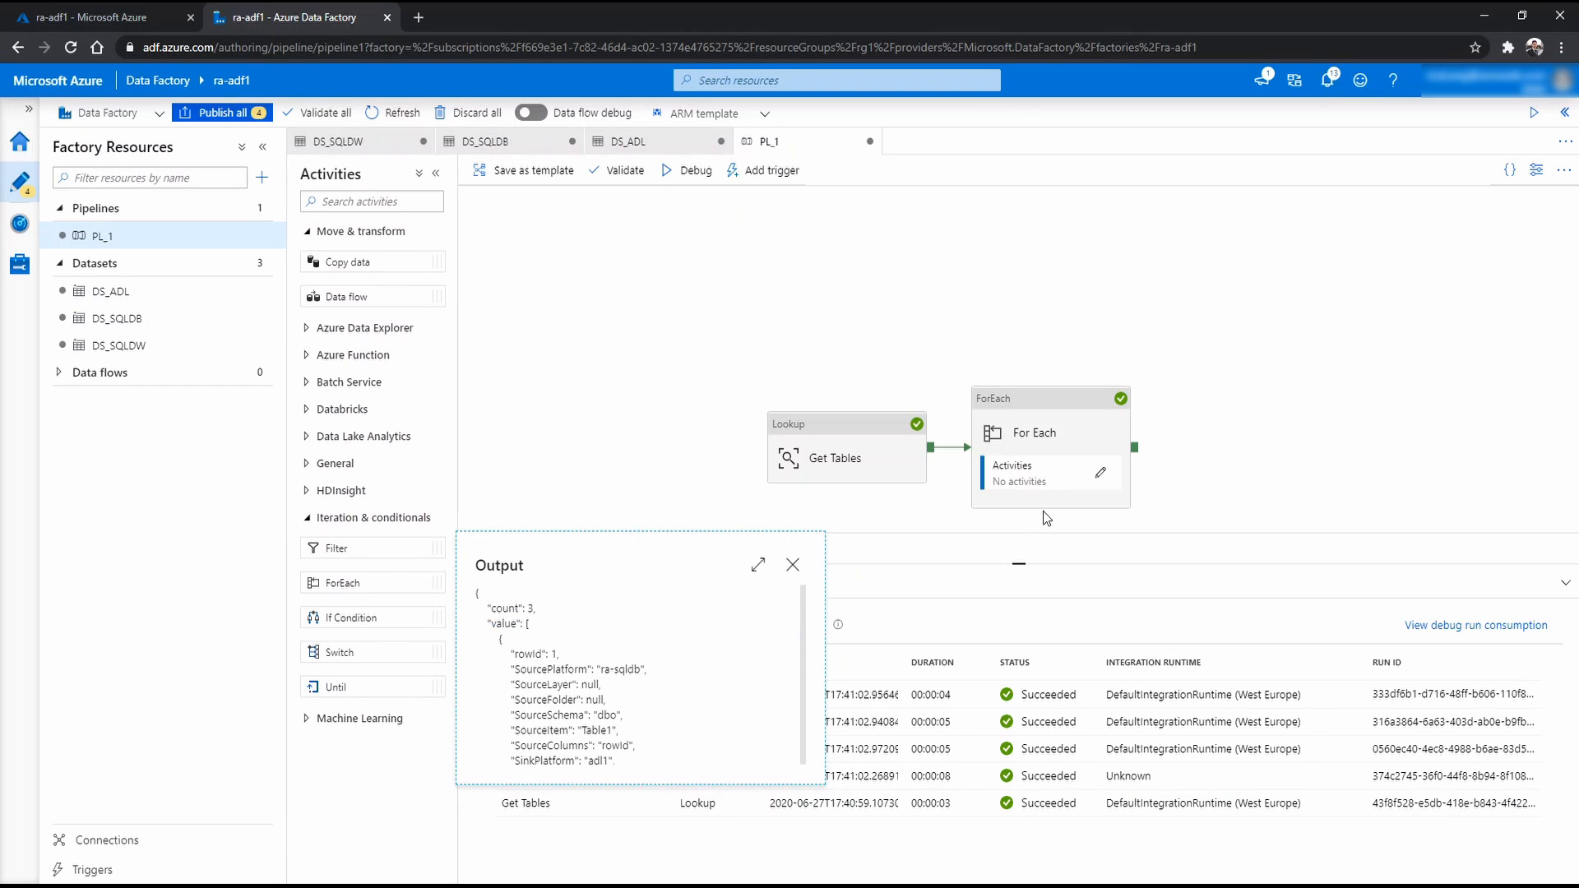
{"action": "mouse_move", "coordinate": [1146, 419]}
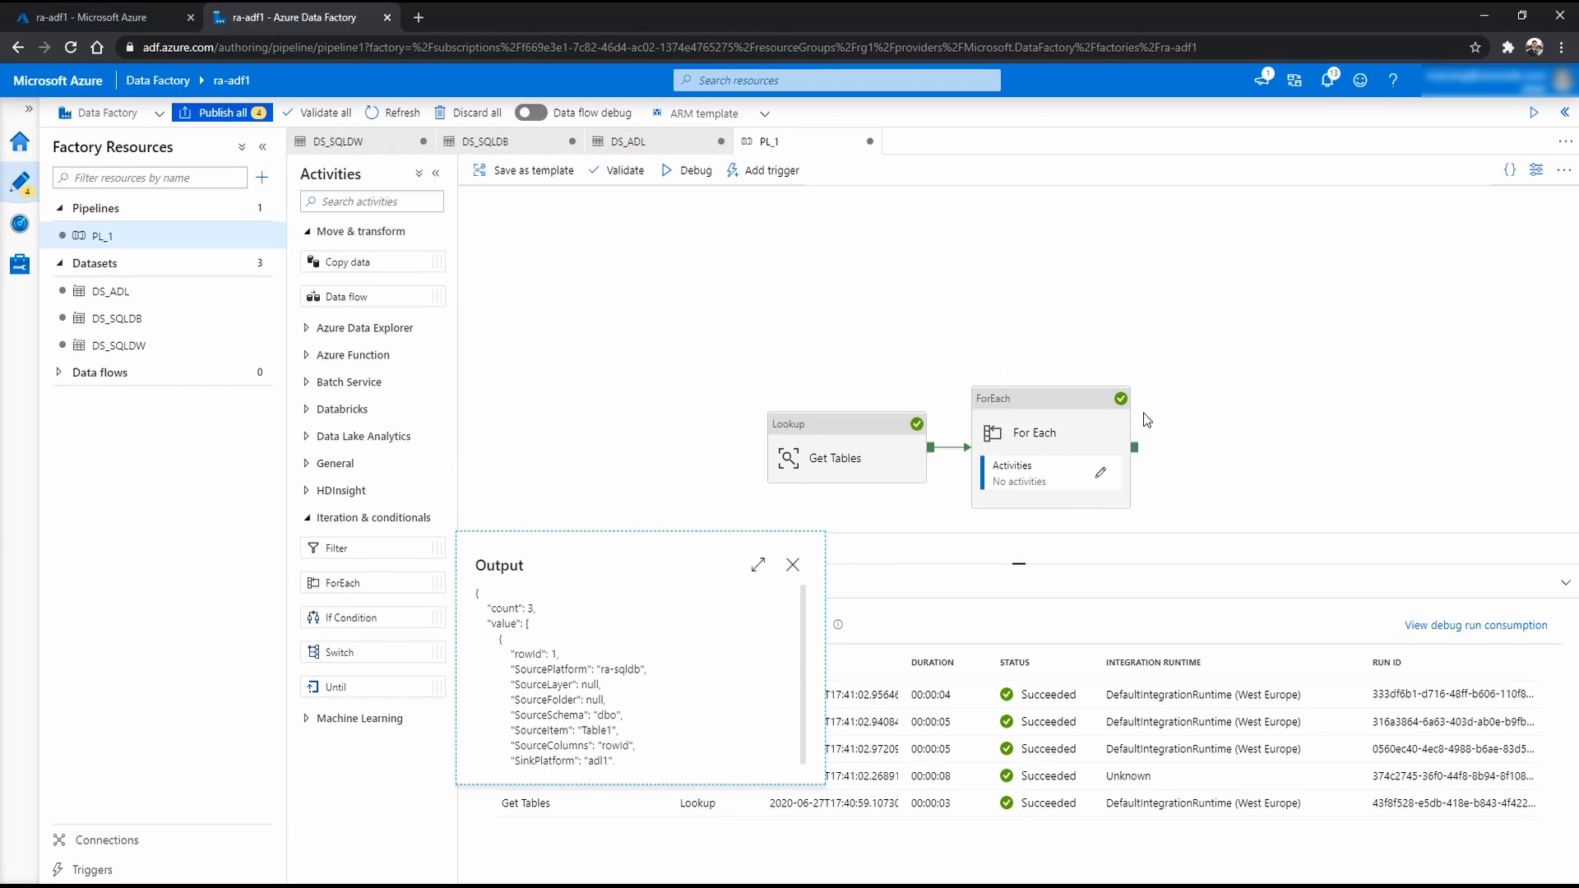
{"action": "left_click", "coordinate": [758, 565]}
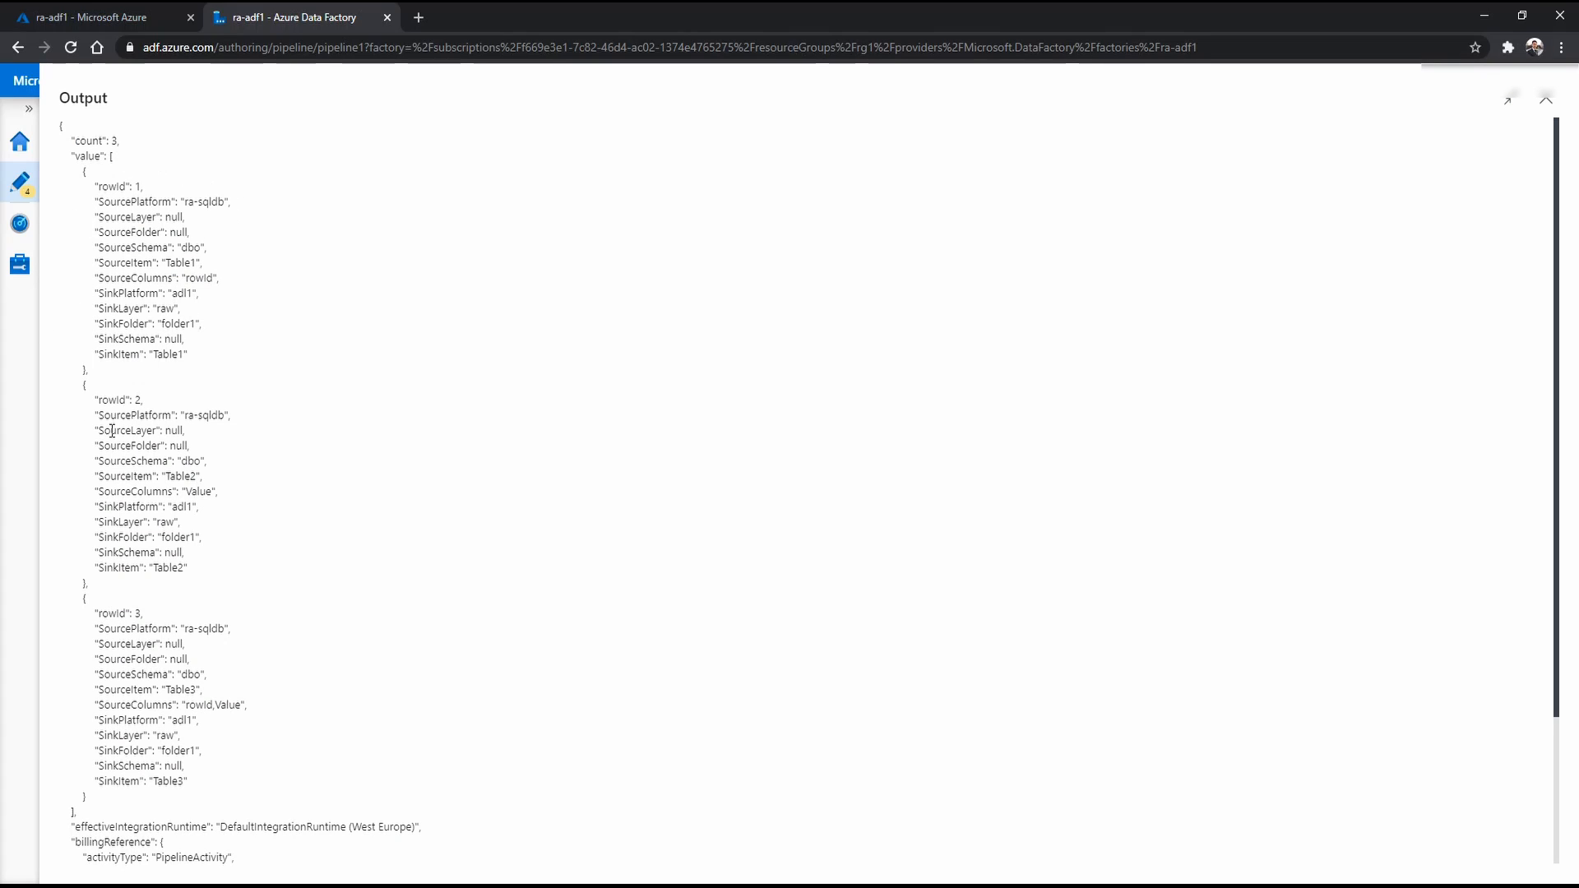
{"action": "mouse_move", "coordinate": [138, 388]}
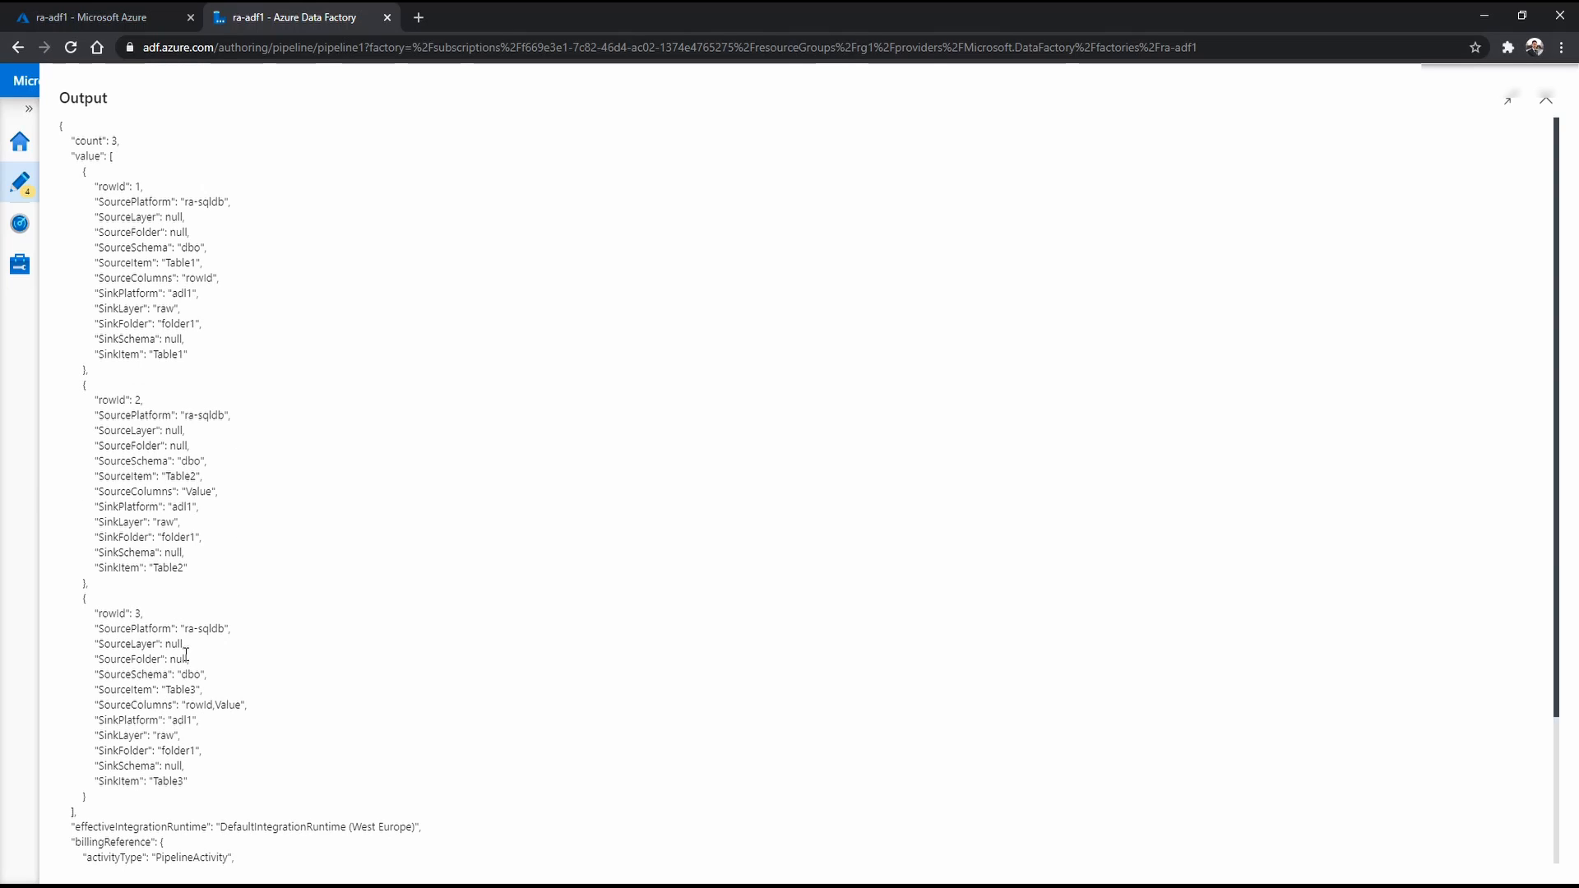
{"action": "mouse_move", "coordinate": [1508, 176]}
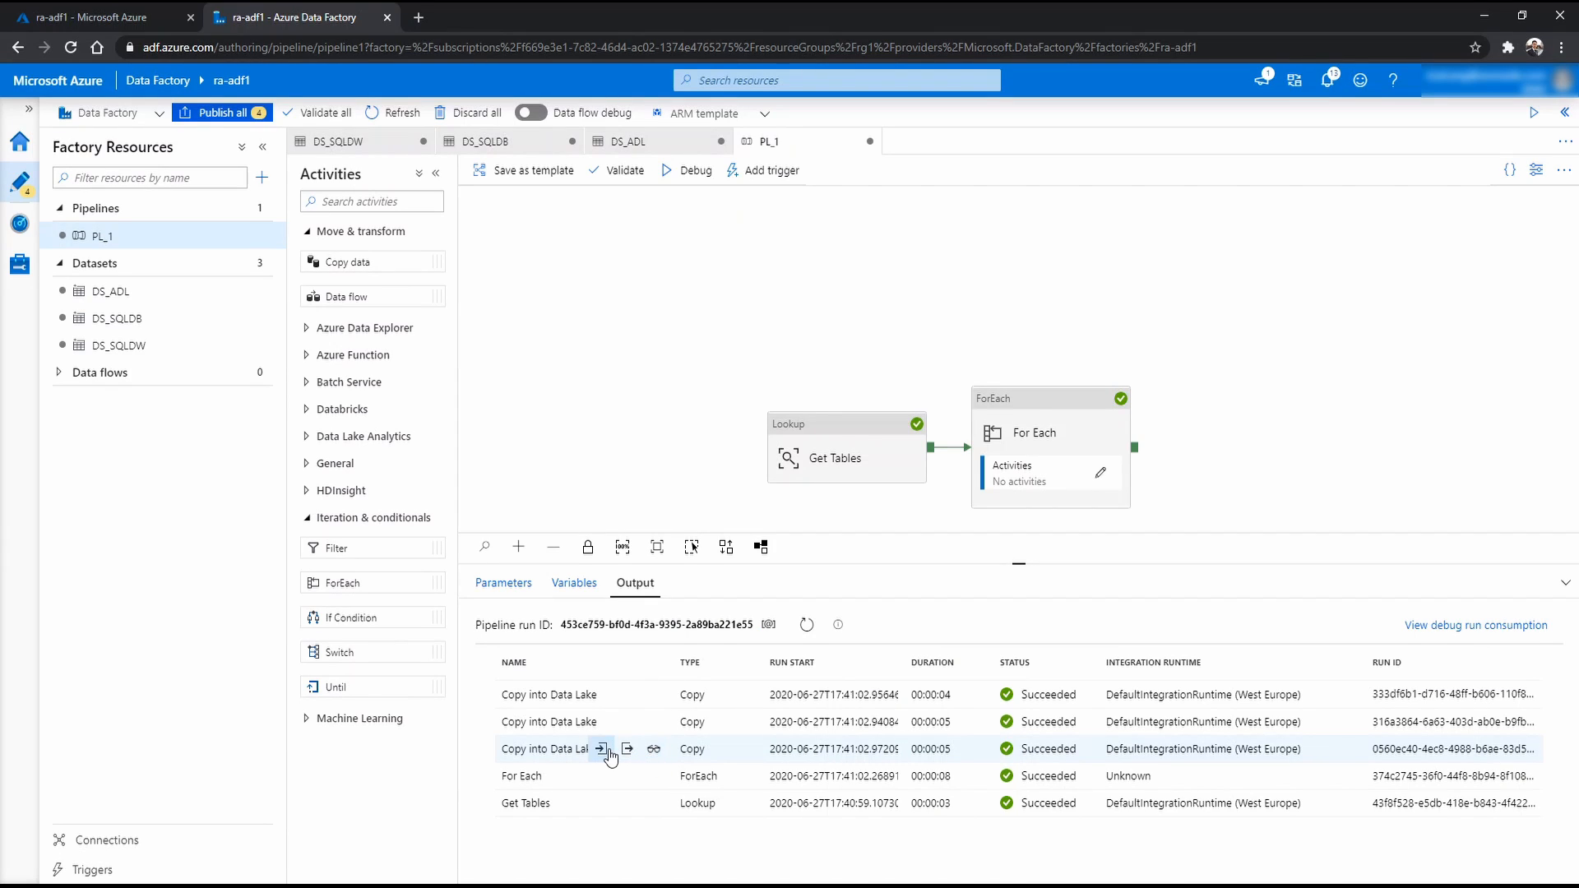
{"action": "mouse_move", "coordinate": [652, 754]}
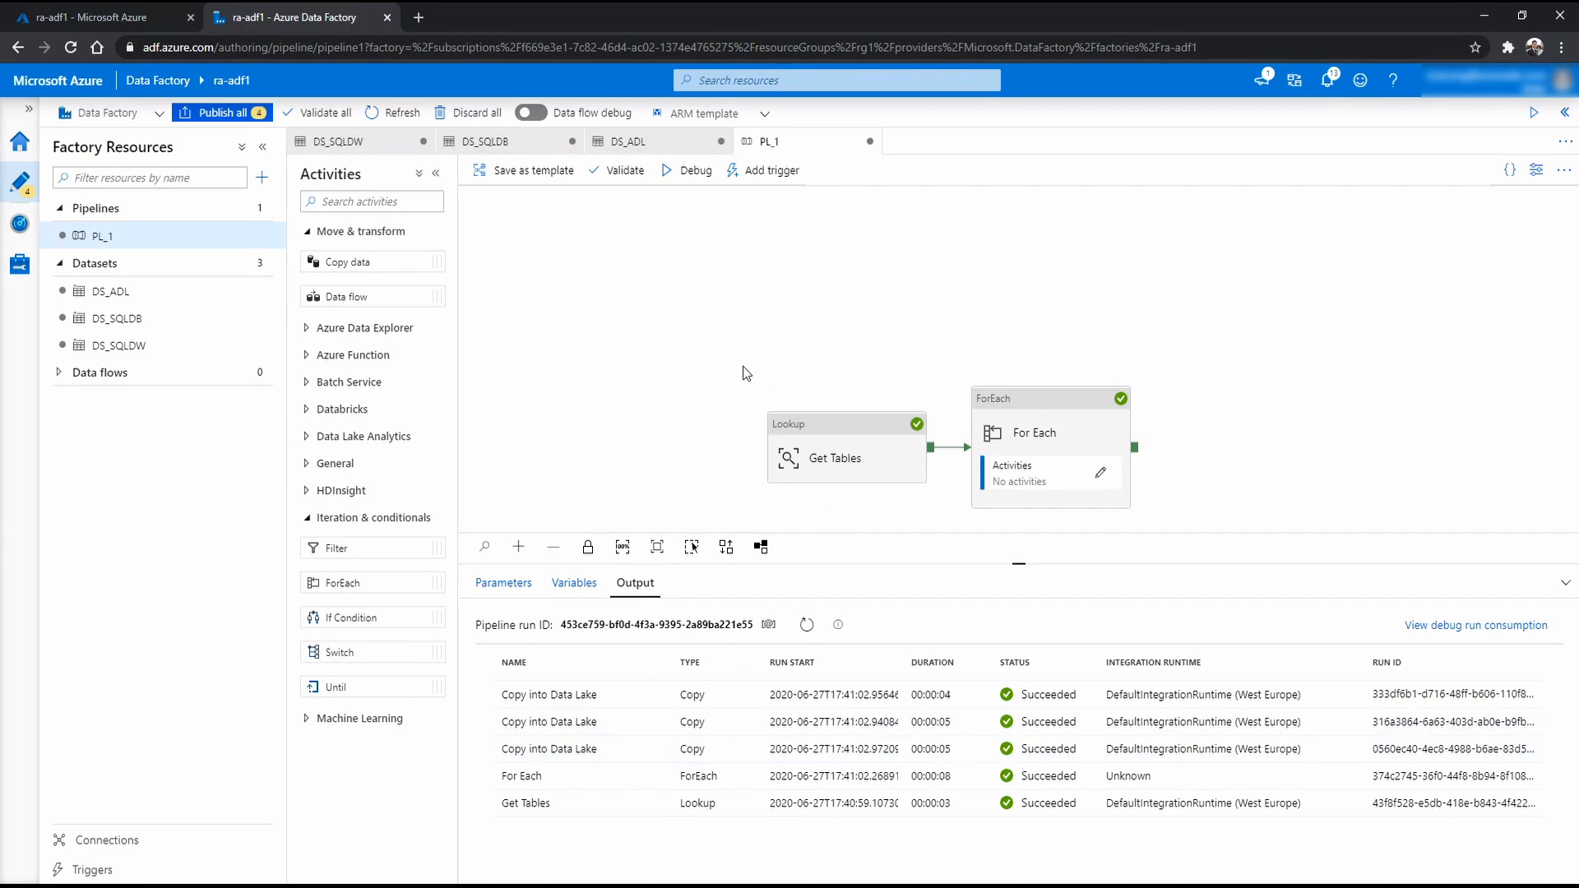
{"action": "mouse_move", "coordinate": [985, 541]}
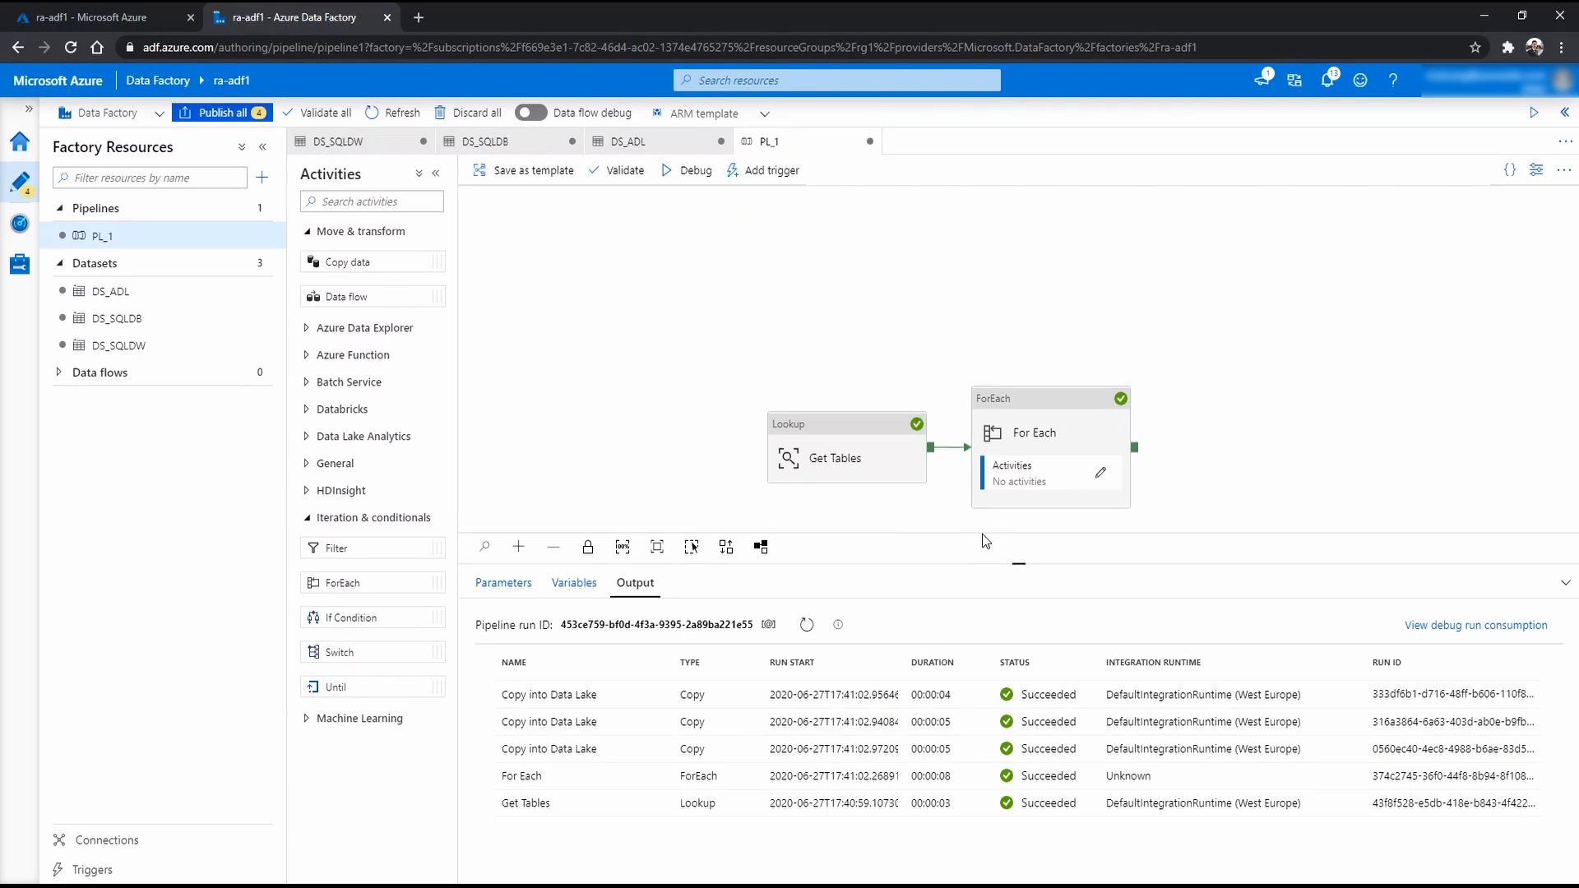
{"action": "mouse_move", "coordinate": [787, 503]}
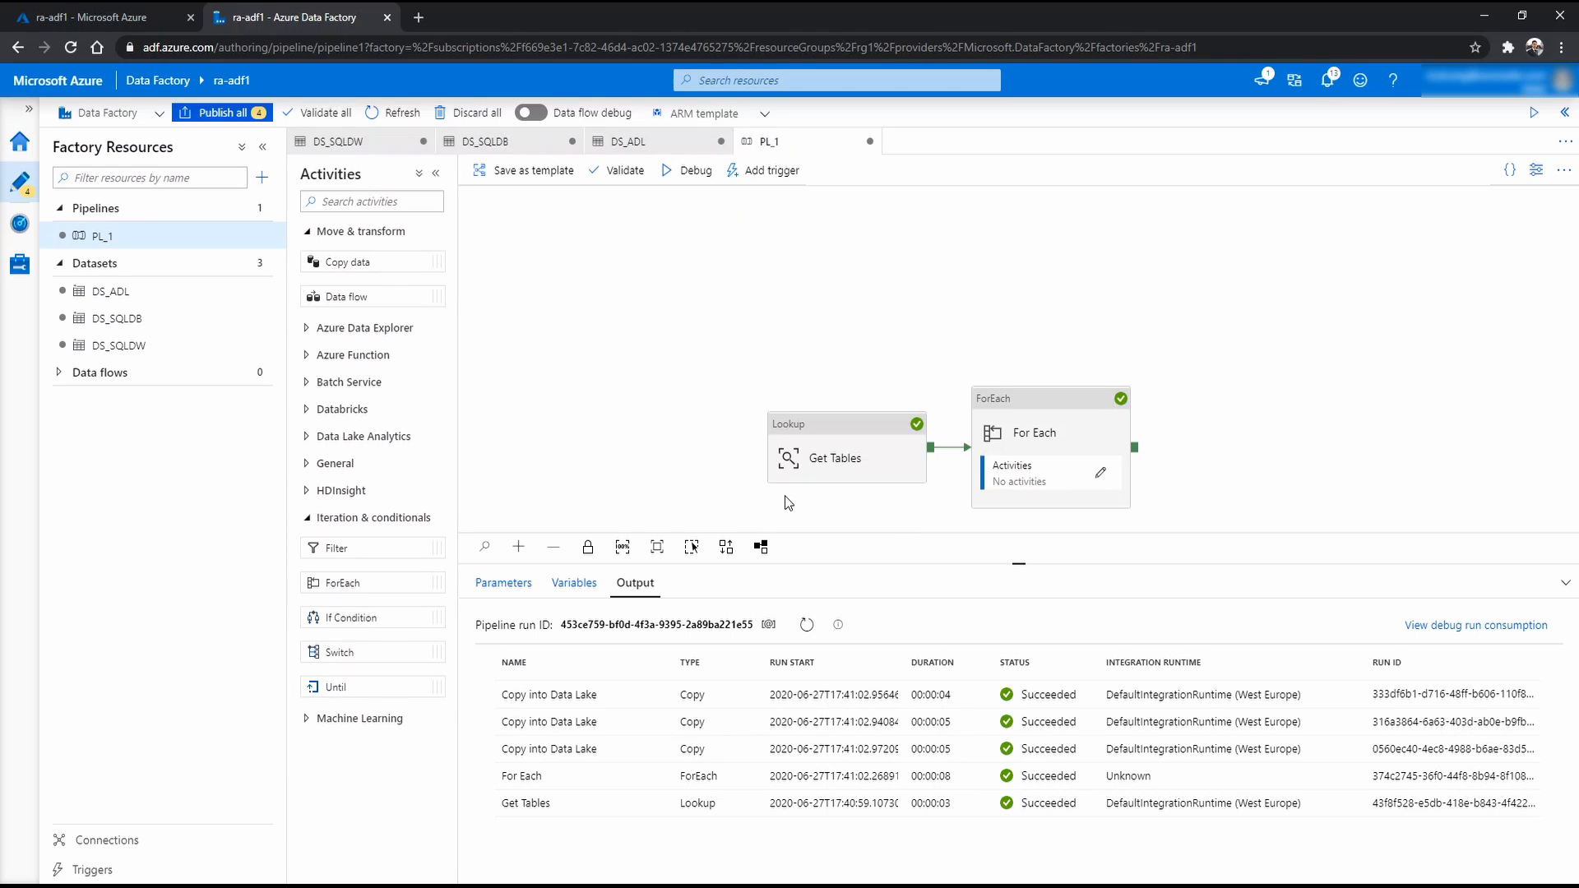
{"action": "mouse_move", "coordinate": [627, 721]}
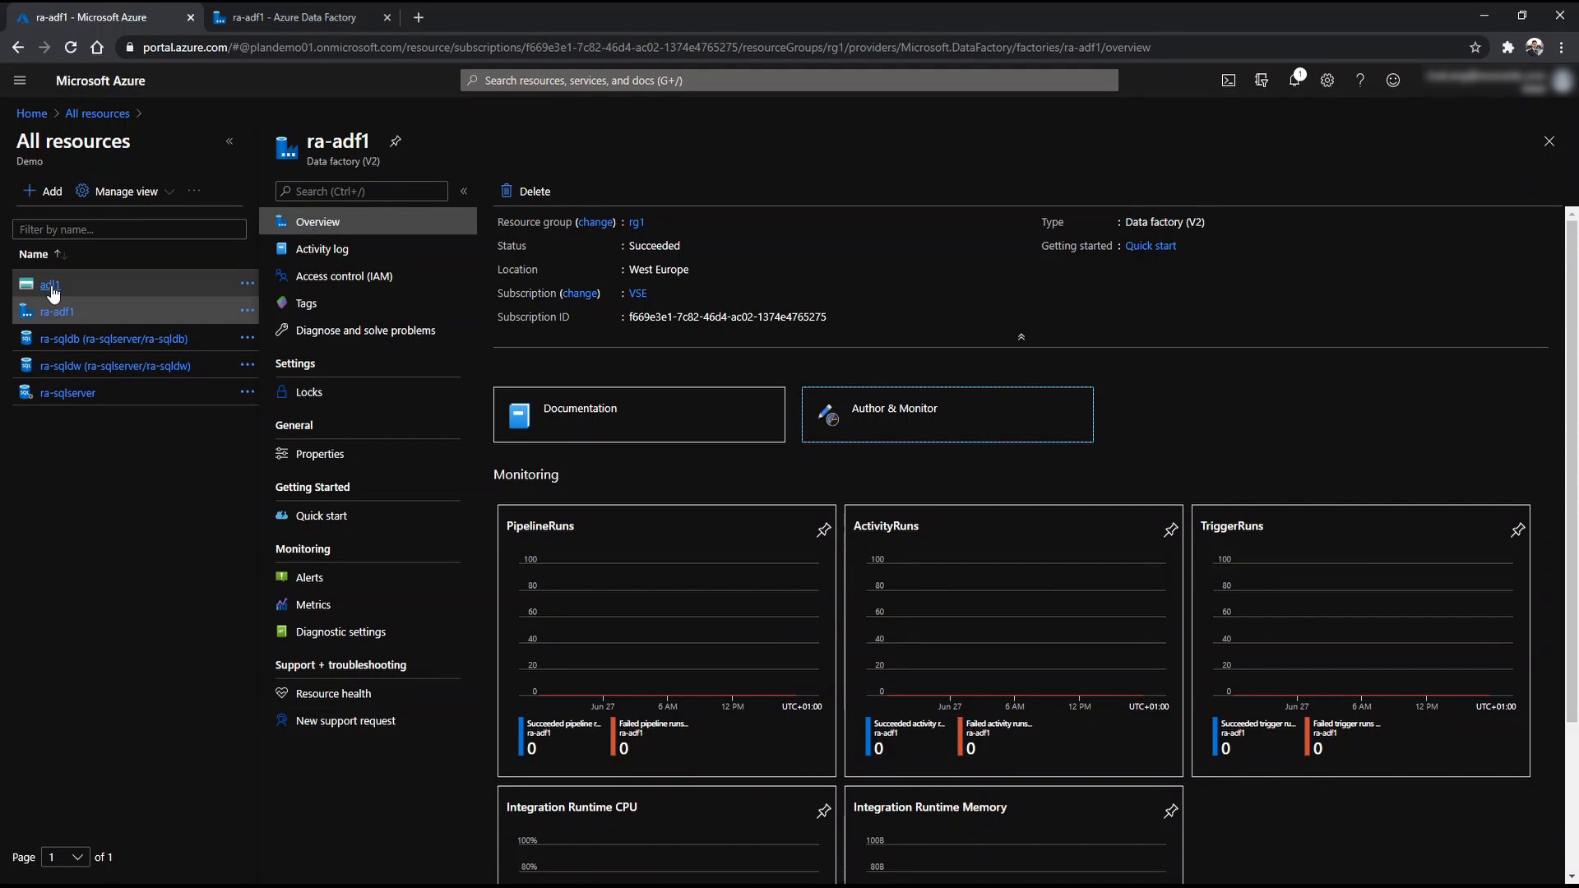
Browse adl1 storage to raw/folder1 showing Table1.csv, Table2.csv and Table3.csv.
{"action": "left_click", "coordinate": [49, 285]}
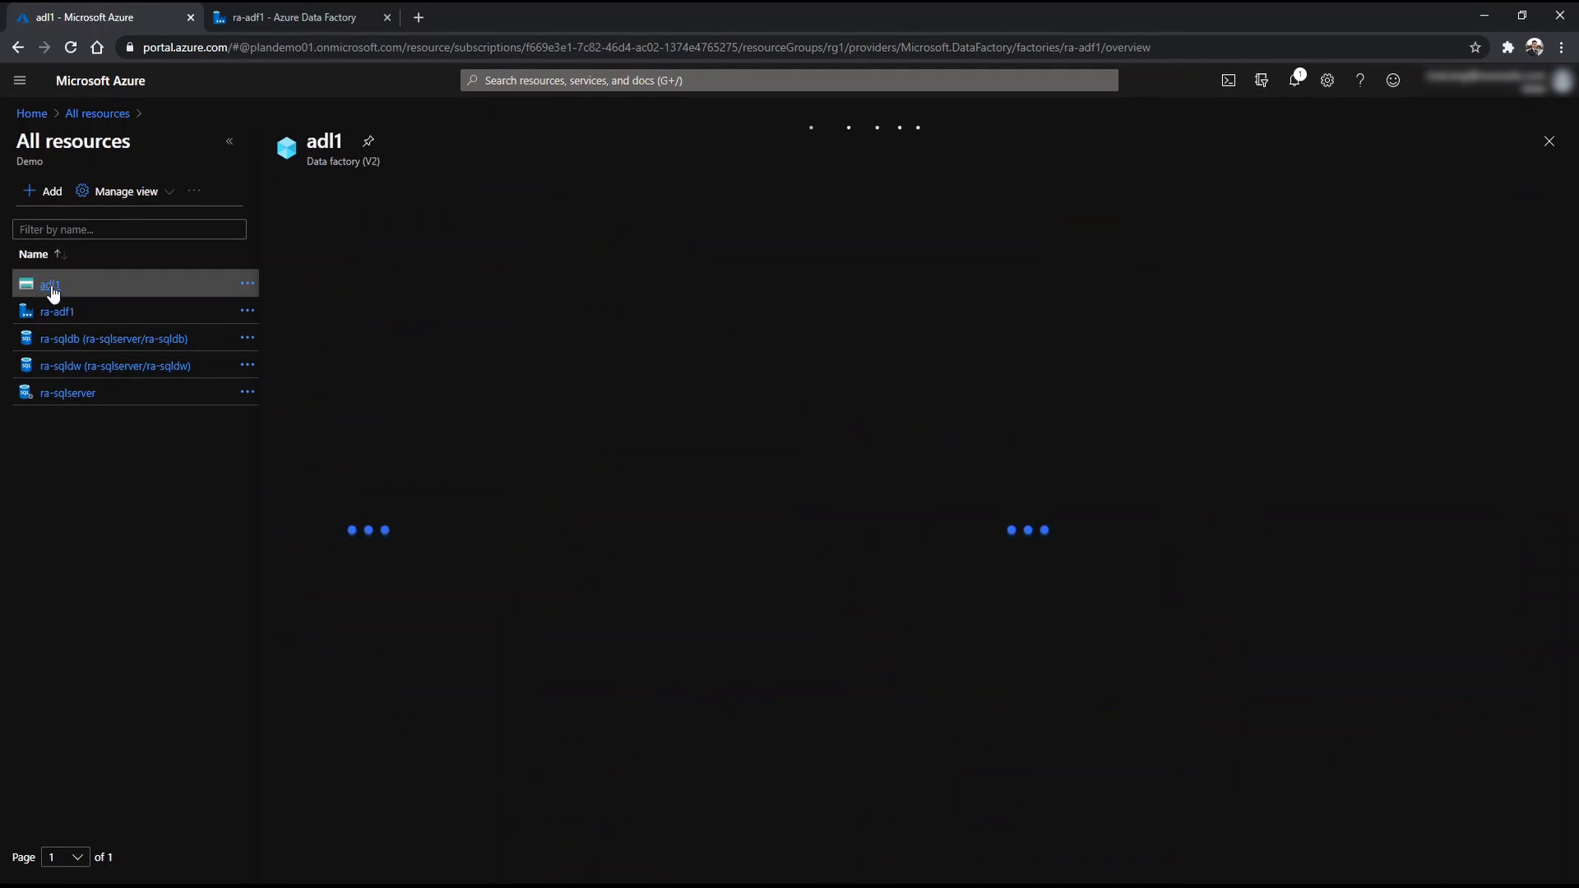
{"action": "left_click", "coordinate": [48, 284]}
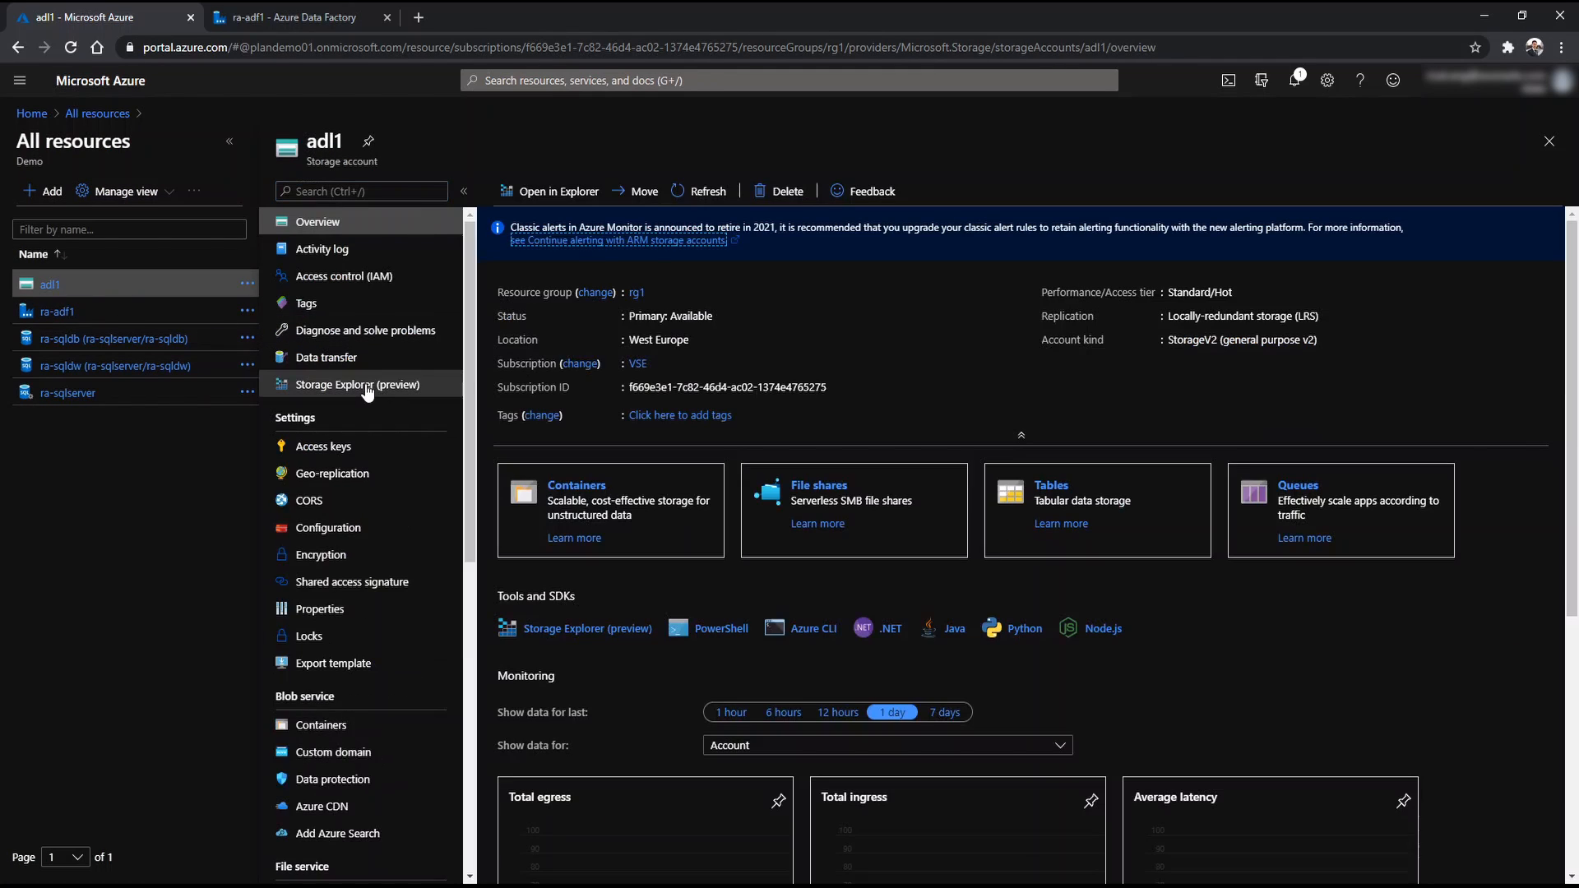
{"action": "left_click", "coordinate": [357, 383]}
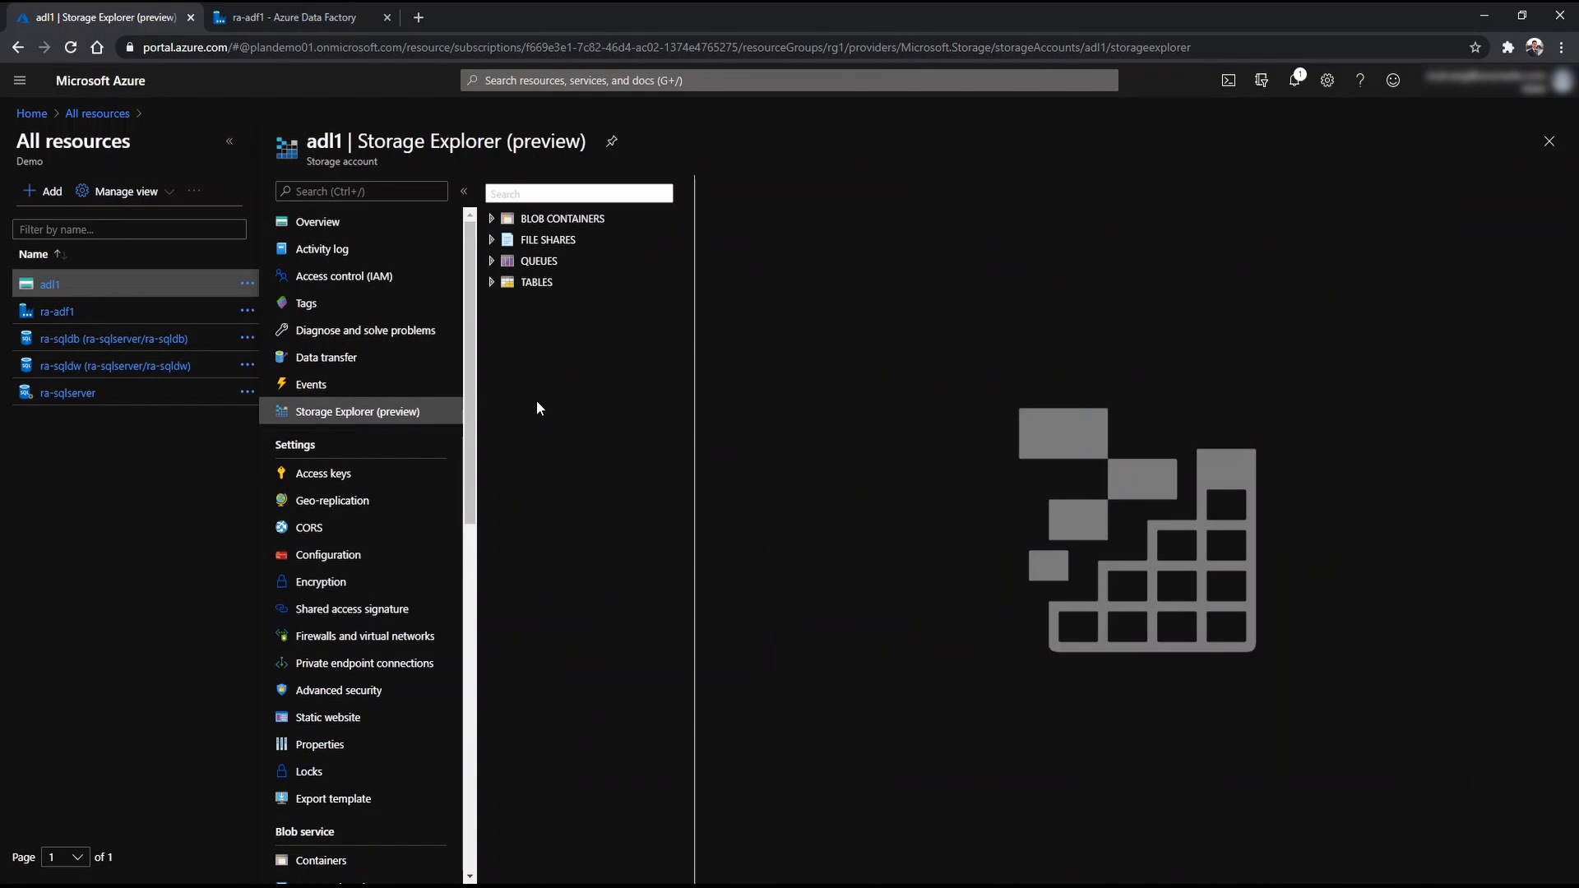
{"action": "left_click", "coordinate": [492, 219]}
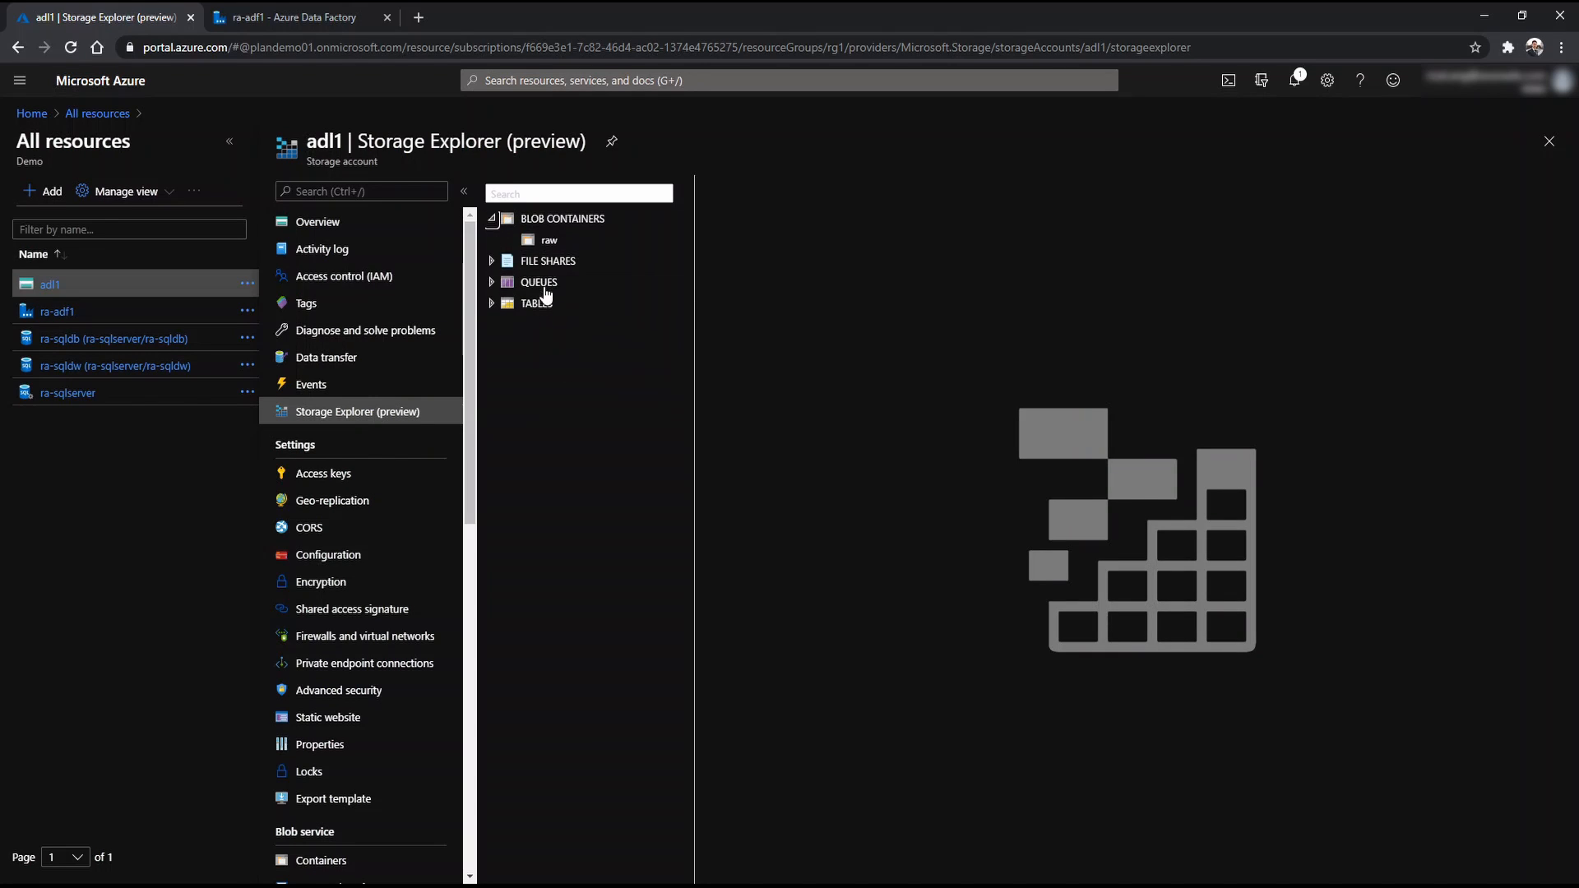
{"action": "left_click", "coordinate": [550, 240]}
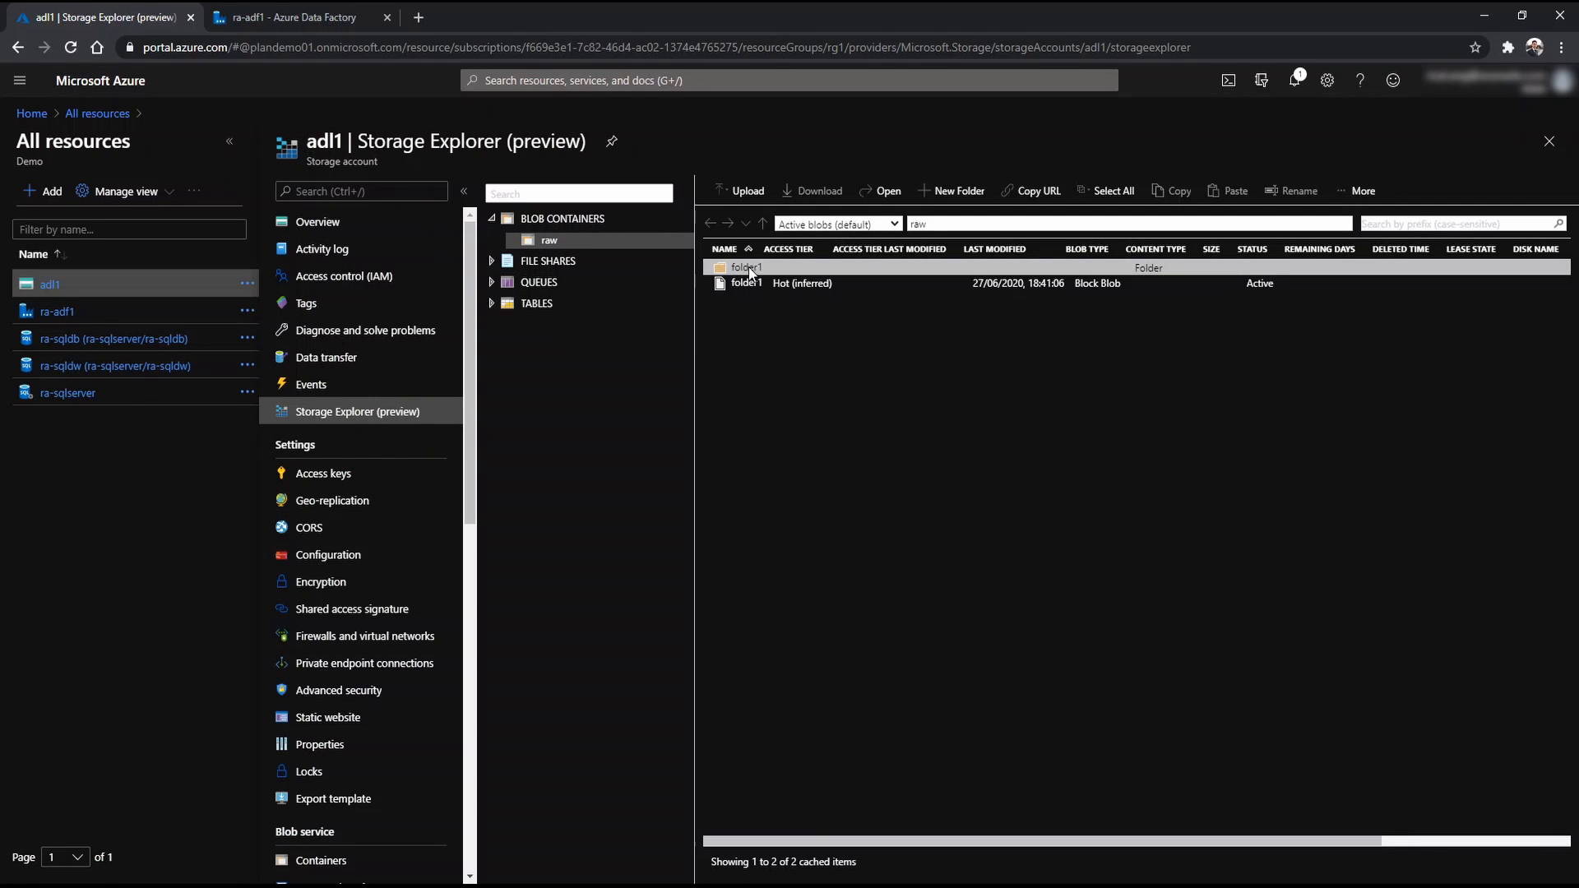
{"action": "double_click", "coordinate": [746, 268]}
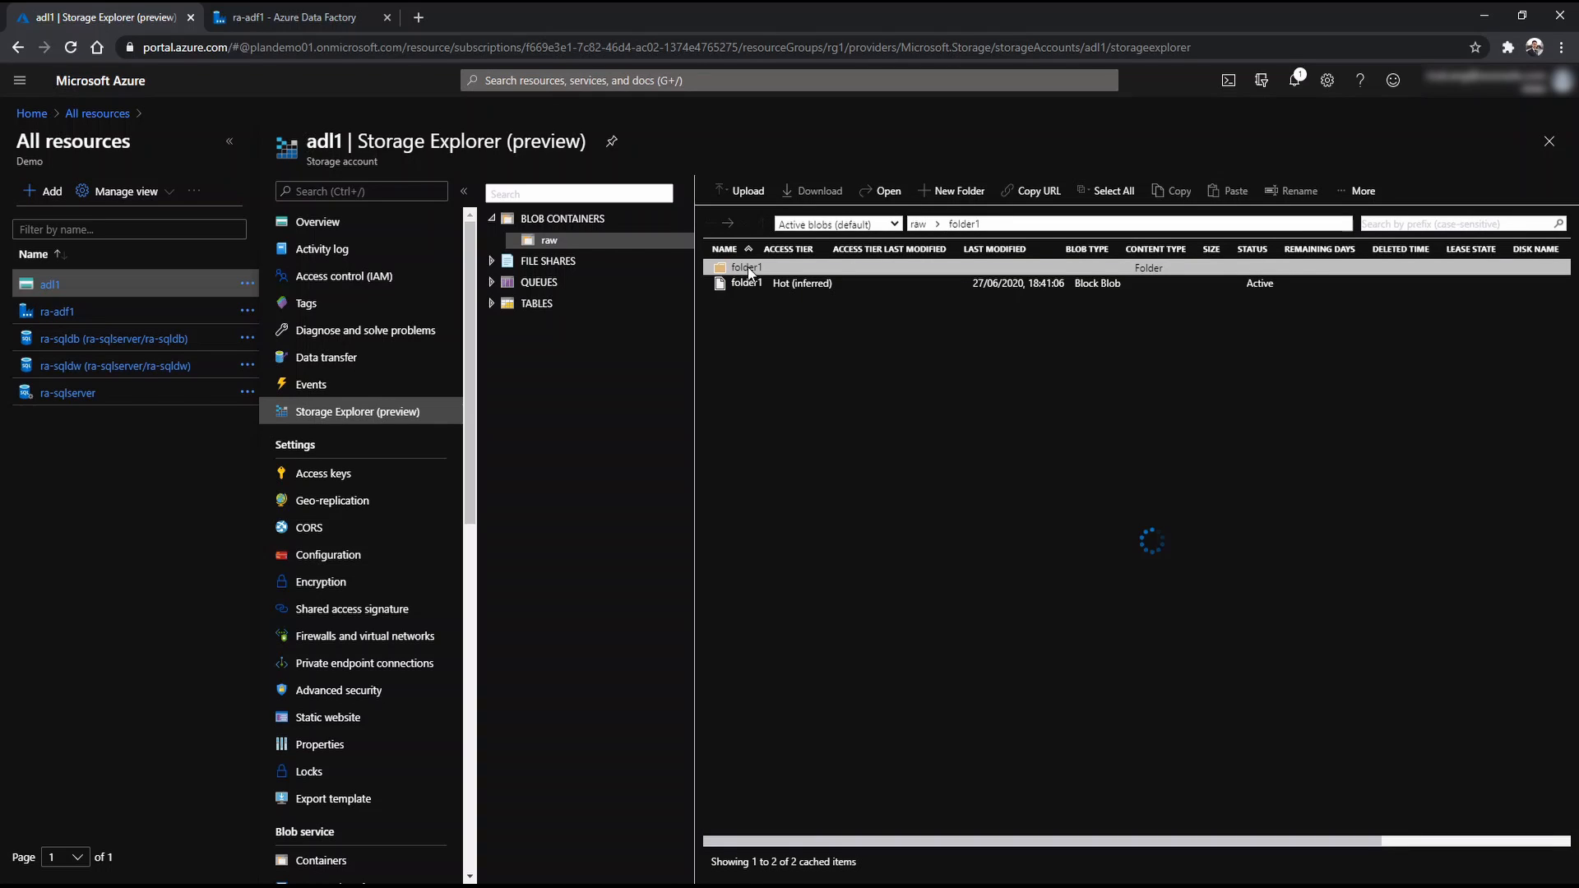
{"action": "double_click", "coordinate": [747, 266]}
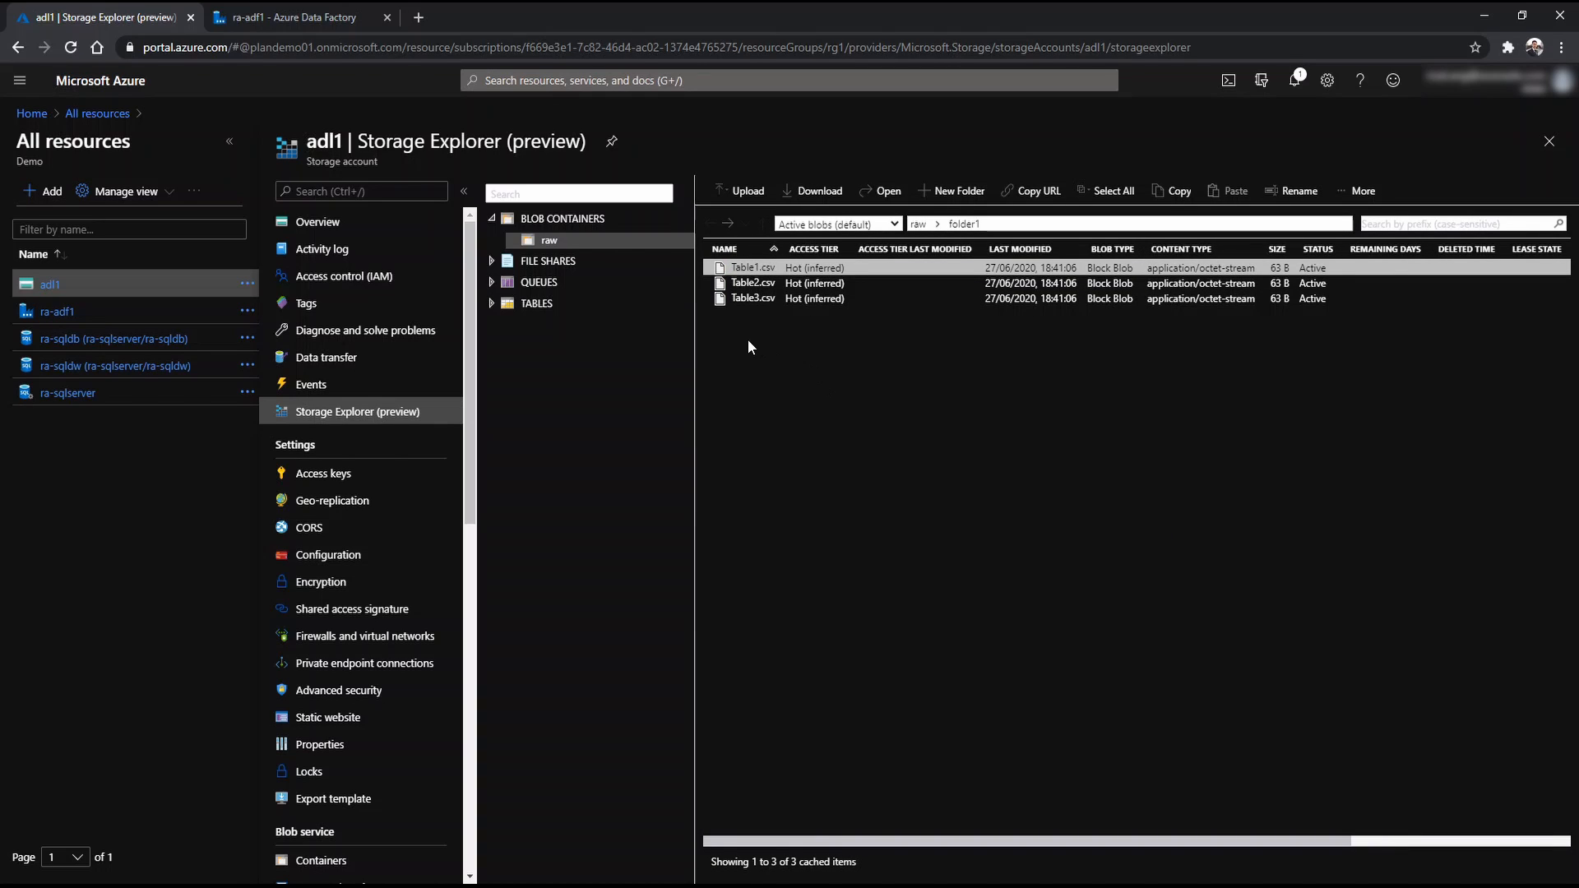
{"action": "mouse_move", "coordinate": [810, 367]}
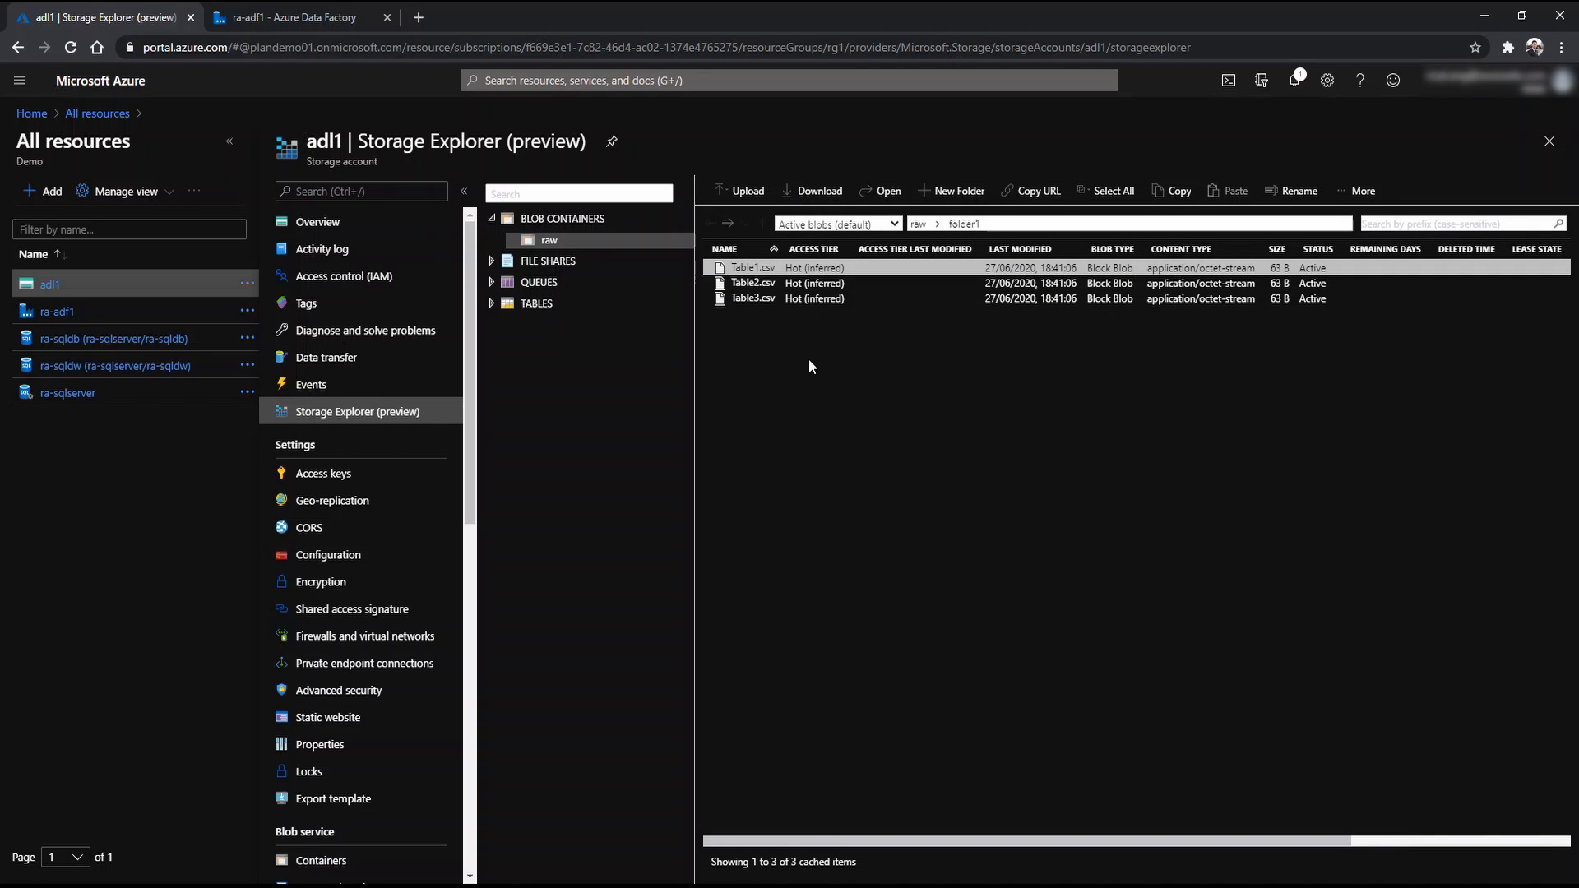